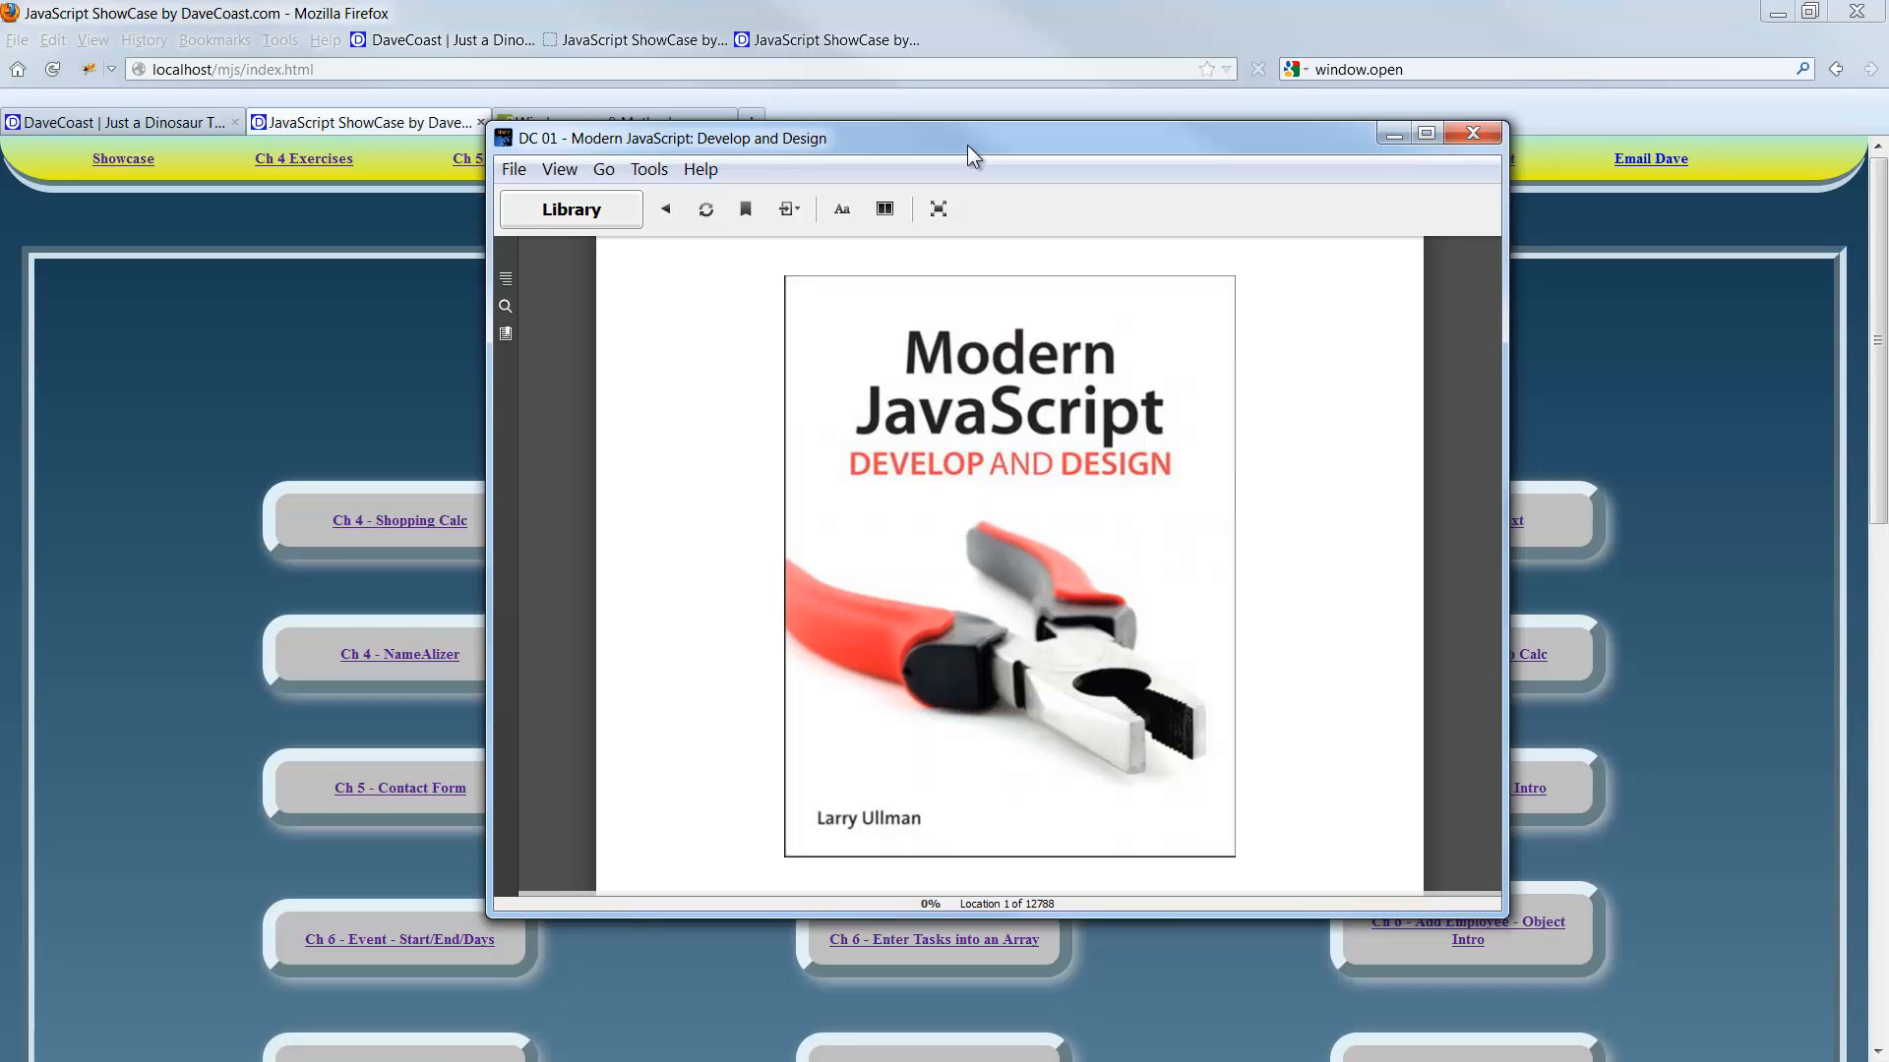
Minimize the e-book reader so the DaveCoast blog tab shows in Firefox.
{"action": "left_click", "coordinate": [1472, 134]}
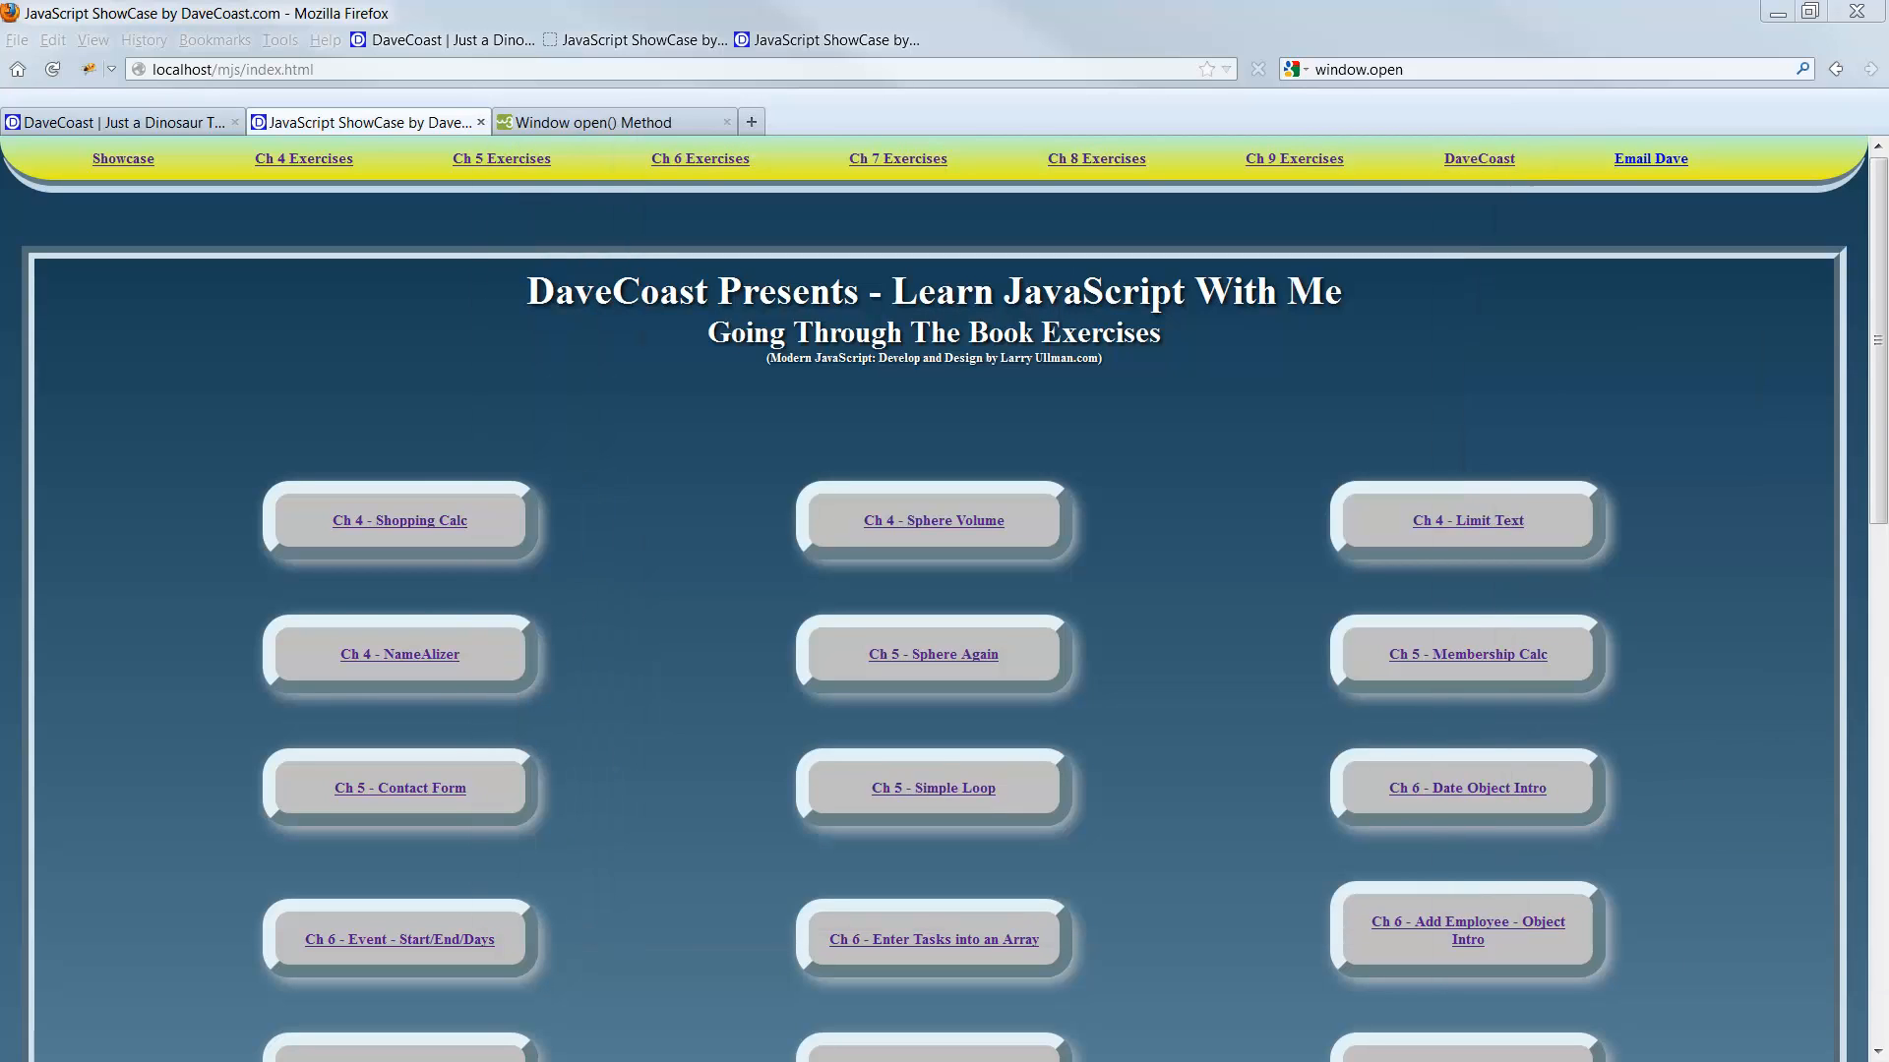
{"action": "mouse_move", "coordinate": [381, 214]}
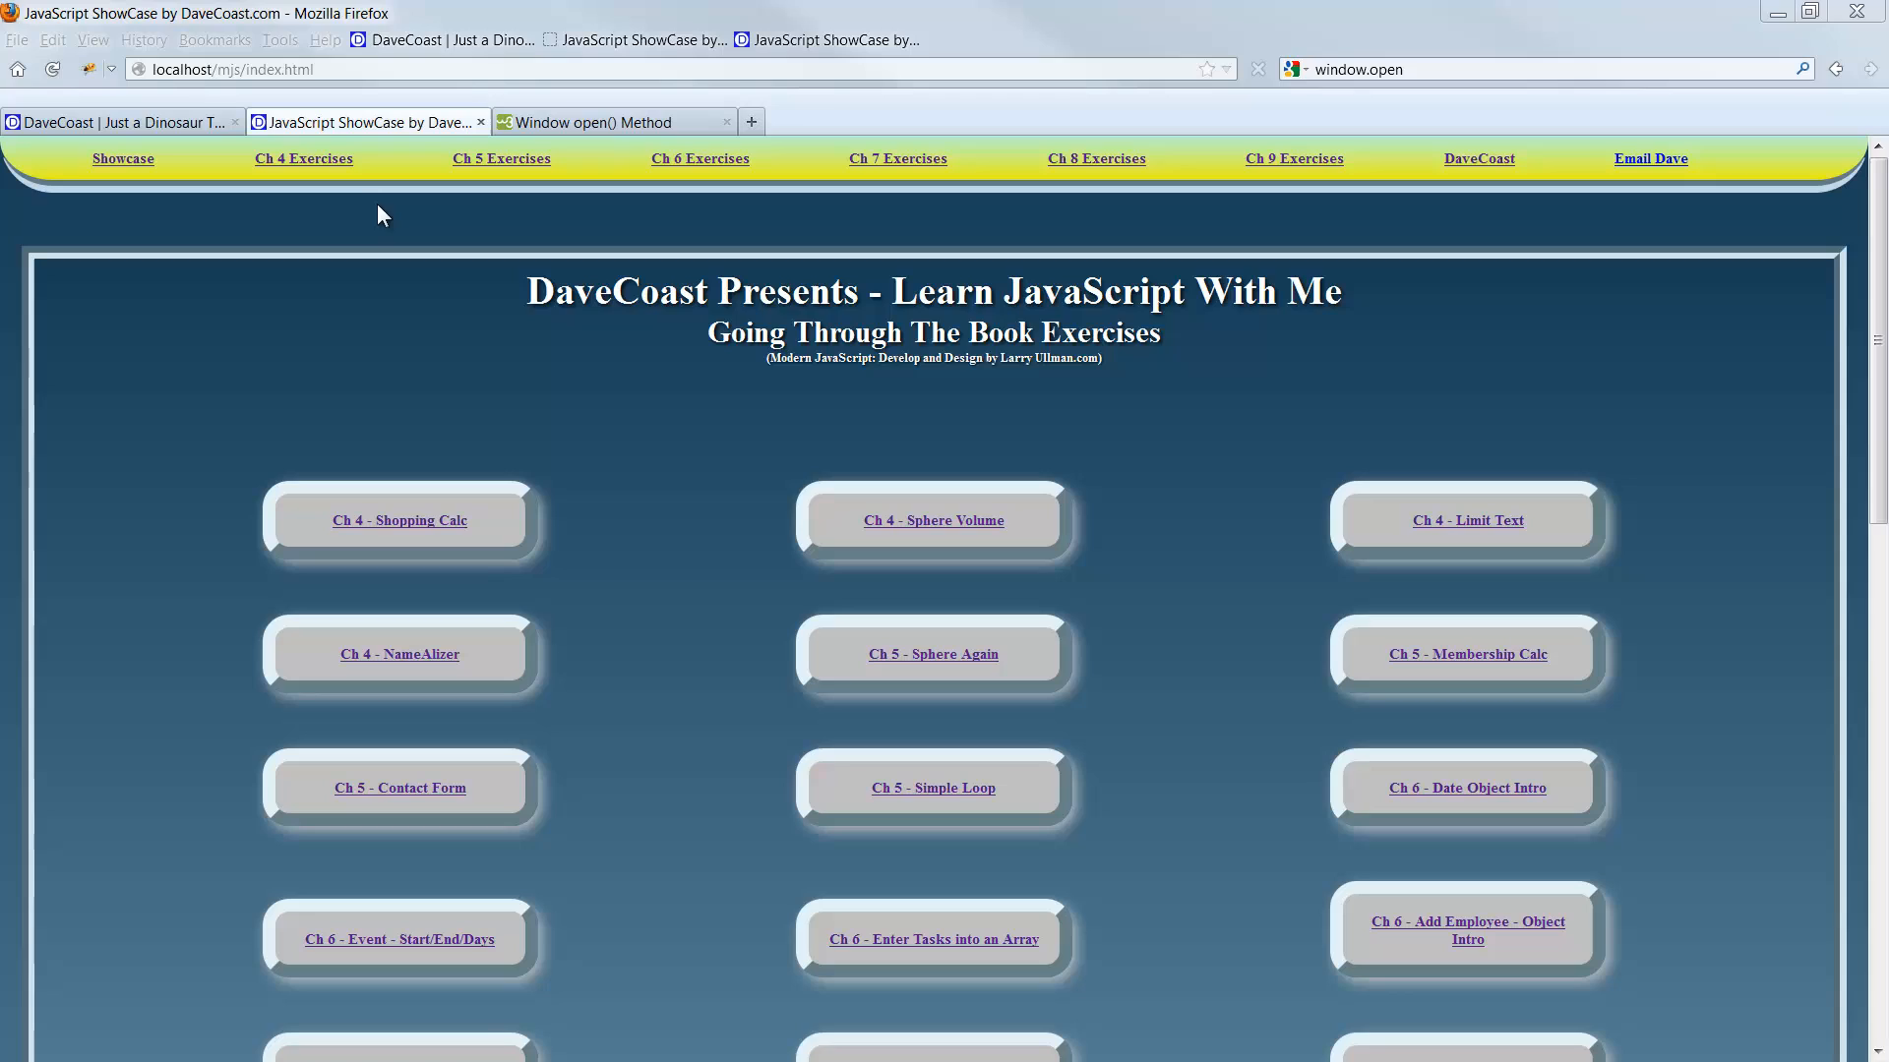
{"action": "mouse_move", "coordinate": [366, 118]}
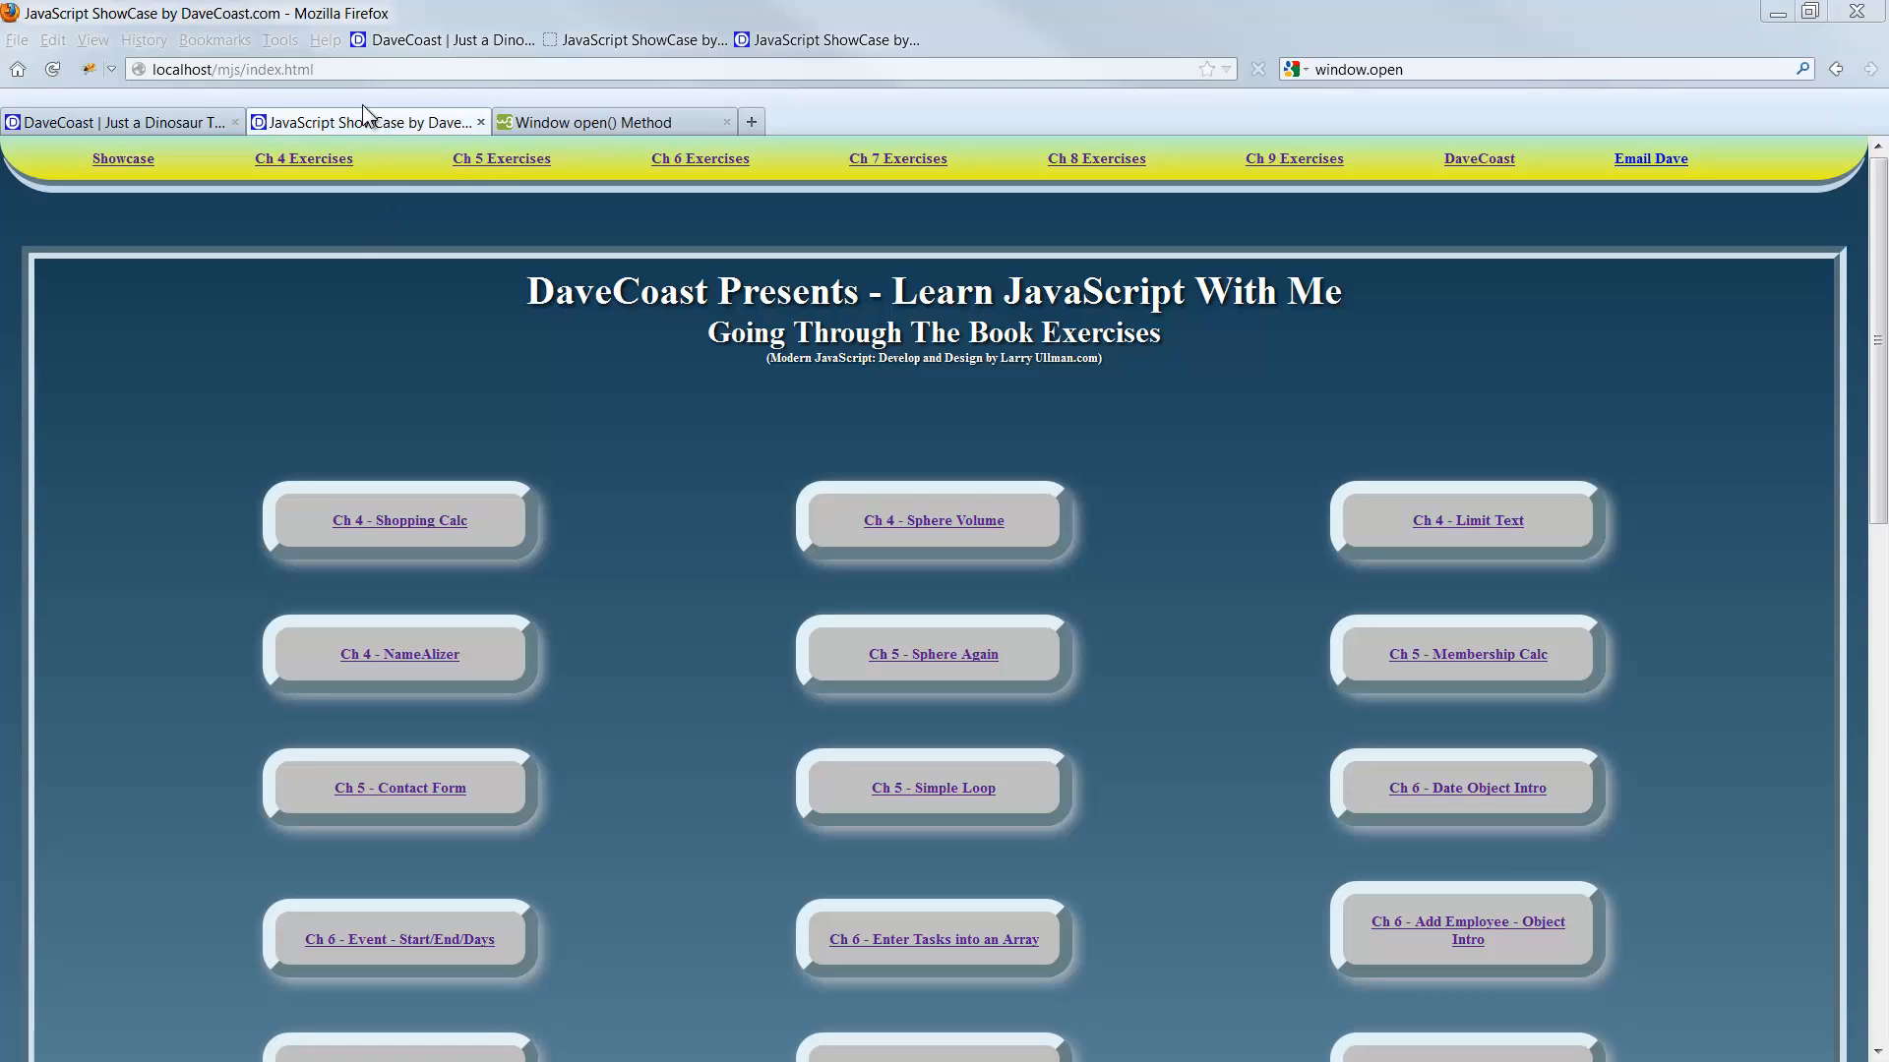
{"action": "mouse_move", "coordinate": [309, 130]}
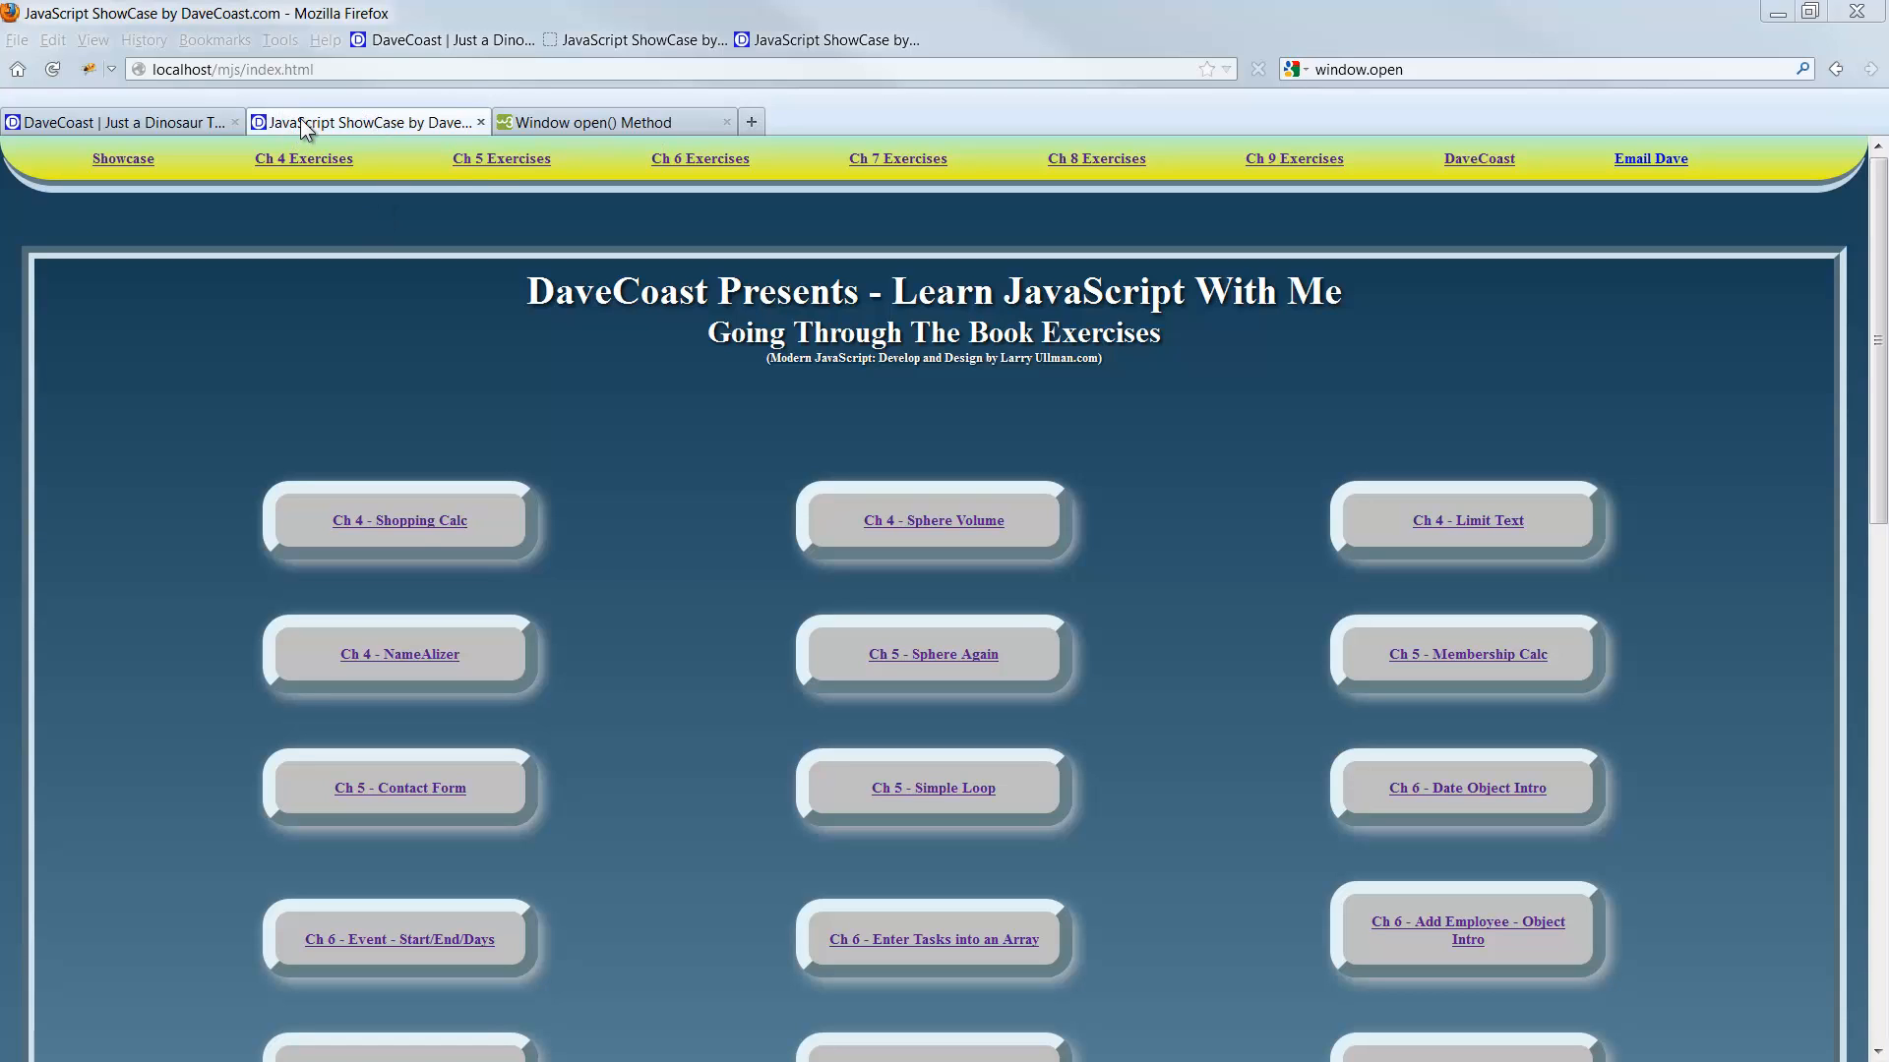
{"action": "mouse_move", "coordinate": [307, 125]}
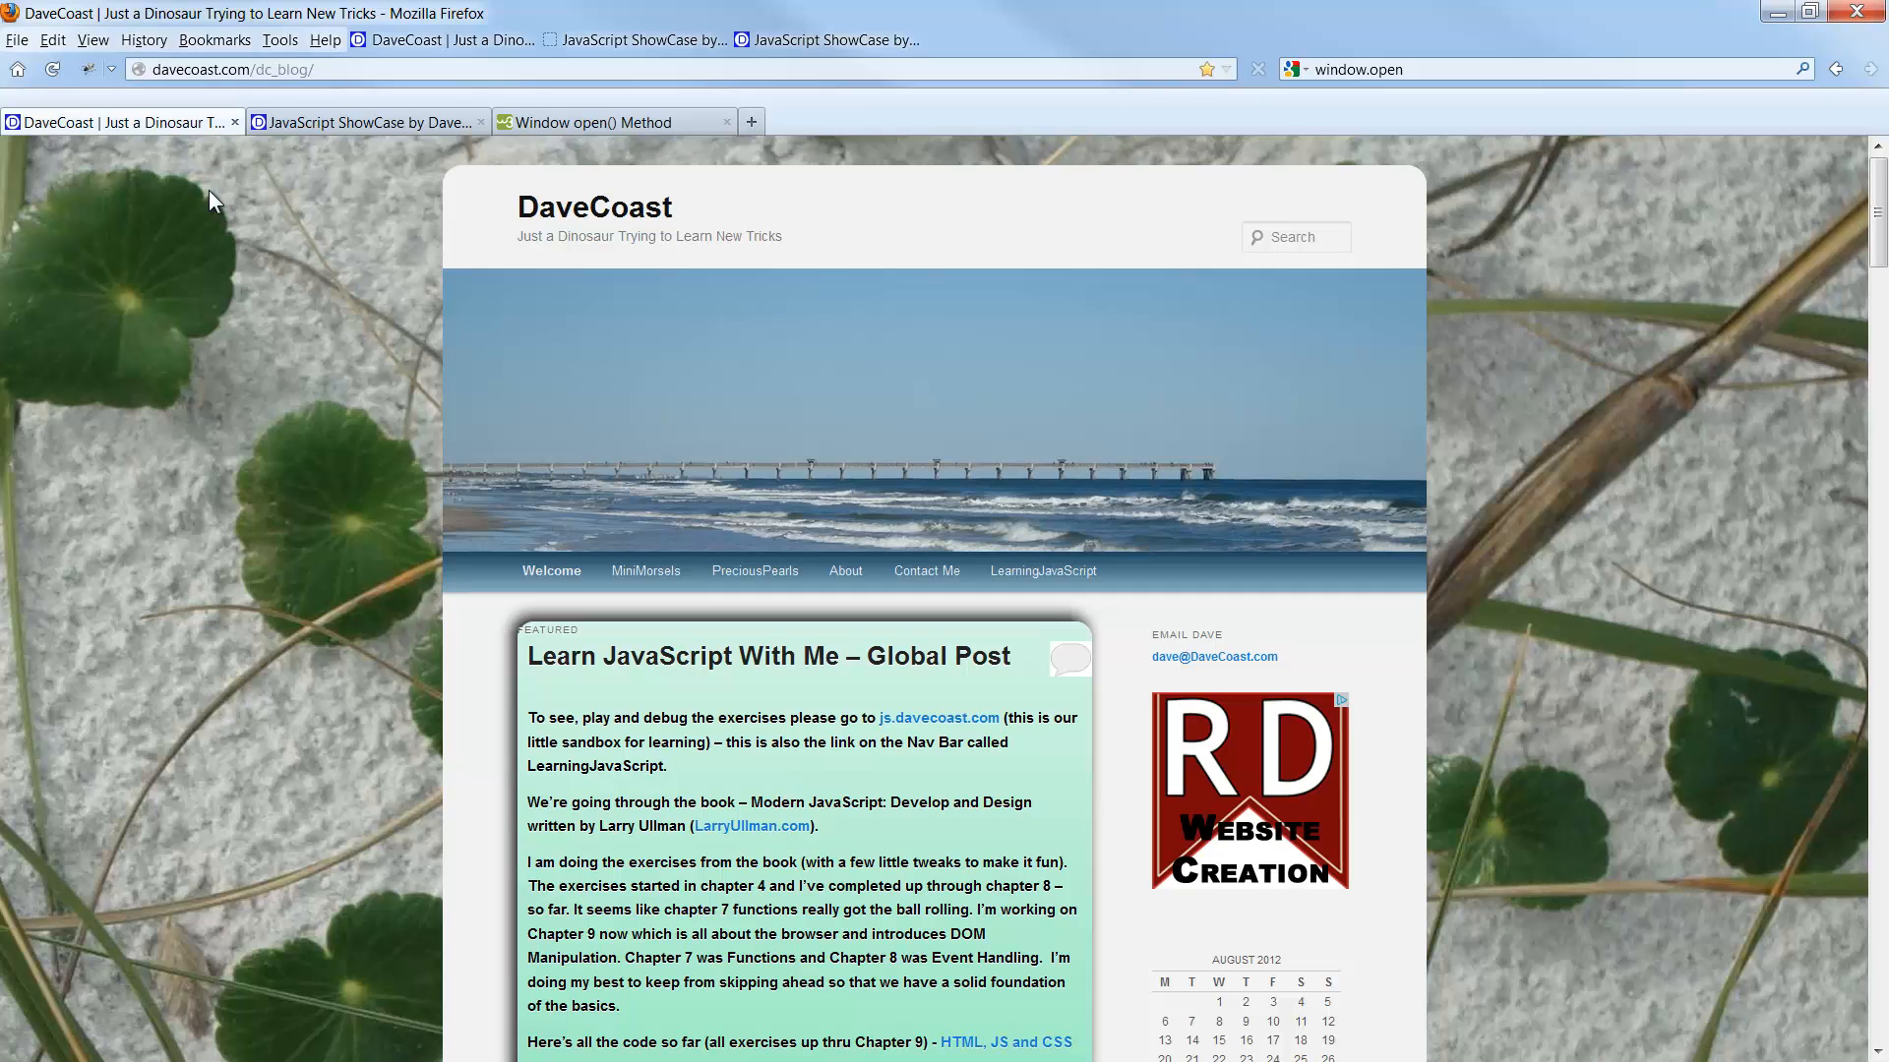
{"action": "mouse_move", "coordinate": [1043, 570]}
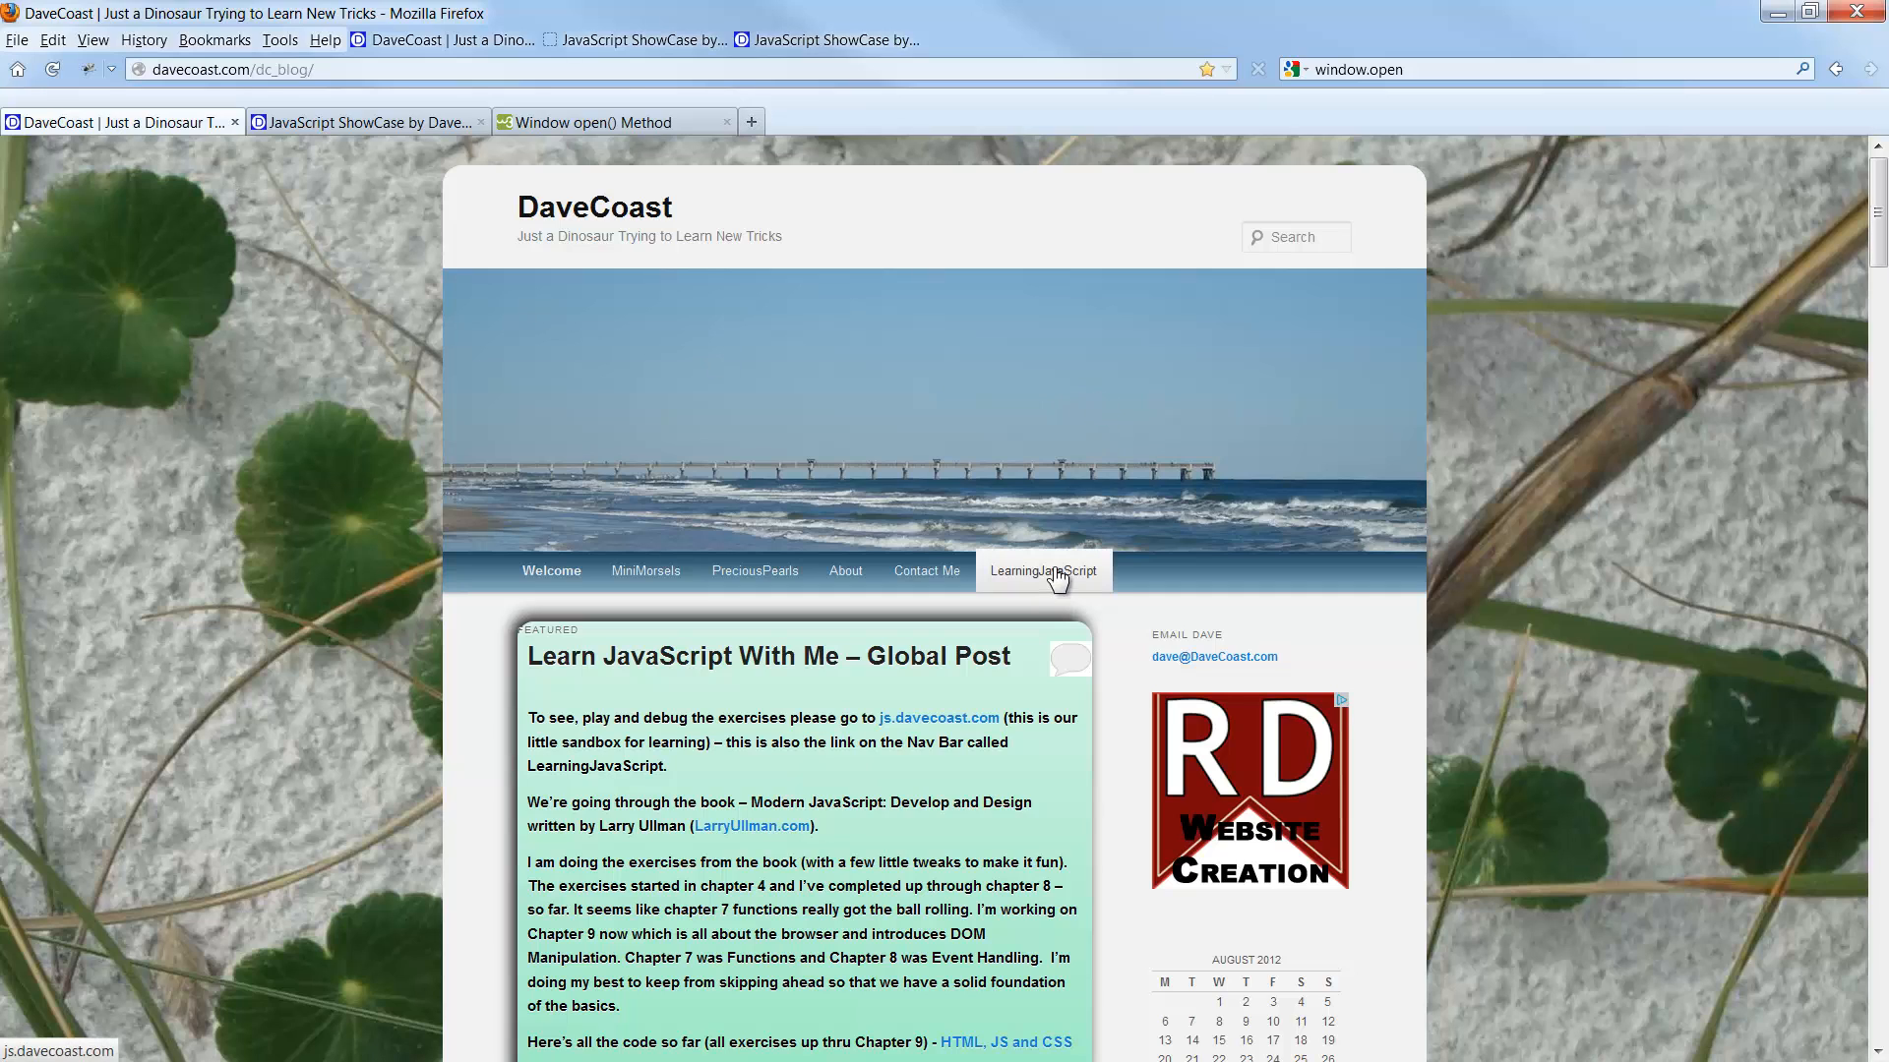
Go to the js.davecoast.com showcase via LearningJavaScript and load Ch 9 Exercises.
{"action": "left_click", "coordinate": [1043, 570]}
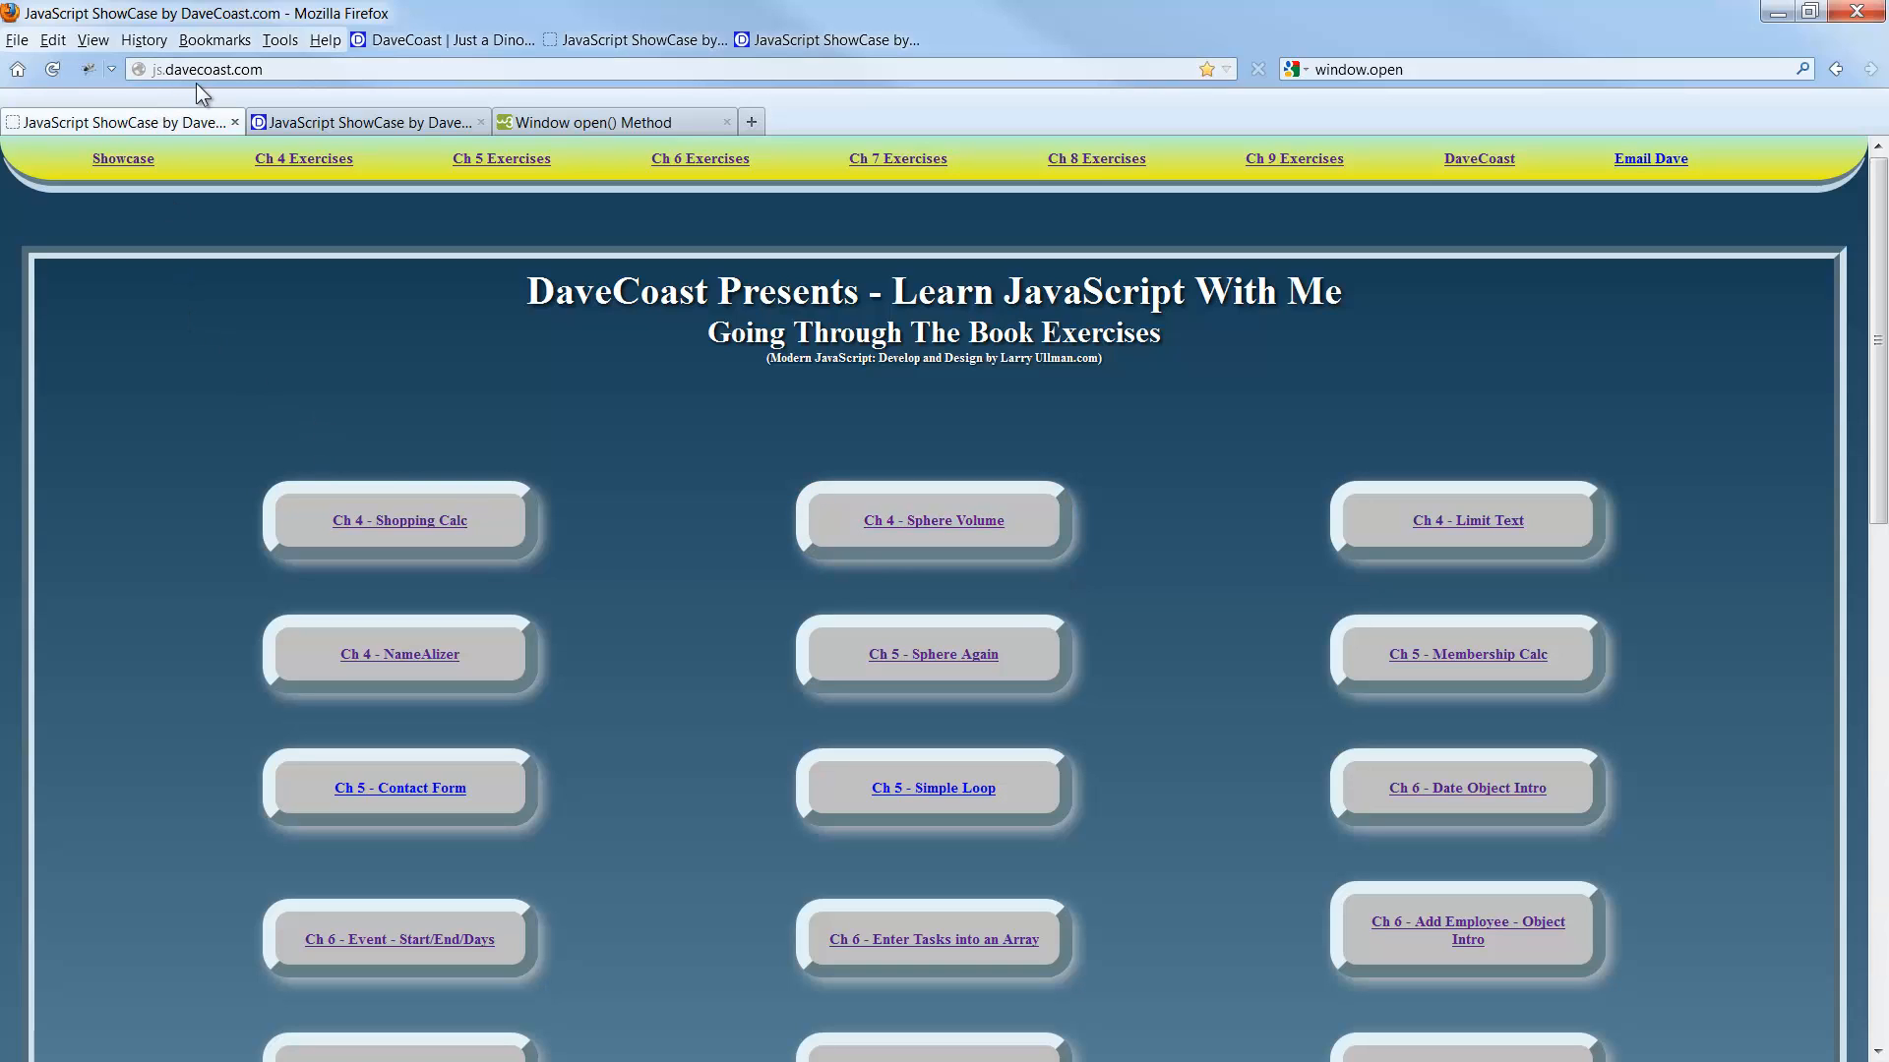
{"action": "mouse_move", "coordinate": [234, 350]}
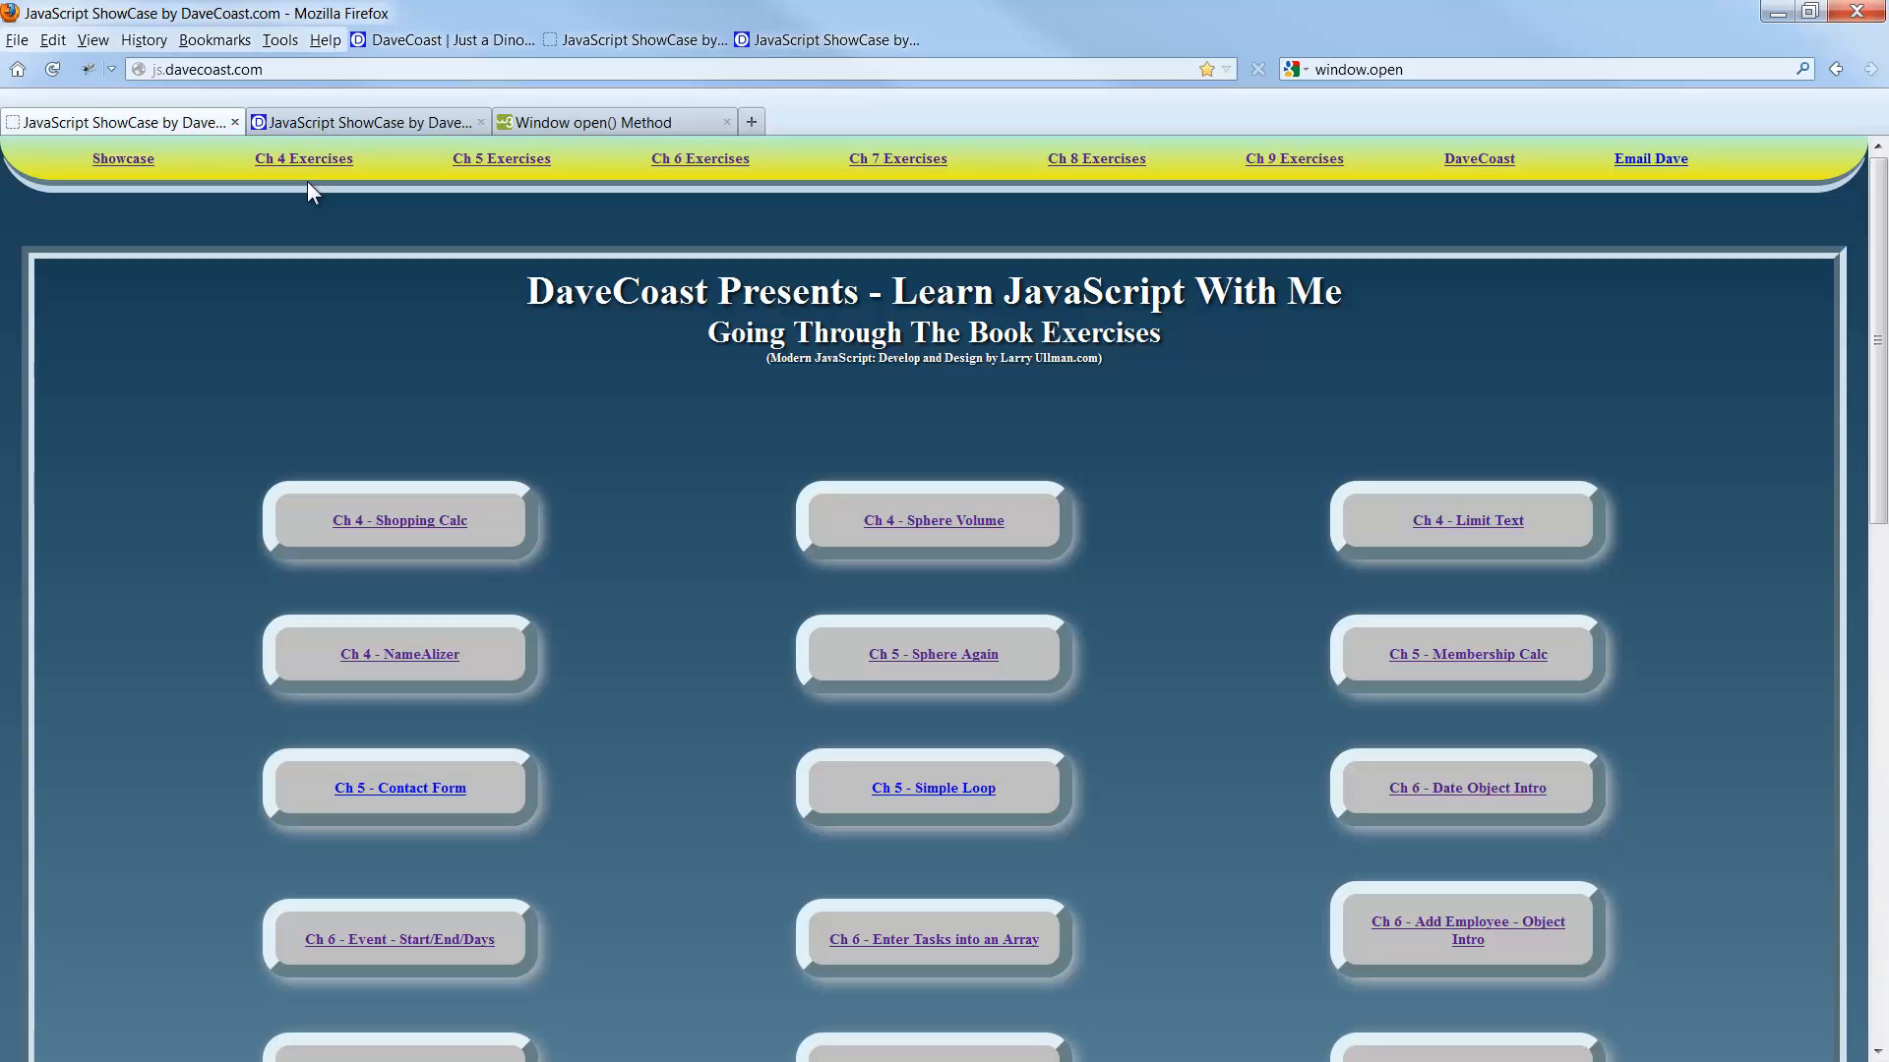
{"action": "mouse_move", "coordinate": [856, 173]}
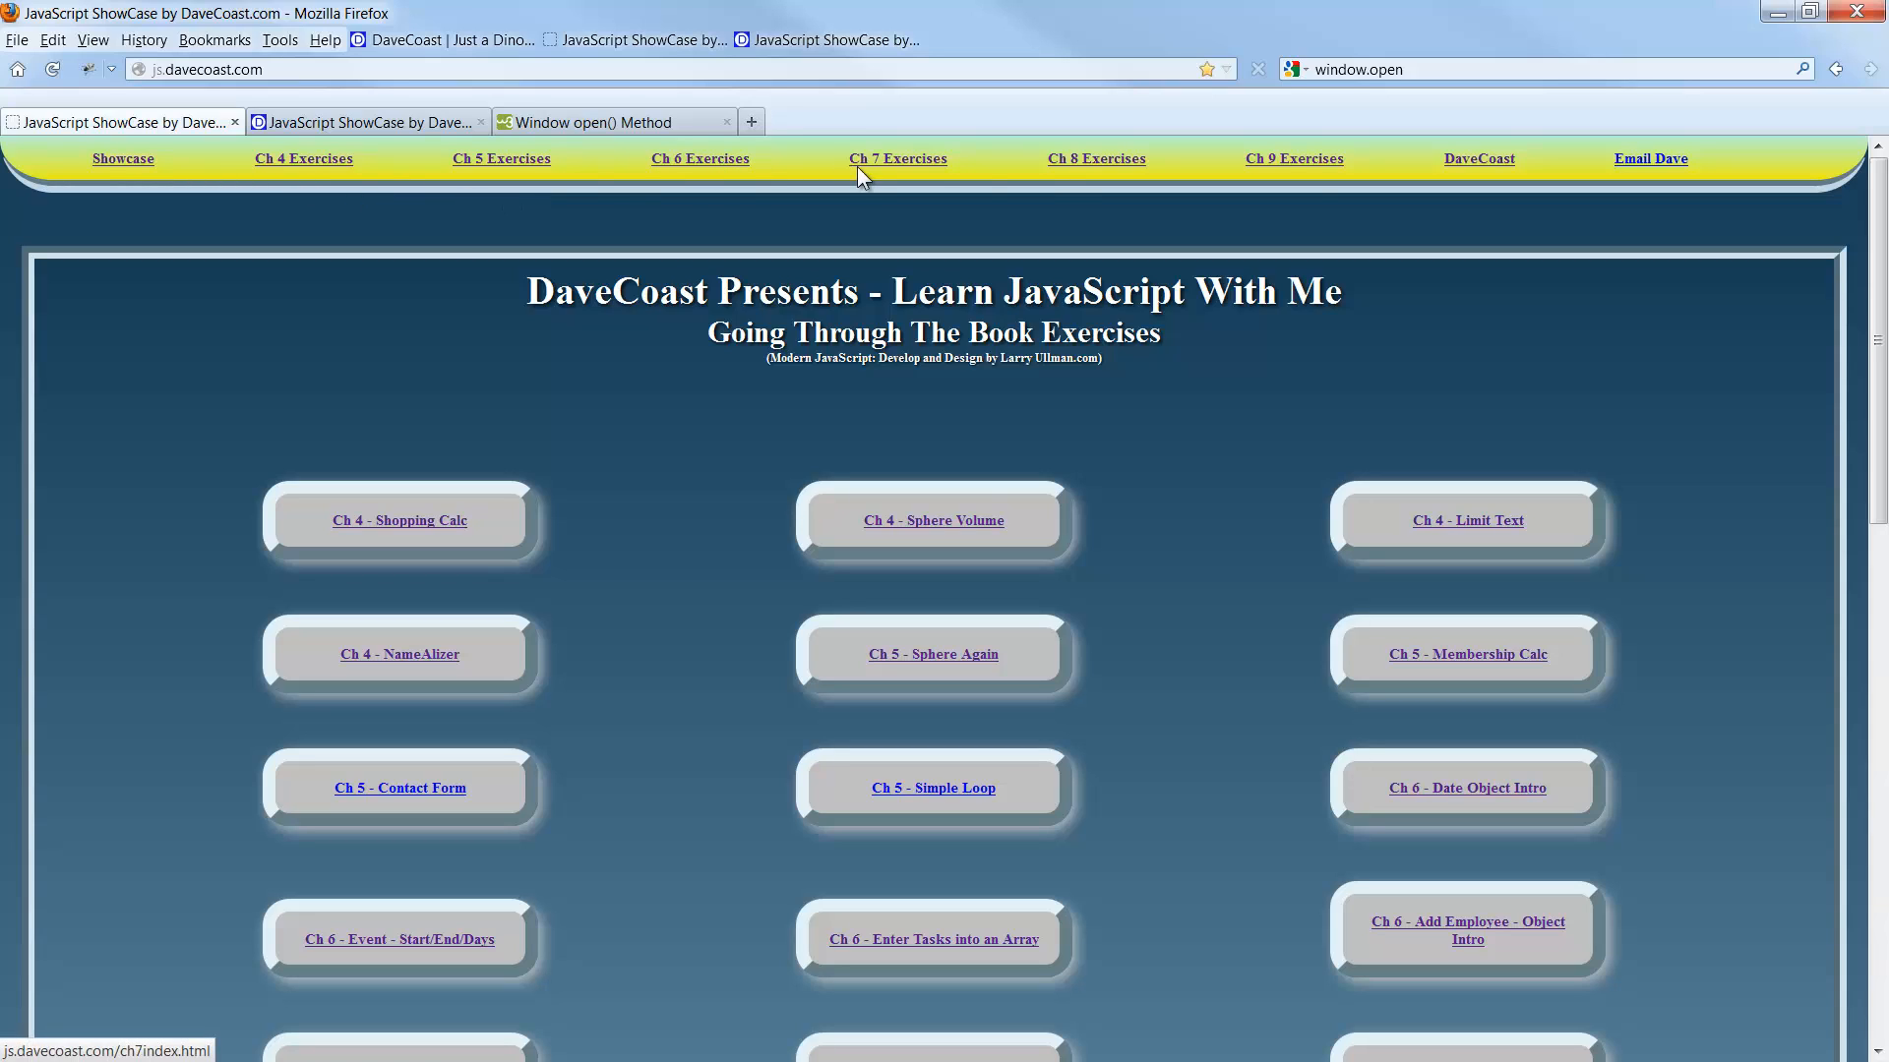
{"action": "mouse_move", "coordinate": [1318, 187]}
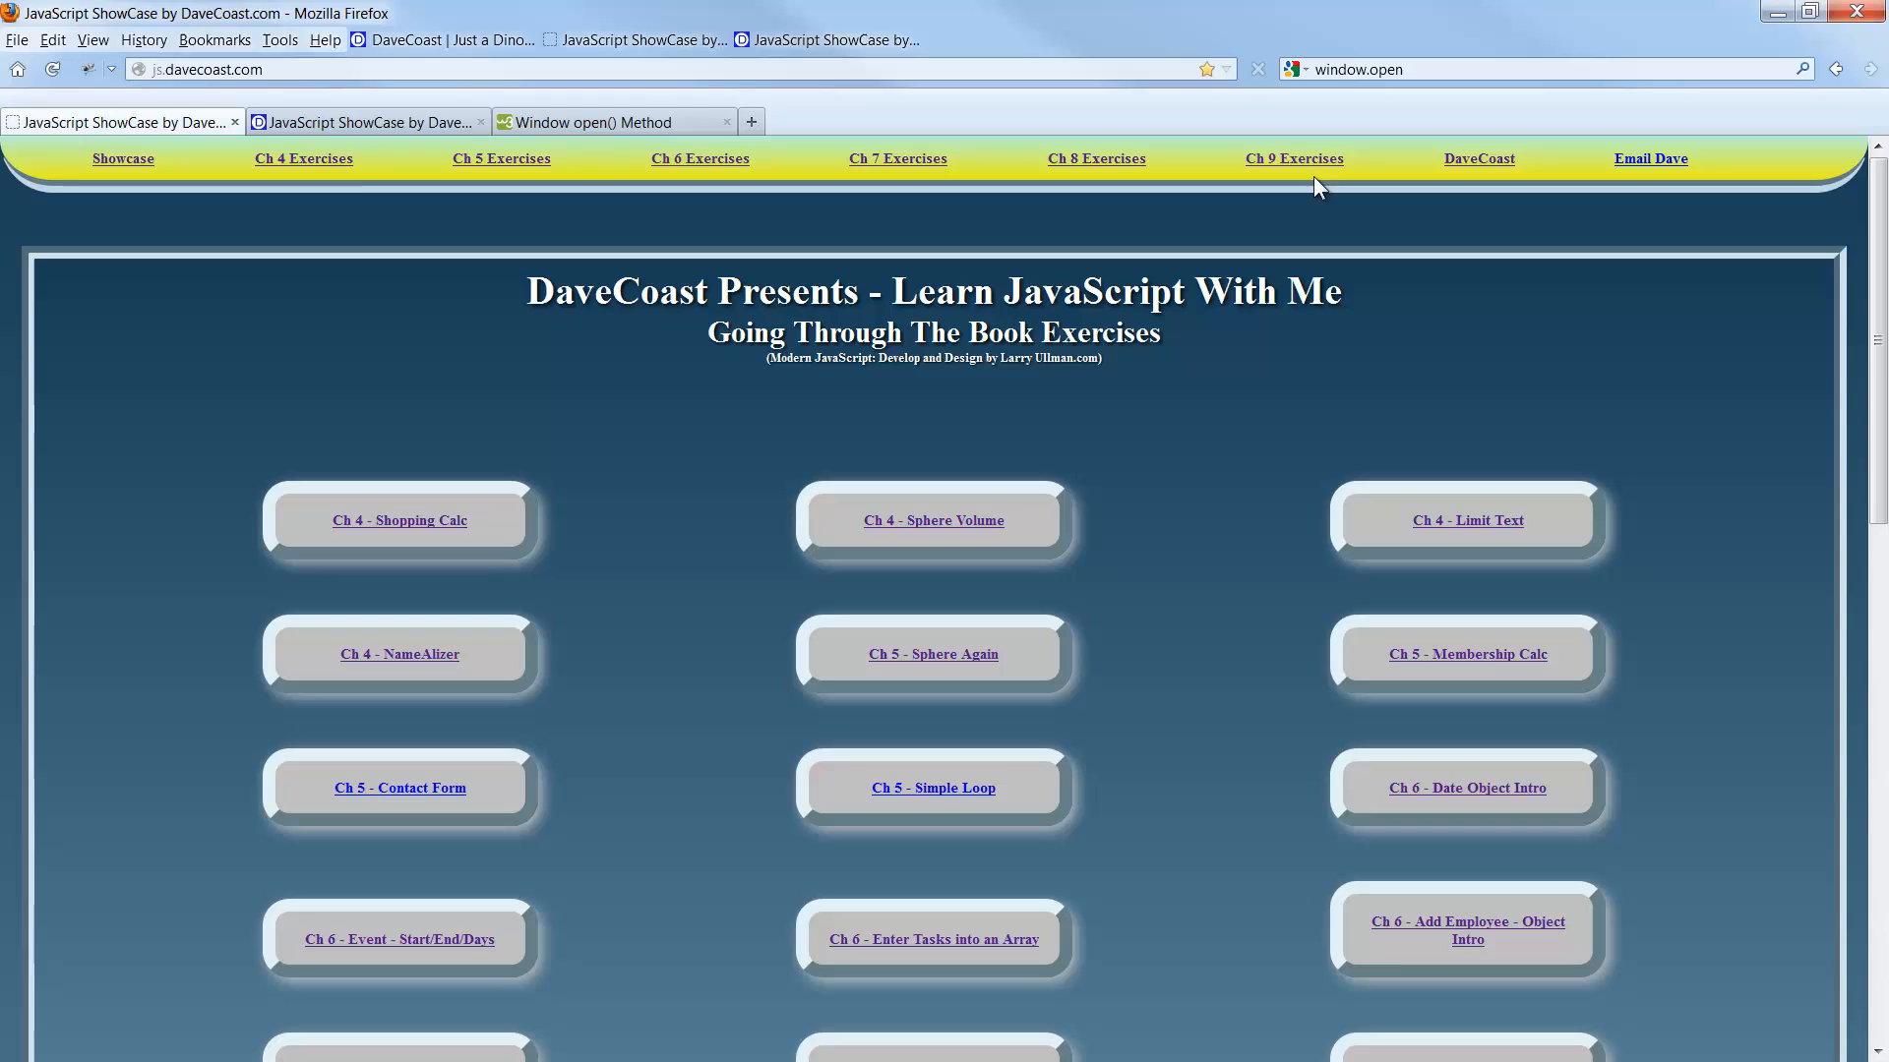
{"action": "left_click", "coordinate": [1294, 157]}
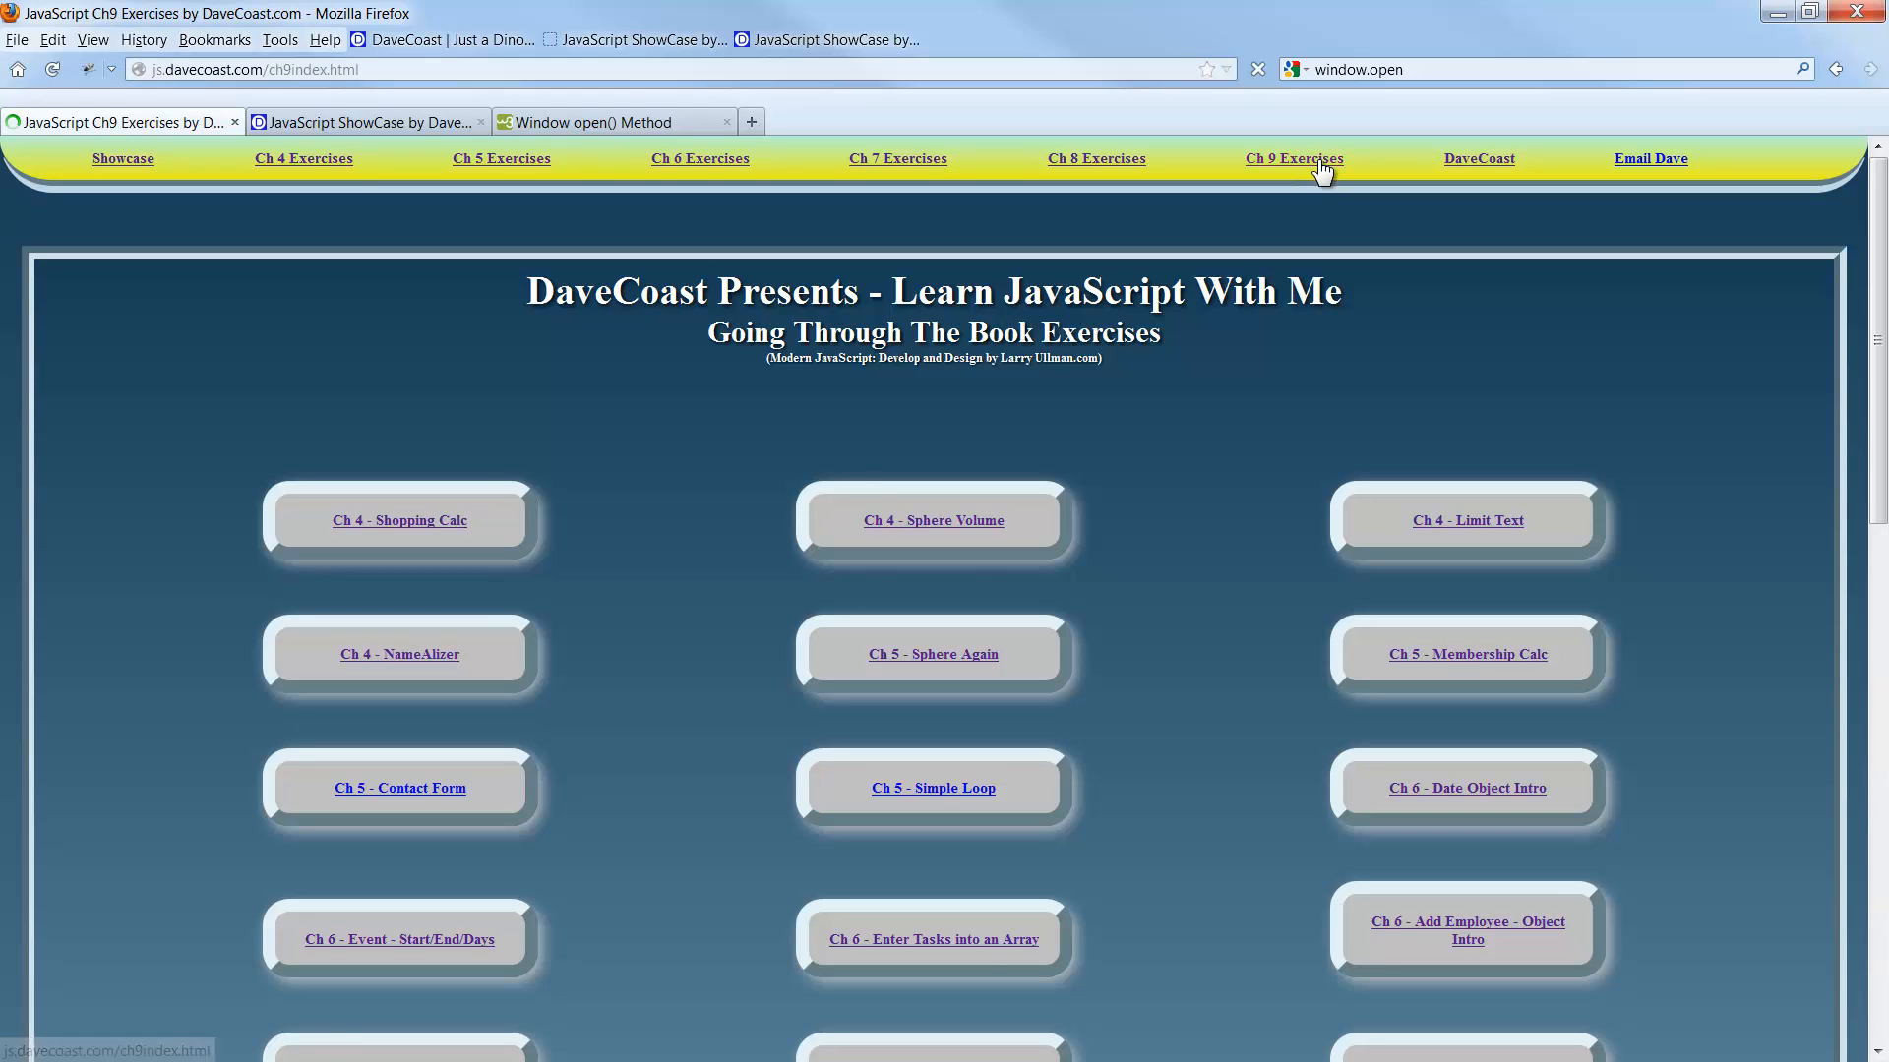
Open 'Ch 9 - The Browser 1 - Create PopUp Window', launch its pop-up, then close it.
{"action": "left_click", "coordinate": [1295, 157]}
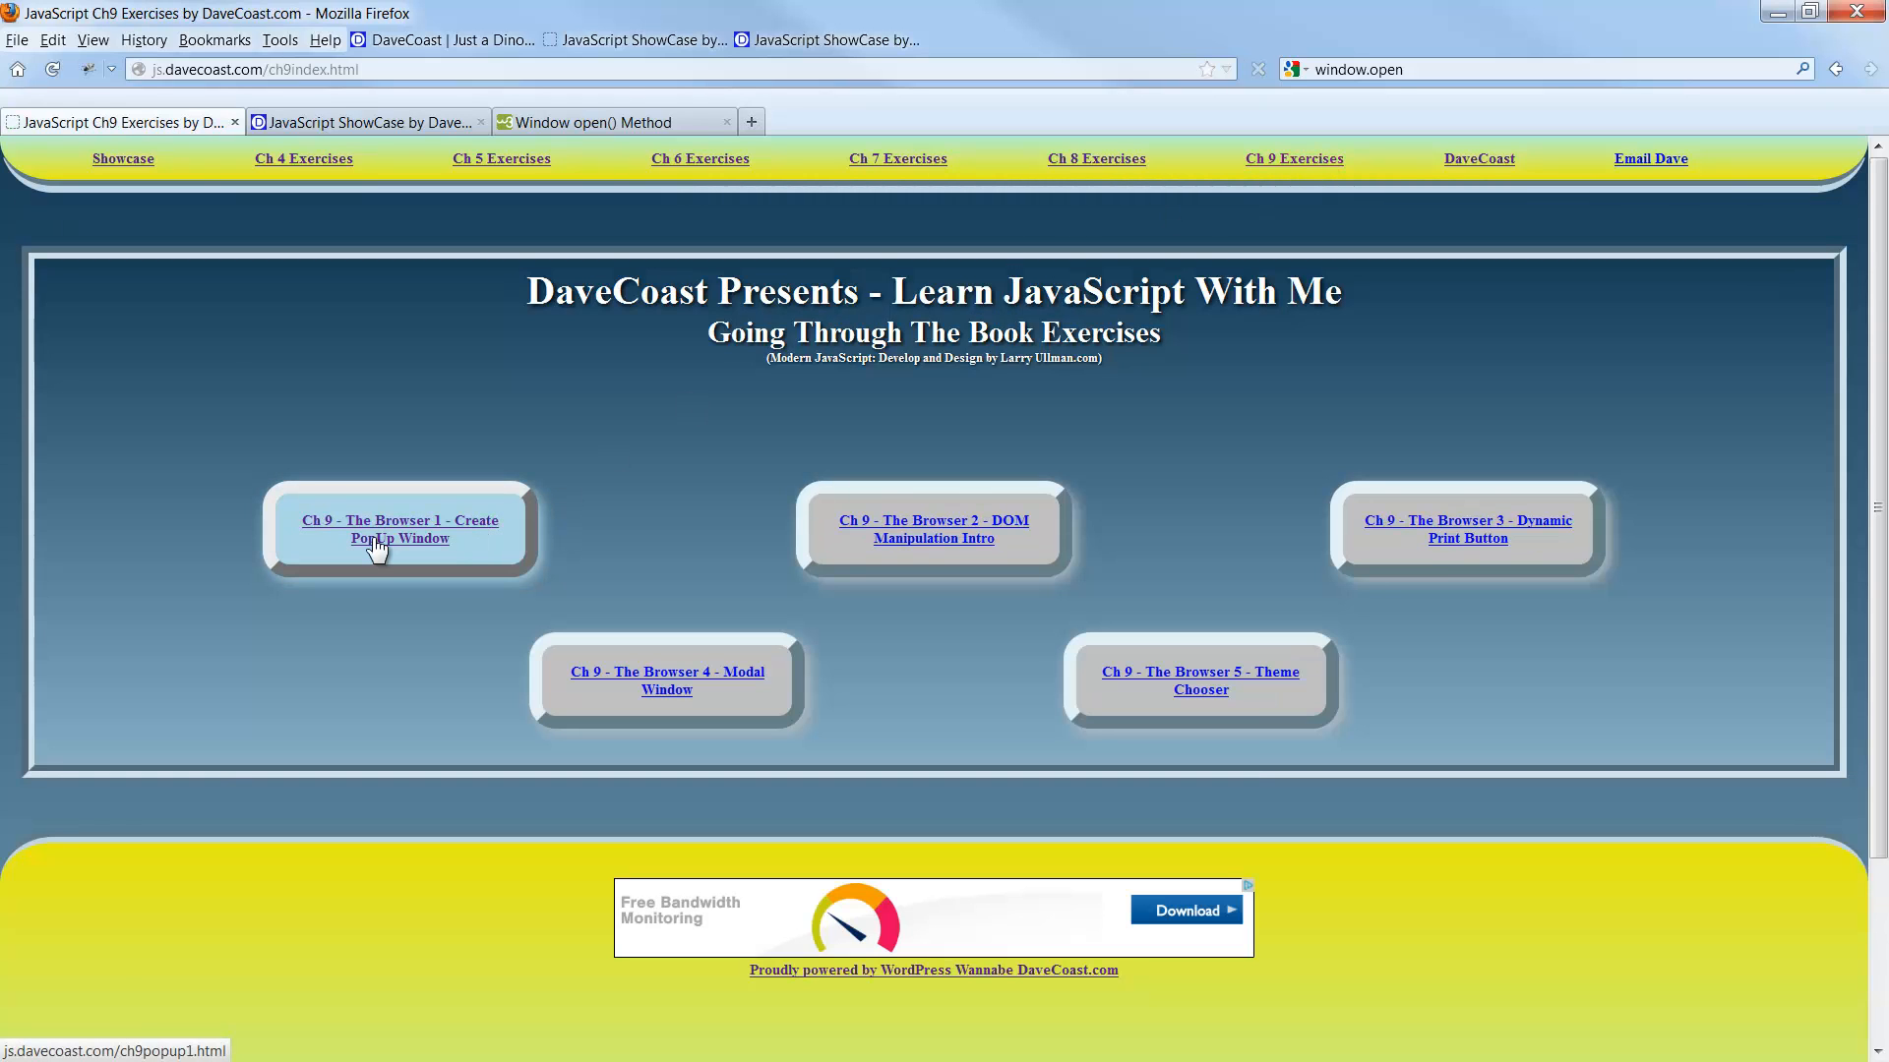
{"action": "left_click", "coordinate": [399, 529]}
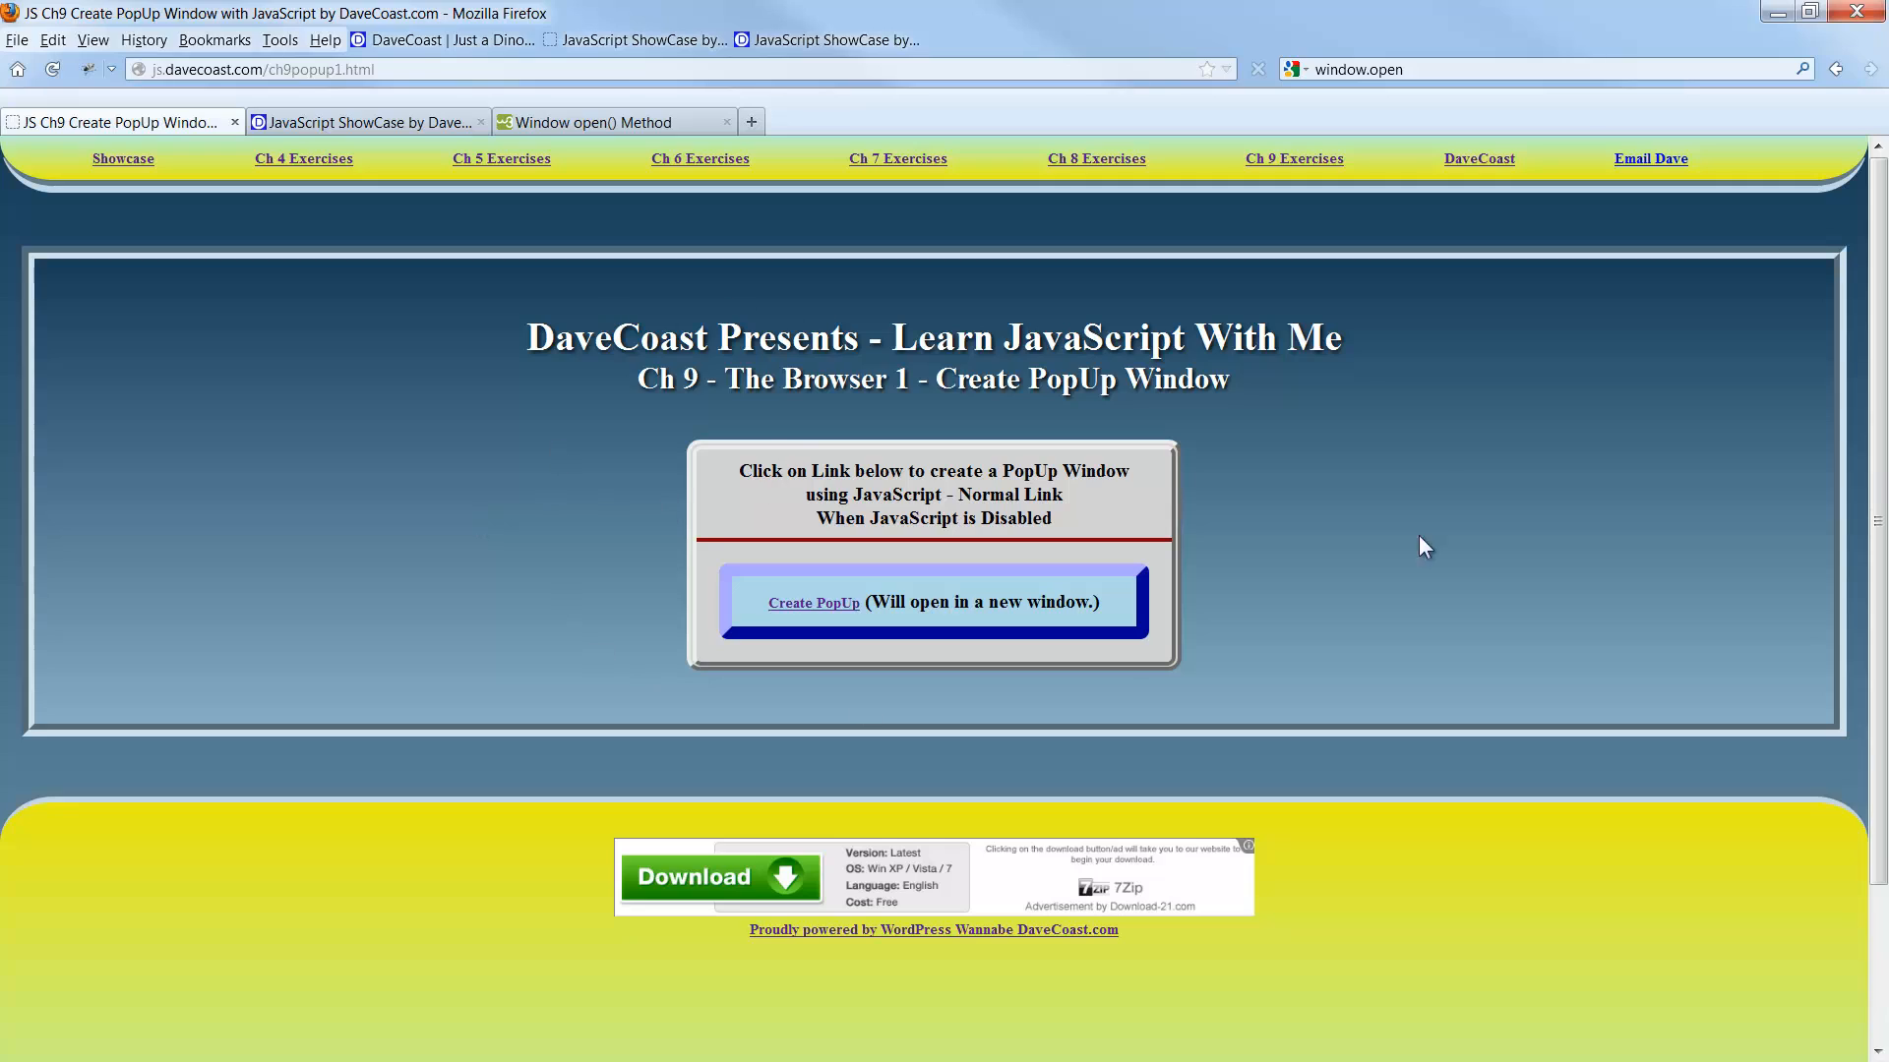
{"action": "mouse_move", "coordinate": [932, 573]}
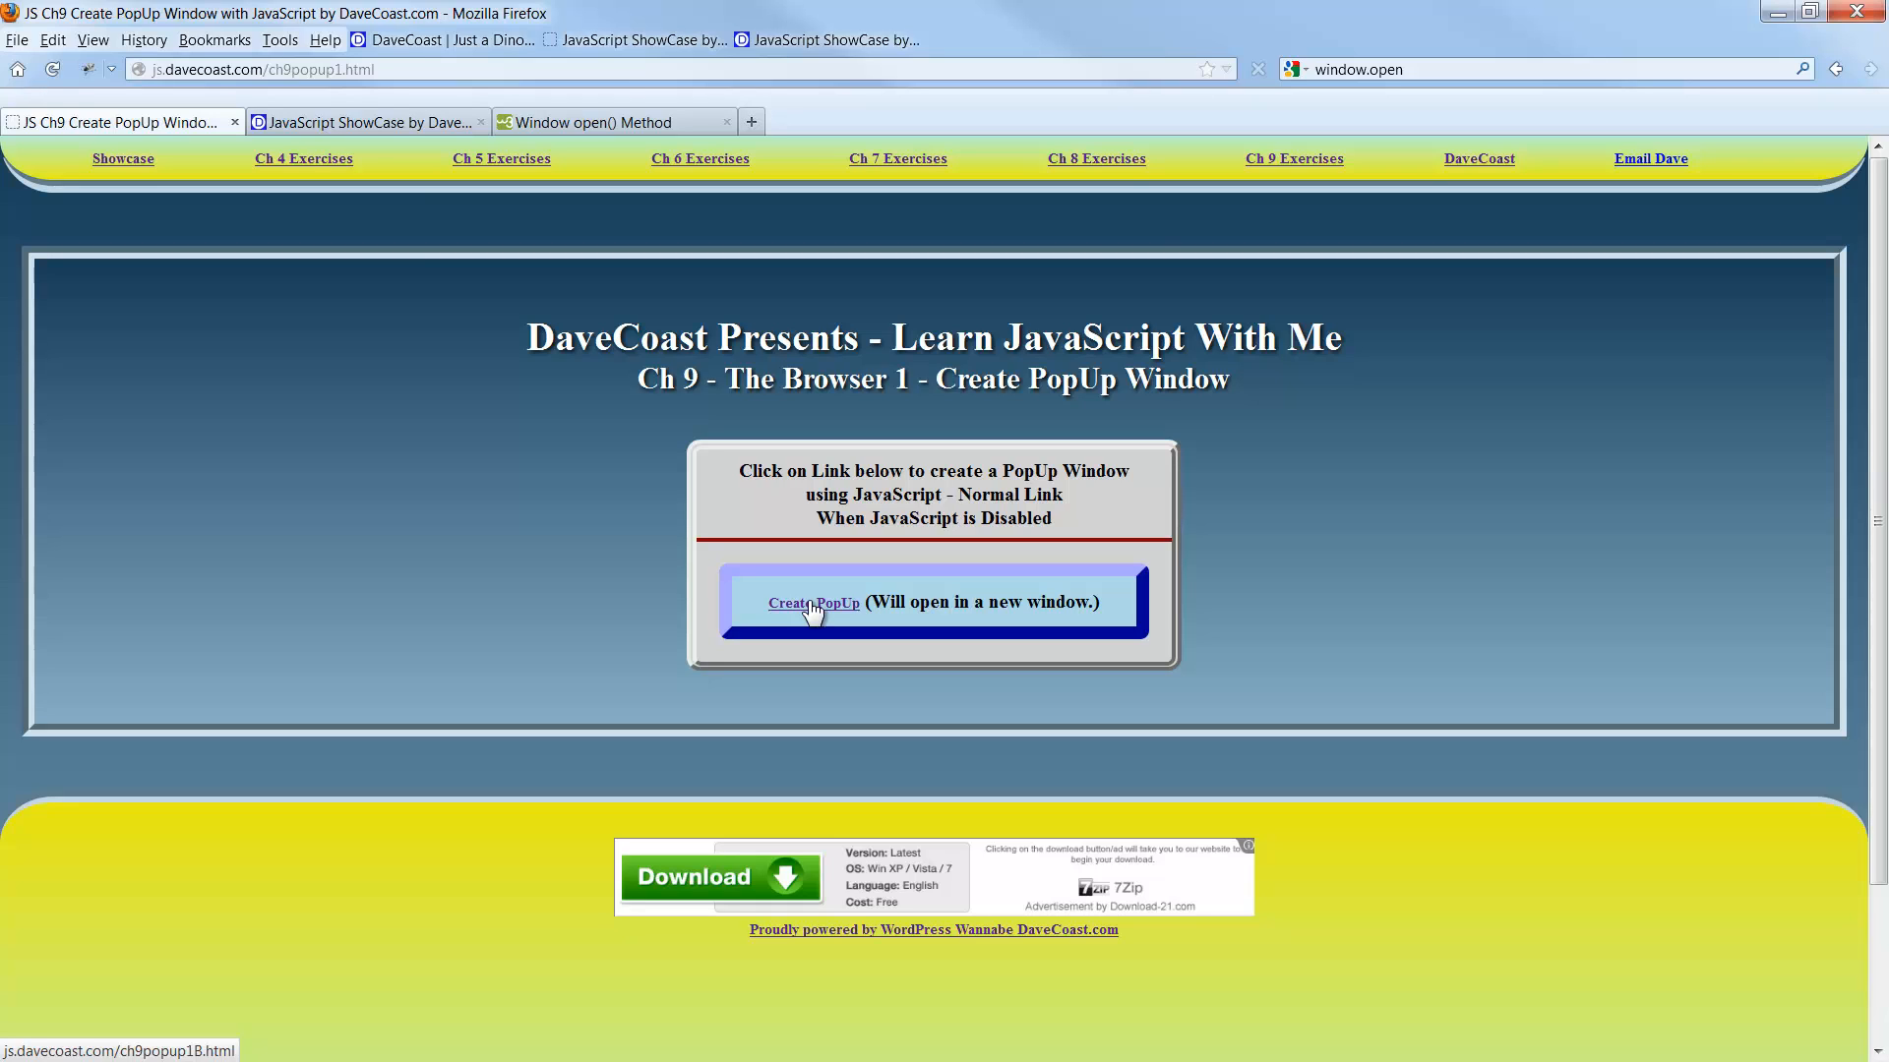
{"action": "left_click", "coordinate": [813, 604]}
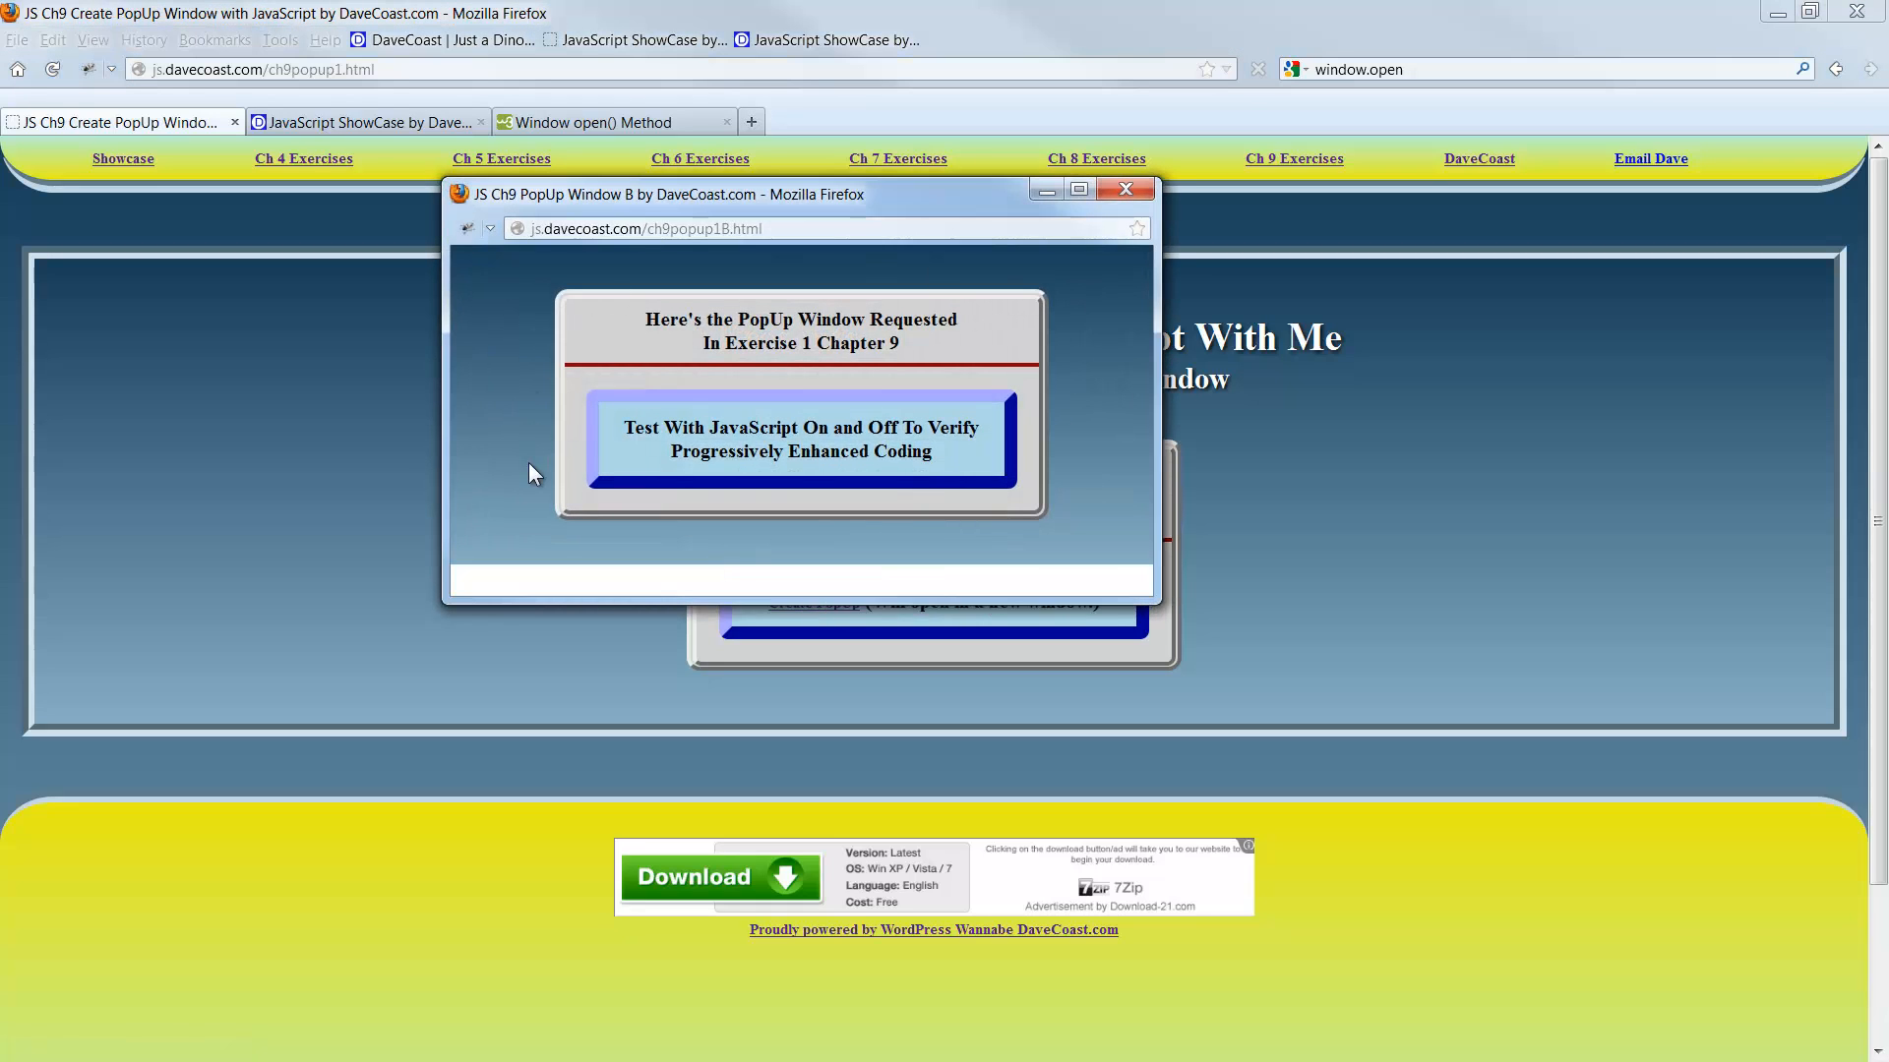
{"action": "mouse_move", "coordinate": [389, 457]}
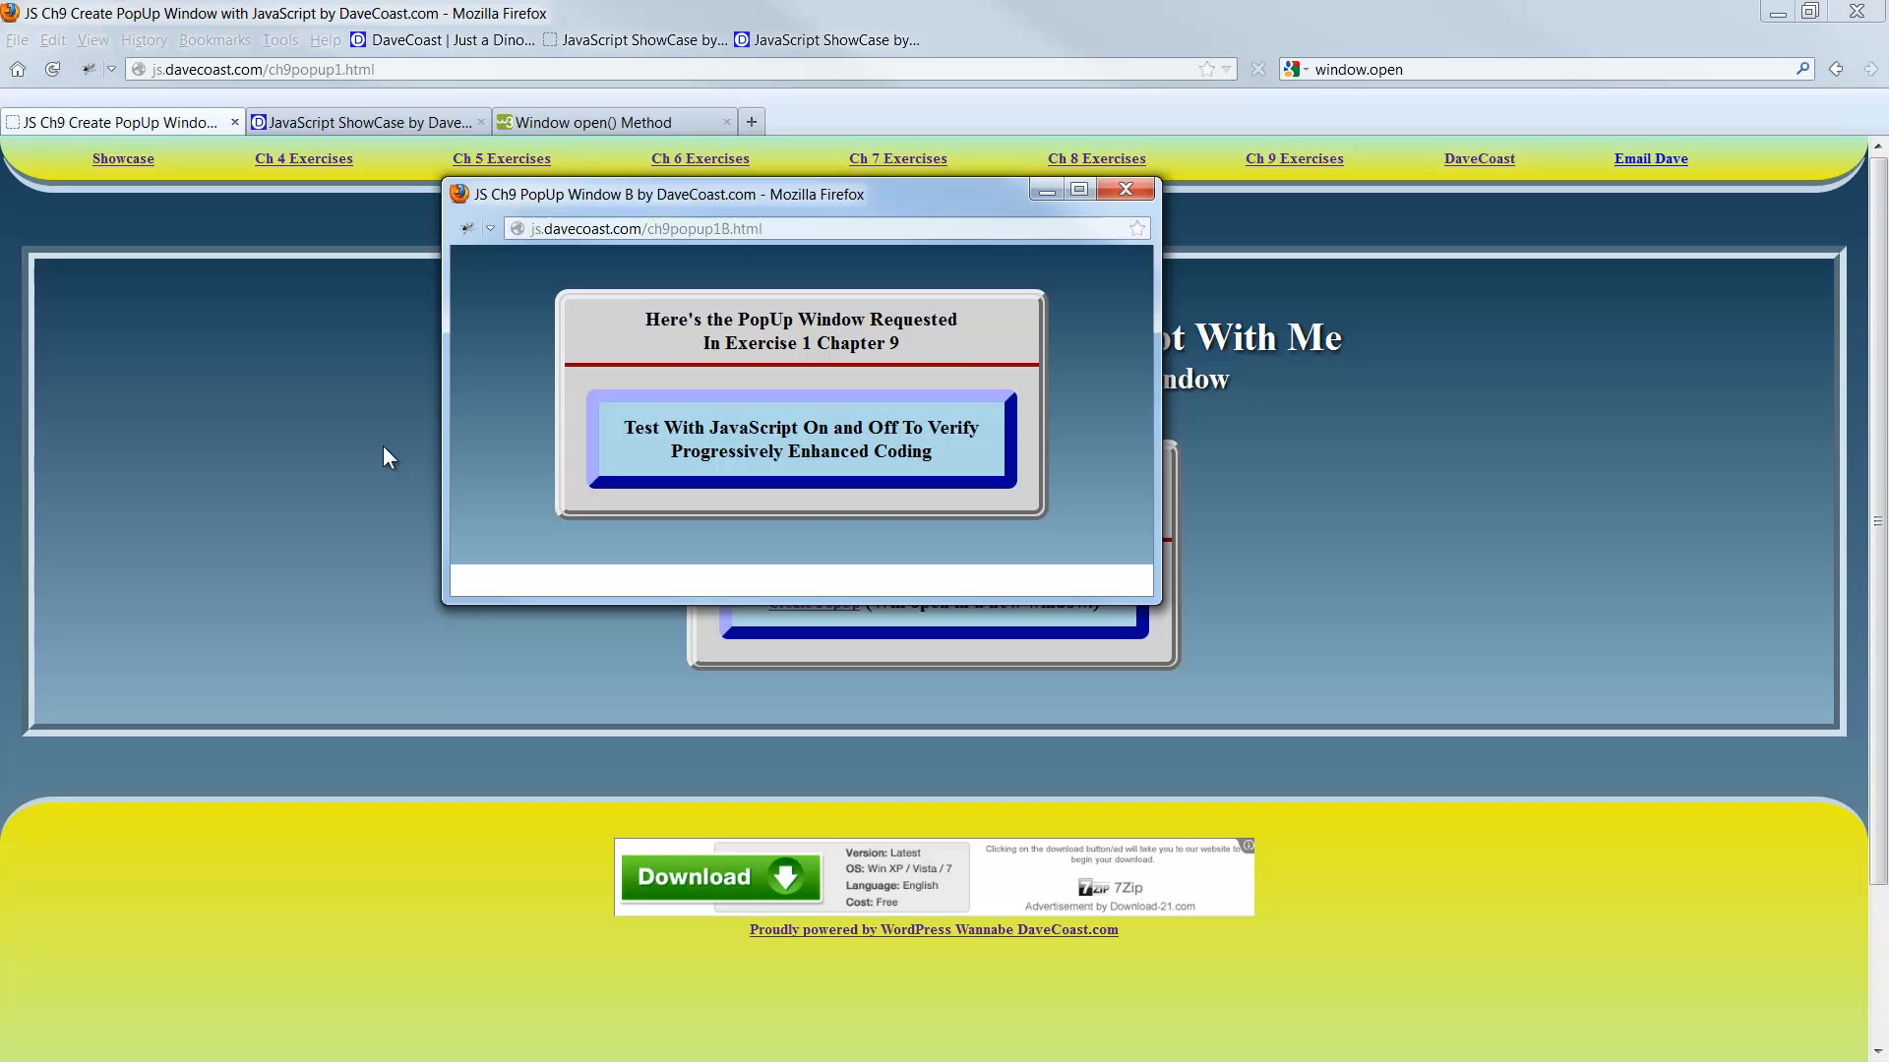
{"action": "mouse_move", "coordinate": [1125, 187]}
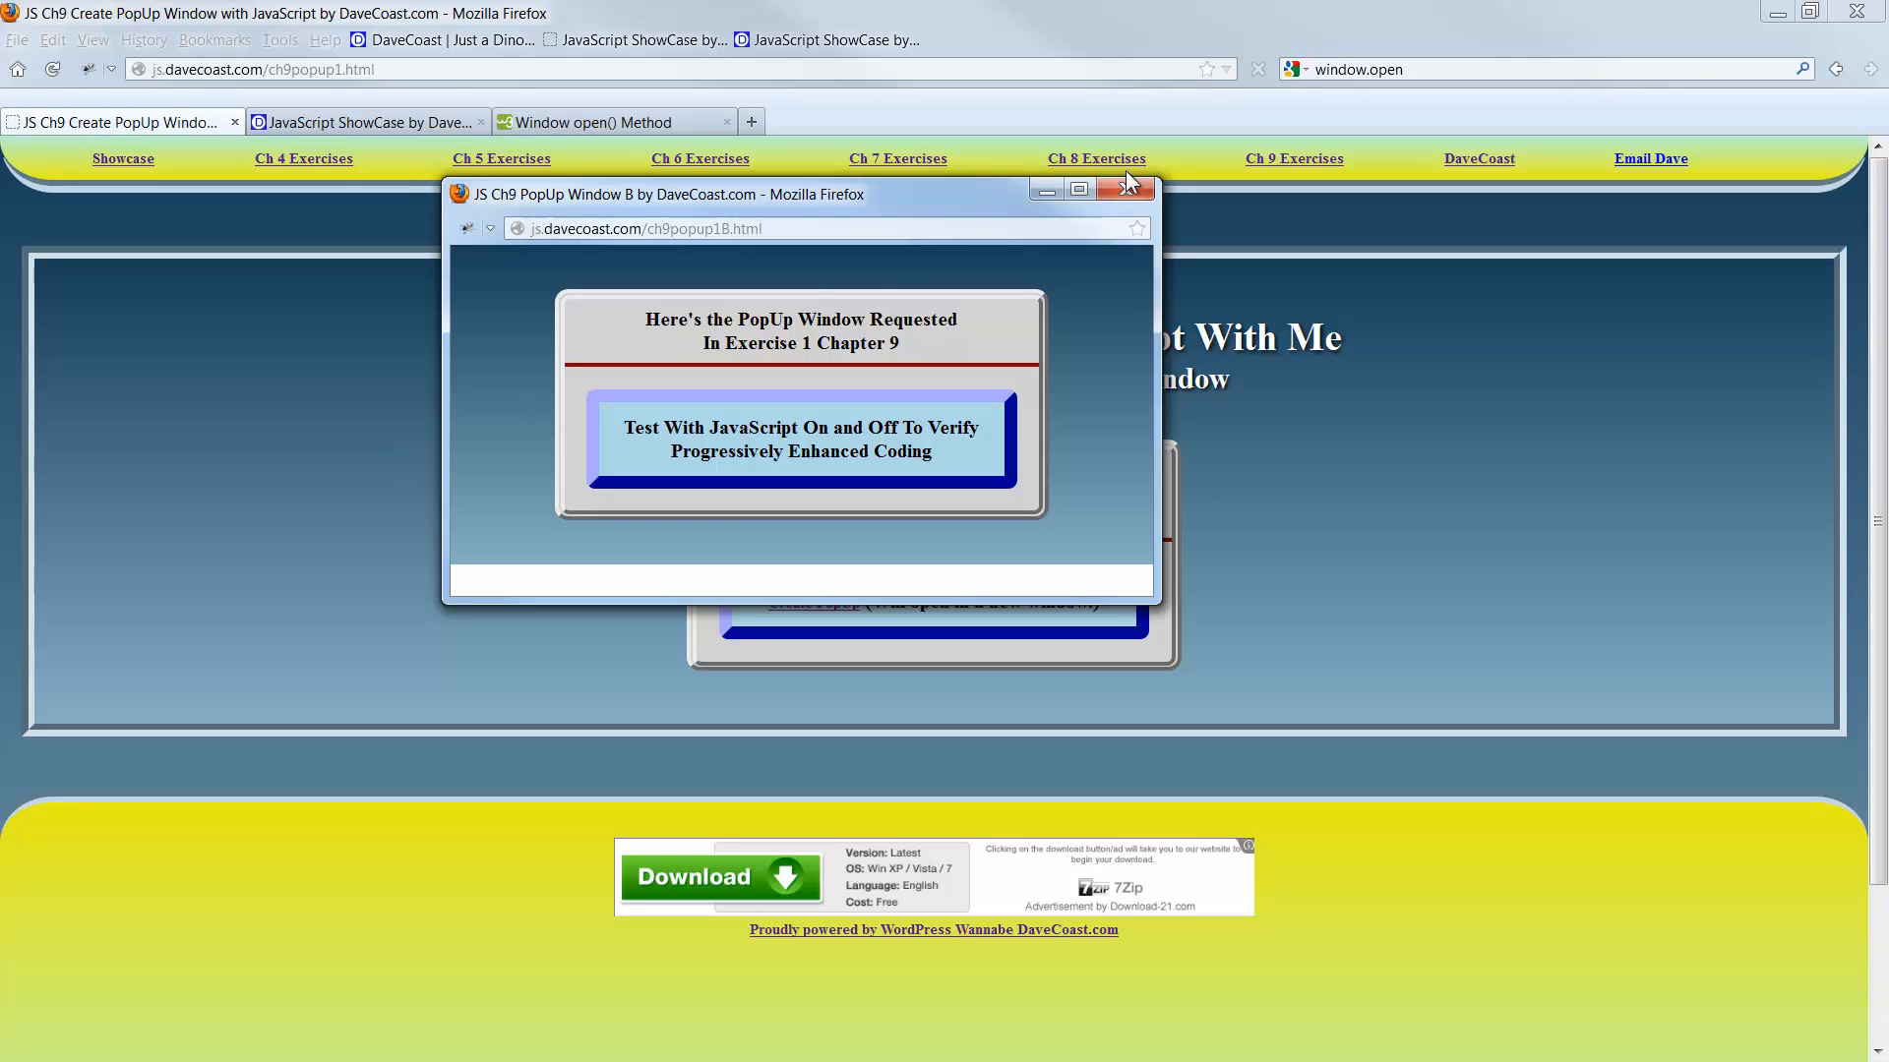
{"action": "left_click", "coordinate": [1130, 187]}
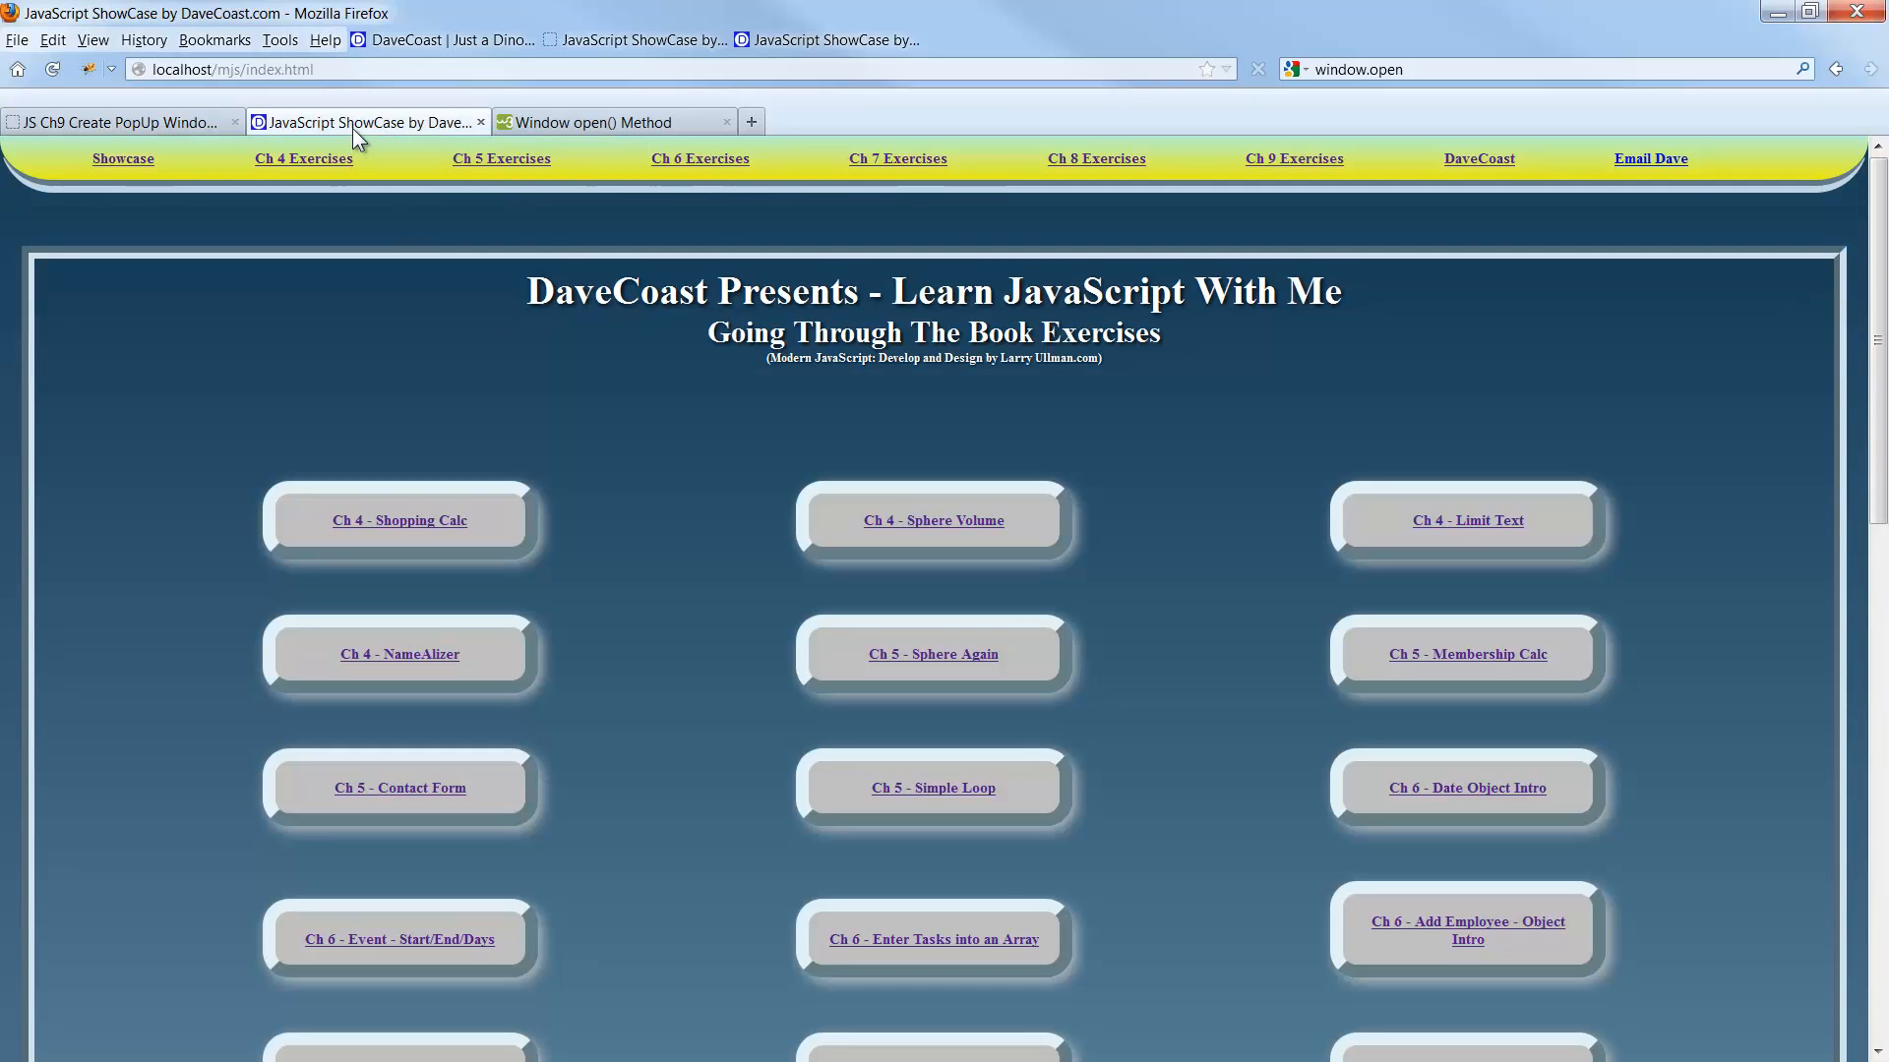
Load the localhost Create PopUp Window exercise in the second tab, then return to the live one.
{"action": "left_click", "coordinate": [1295, 157]}
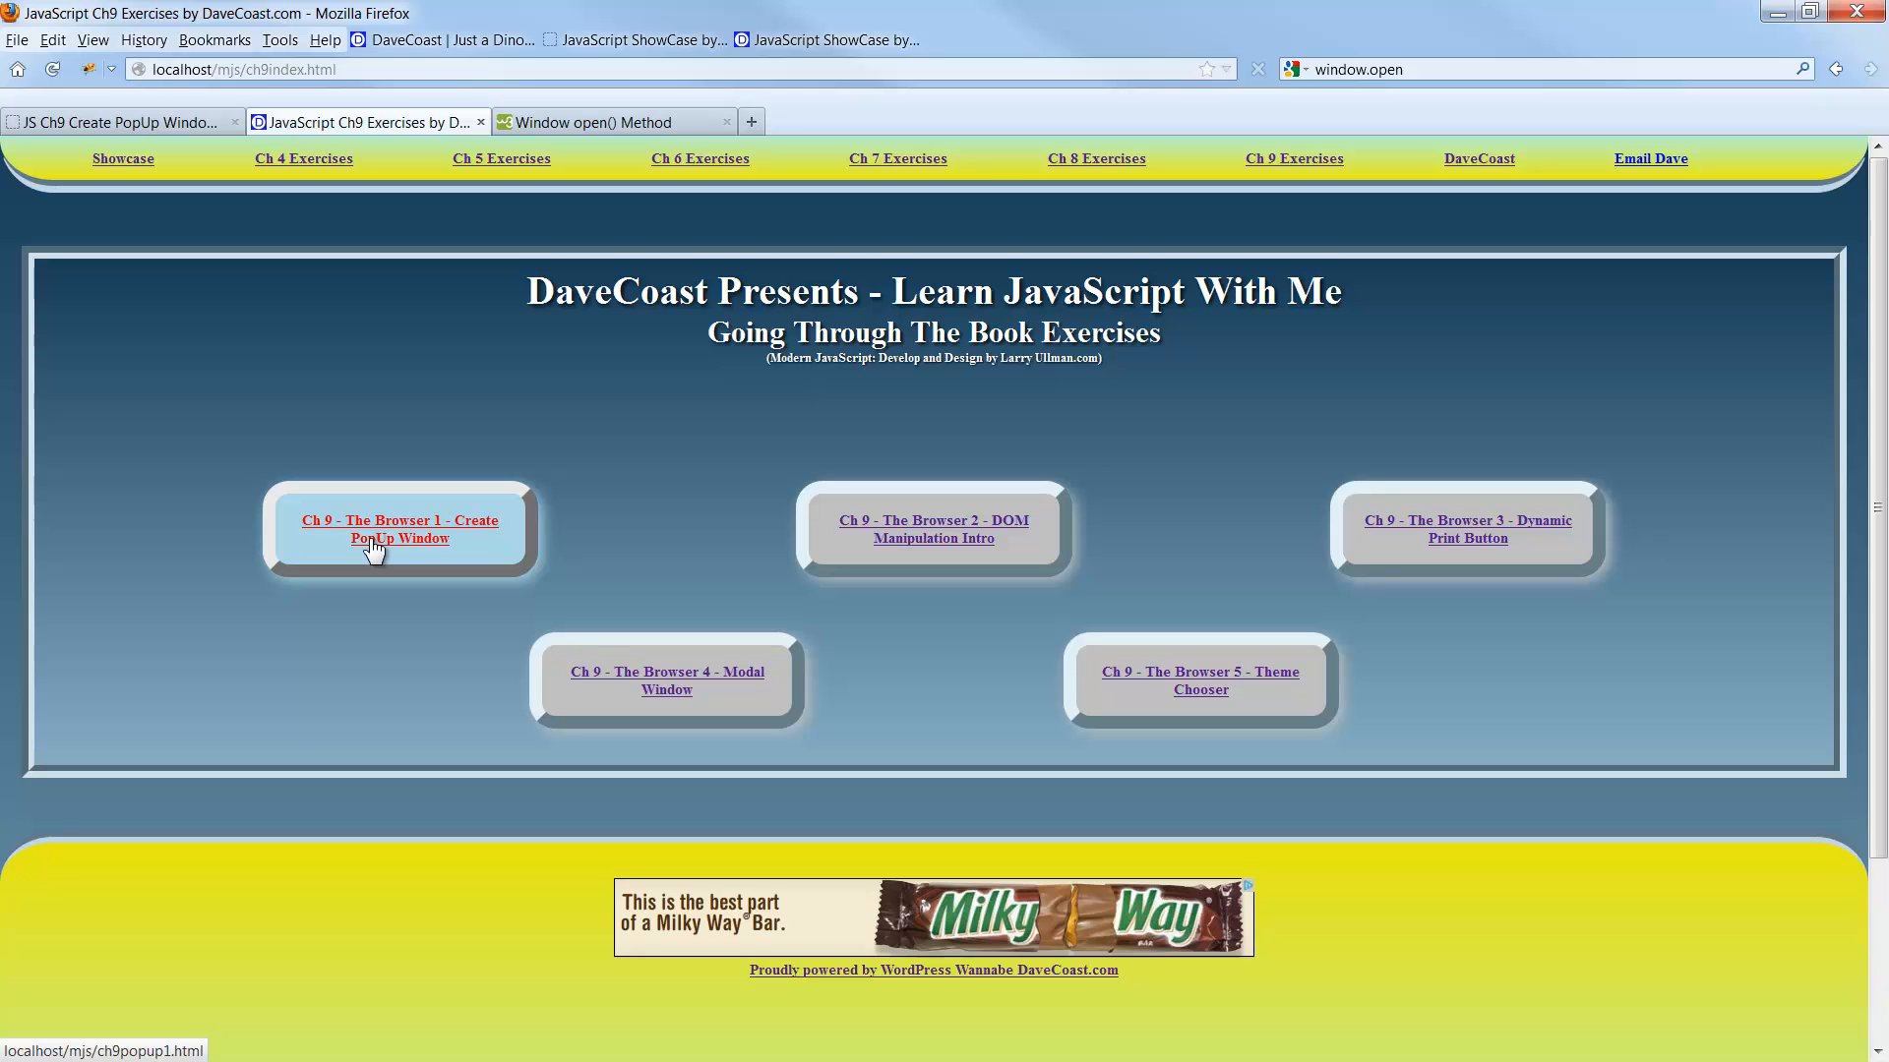
{"action": "left_click", "coordinate": [399, 529]}
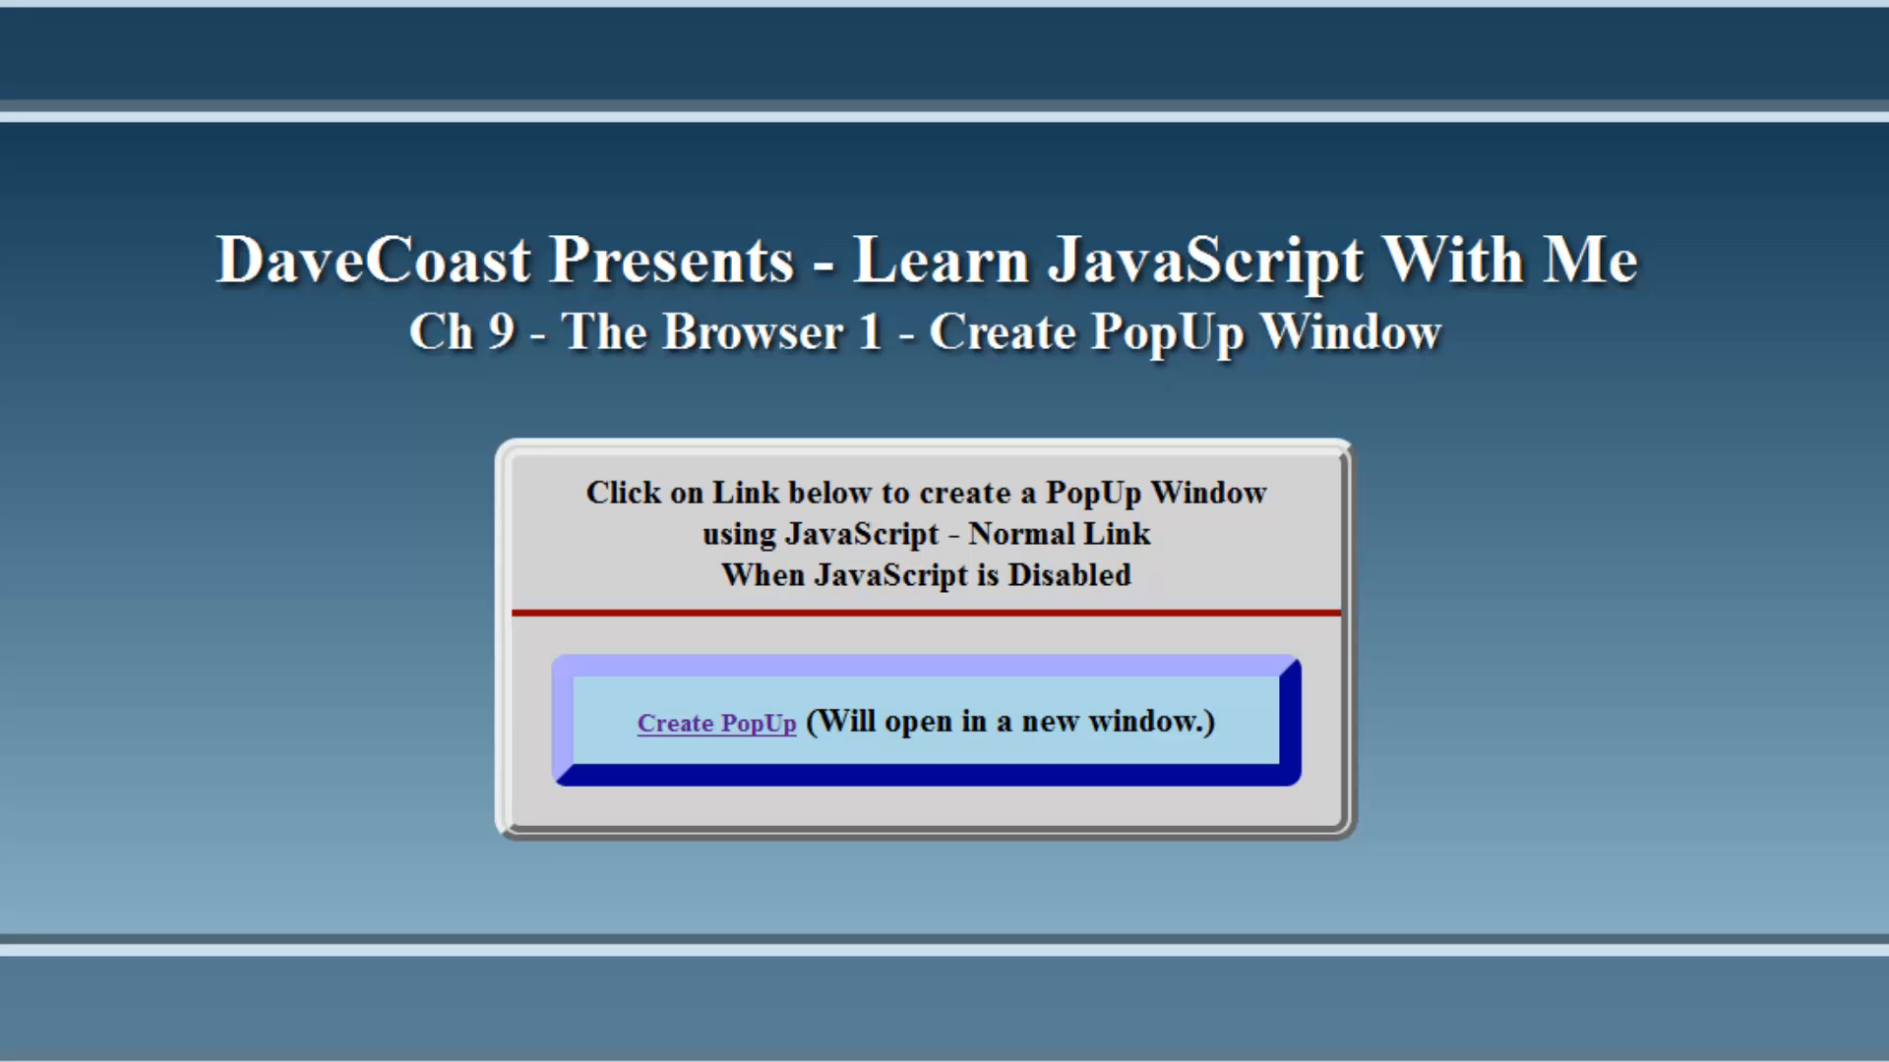
{"action": "left_click", "coordinate": [716, 724]}
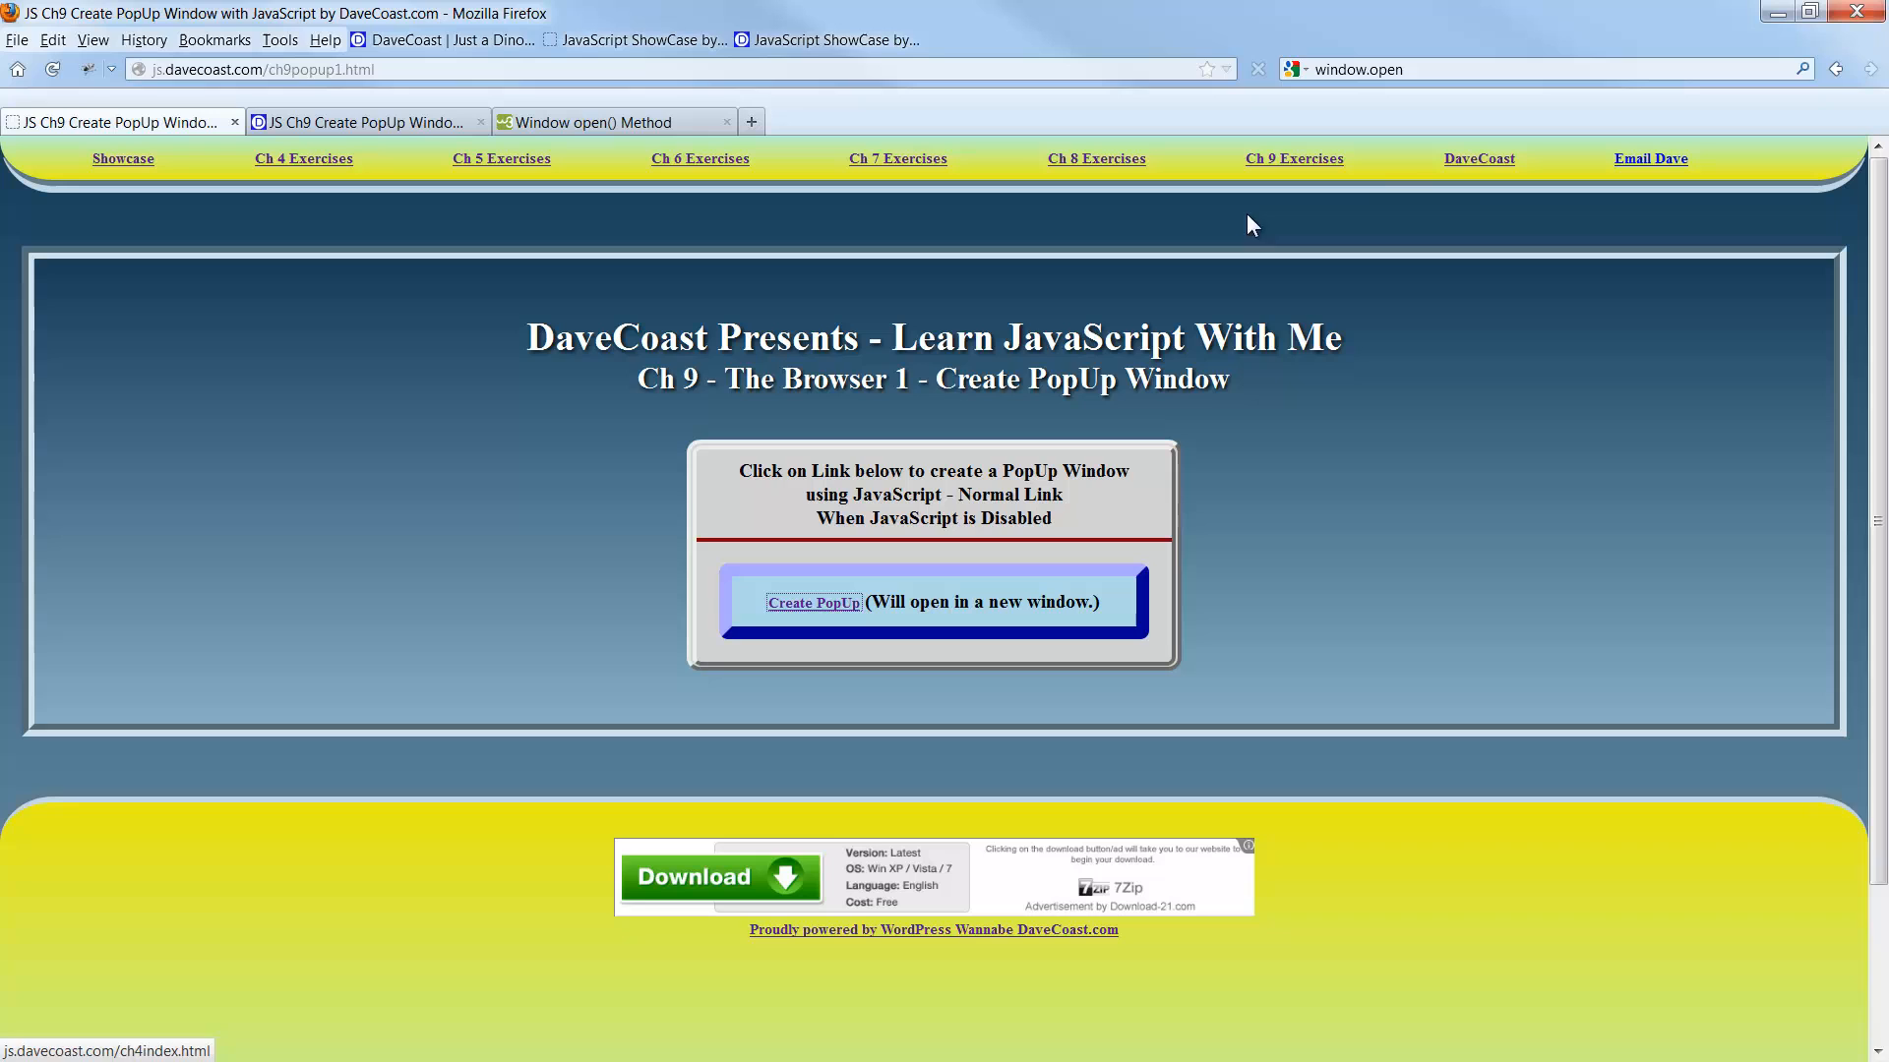
Revisit the DaveCoast post's code link and video playlist, then bring up ch9popup1.js in the editor.
{"action": "left_click", "coordinate": [1479, 158]}
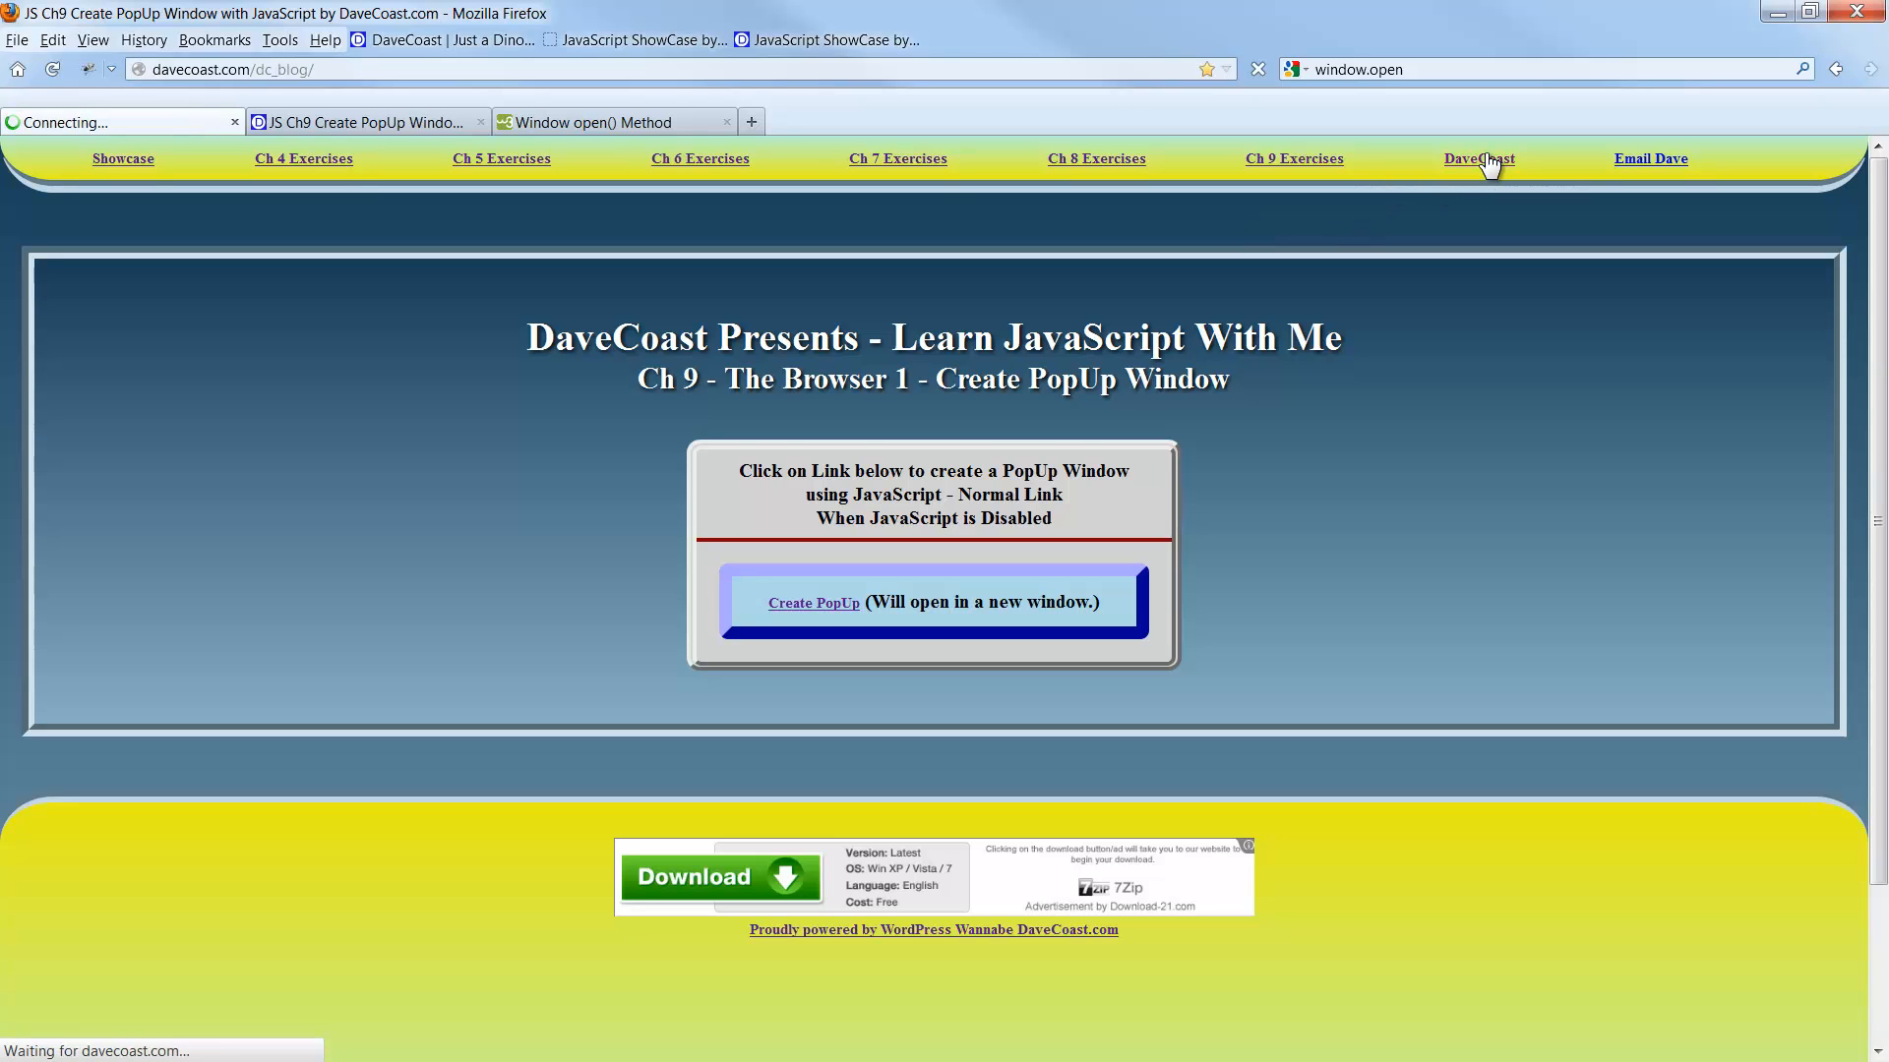
{"action": "left_click", "coordinate": [1480, 157]}
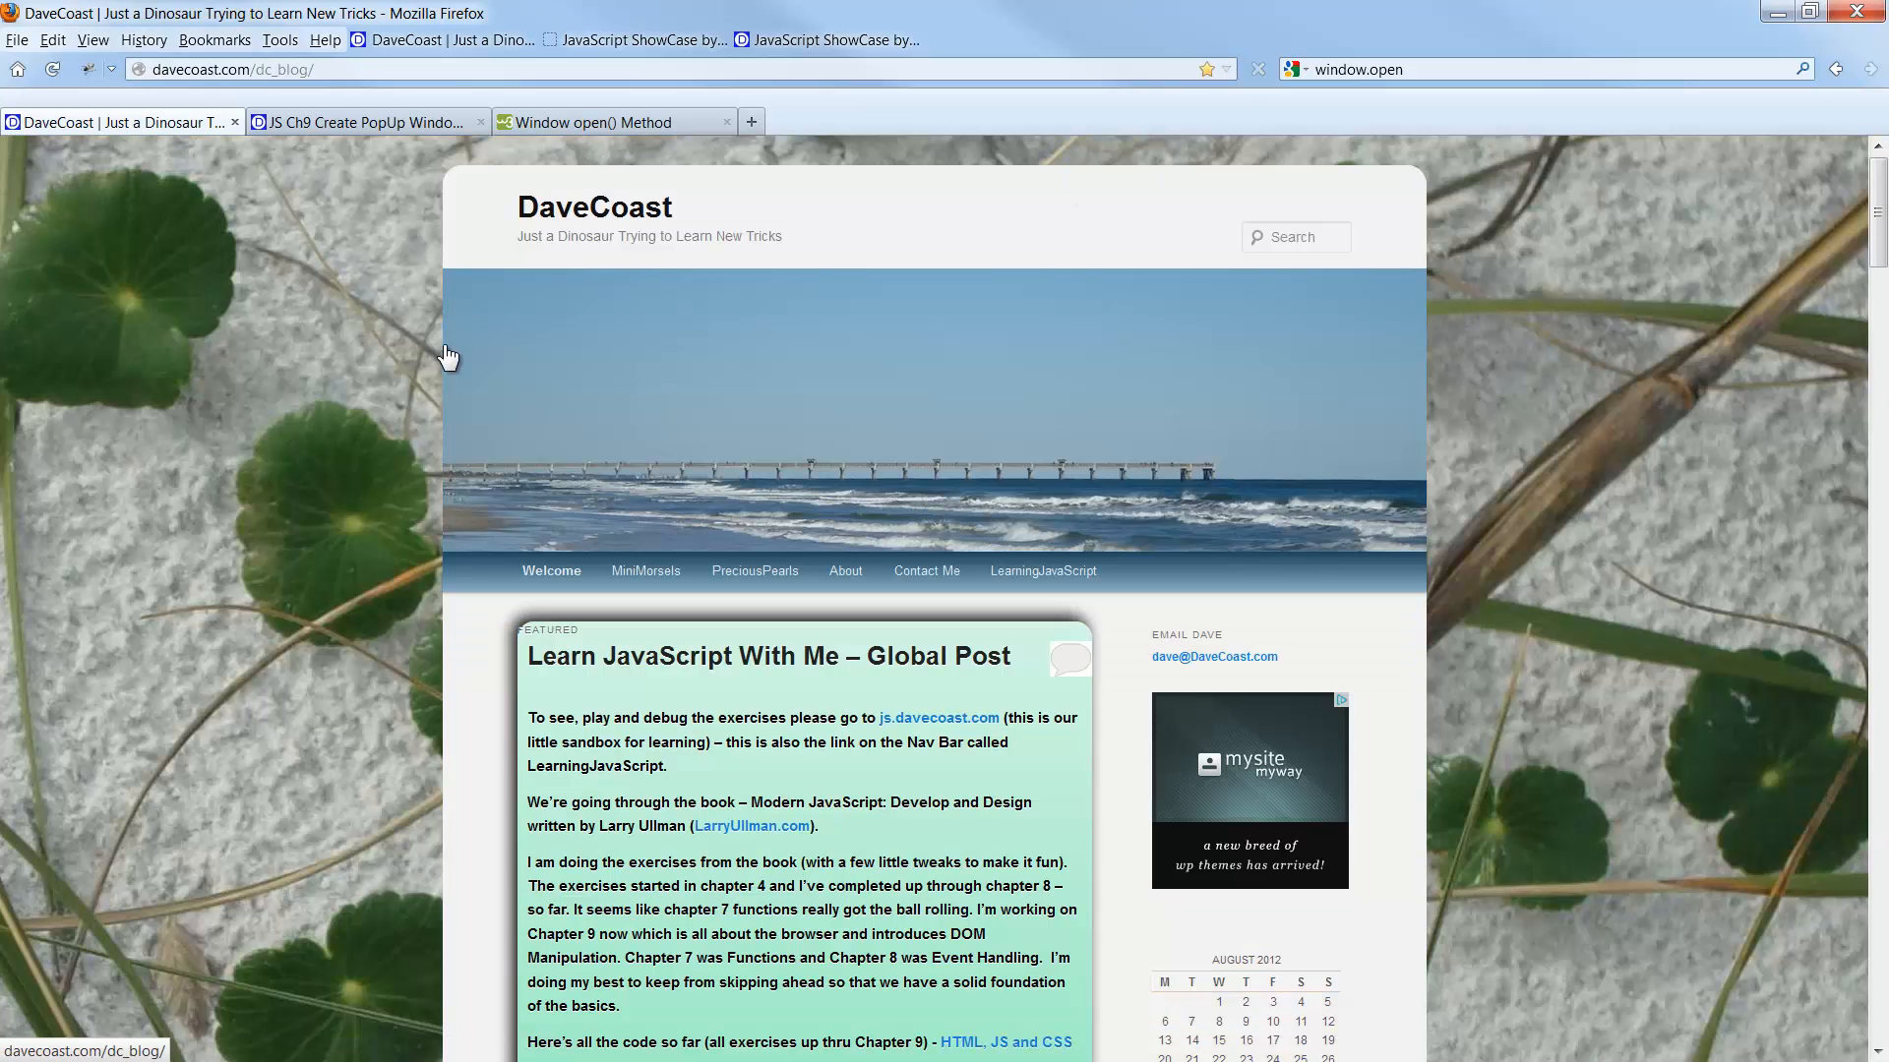
{"action": "scroll", "scroll_direction": "down", "scroll_amount": 3}
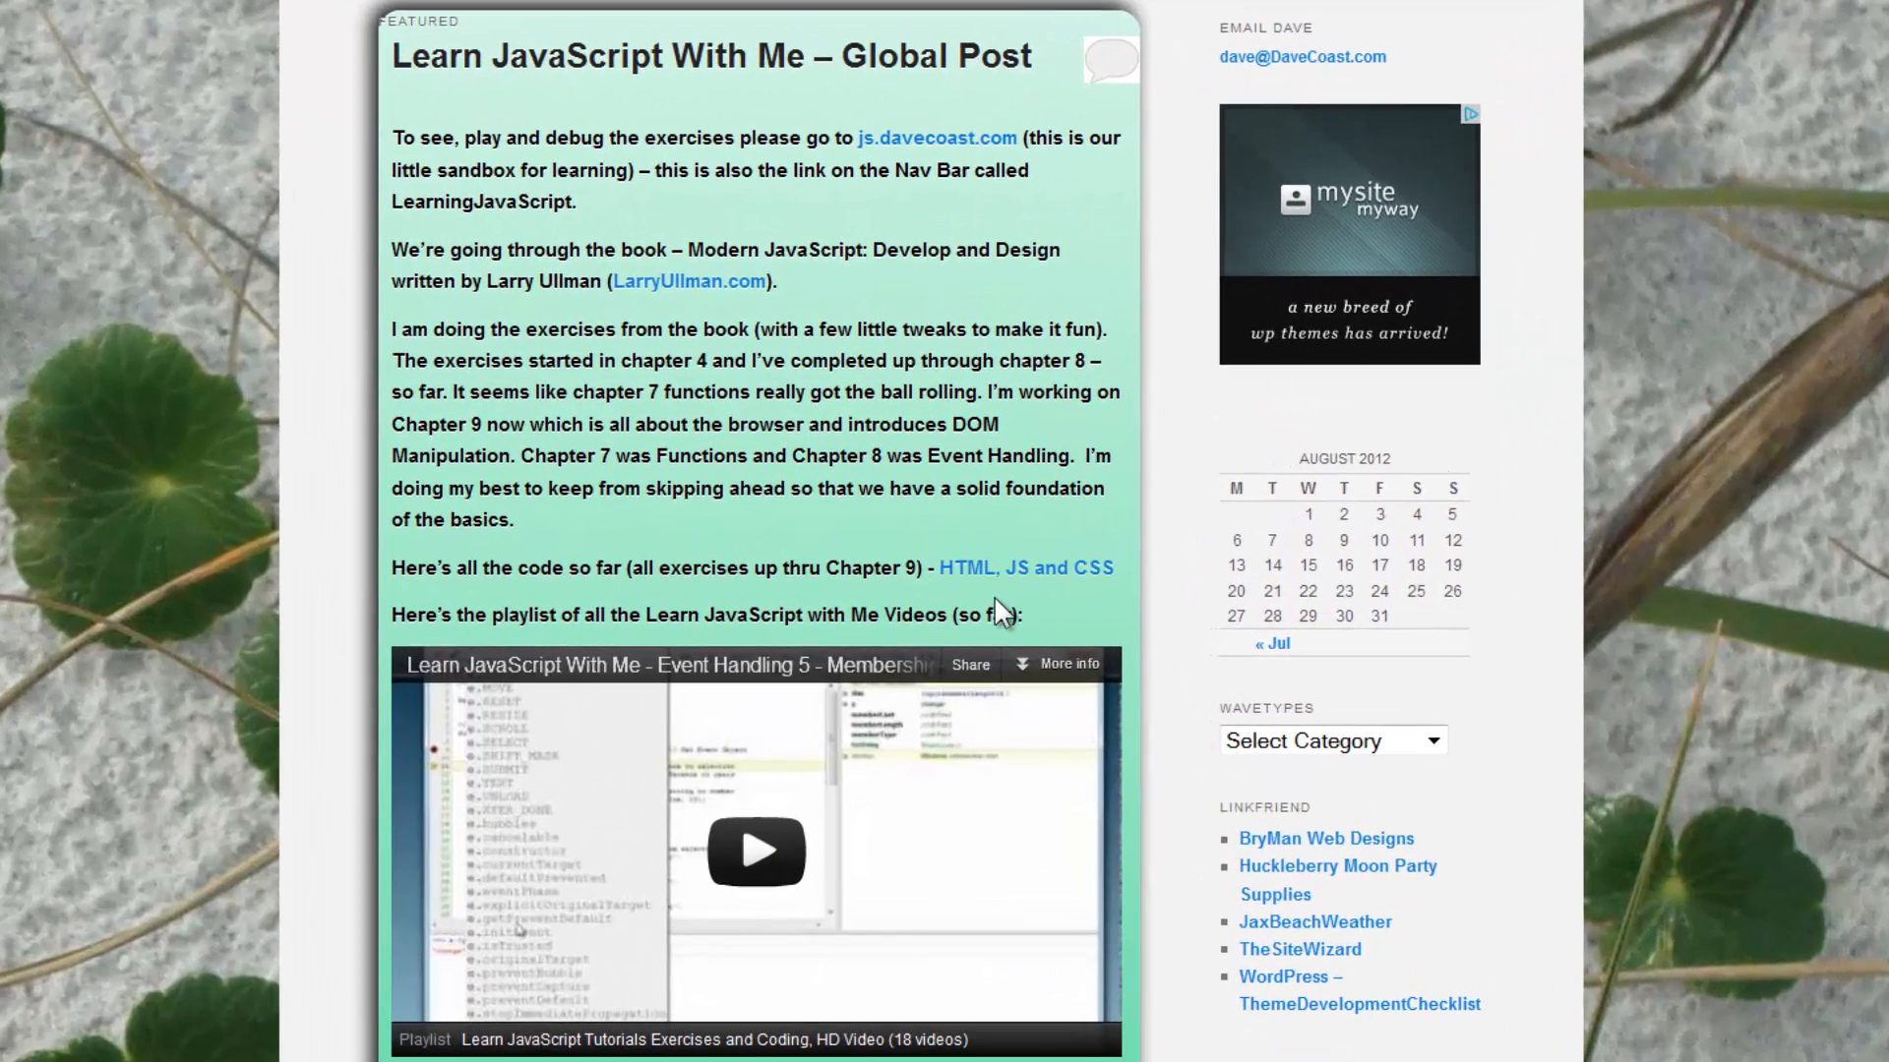
{"action": "mouse_move", "coordinate": [956, 161]}
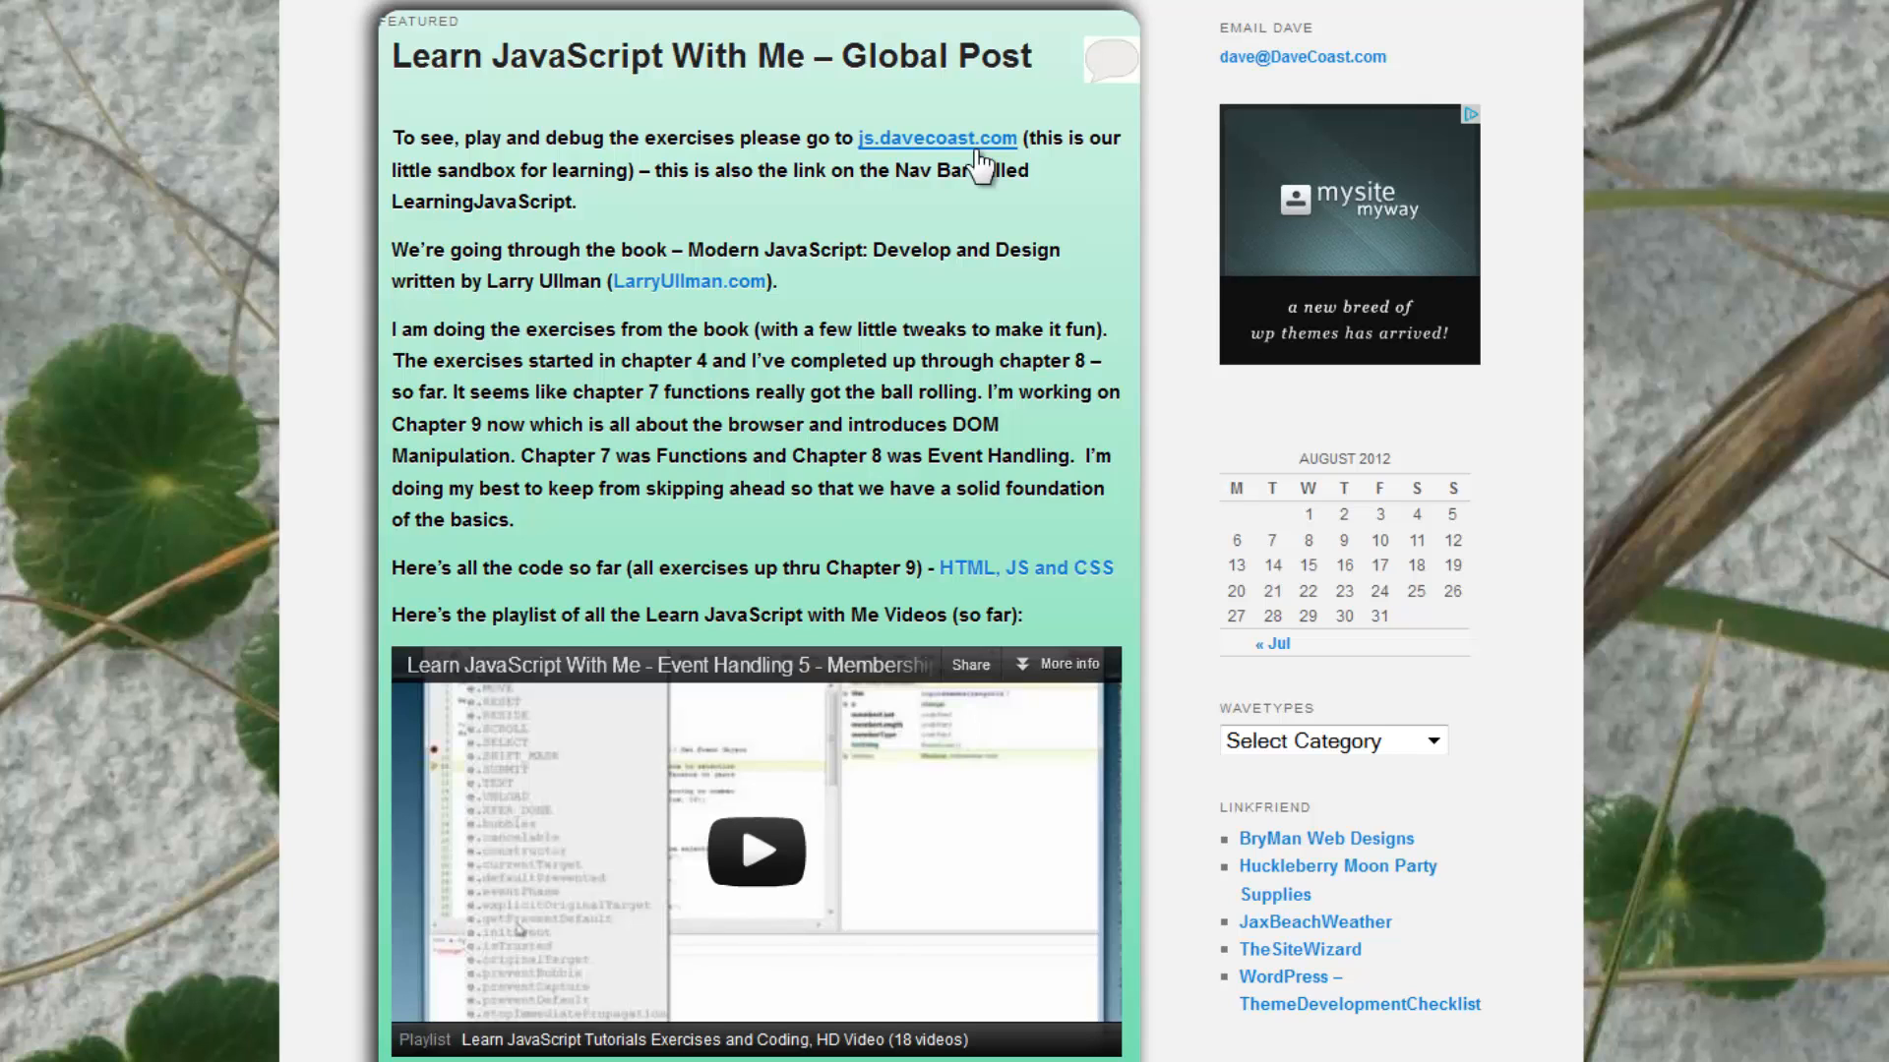
{"action": "mouse_move", "coordinate": [669, 291]}
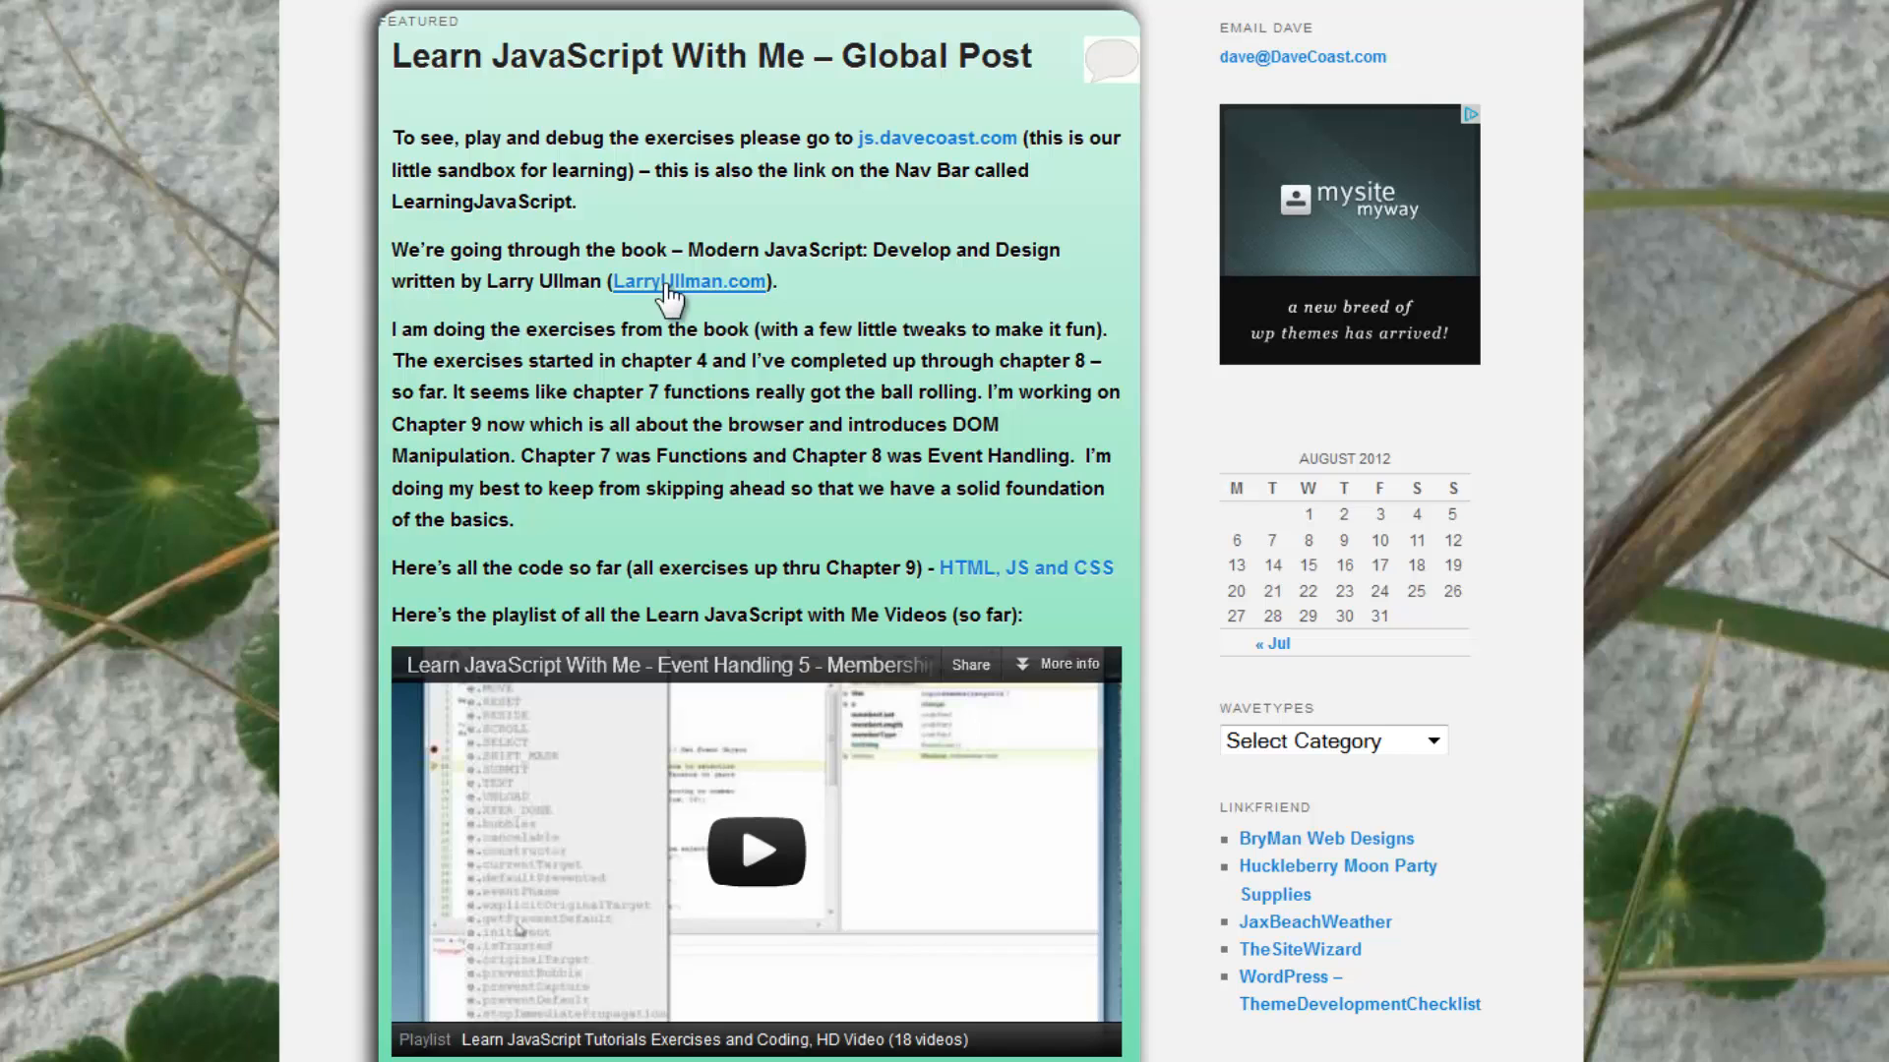
{"action": "mouse_move", "coordinate": [972, 580]}
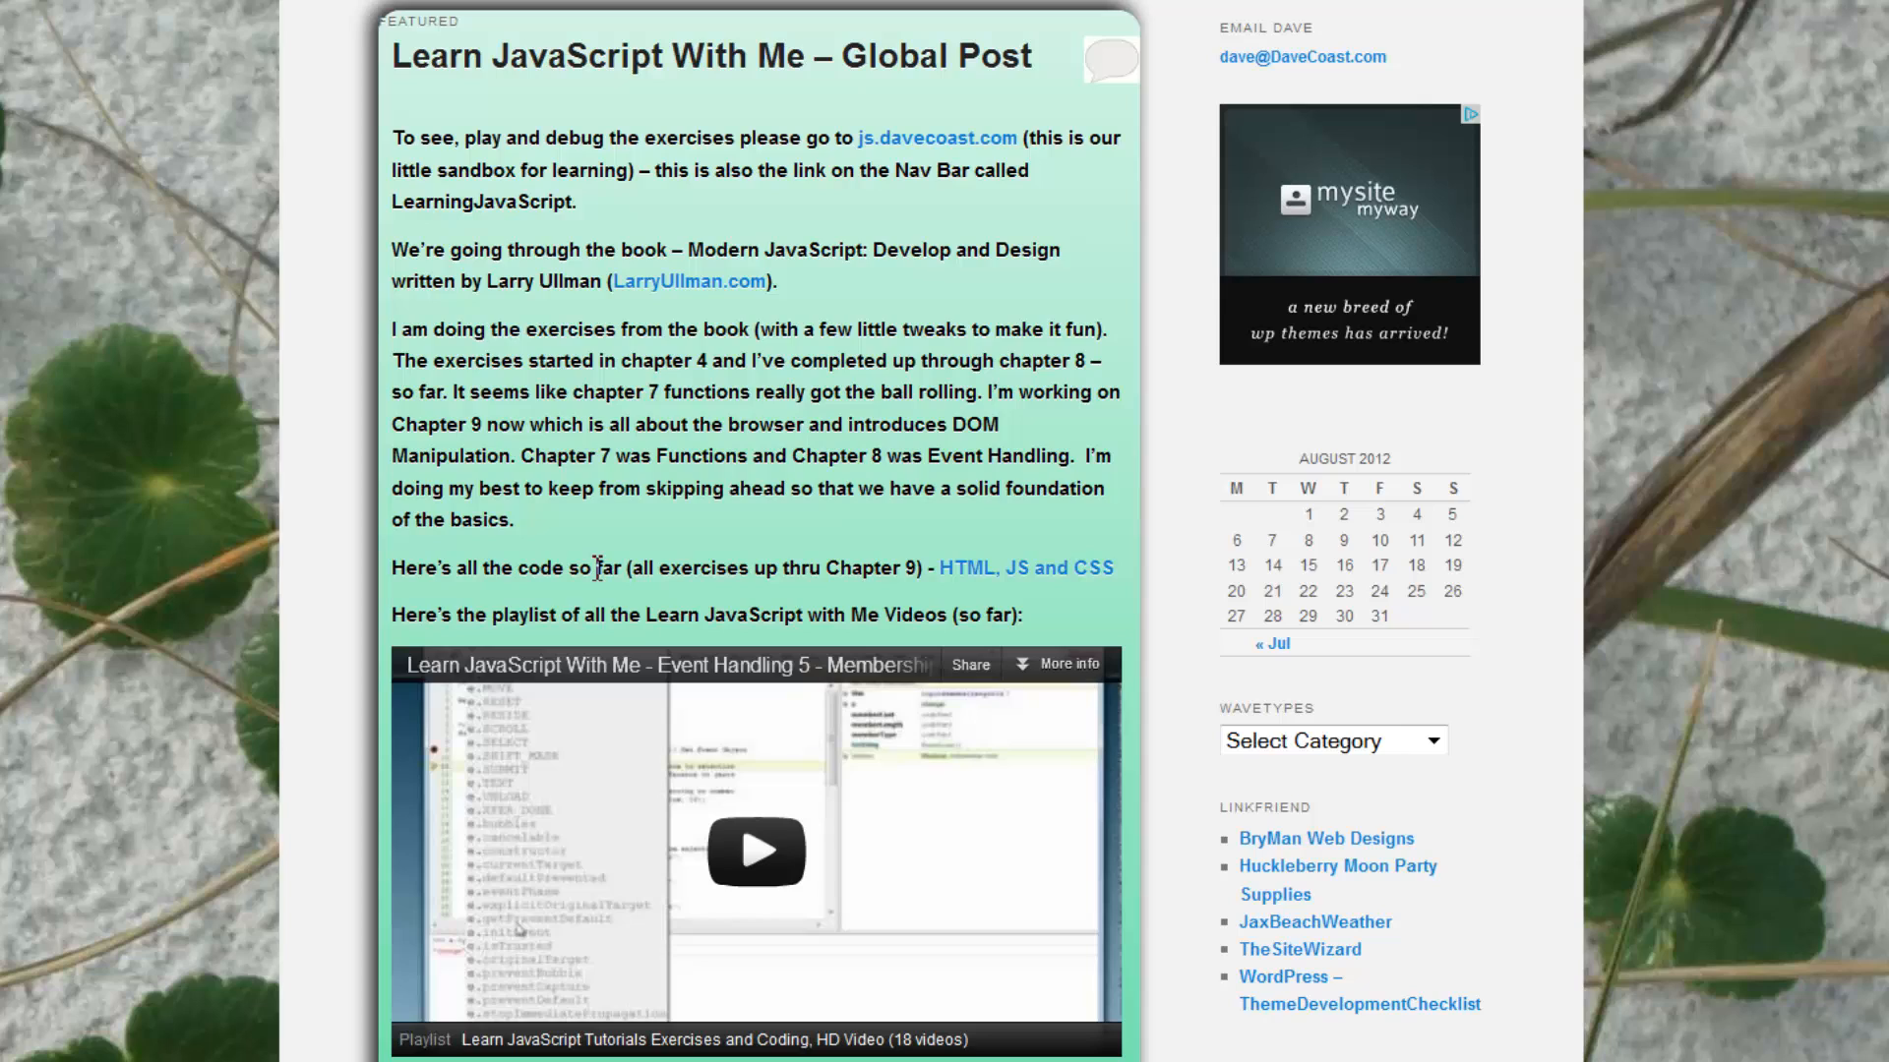
{"action": "mouse_move", "coordinate": [602, 488]}
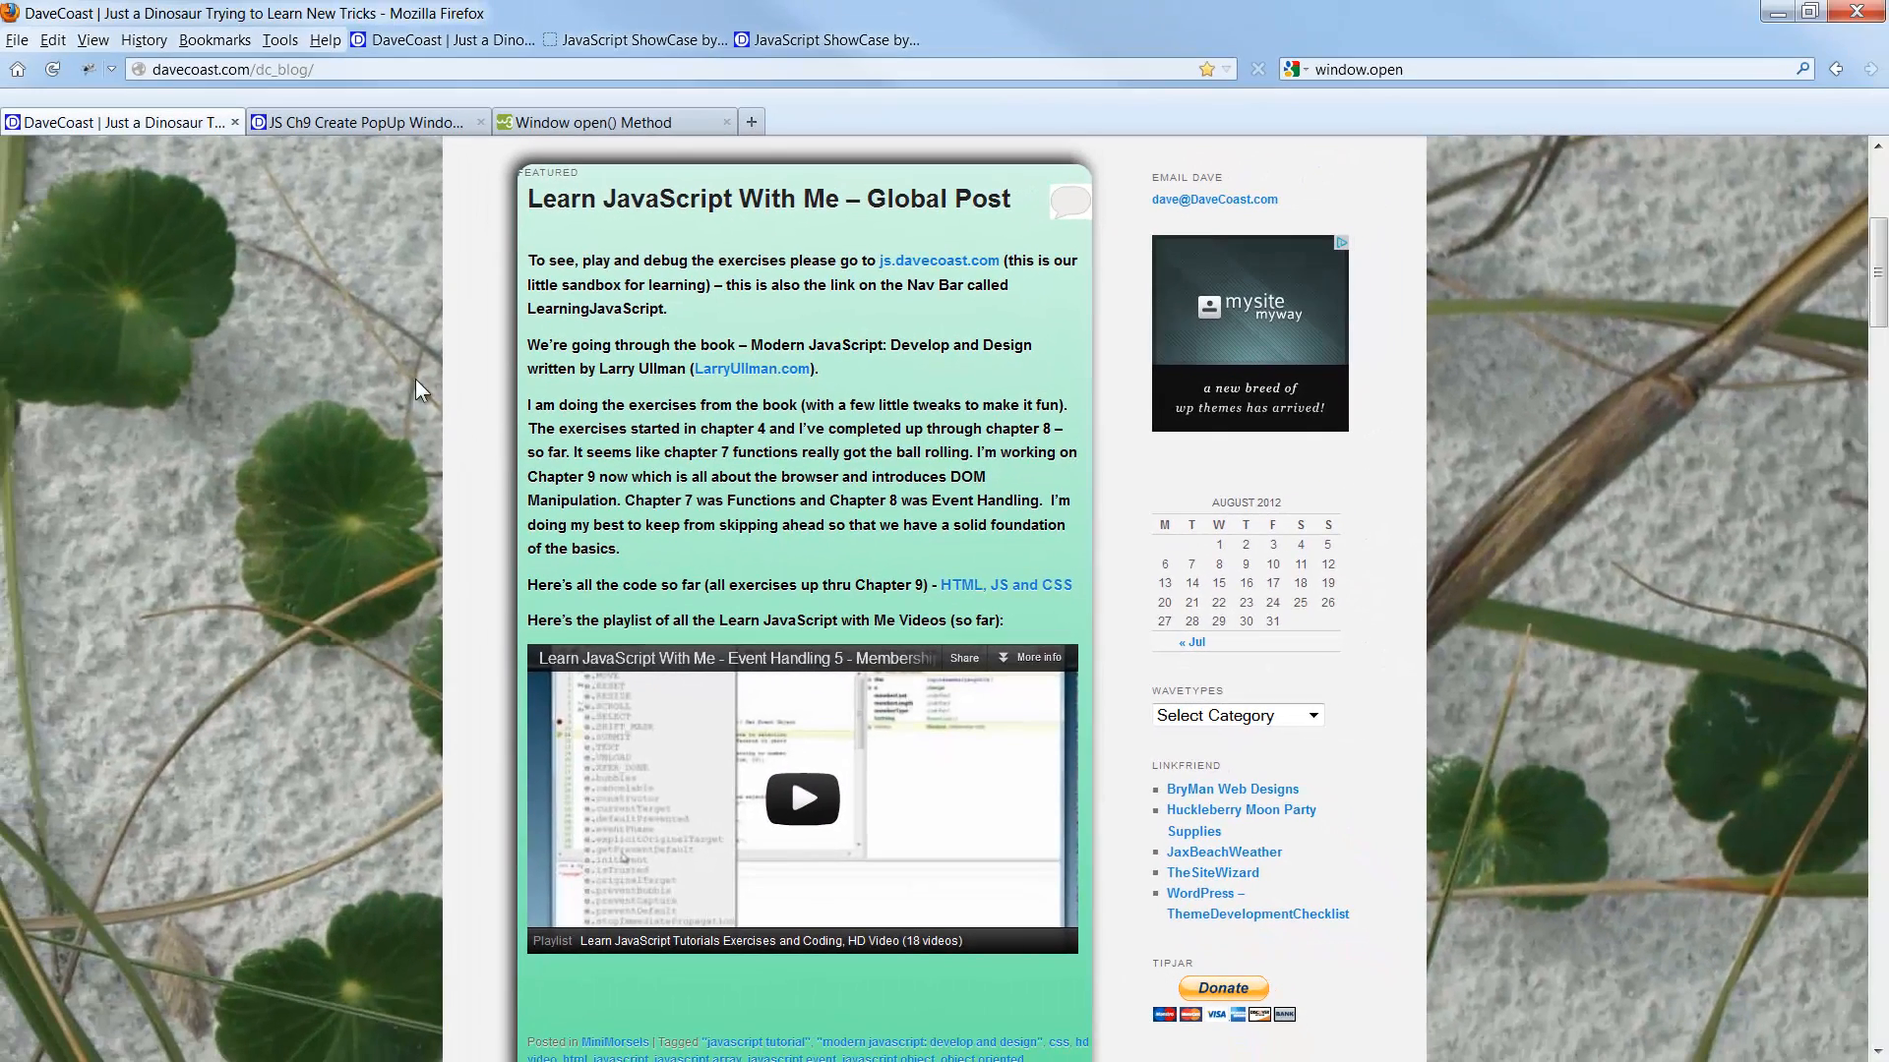
{"action": "left_click", "coordinate": [362, 122]}
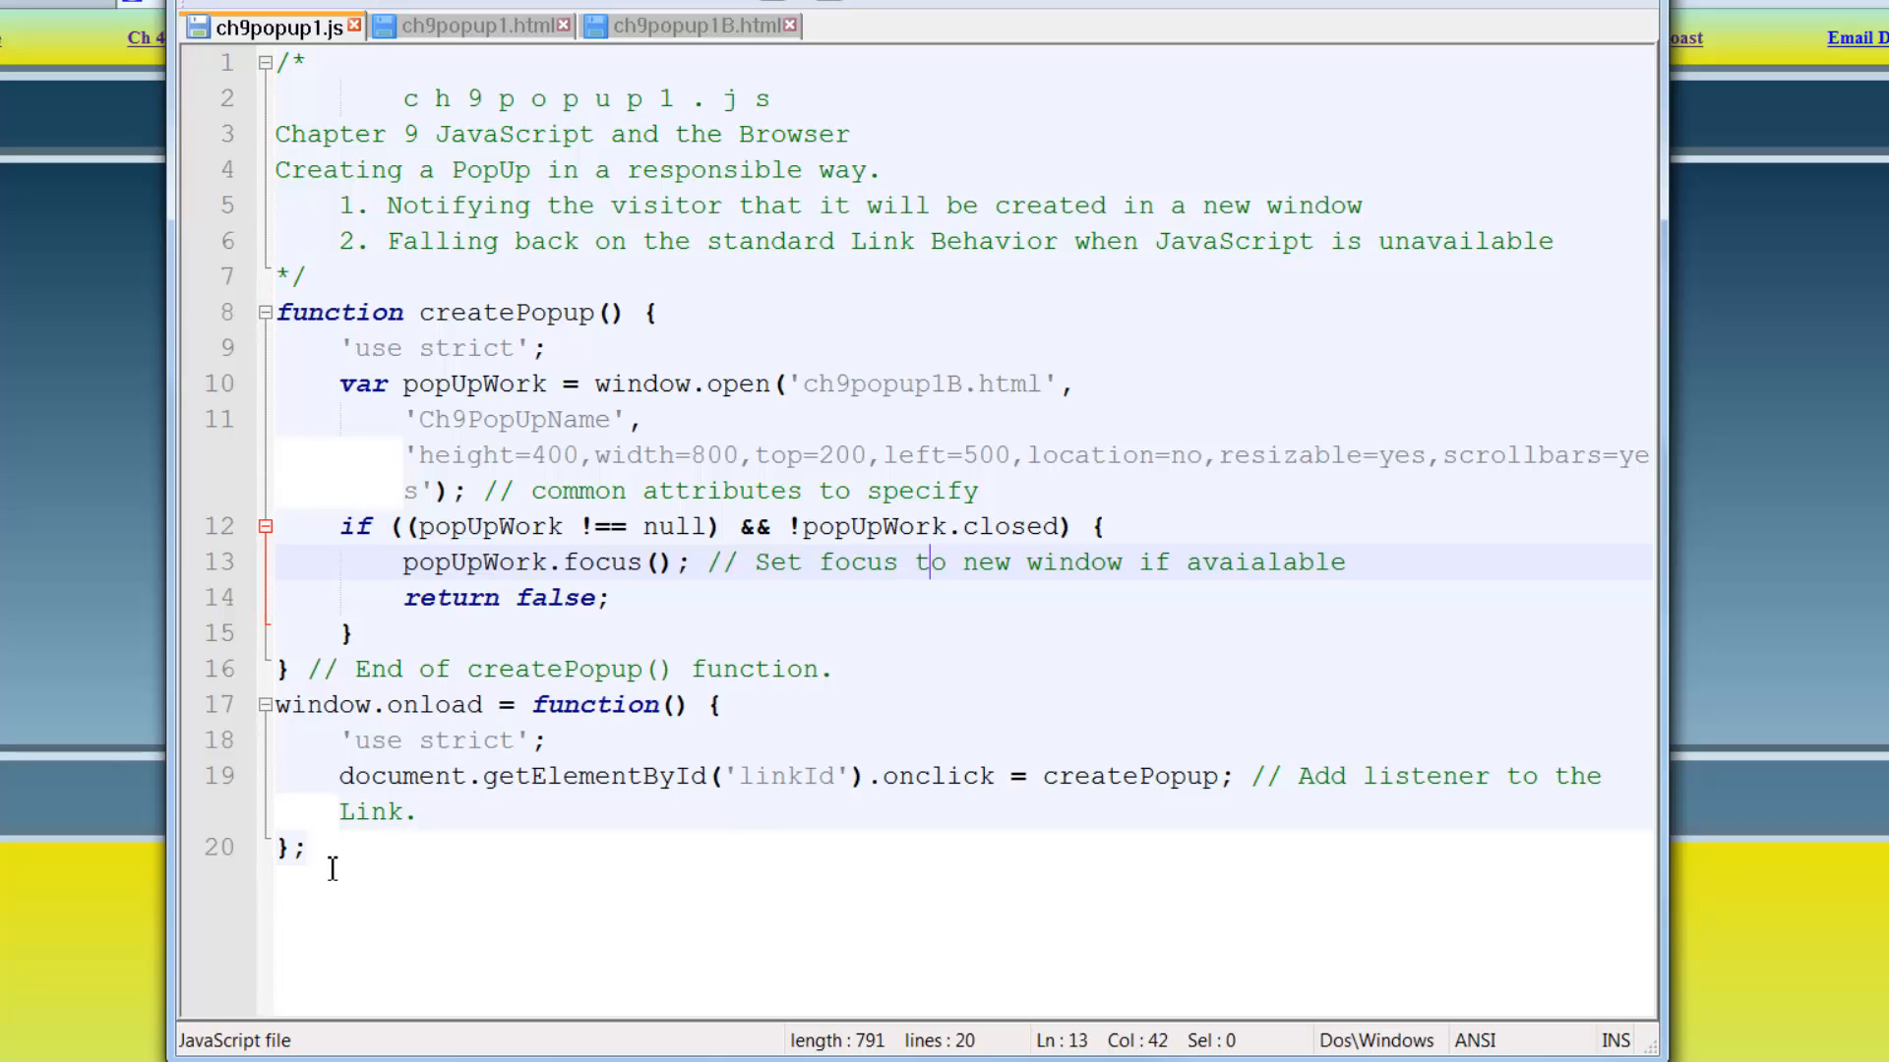
{"action": "mouse_move", "coordinate": [423, 413]}
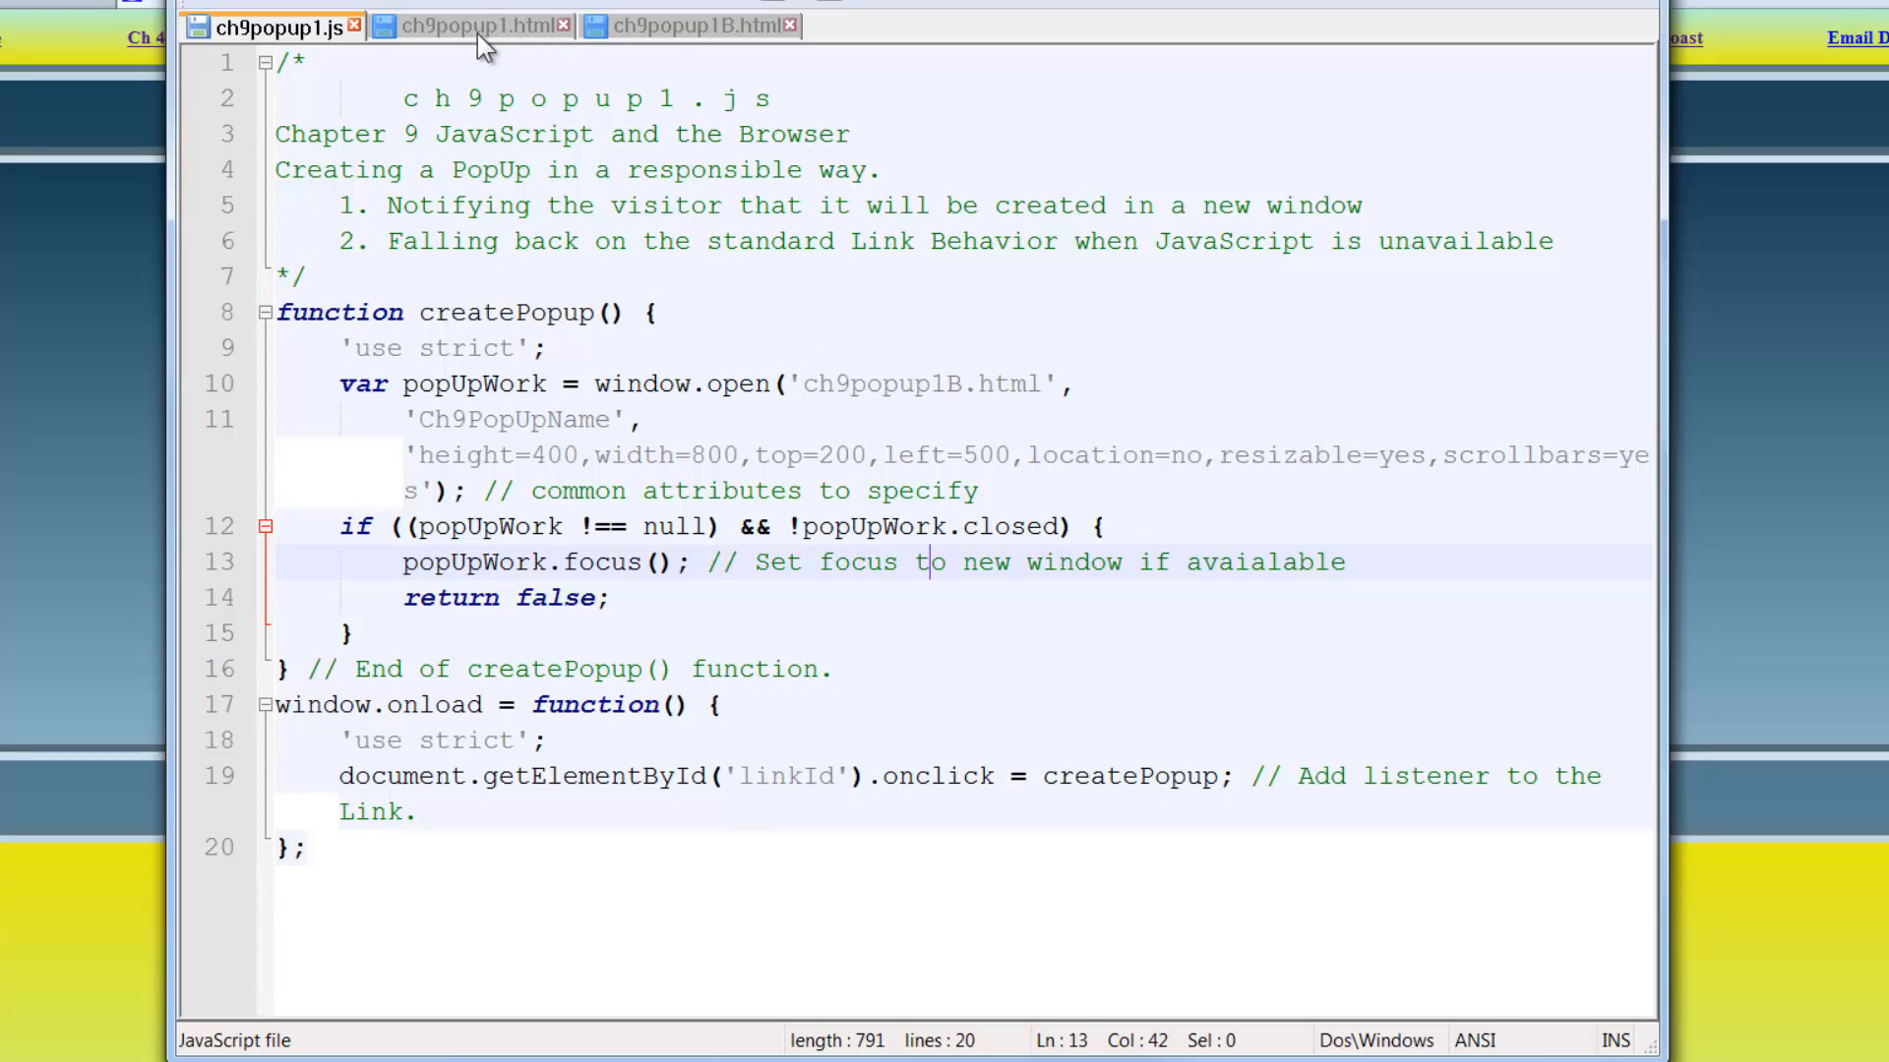
Review line 51's Create PopUp anchor with id linkId in ch9popup1.html, then show ch9popup1B.html.
{"action": "left_click", "coordinate": [484, 26]}
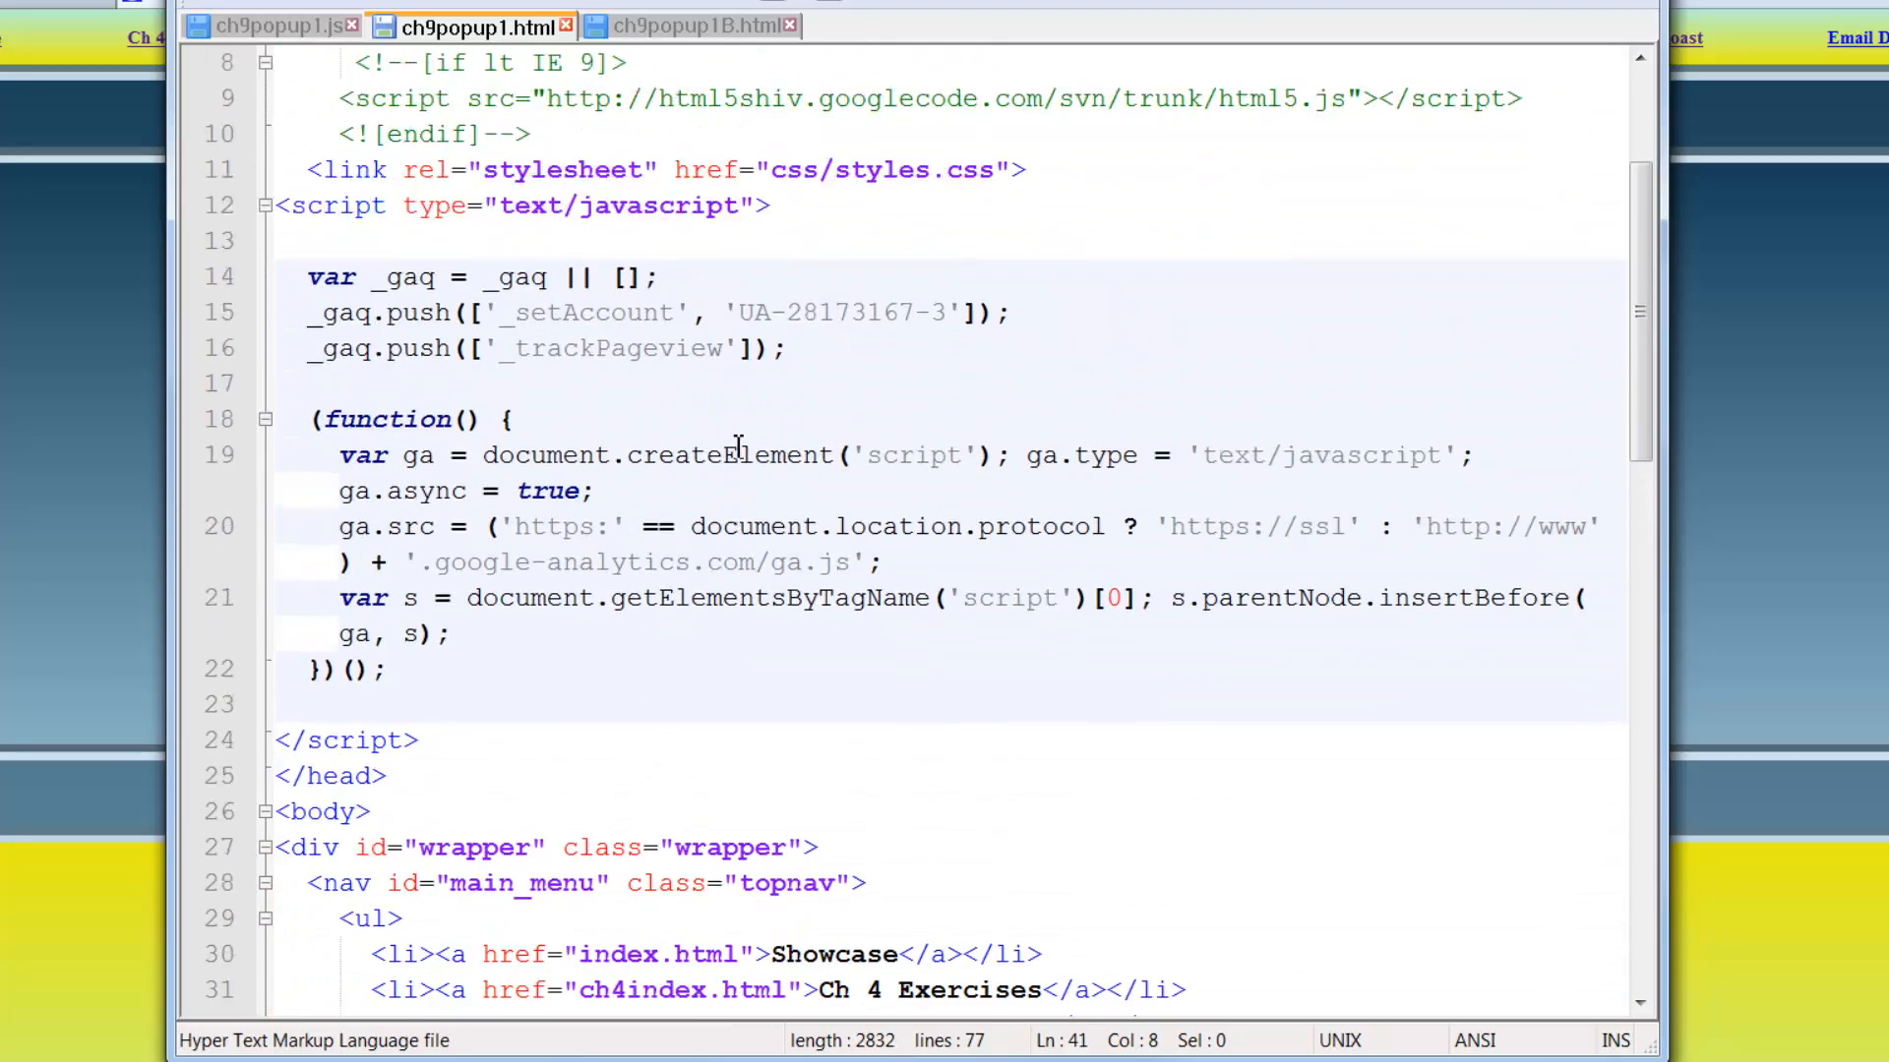
{"action": "scroll", "scroll_direction": "down", "scroll_amount": 3}
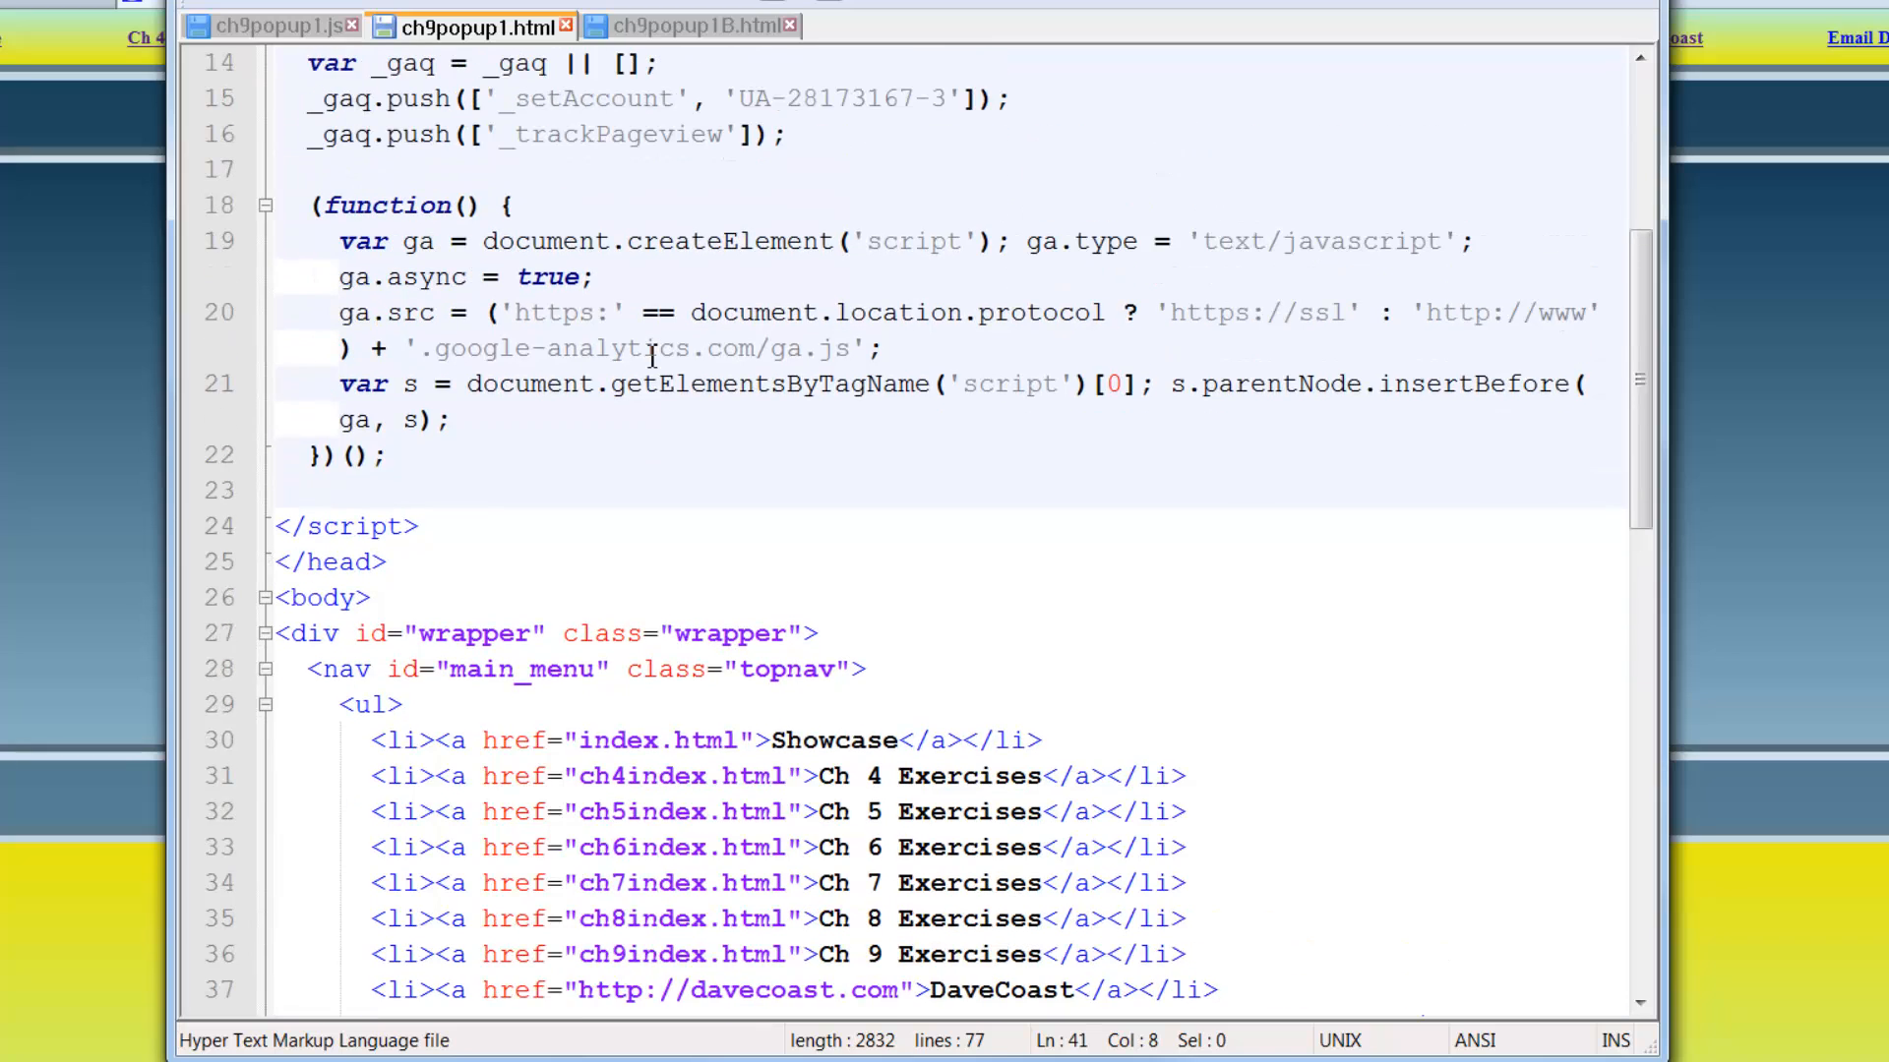
{"action": "scroll", "scroll_direction": "down", "scroll_amount": 3}
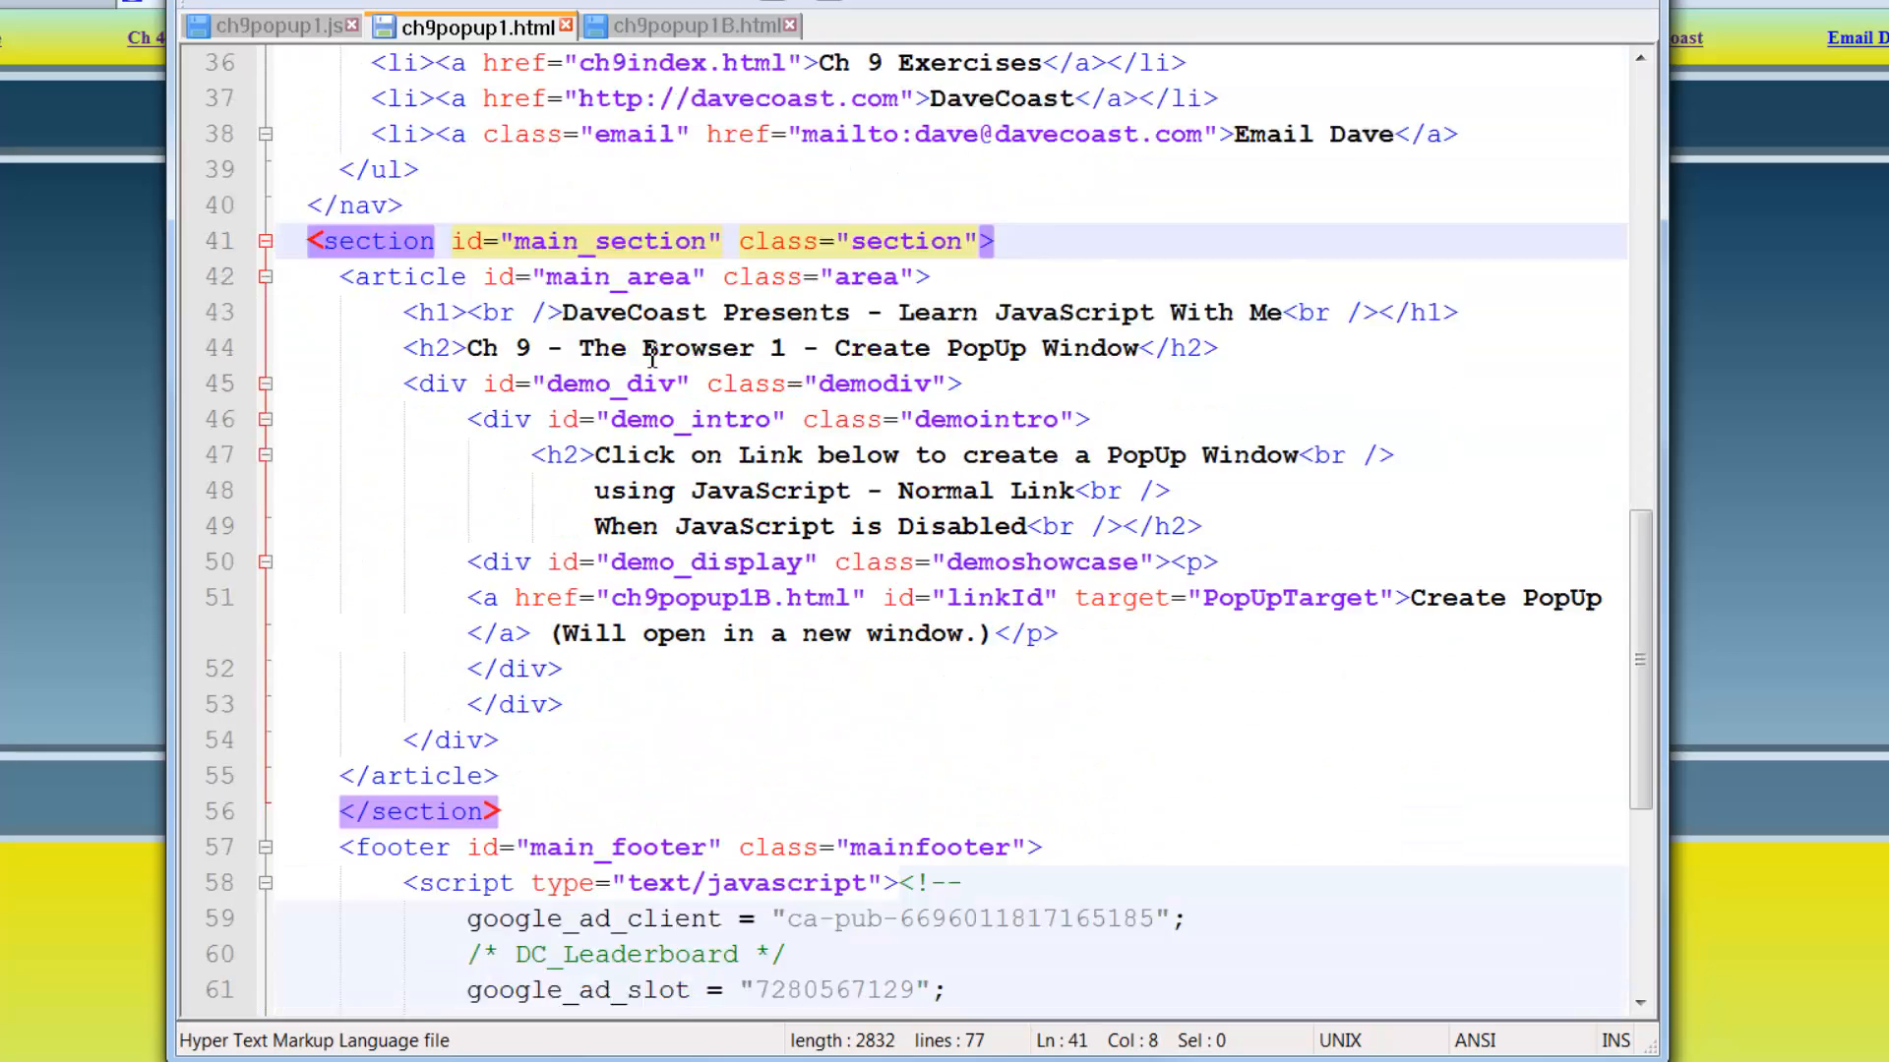
{"action": "scroll", "scroll_direction": "down", "scroll_amount": 3}
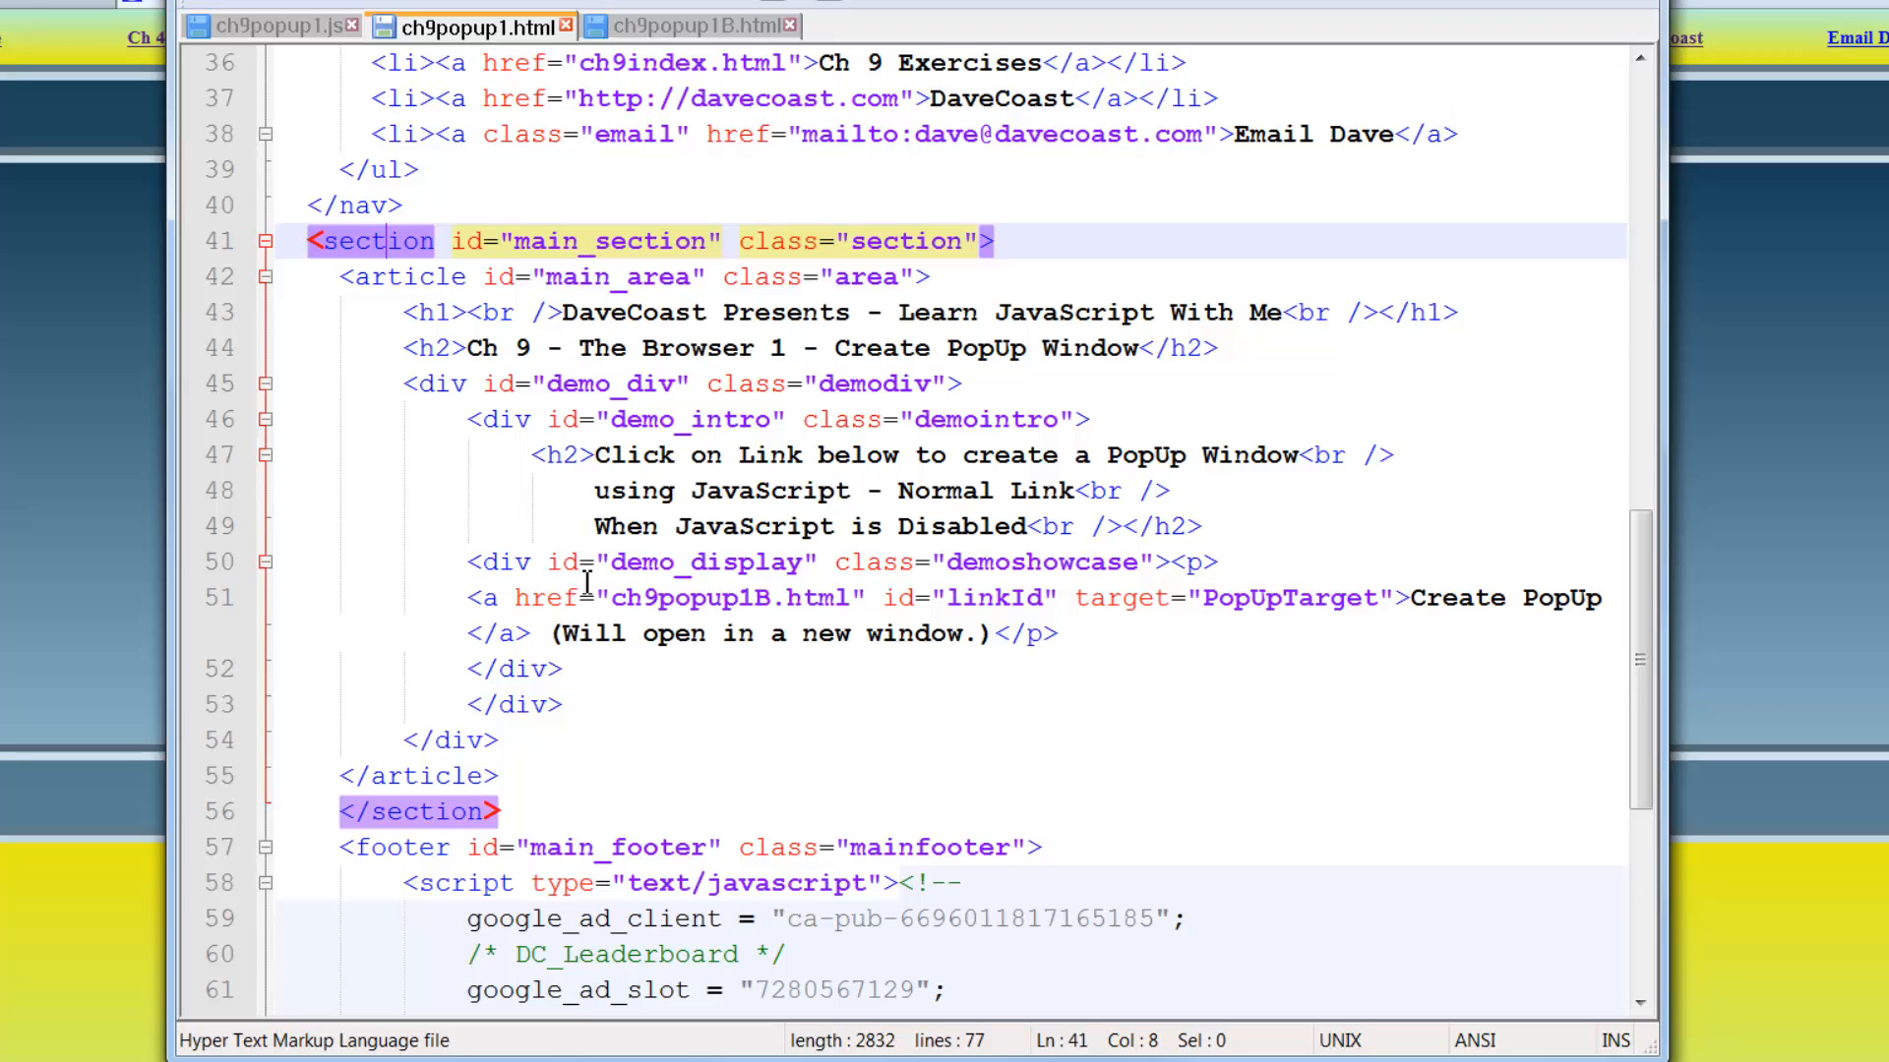
{"action": "mouse_move", "coordinate": [459, 610]}
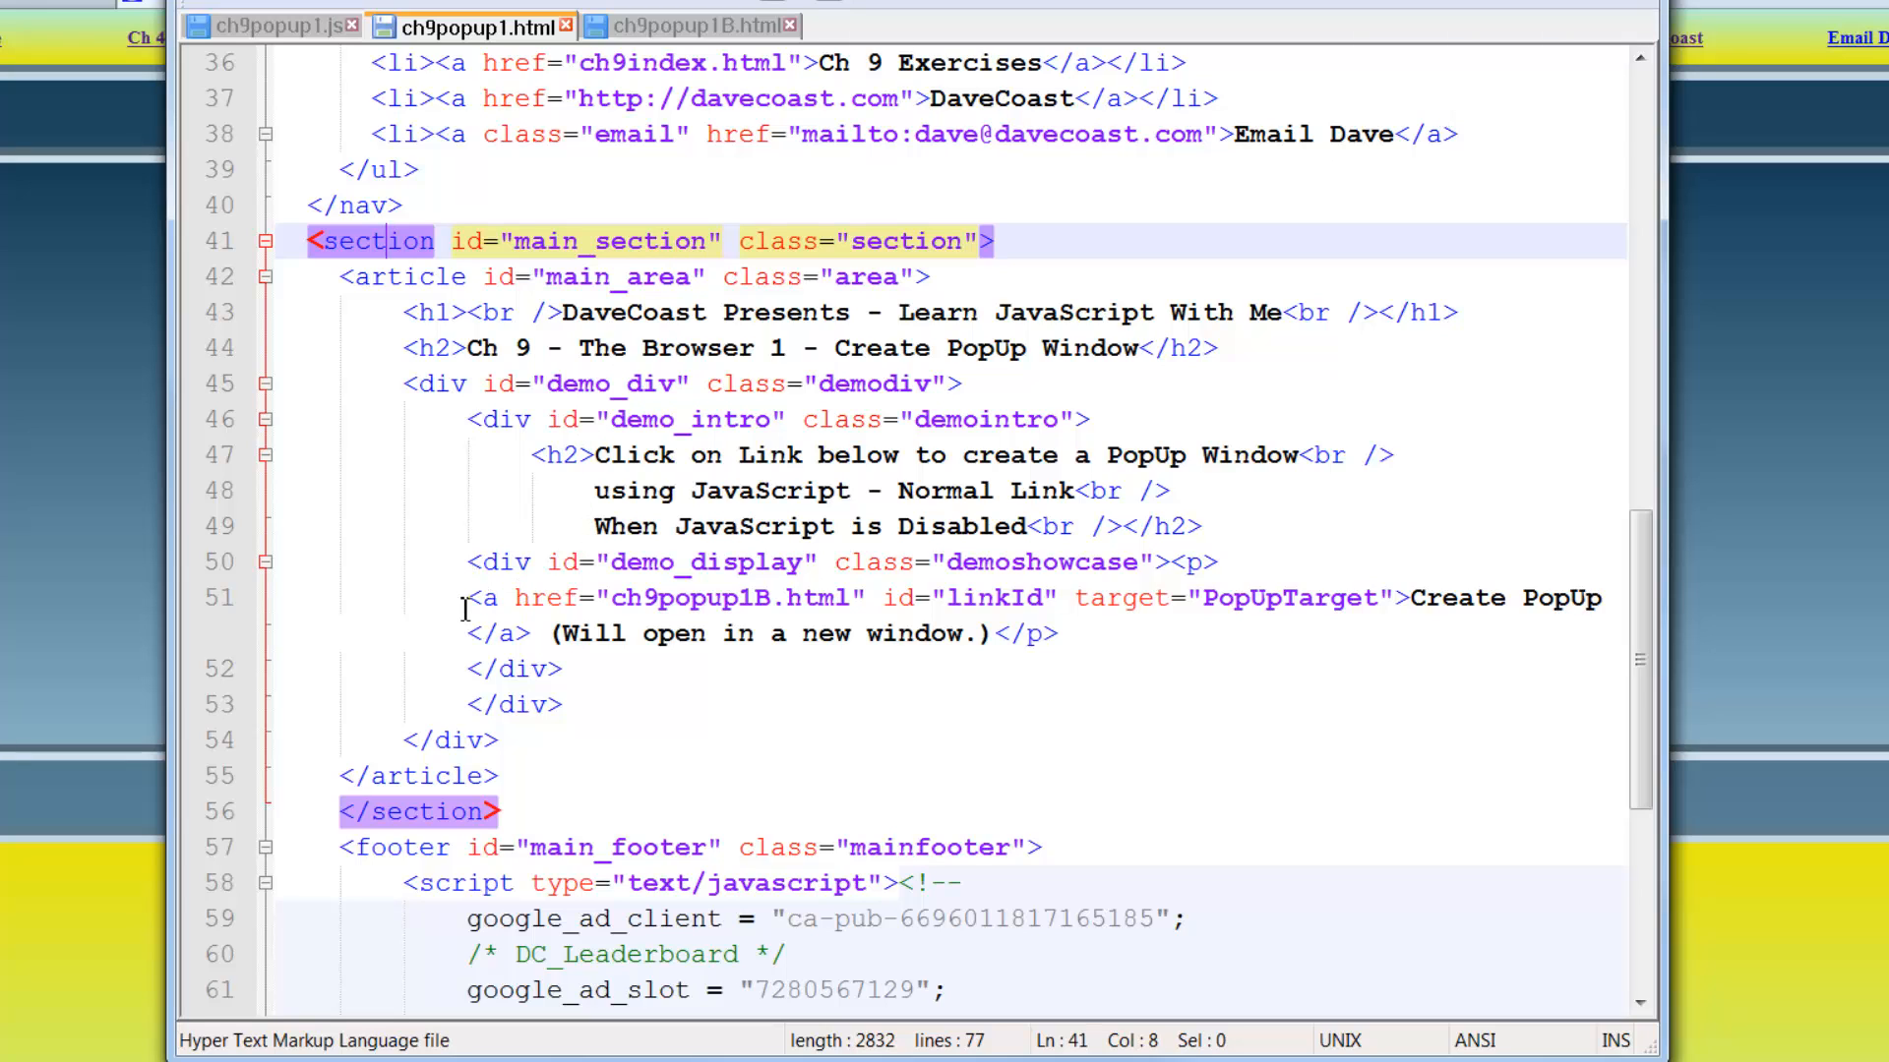
{"action": "mouse_move", "coordinate": [925, 592]}
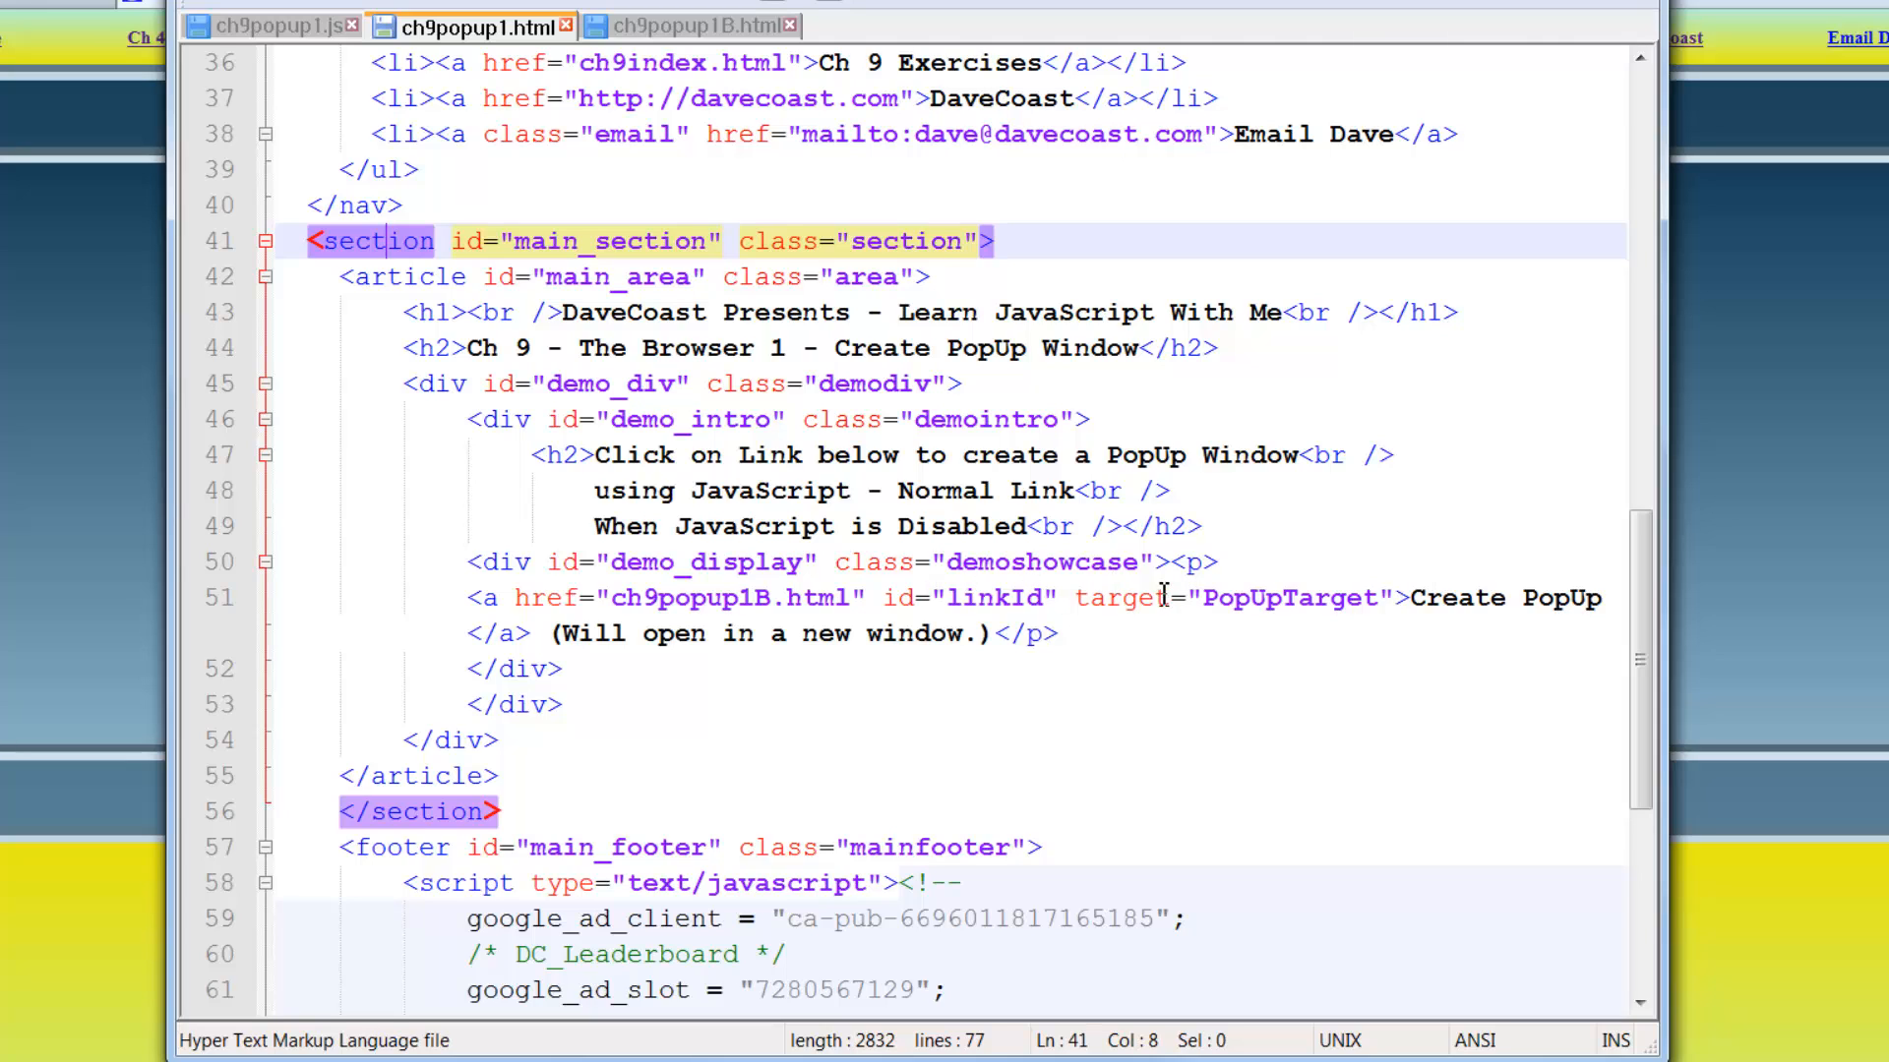
{"action": "left_click", "coordinate": [1269, 598]}
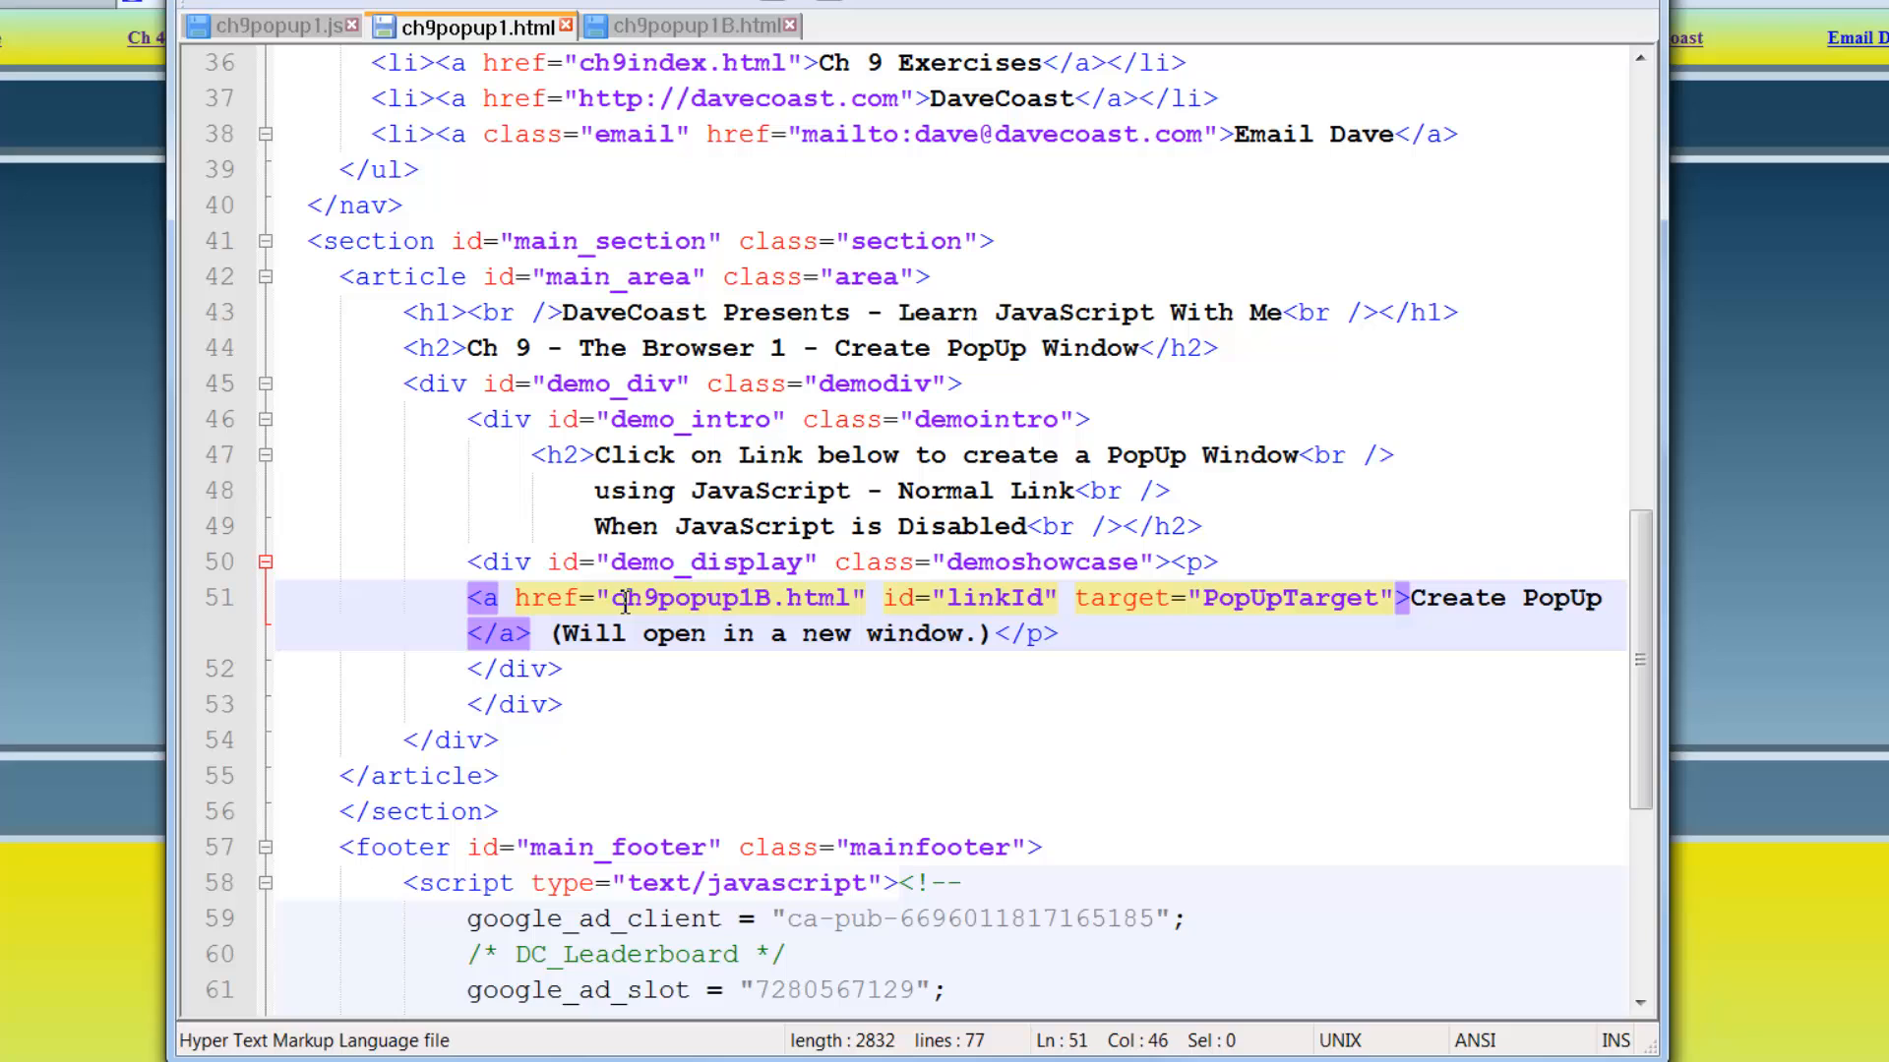
{"action": "left_click", "coordinate": [685, 25]}
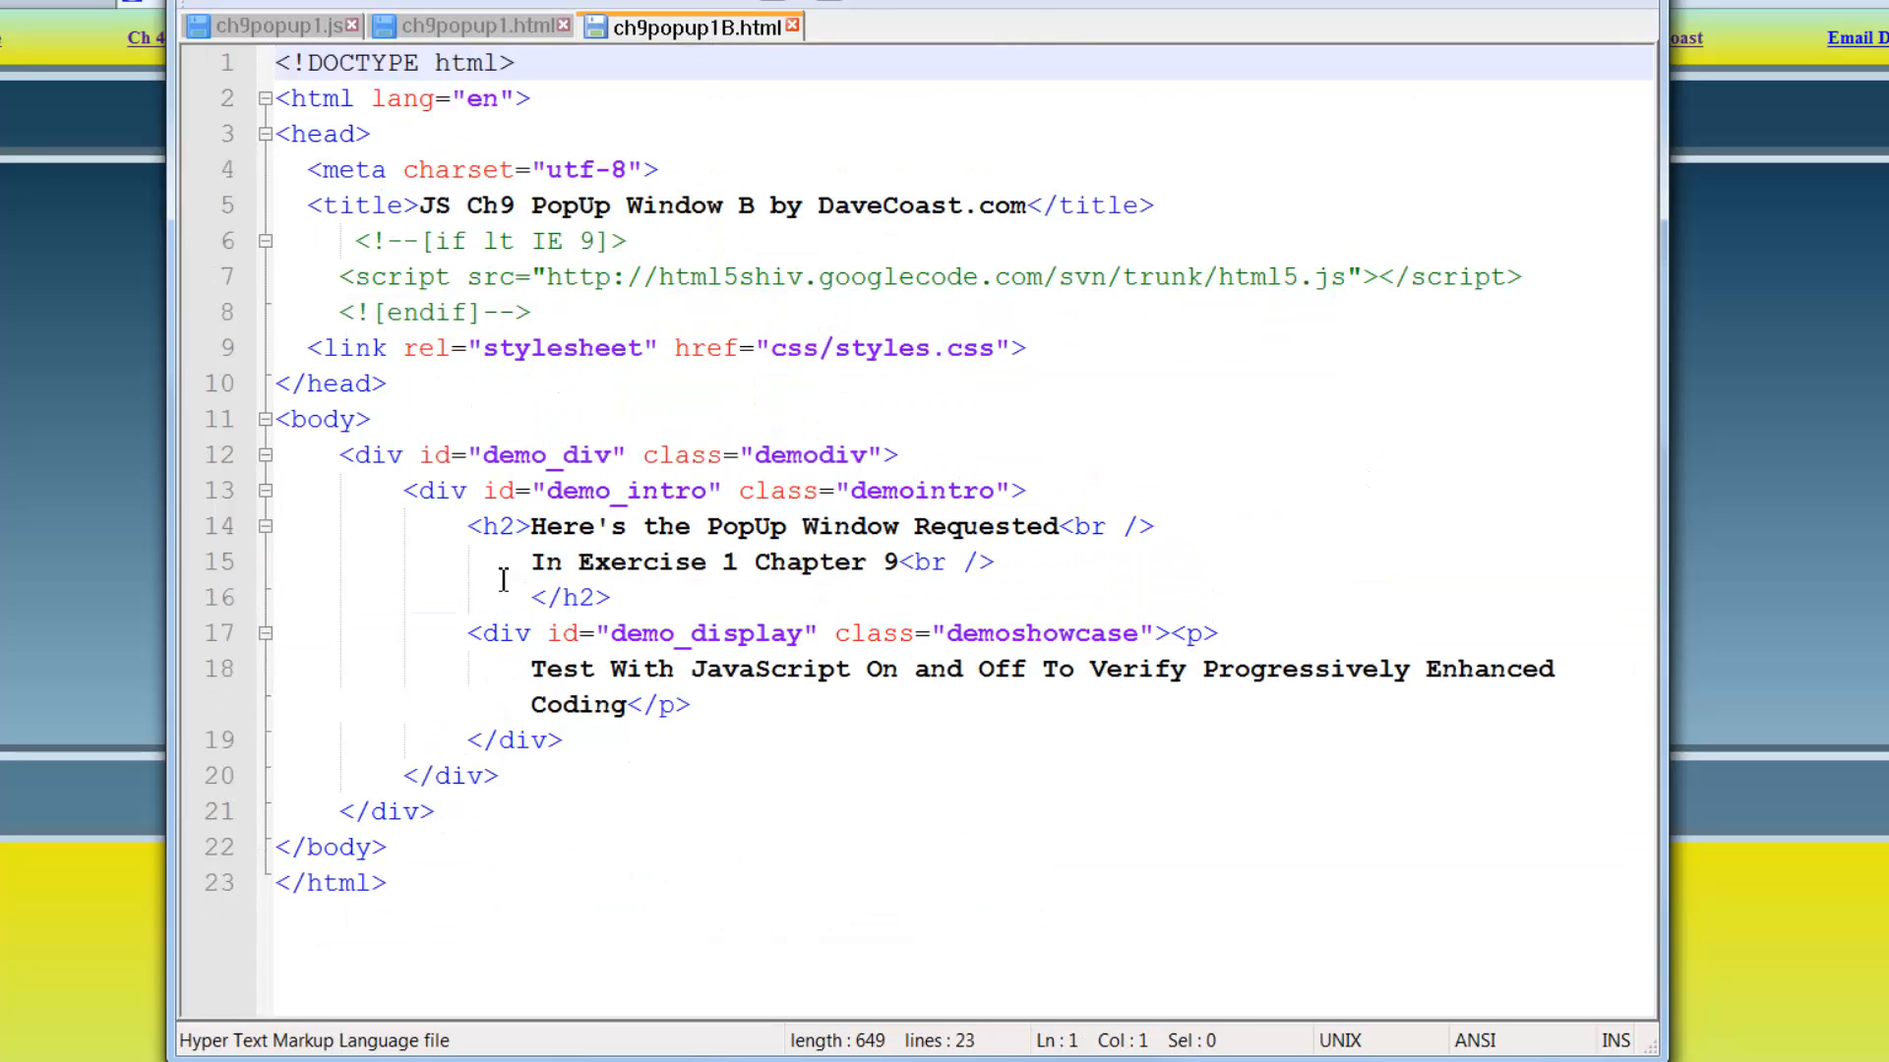
{"action": "mouse_move", "coordinate": [529, 669]}
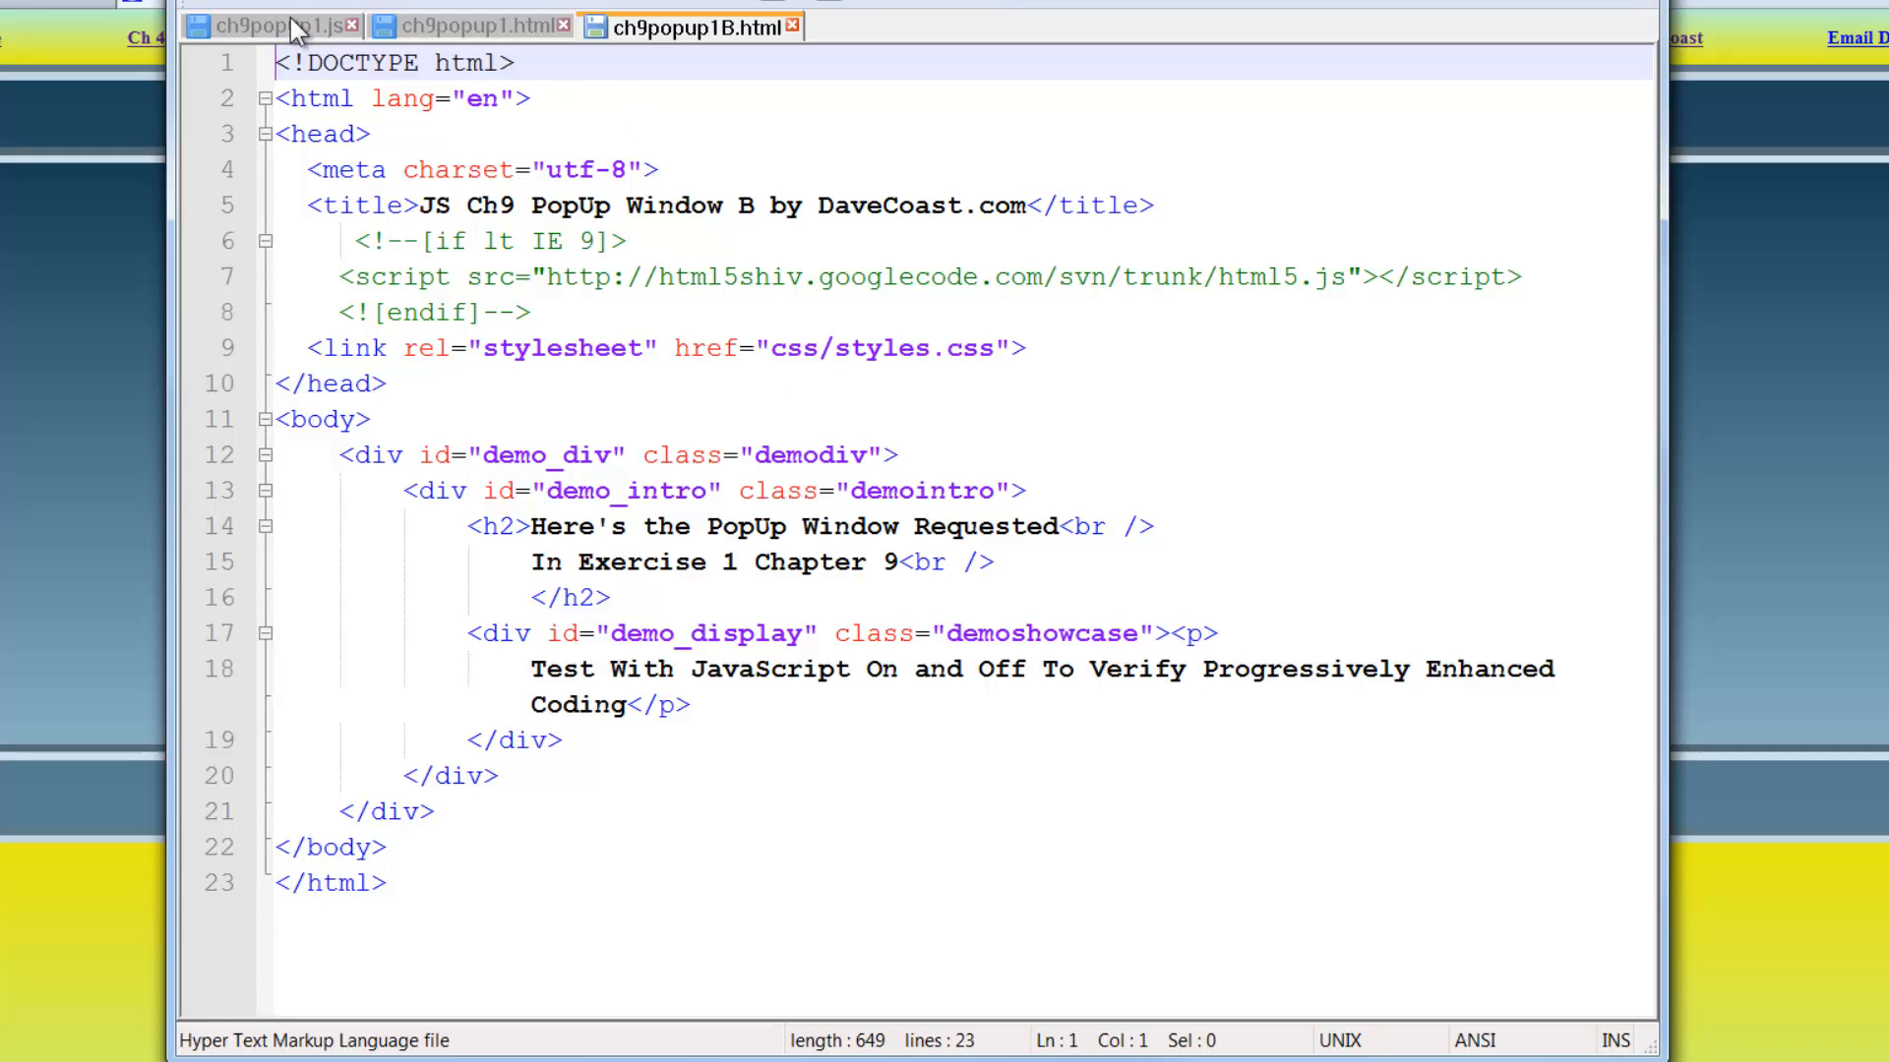
{"action": "mouse_move", "coordinate": [286, 30]}
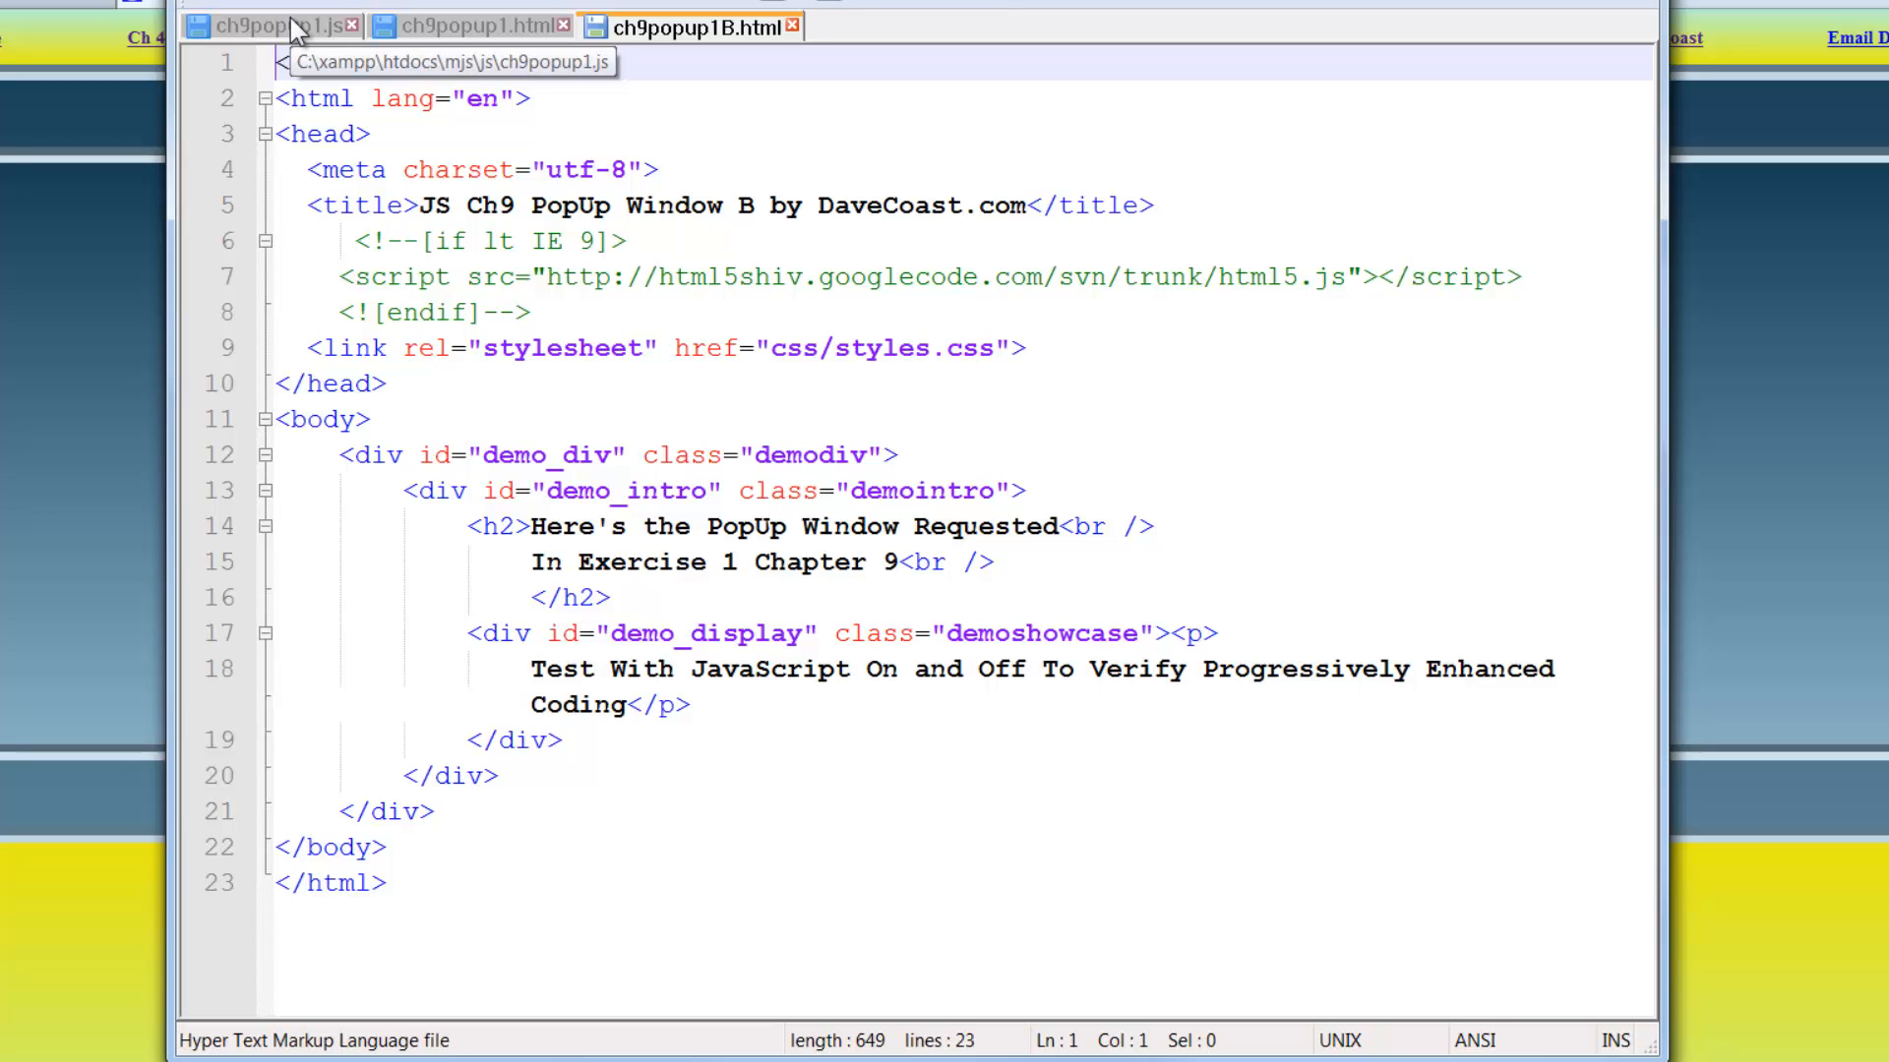
Return from the pop-up page to the ch9popup1.js tab with its createPopup function.
{"action": "left_click", "coordinate": [265, 24]}
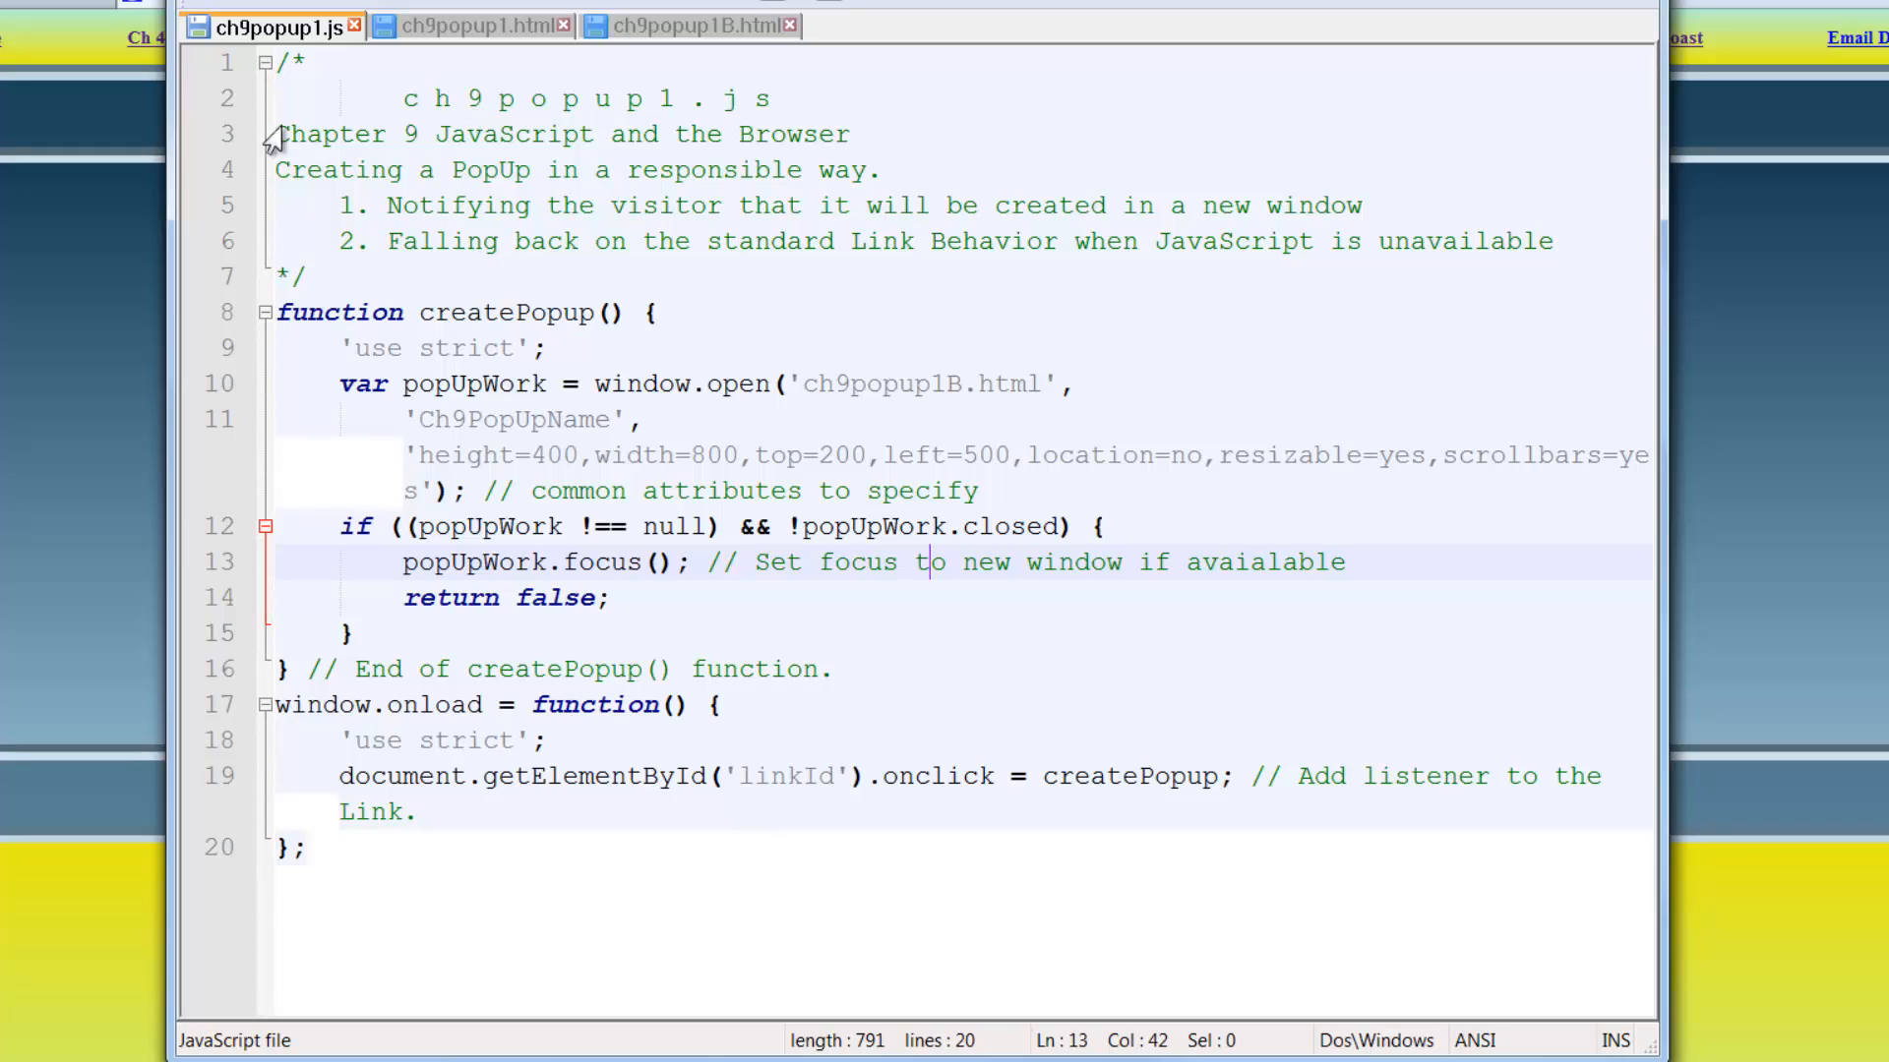
{"action": "left_click", "coordinate": [315, 313]}
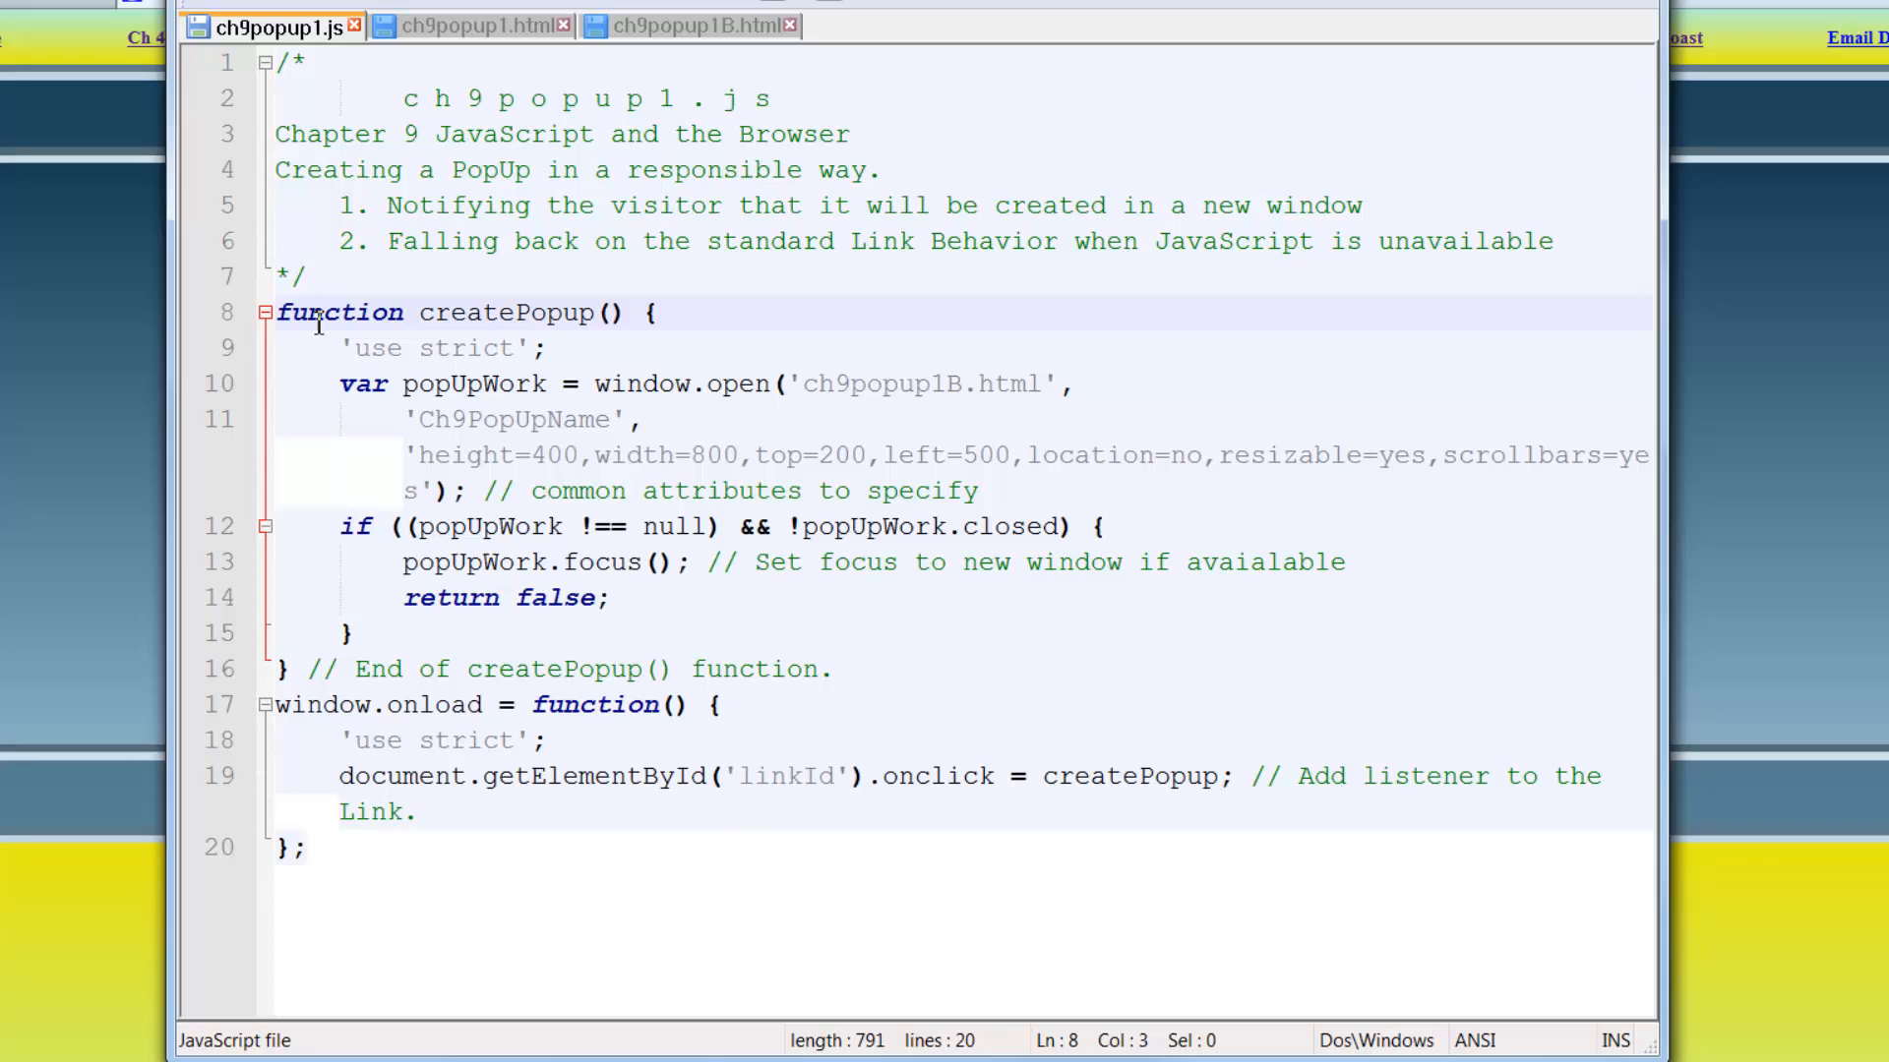
{"action": "mouse_move", "coordinate": [579, 705]}
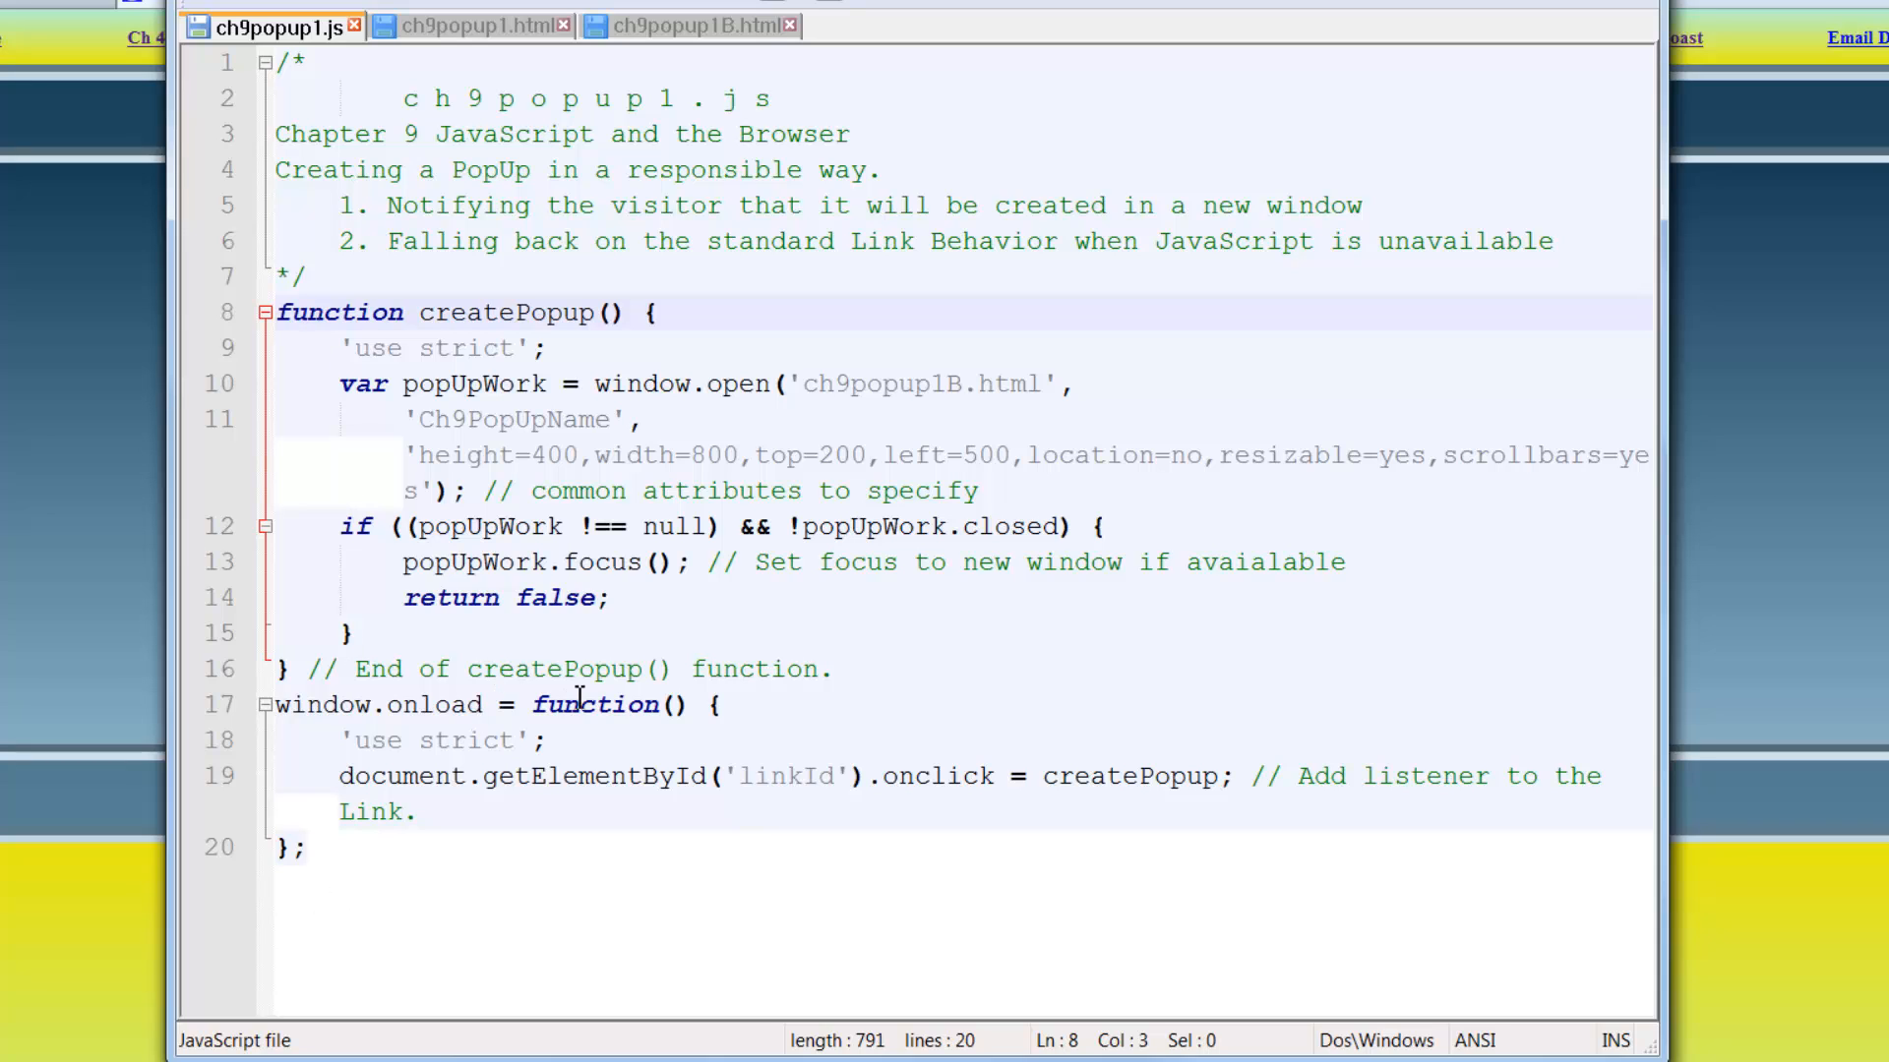
{"action": "left_click", "coordinate": [593, 705]}
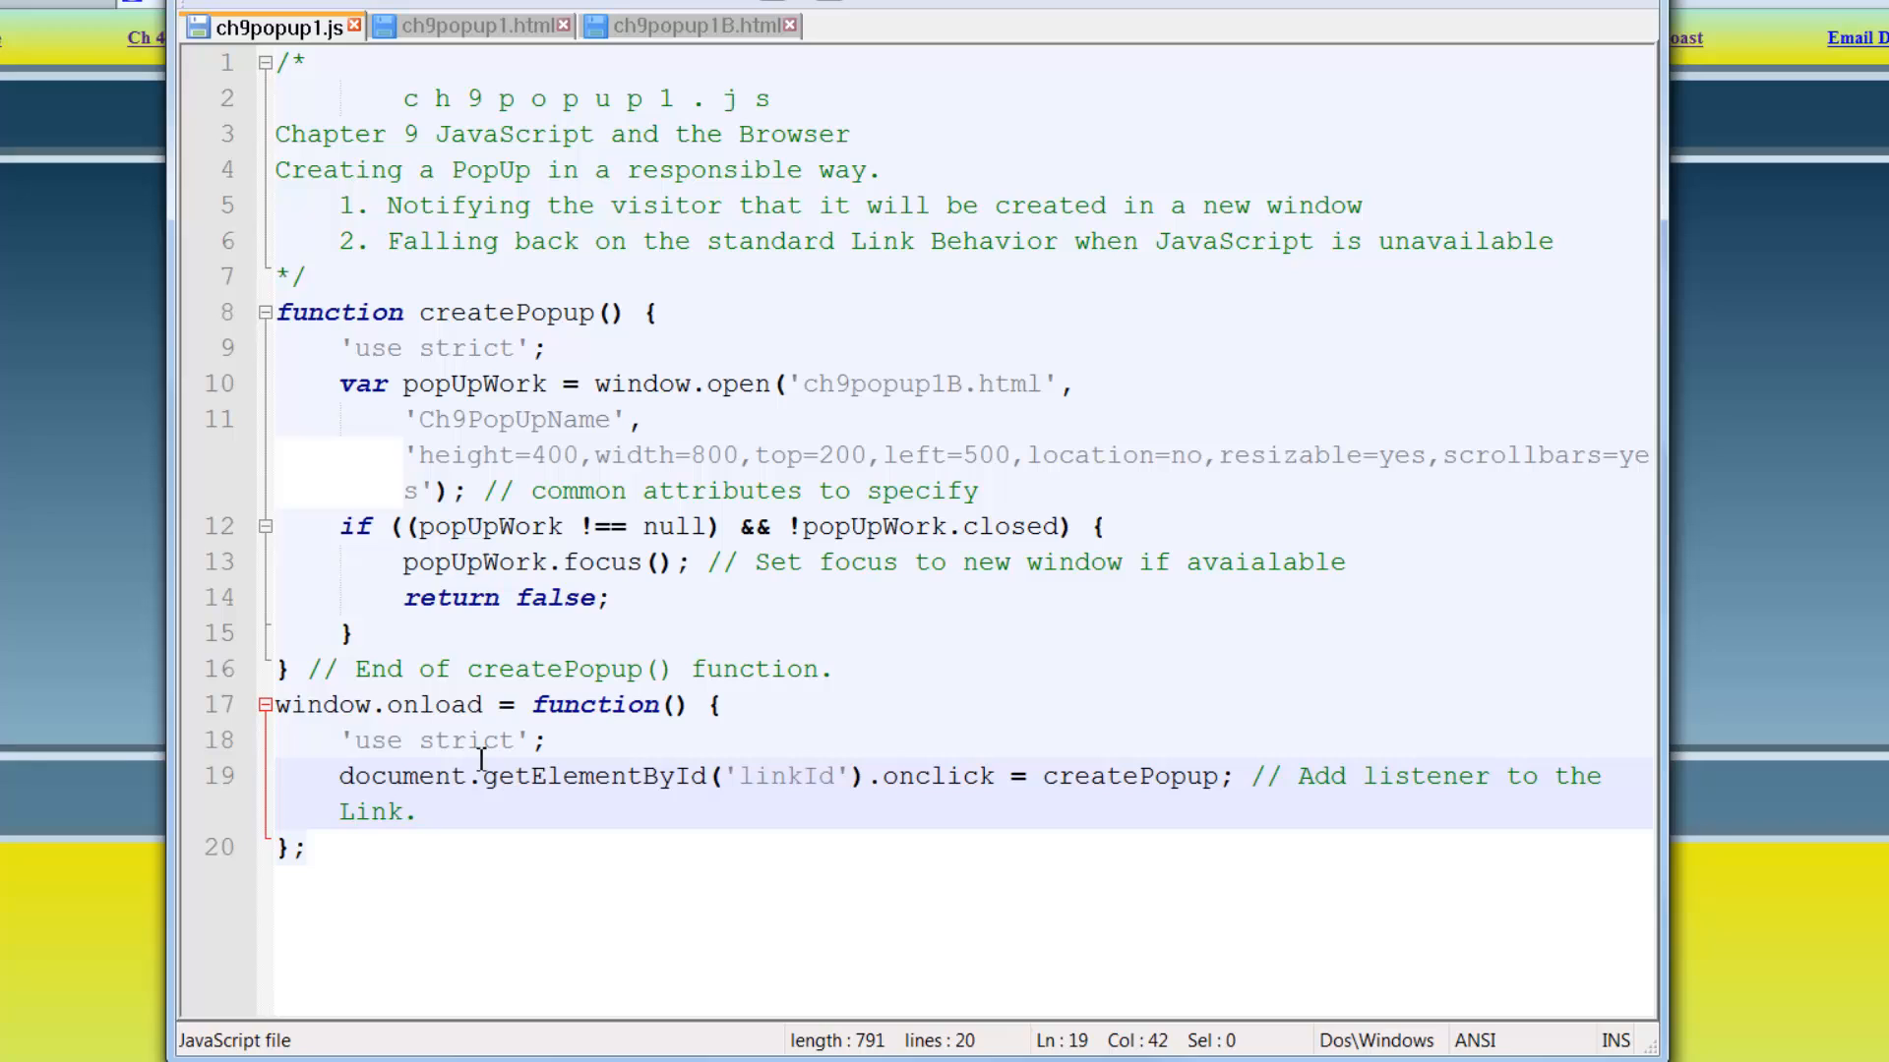
{"action": "mouse_move", "coordinate": [457, 704]}
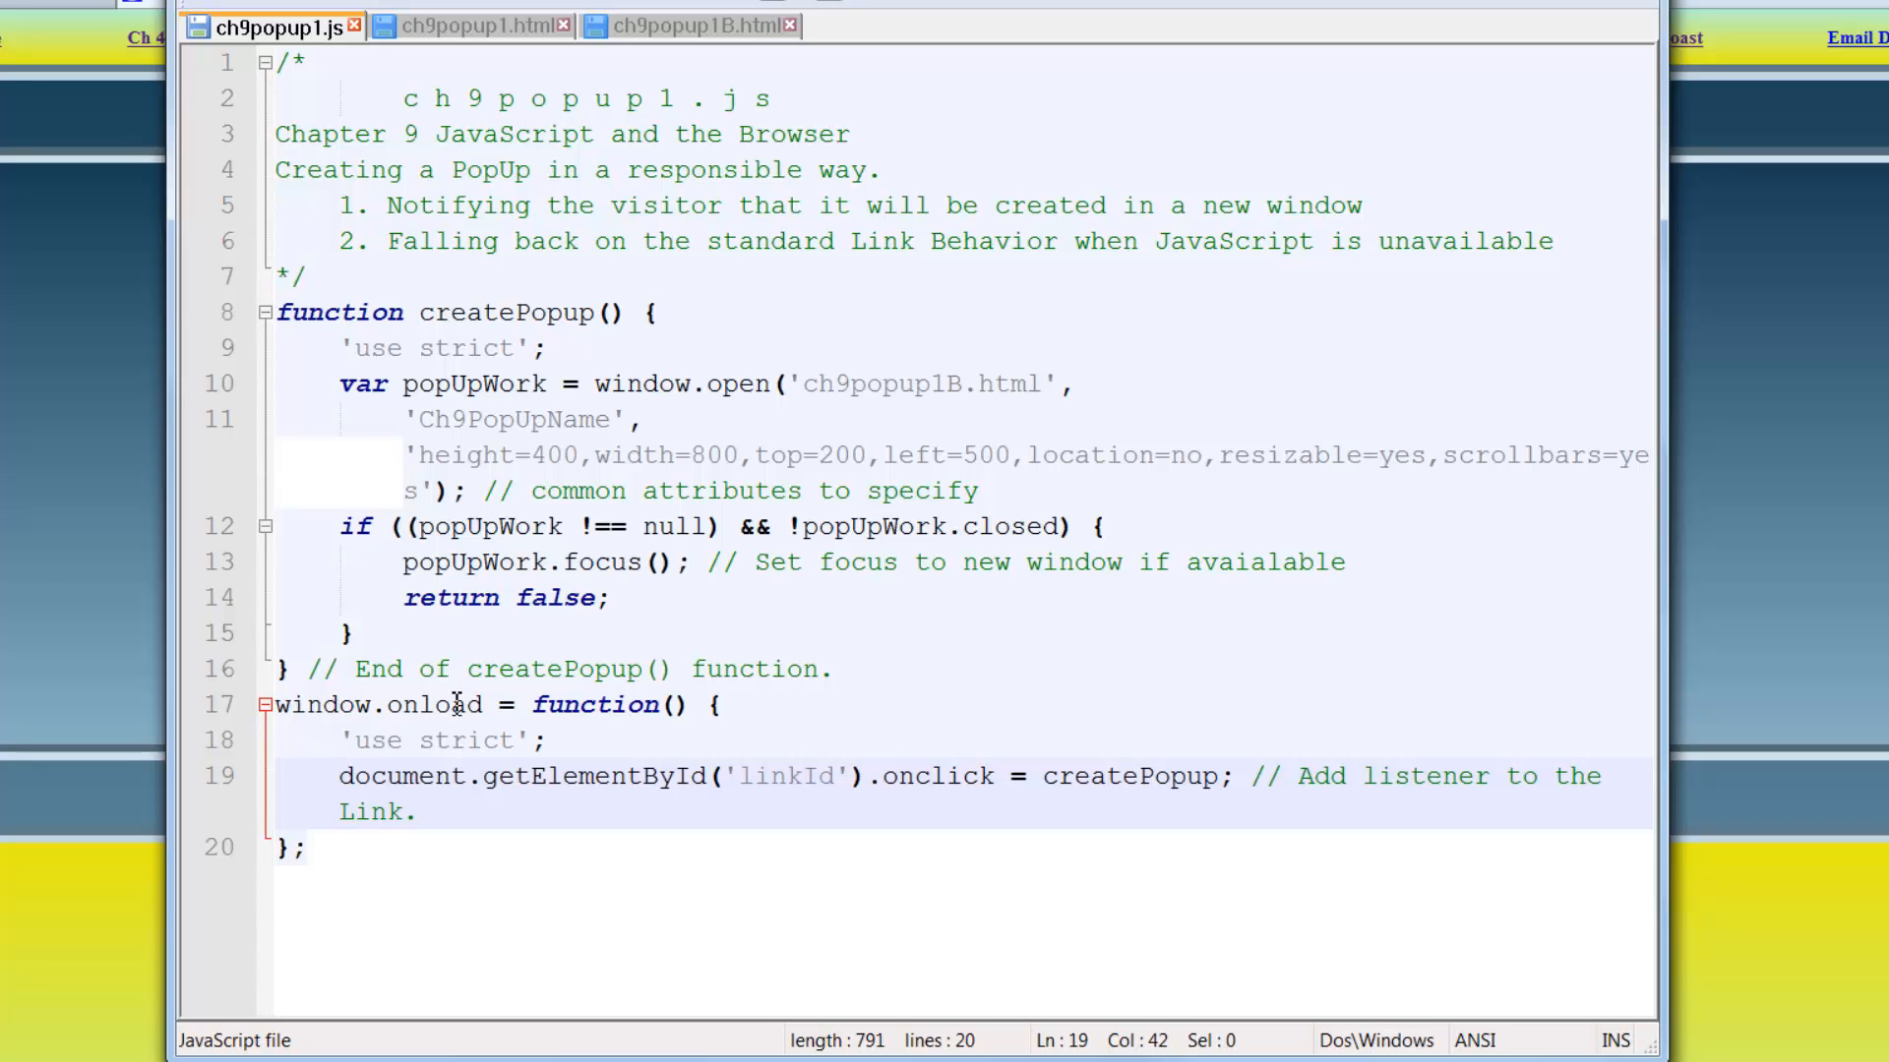
{"action": "left_click", "coordinate": [588, 704]}
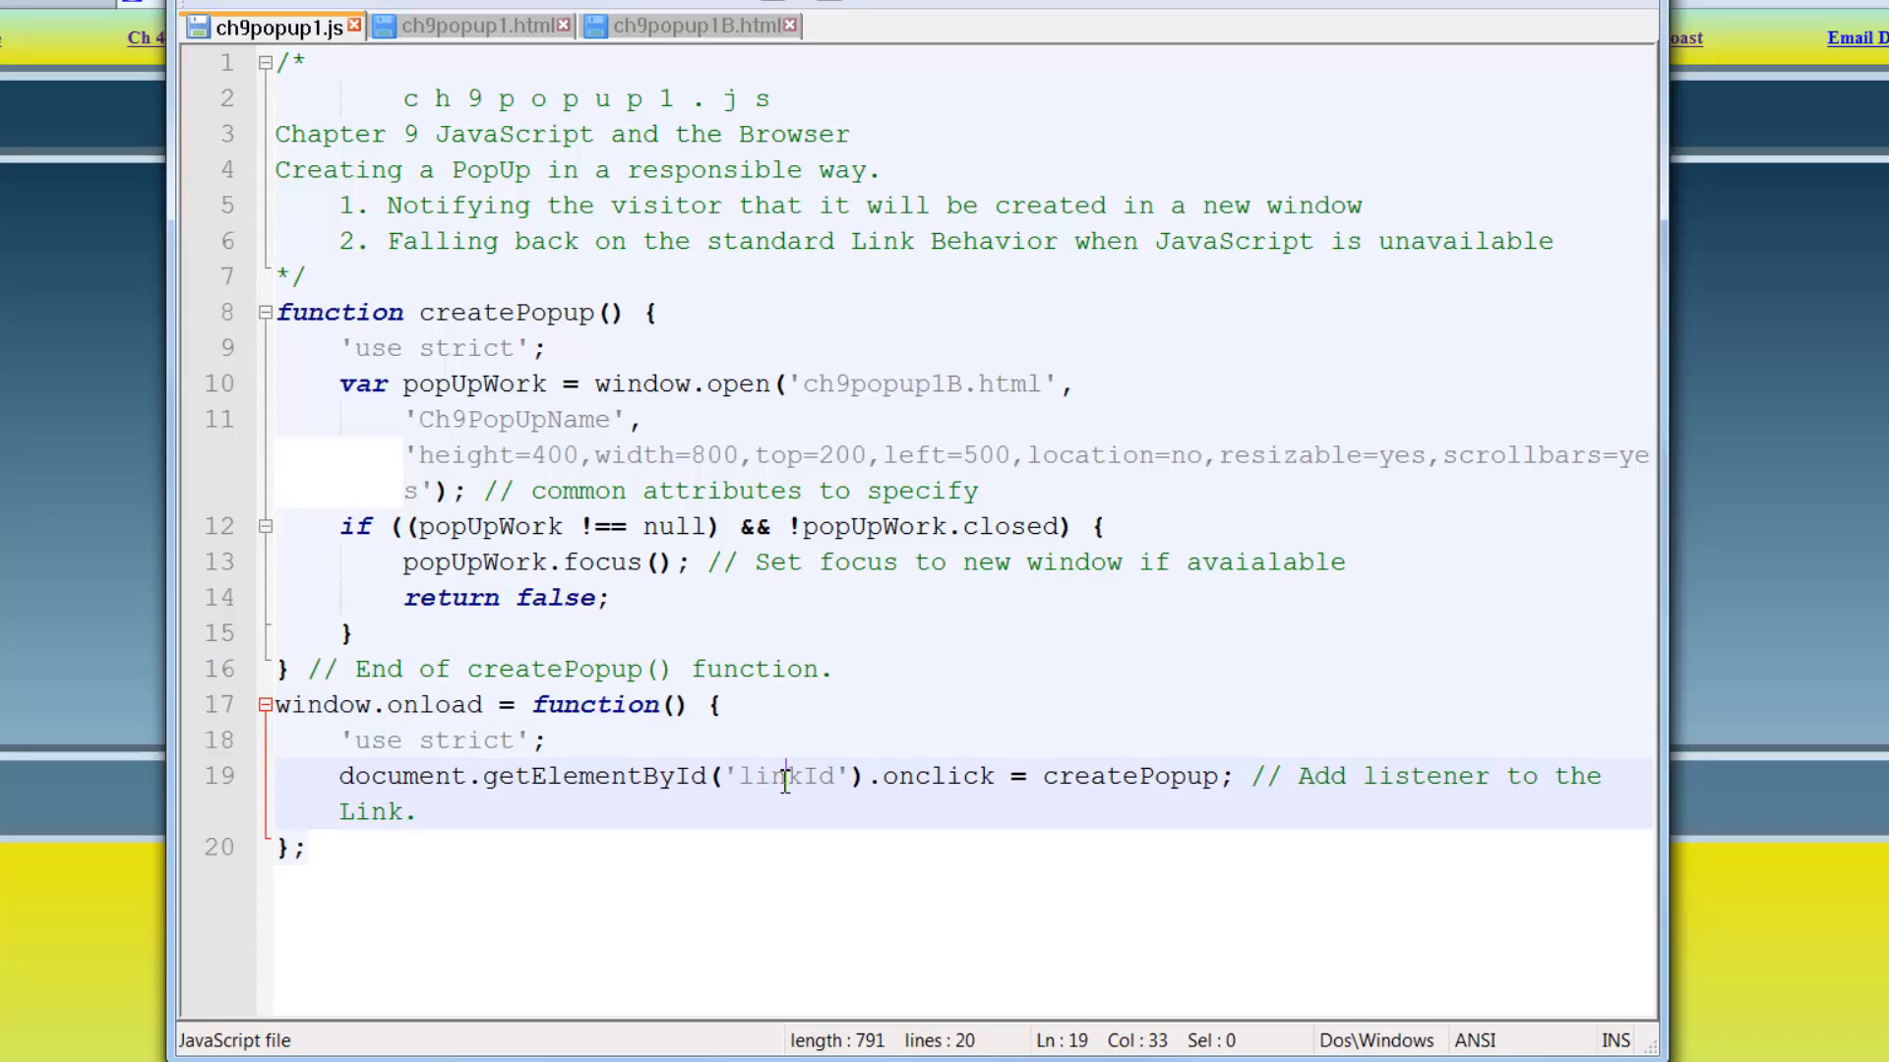
{"action": "left_click", "coordinate": [492, 28]}
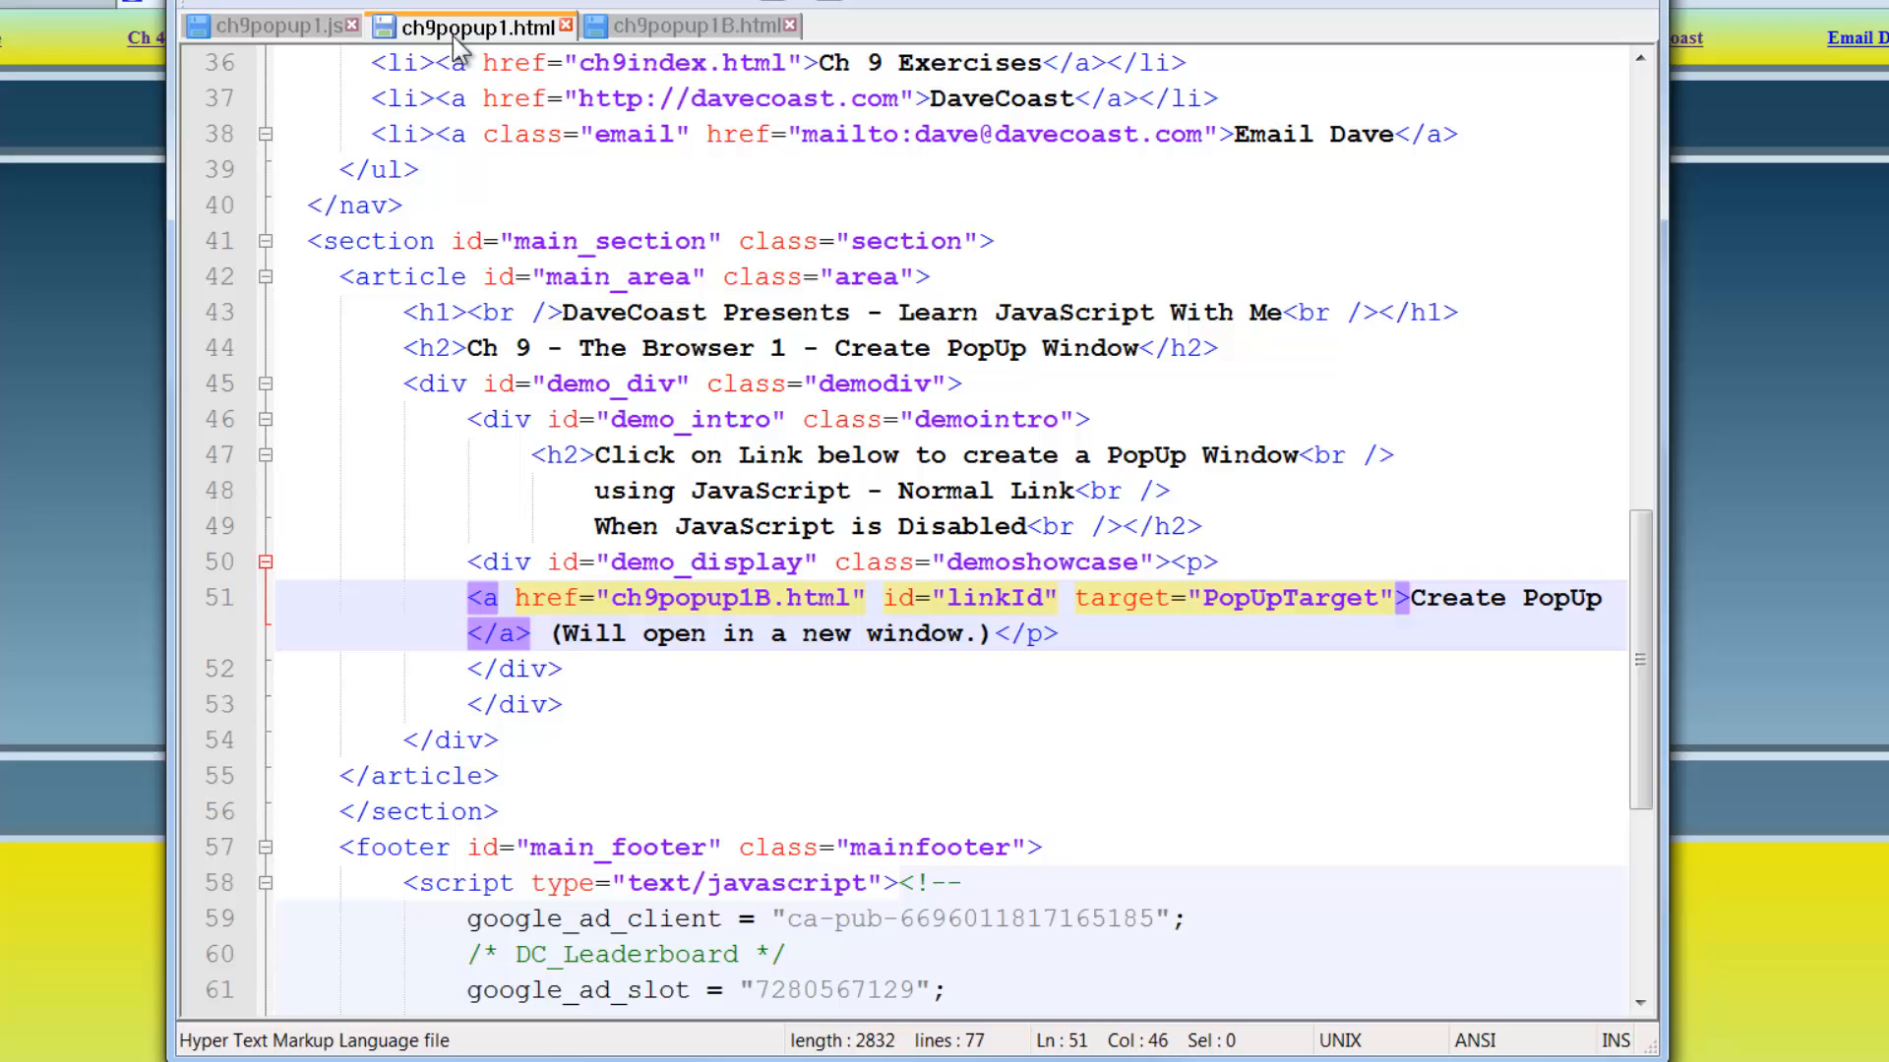
{"action": "left_click", "coordinate": [275, 28]}
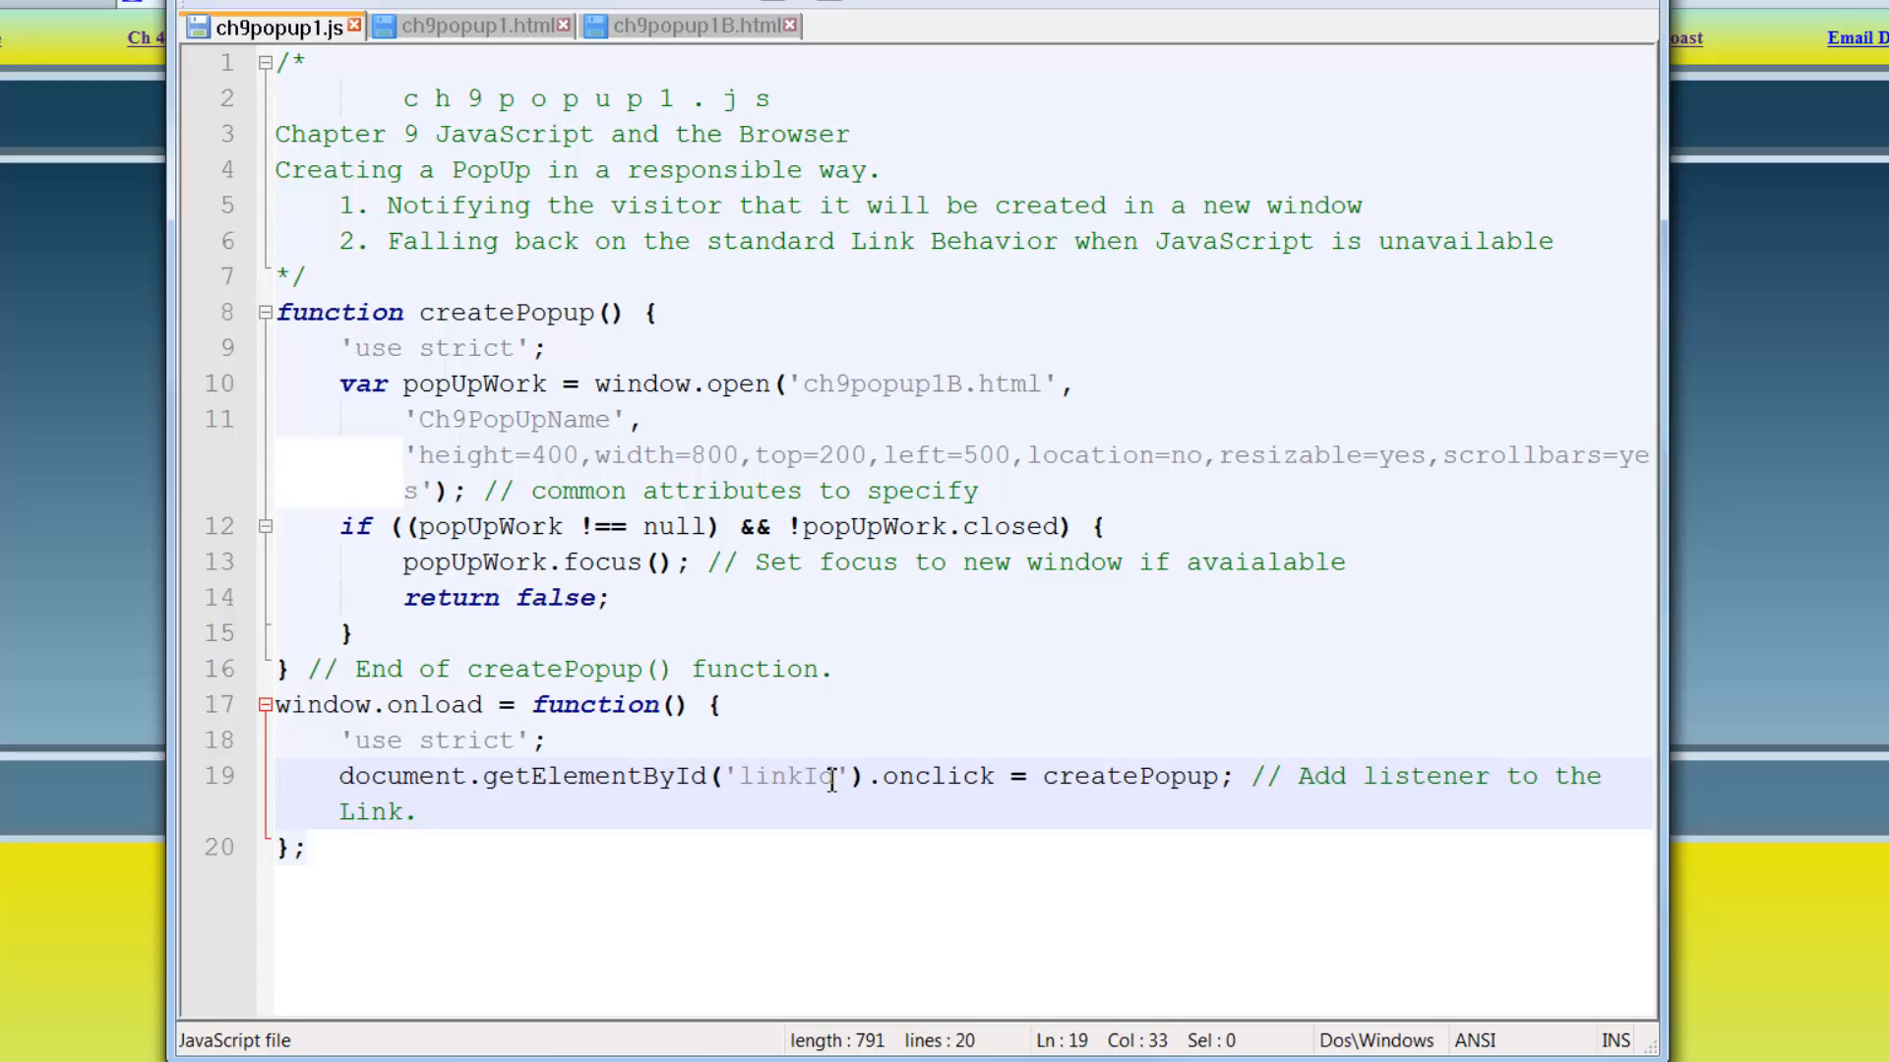
{"action": "mouse_move", "coordinate": [940, 799]}
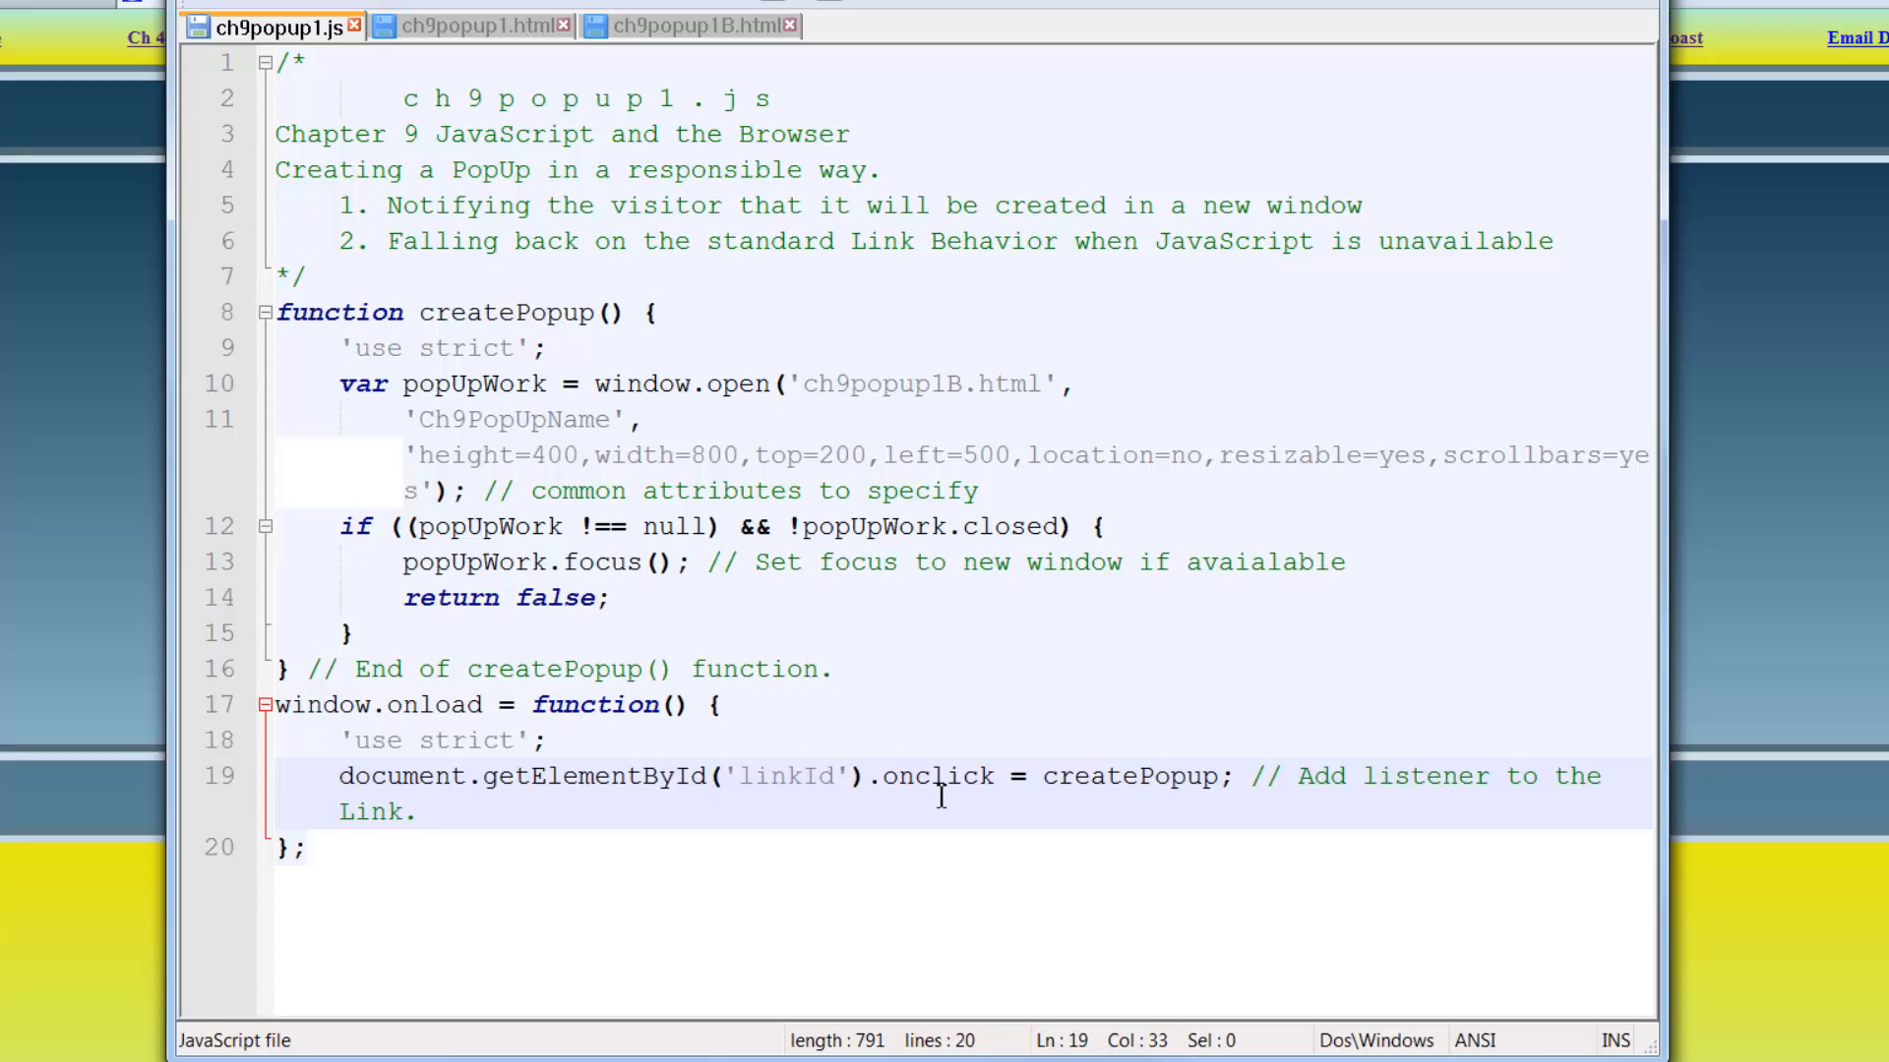
{"action": "mouse_move", "coordinate": [1090, 778]}
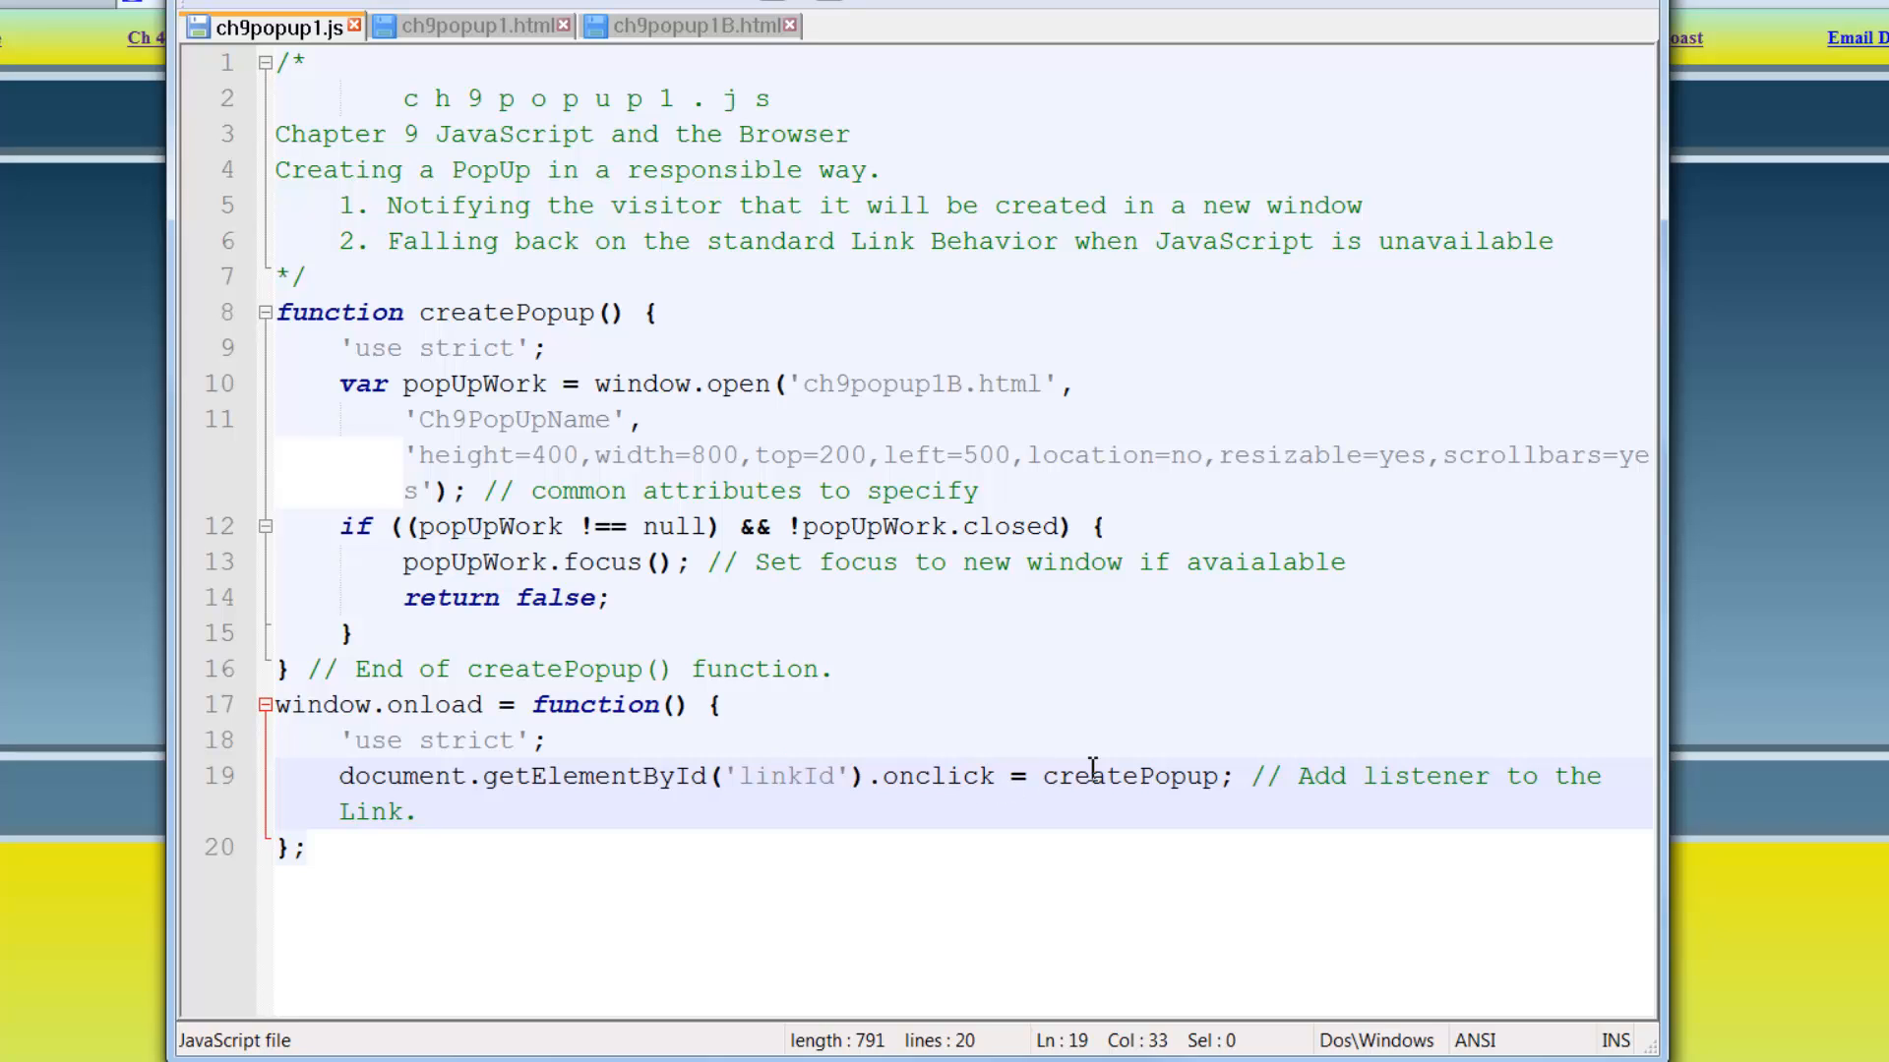
{"action": "left_click", "coordinate": [1090, 777]}
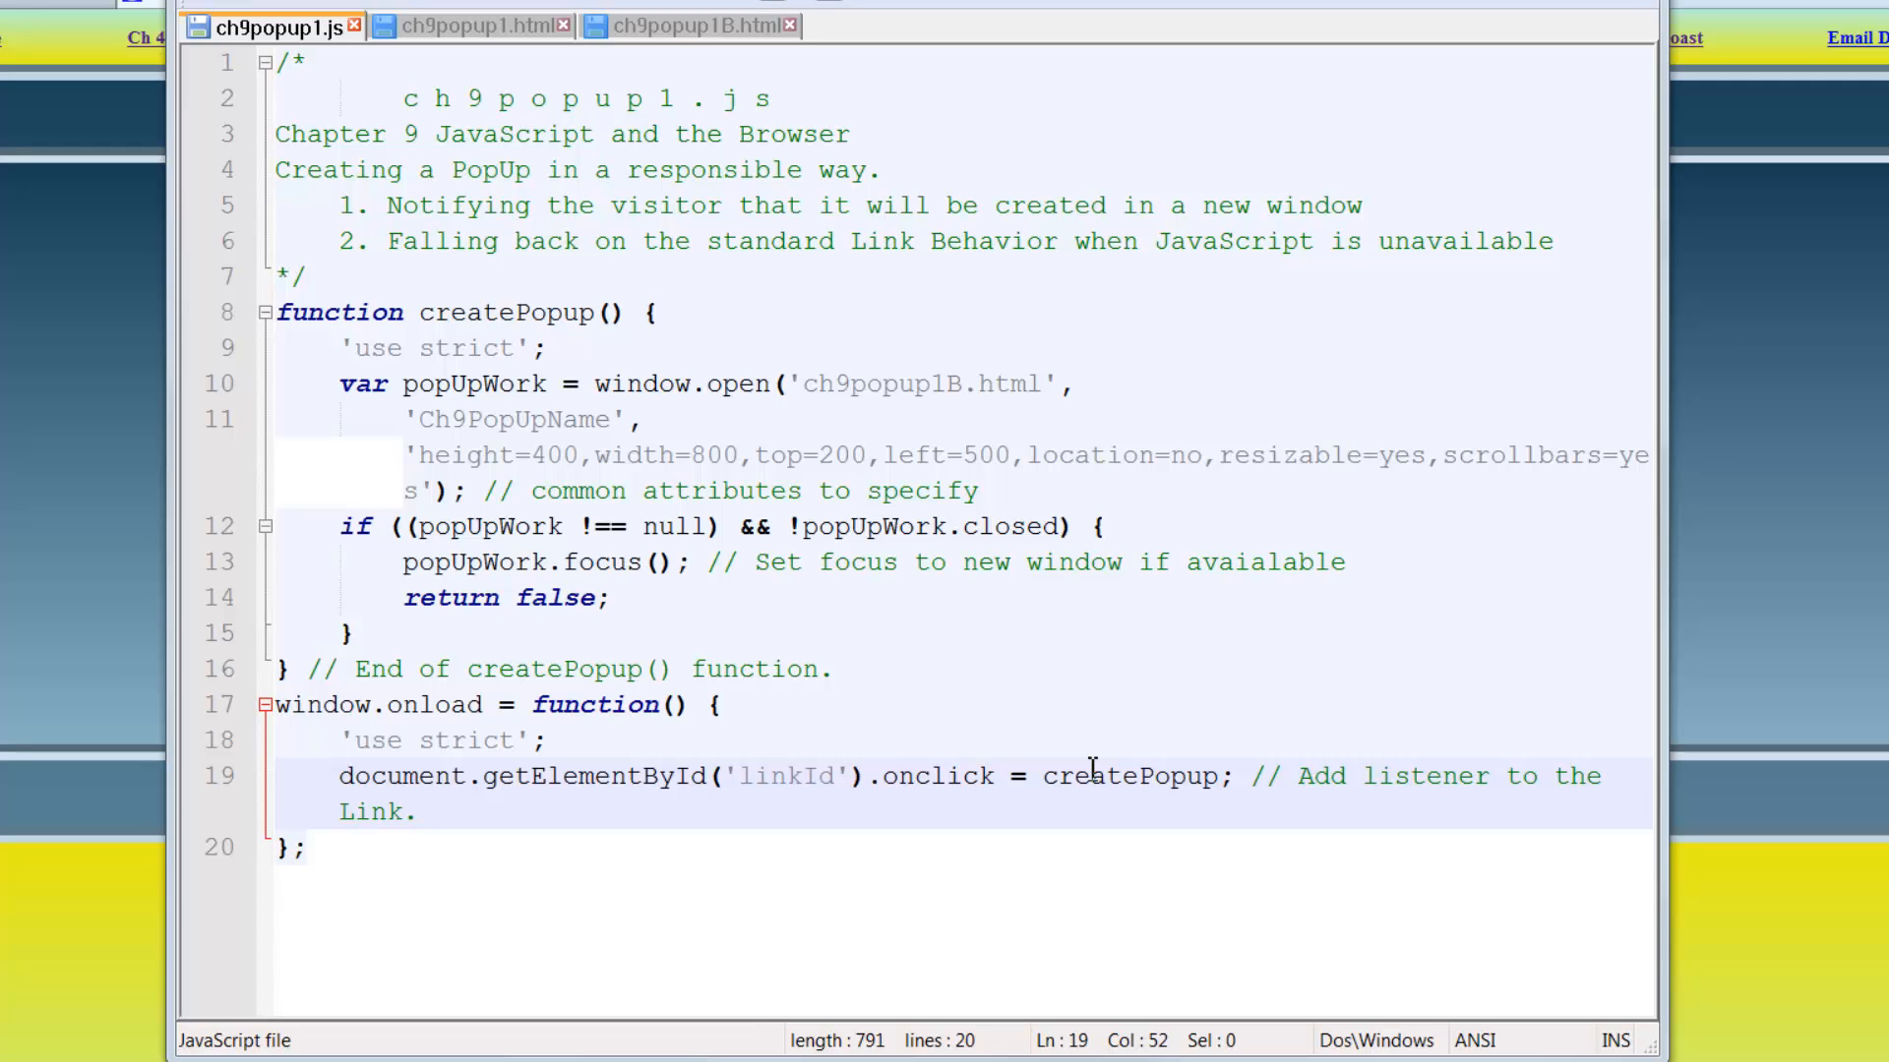
{"action": "mouse_move", "coordinate": [755, 364]}
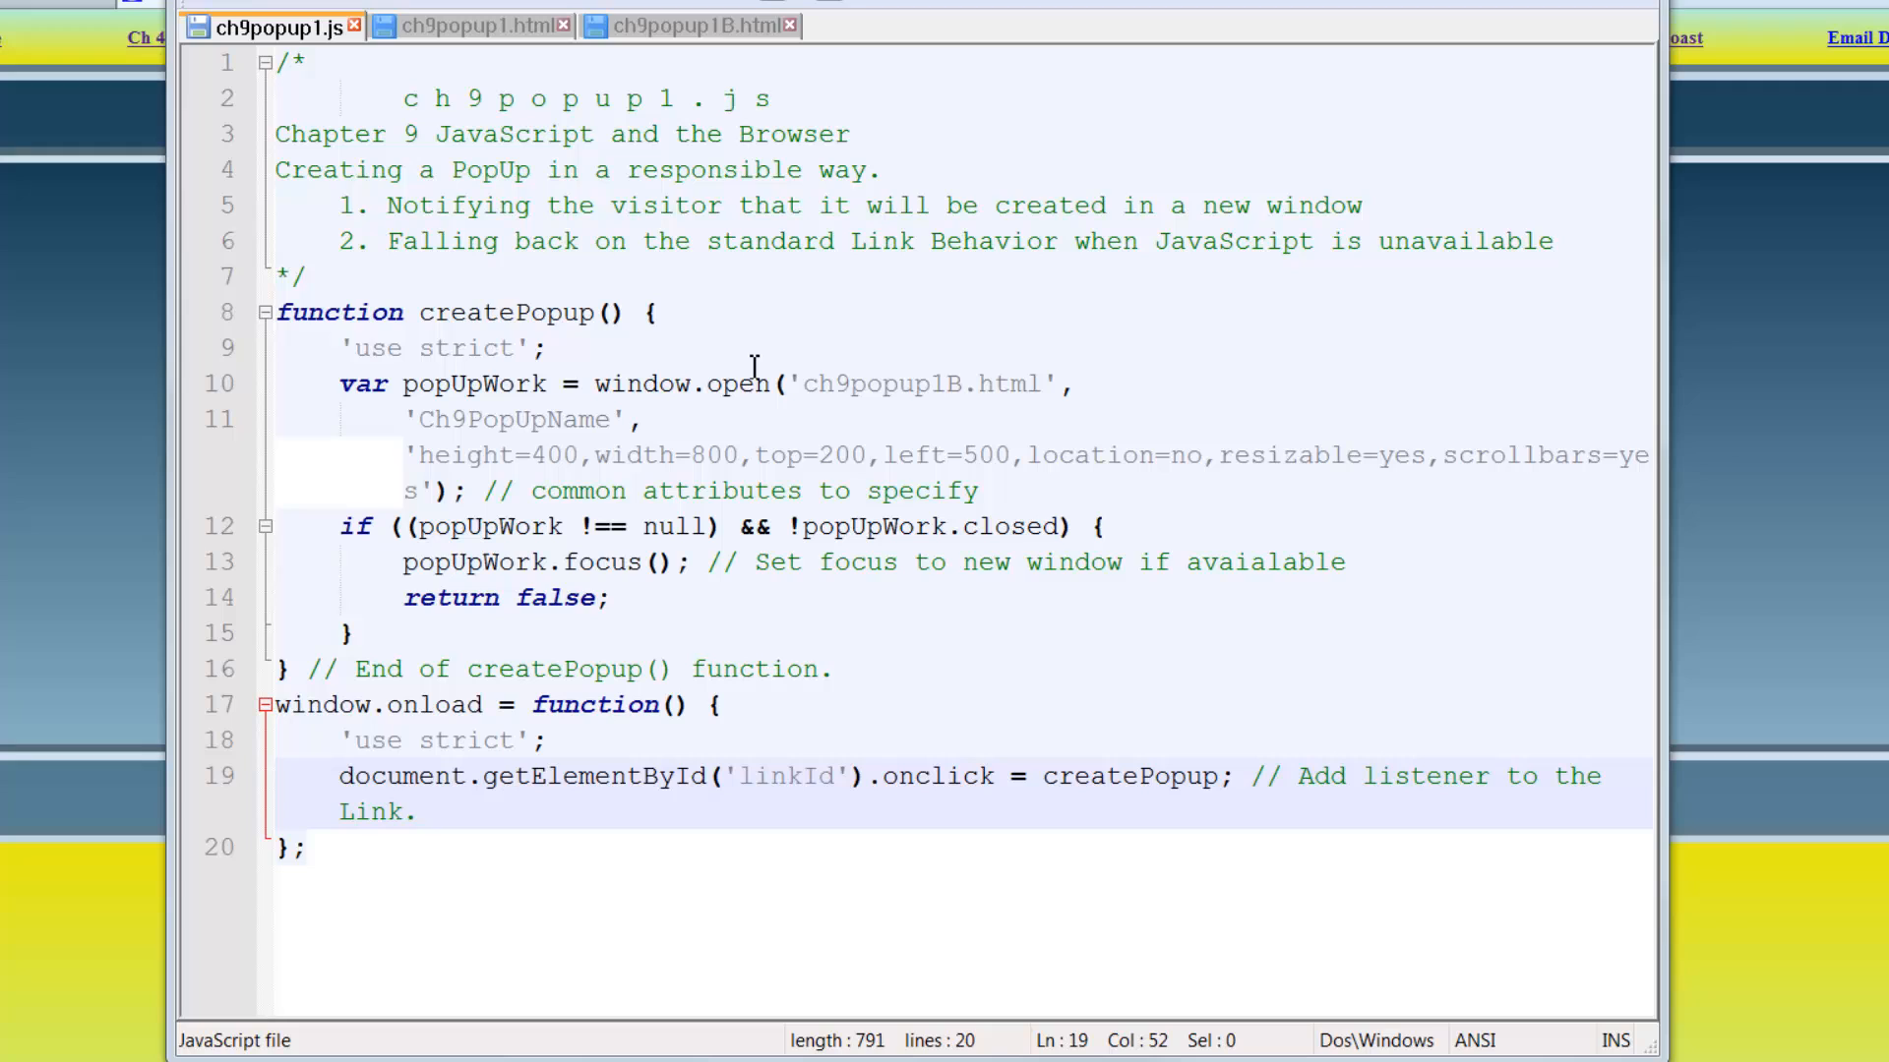
{"action": "mouse_move", "coordinate": [898, 777]}
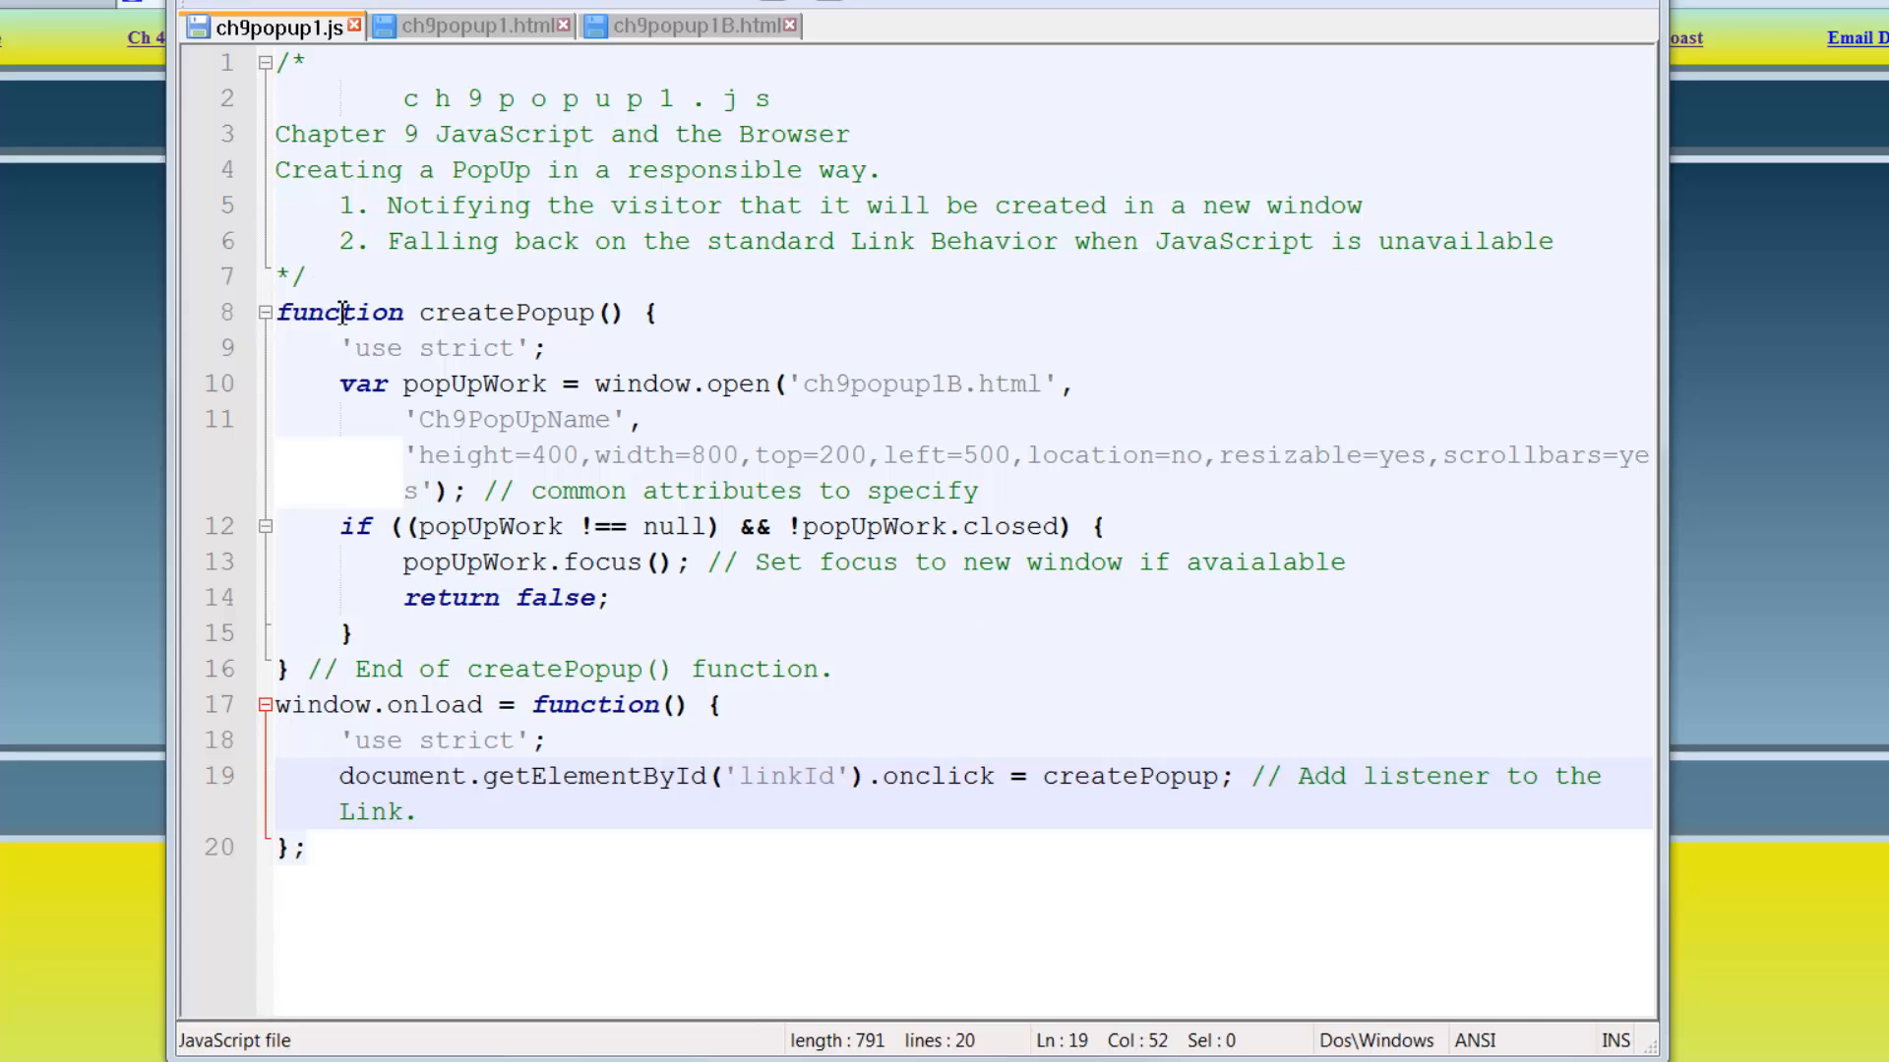
Mark ch9popup1B.html in createPopup's window.open call, view that page, then return to ch9popup1.js.
{"action": "left_click", "coordinate": [339, 311]}
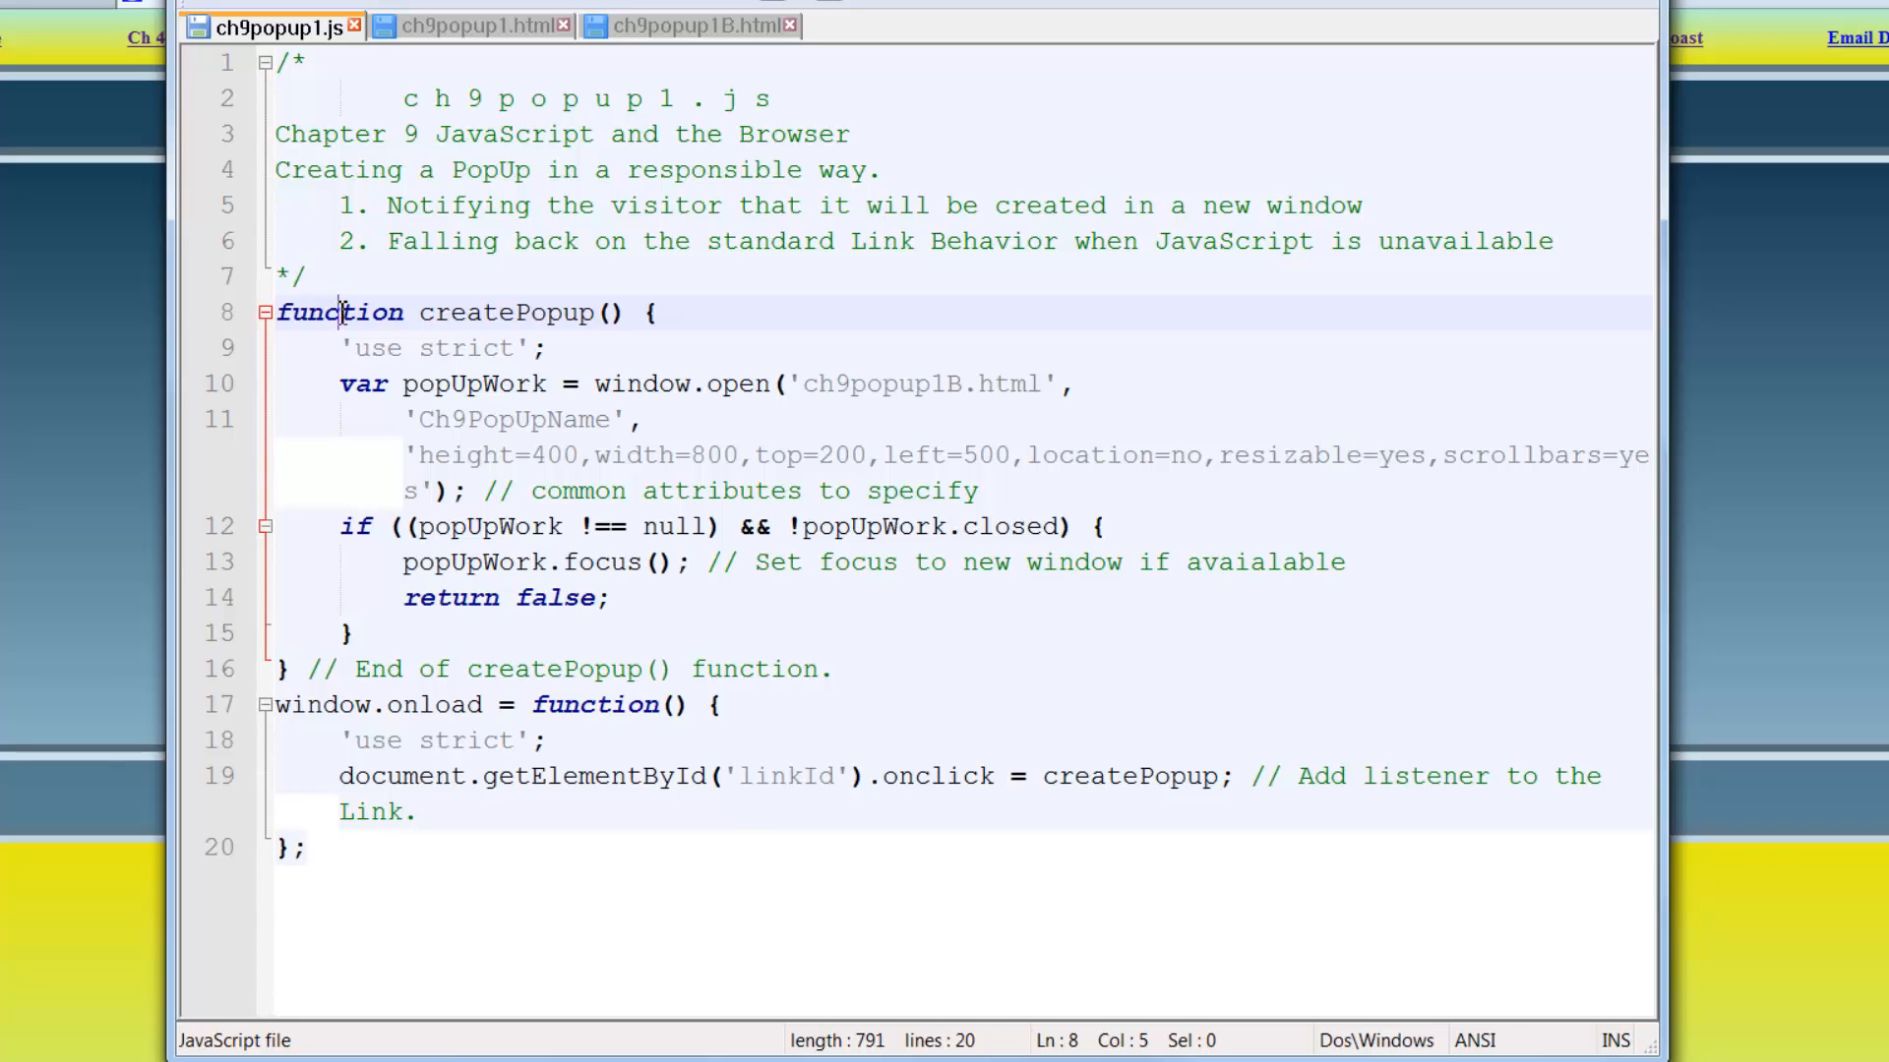
{"action": "mouse_move", "coordinate": [873, 383]}
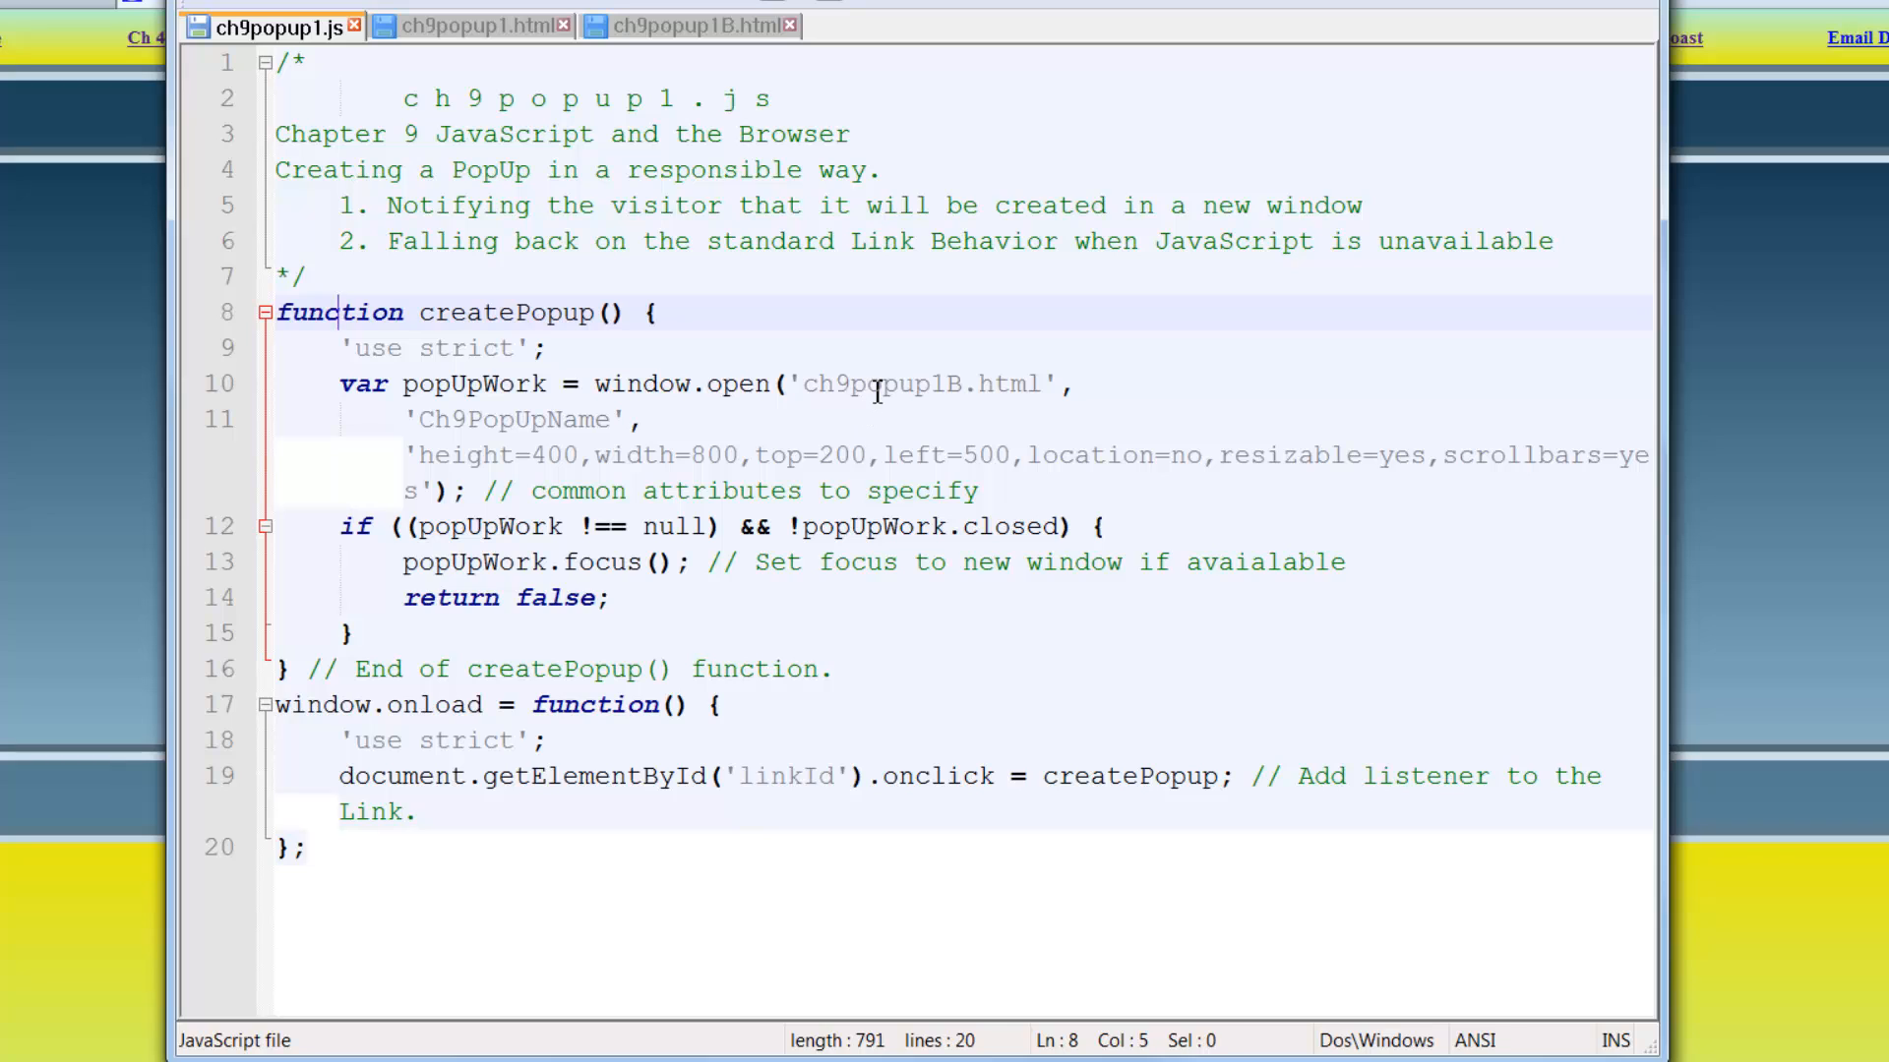
{"action": "left_click", "coordinate": [875, 384]}
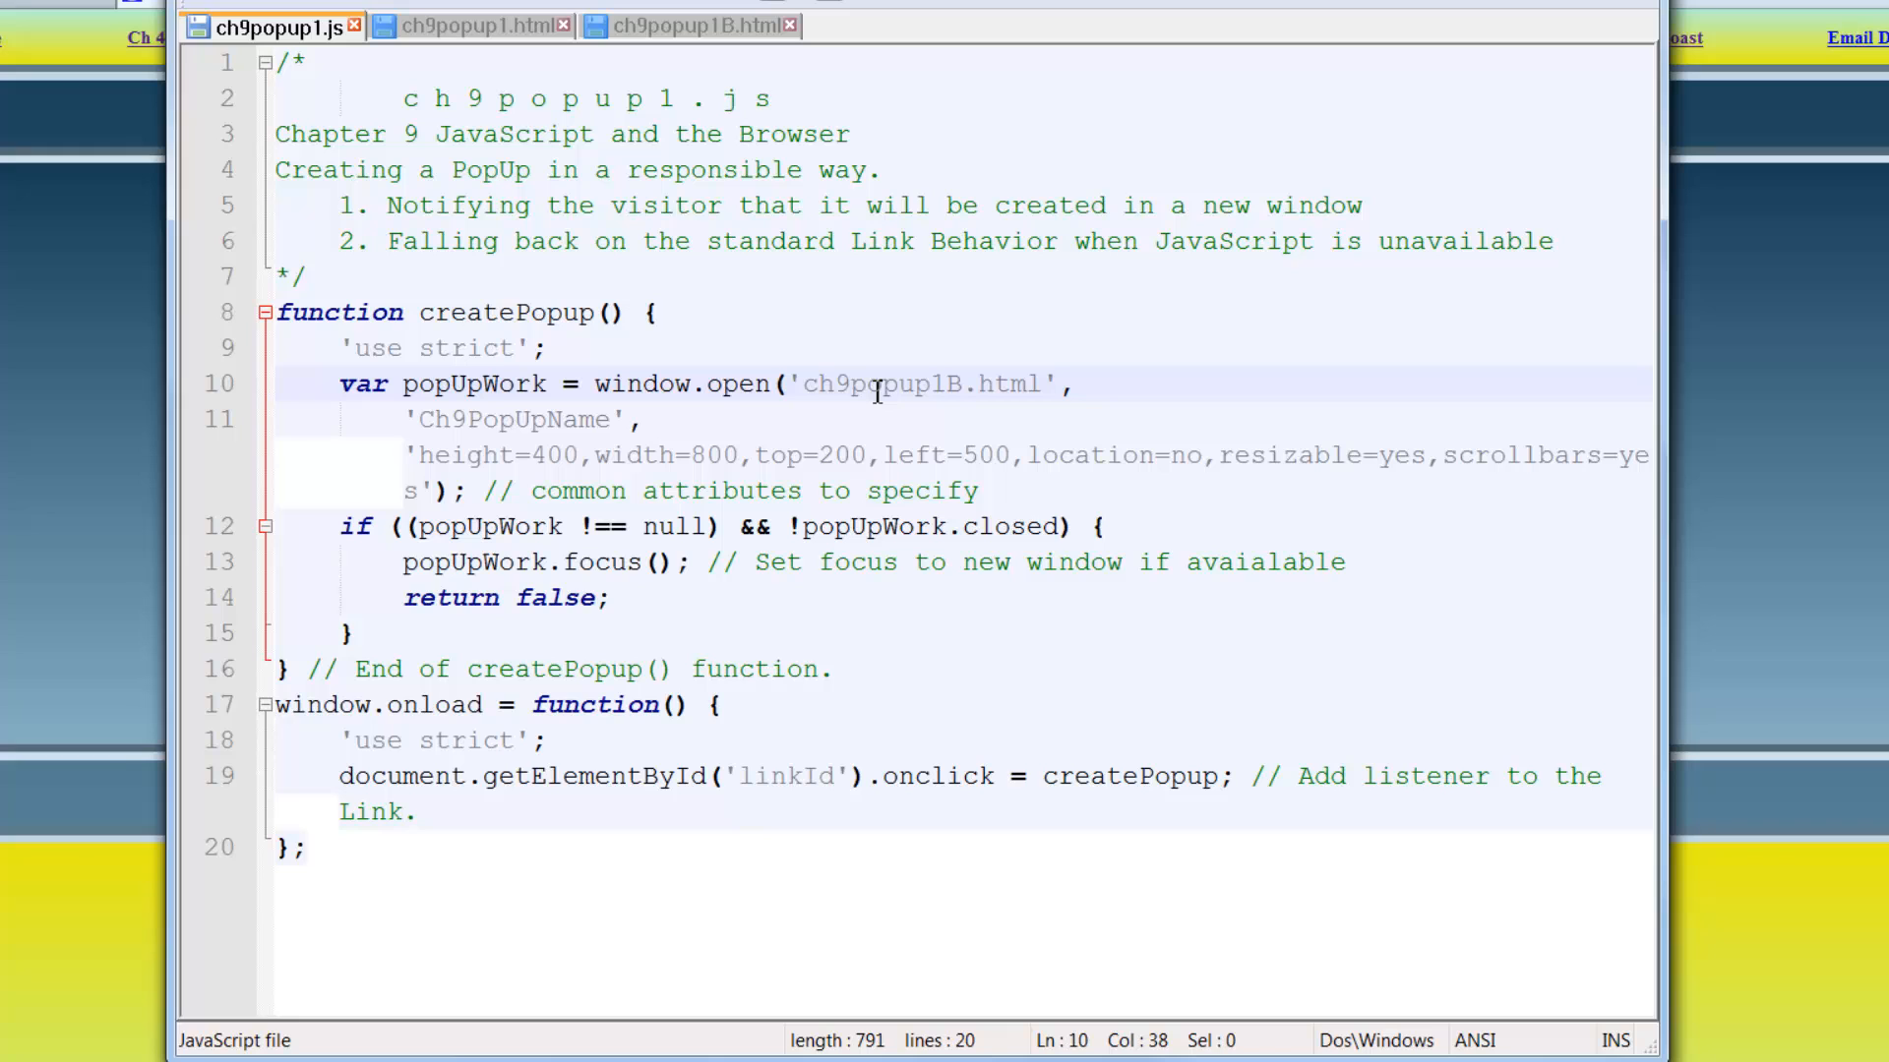
{"action": "left_click", "coordinate": [681, 28]}
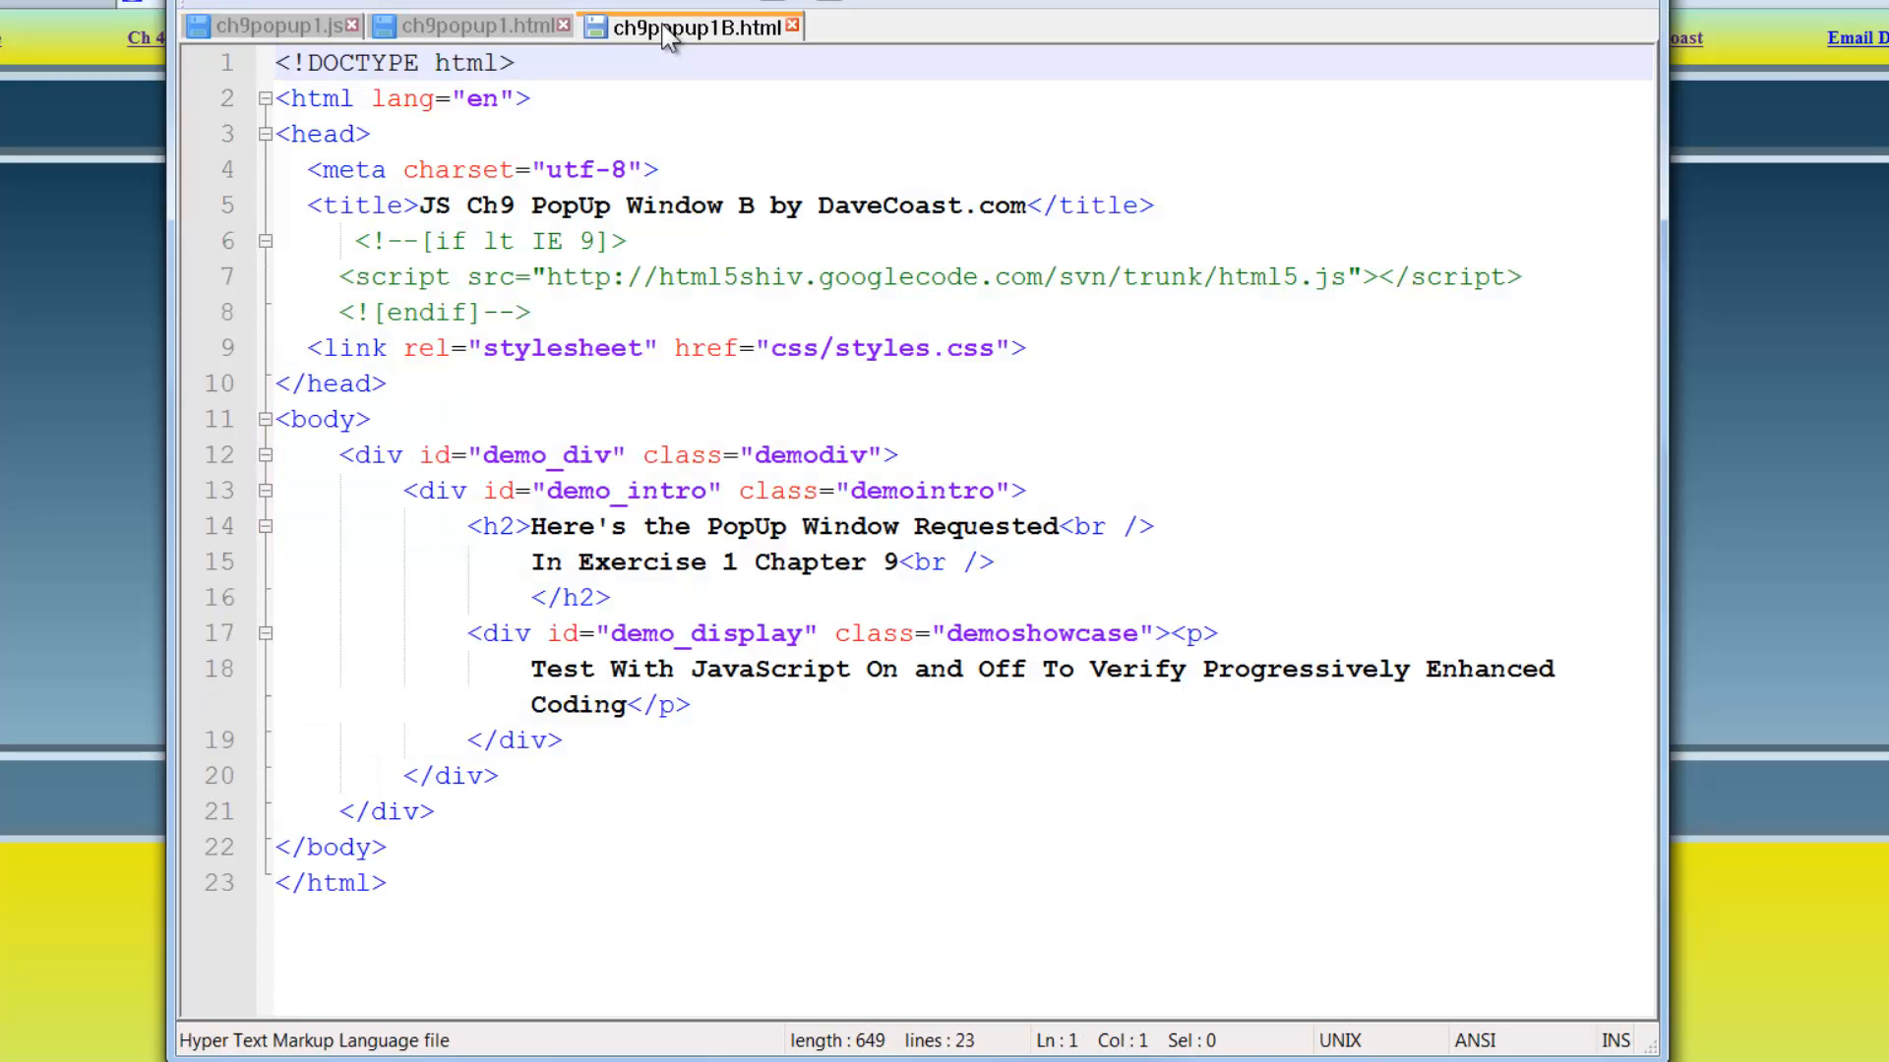
{"action": "mouse_move", "coordinate": [734, 10]}
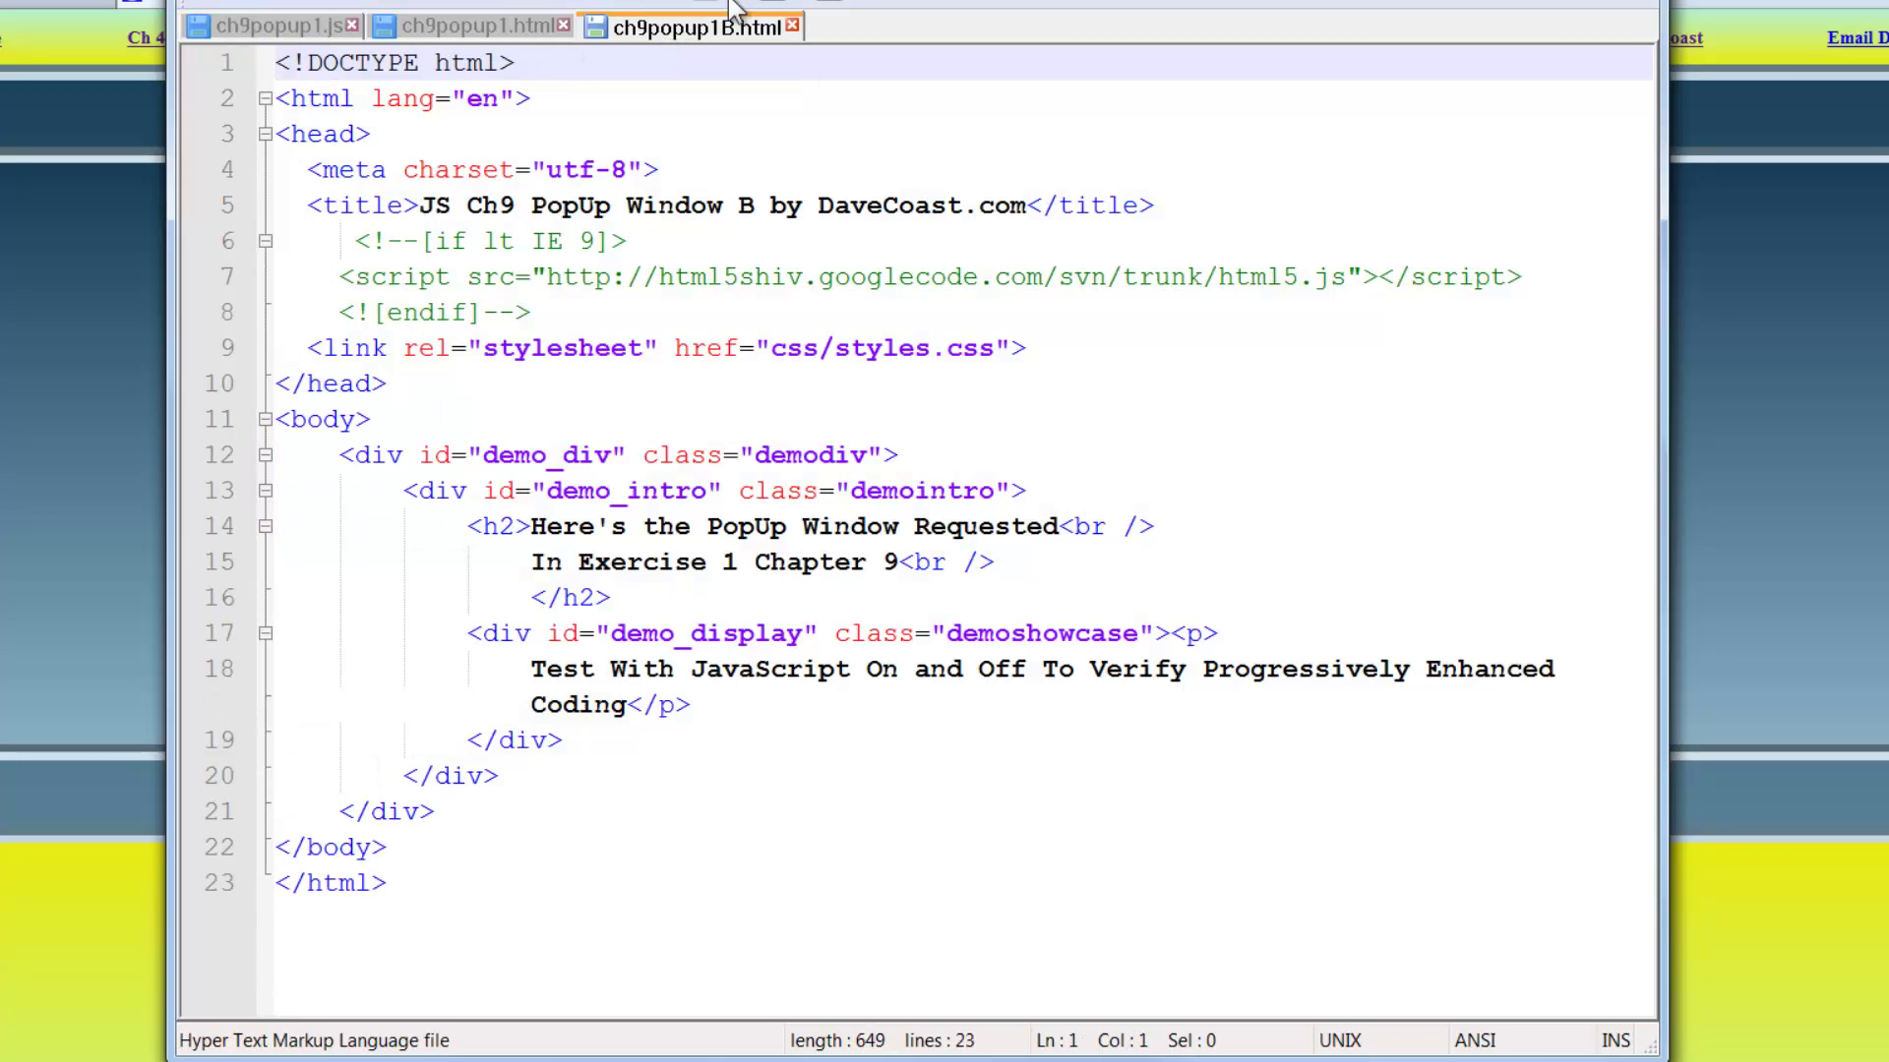
{"action": "mouse_move", "coordinate": [276, 39]}
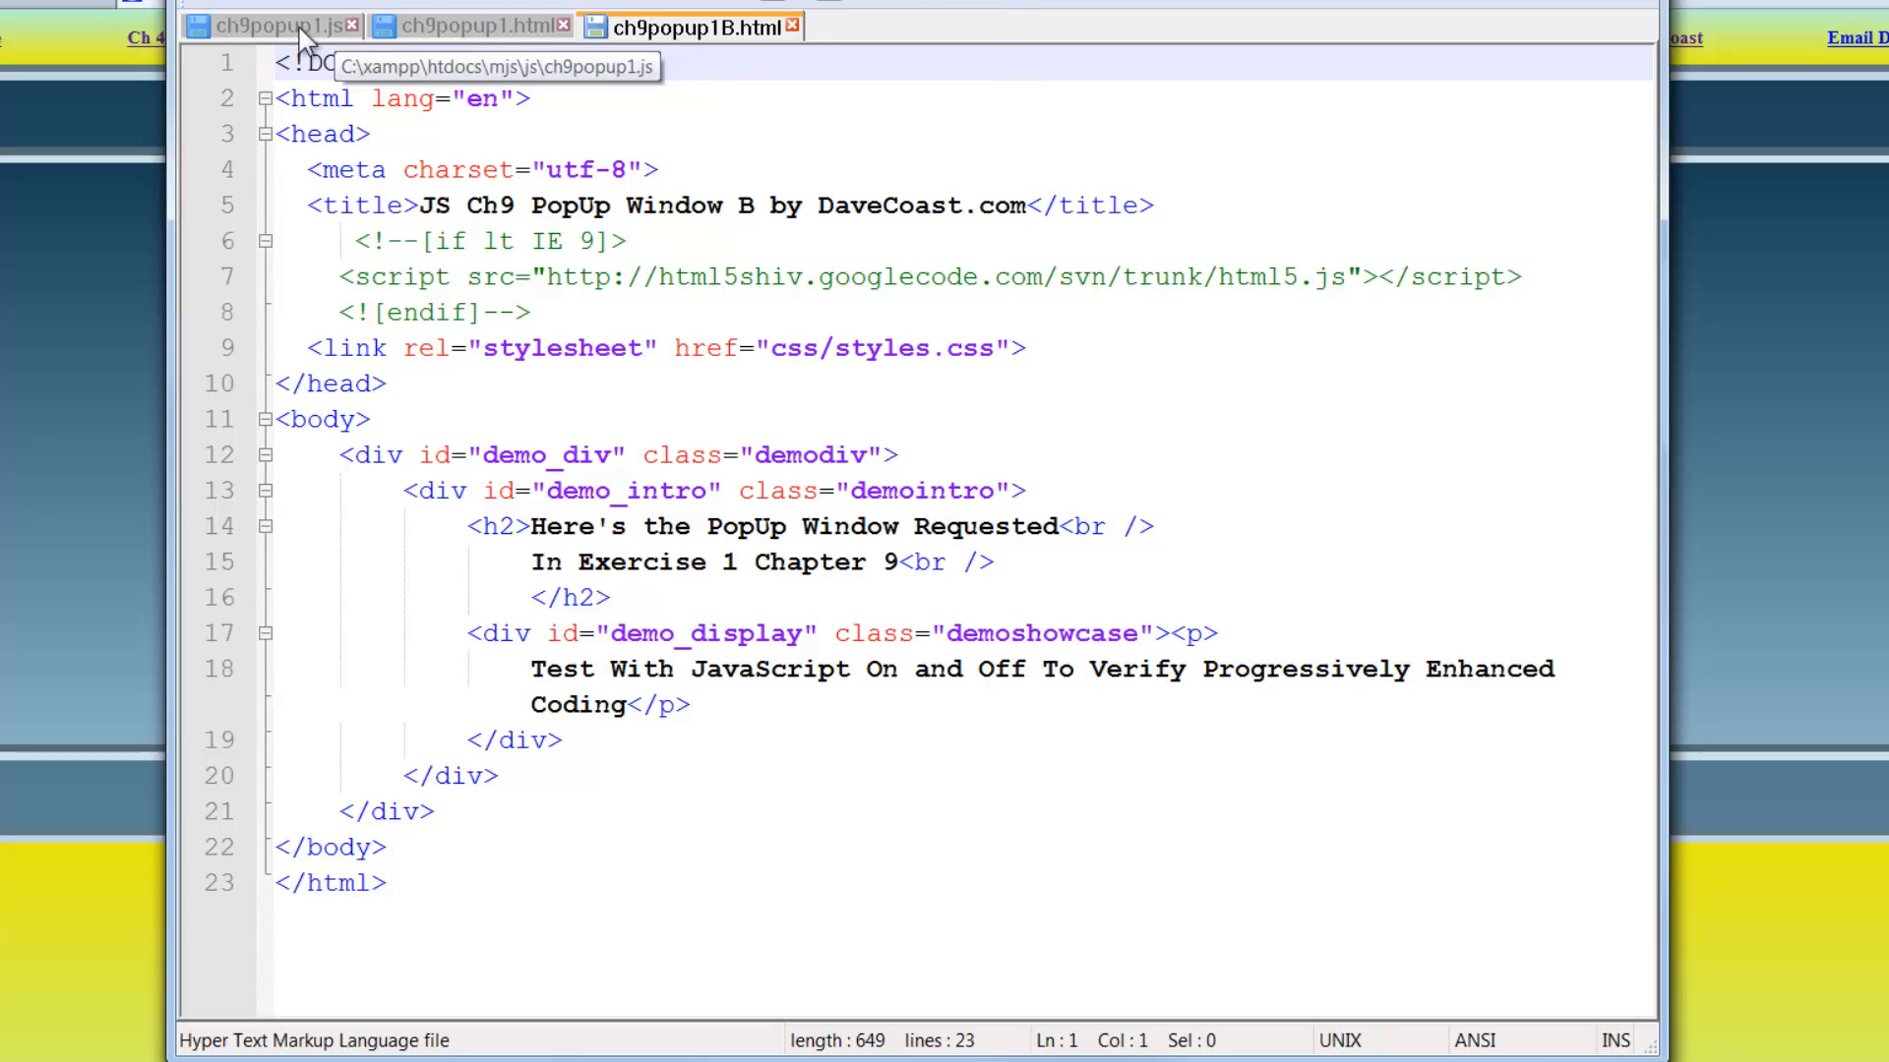
{"action": "left_click", "coordinate": [271, 25]}
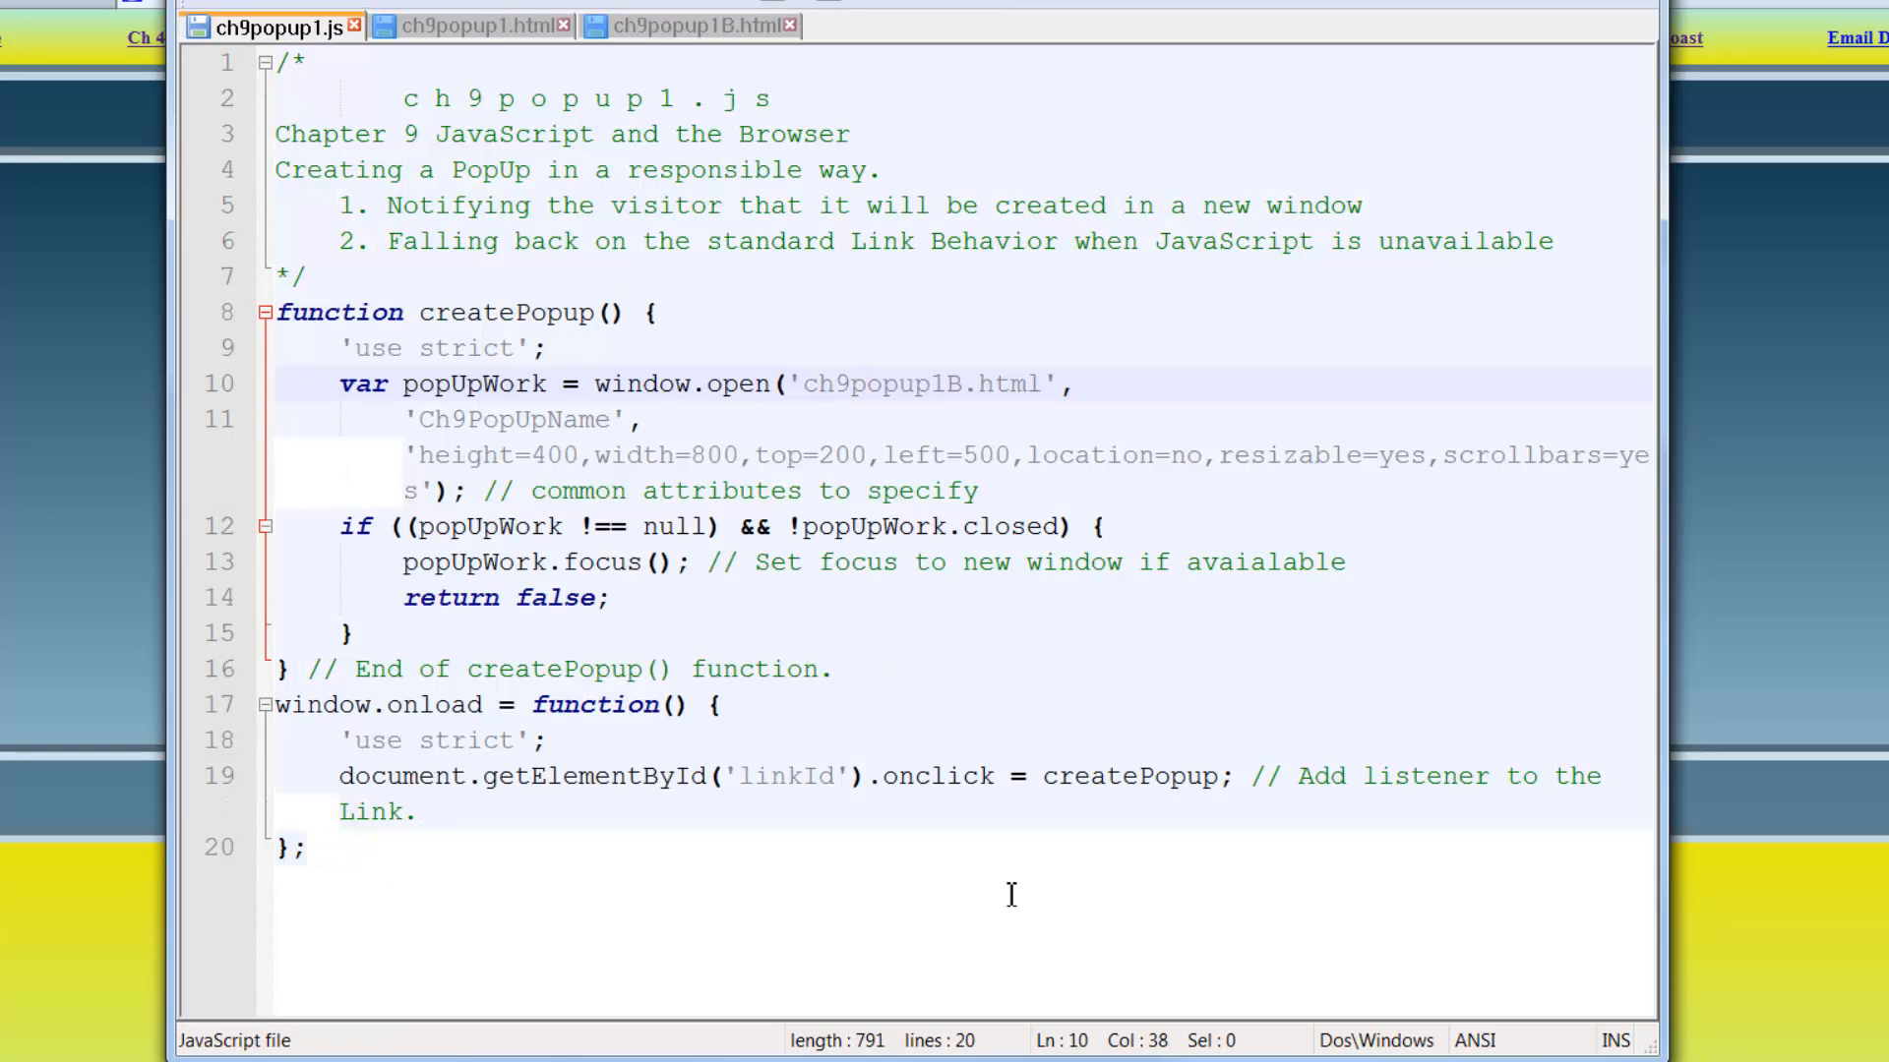
{"action": "left_click", "coordinate": [866, 383]}
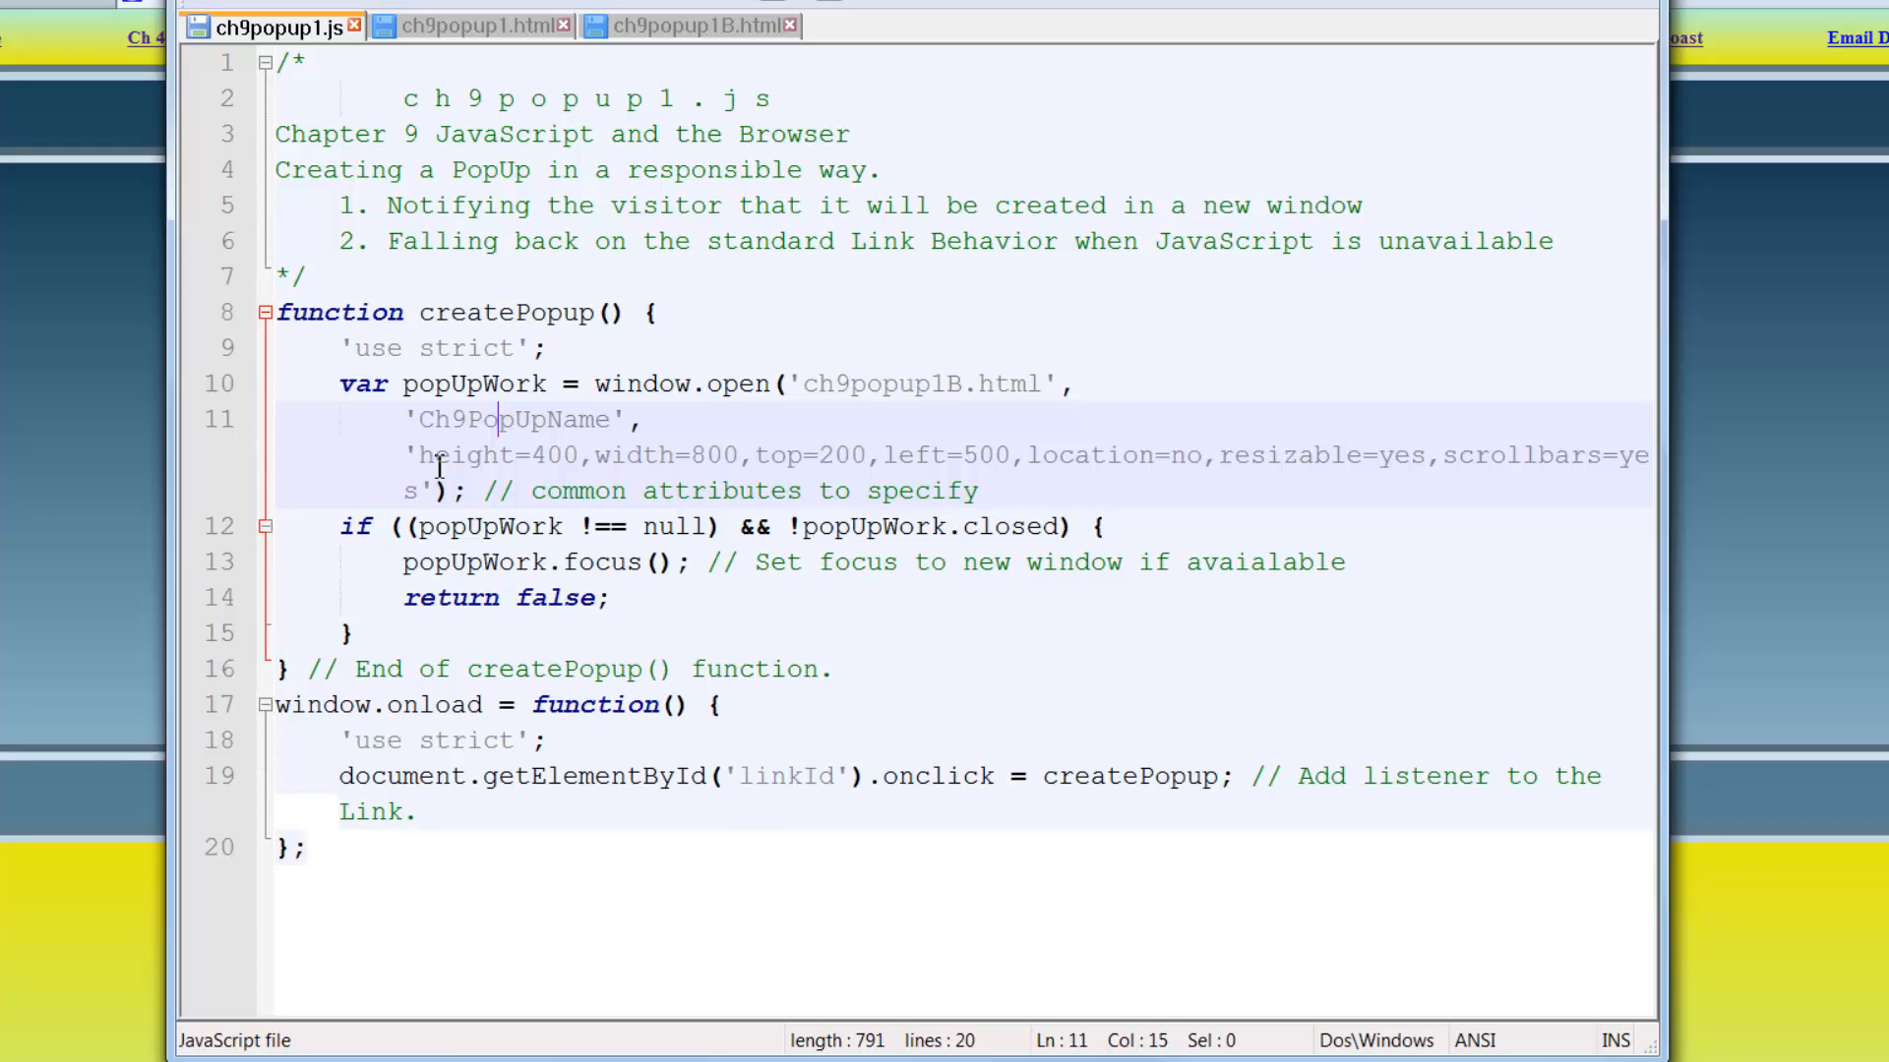
{"action": "mouse_move", "coordinate": [950, 457]}
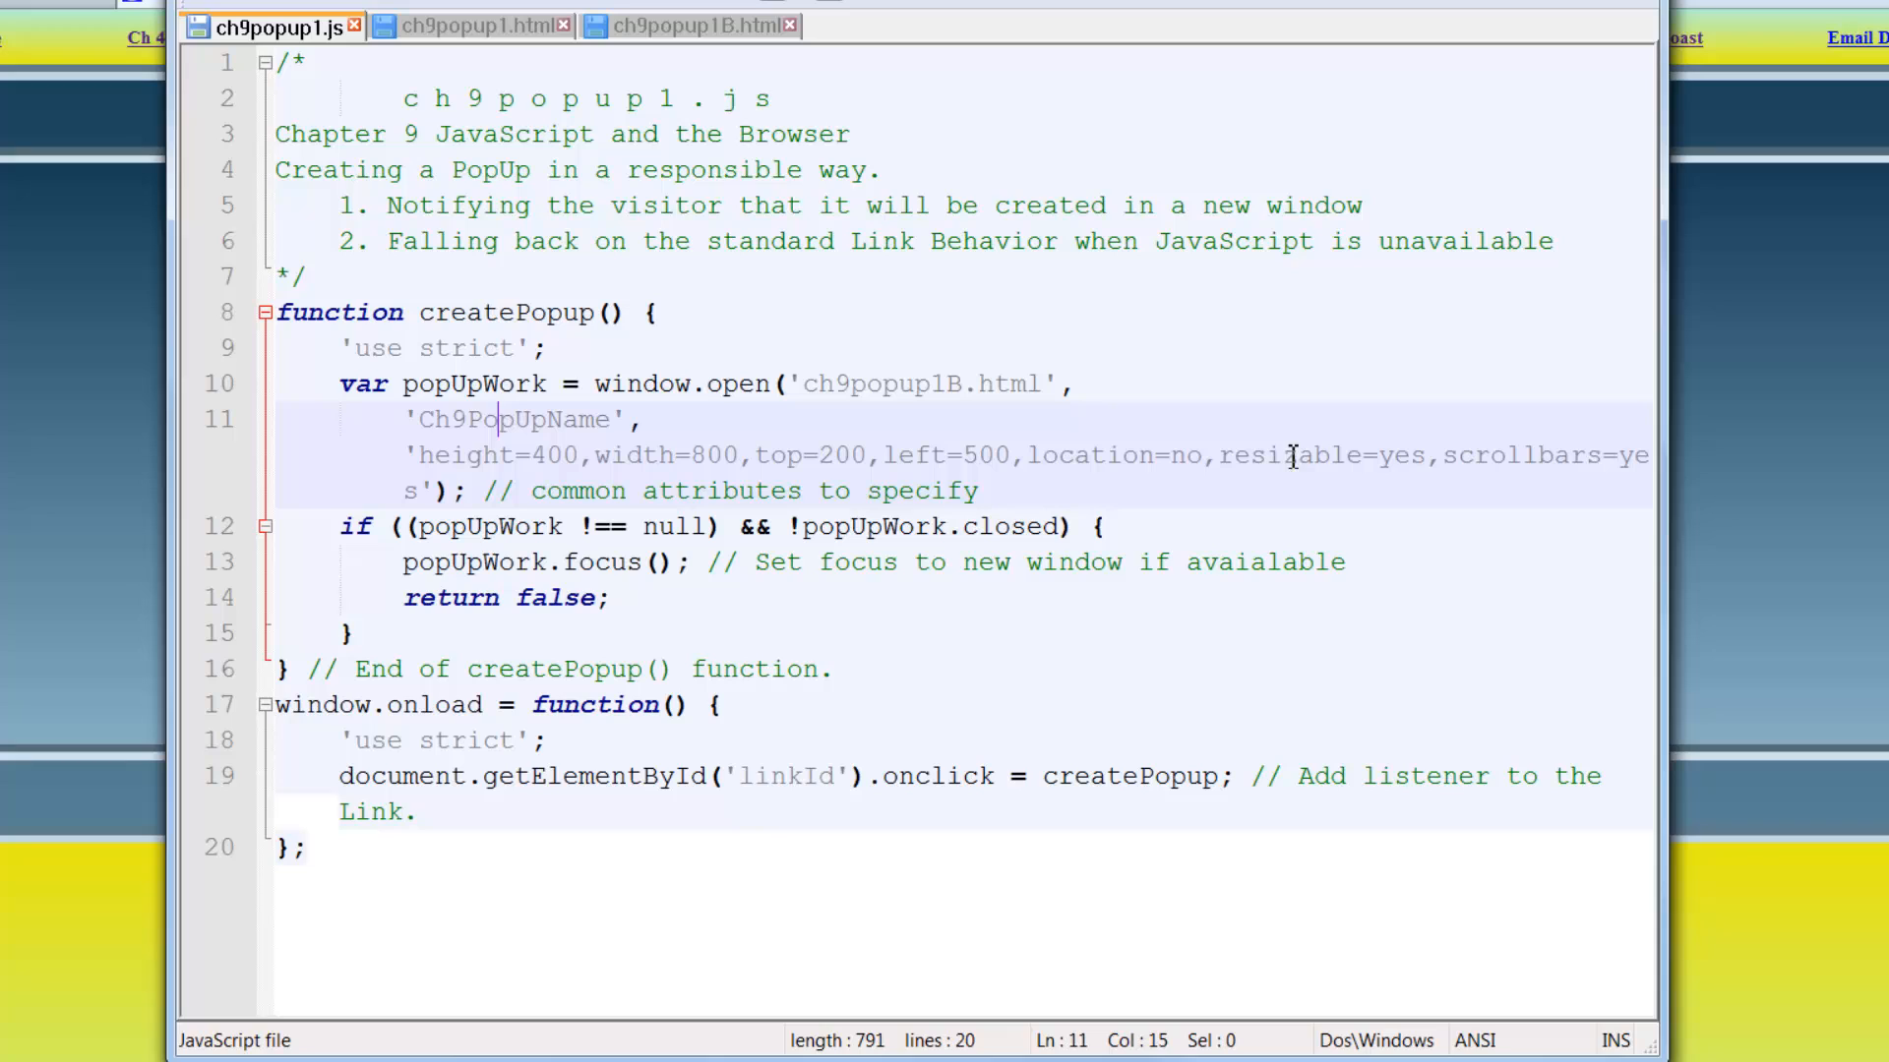
{"action": "mouse_move", "coordinate": [1022, 17]}
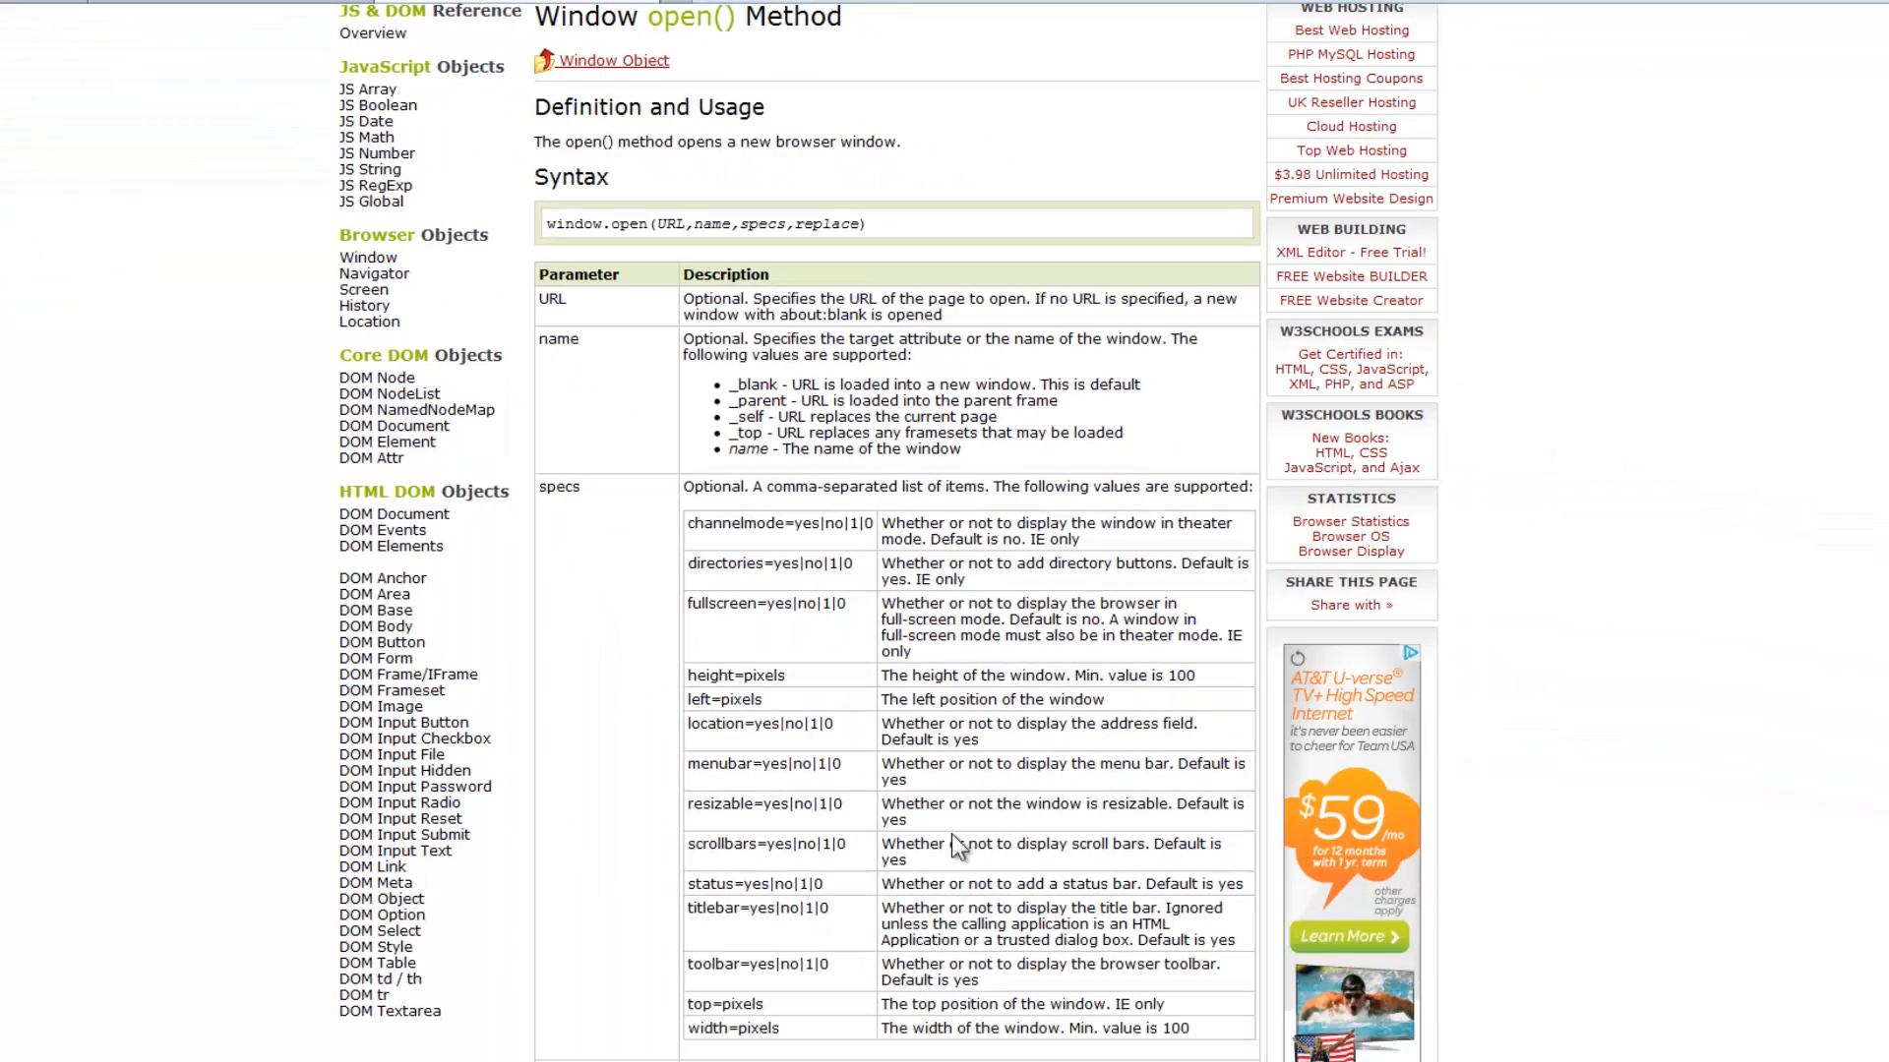
{"action": "mouse_move", "coordinate": [842, 653]}
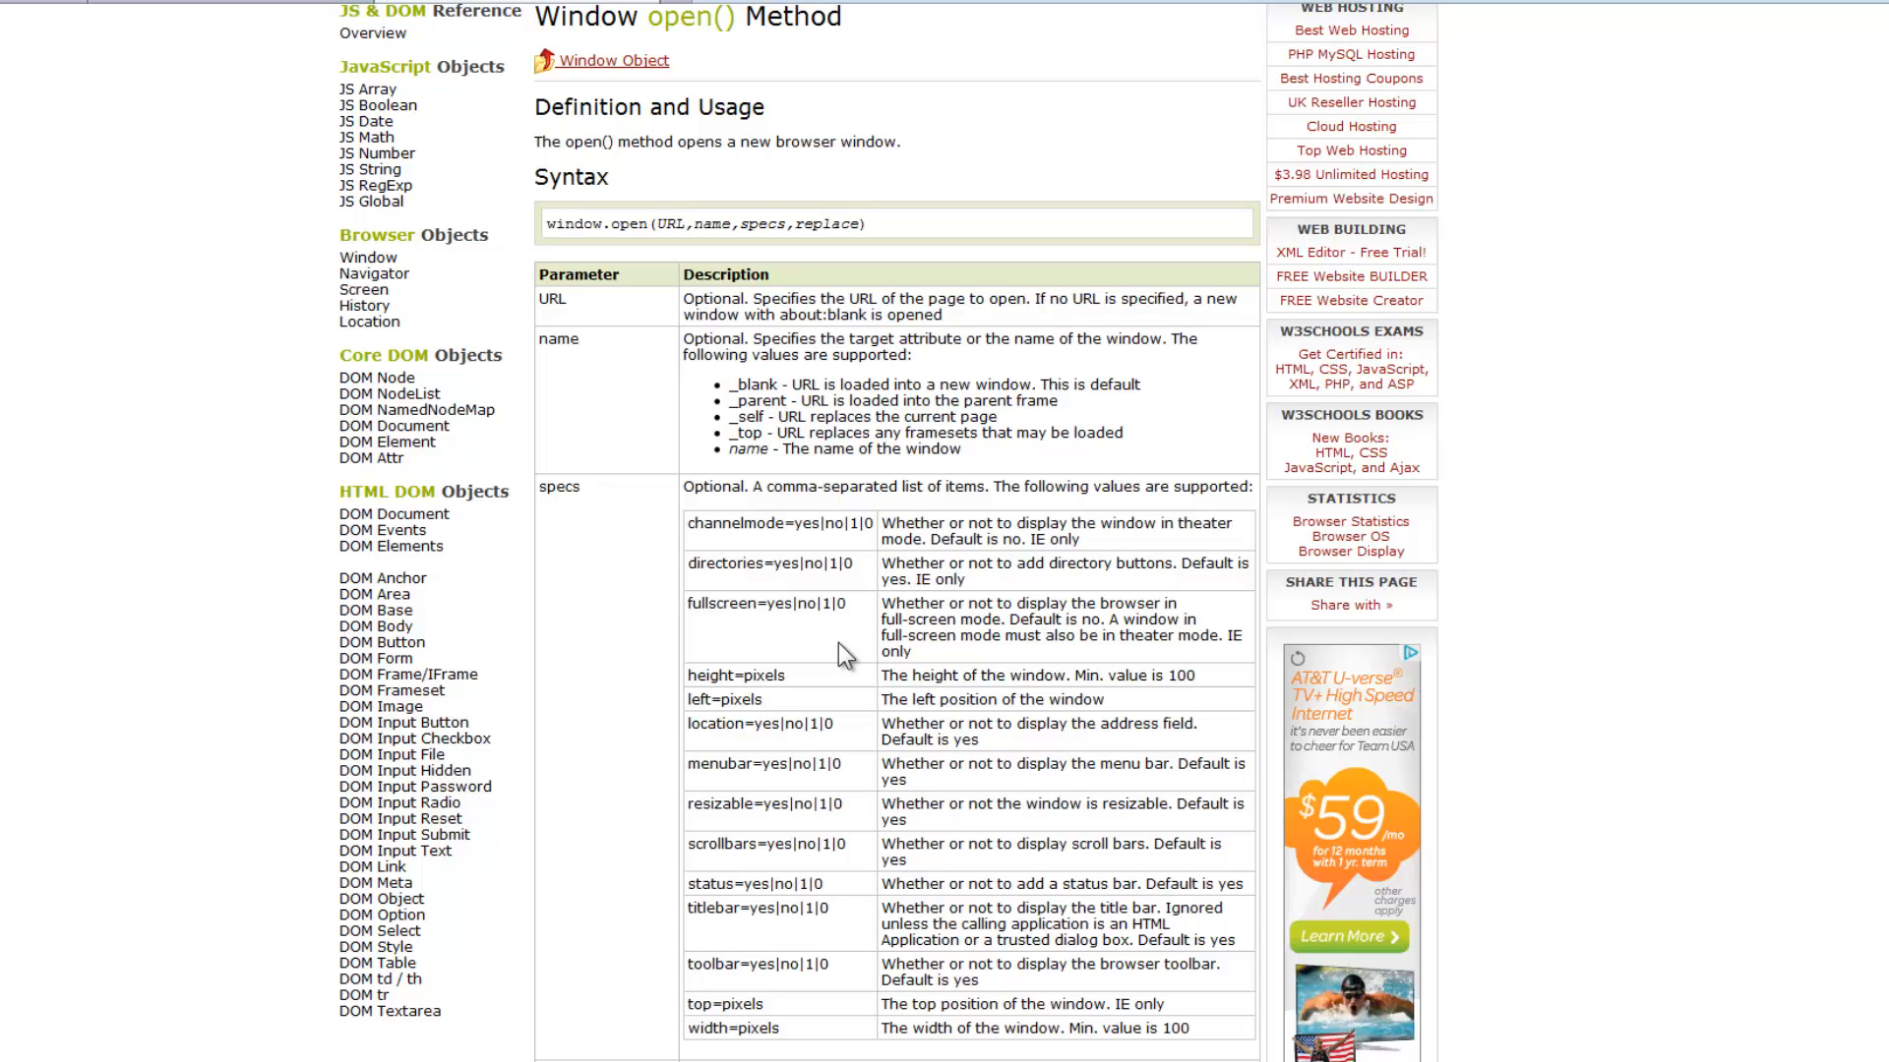
{"action": "mouse_move", "coordinate": [162, 6]}
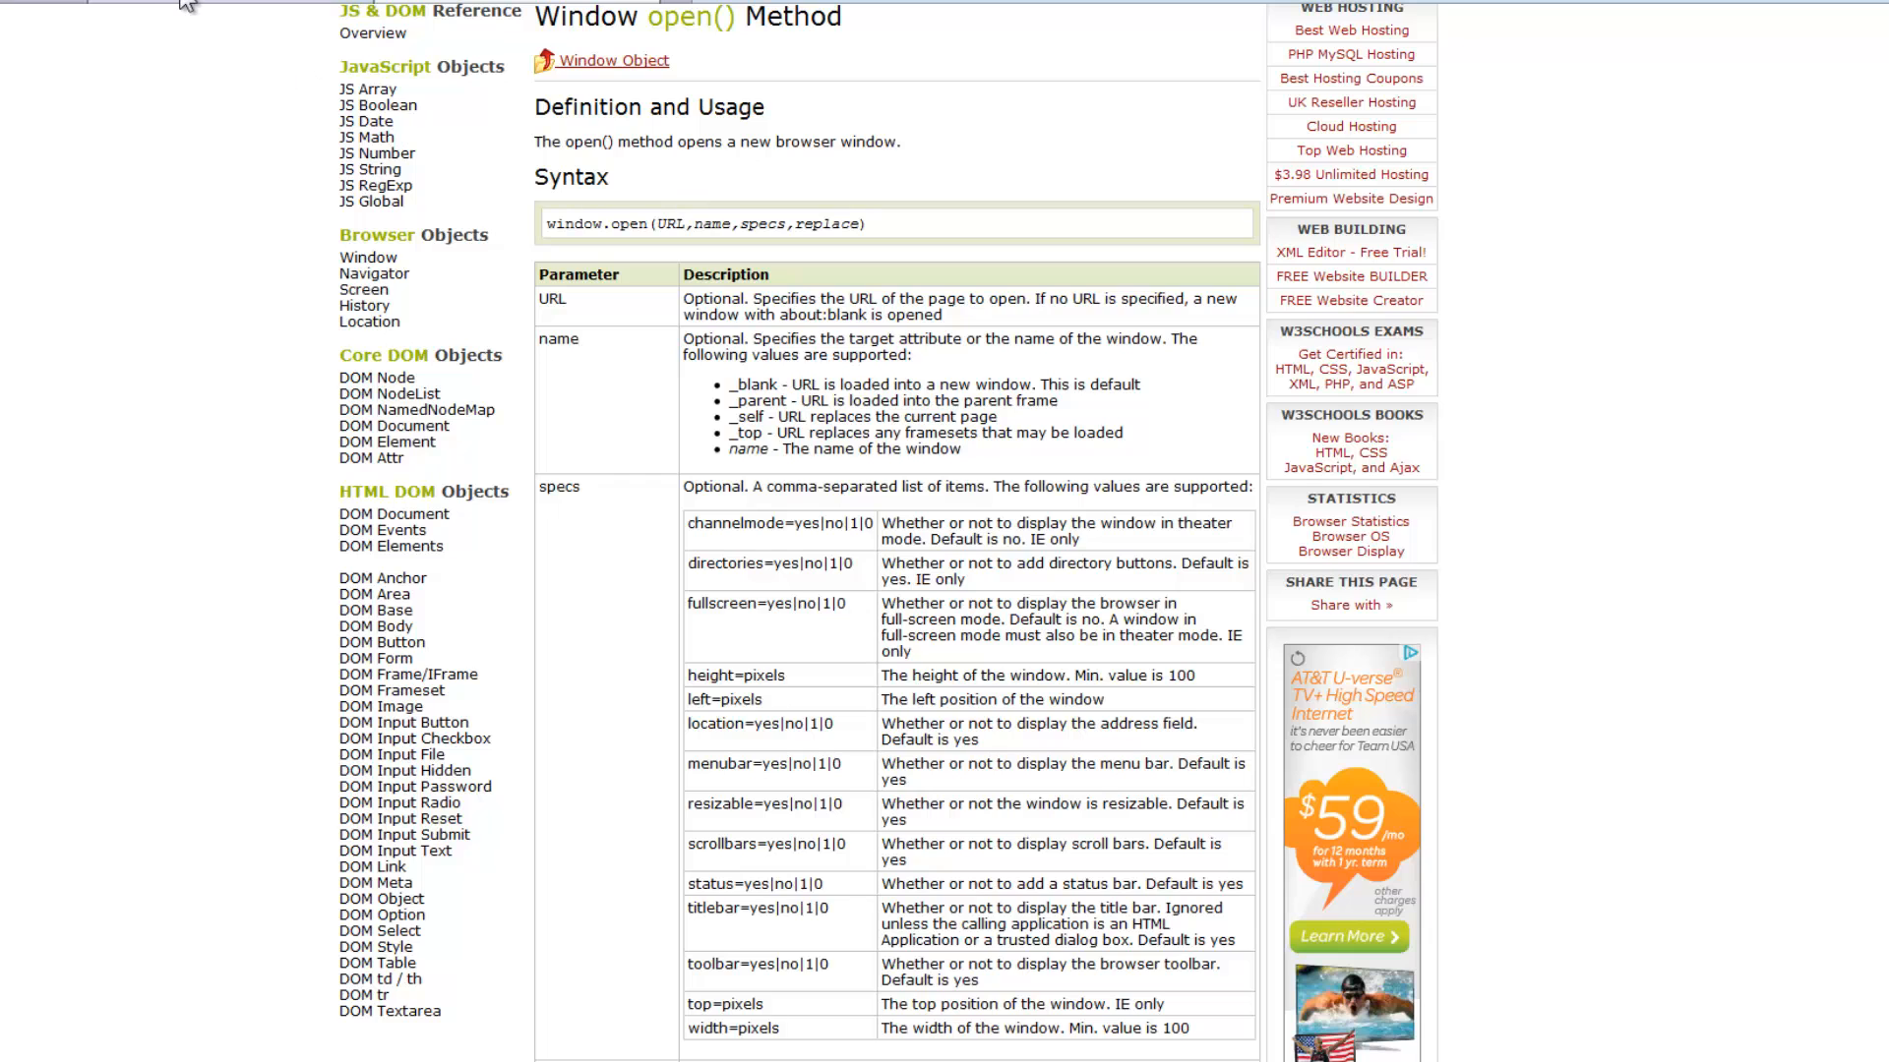
Leave the W3Schools Window open() reference and return to ch9popup1.js in Notepad++.
{"action": "left_click", "coordinate": [370, 122]}
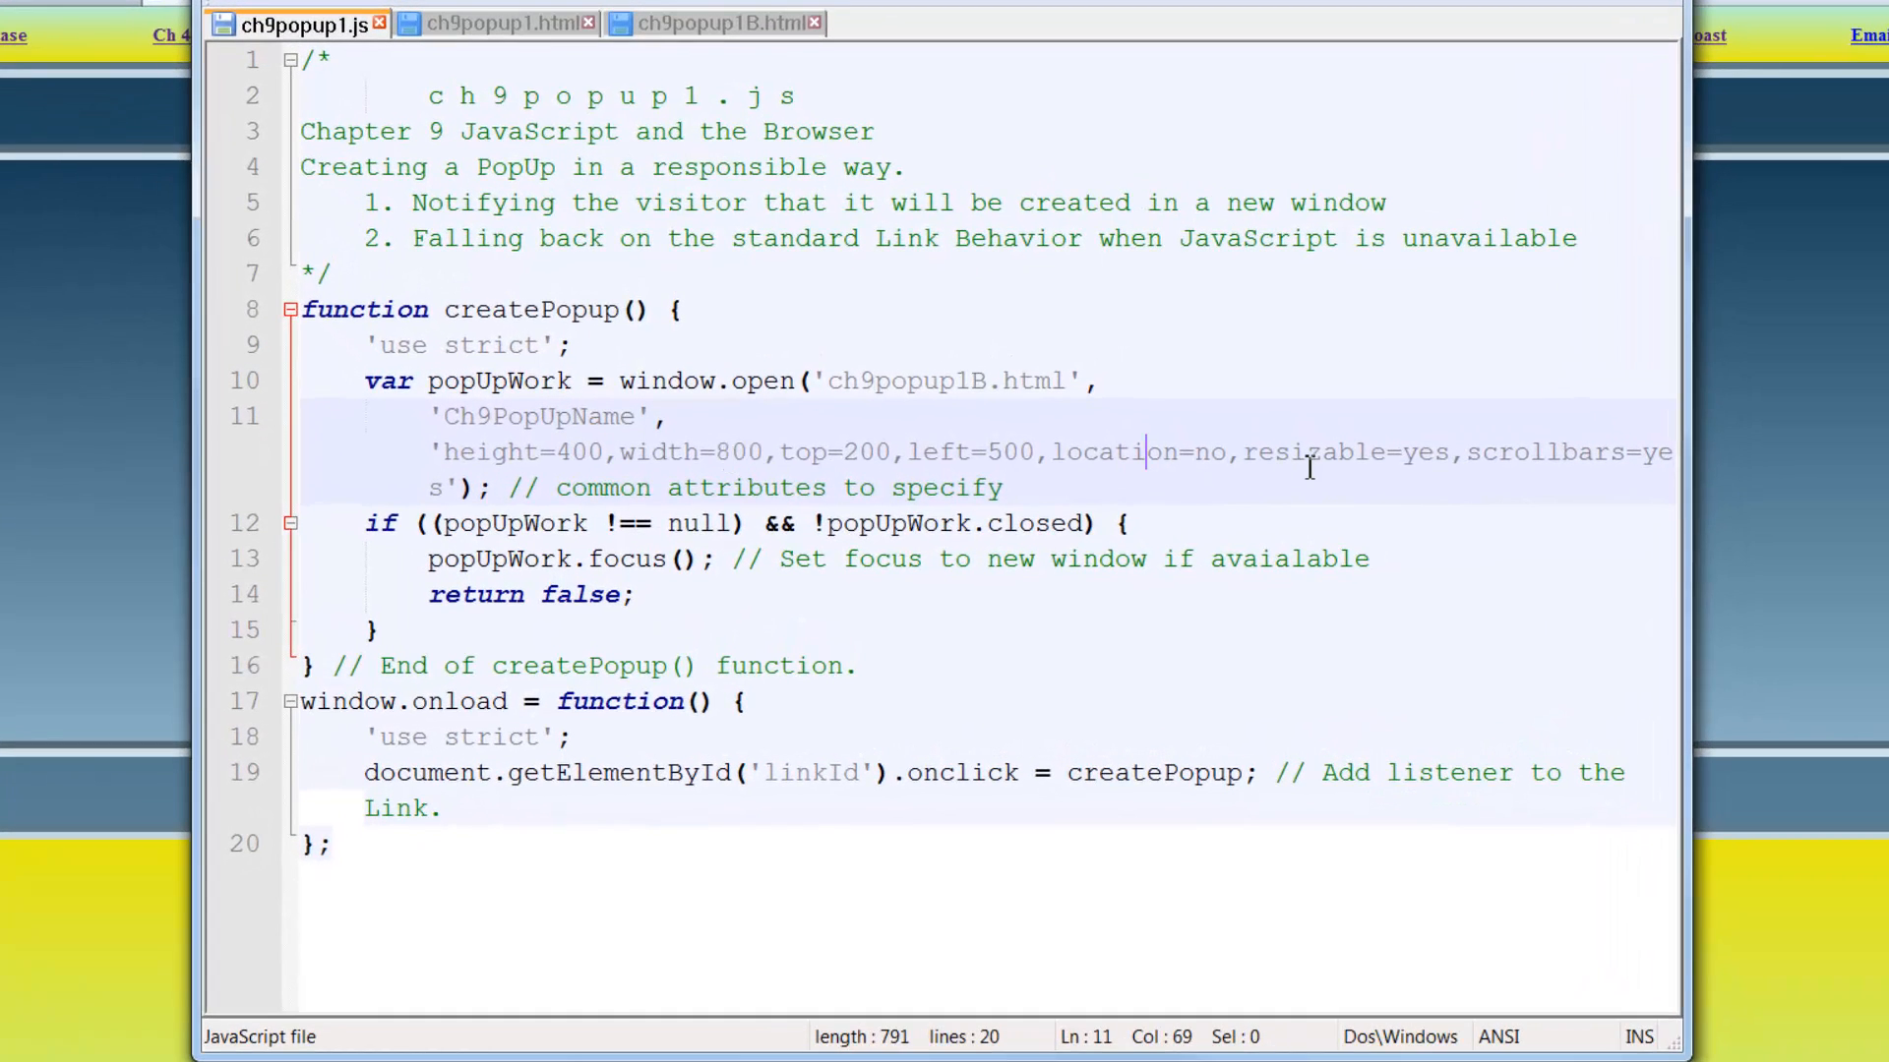
{"action": "mouse_move", "coordinate": [1310, 453]}
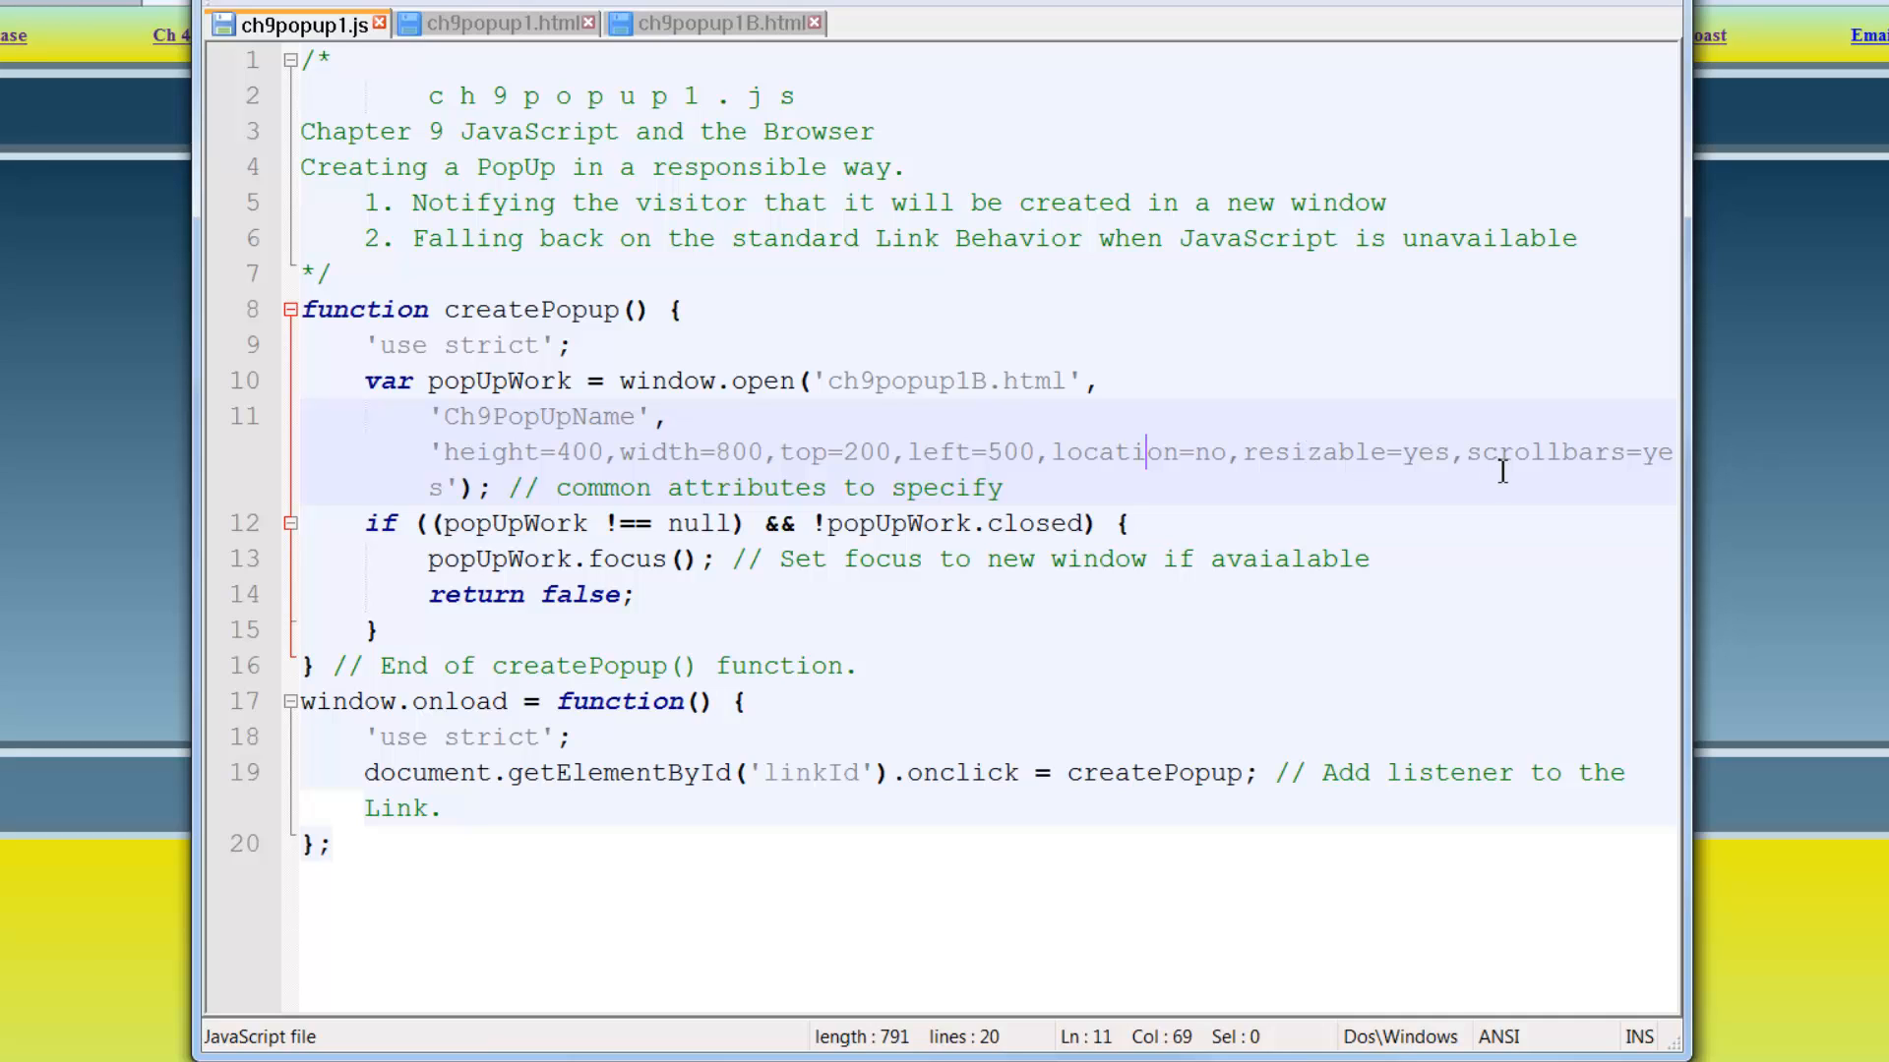
{"action": "mouse_move", "coordinate": [539, 489]}
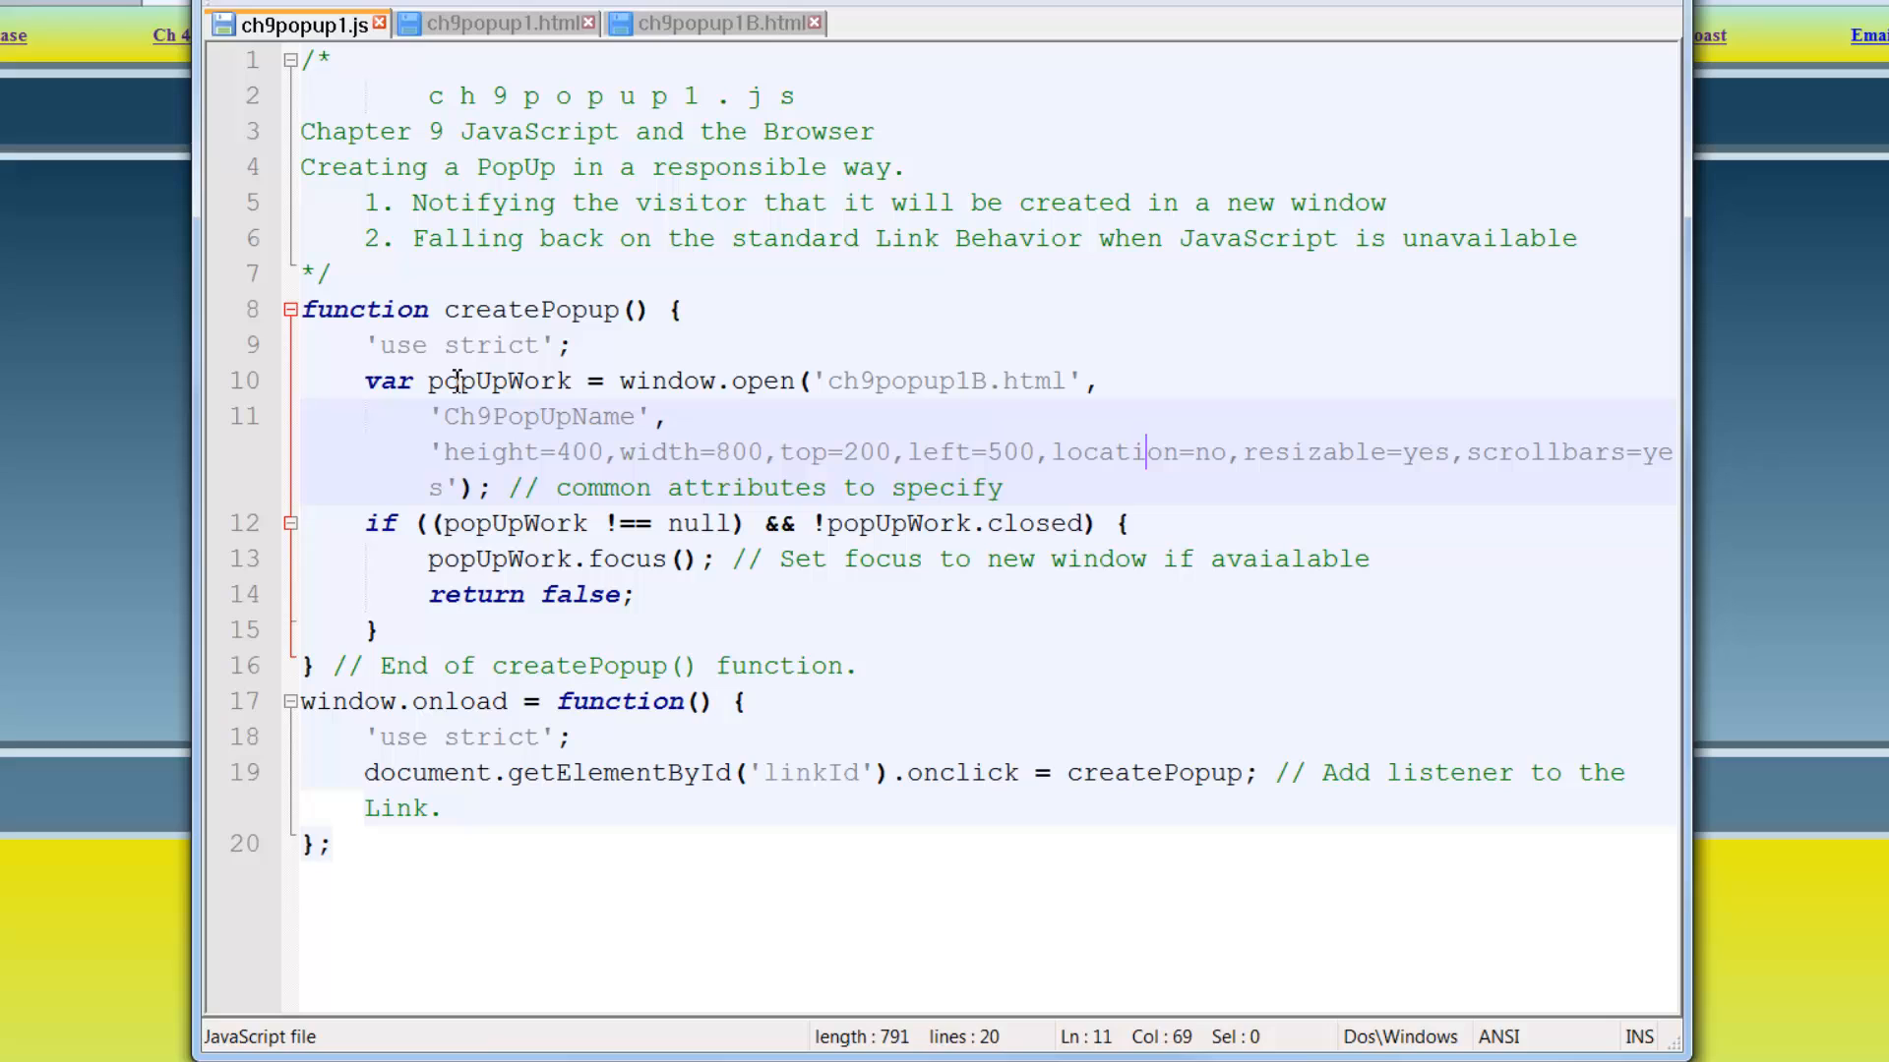
{"action": "mouse_move", "coordinate": [645, 532]}
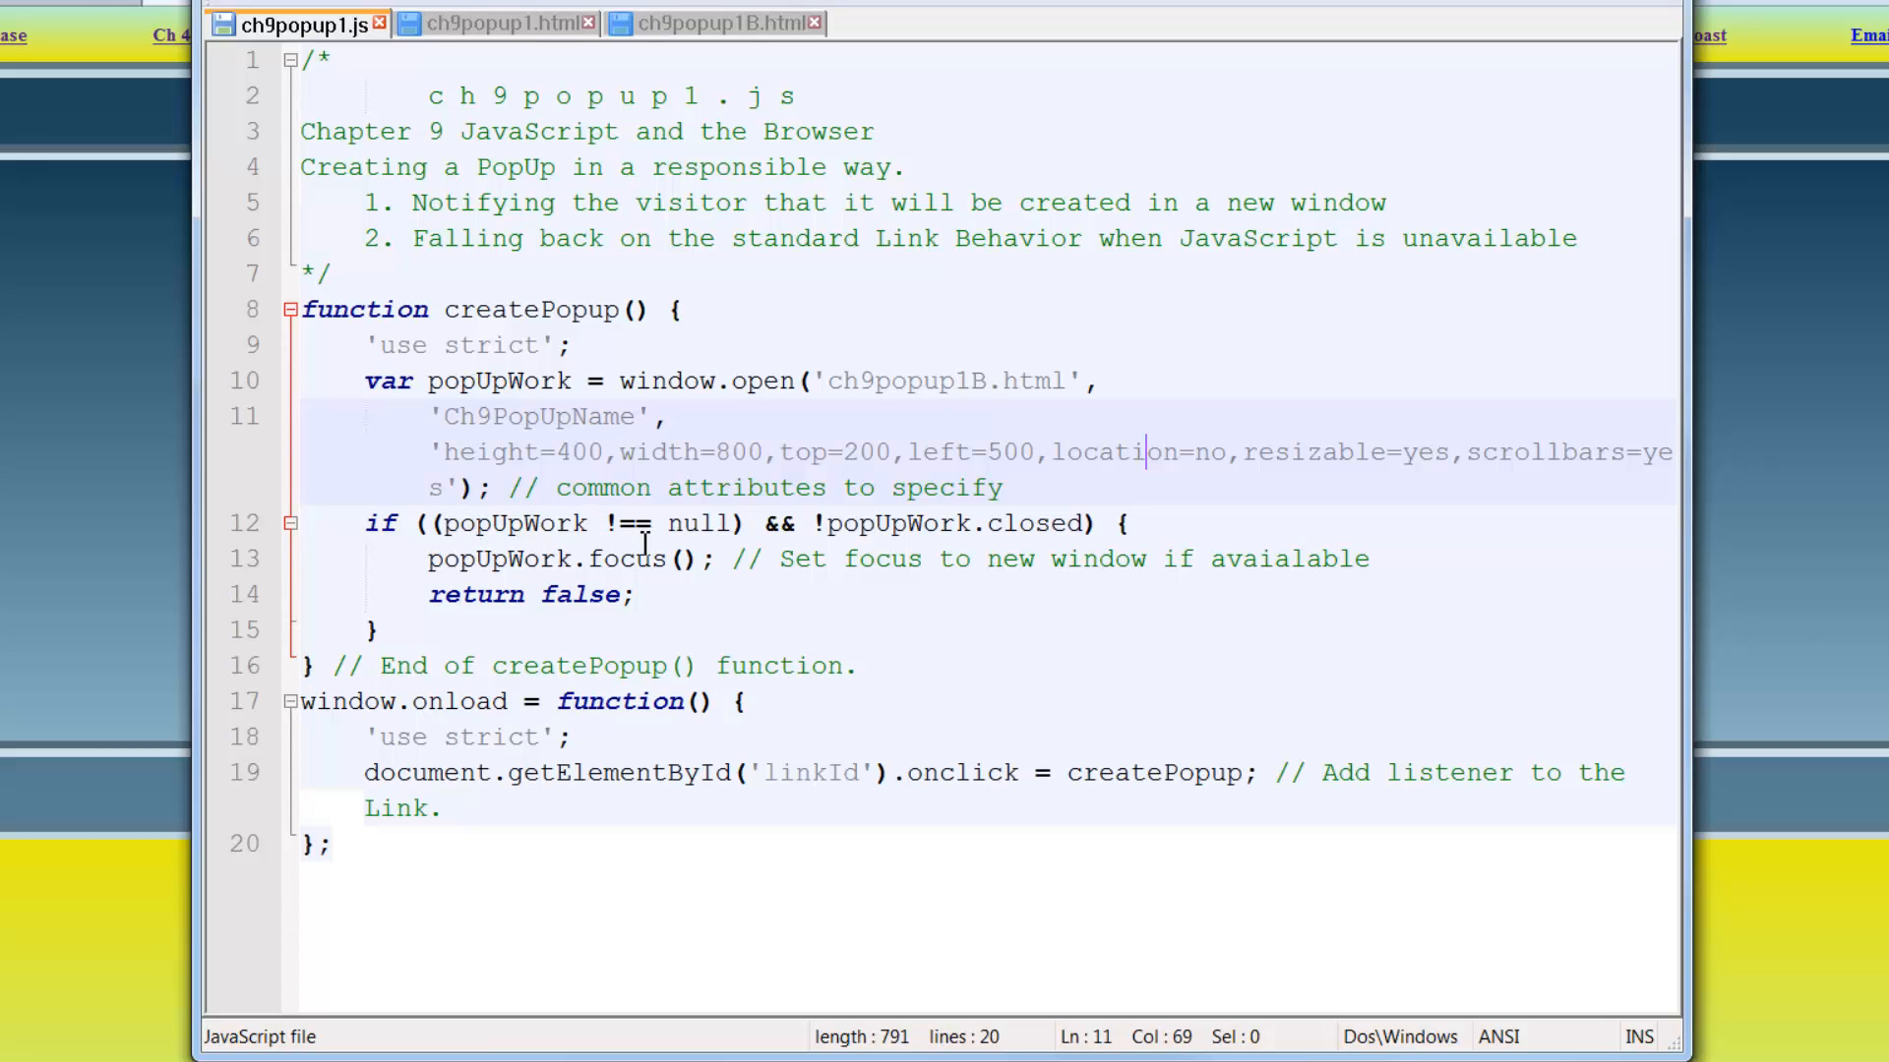
{"action": "mouse_move", "coordinate": [489, 382]}
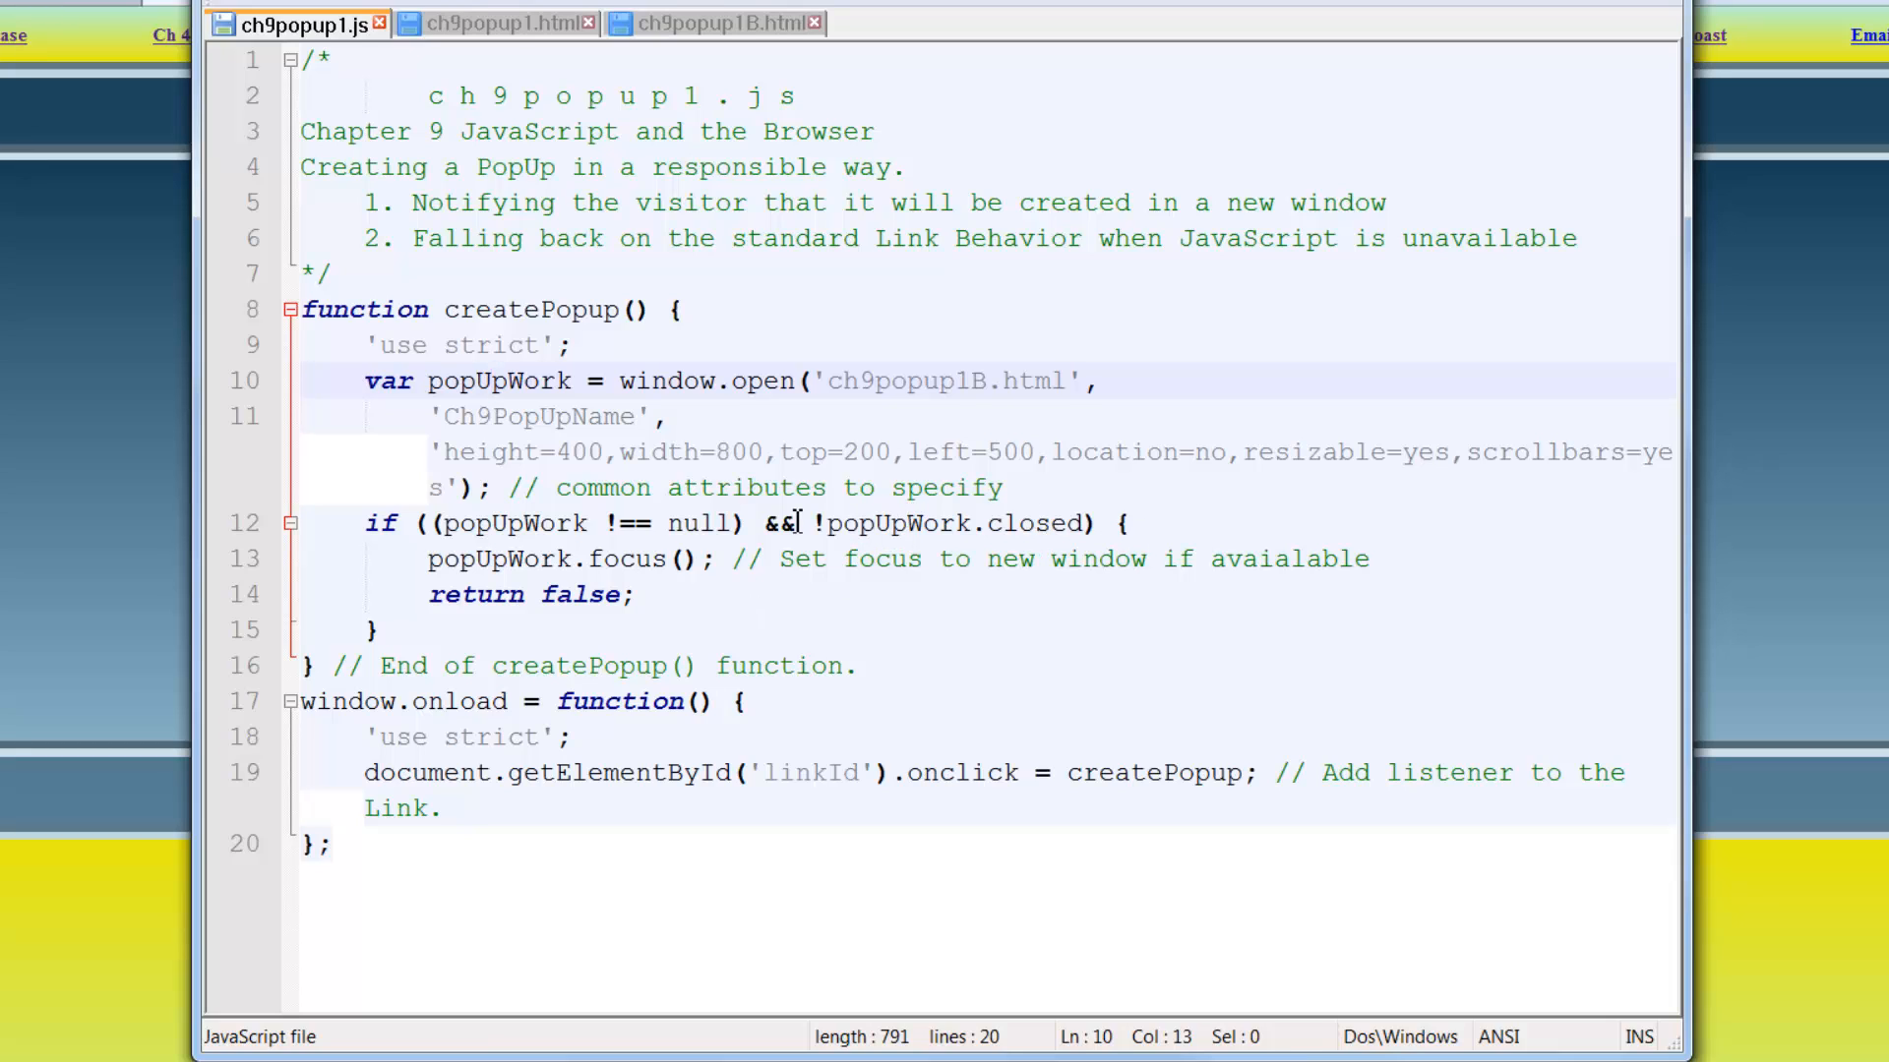
{"action": "mouse_move", "coordinate": [842, 523]}
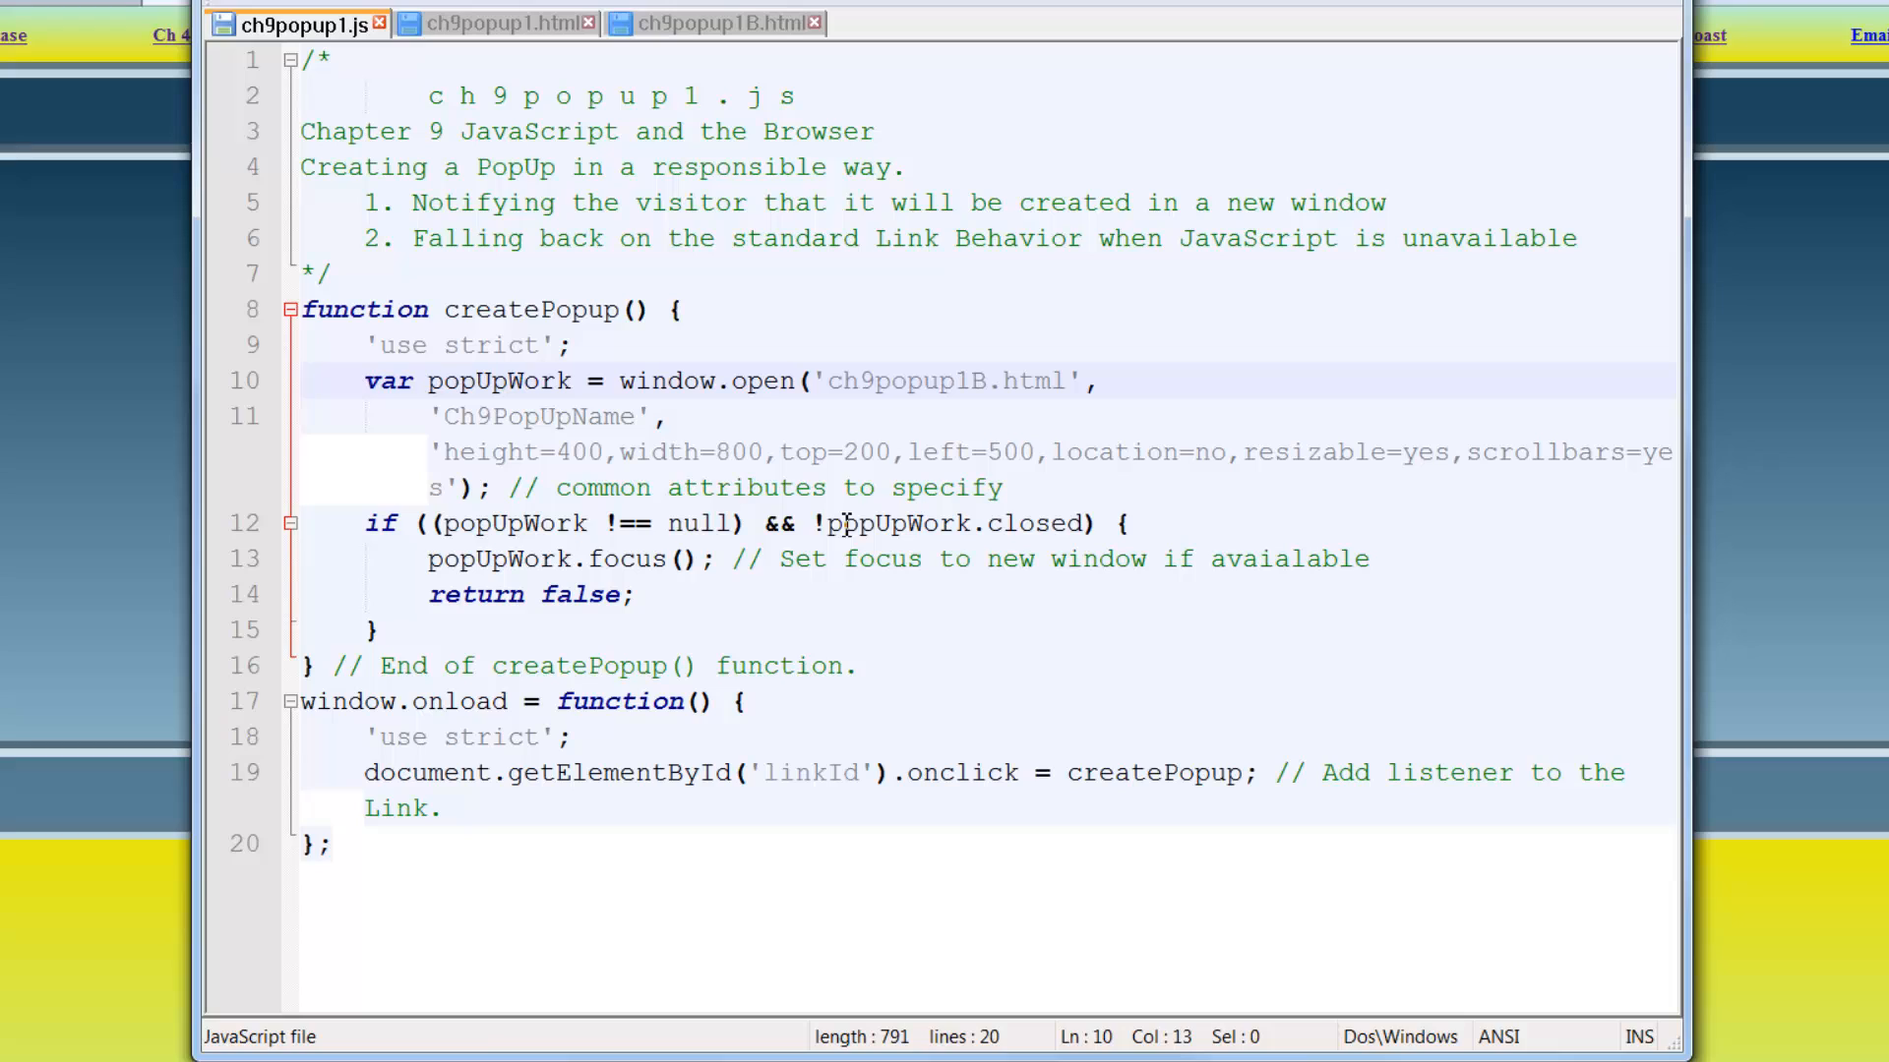
{"action": "mouse_move", "coordinate": [583, 559]}
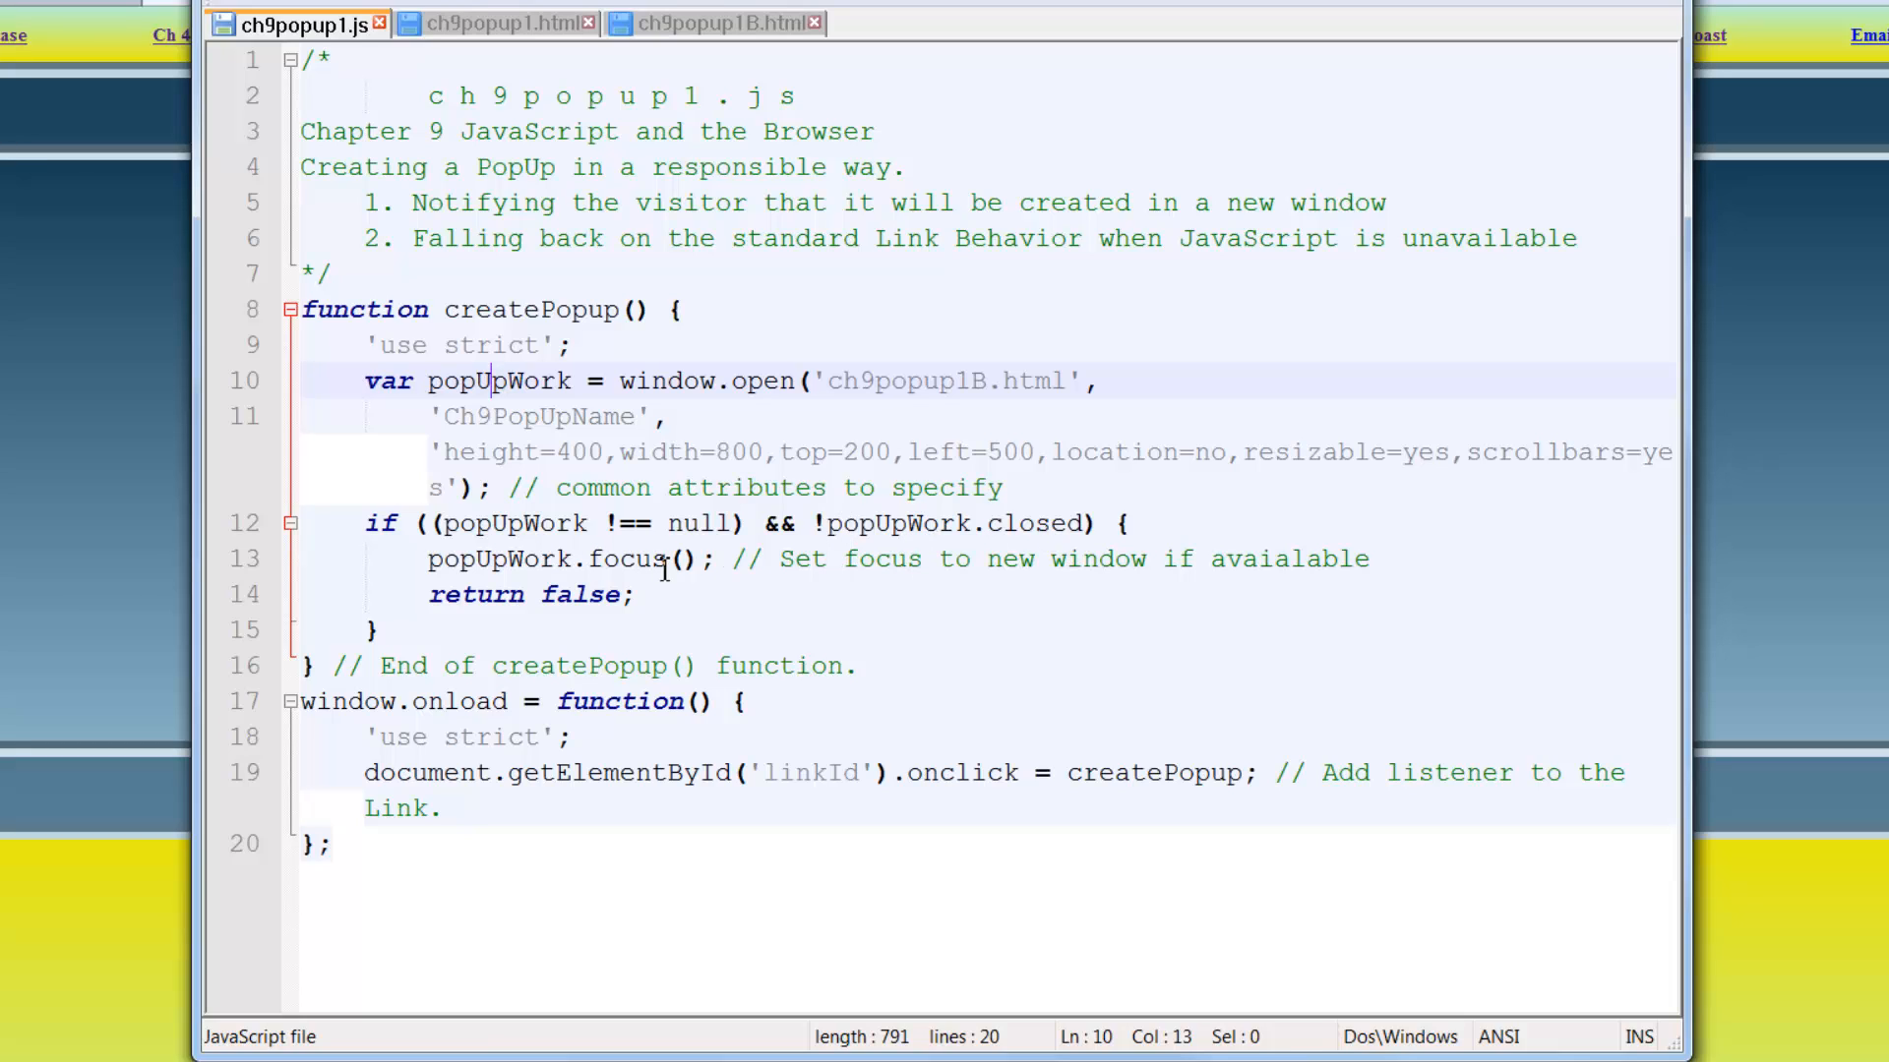
{"action": "mouse_move", "coordinate": [562, 736]}
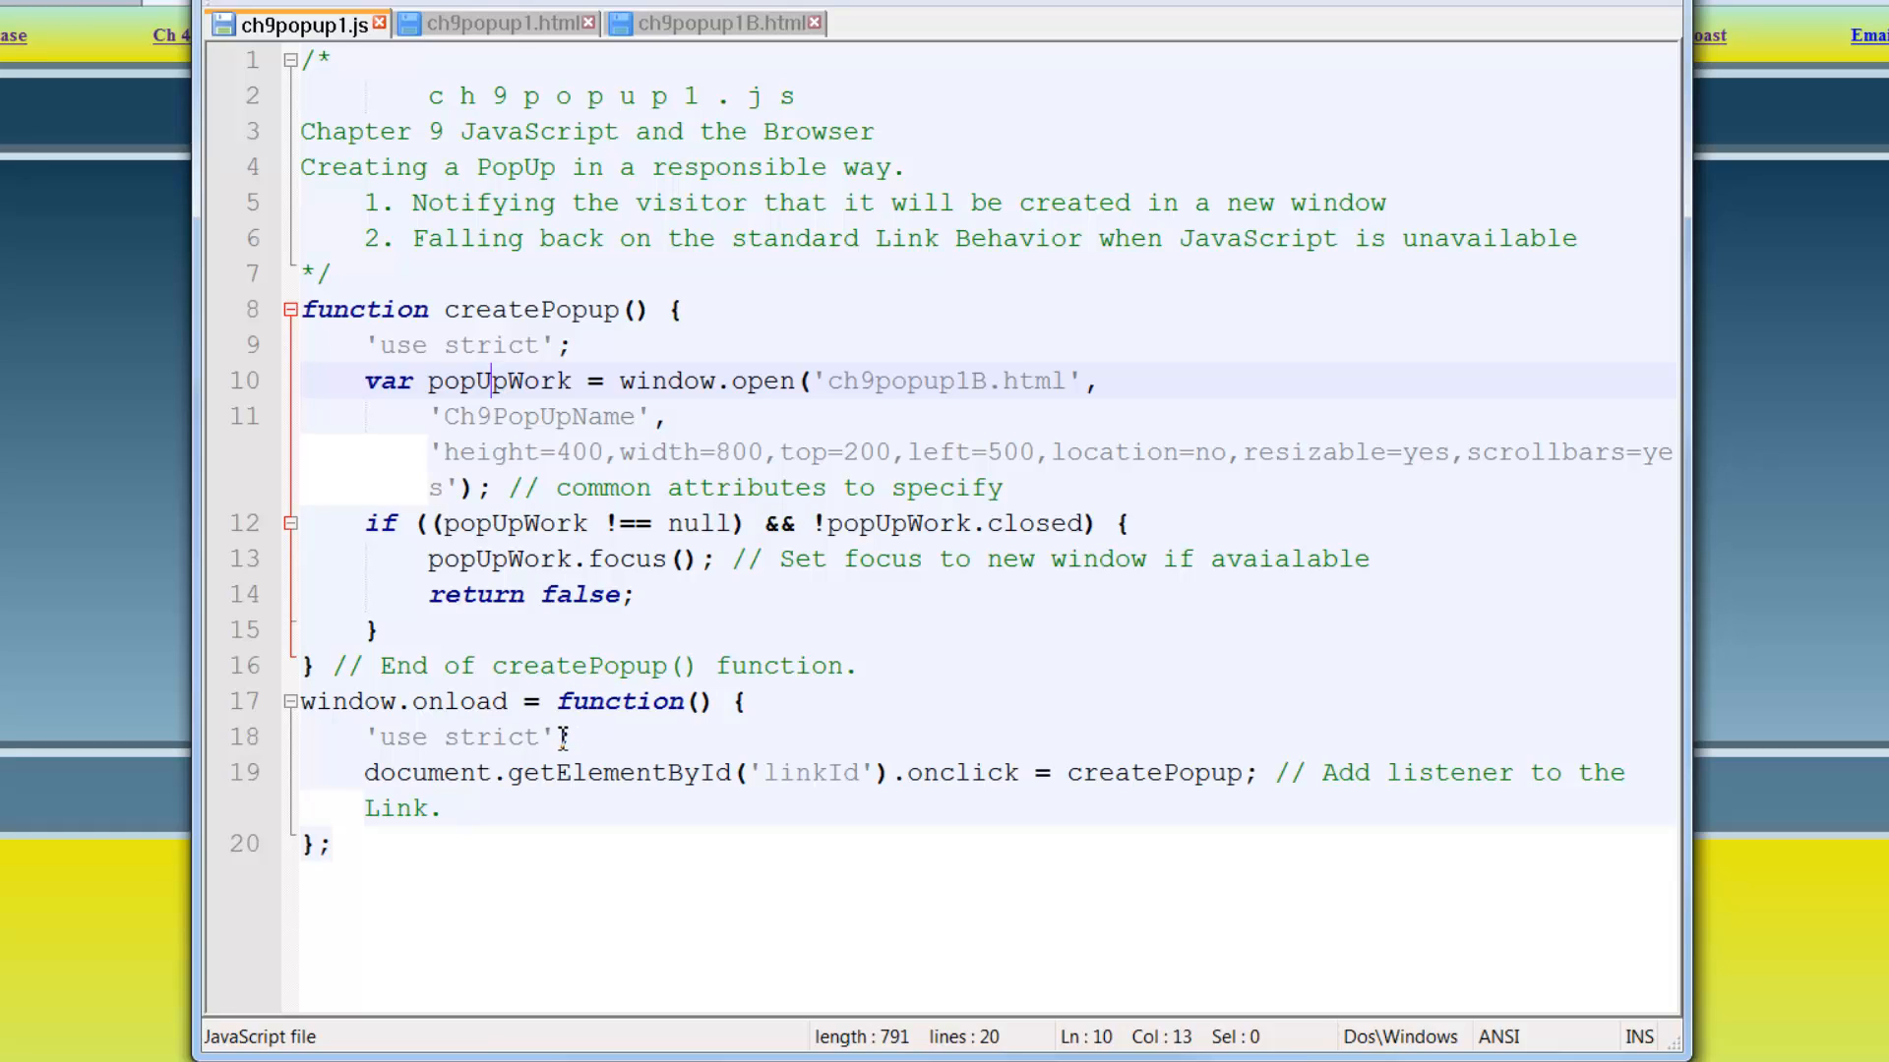
{"action": "mouse_move", "coordinate": [1723, 439]}
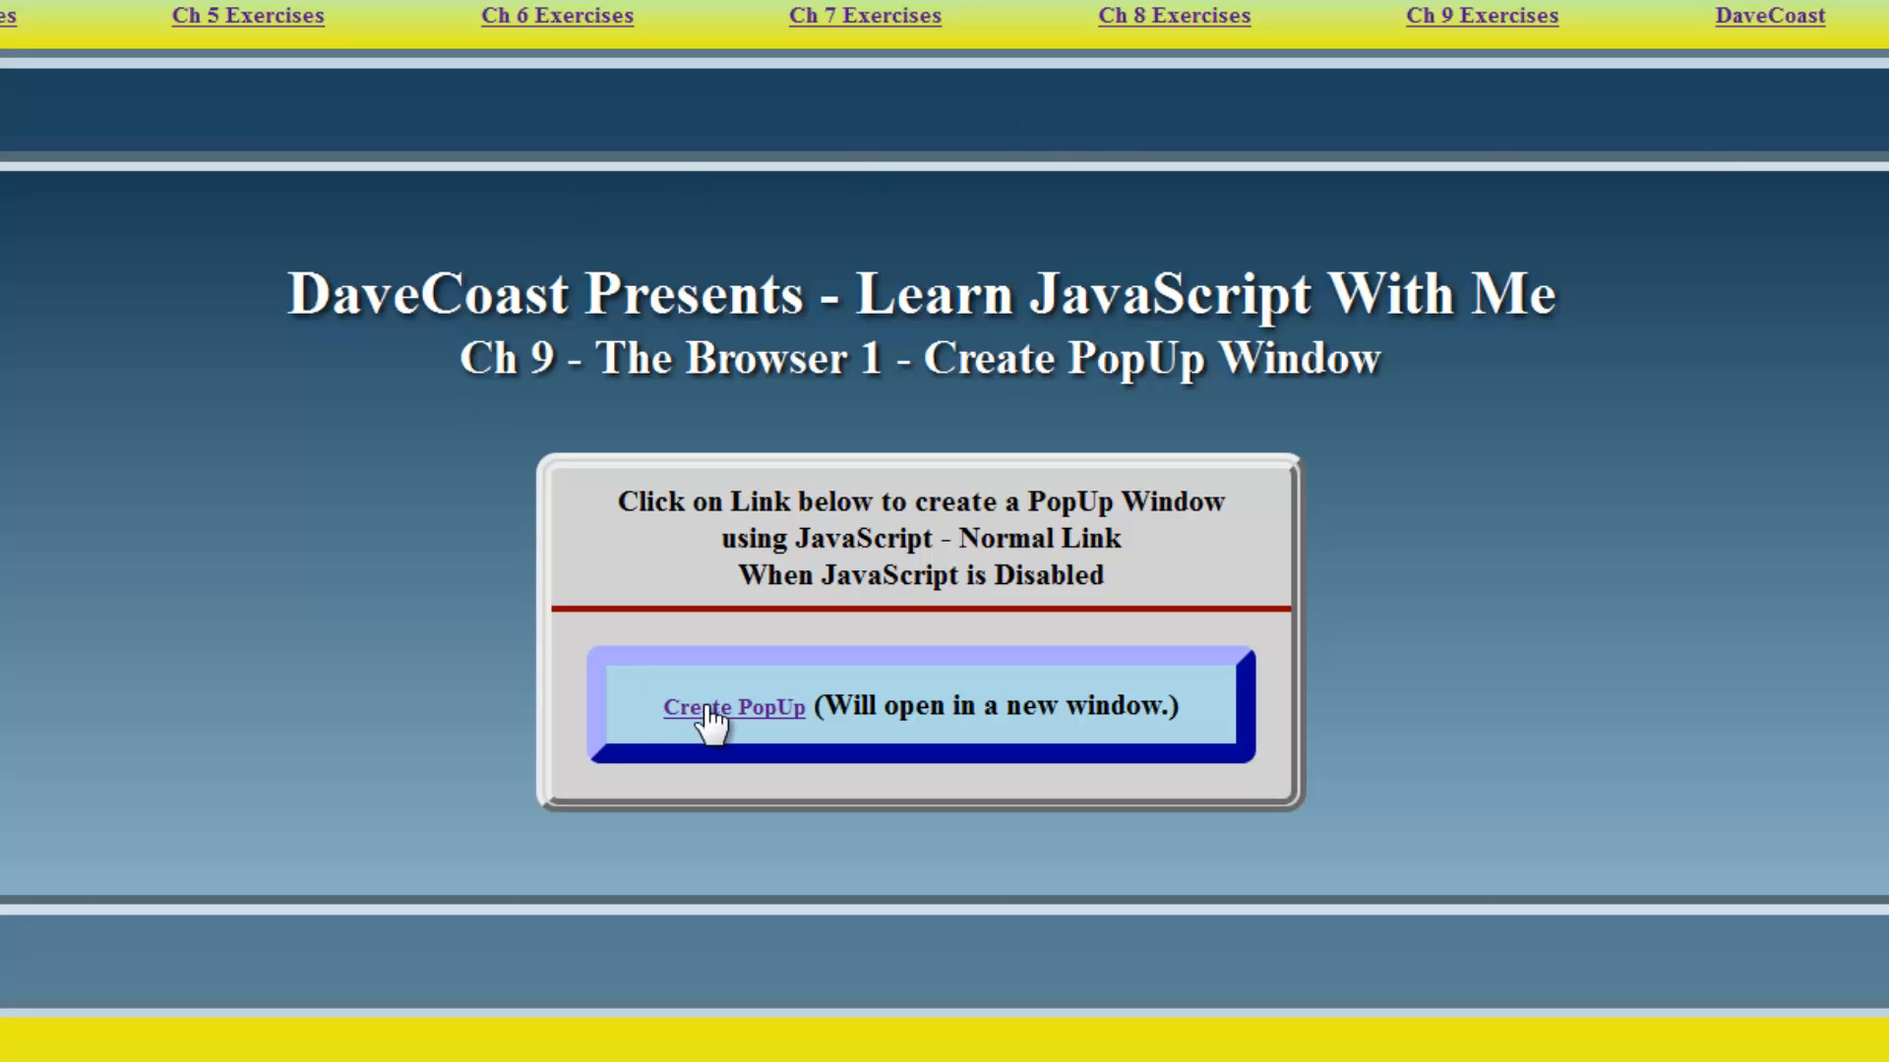
Launch the ch9popup1B.html pop-up from the exercise's Create PopUp link.
{"action": "left_click", "coordinate": [736, 707]}
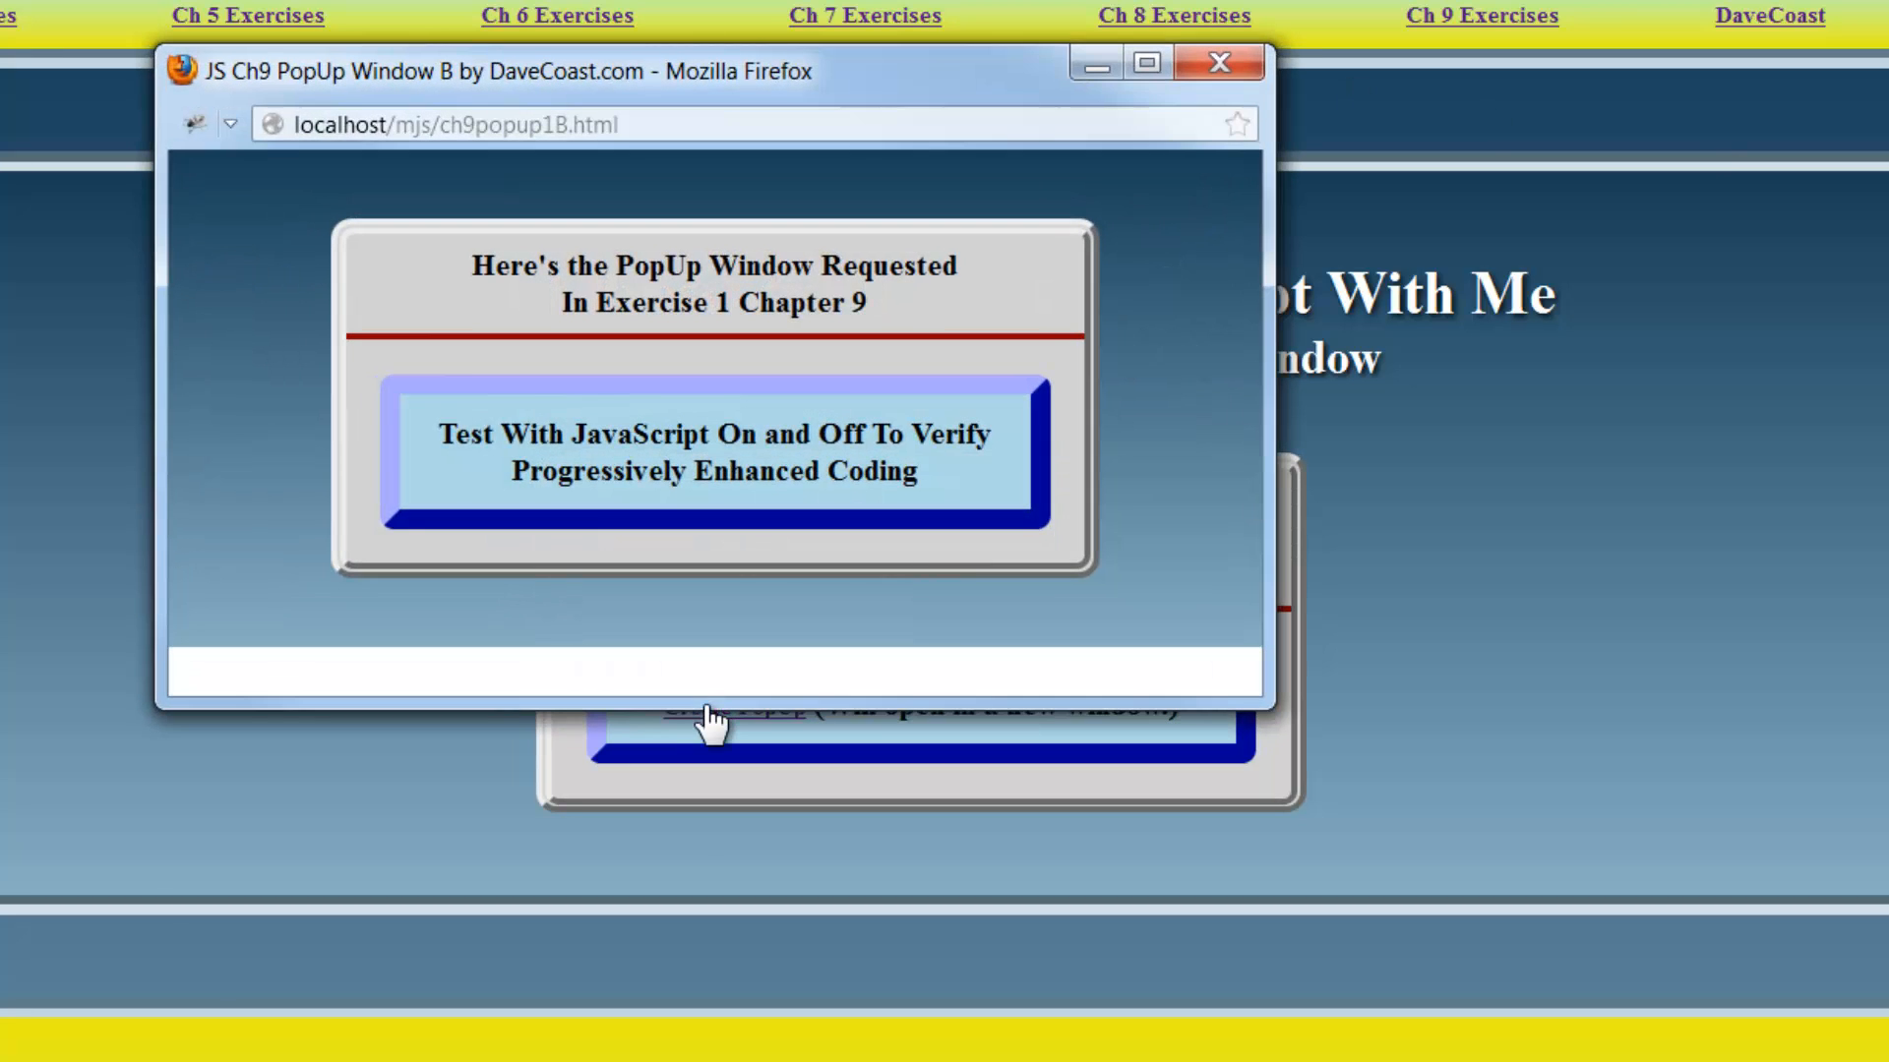
{"action": "mouse_move", "coordinate": [1287, 338]}
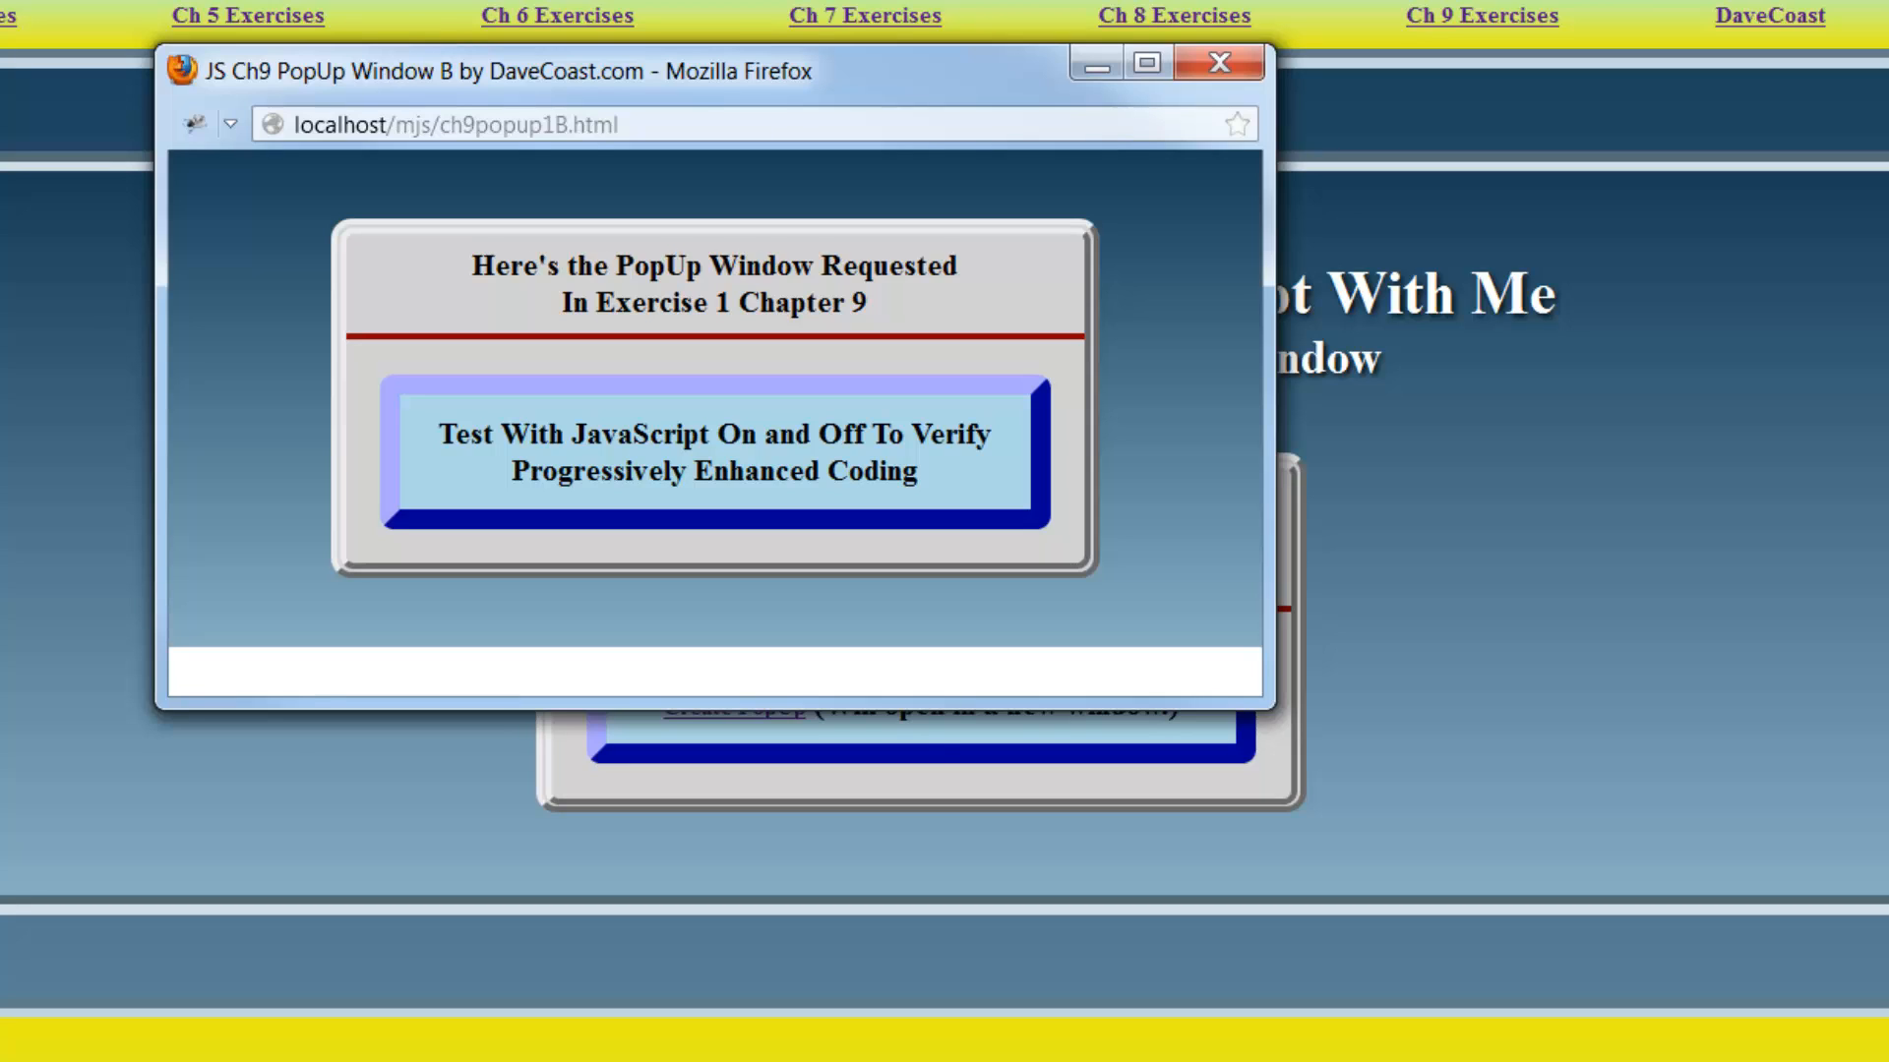
{"action": "mouse_move", "coordinate": [157, 313]}
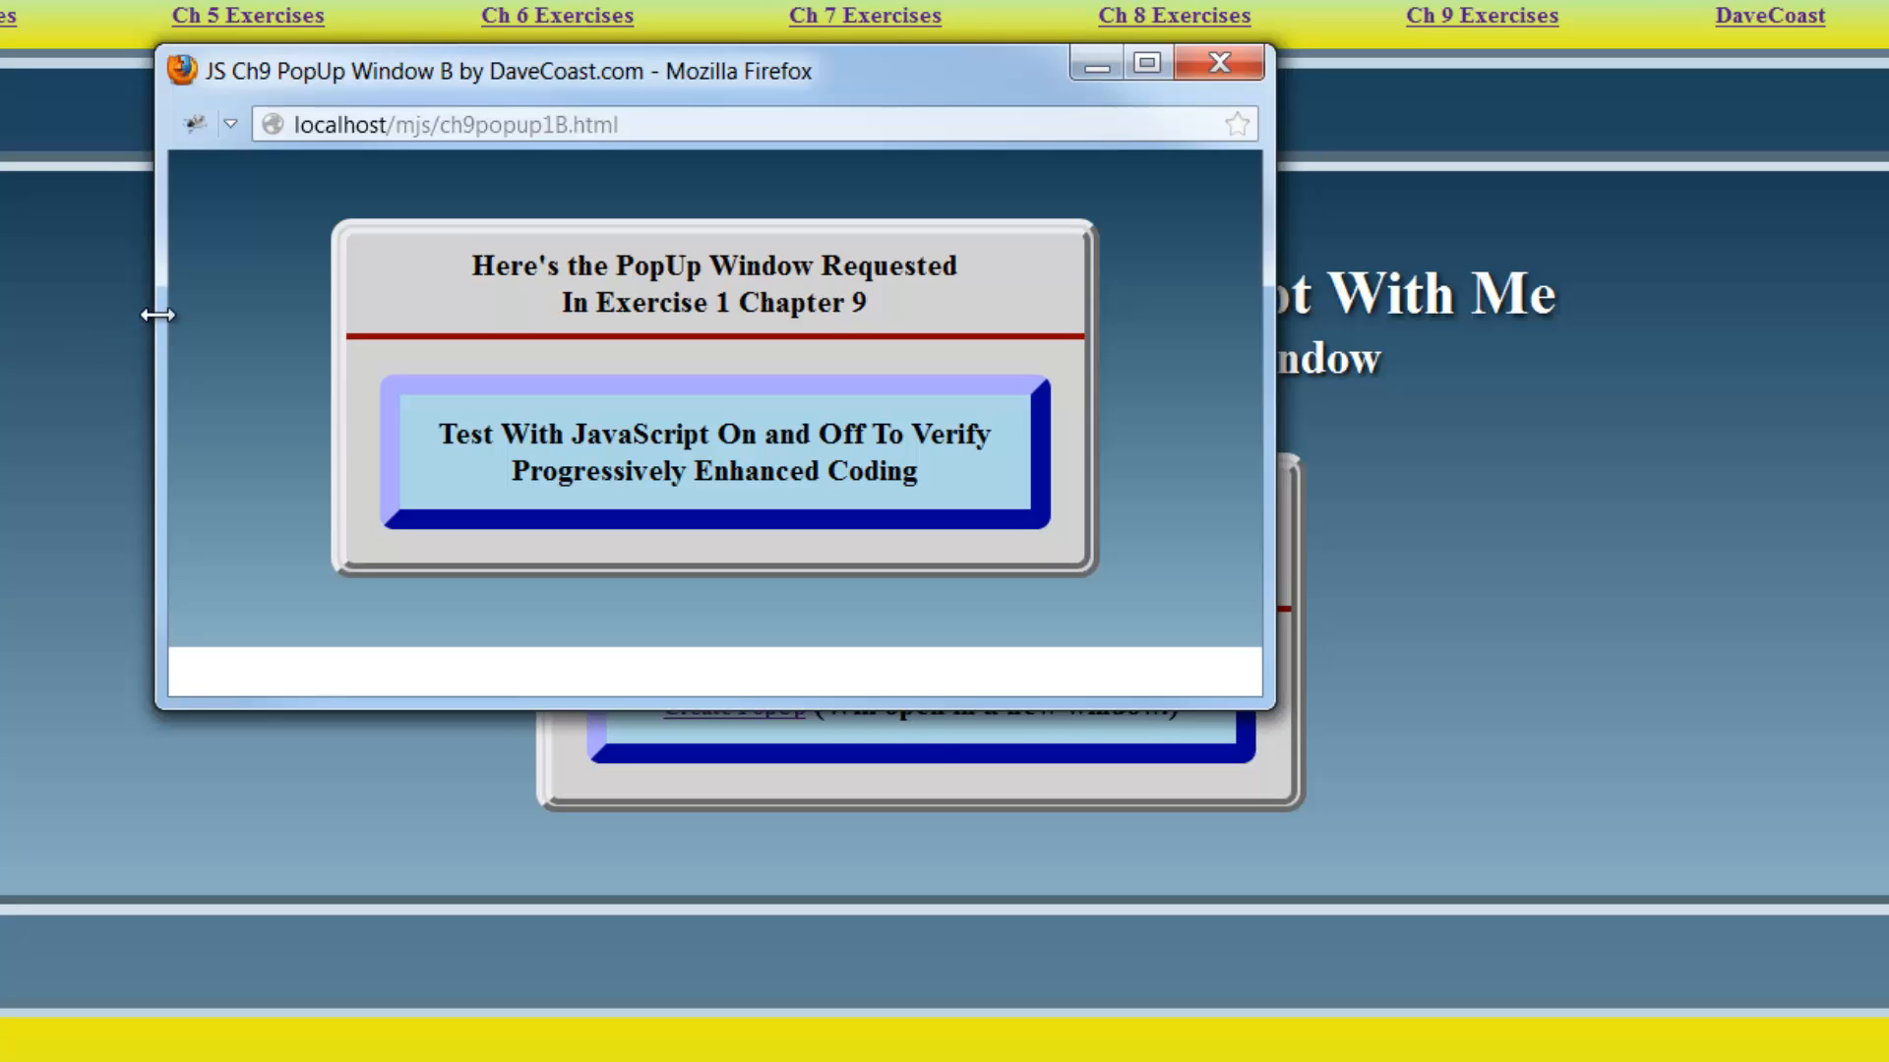
{"action": "mouse_move", "coordinate": [12, 348]}
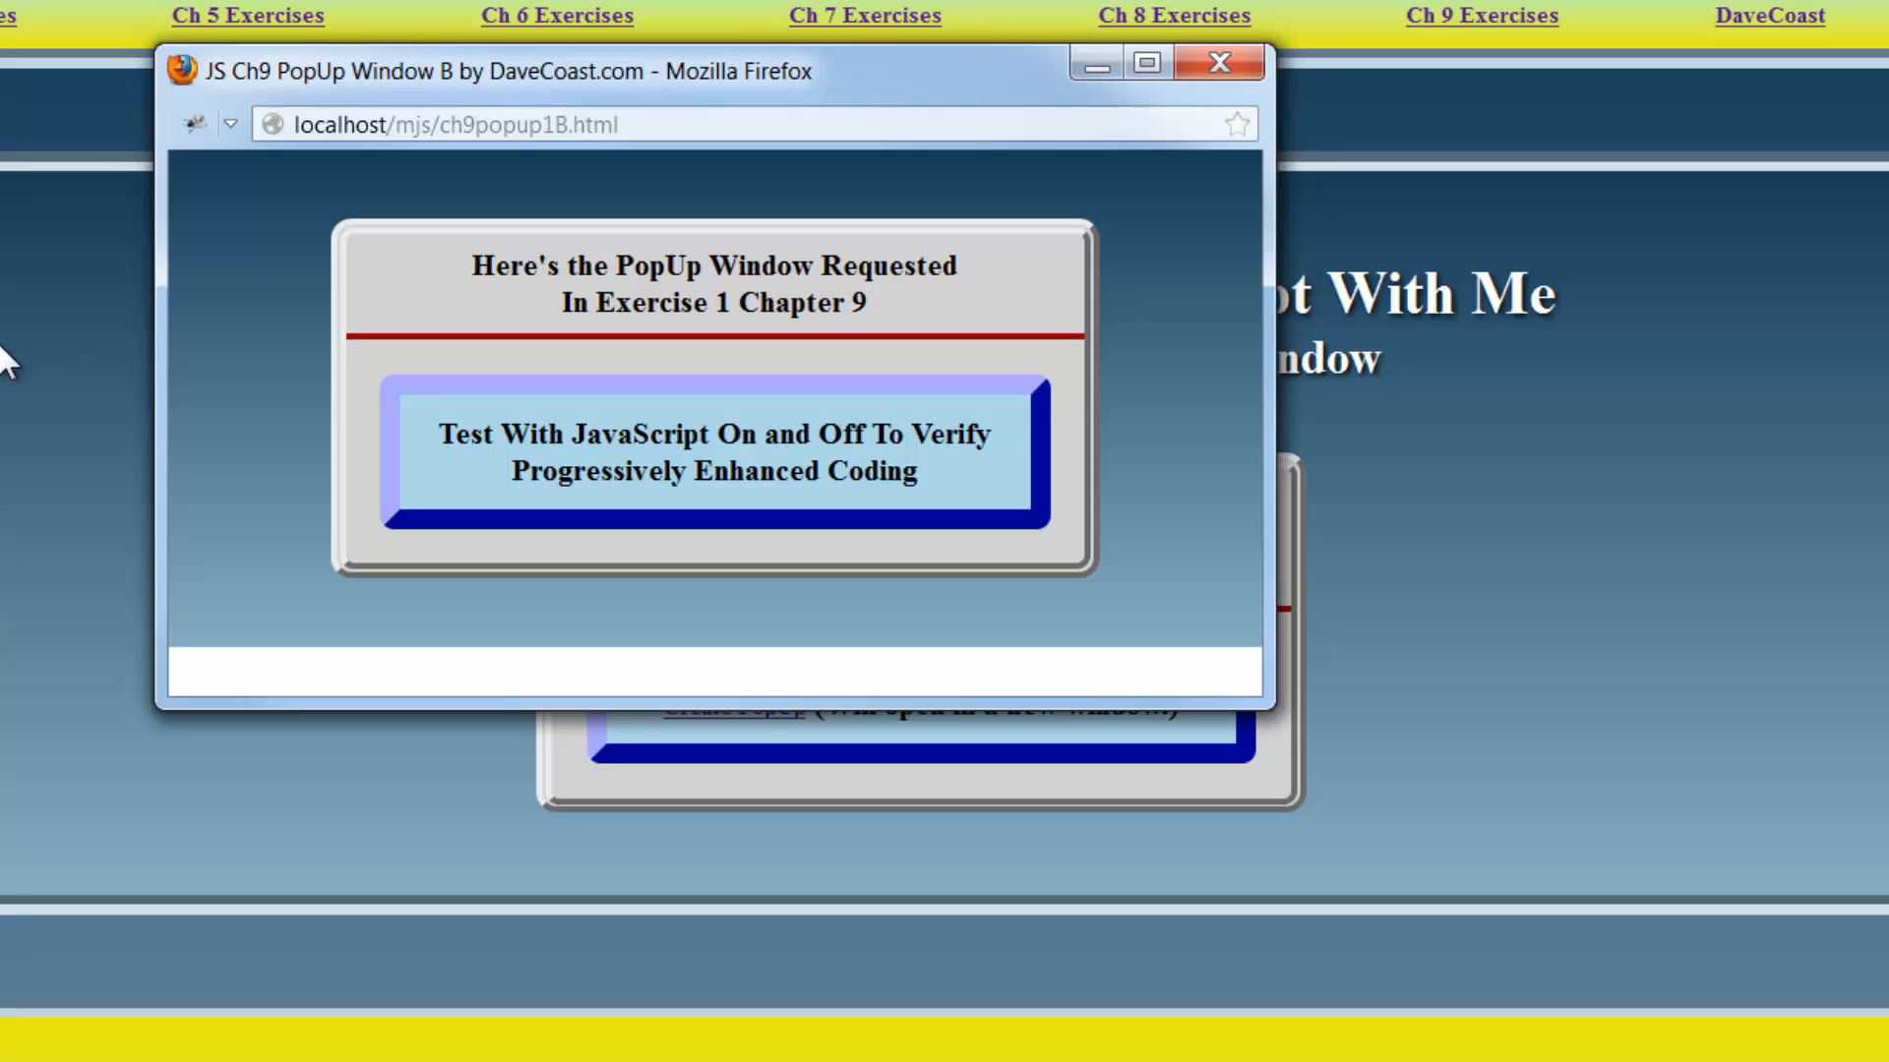
{"action": "mouse_move", "coordinate": [347, 347]}
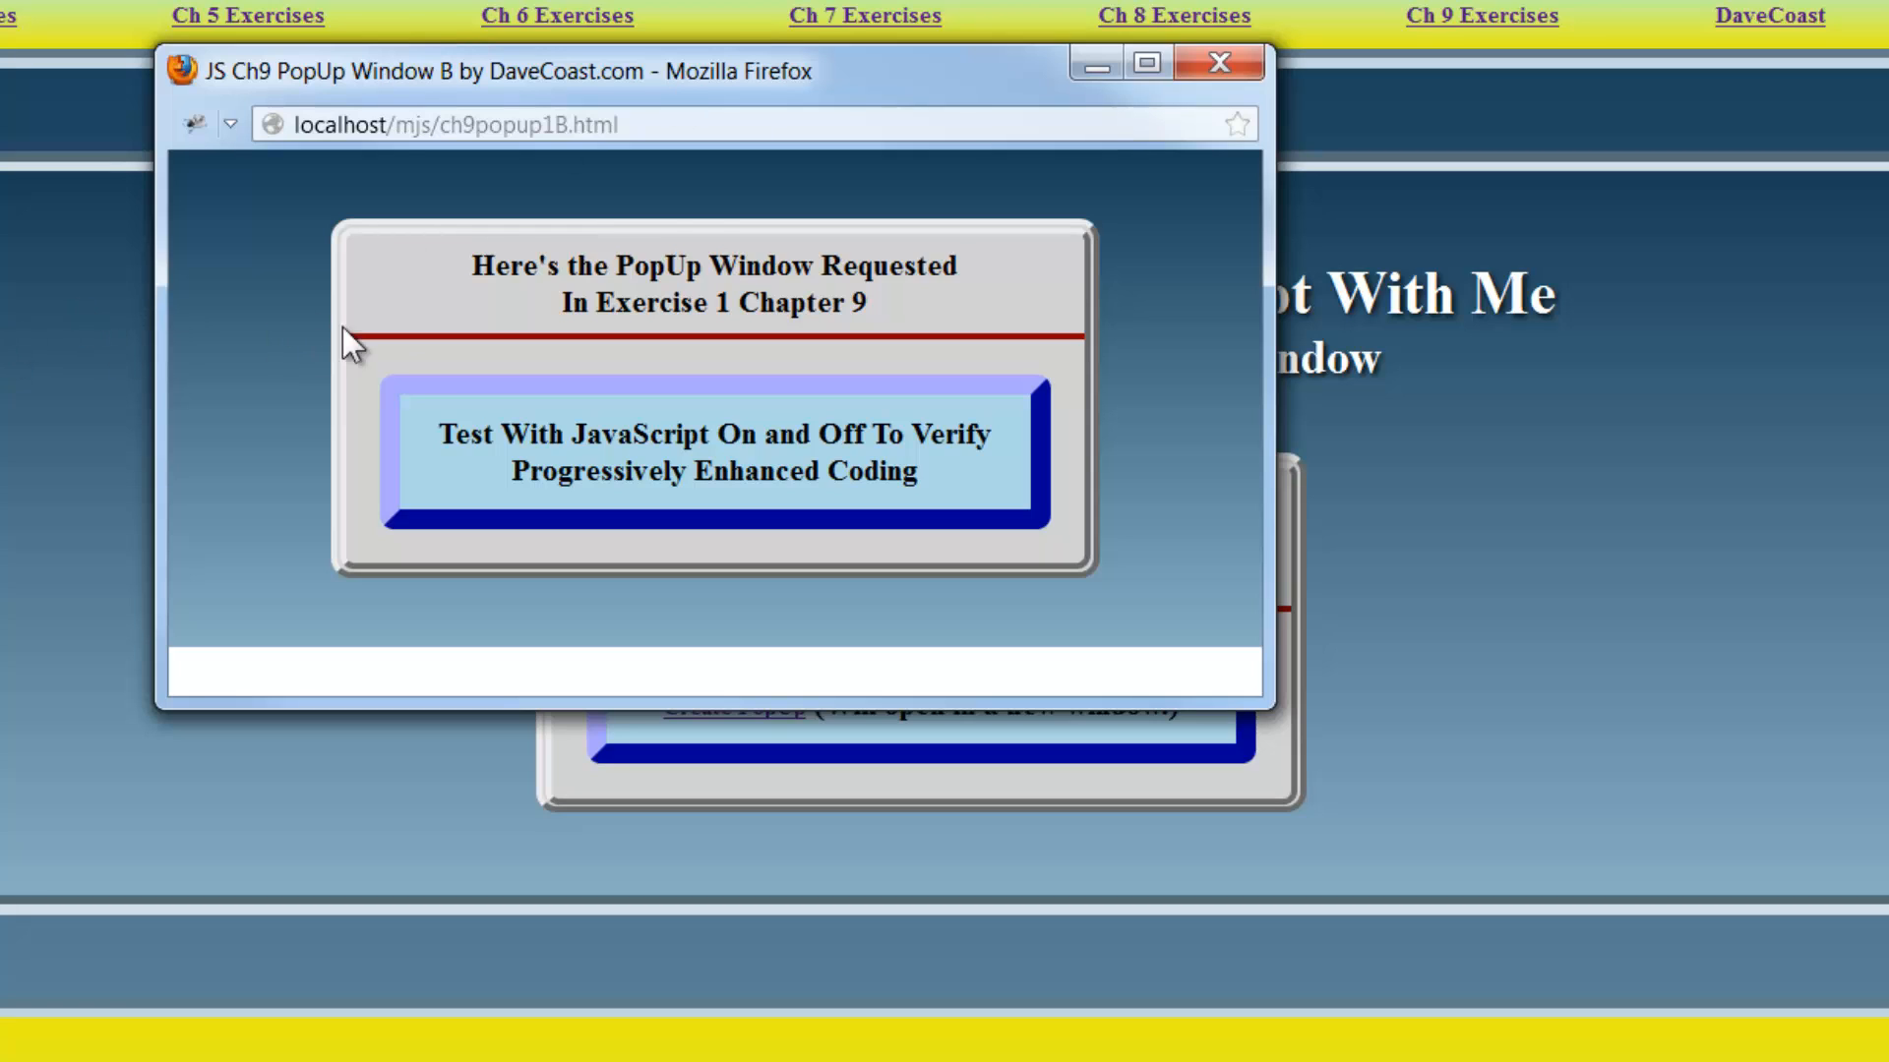
{"action": "mouse_move", "coordinate": [1014, 305]}
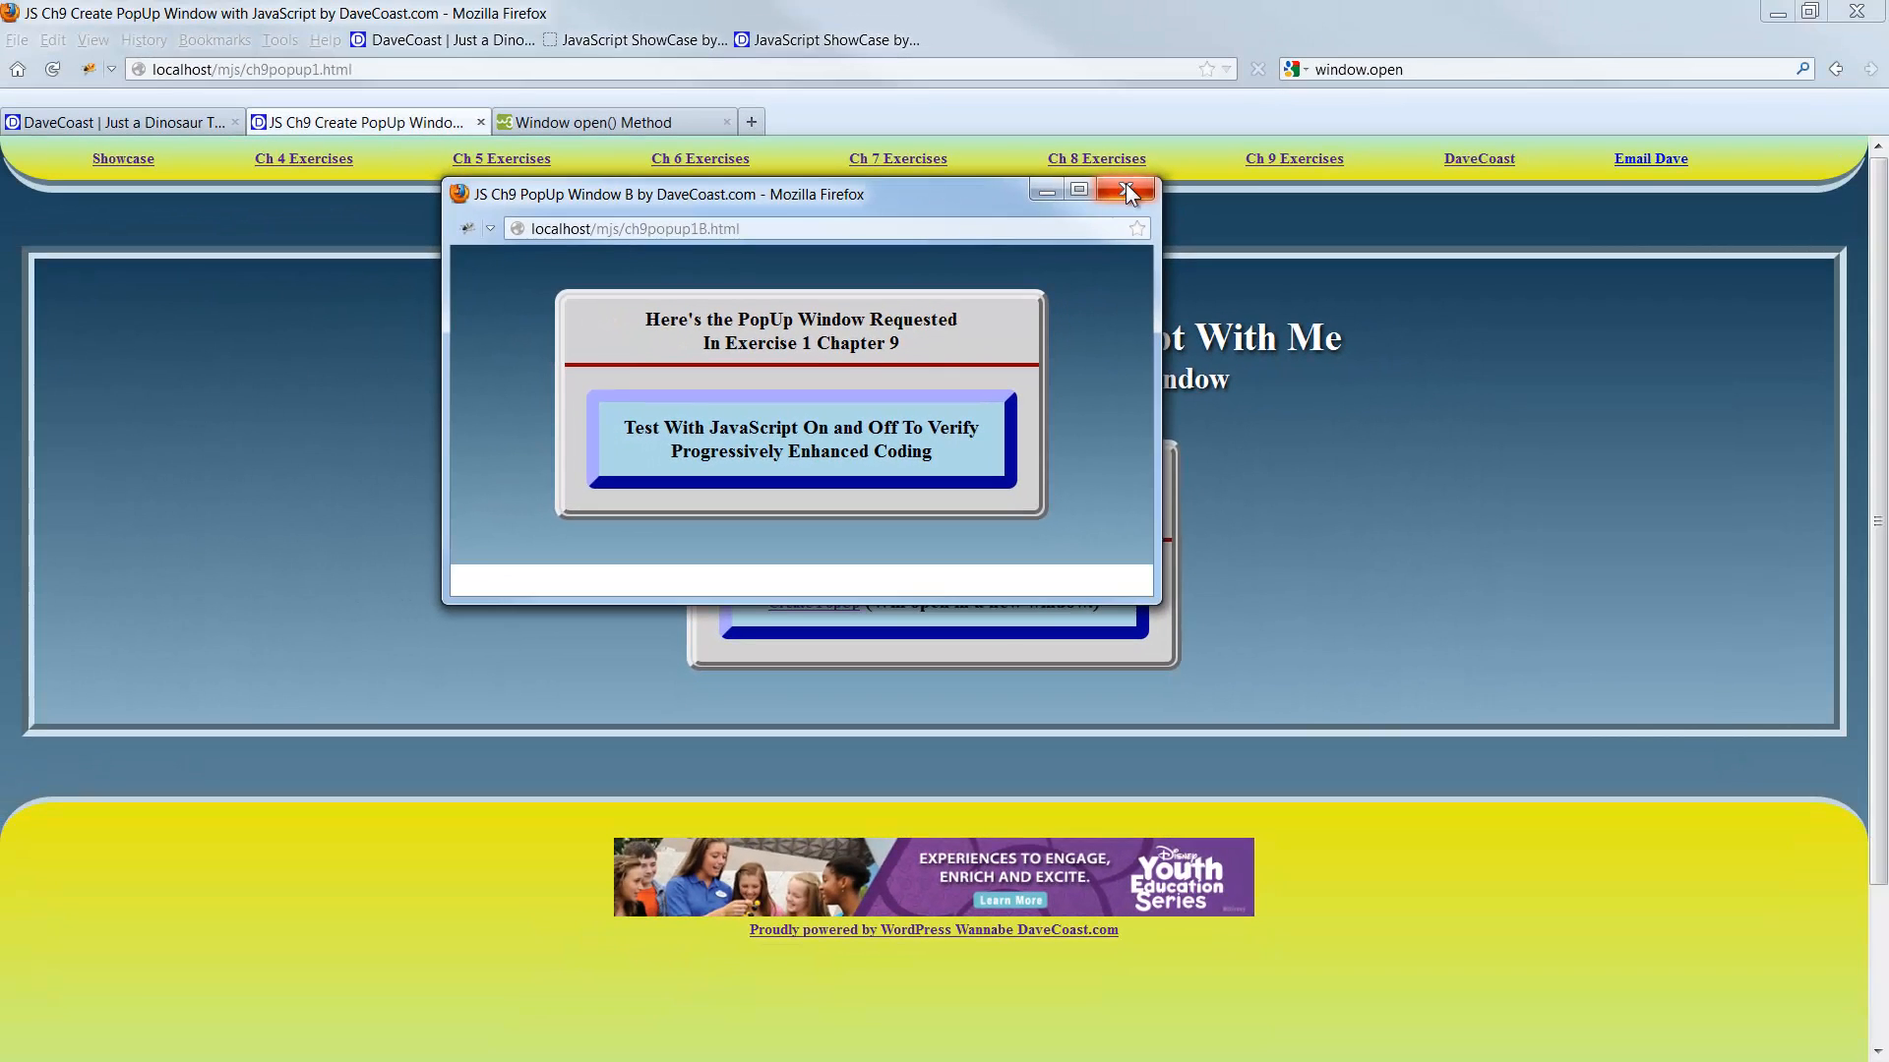
Close the pop-up and turn off JavaScript in Firefox's Content options.
{"action": "left_click", "coordinate": [1123, 189]}
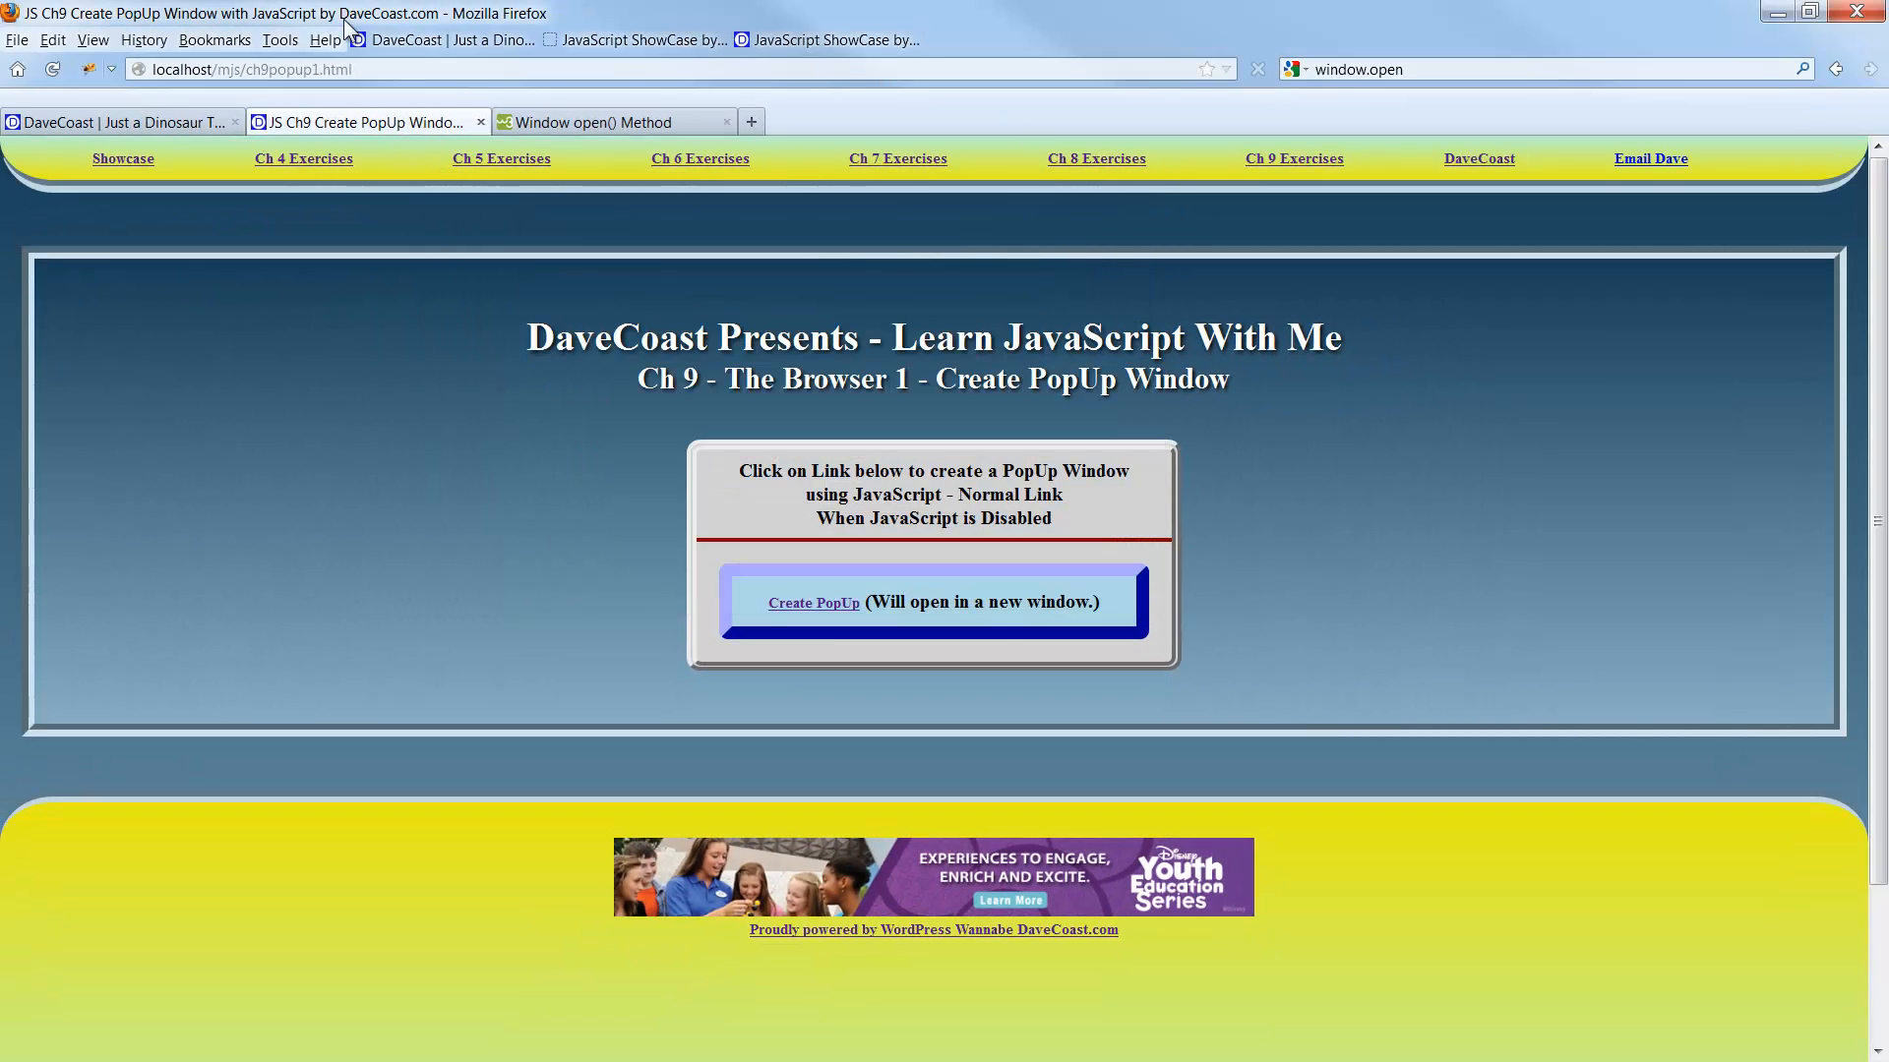
{"action": "left_click", "coordinate": [279, 39]}
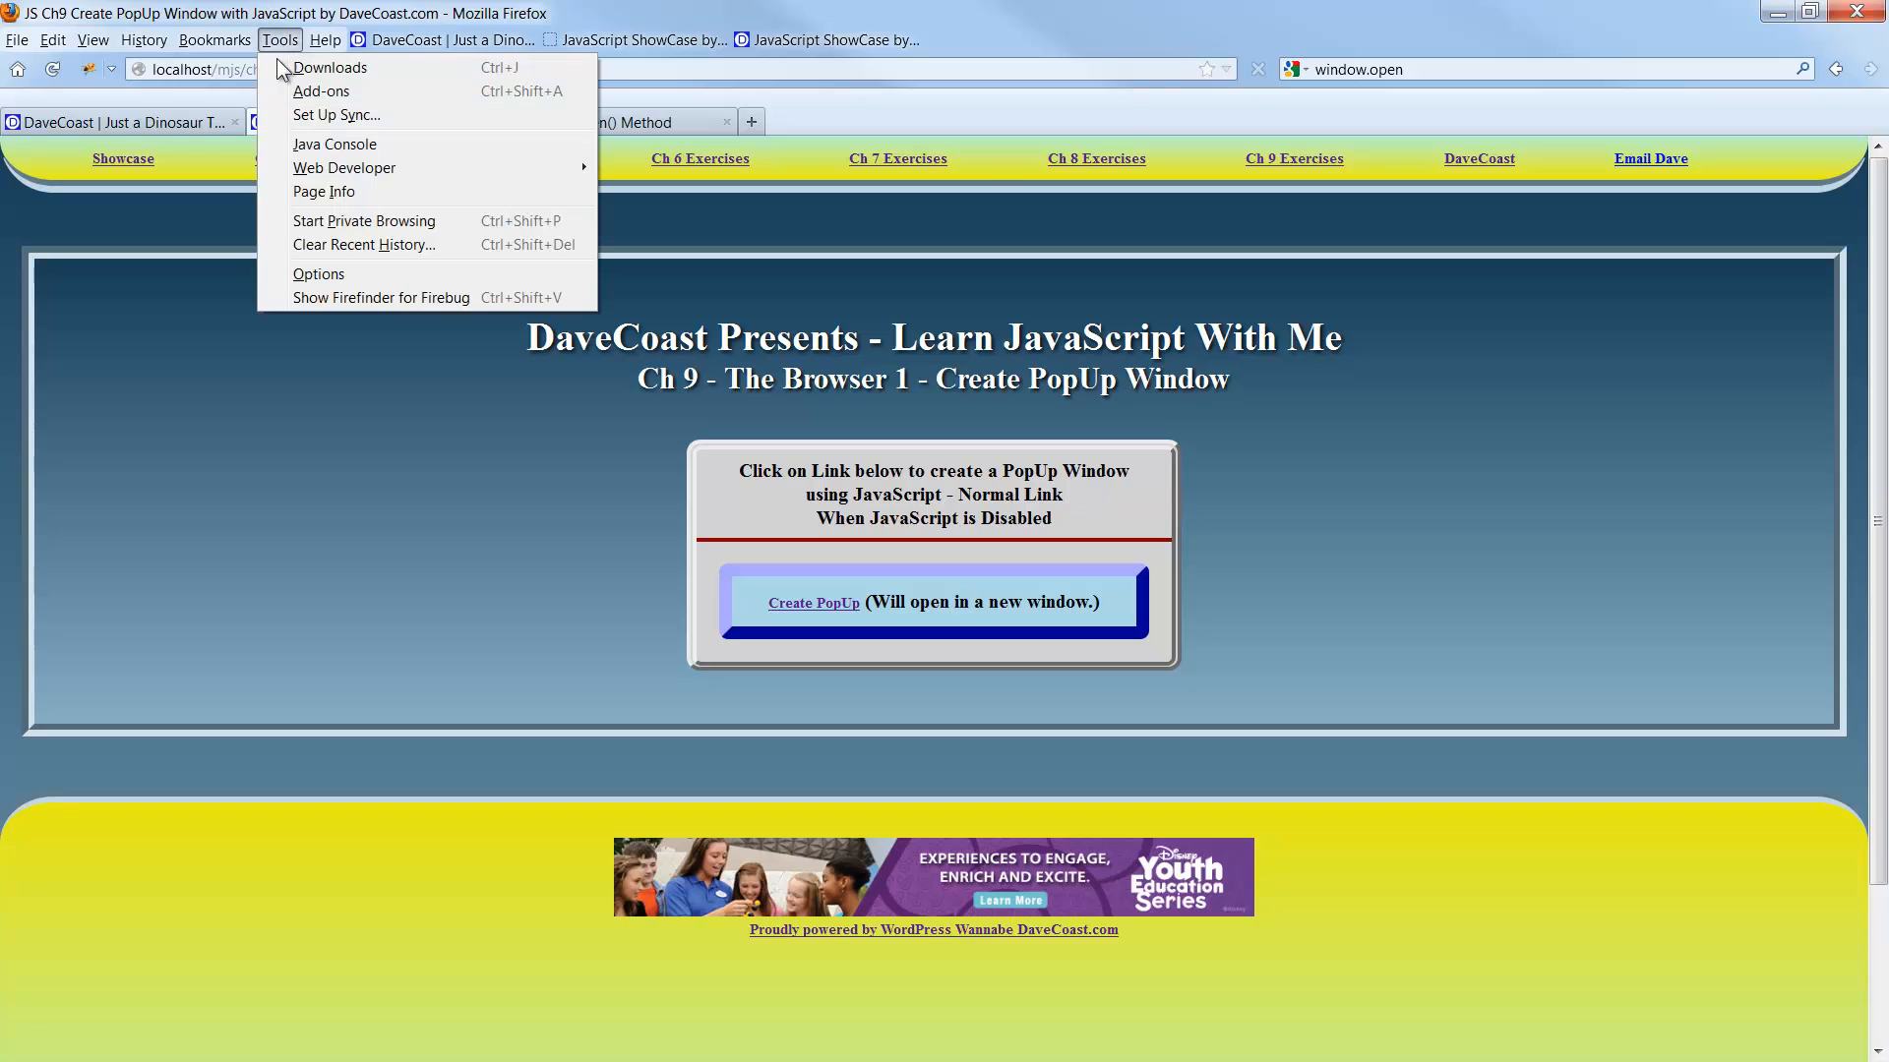
{"action": "left_click", "coordinate": [318, 273]}
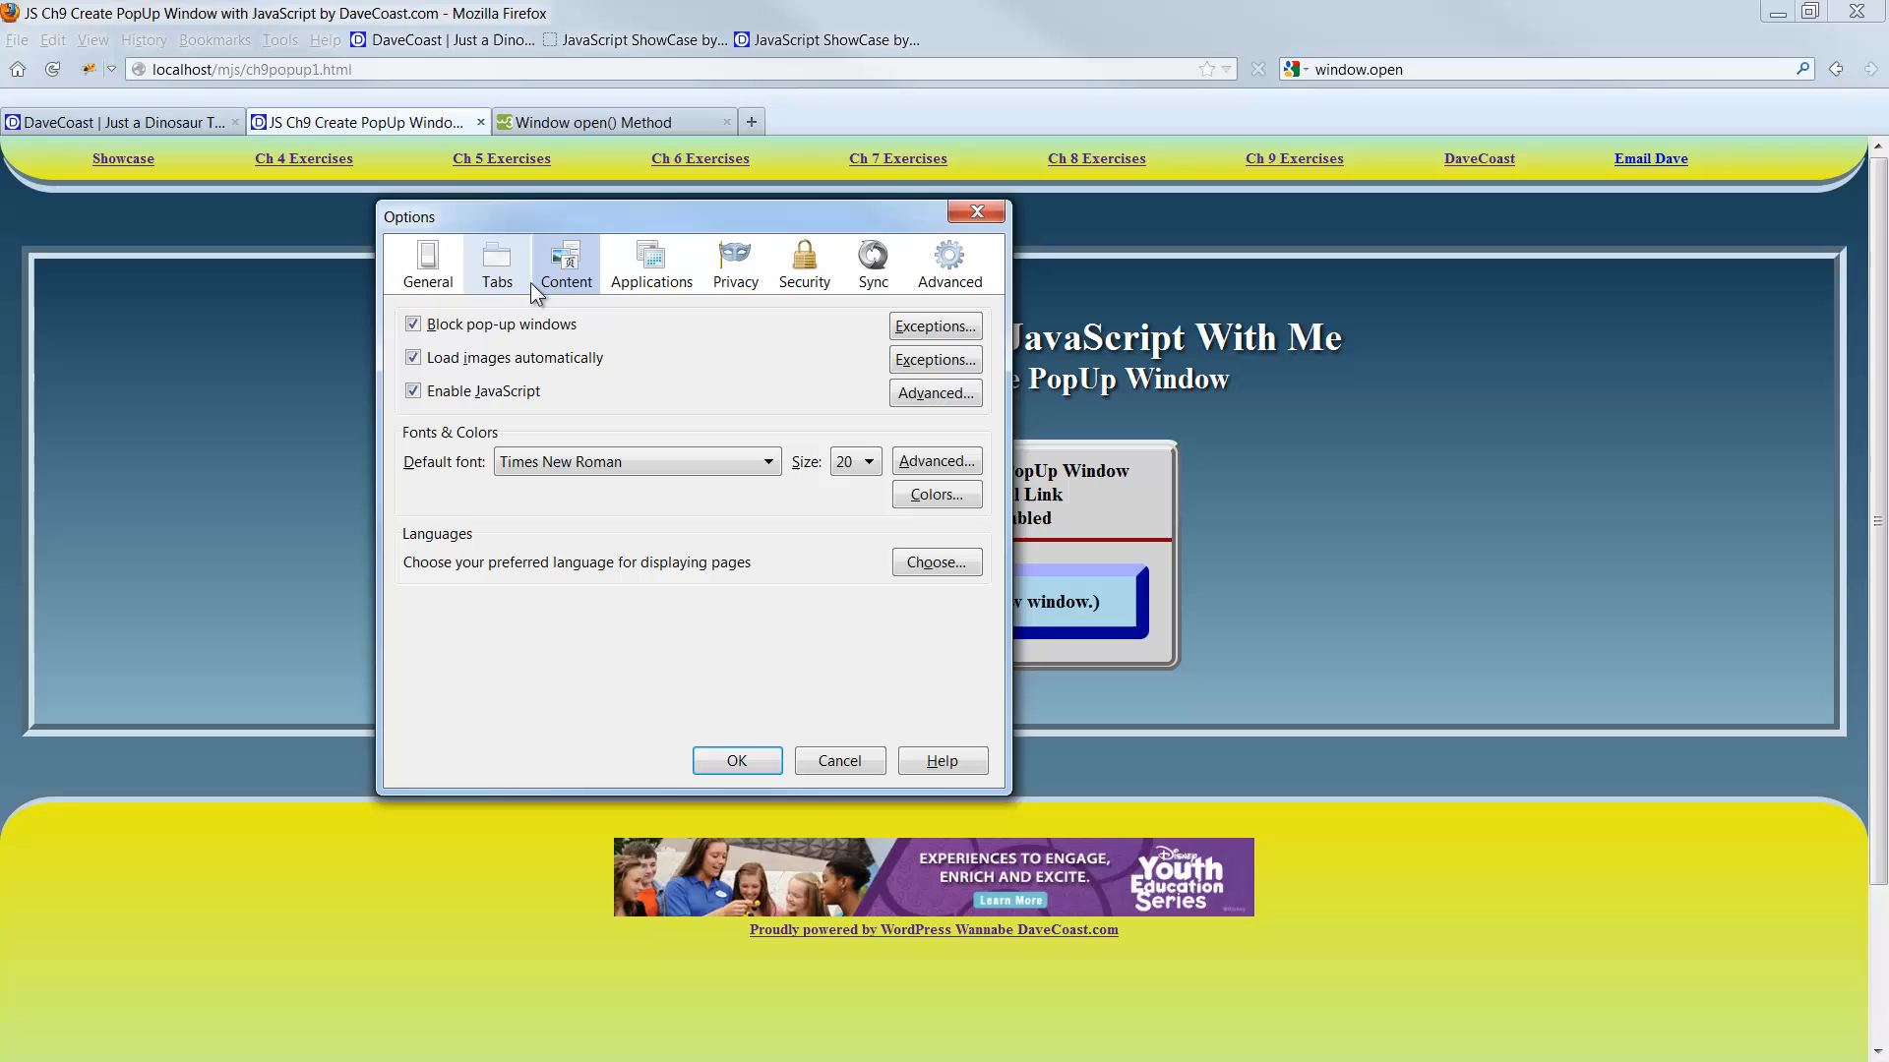
{"action": "left_click", "coordinate": [413, 390]}
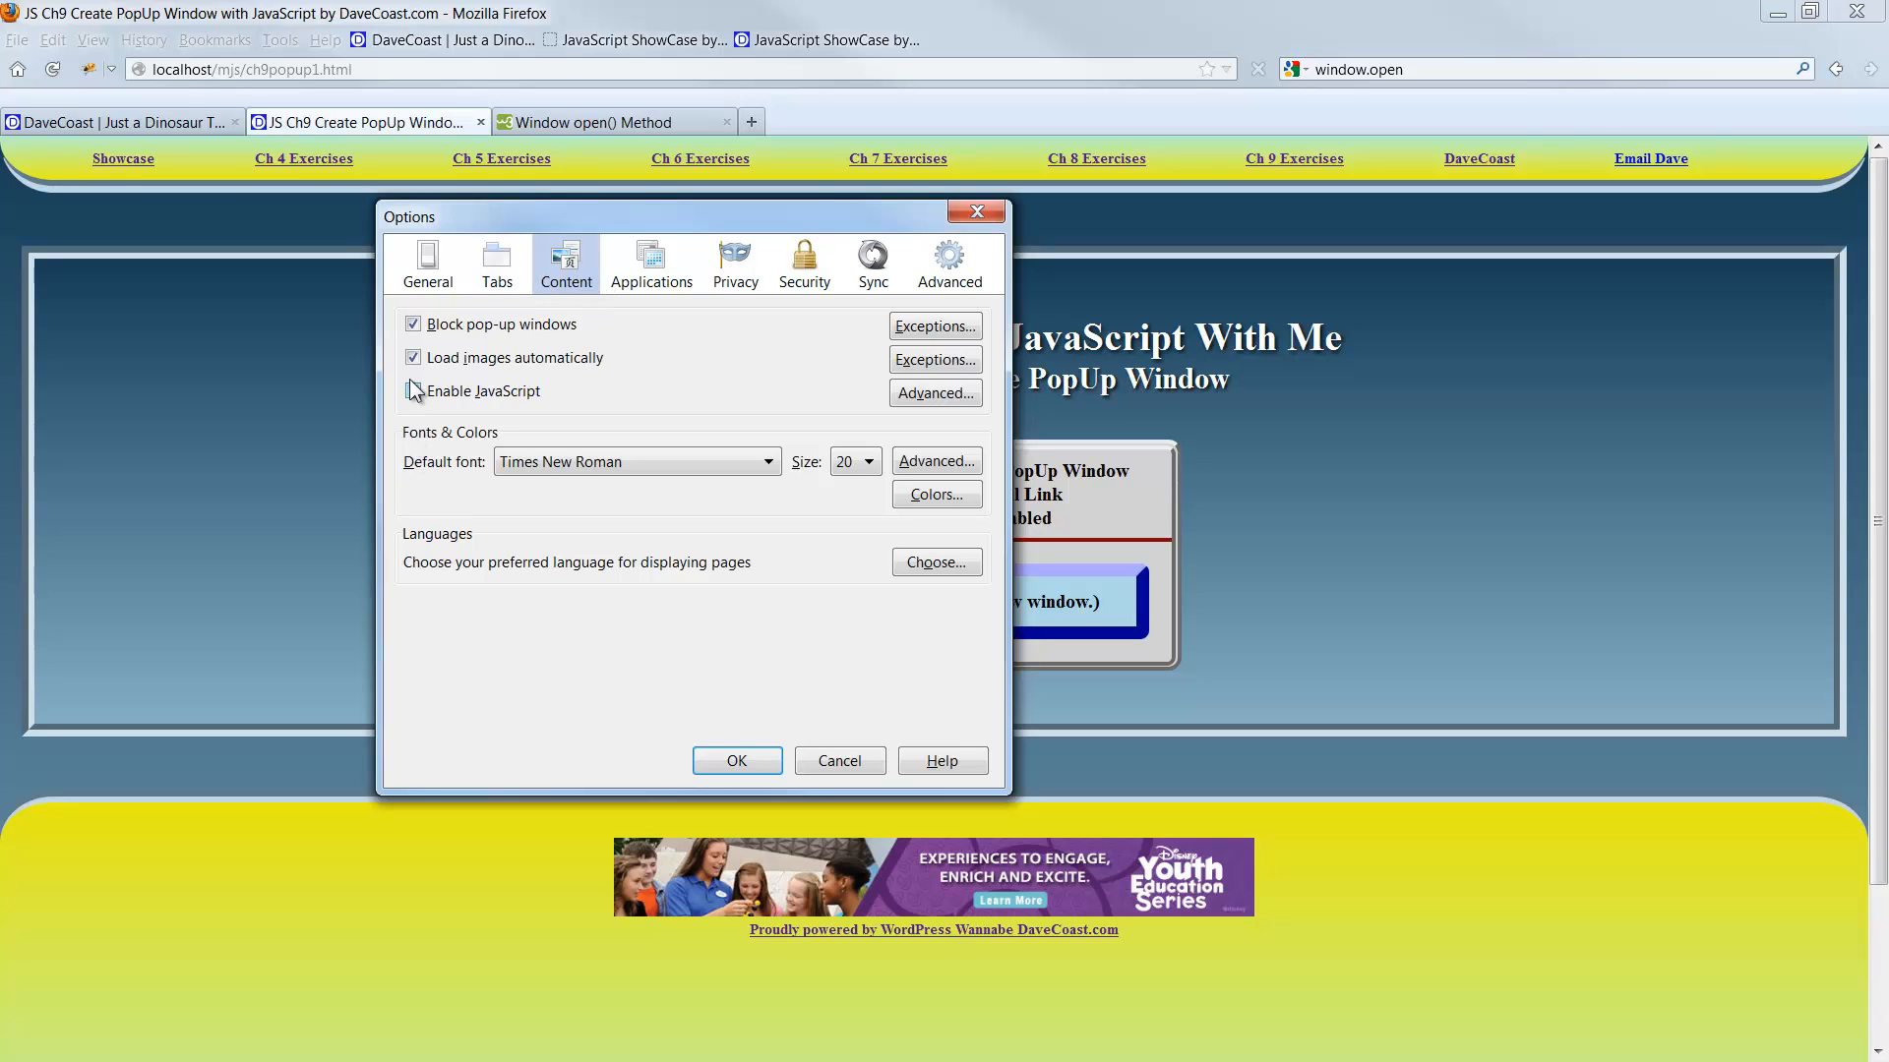
{"action": "left_click", "coordinate": [414, 389]}
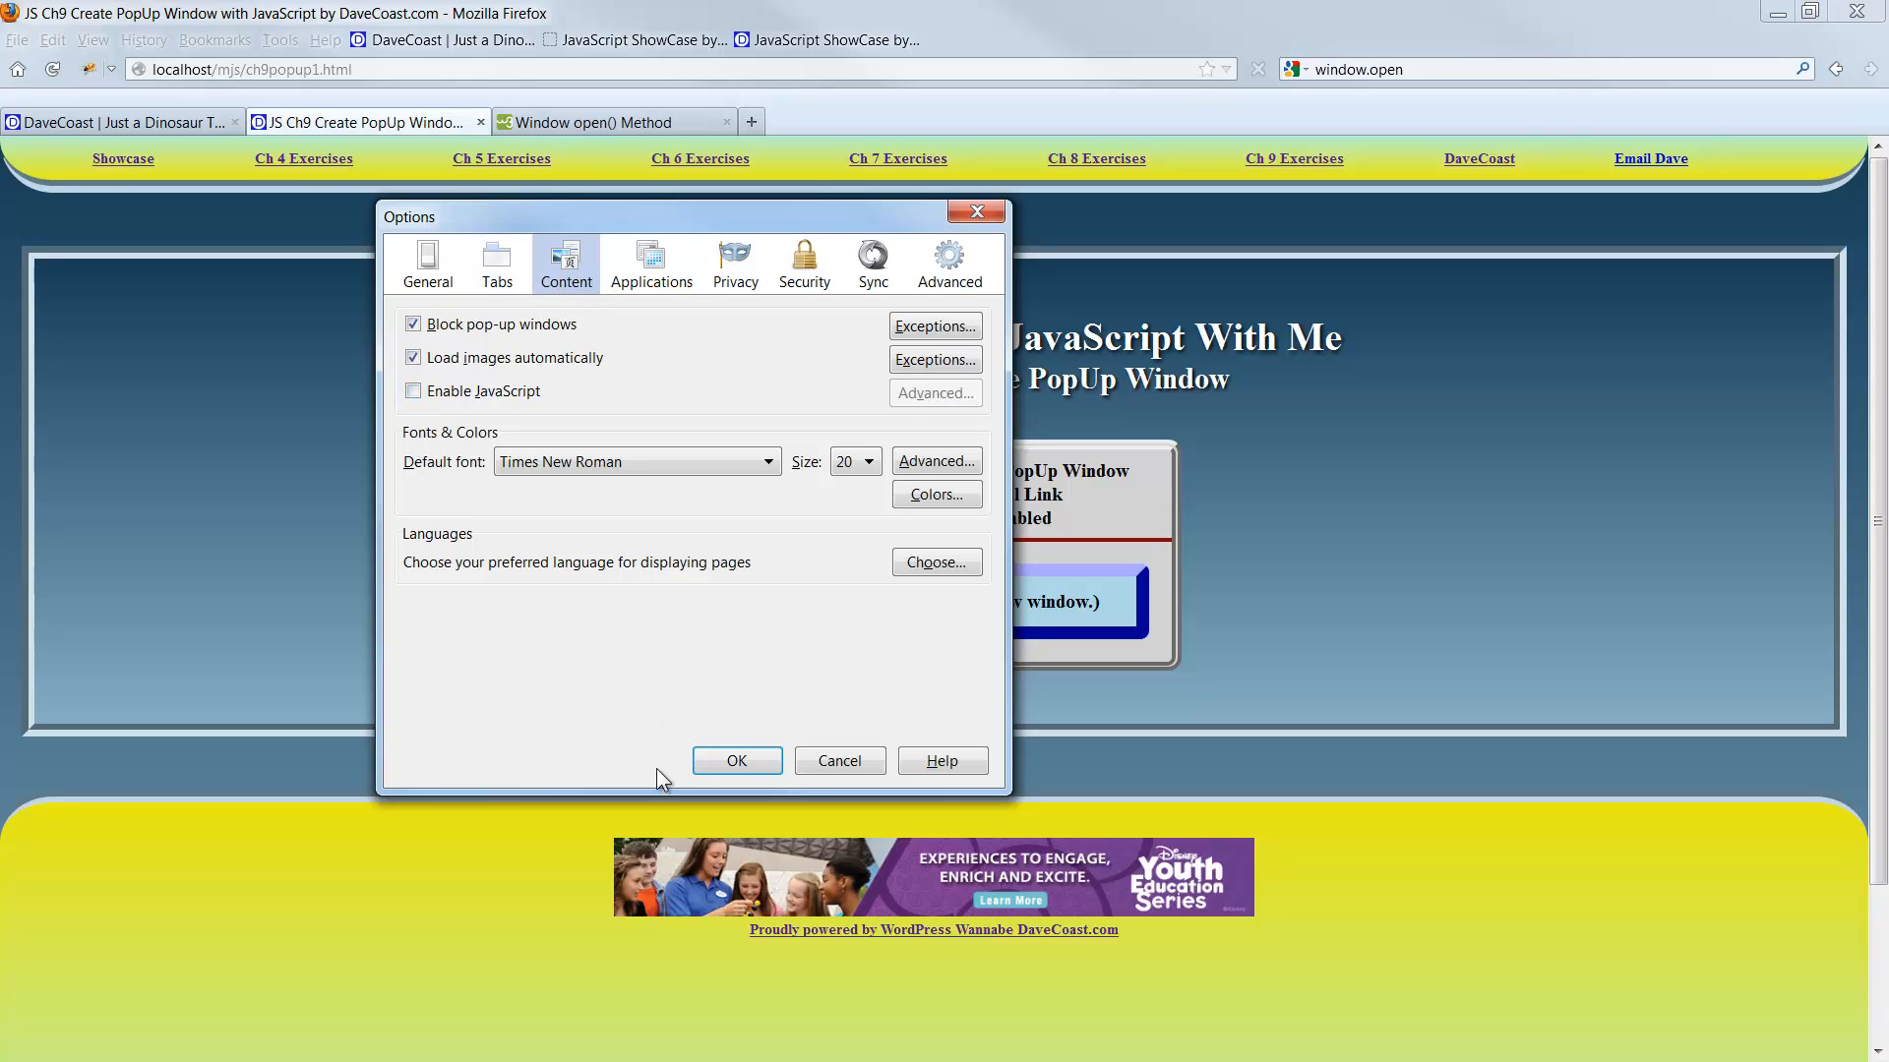
{"action": "left_click", "coordinate": [736, 759]}
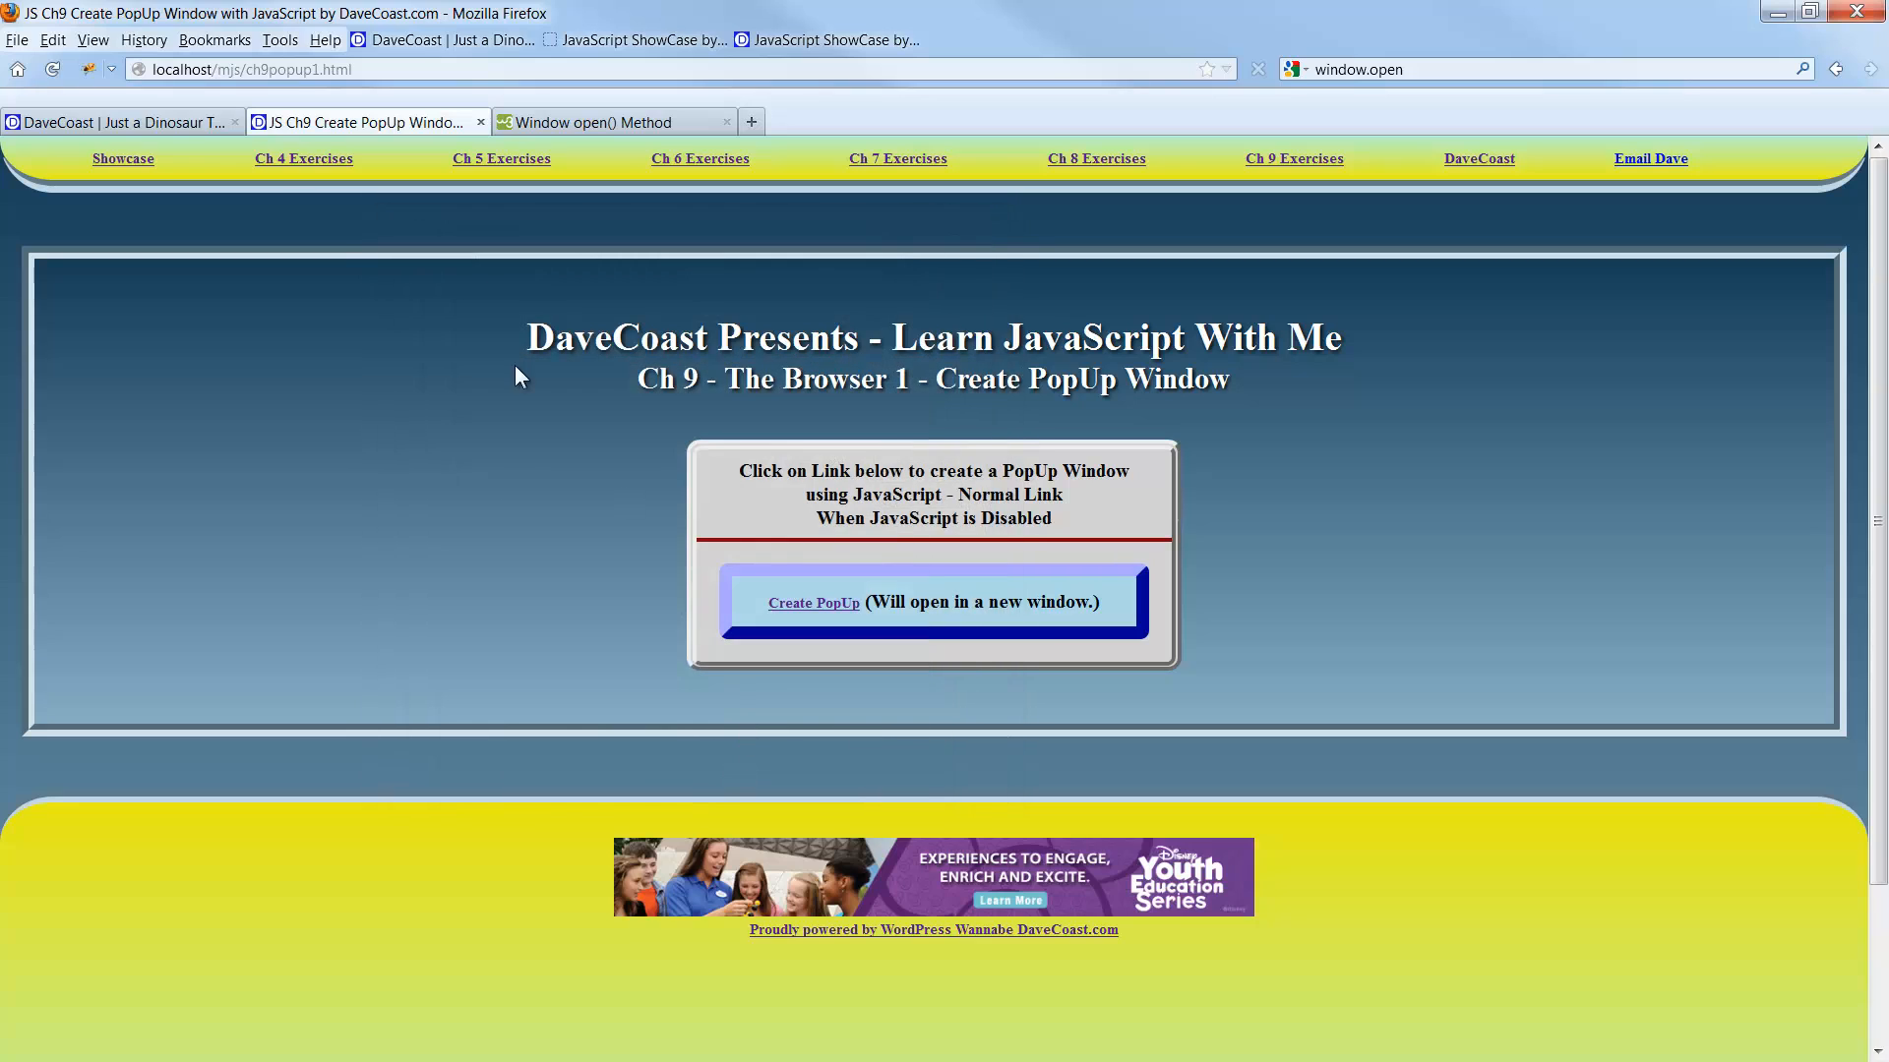
Reload the exercise page and follow Create PopUp so ch9popup1B.html opens in a new tab.
{"action": "left_click", "coordinate": [74, 71]}
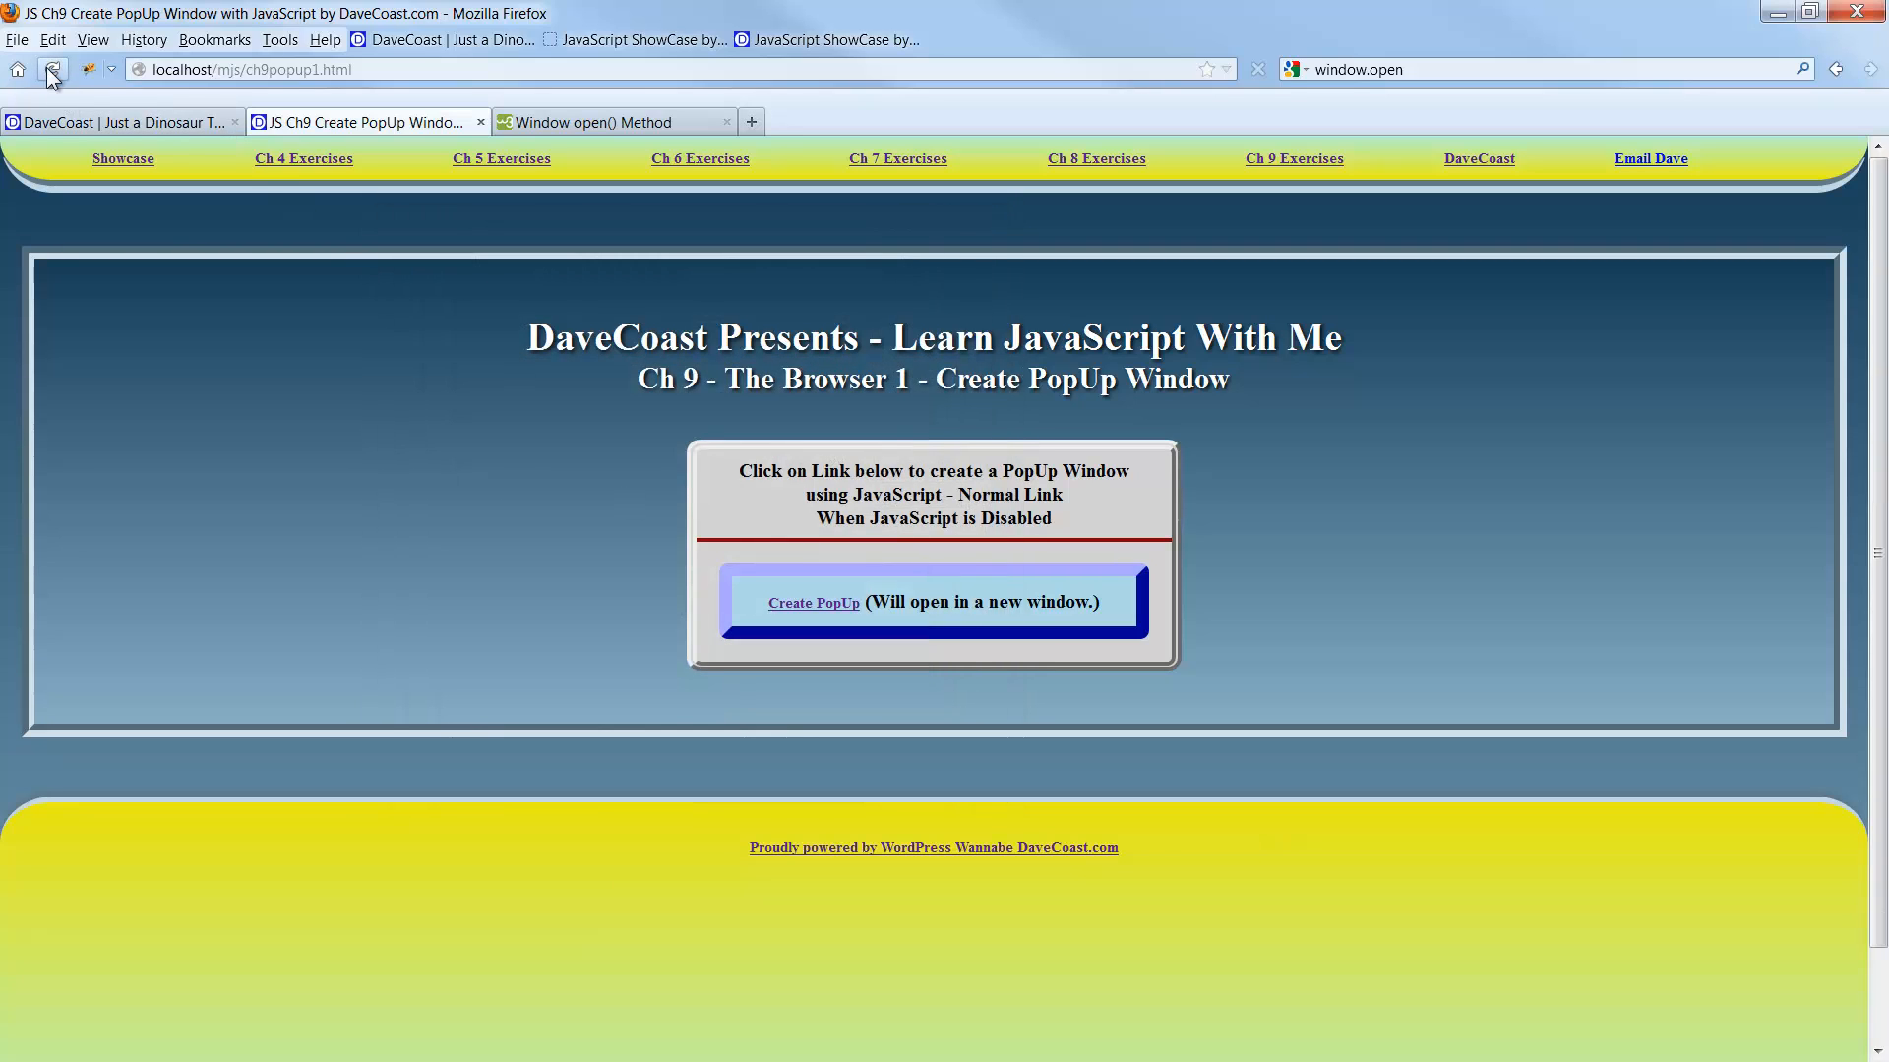
{"action": "mouse_move", "coordinate": [815, 616]}
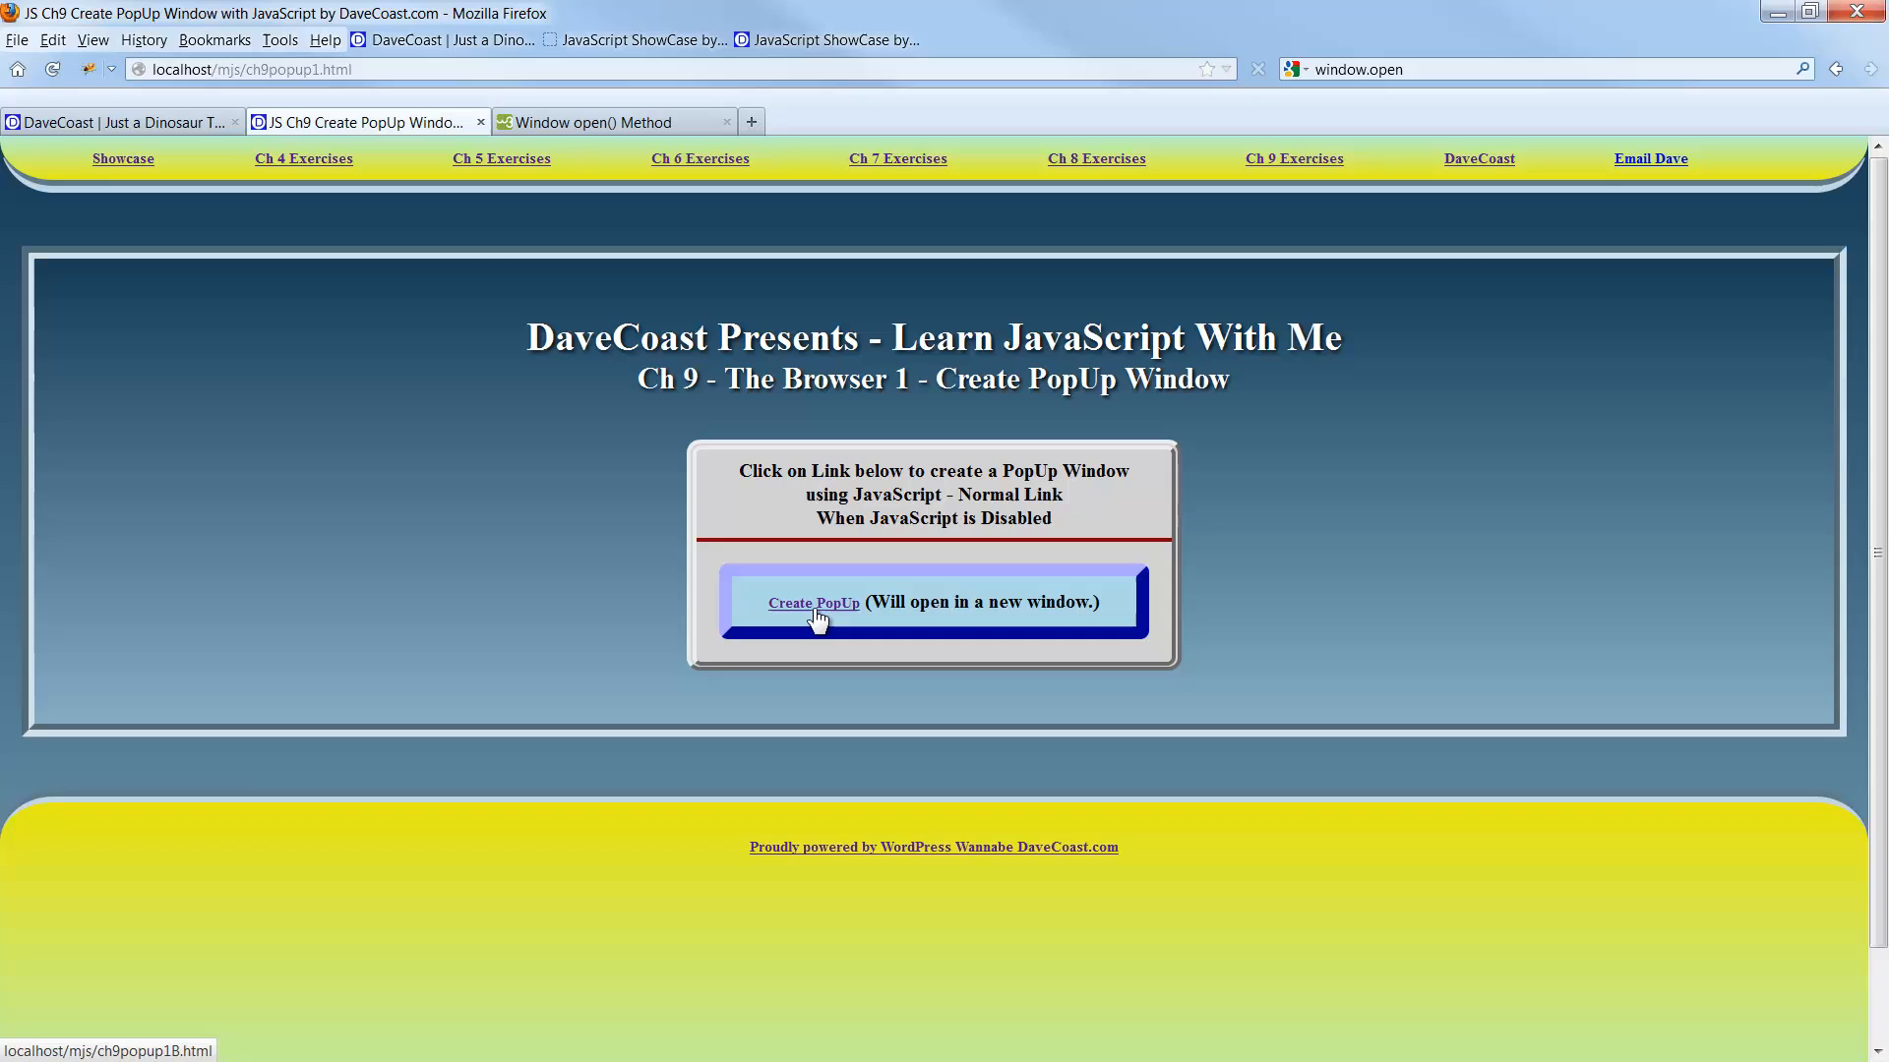
{"action": "left_click", "coordinate": [815, 604]}
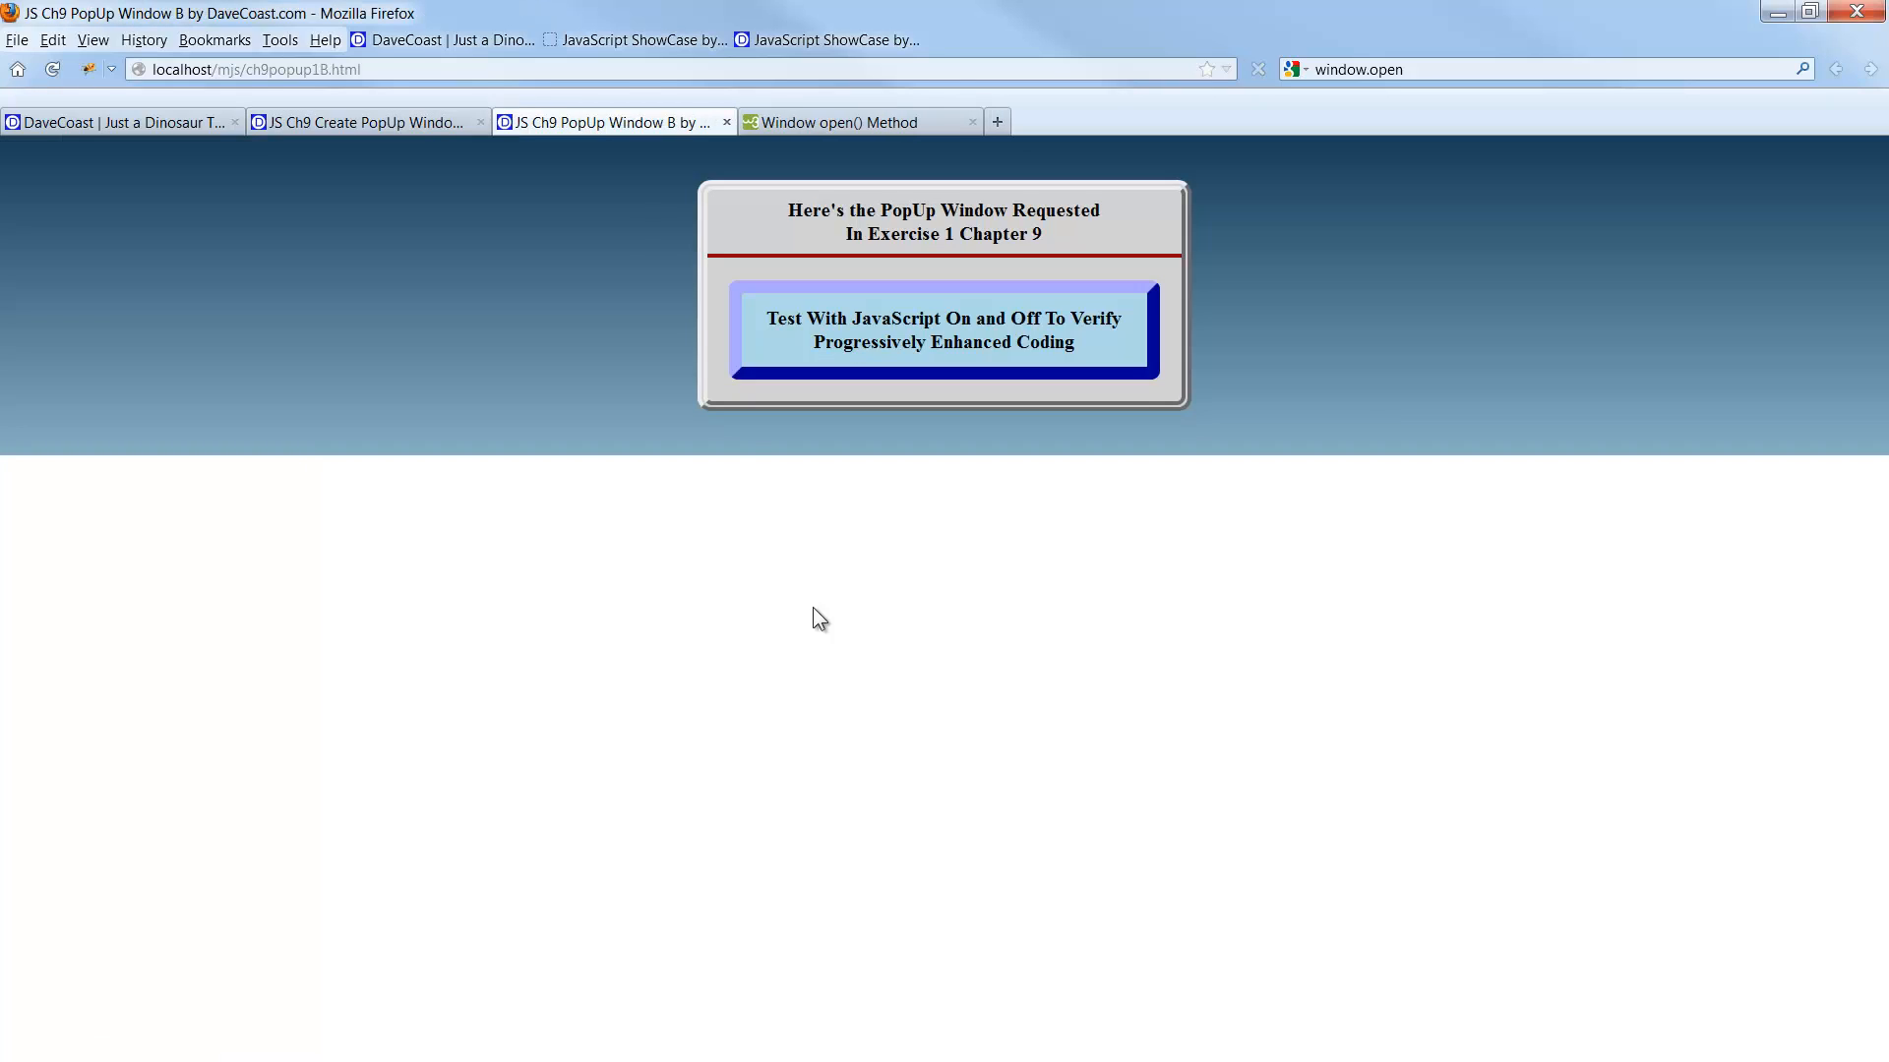
{"action": "mouse_move", "coordinate": [588, 122]}
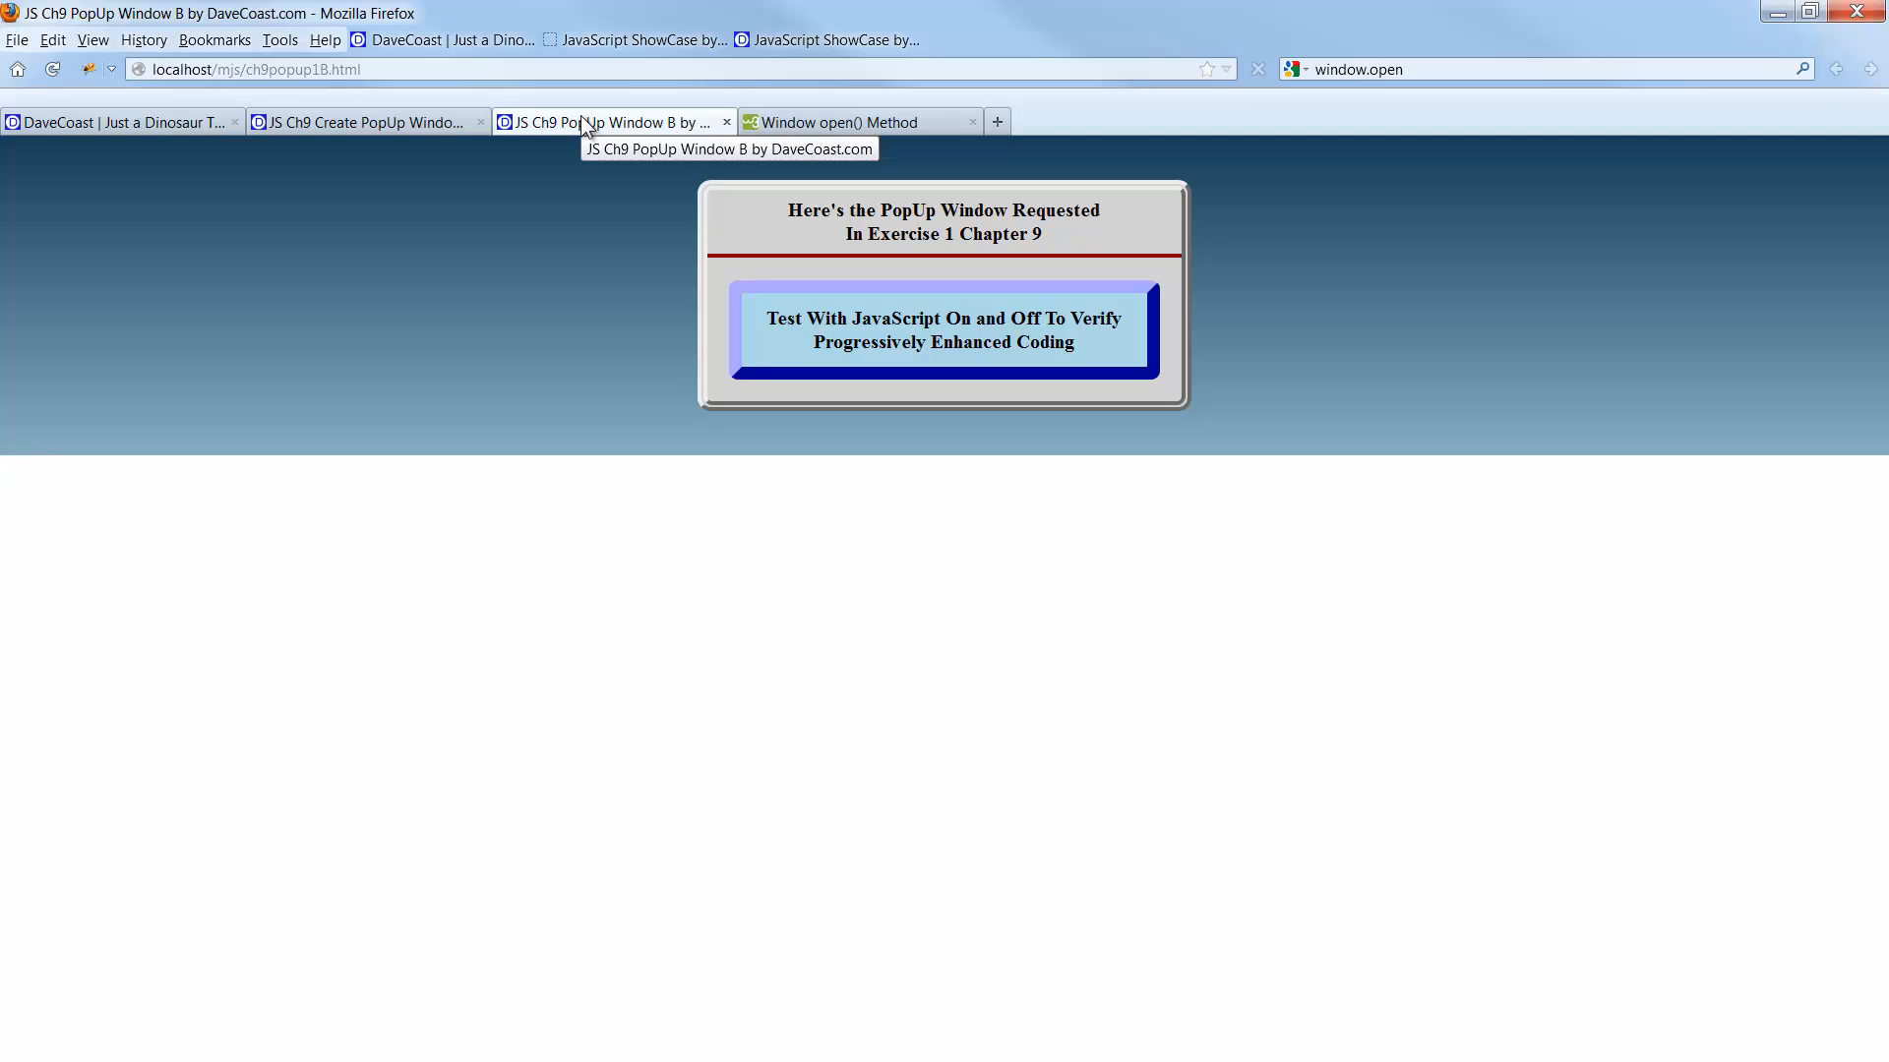
{"action": "left_click", "coordinate": [279, 39]}
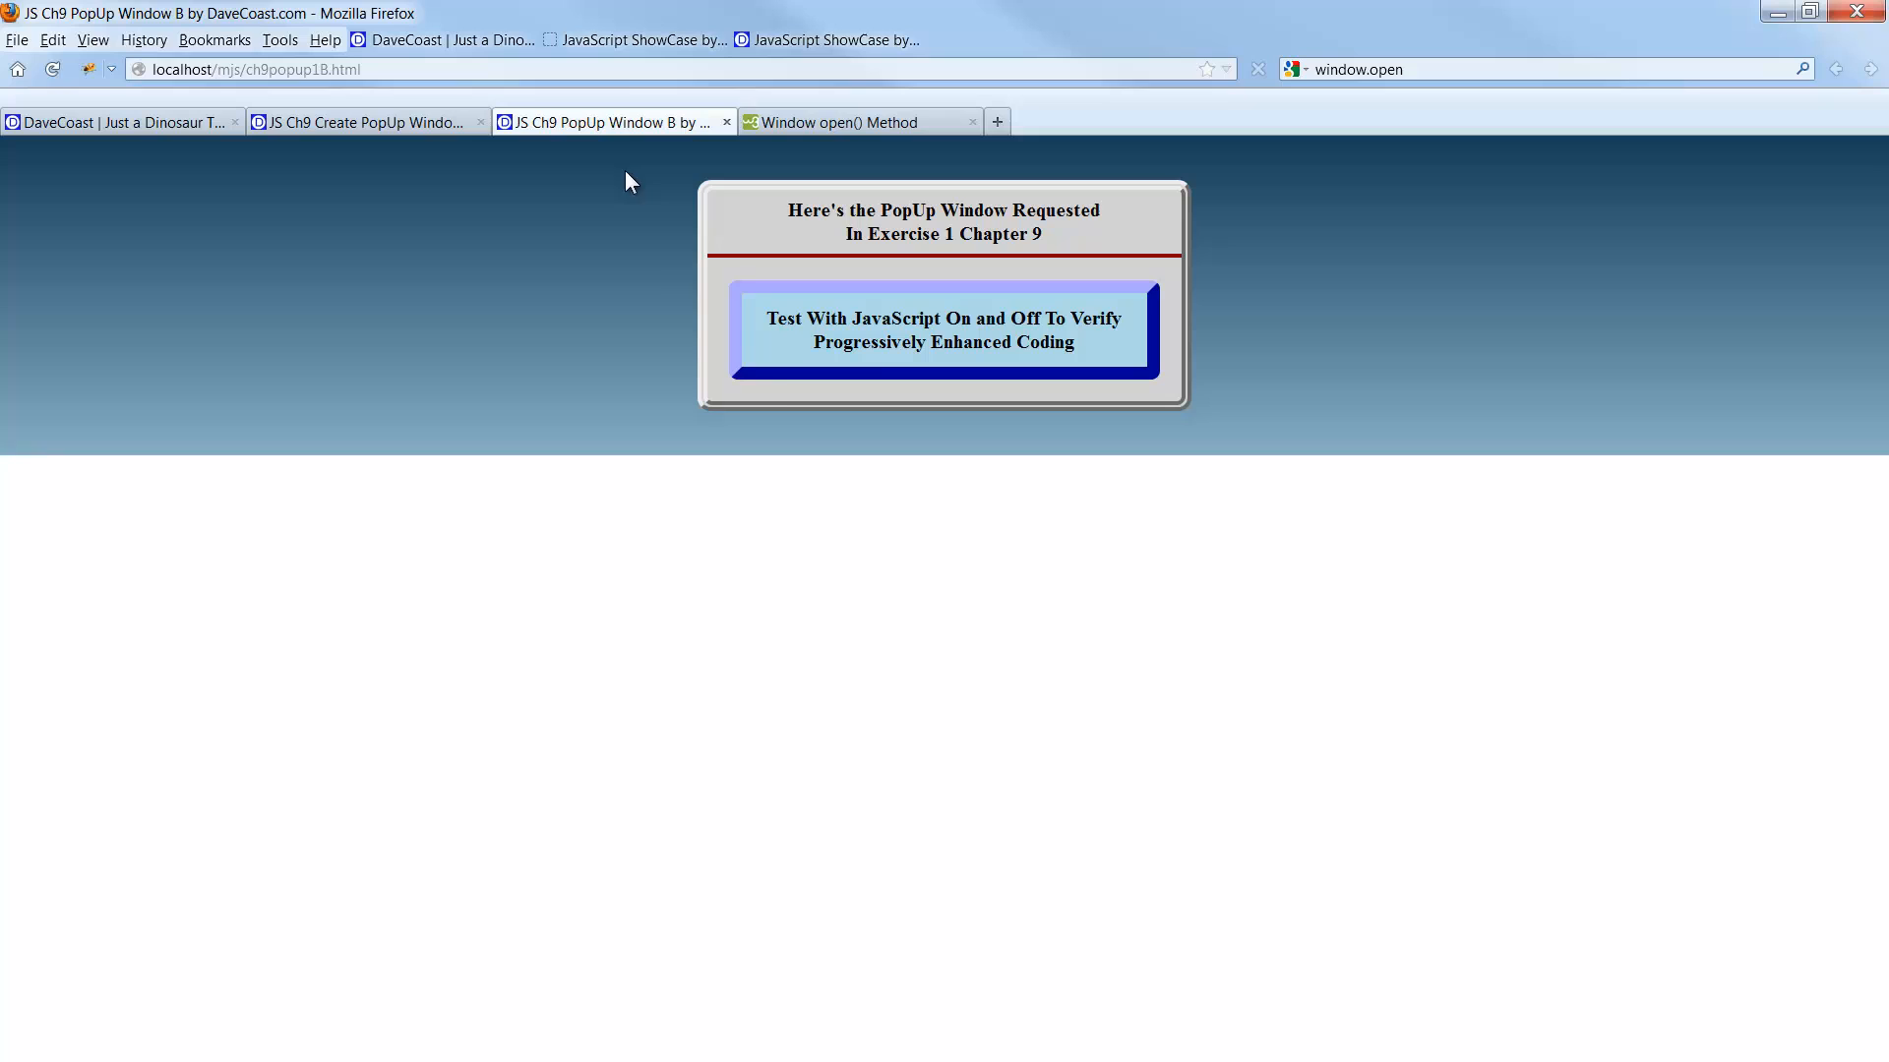
Re-enable JavaScript in Firefox's Content options and confirm.
{"action": "left_click", "coordinate": [280, 39]}
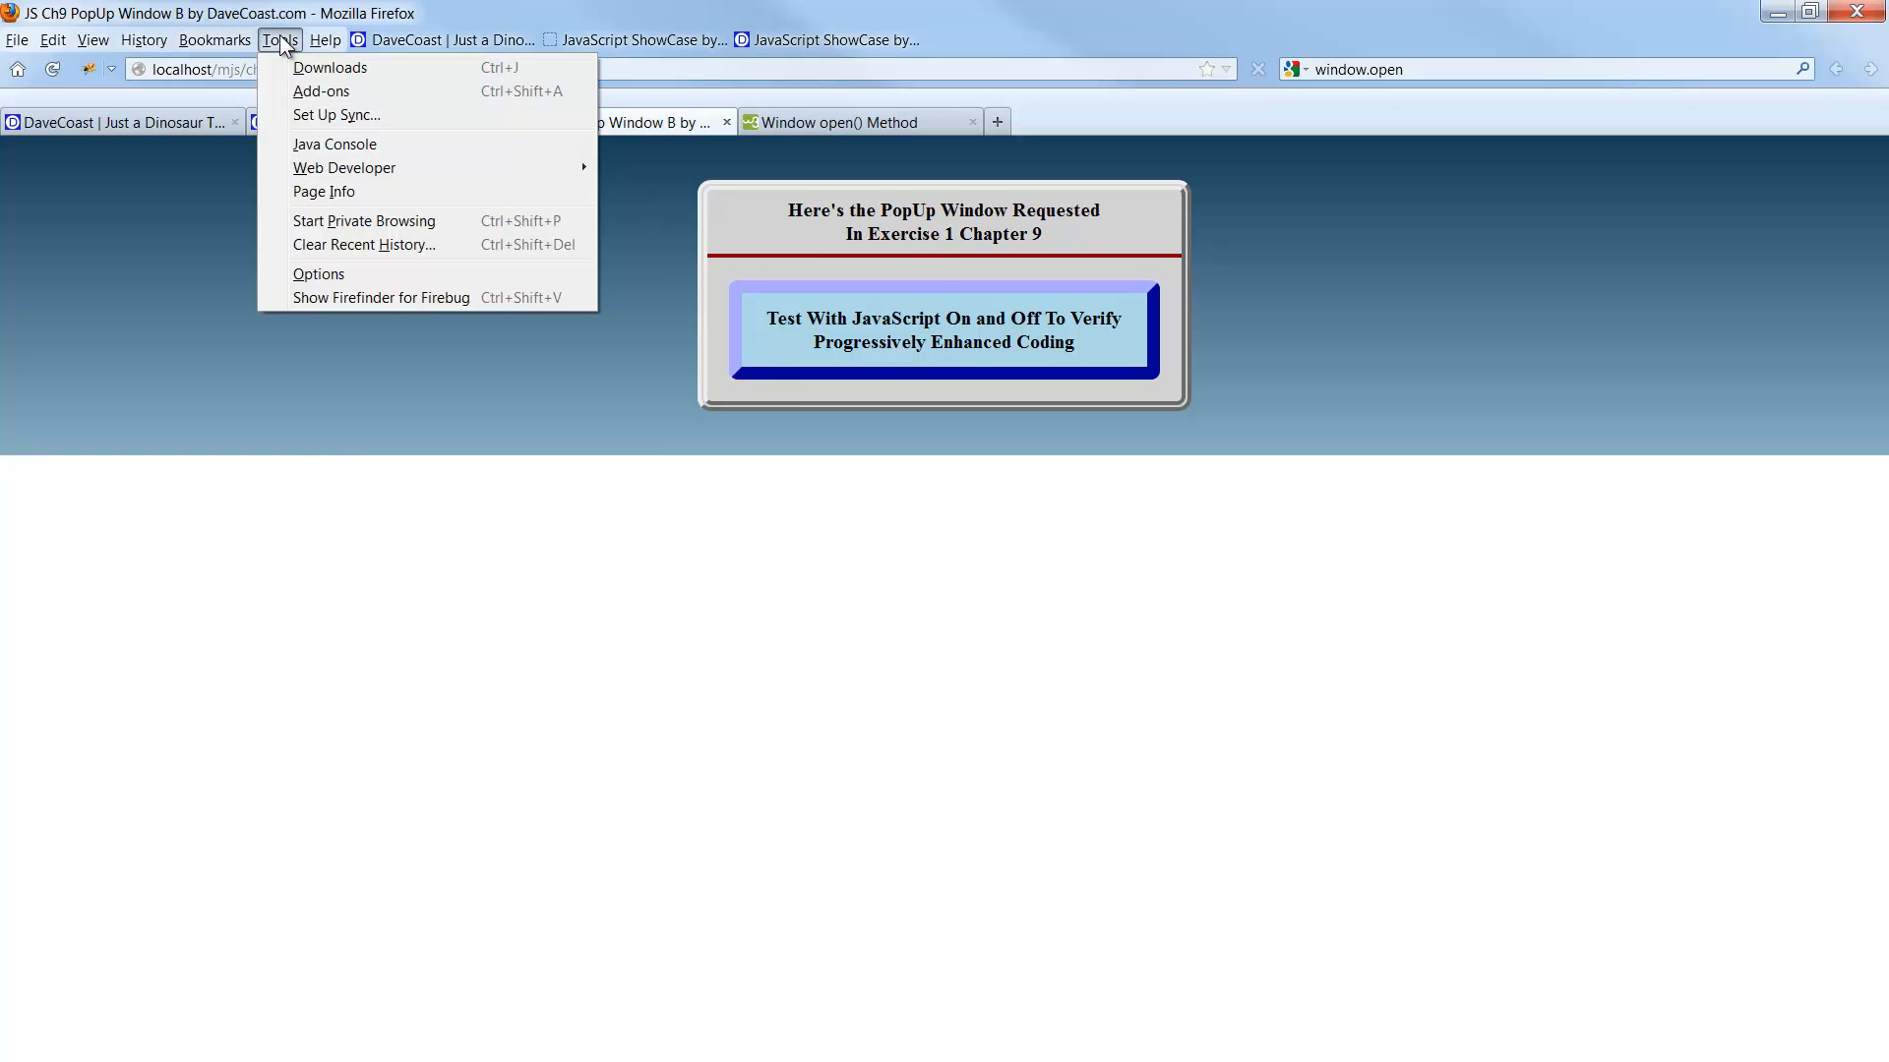
{"action": "mouse_move", "coordinate": [334, 279]}
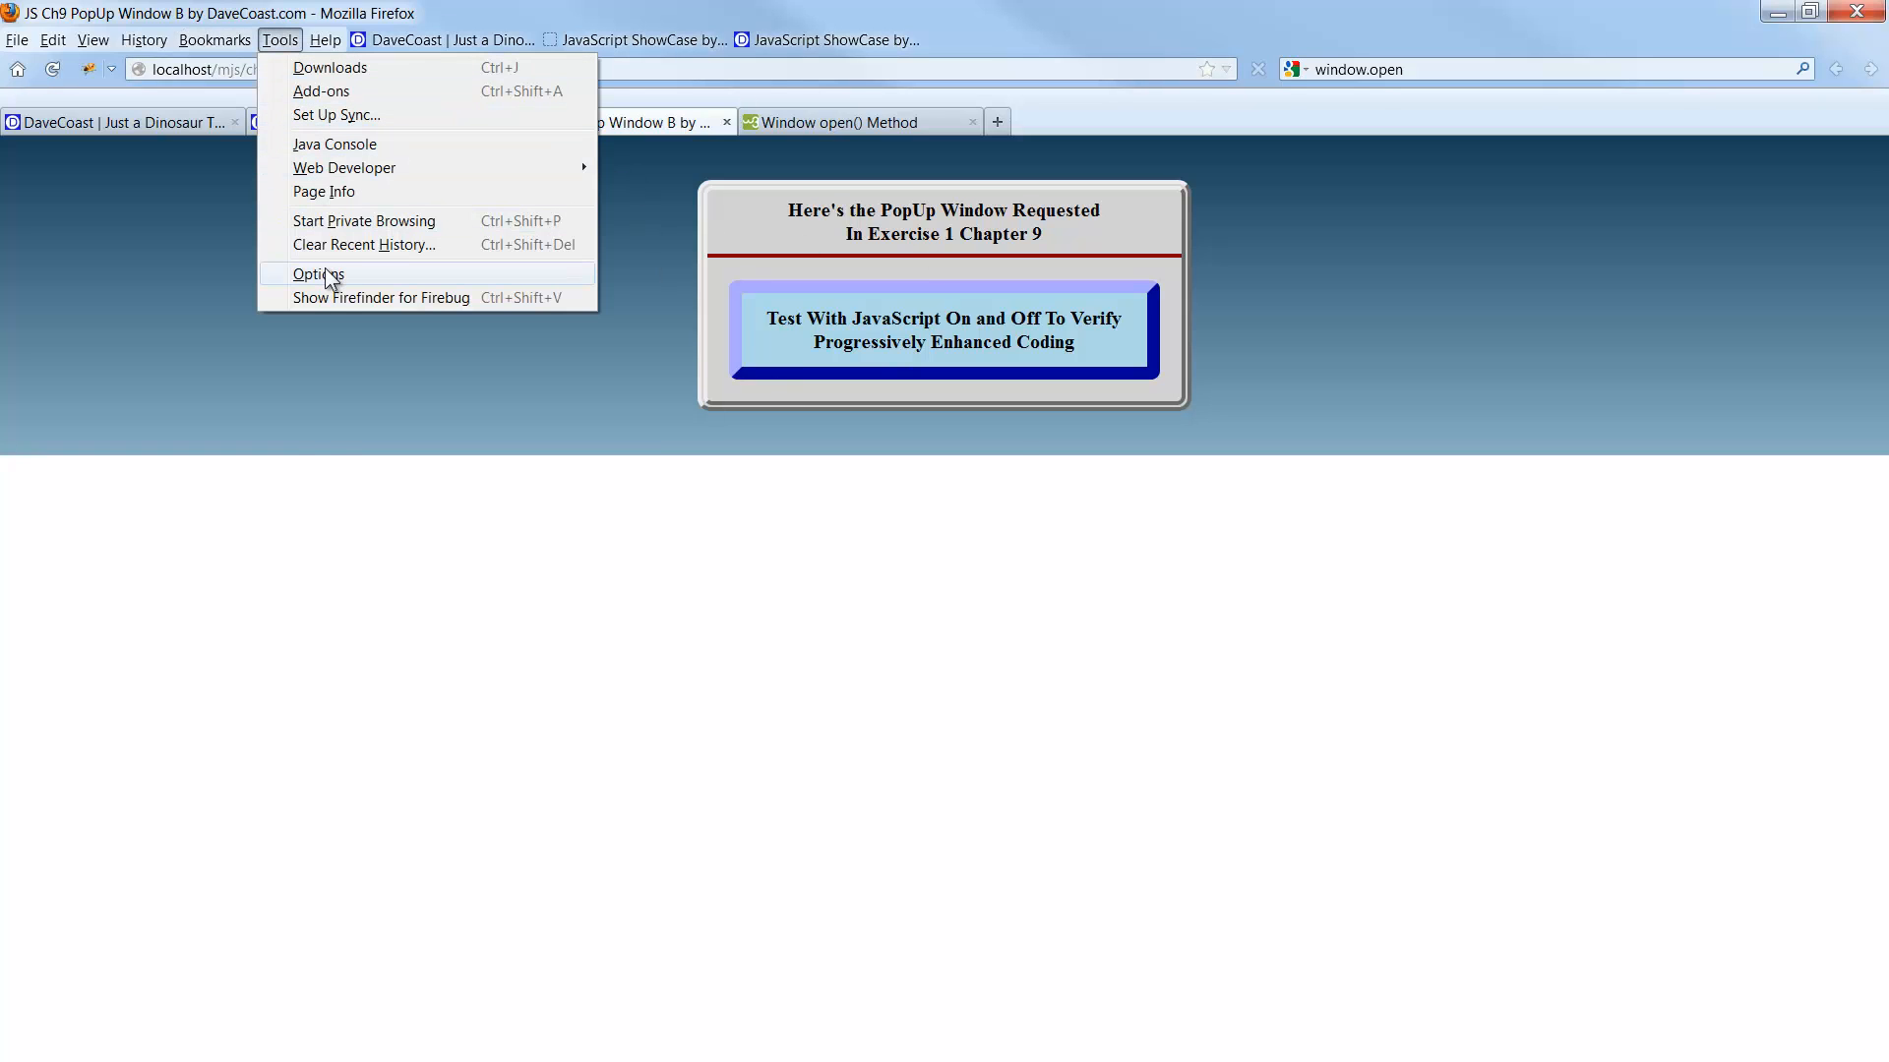
{"action": "left_click", "coordinate": [317, 273]}
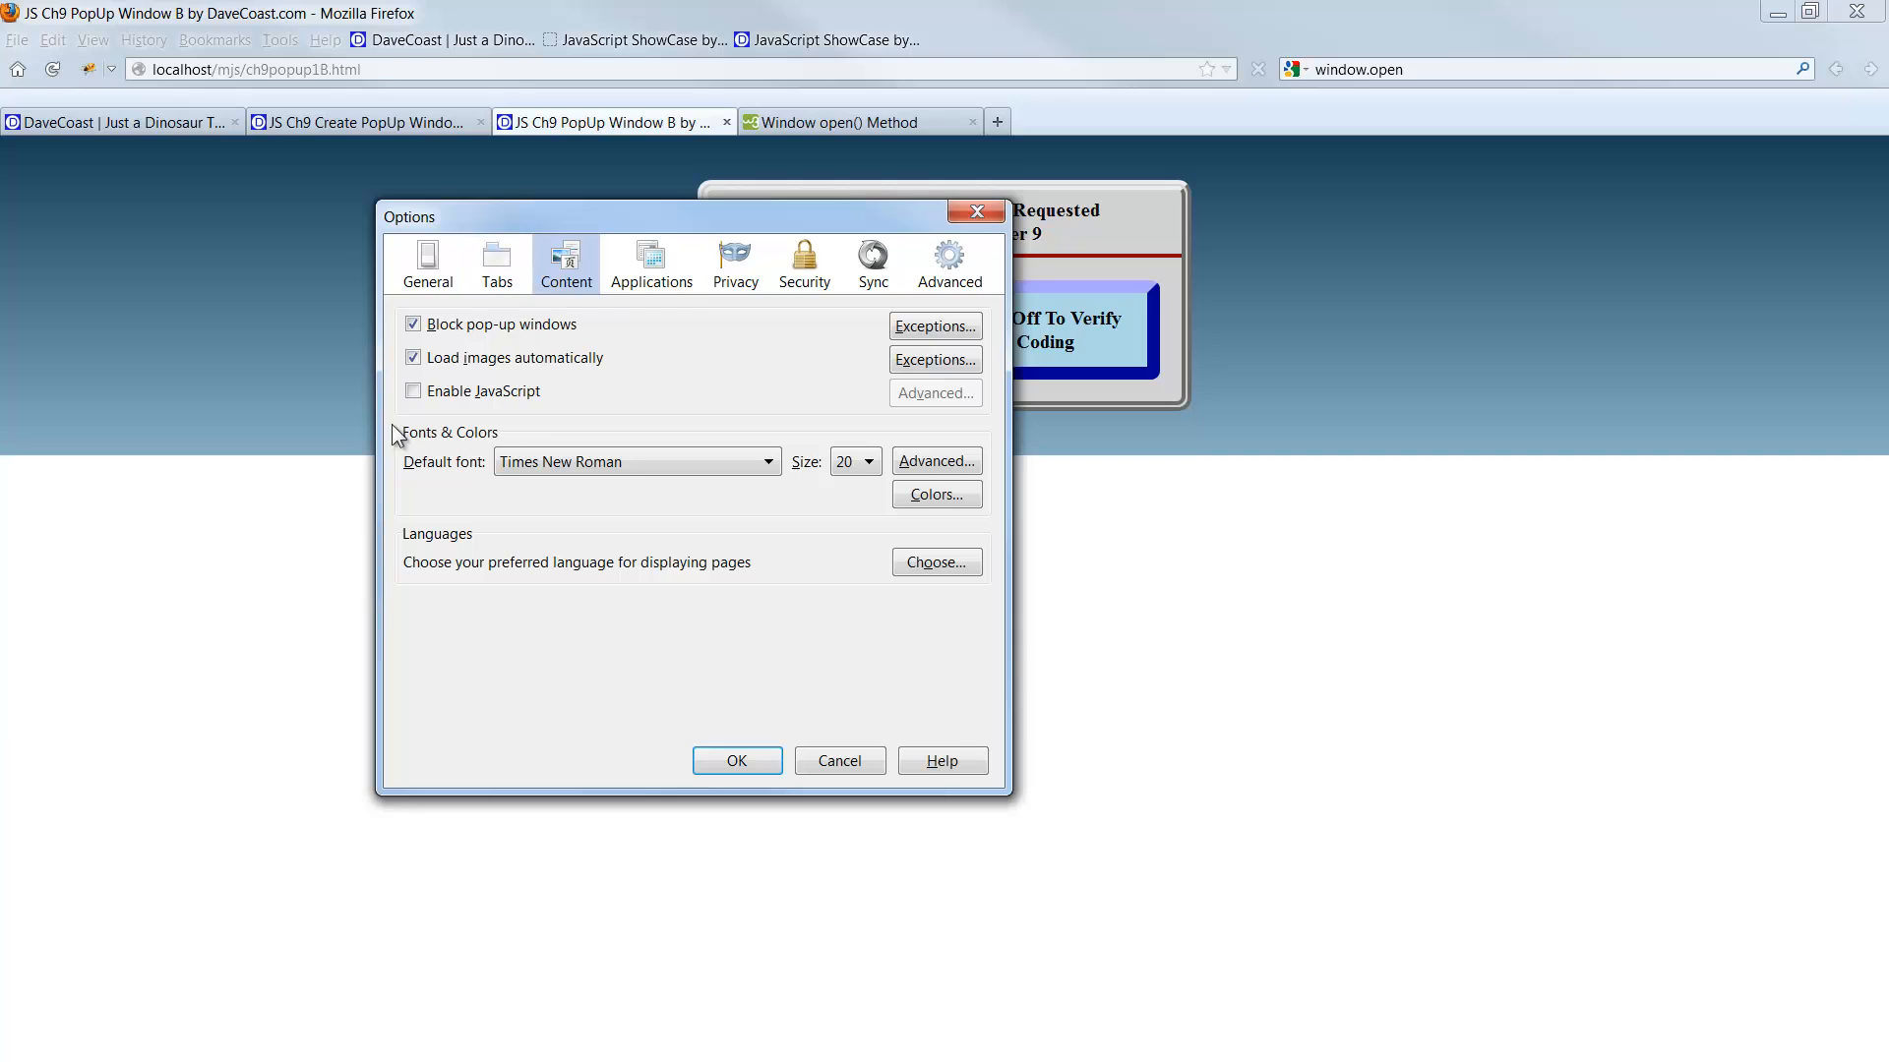
{"action": "left_click", "coordinate": [413, 389]}
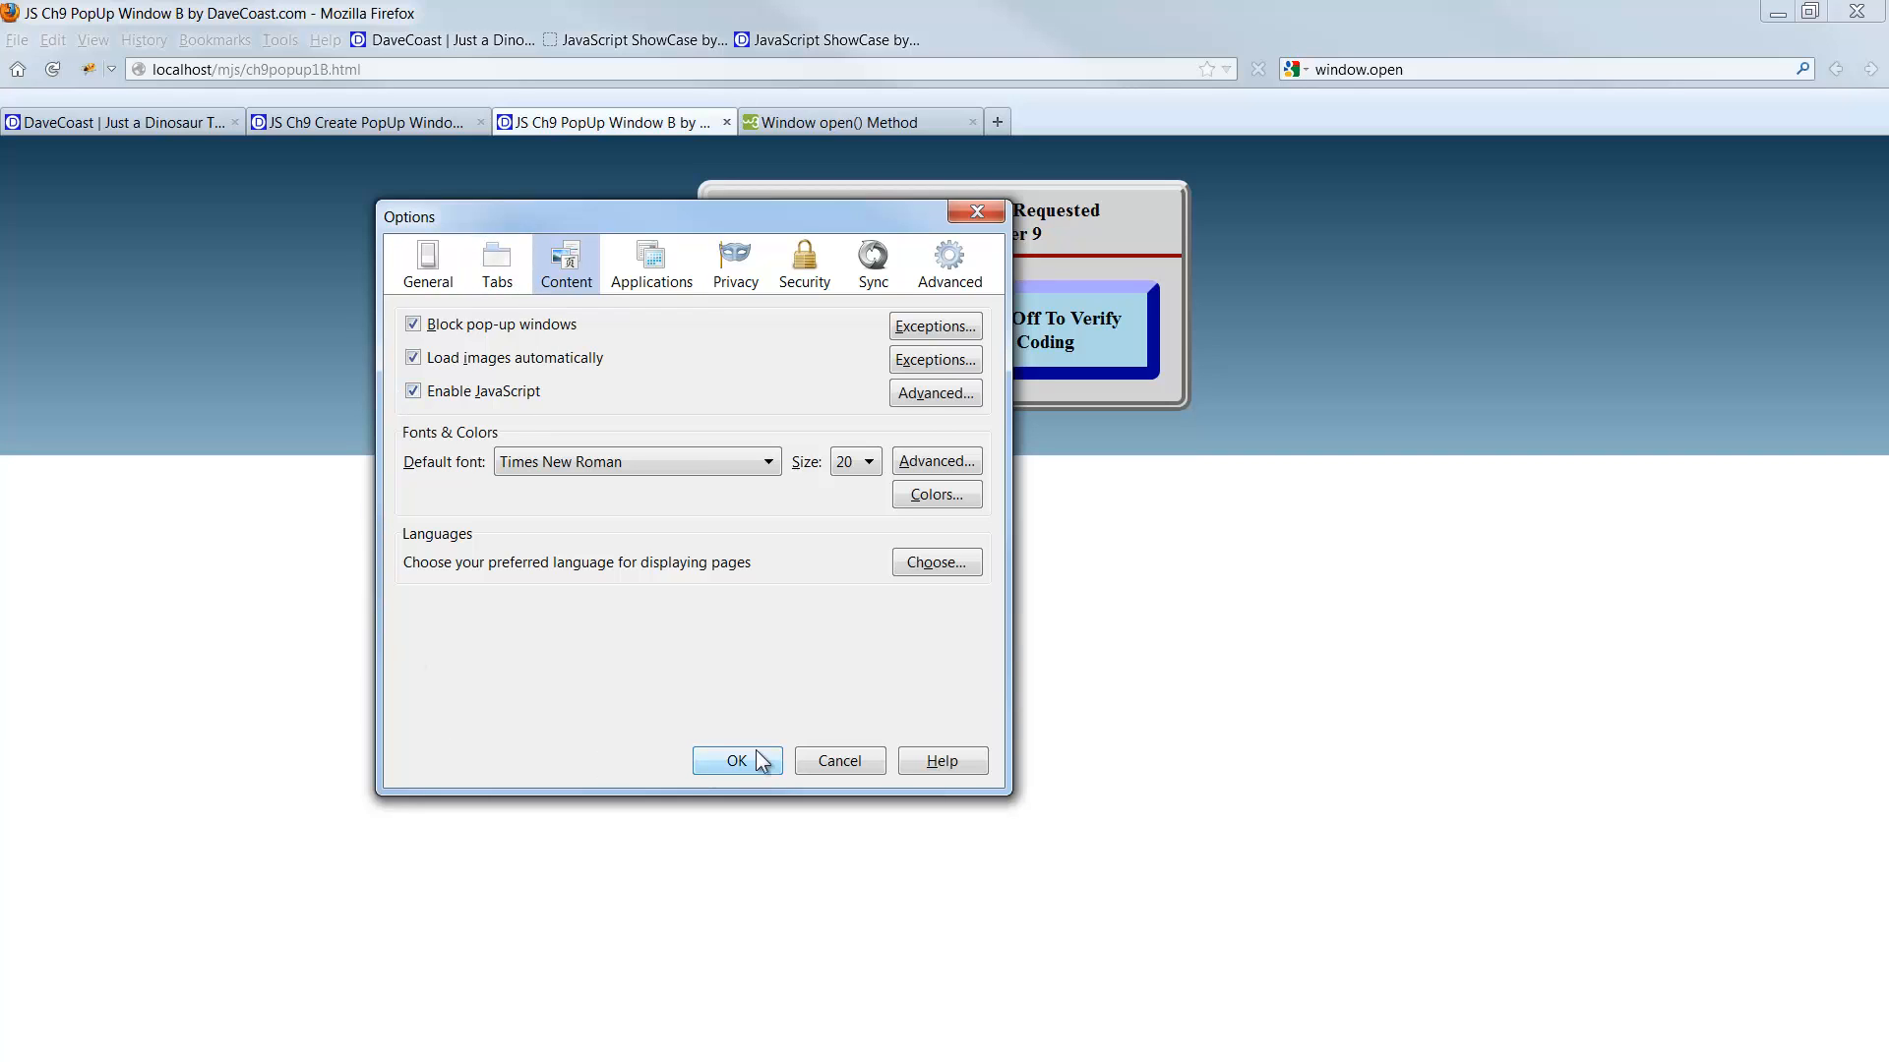
{"action": "left_click", "coordinate": [736, 760]}
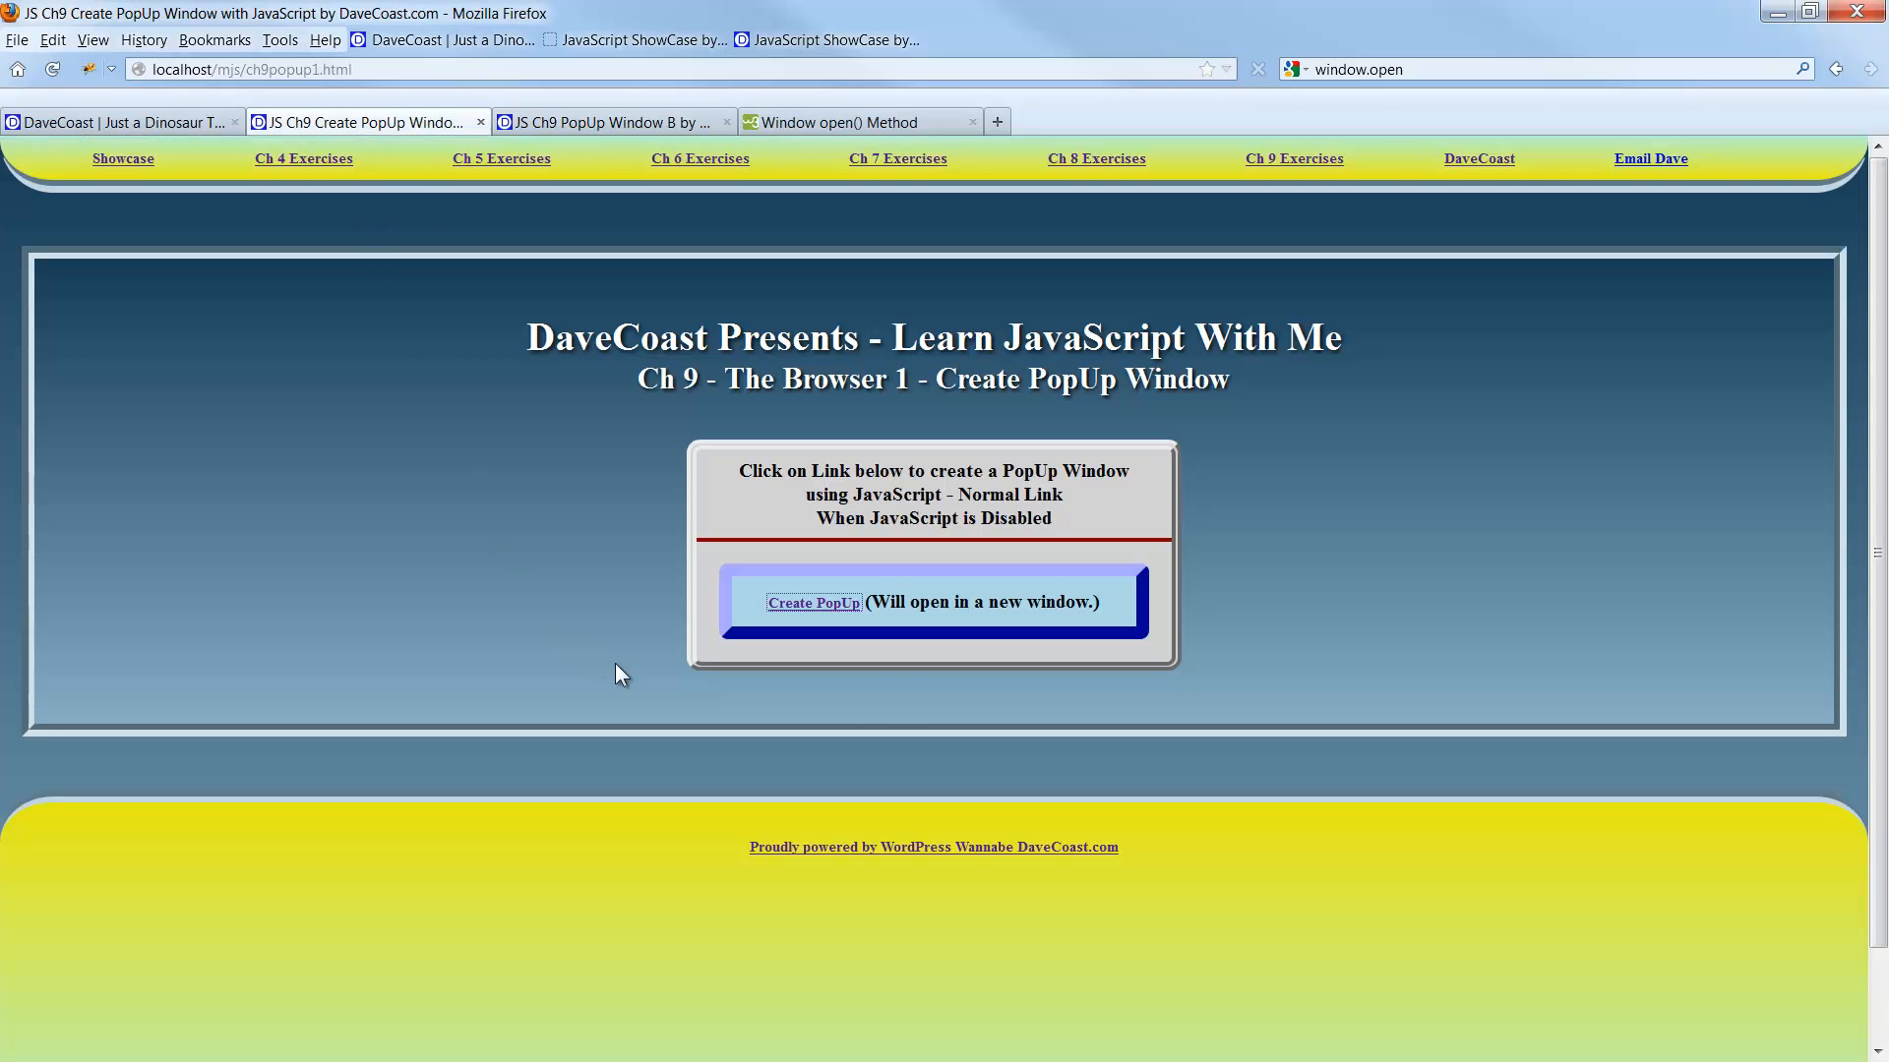
Return to the exercise tab and use Create PopUp so PopUp Window B opens as a pop-up again.
{"action": "left_click", "coordinate": [61, 69]}
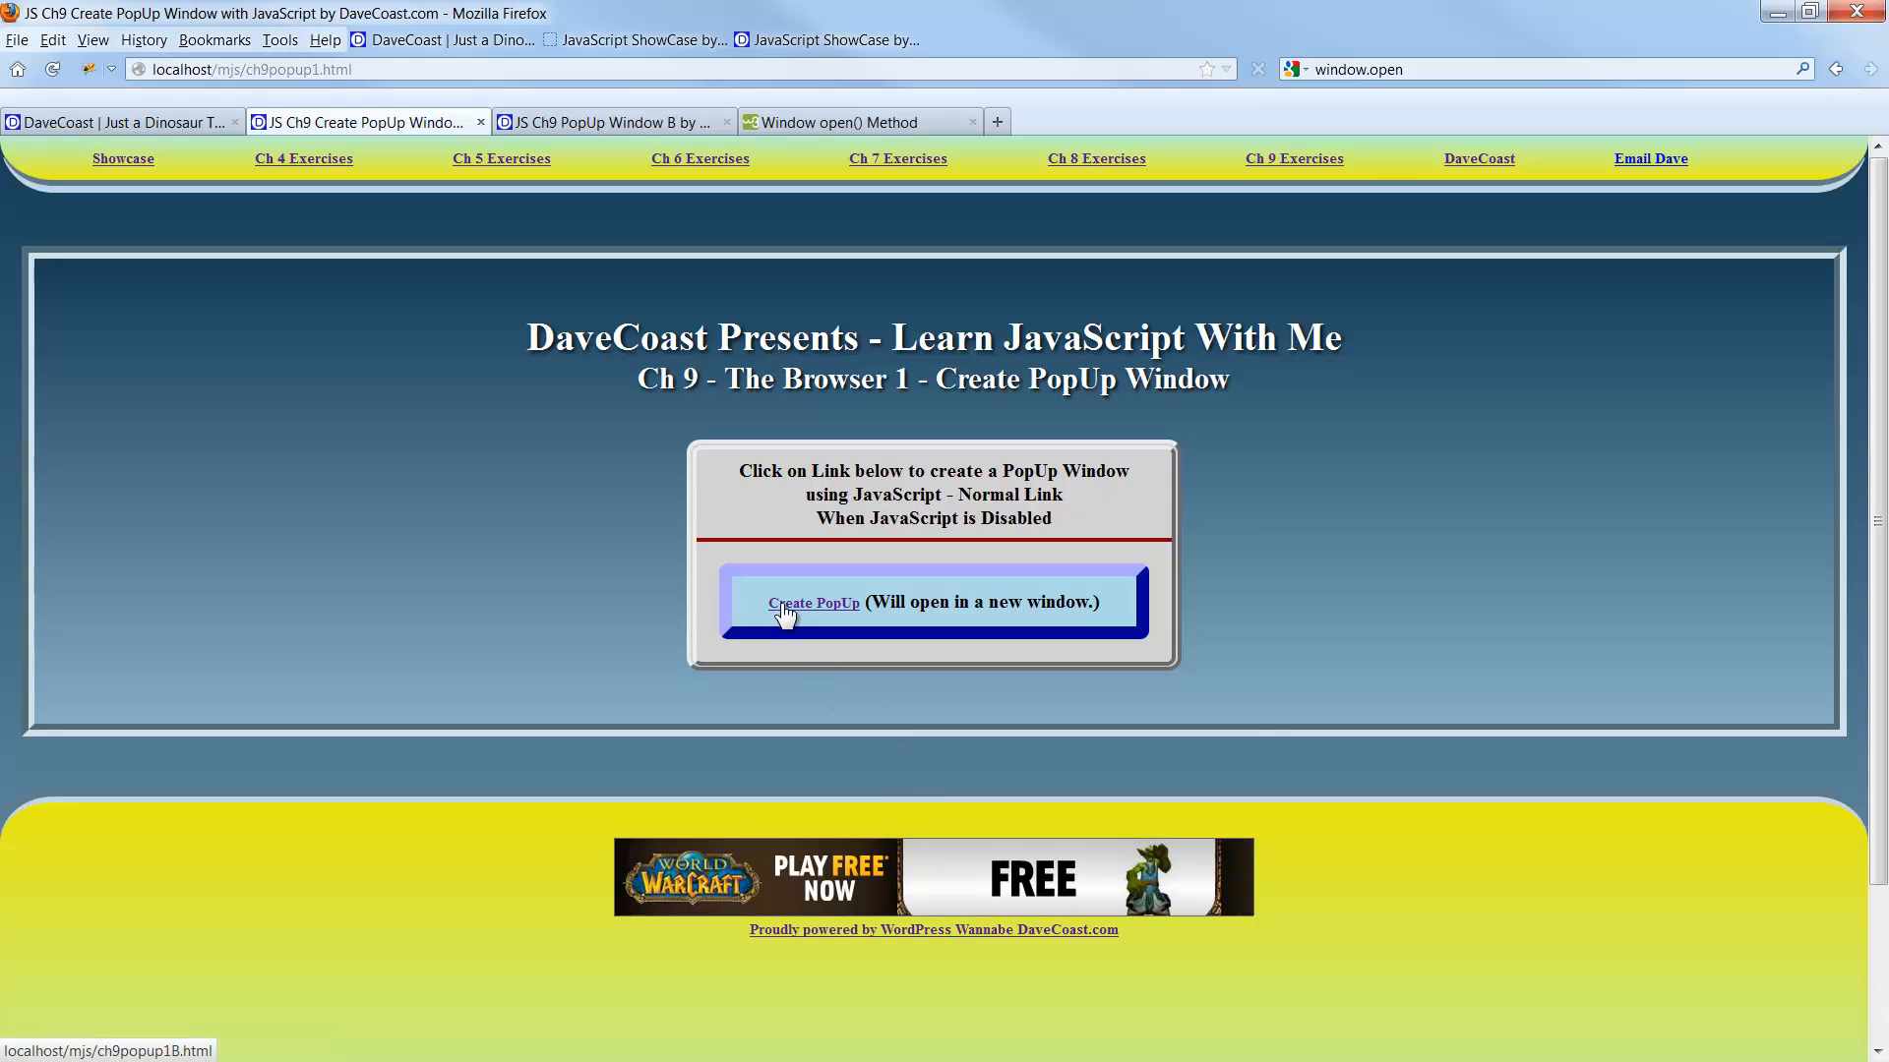
{"action": "left_click", "coordinate": [815, 604]}
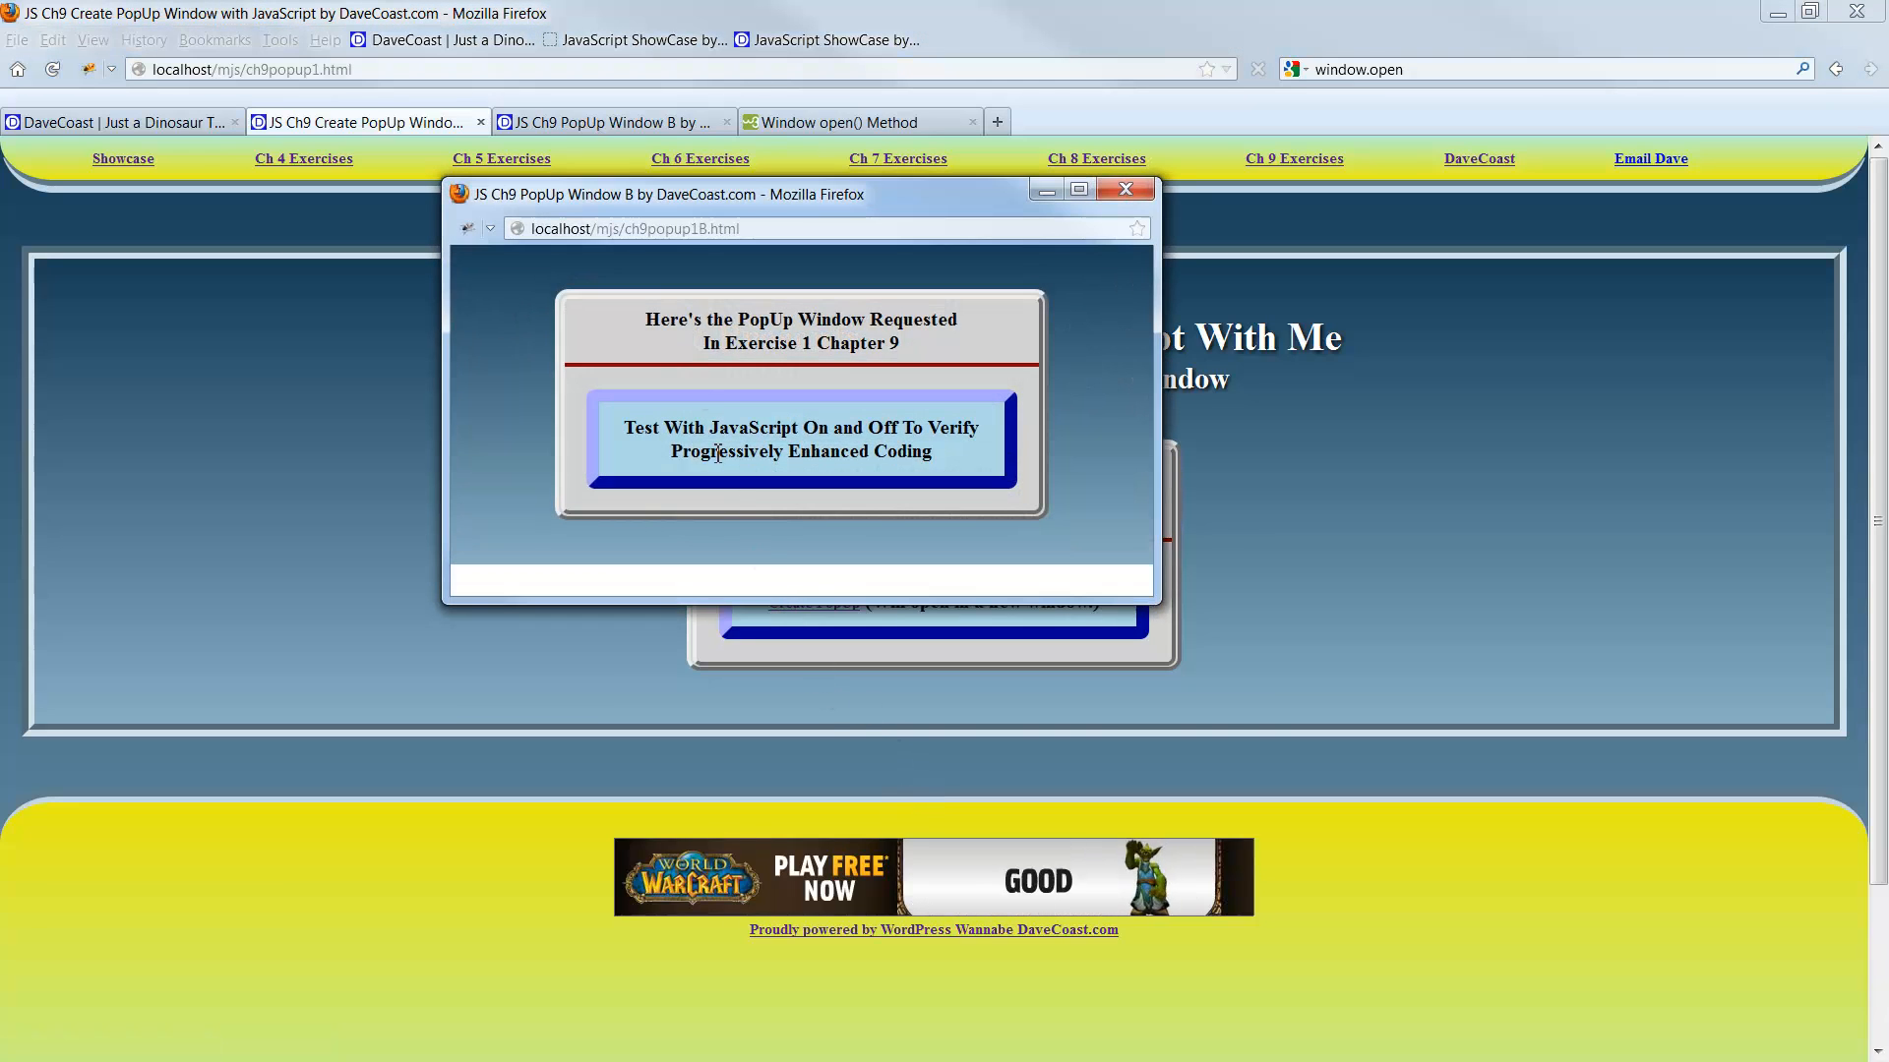
{"action": "left_click", "coordinate": [1126, 189]}
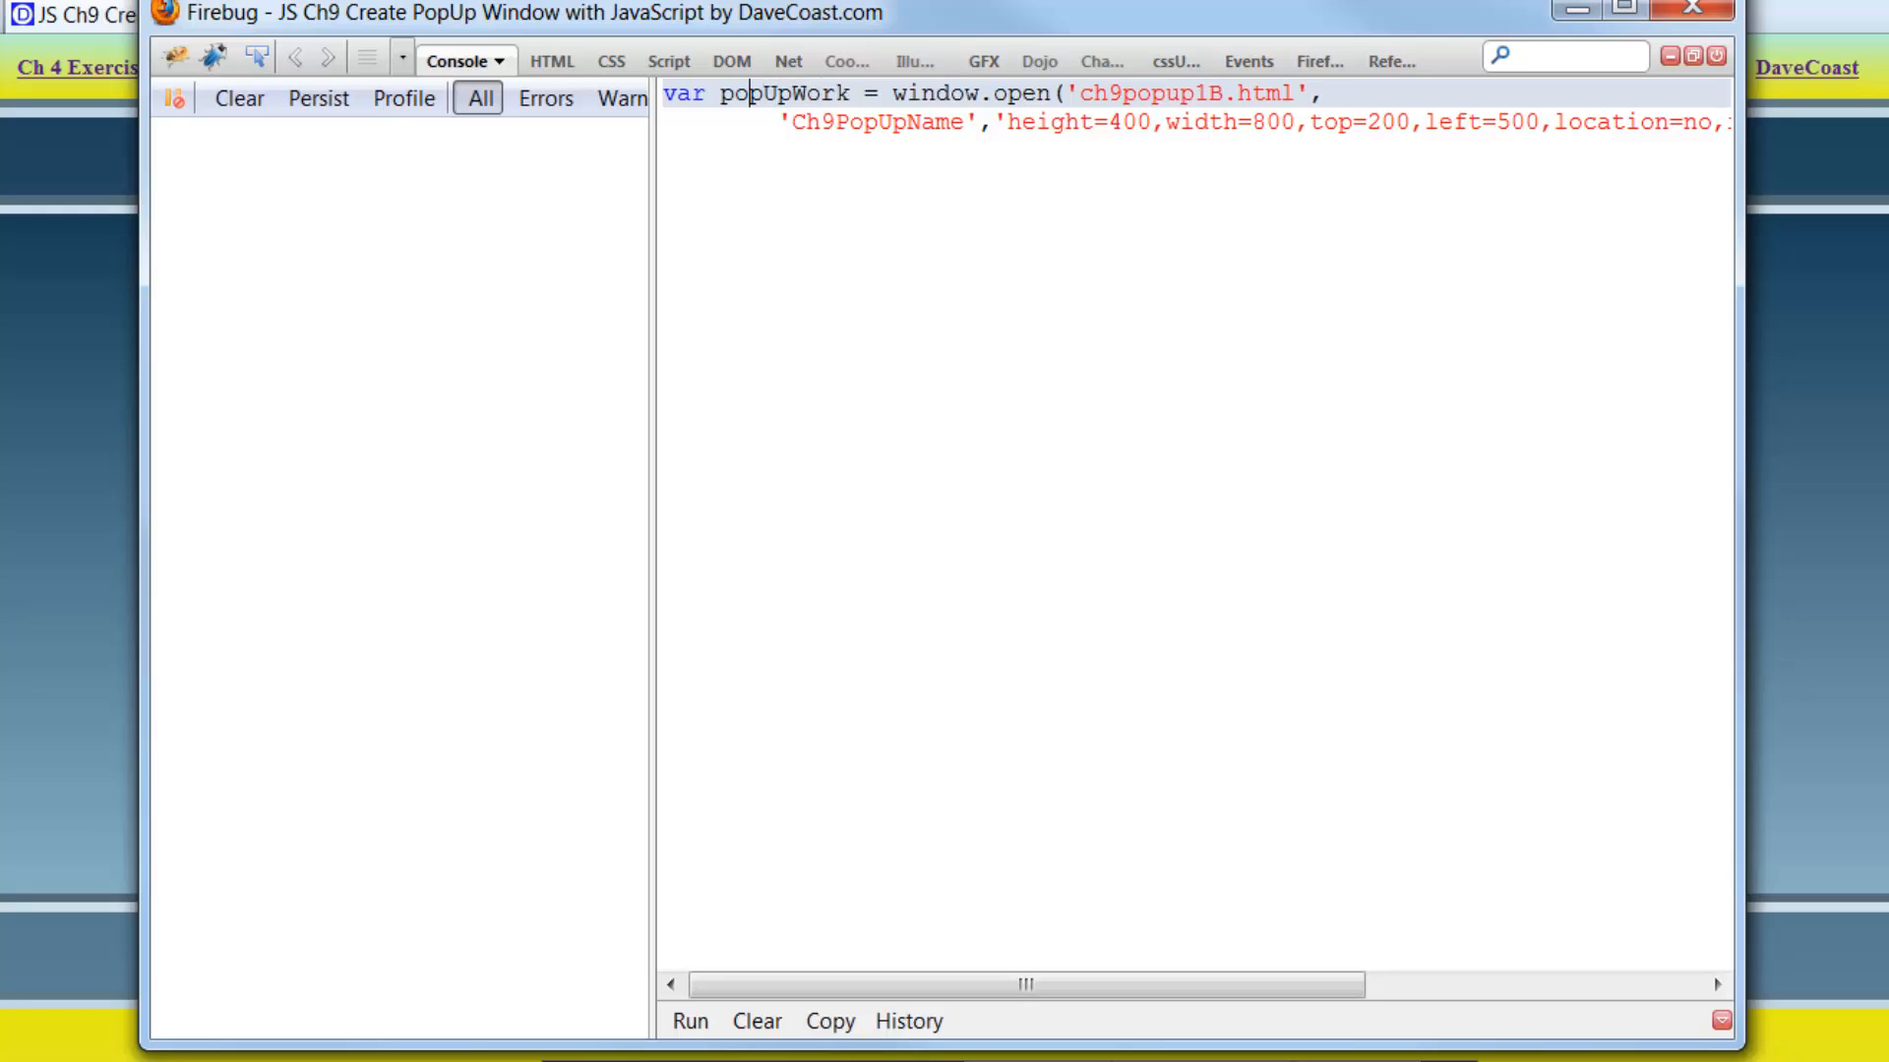
Rename the variable to xxpopUp, set height 350, width 650, top 300, left 600, and run the statement.
{"action": "type", "text": "x"}
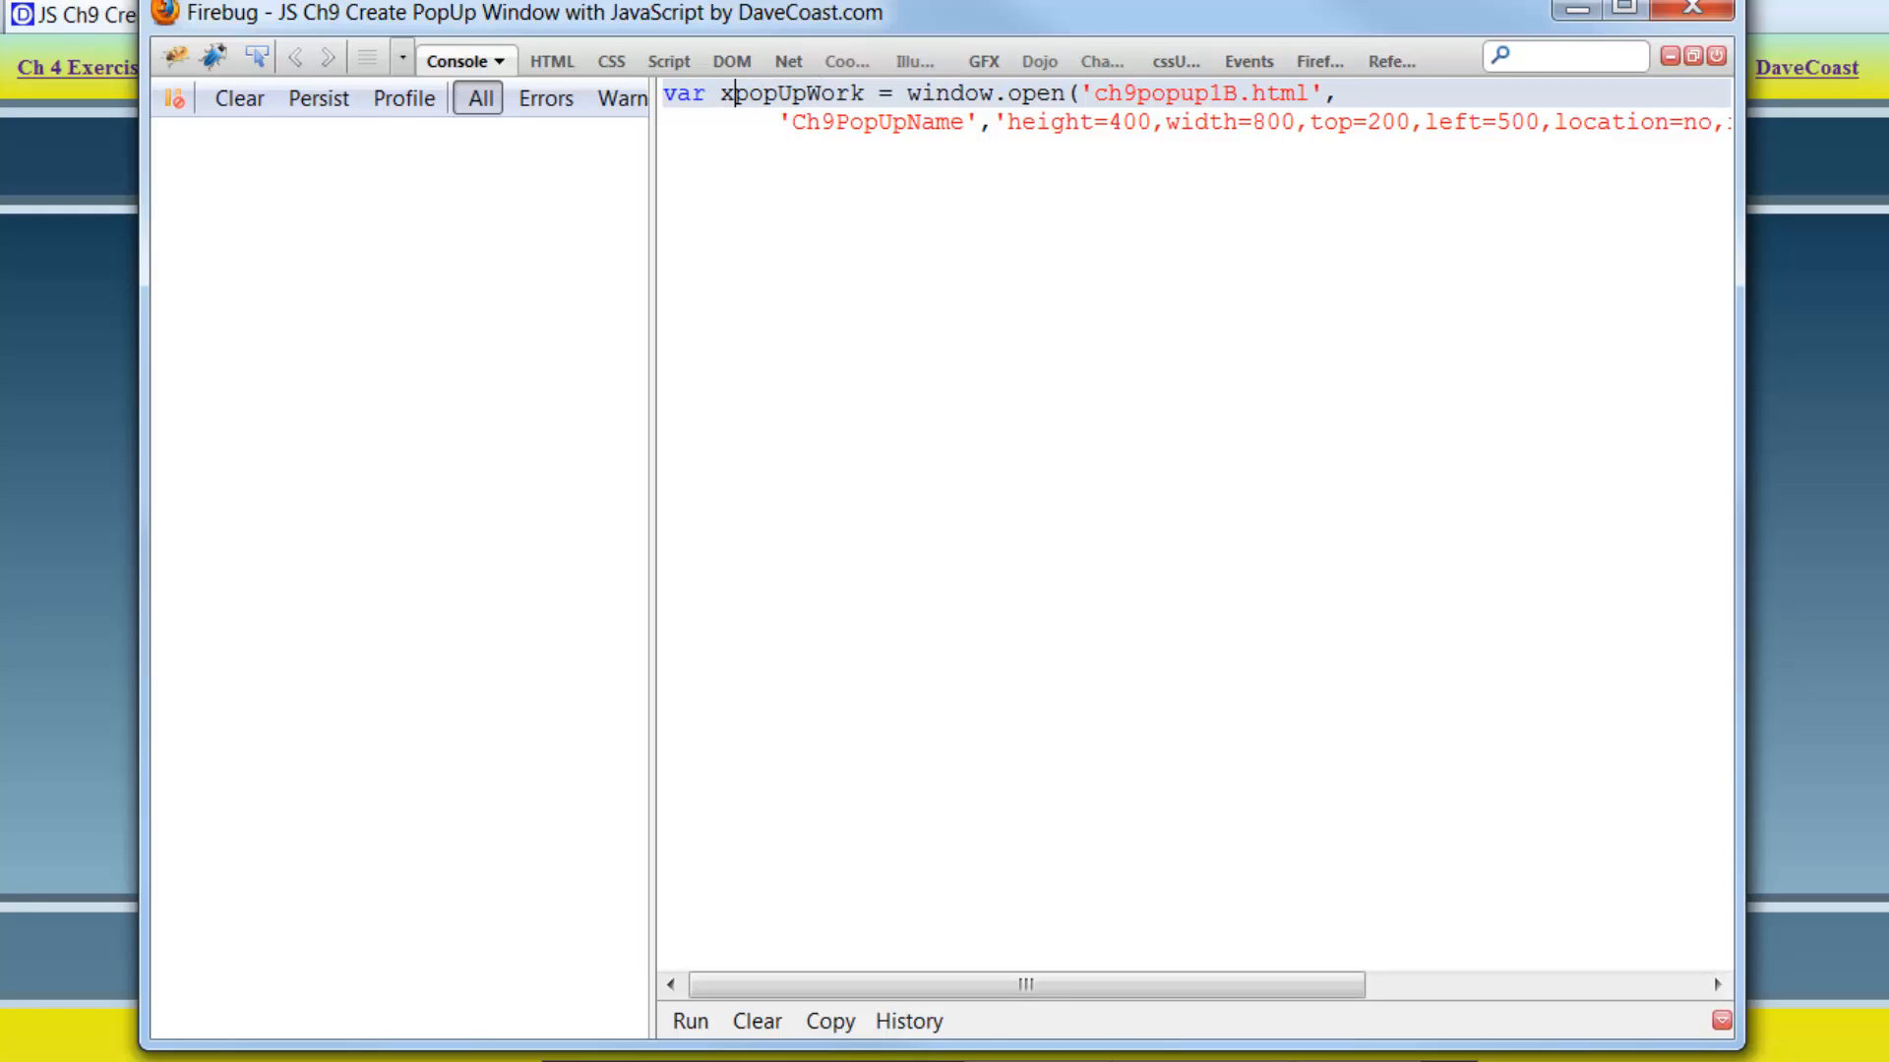
{"action": "type", "text": "x"}
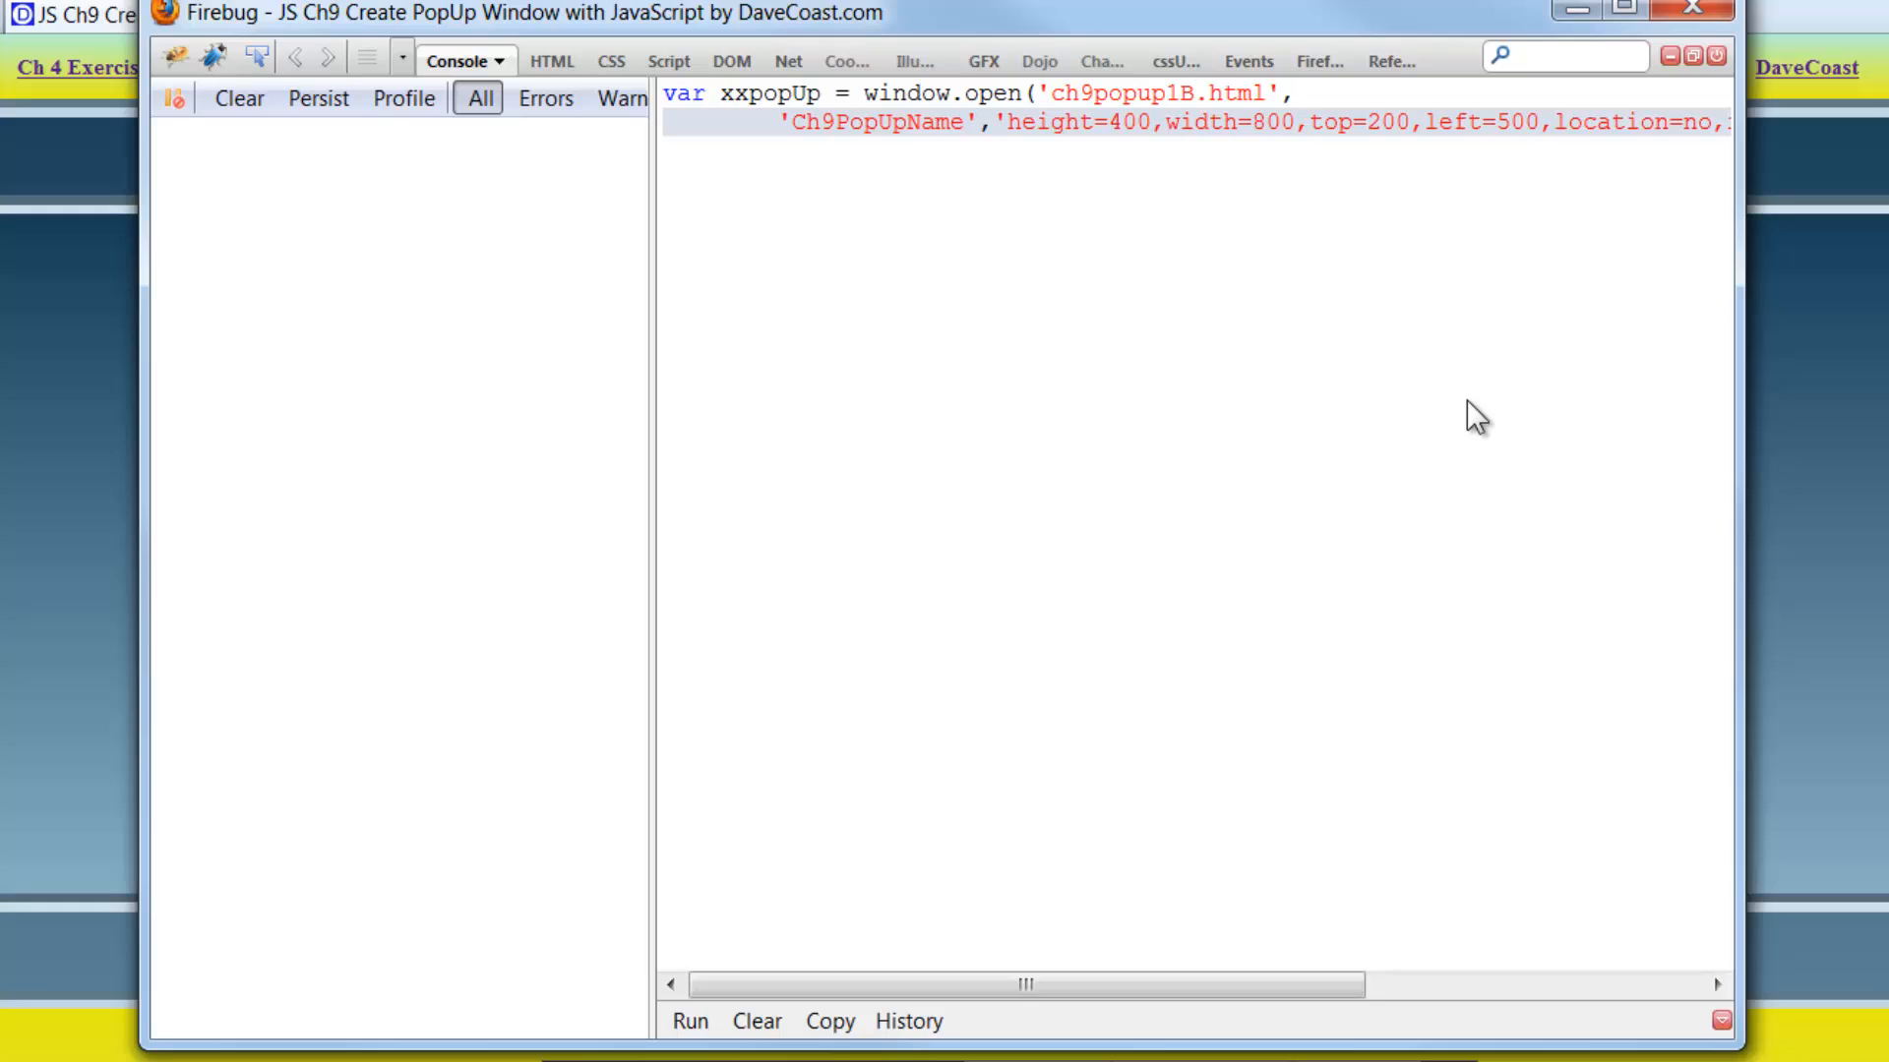
{"action": "left_click", "coordinate": [1115, 124]}
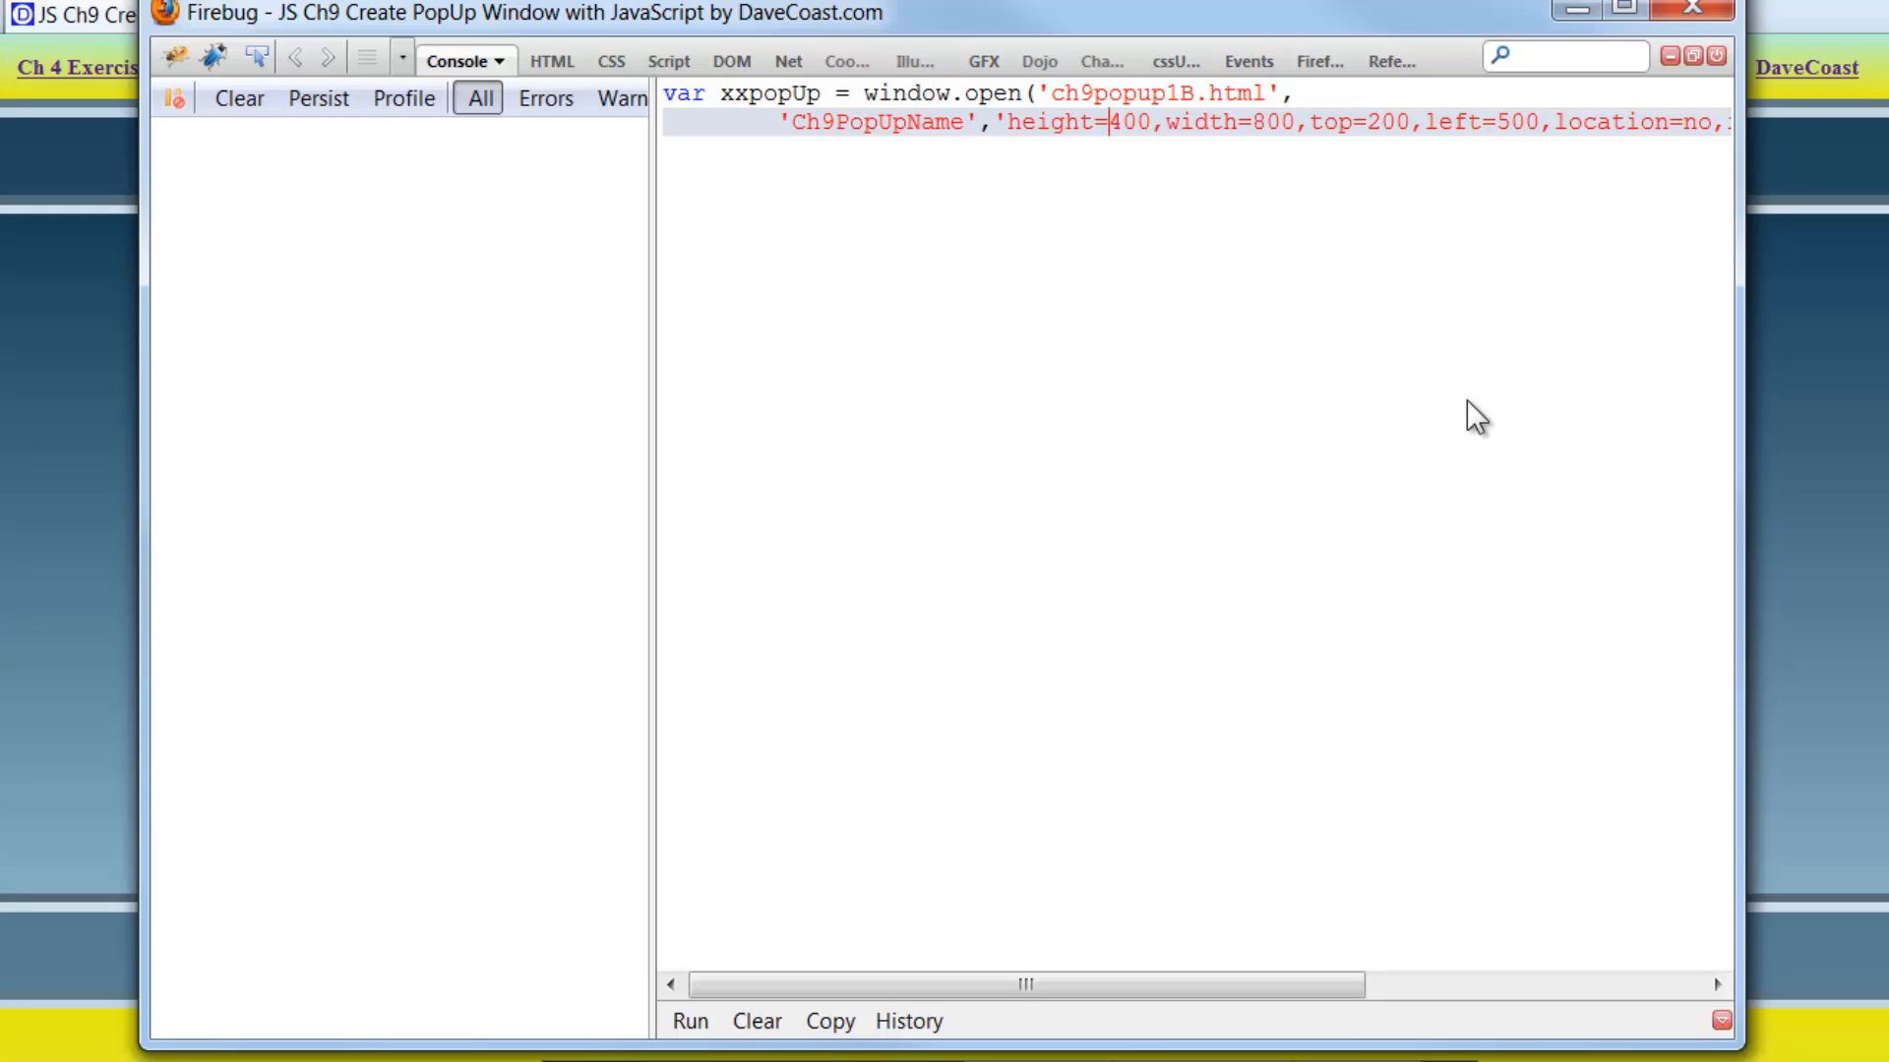
{"action": "type", "text": "35"}
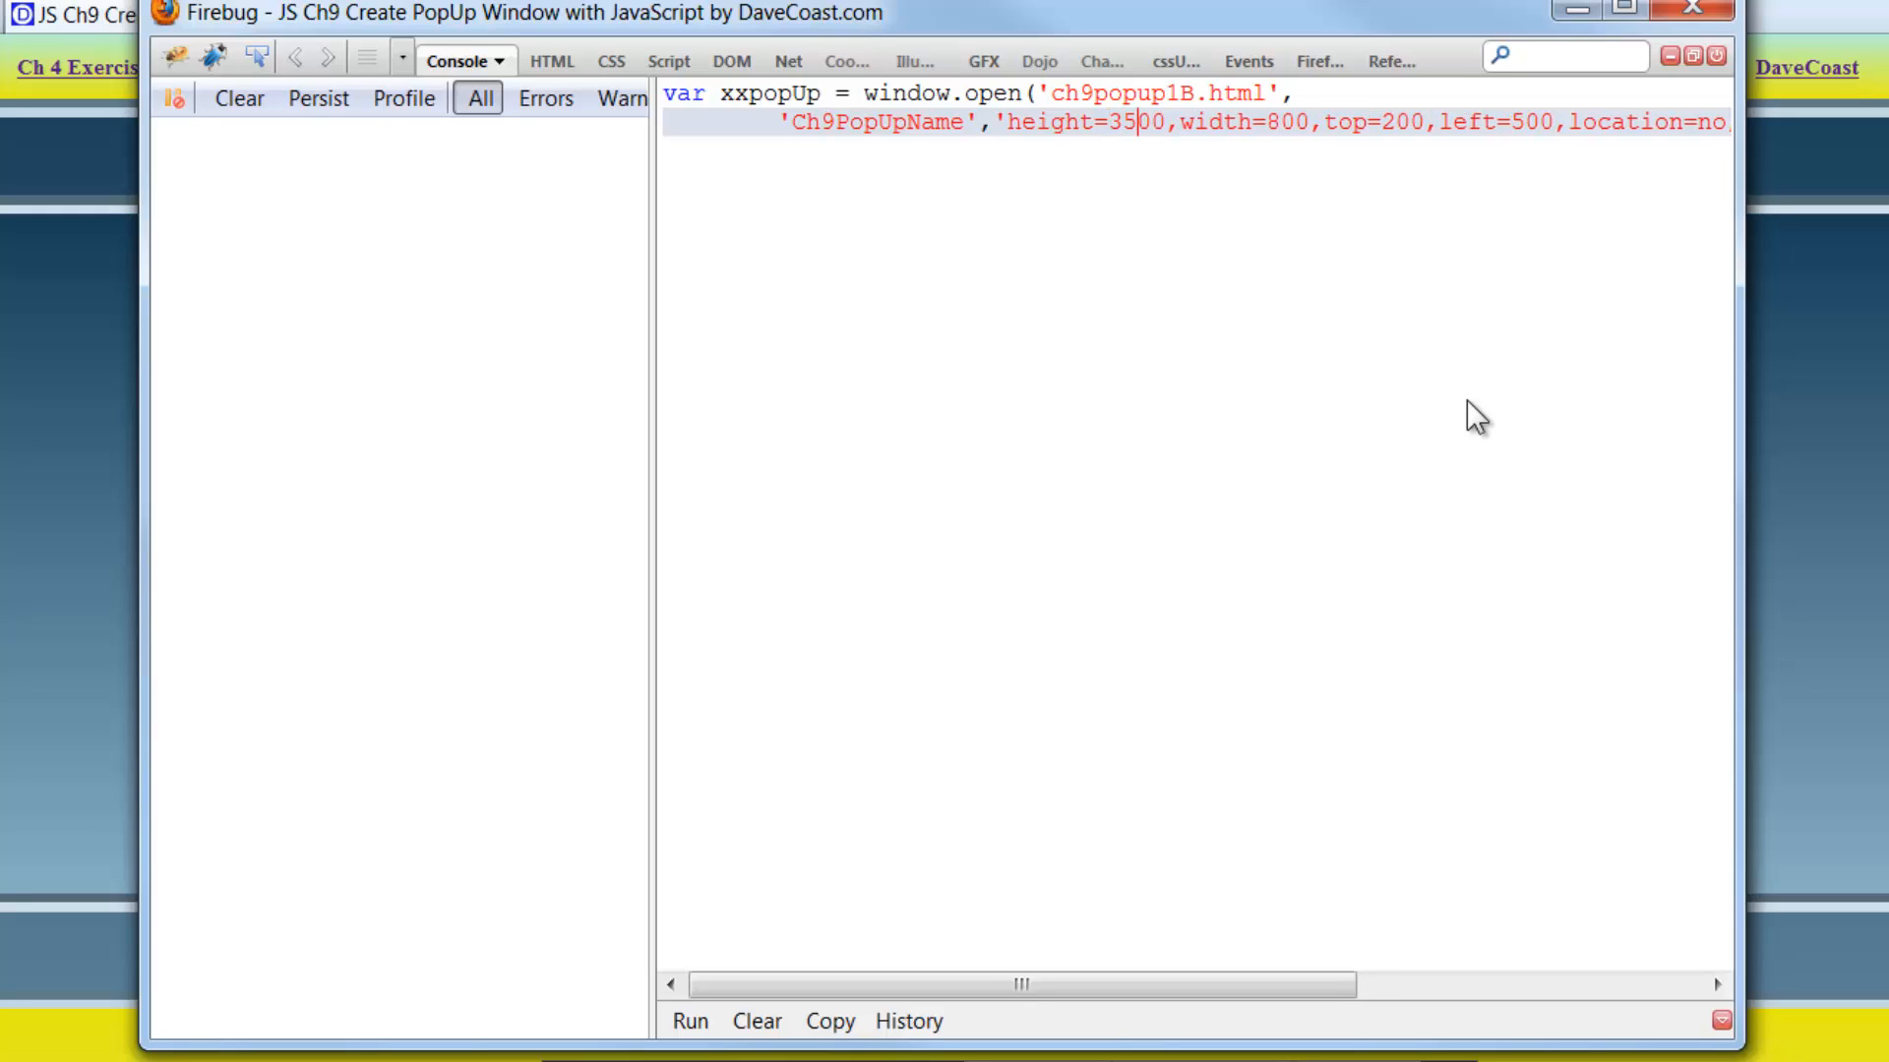
{"action": "key", "text": "Backspace"}
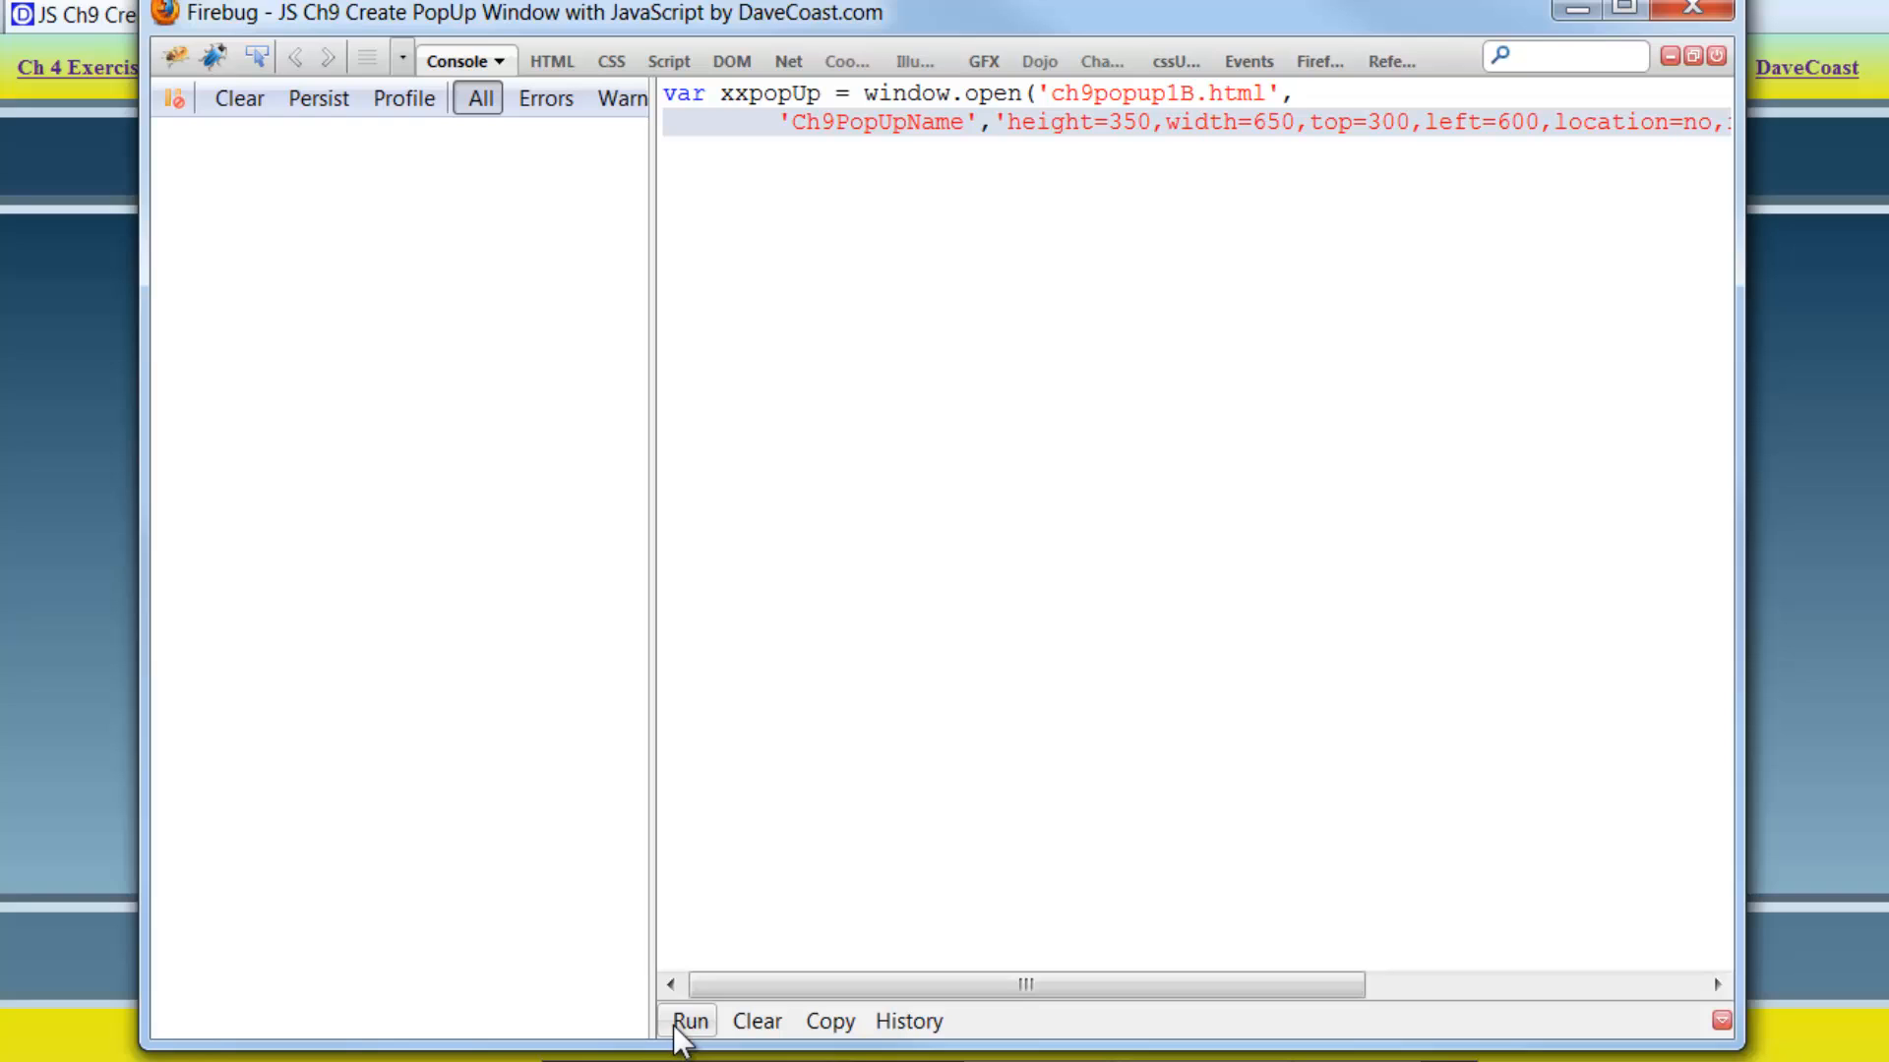
{"action": "left_click", "coordinate": [696, 1049]}
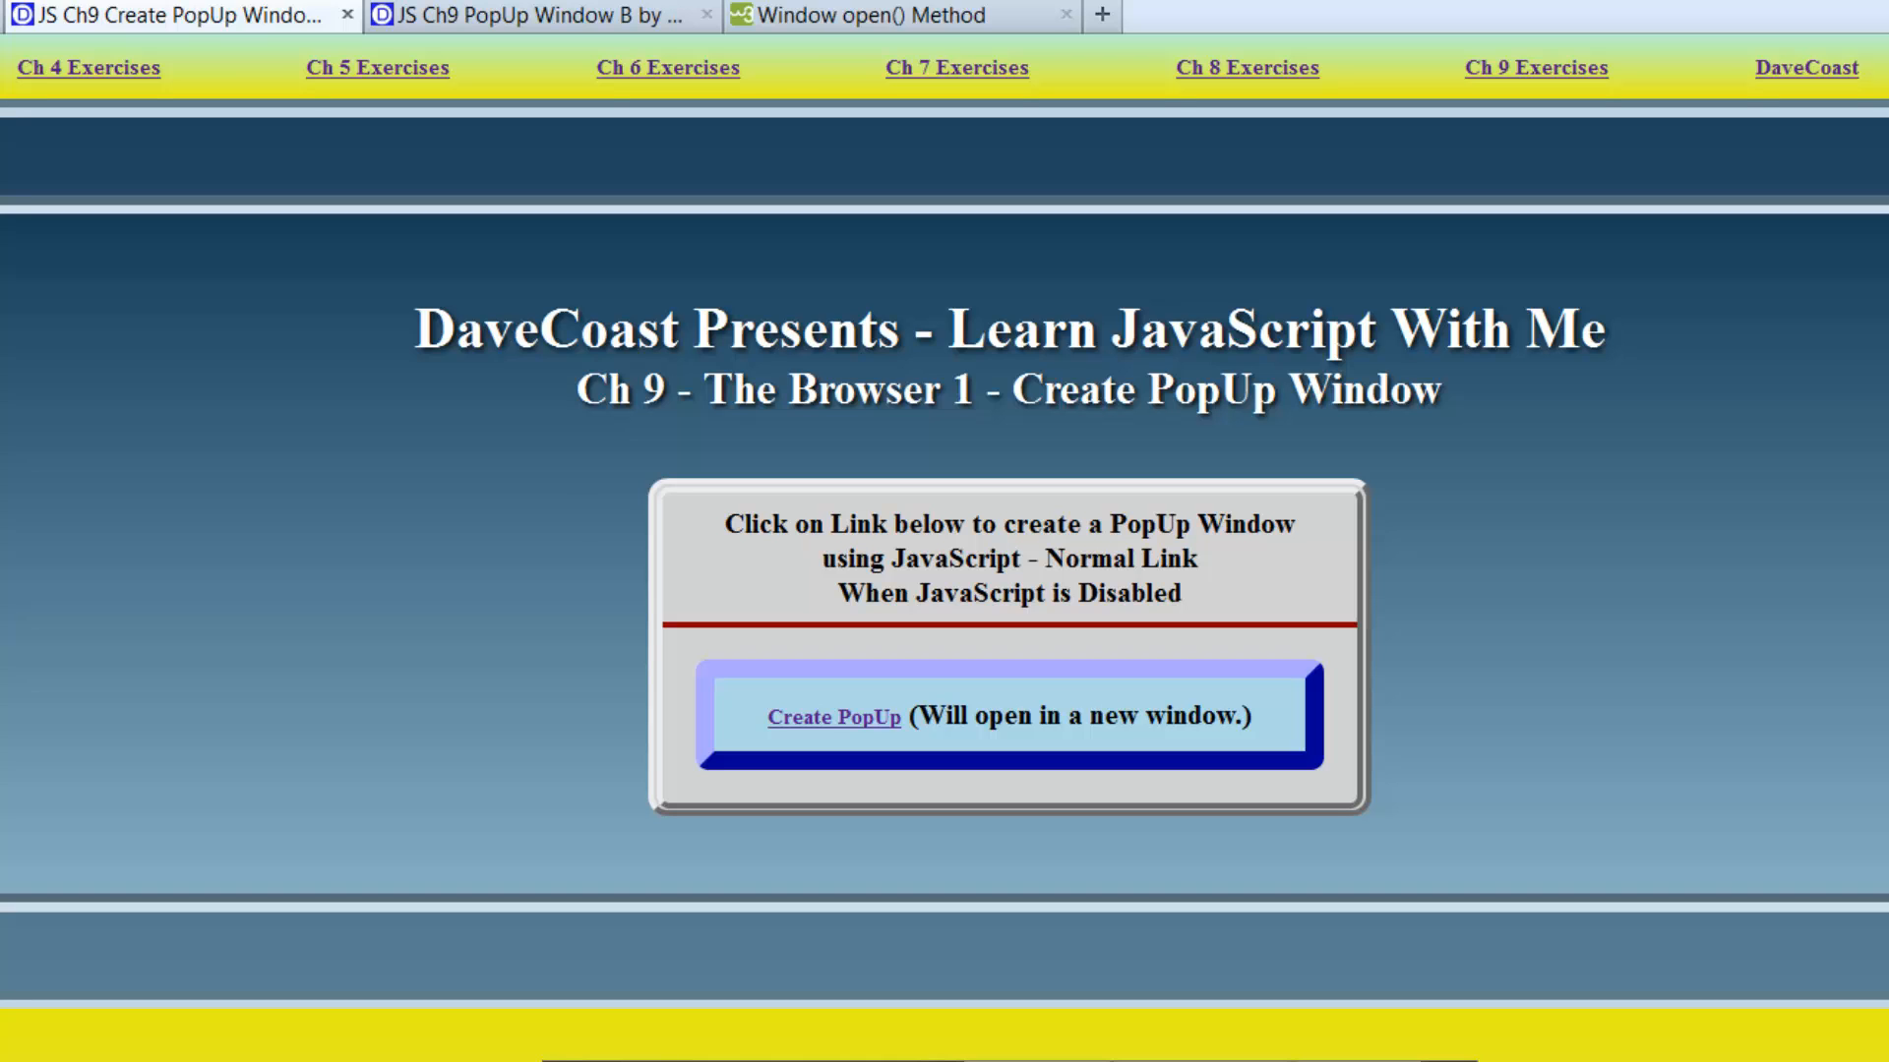
Compare the resized PopUp Window B against the main page, then close the pop-up.
{"action": "left_click", "coordinate": [834, 716]}
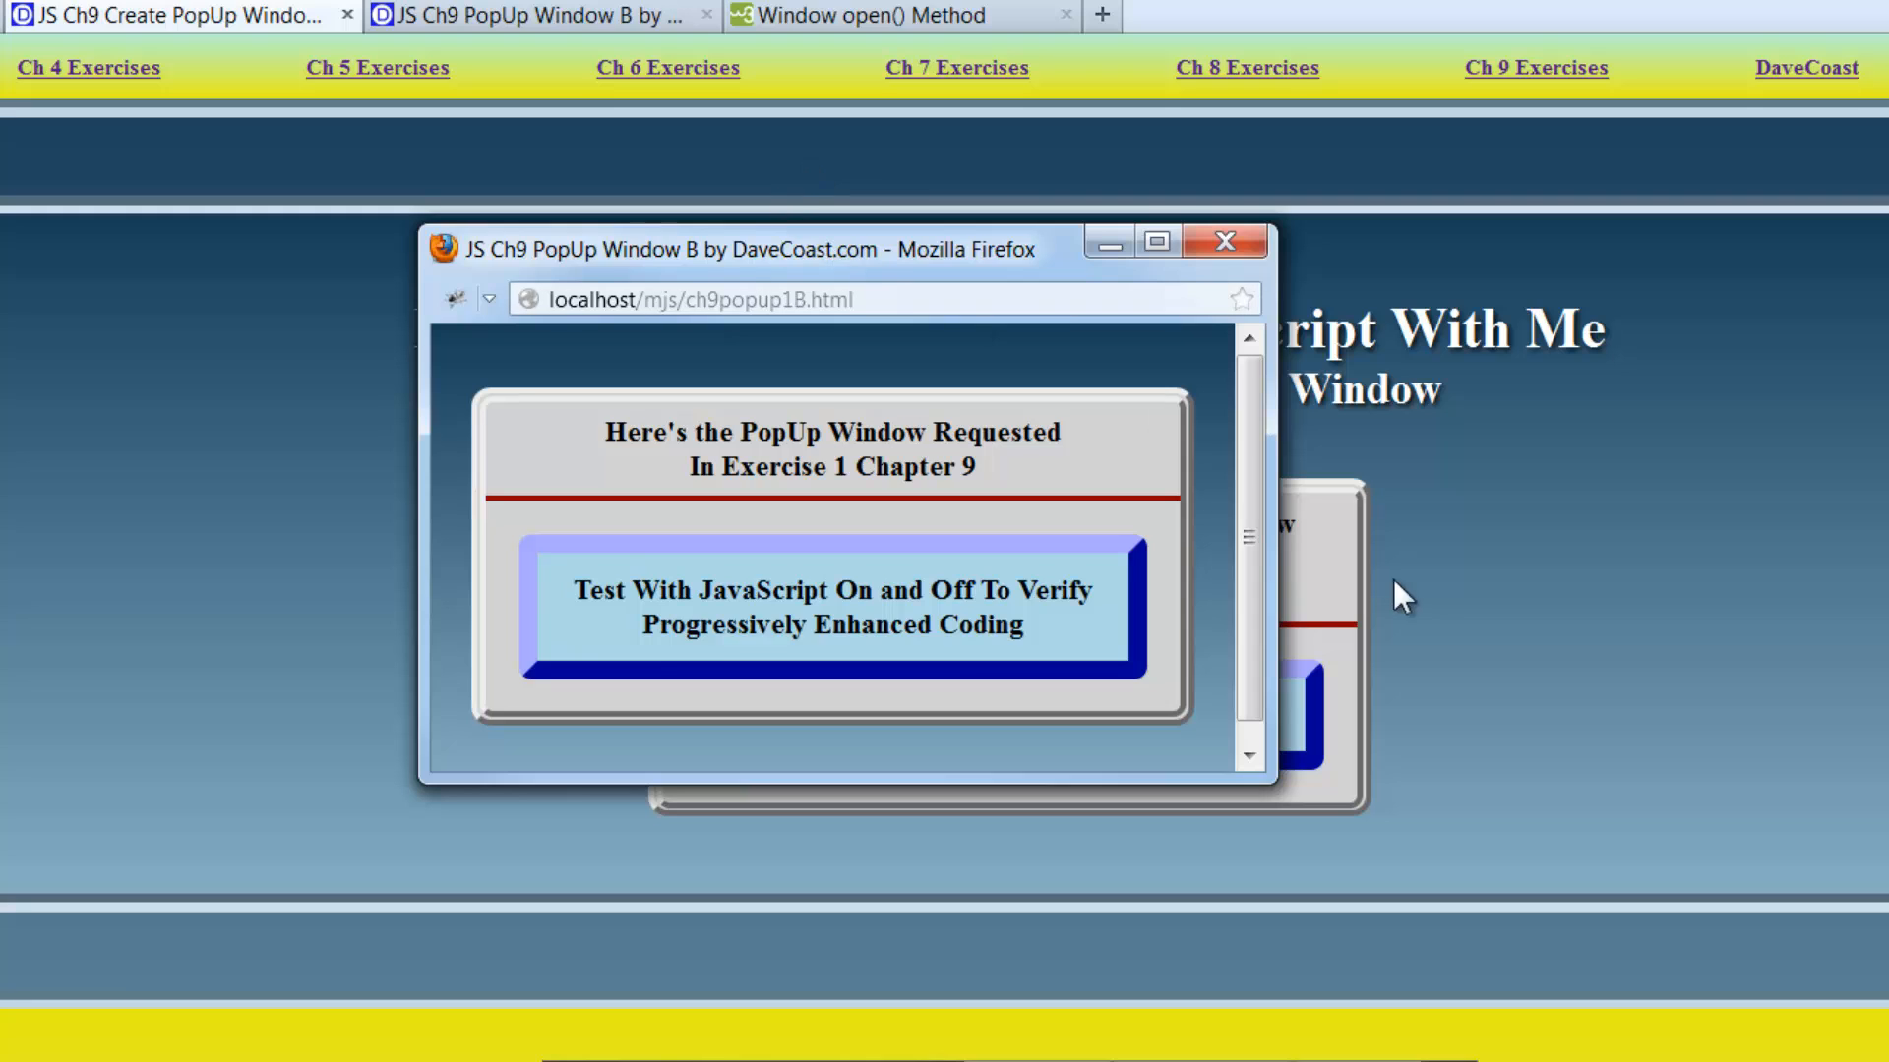
{"action": "left_click", "coordinate": [1223, 240]}
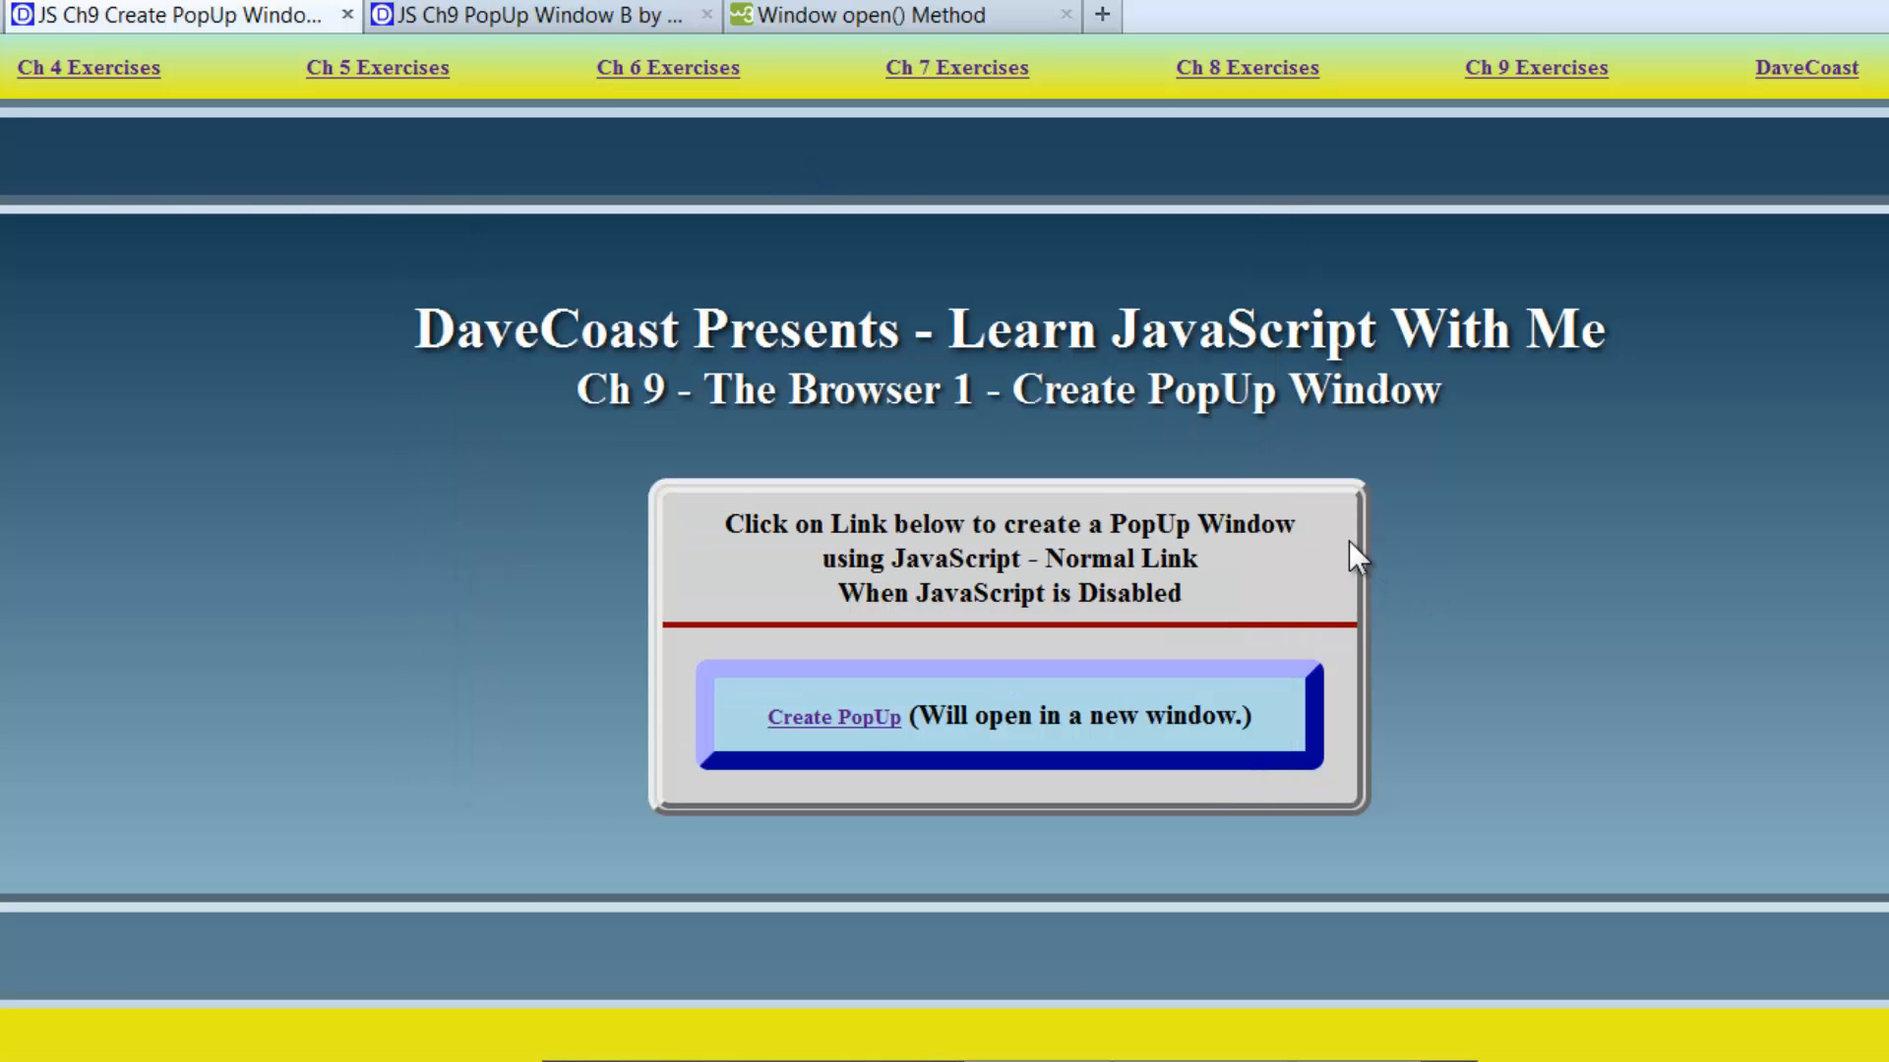
{"action": "left_click", "coordinate": [834, 716]}
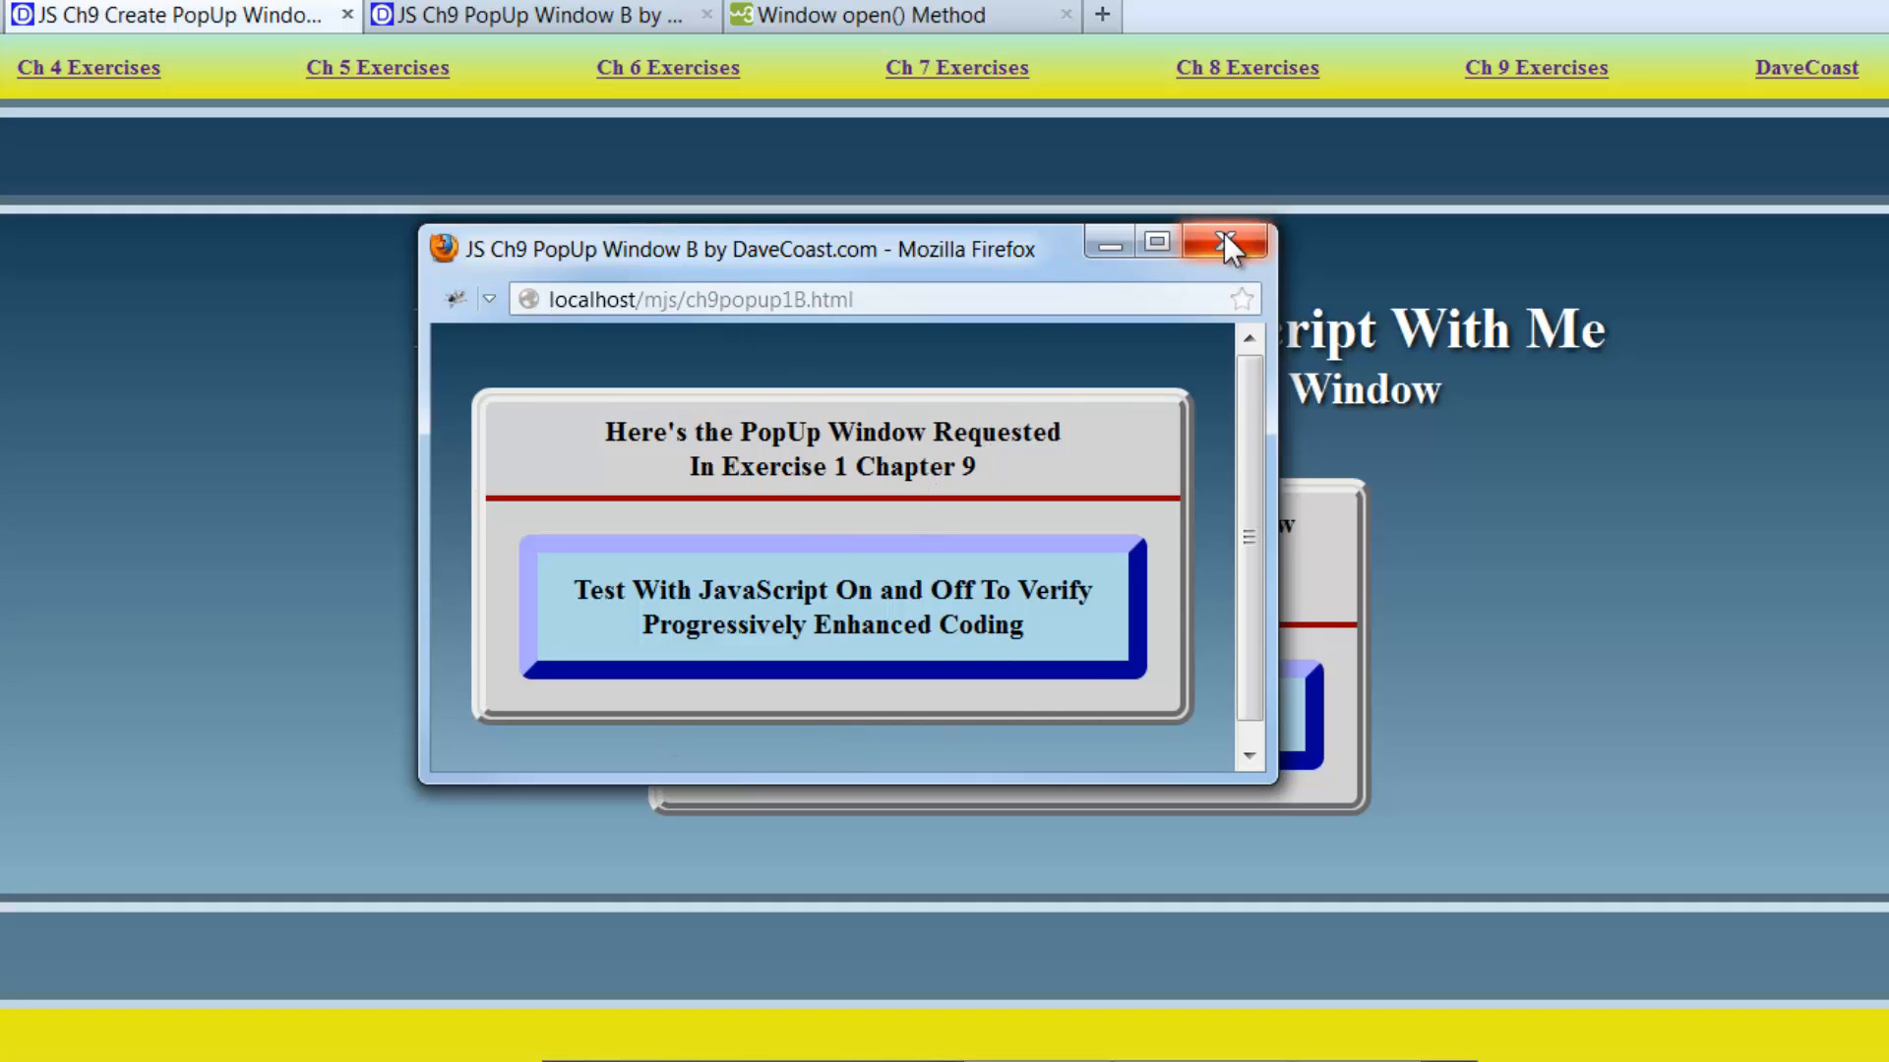
{"action": "mouse_move", "coordinate": [1228, 244]}
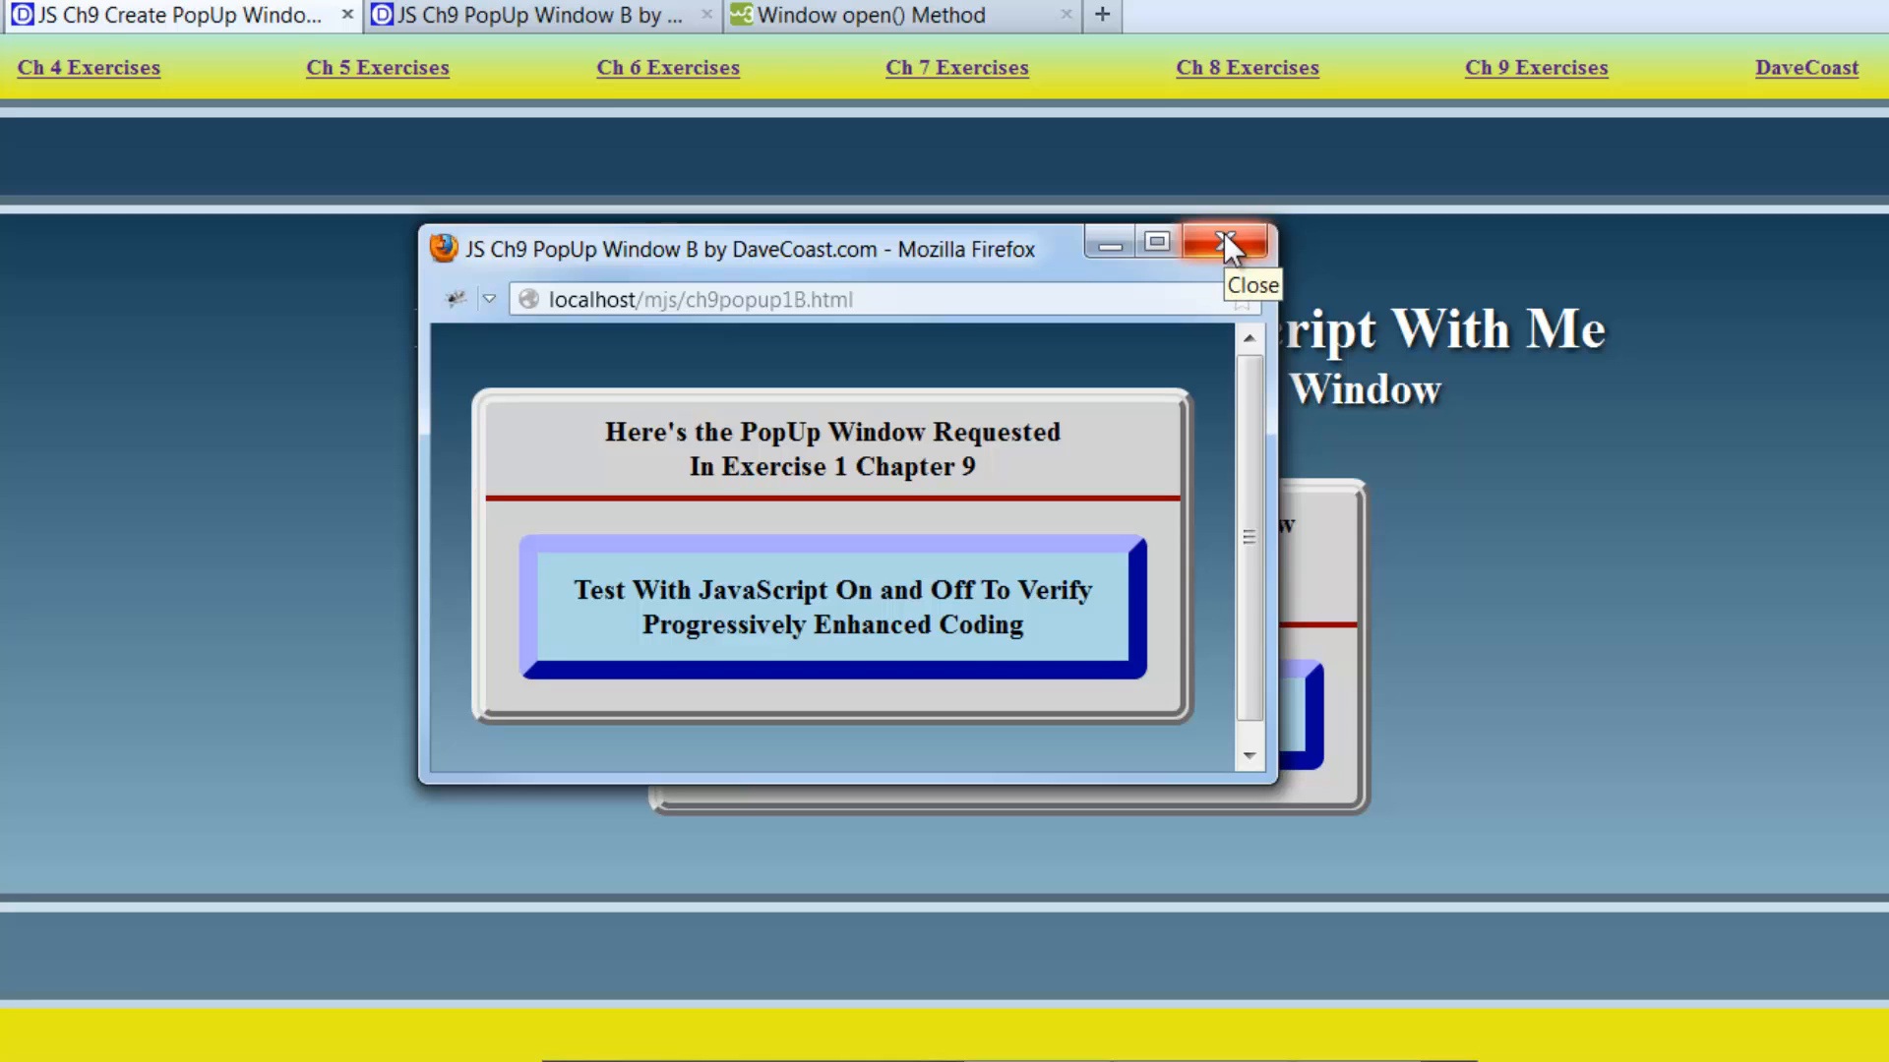
{"action": "mouse_move", "coordinate": [1224, 252]}
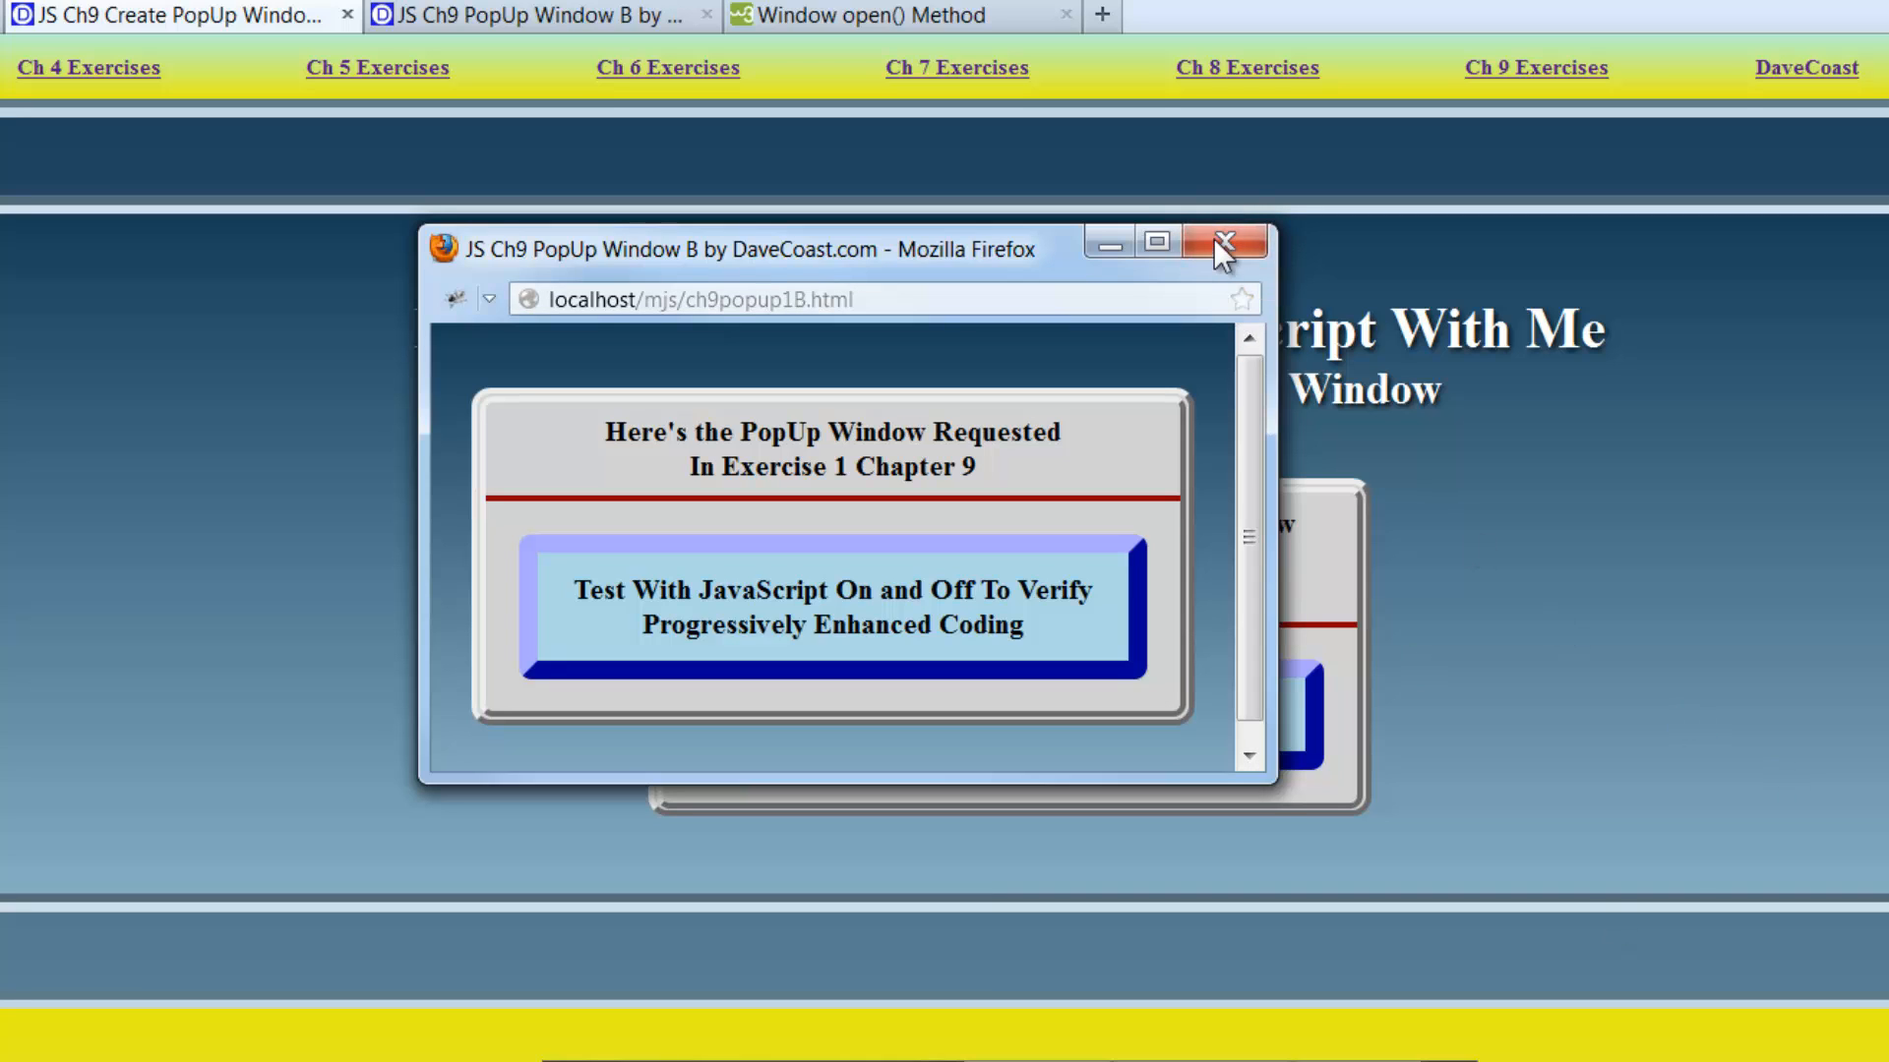
{"action": "left_click", "coordinate": [1216, 240]}
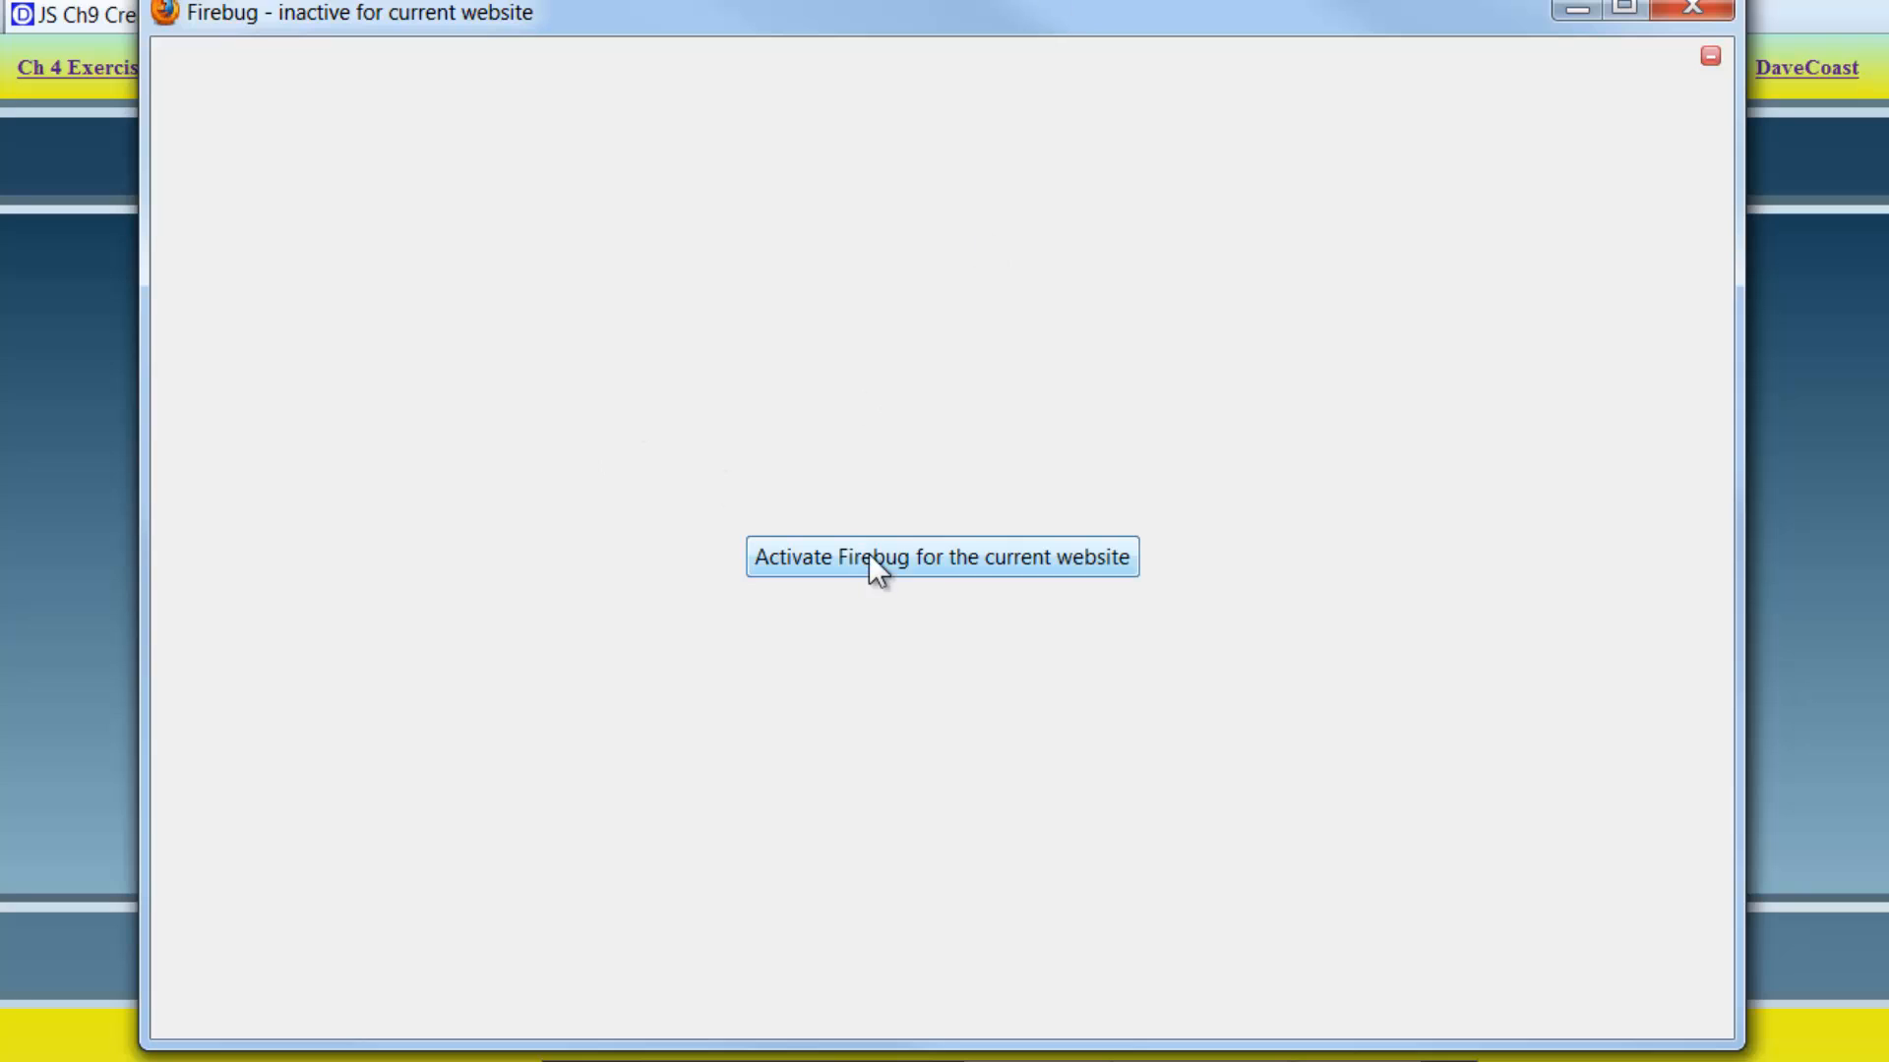
{"action": "mouse_move", "coordinate": [1719, 55]}
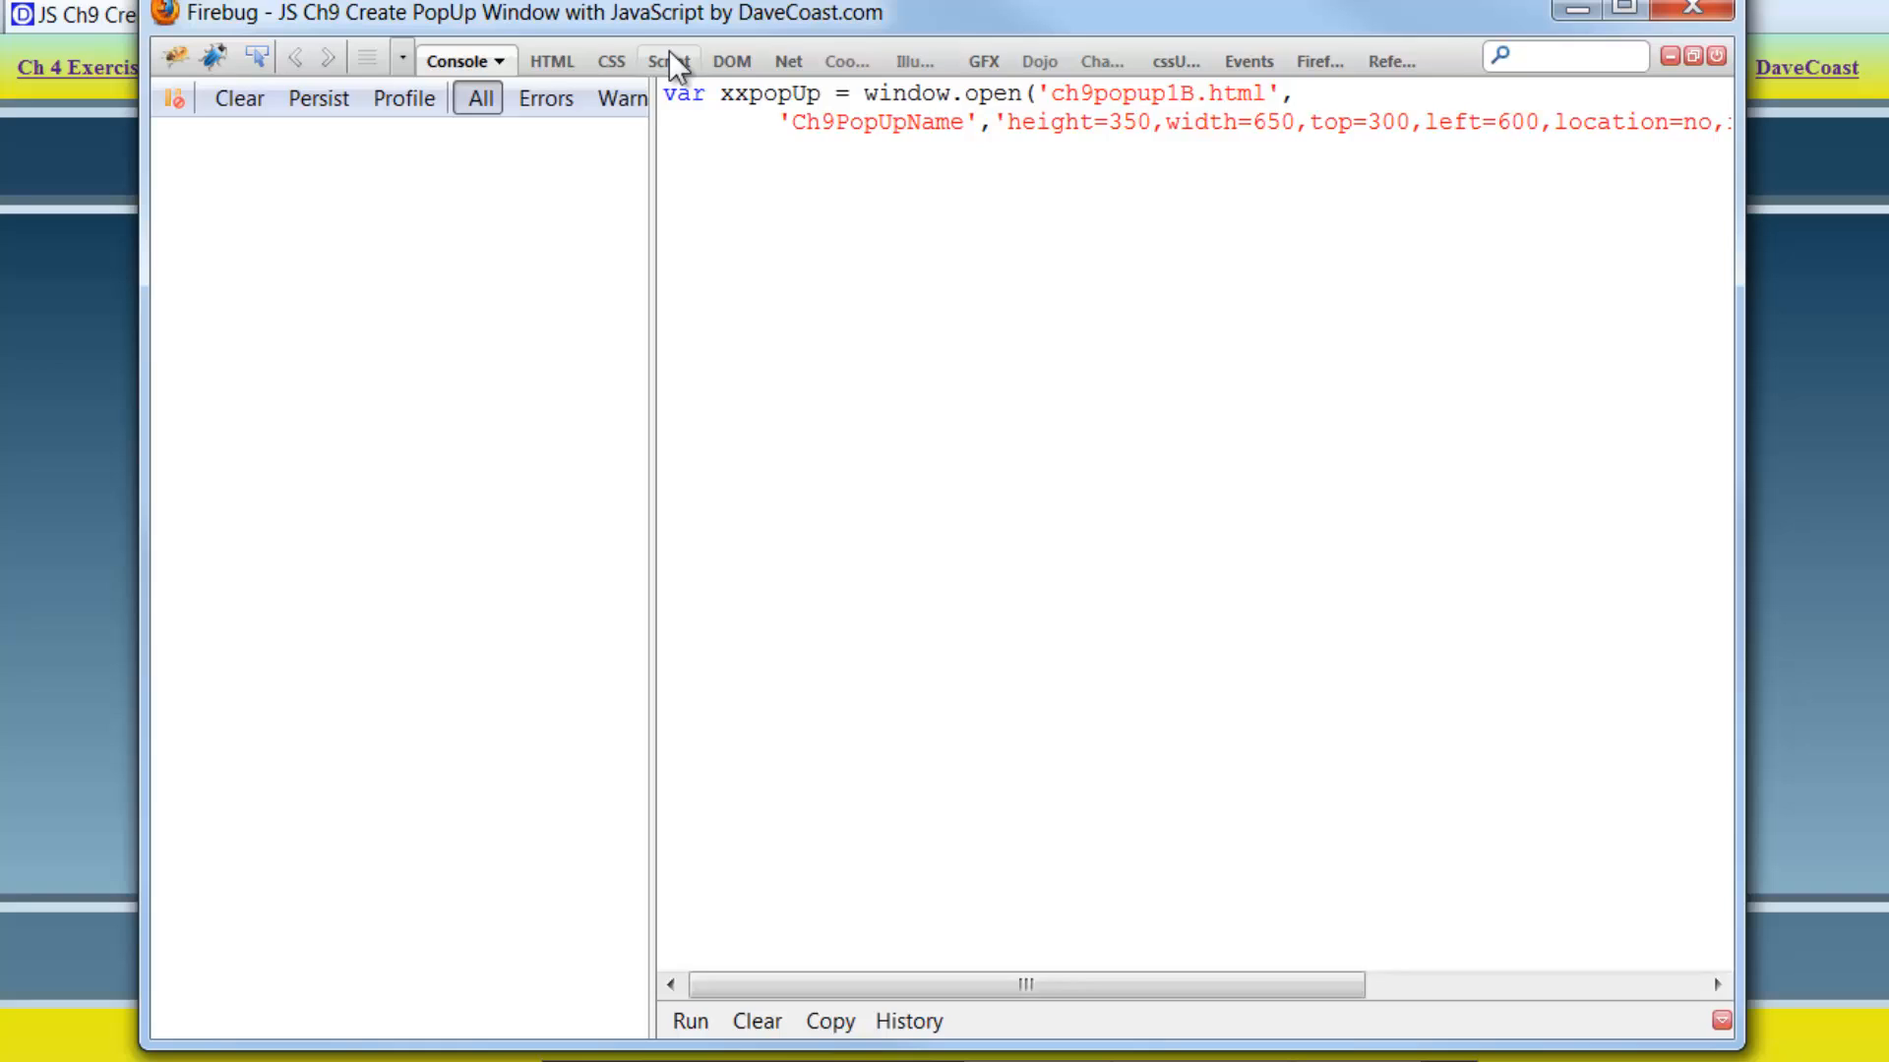
Show the ch9popup1.html source in Firebug's Script panel.
{"action": "left_click", "coordinate": [665, 59]}
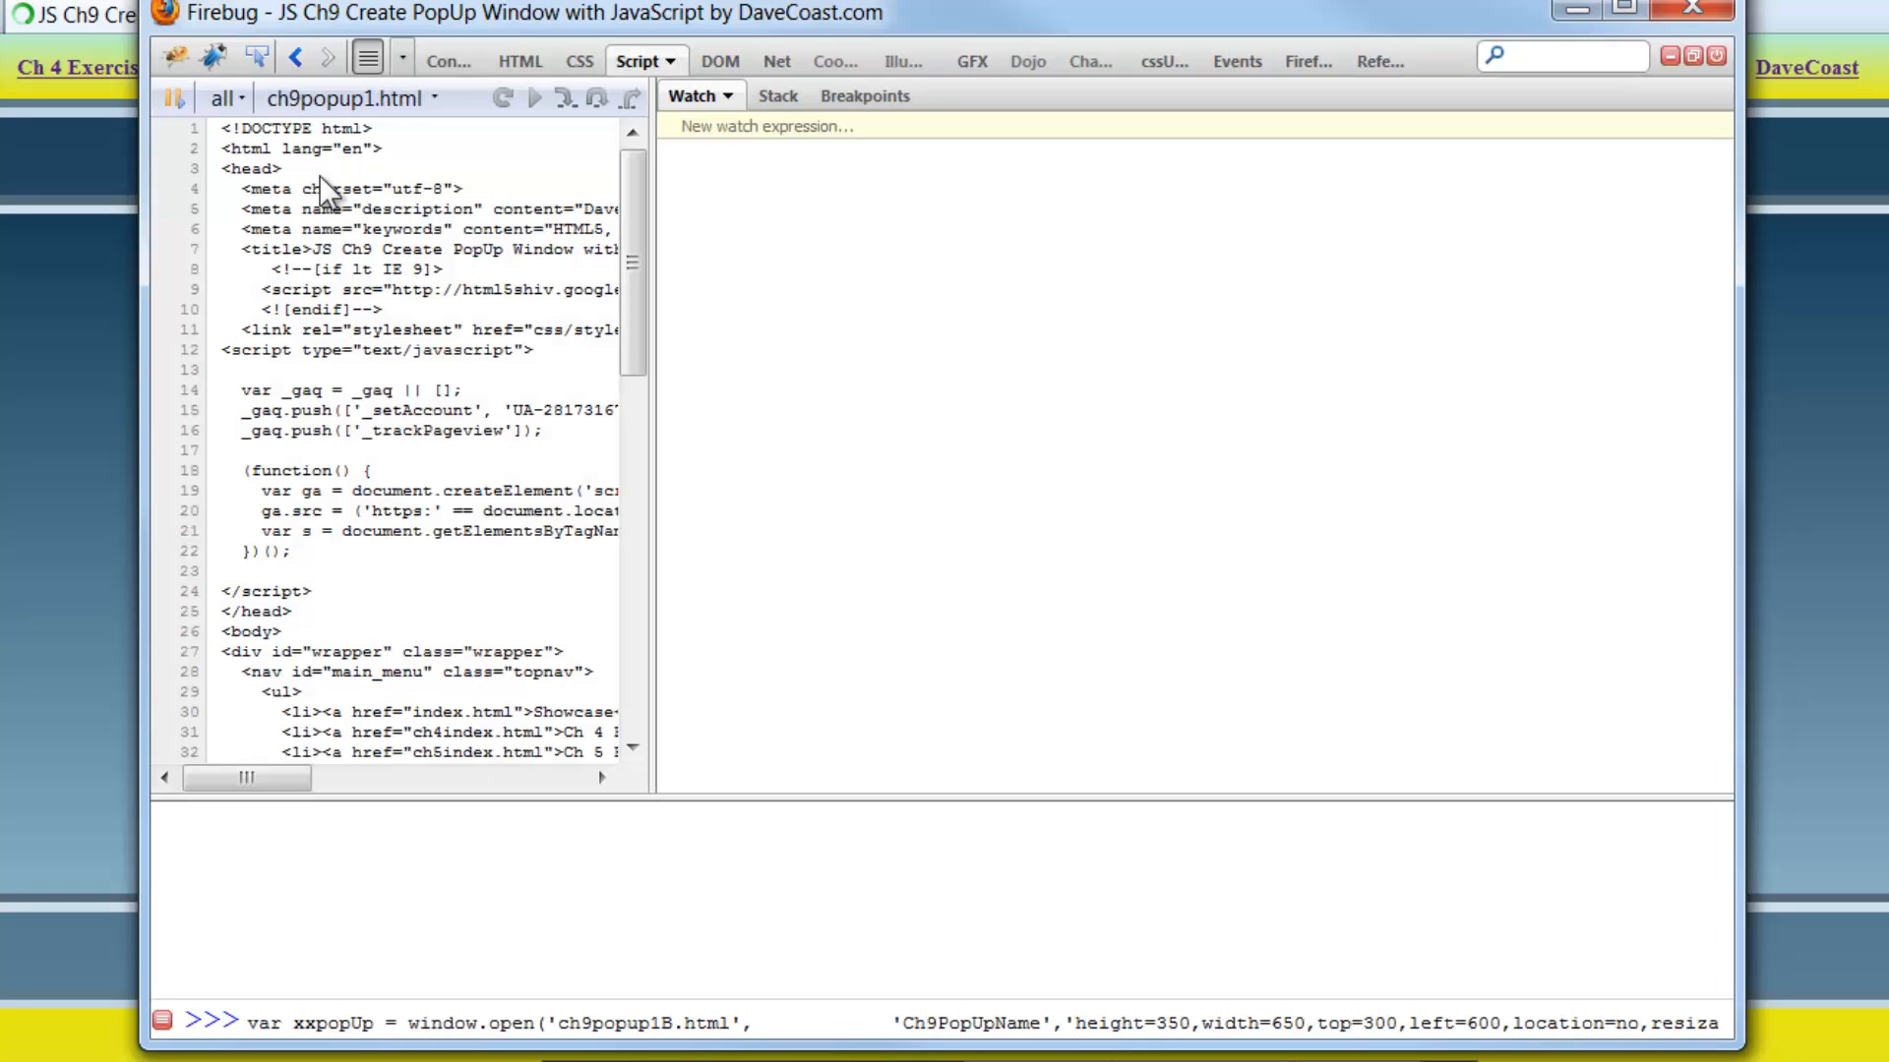
{"action": "mouse_move", "coordinate": [652, 429]}
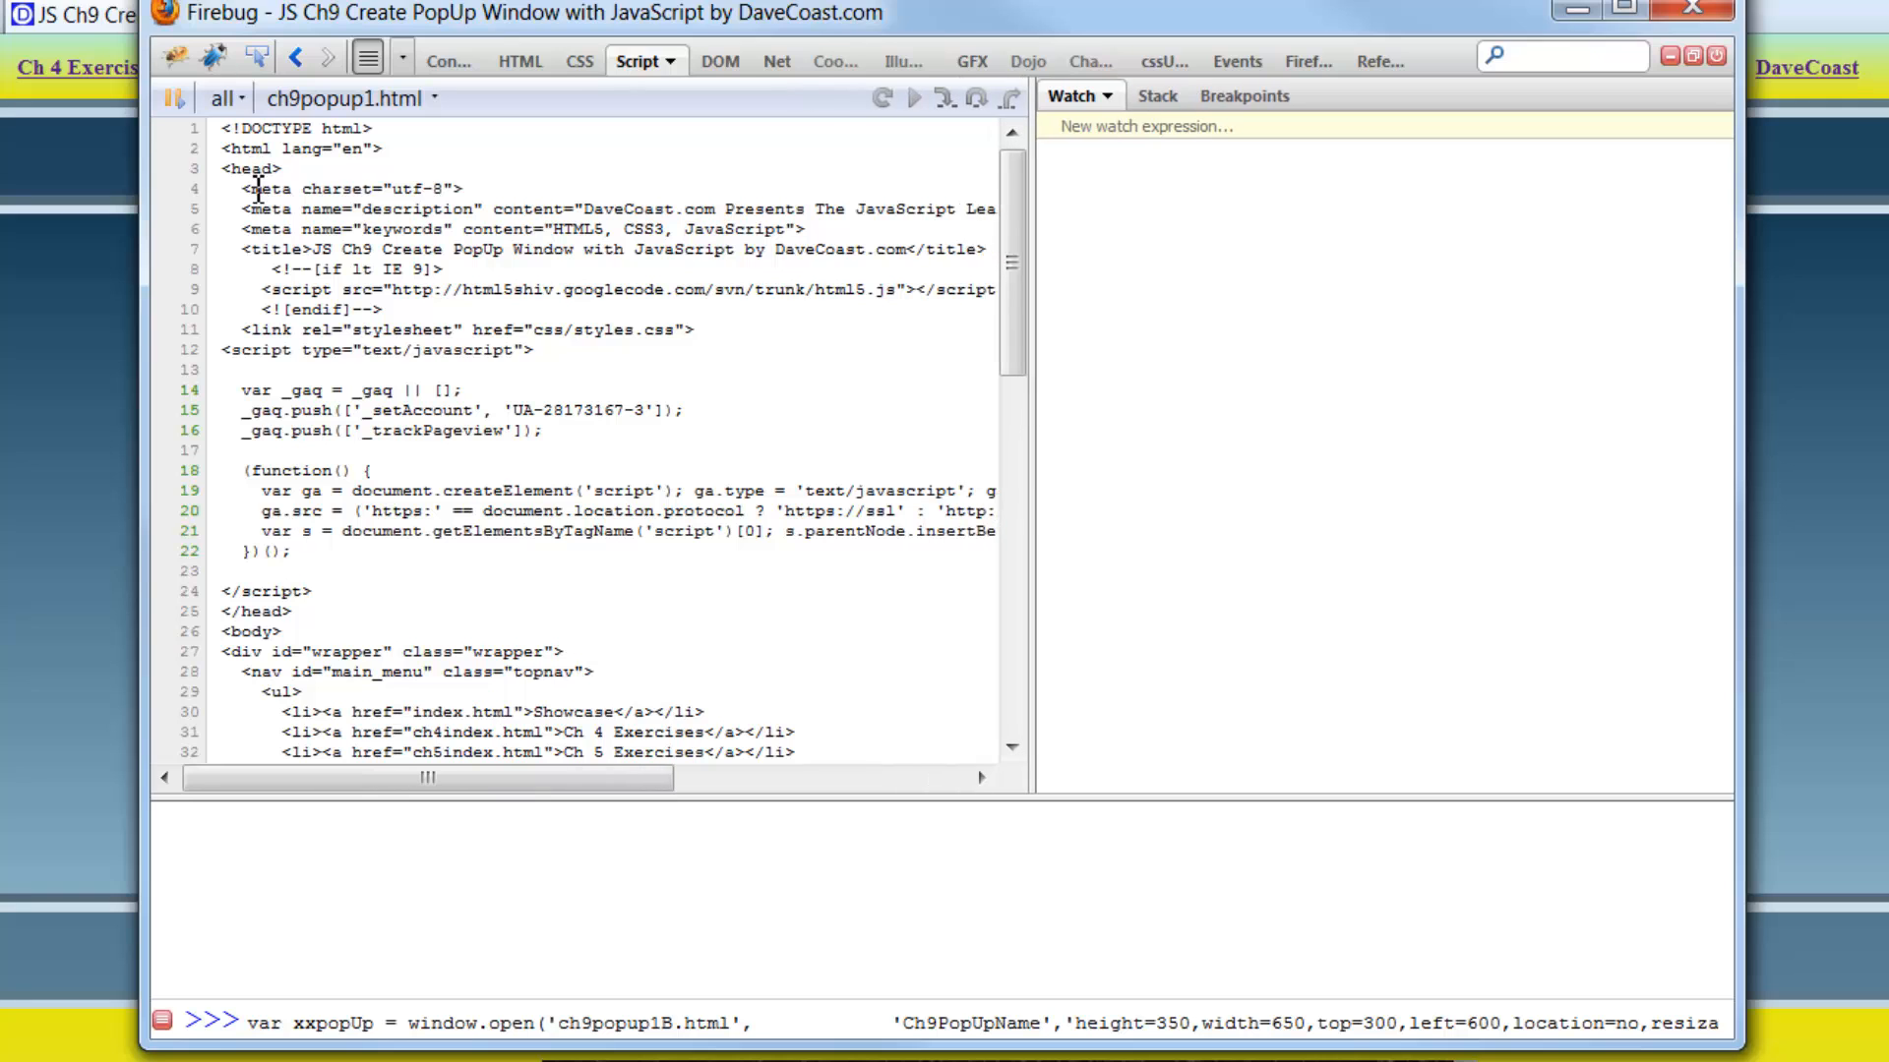
{"action": "mouse_move", "coordinate": [346, 128]}
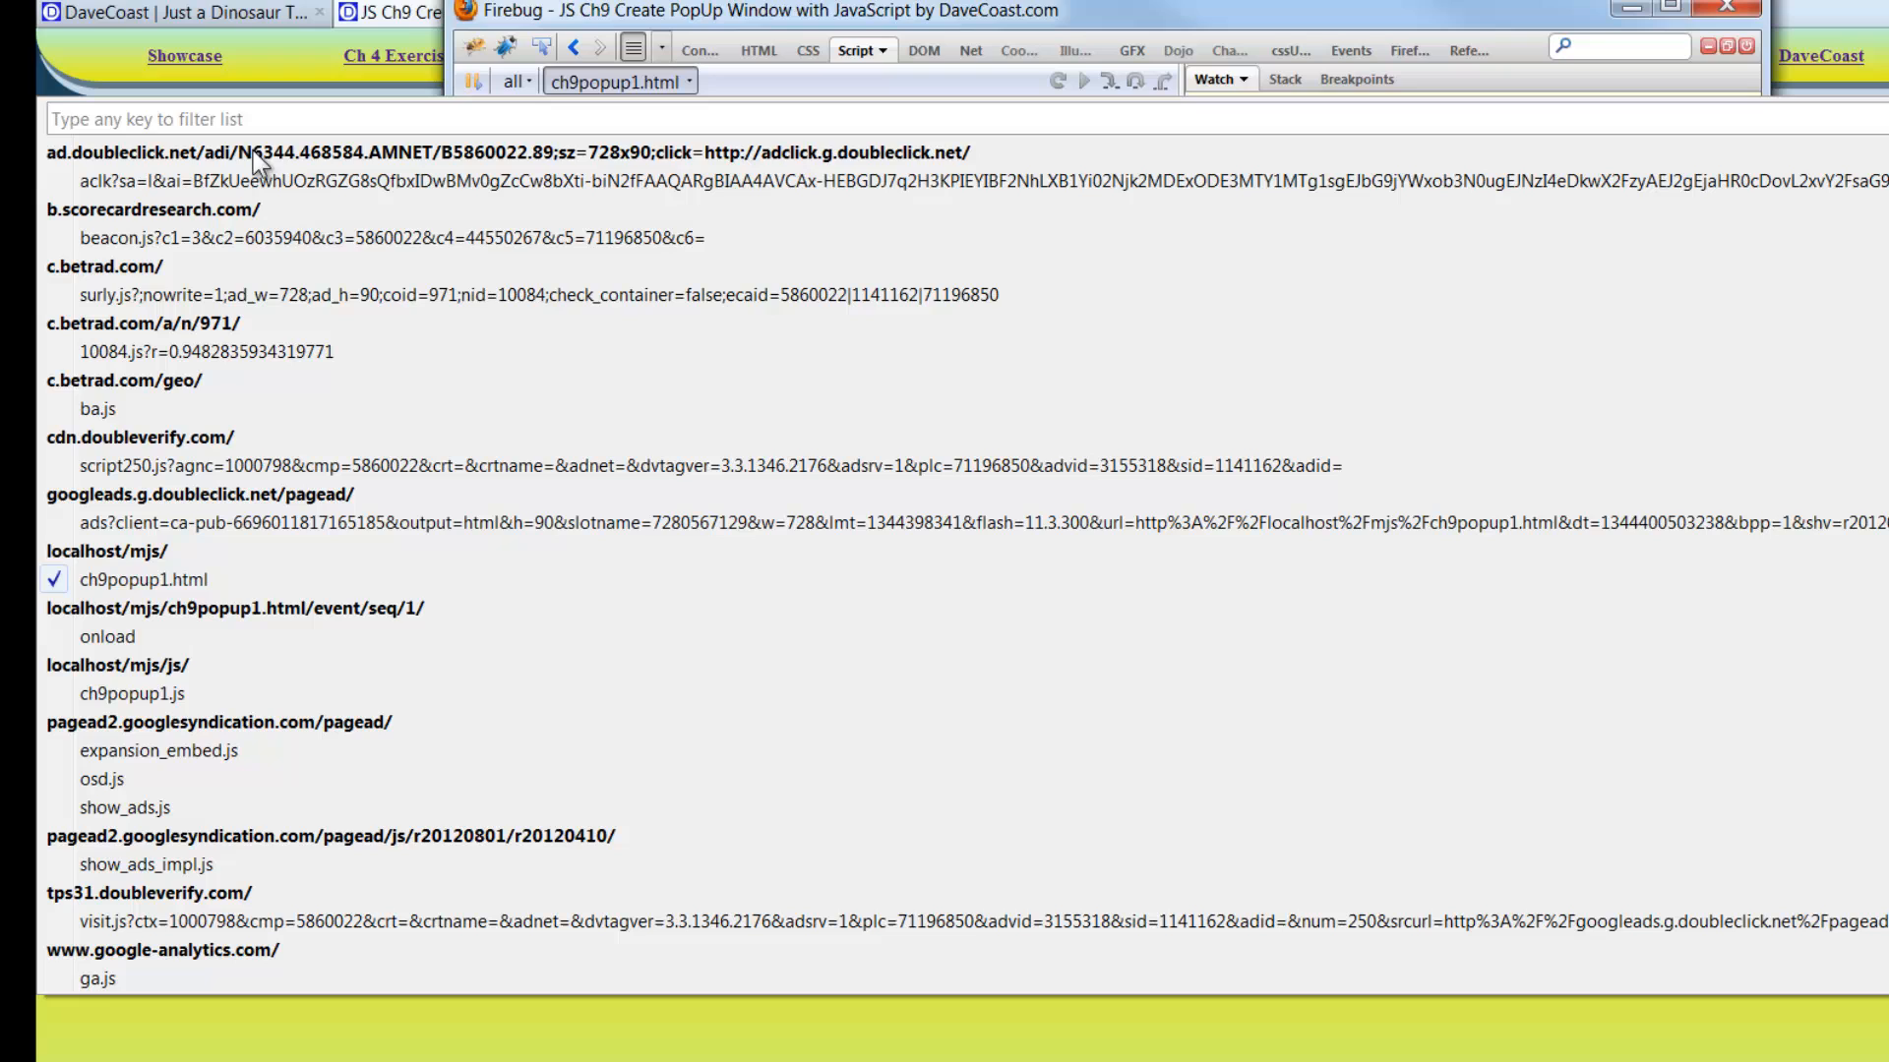
{"action": "mouse_move", "coordinate": [82, 934]}
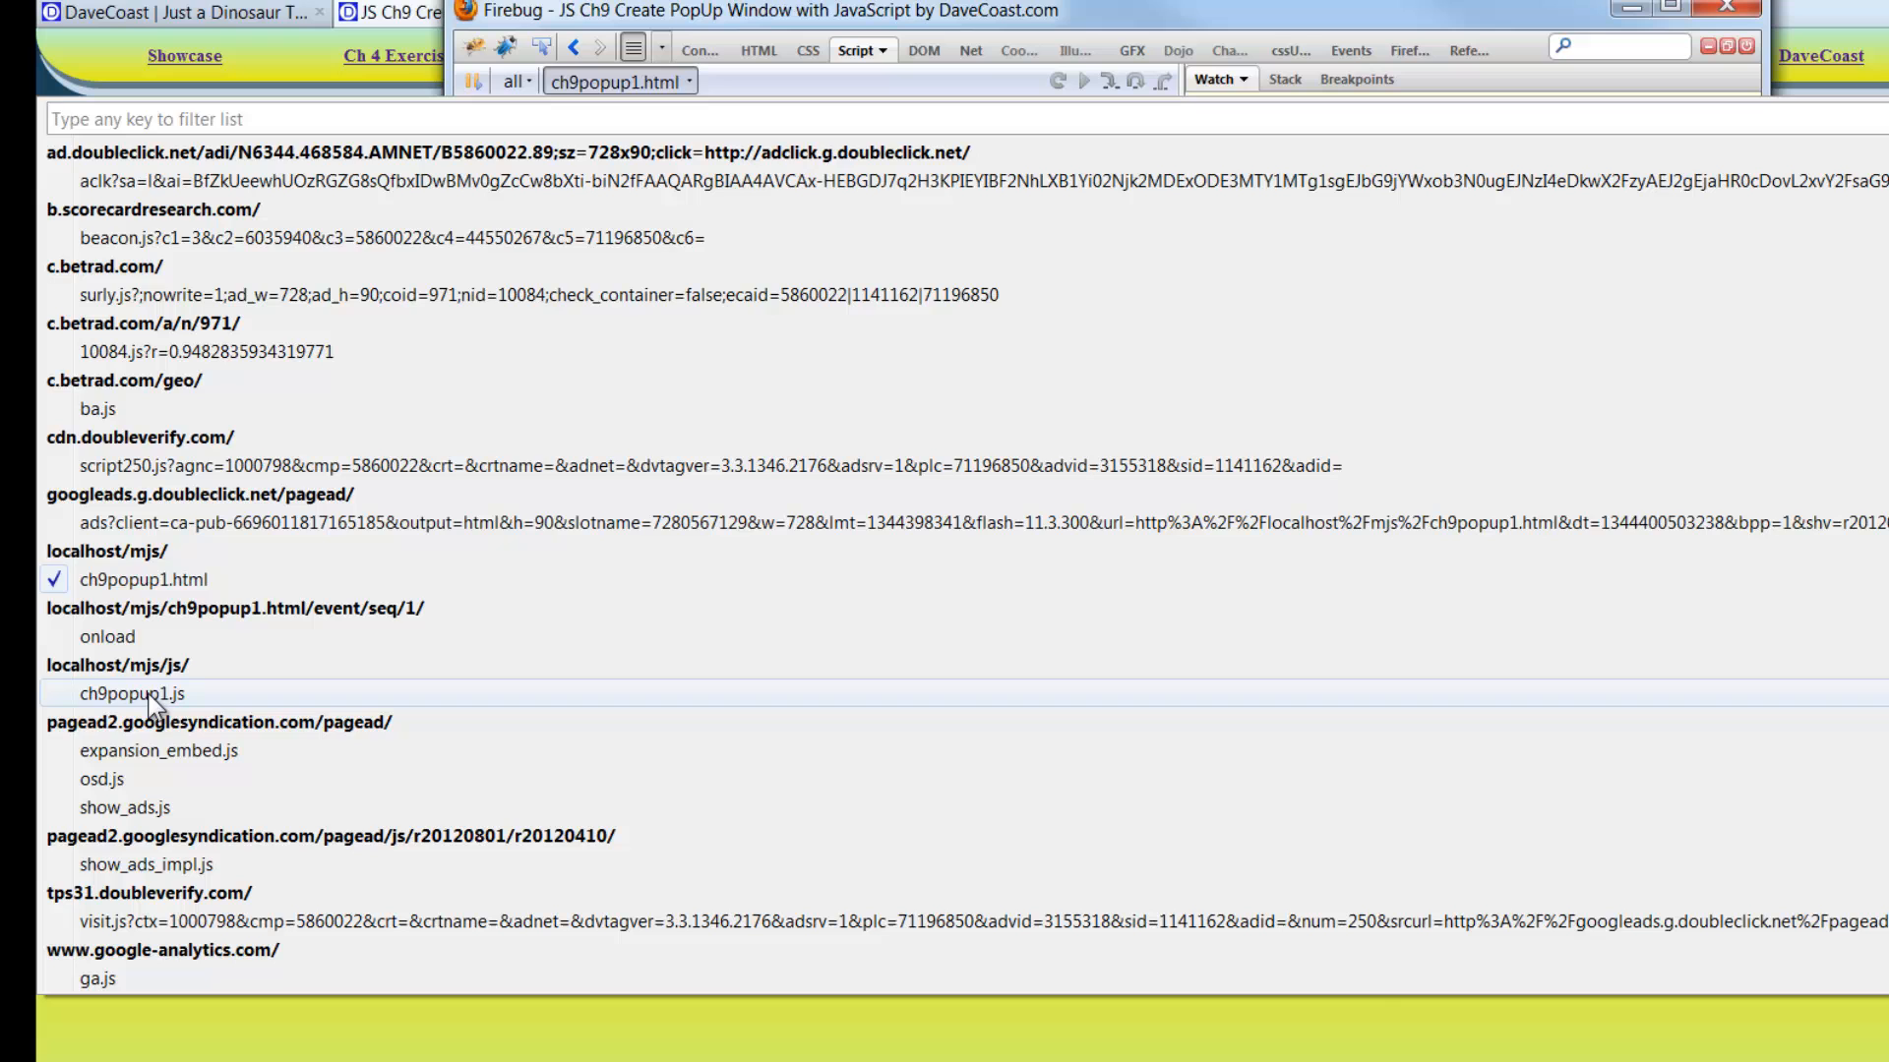
Select ch9popup1.js under localhost/mjs/js/ to show the createPopup function.
{"action": "left_click", "coordinate": [118, 693]}
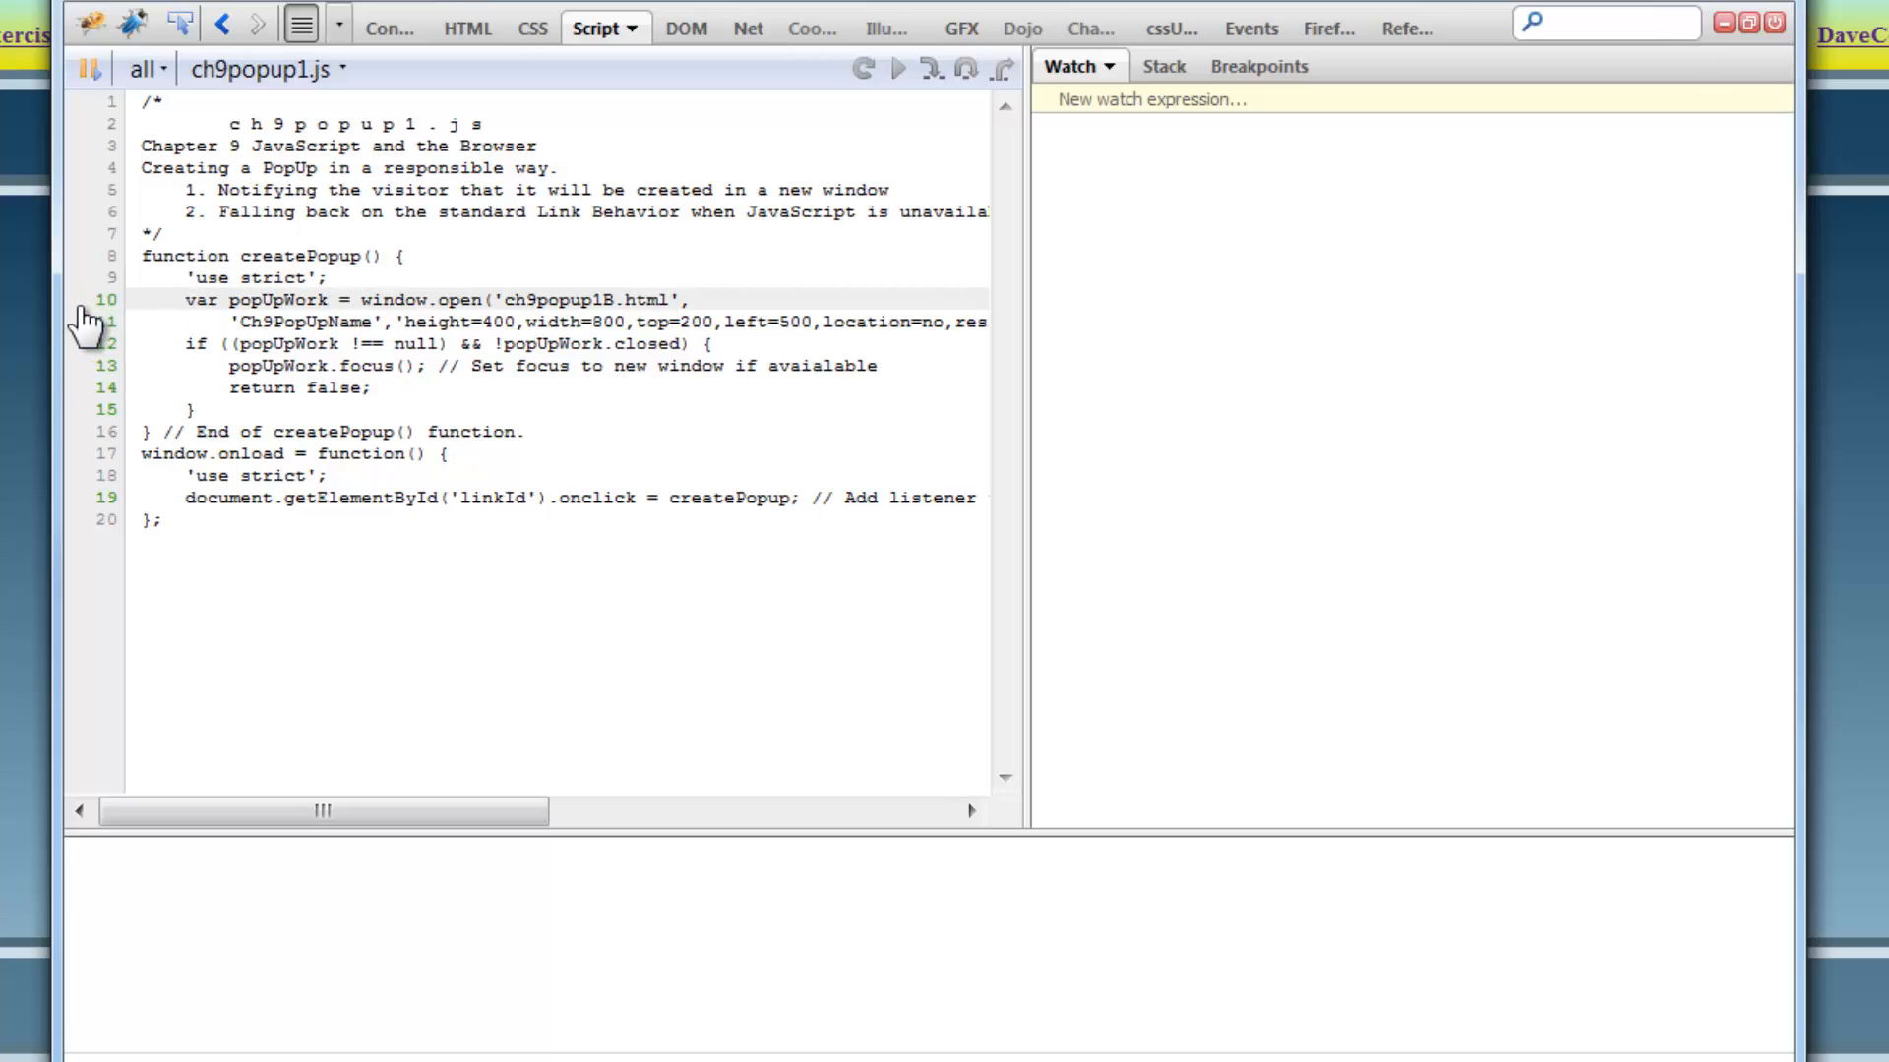
Add a breakpoint on line 10's window.open call and return to the exercise page.
{"action": "left_click", "coordinate": [83, 326]}
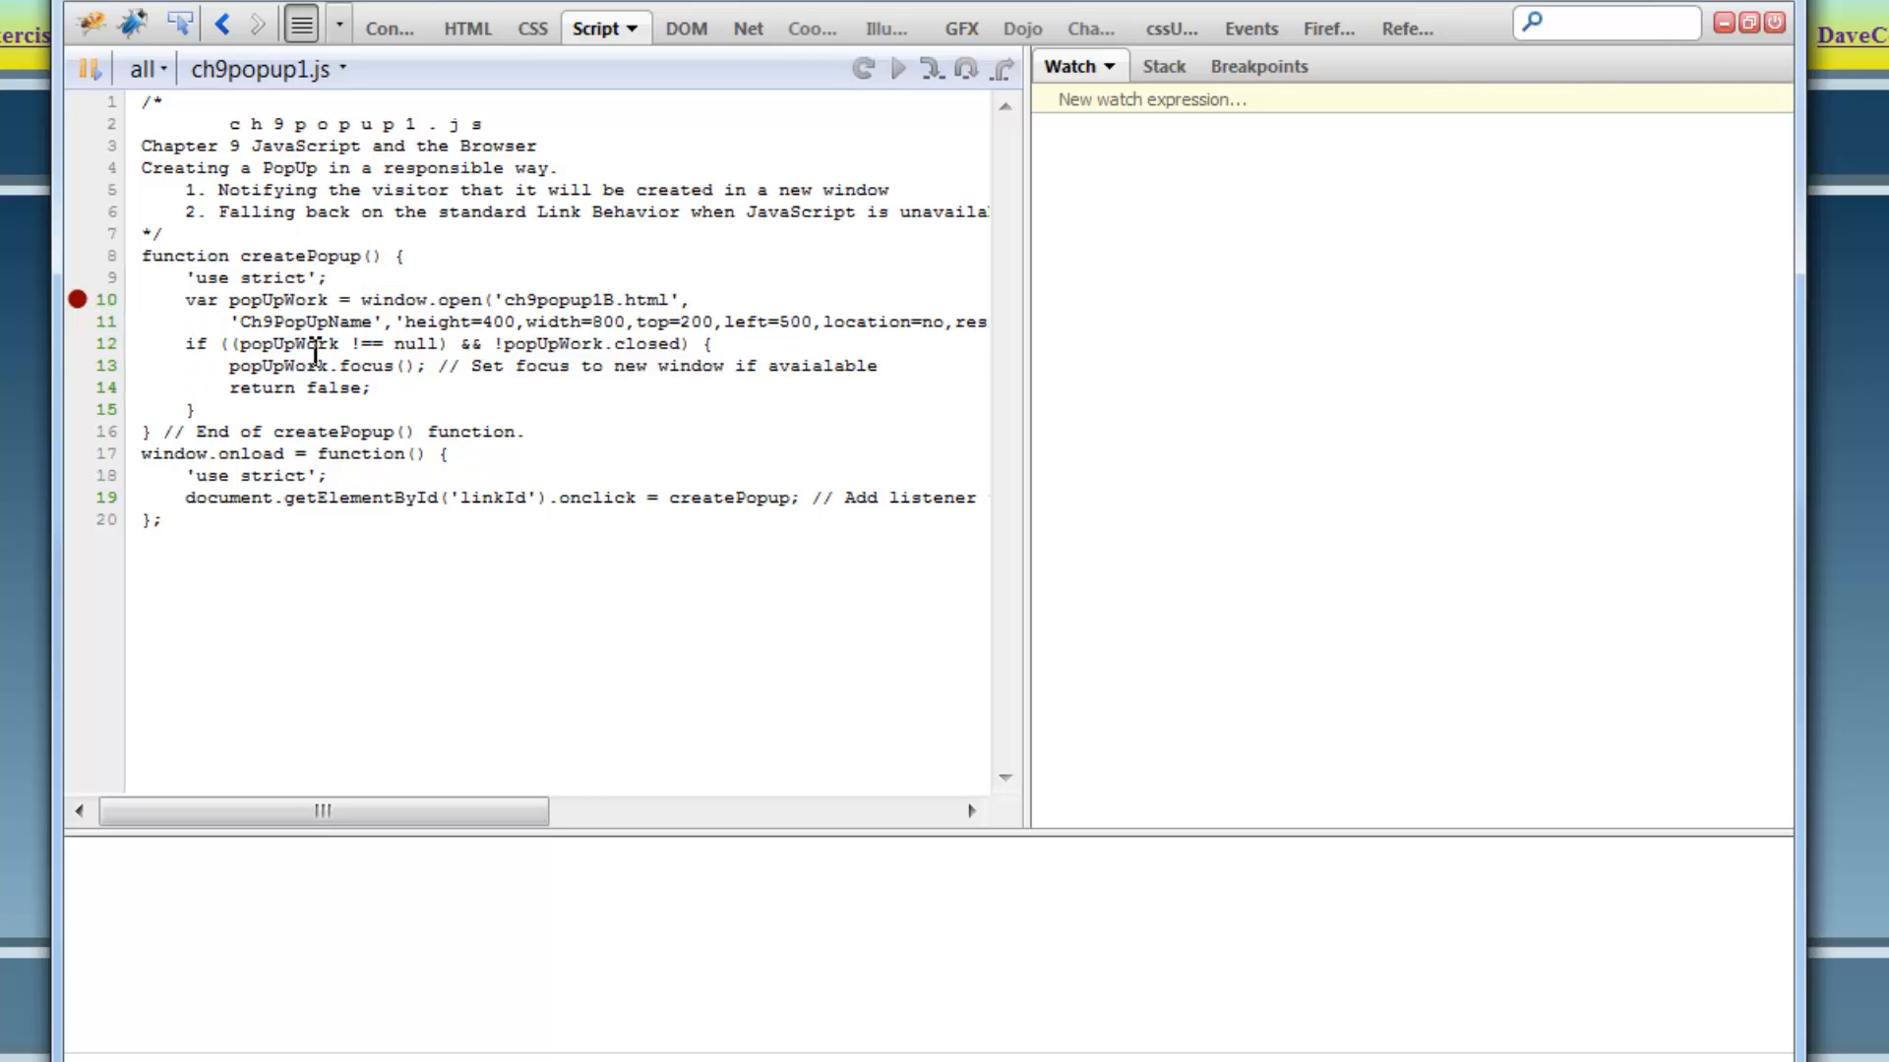
{"action": "mouse_move", "coordinate": [704, 594]}
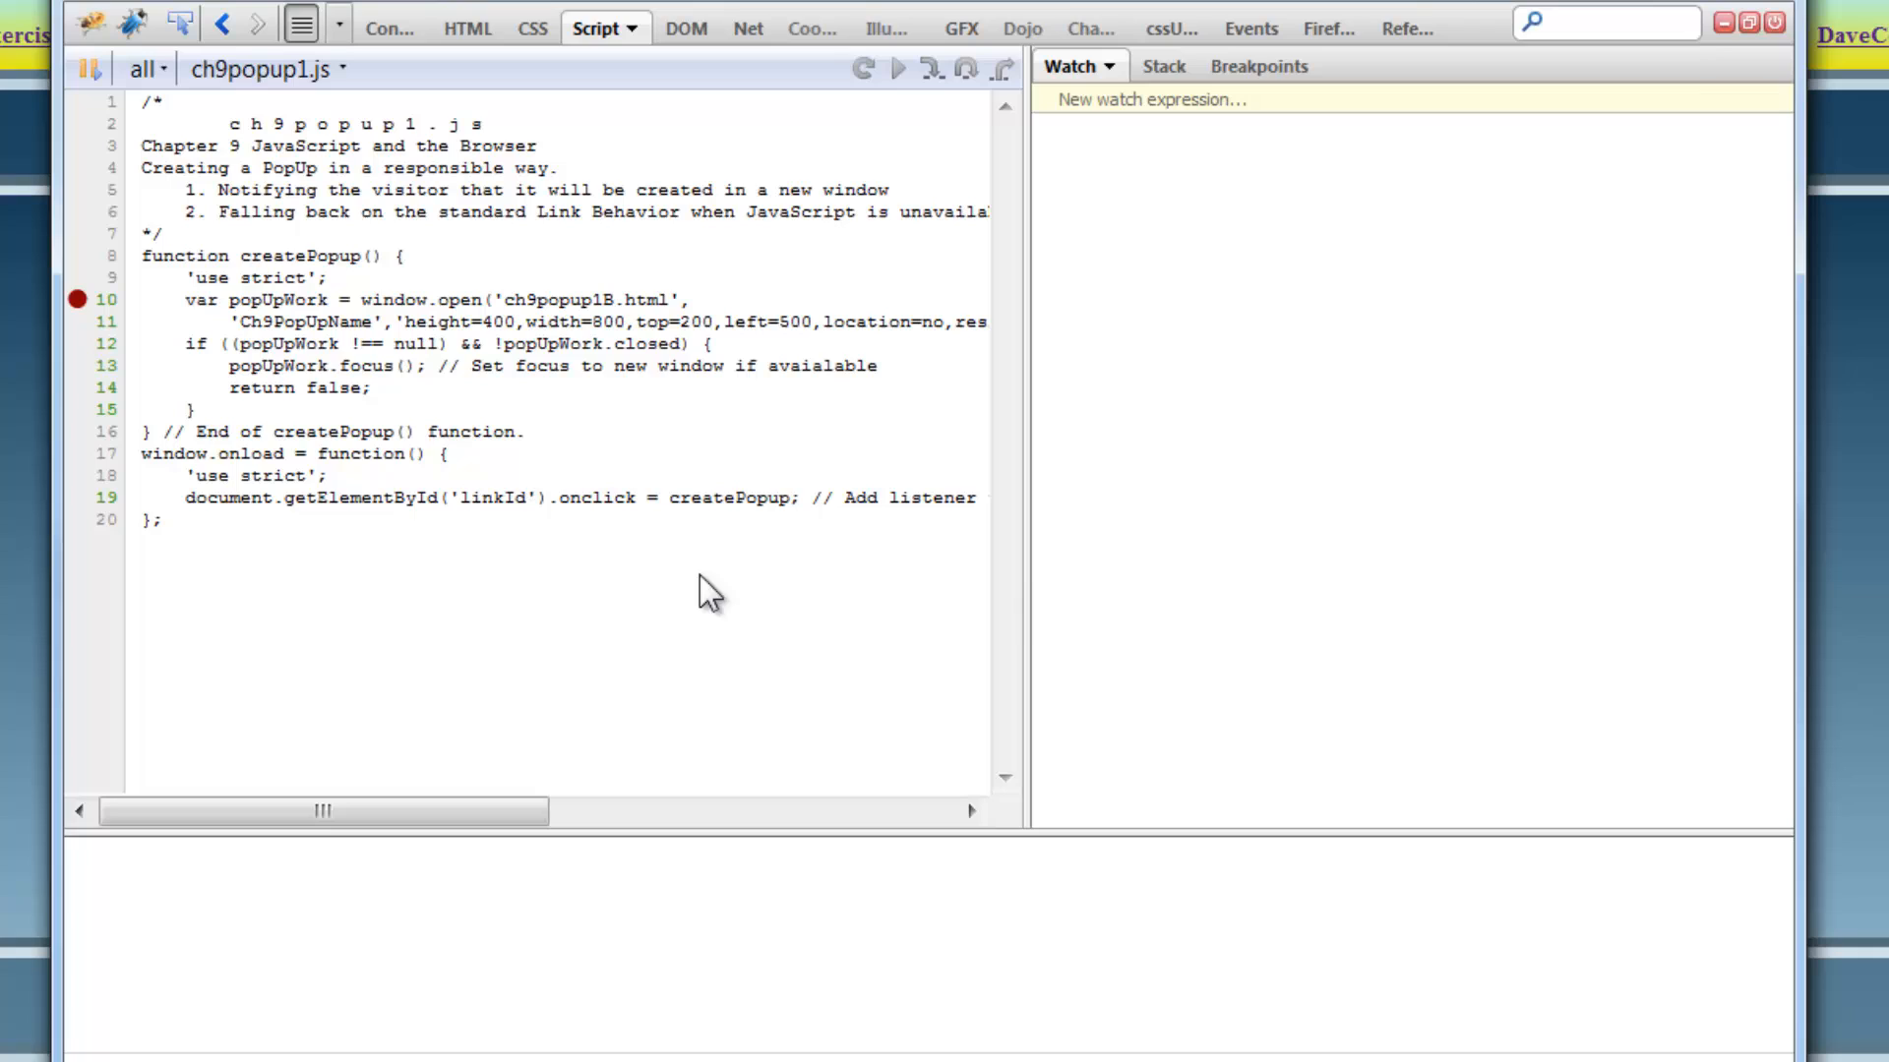
{"action": "mouse_move", "coordinate": [1031, 612]}
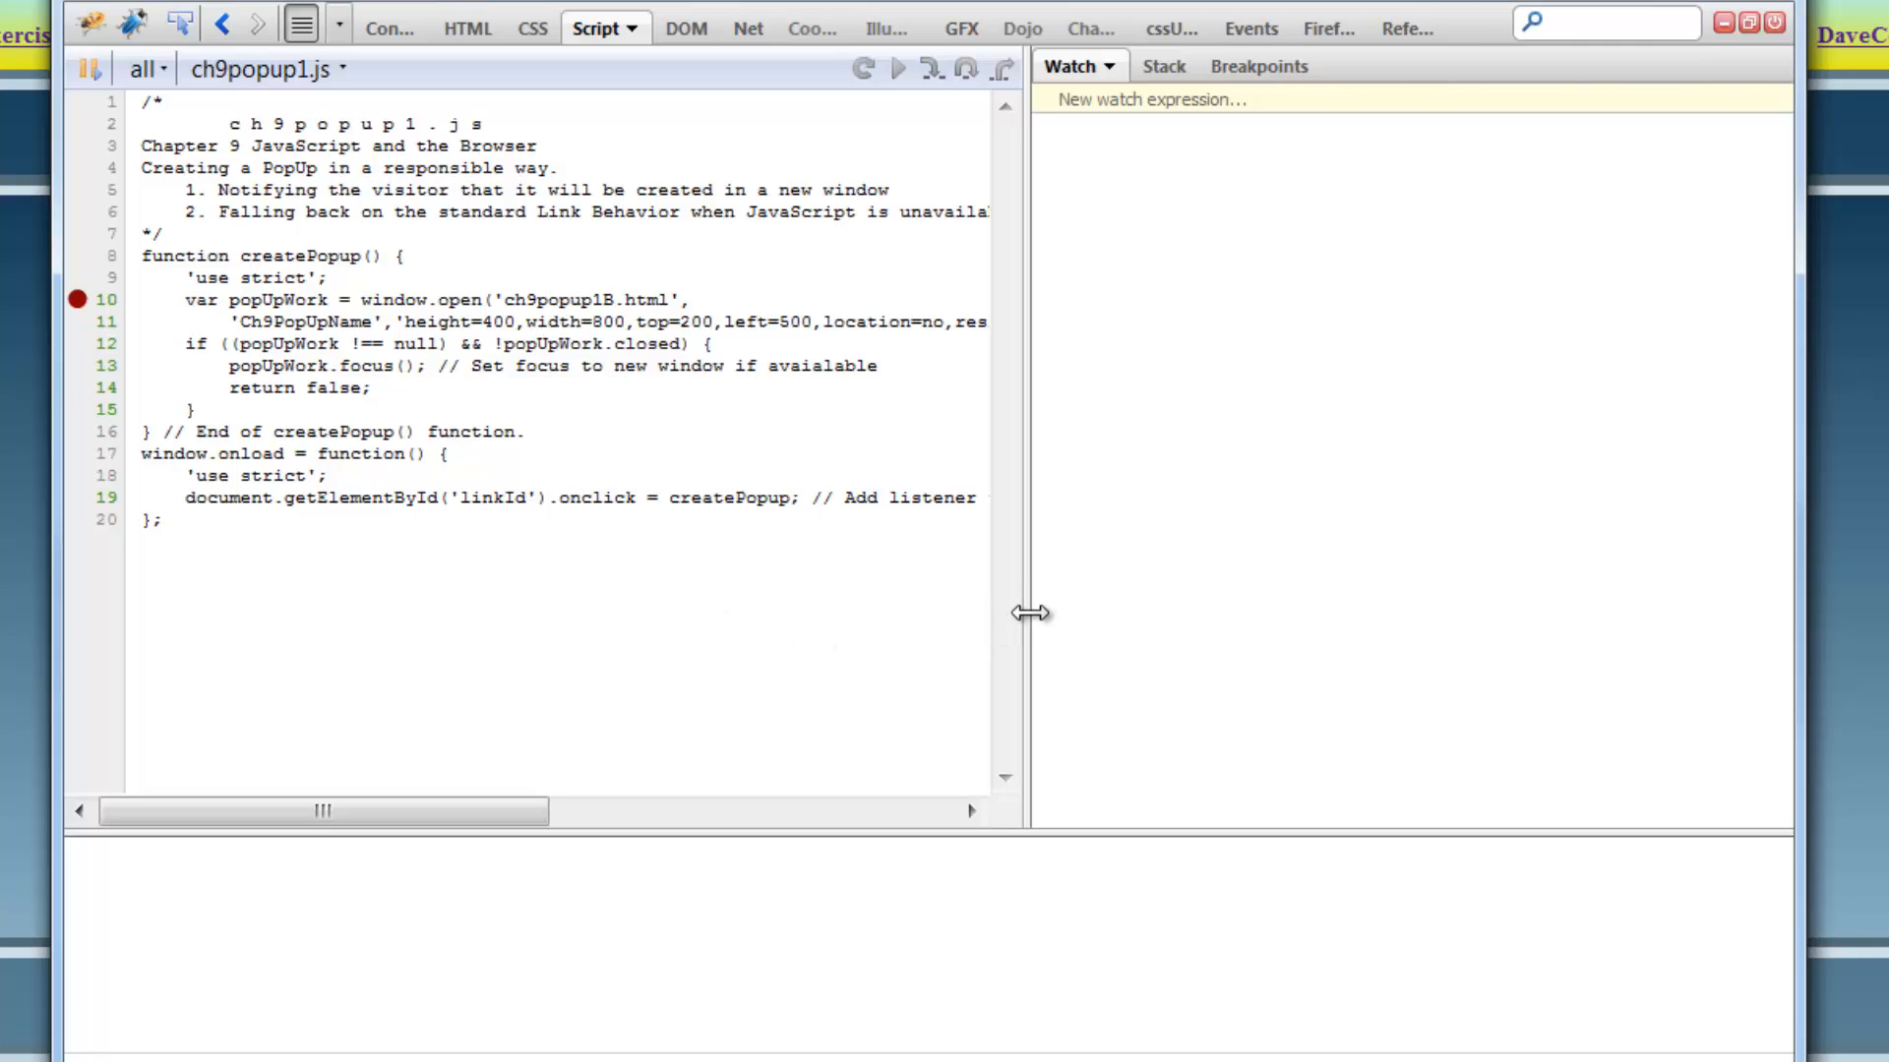
{"action": "mouse_move", "coordinate": [893, 838]}
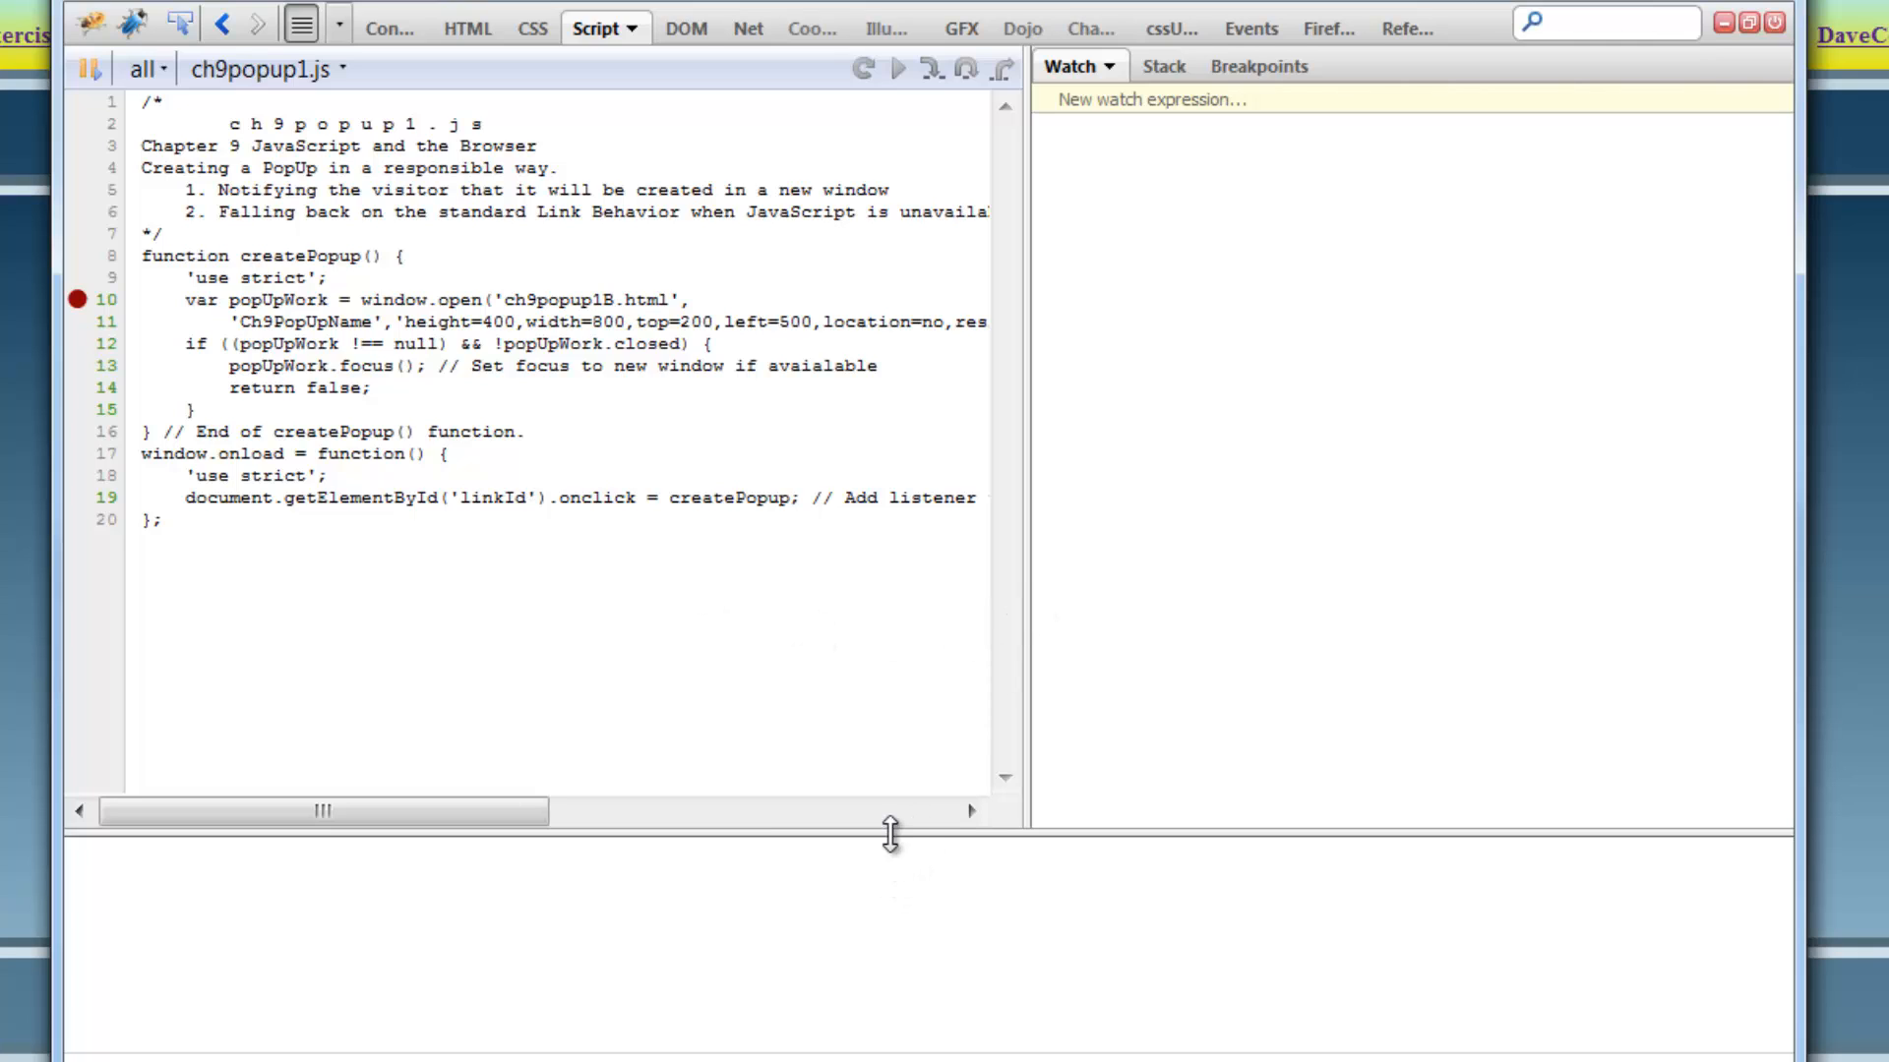
{"action": "left_click_drag", "start_coordinate": [889, 834], "coordinate": [874, 1043]}
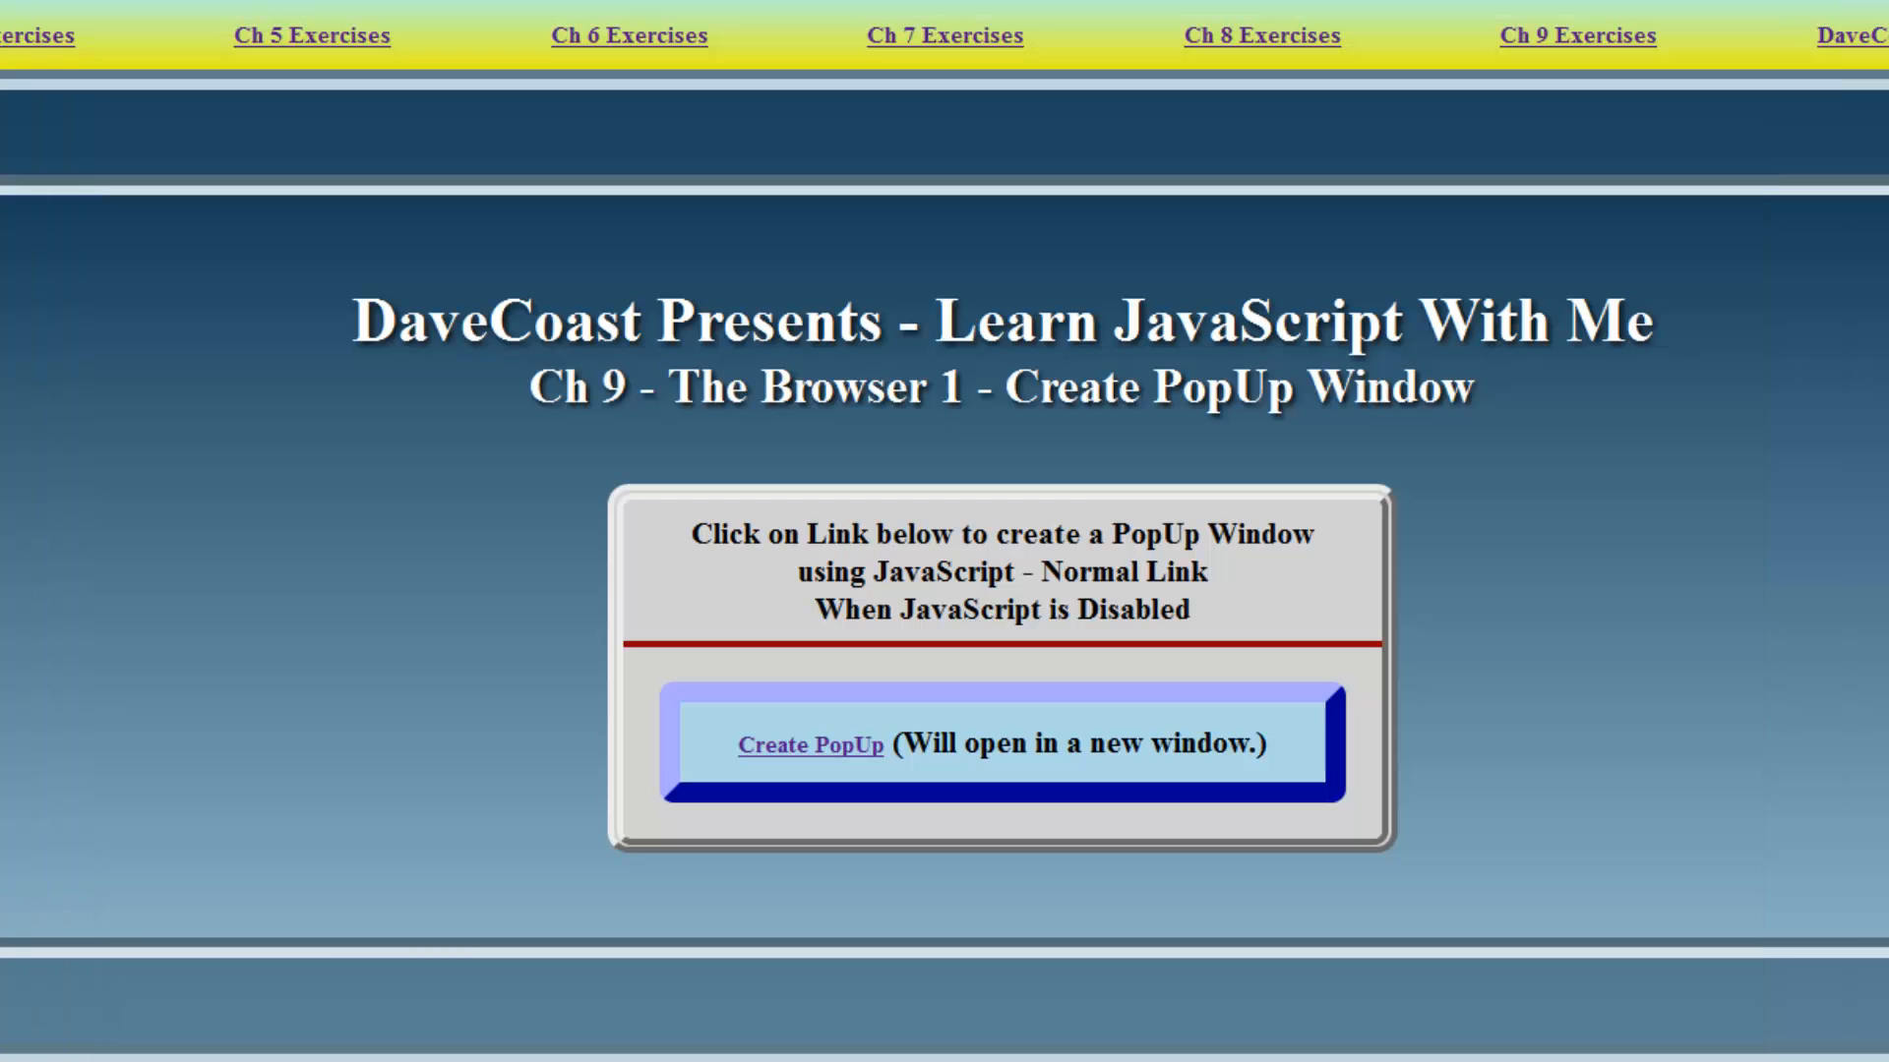
{"action": "mouse_move", "coordinate": [767, 785]}
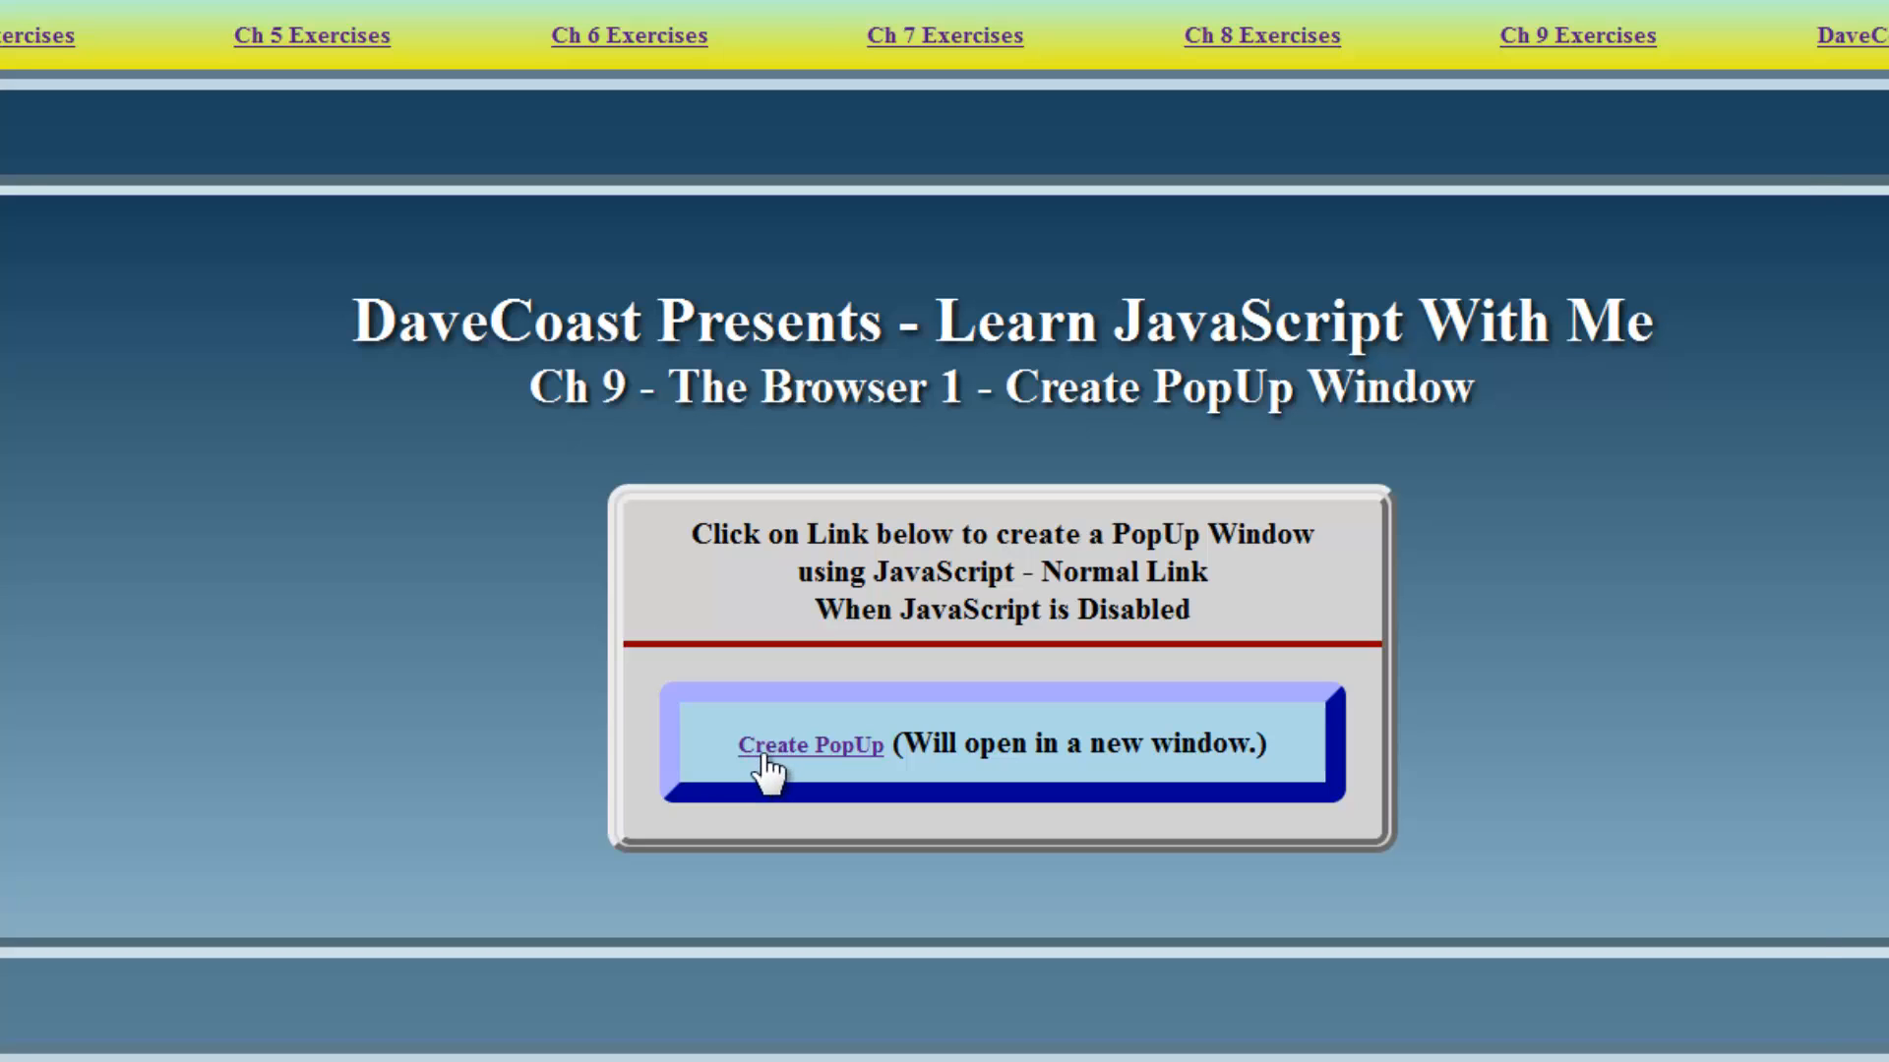
Trigger Create PopUp to pause at line 10, then step over to line 12 with popUpWork now a Window.
{"action": "left_click", "coordinate": [811, 744]}
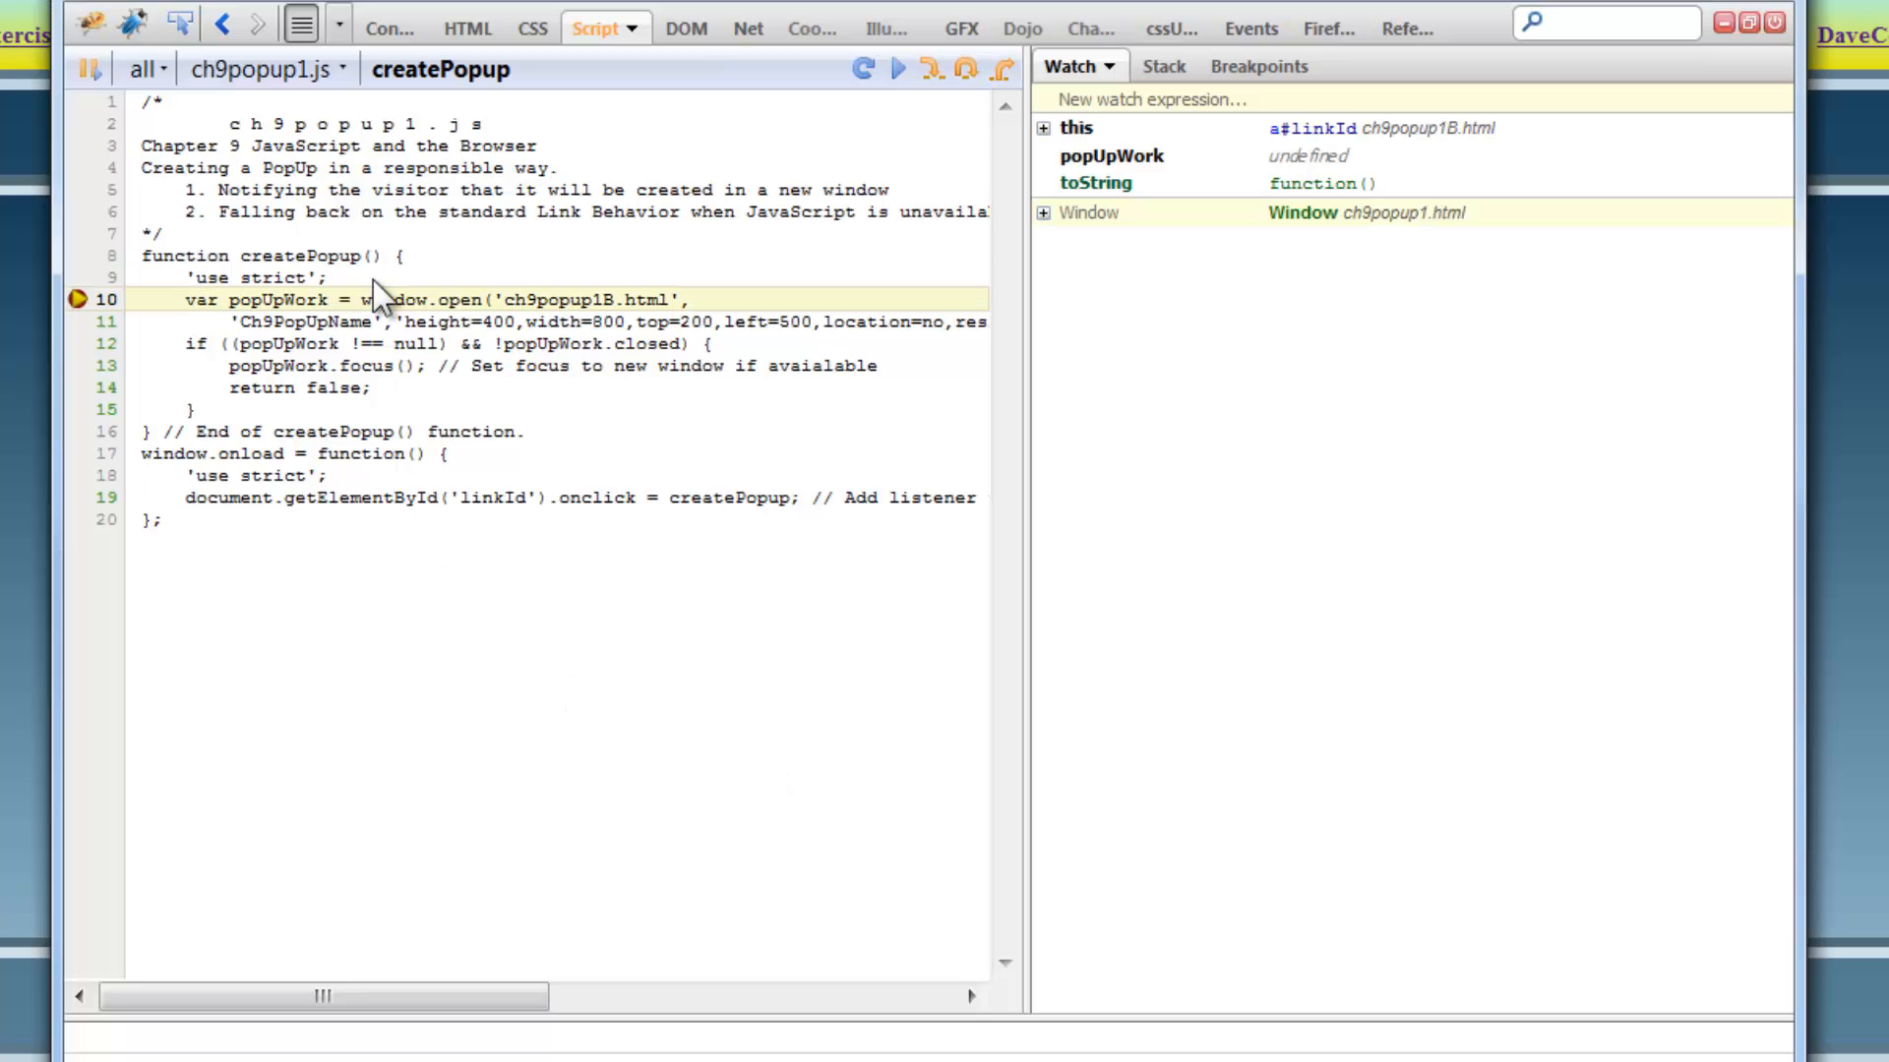
{"action": "mouse_move", "coordinate": [376, 295]}
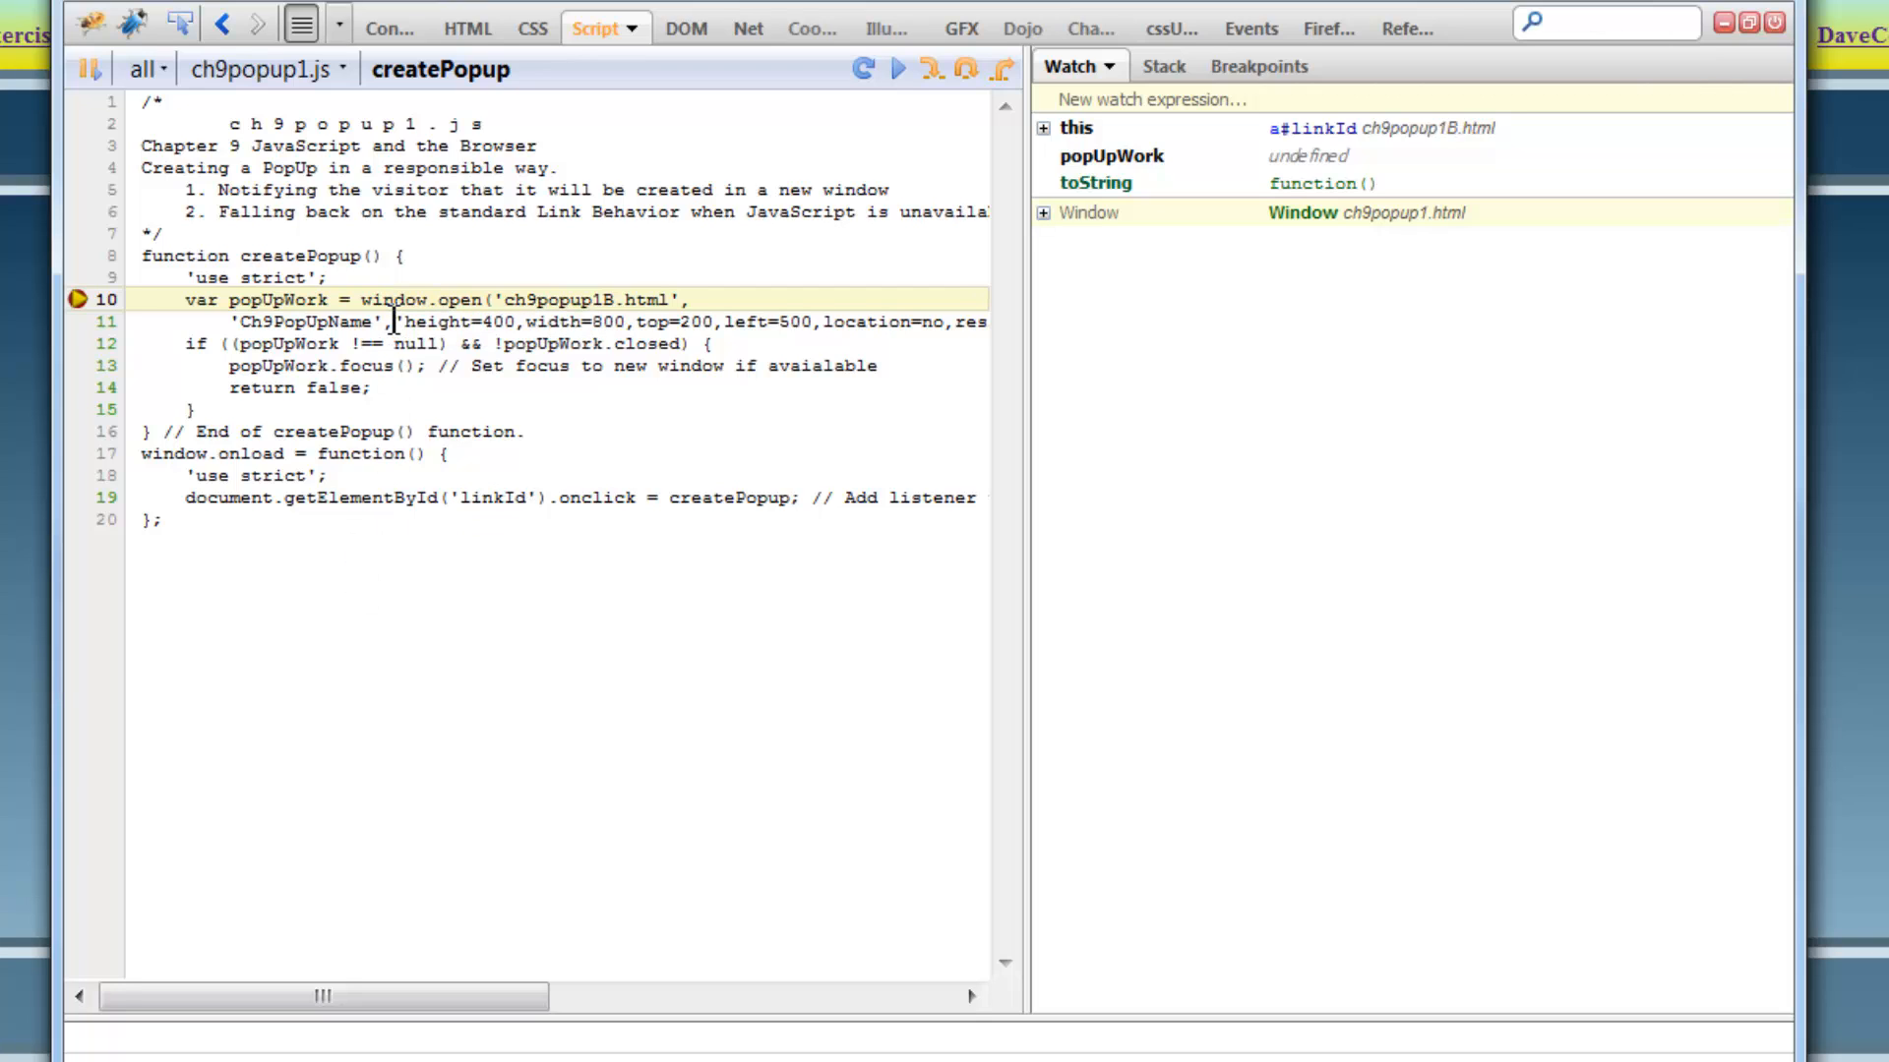
{"action": "mouse_move", "coordinate": [295, 299]}
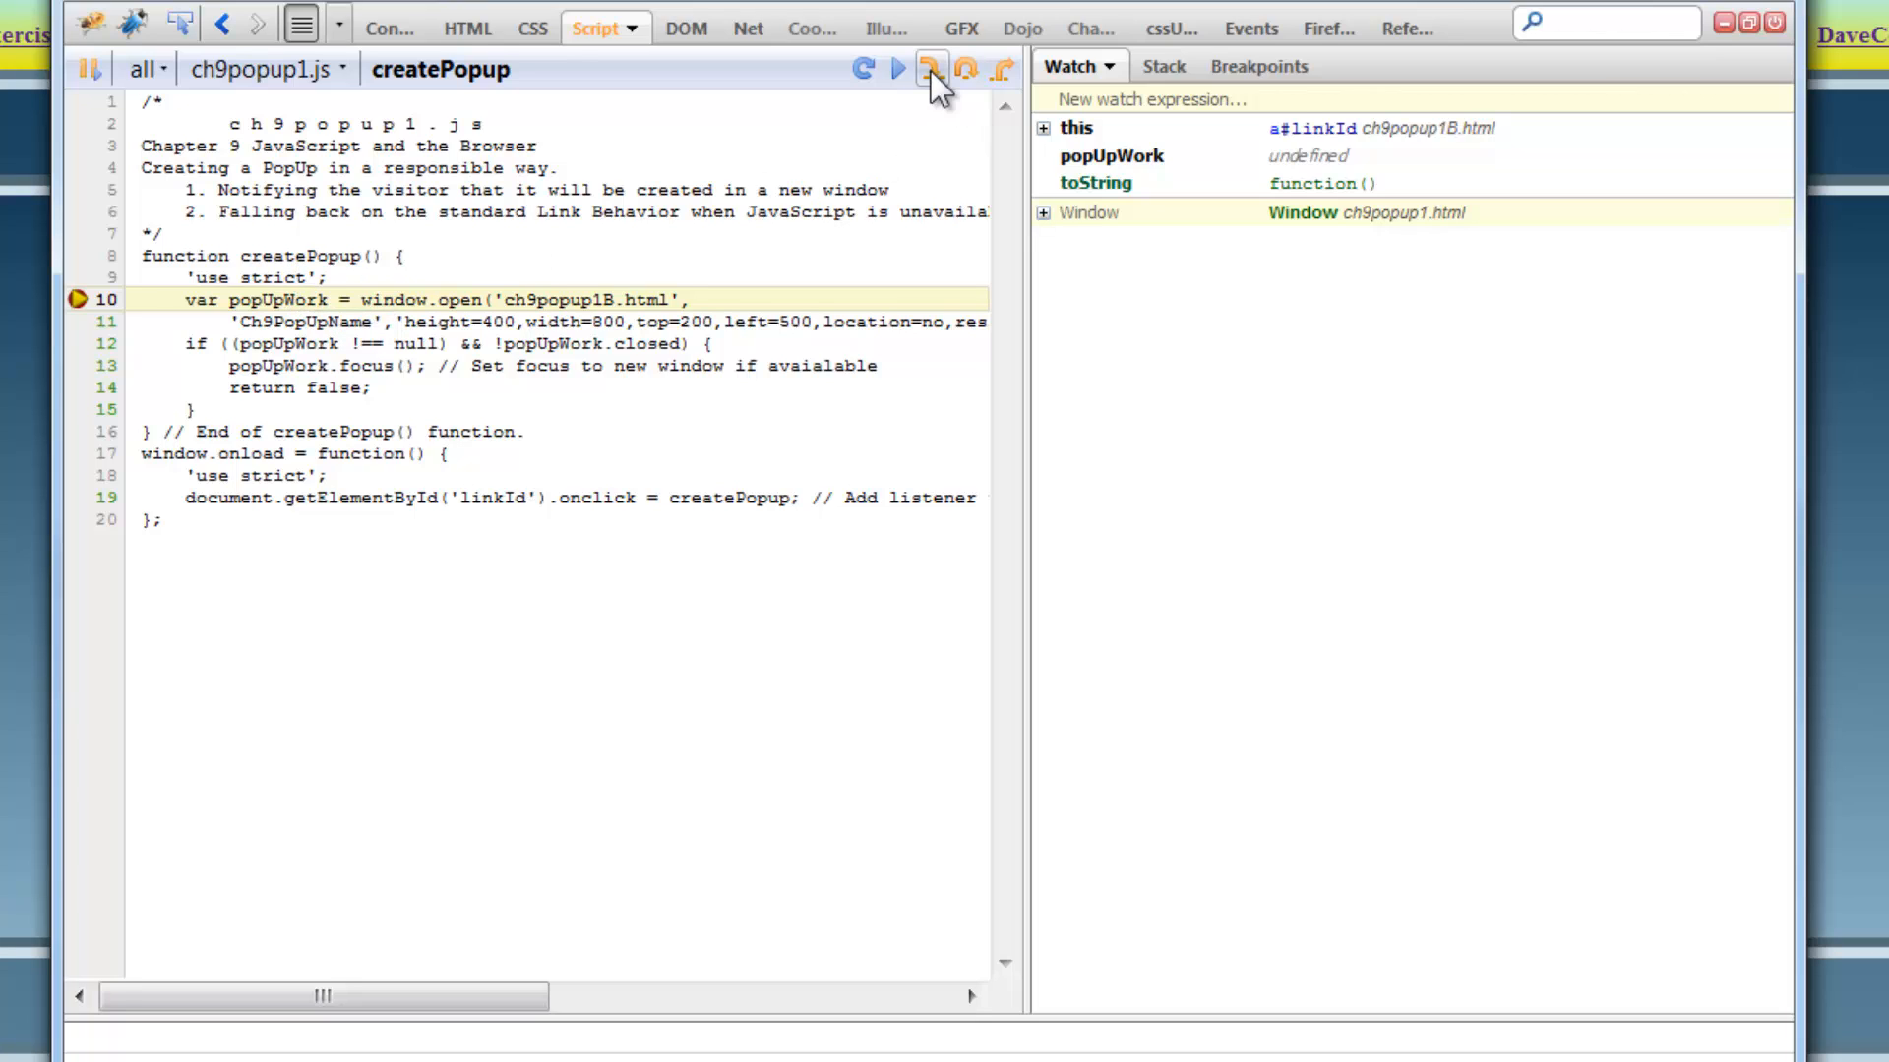
{"action": "left_click", "coordinate": [929, 71]}
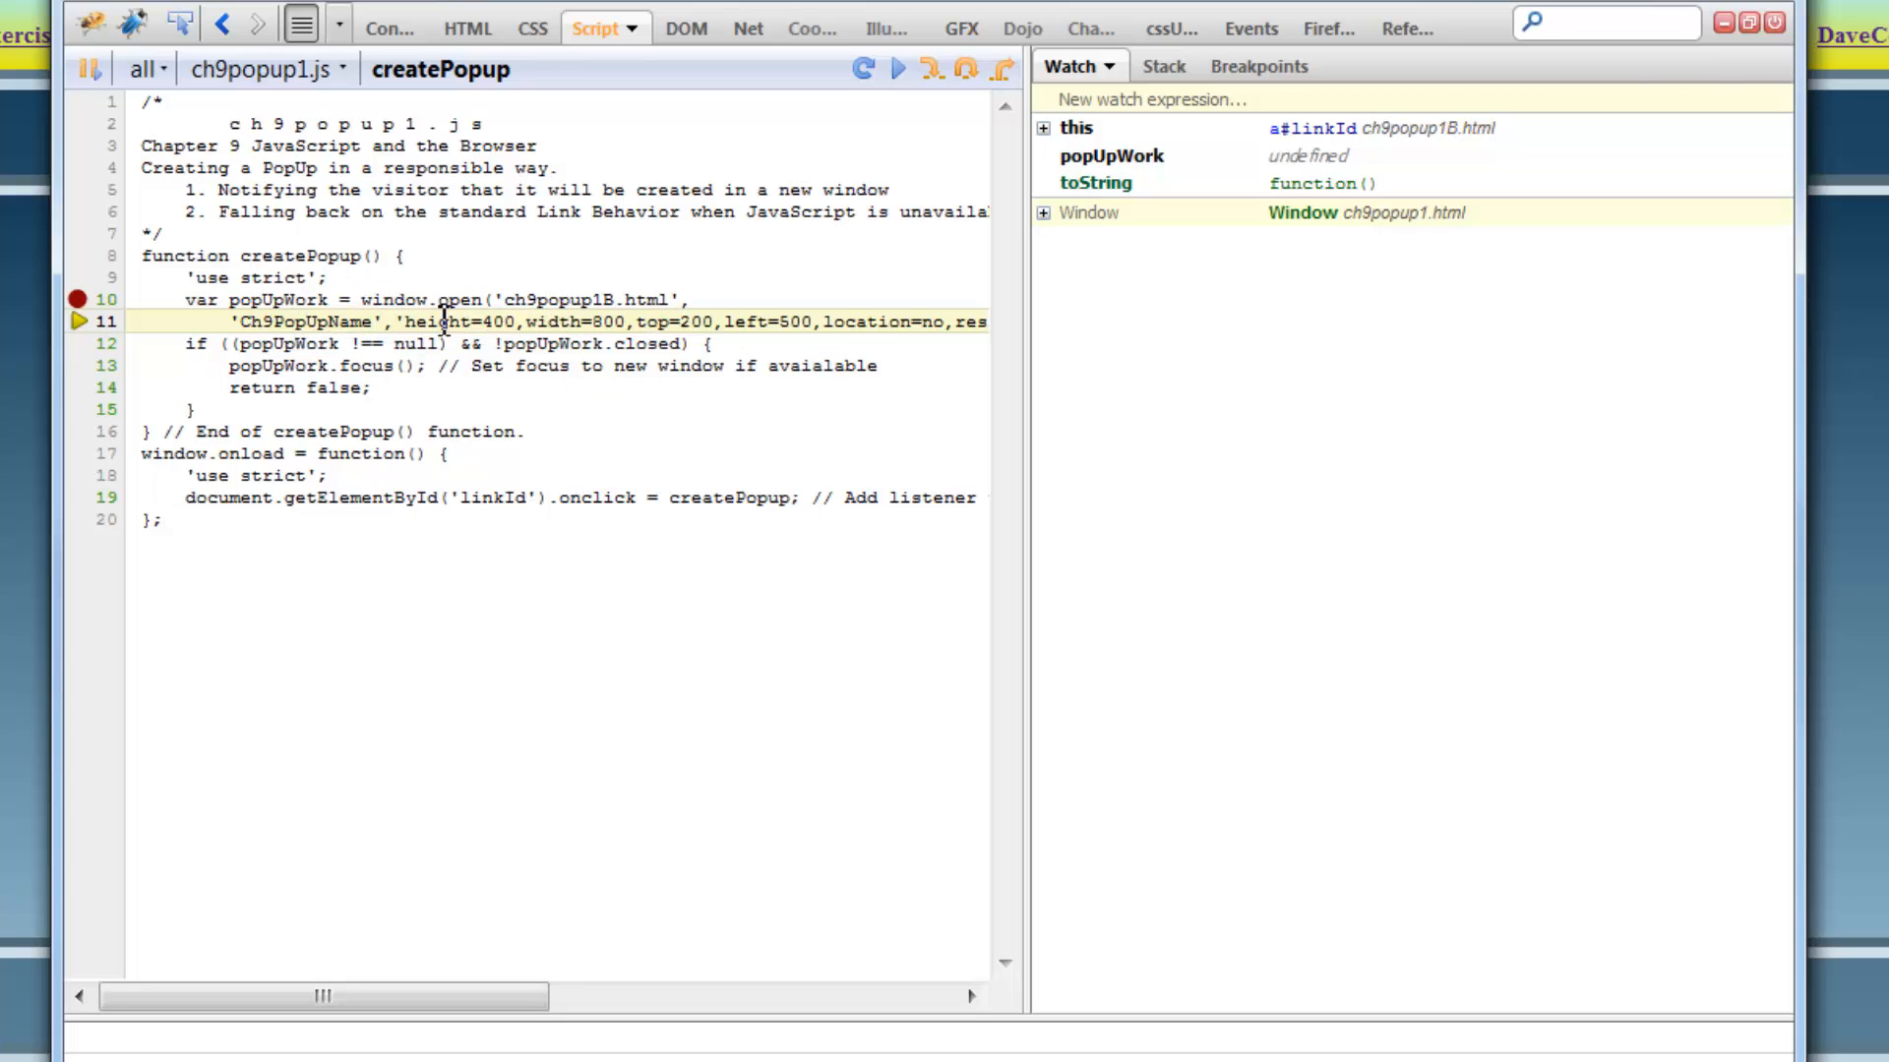
{"action": "mouse_move", "coordinate": [901, 321]}
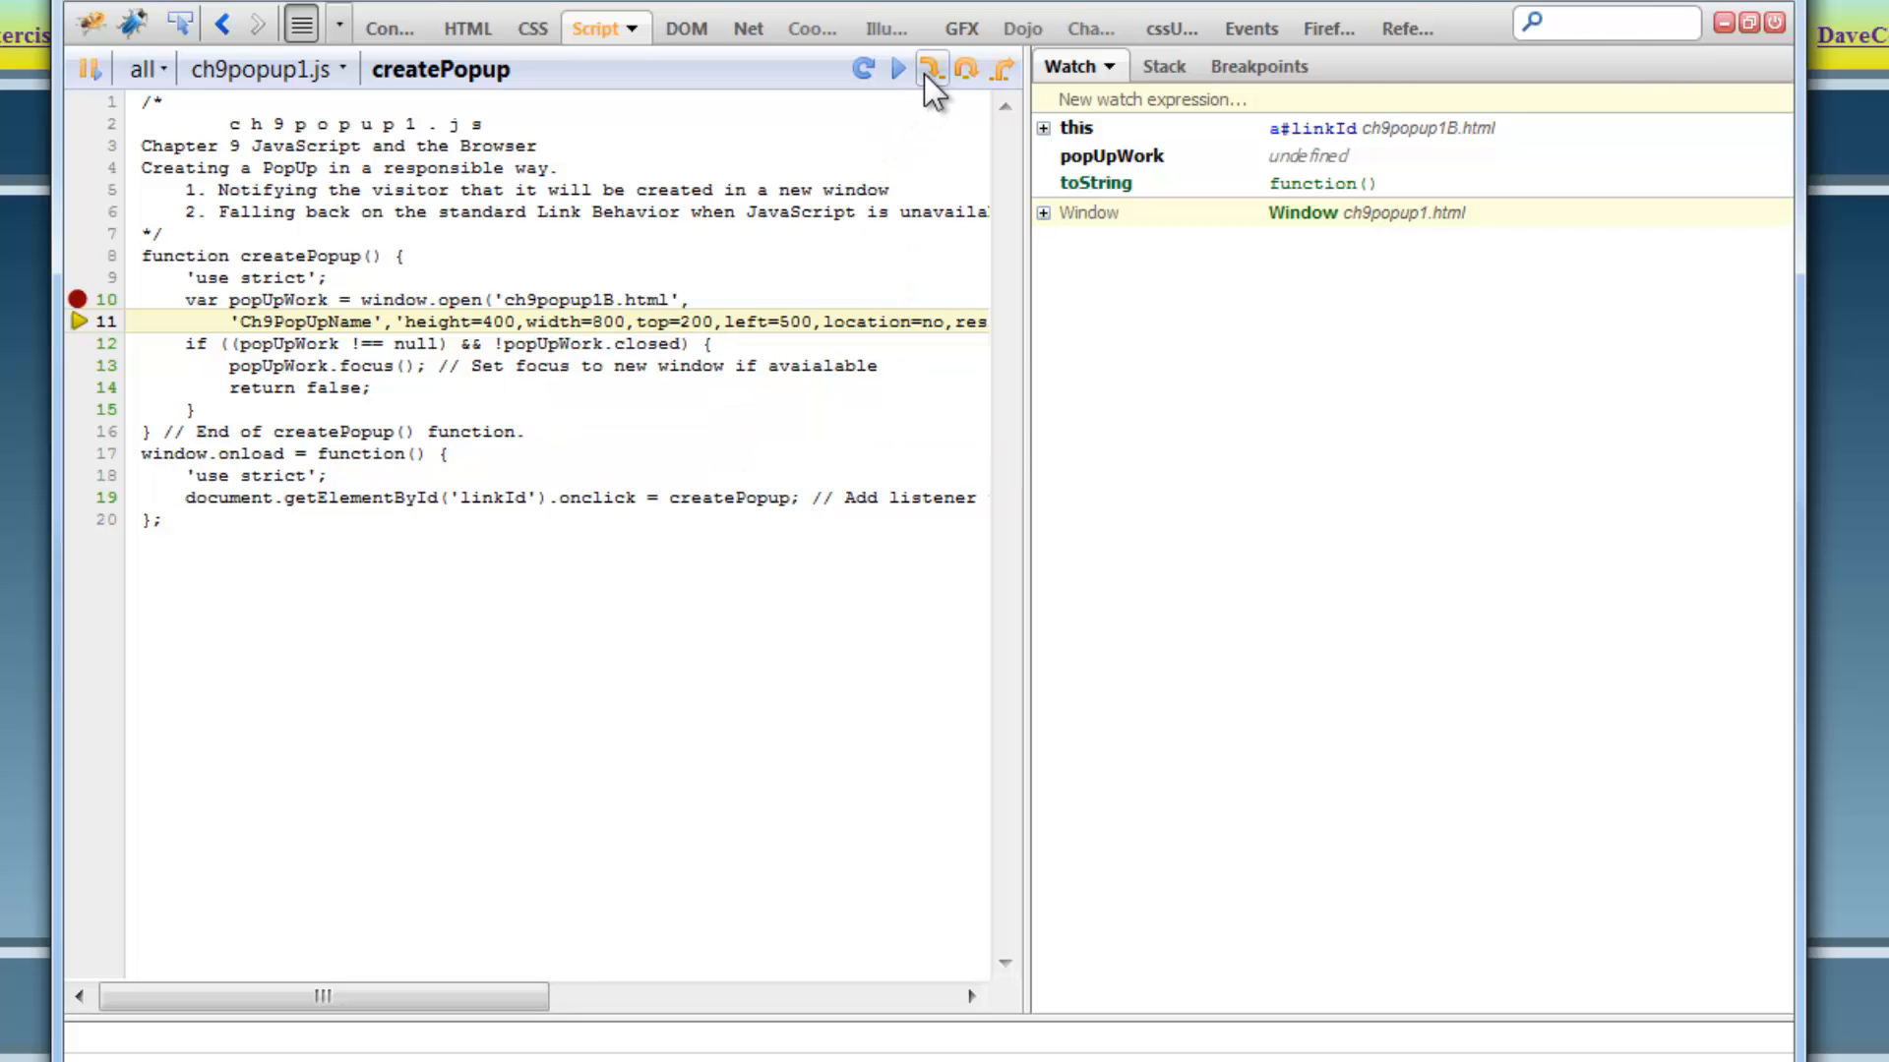
{"action": "left_click", "coordinate": [925, 67]}
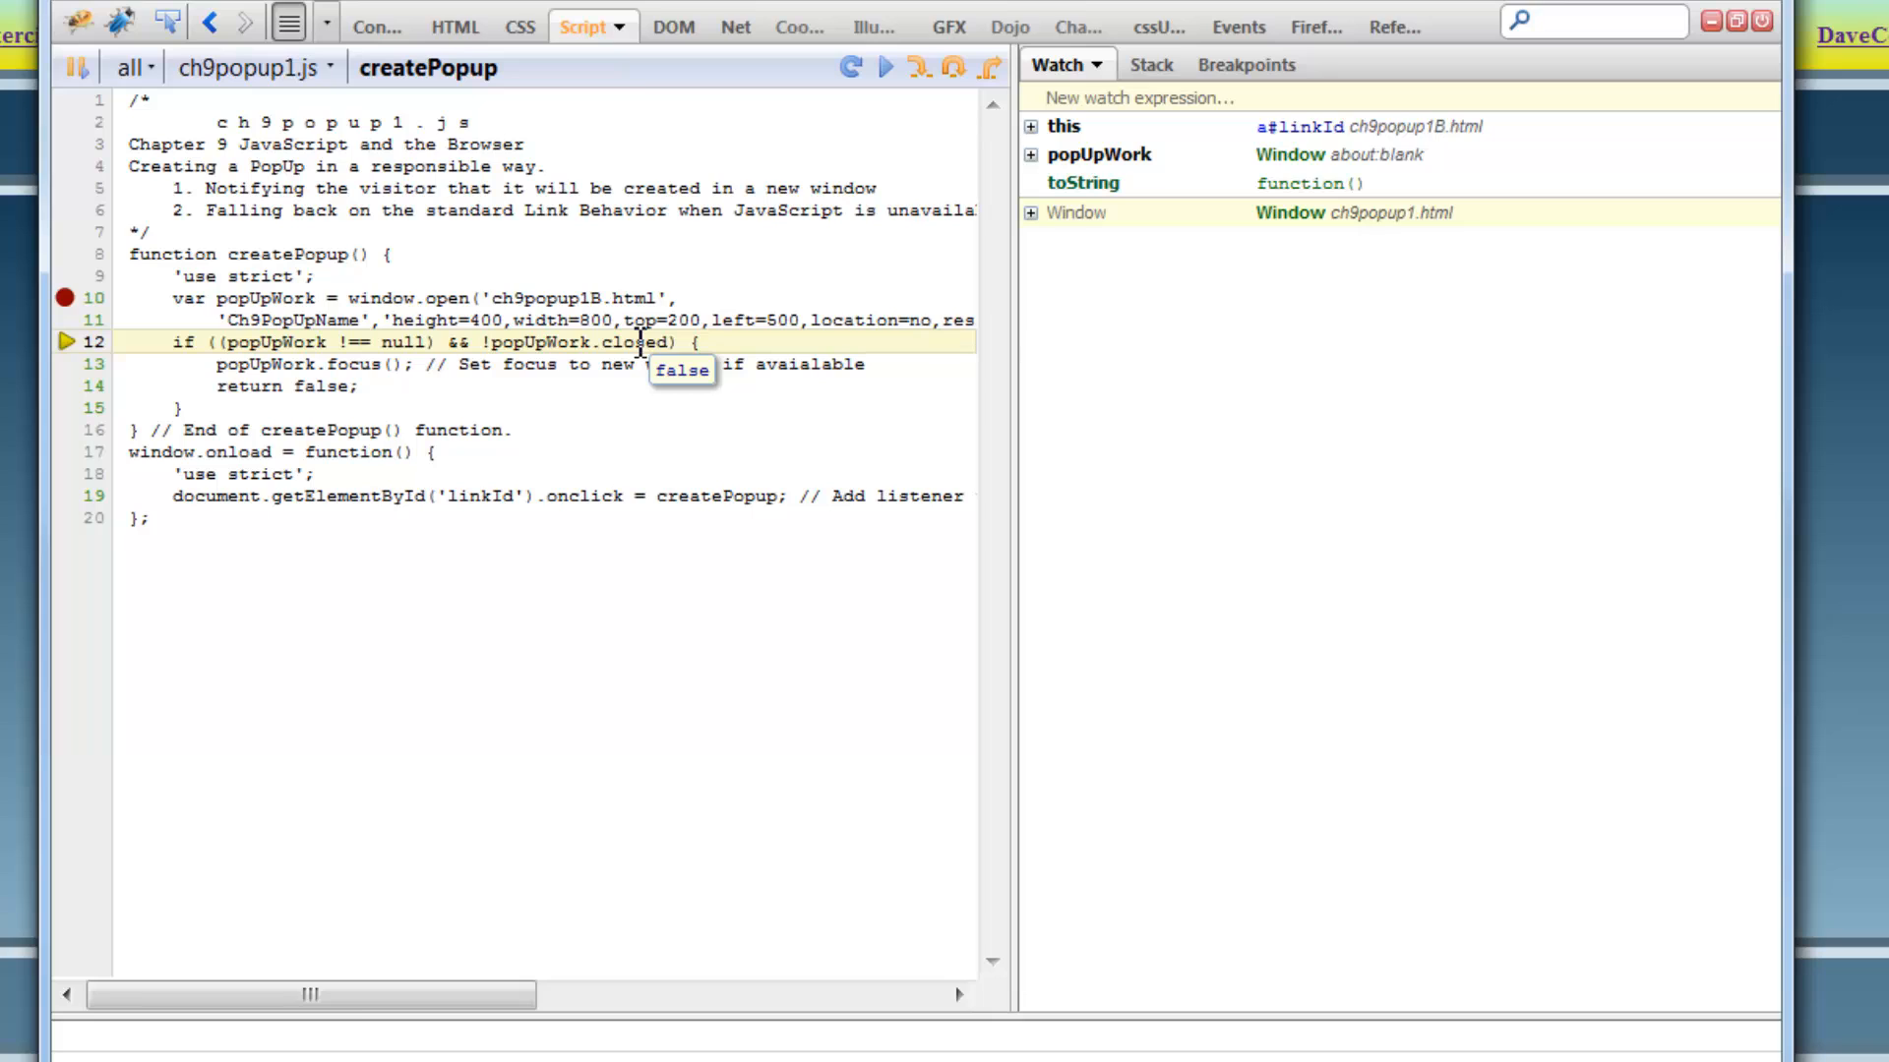
{"action": "mouse_move", "coordinate": [614, 363]}
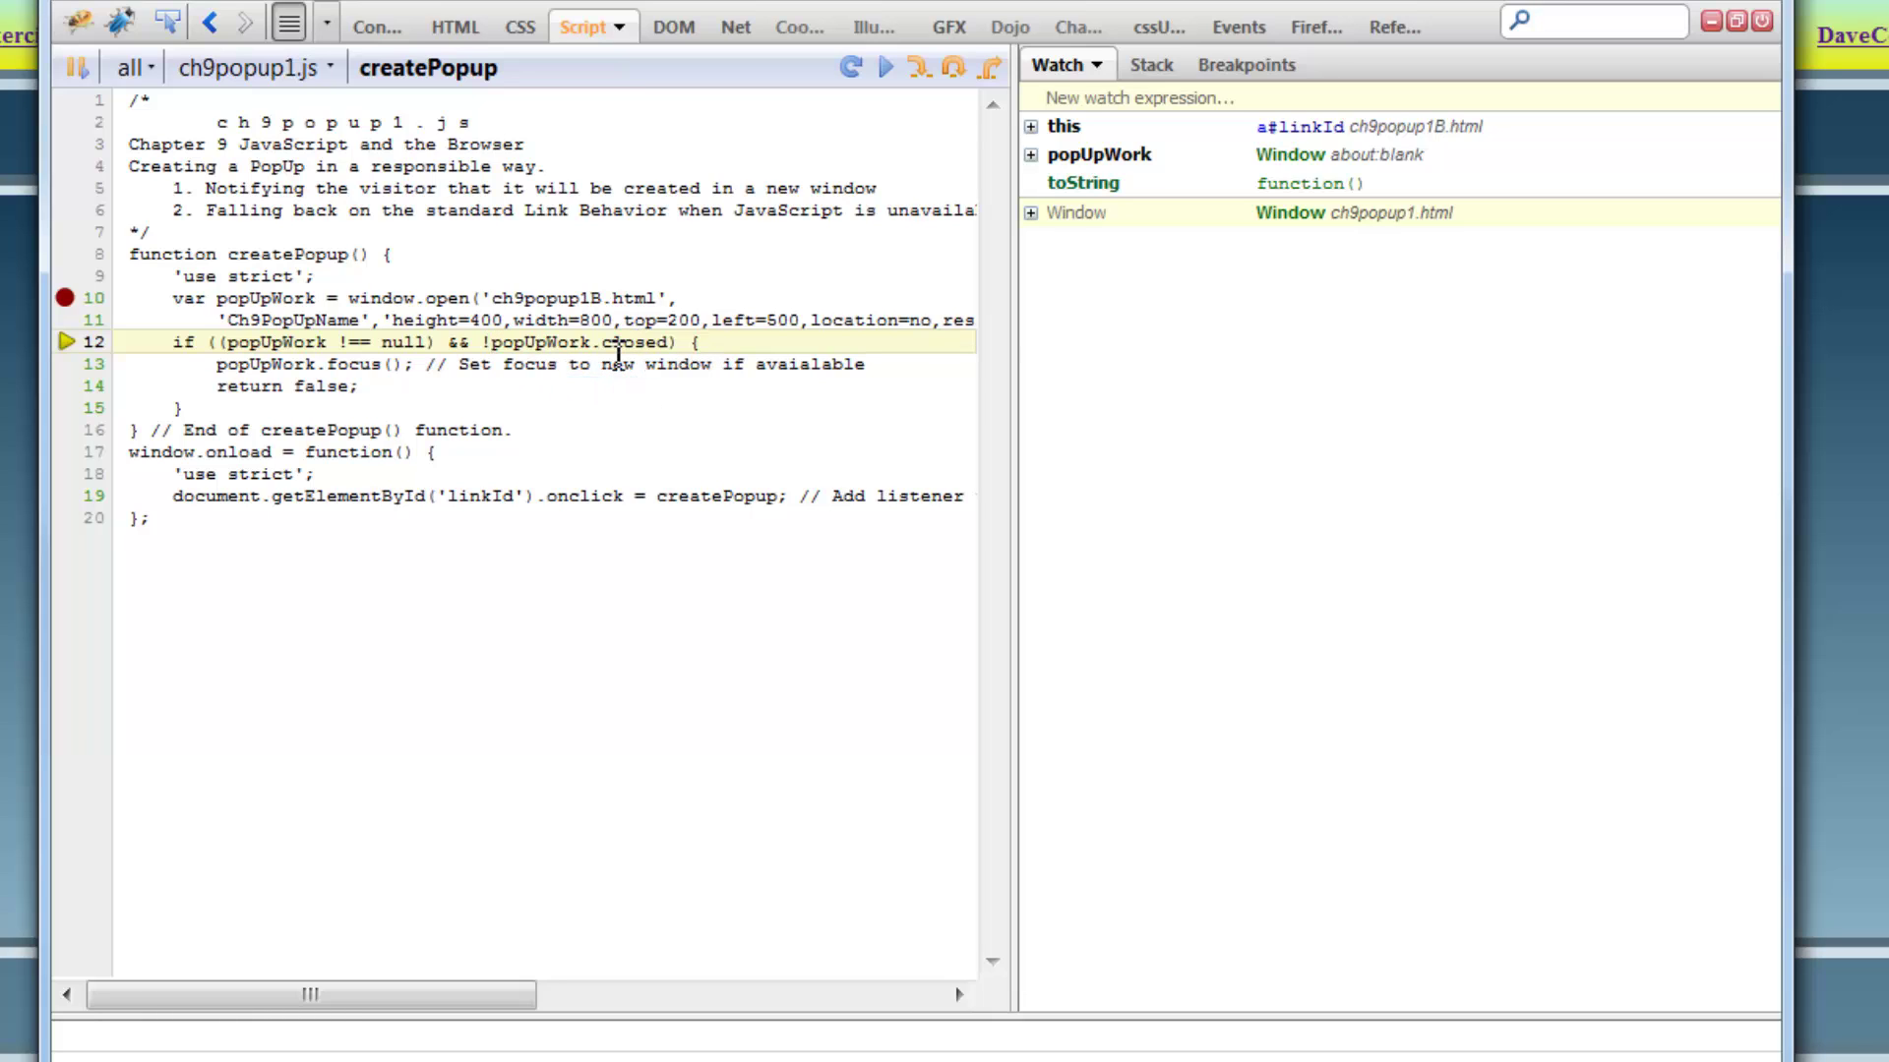
{"action": "mouse_move", "coordinate": [289, 386]}
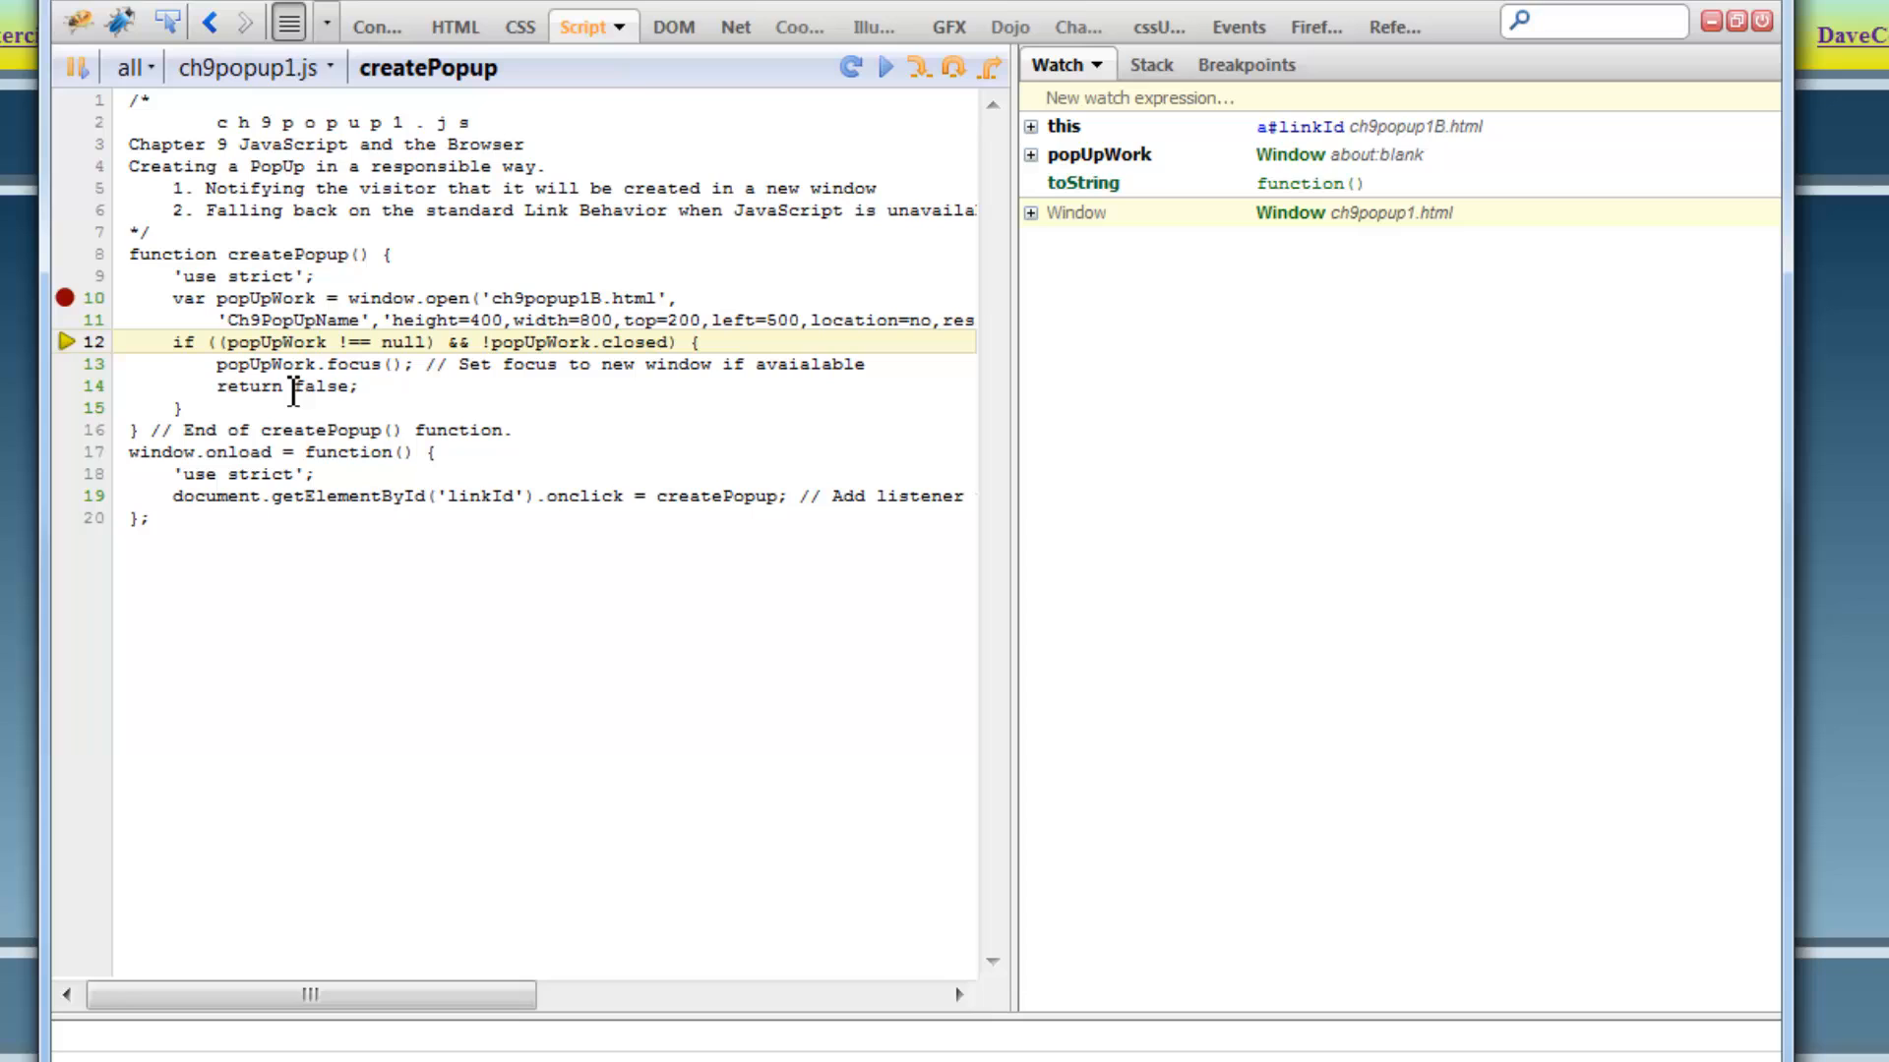
{"action": "mouse_move", "coordinate": [966, 93]}
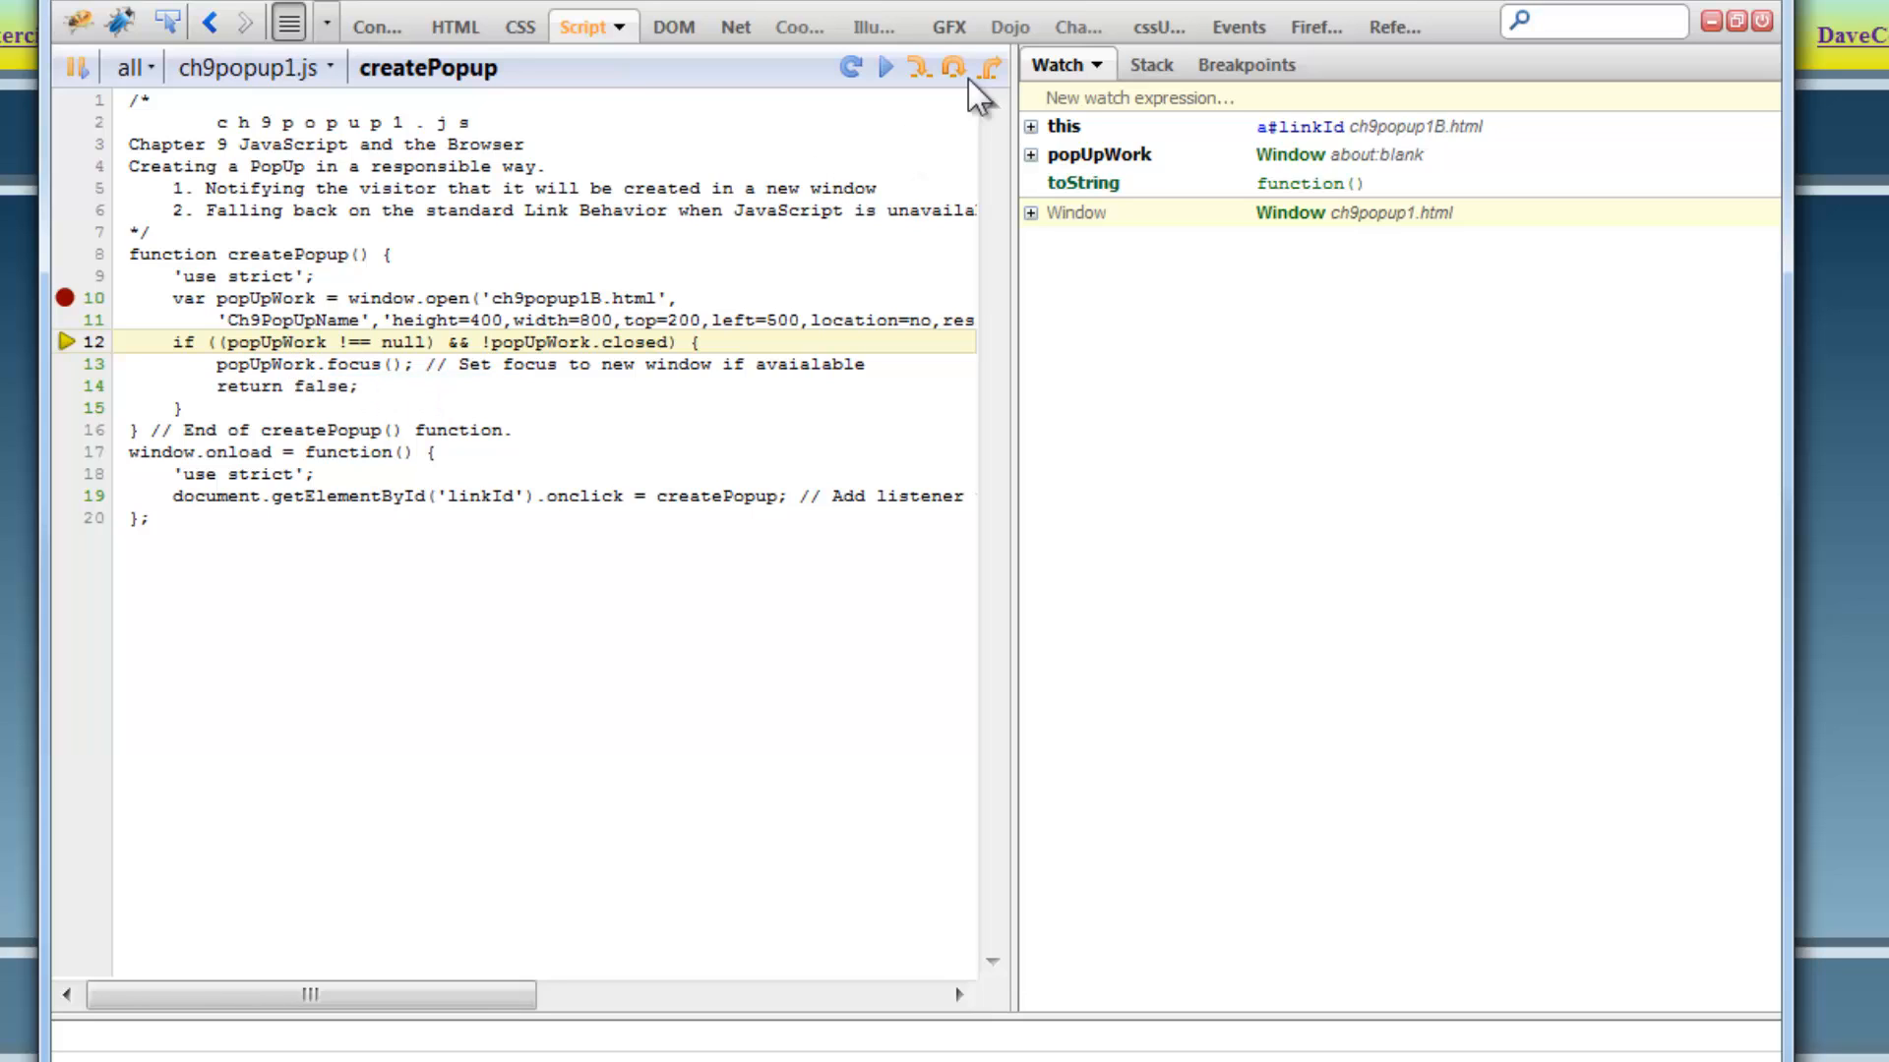
Step past the null/closed check and focus call to line 14 so the ch9popup1B.html pop-up appears.
{"action": "left_click", "coordinate": [915, 67]}
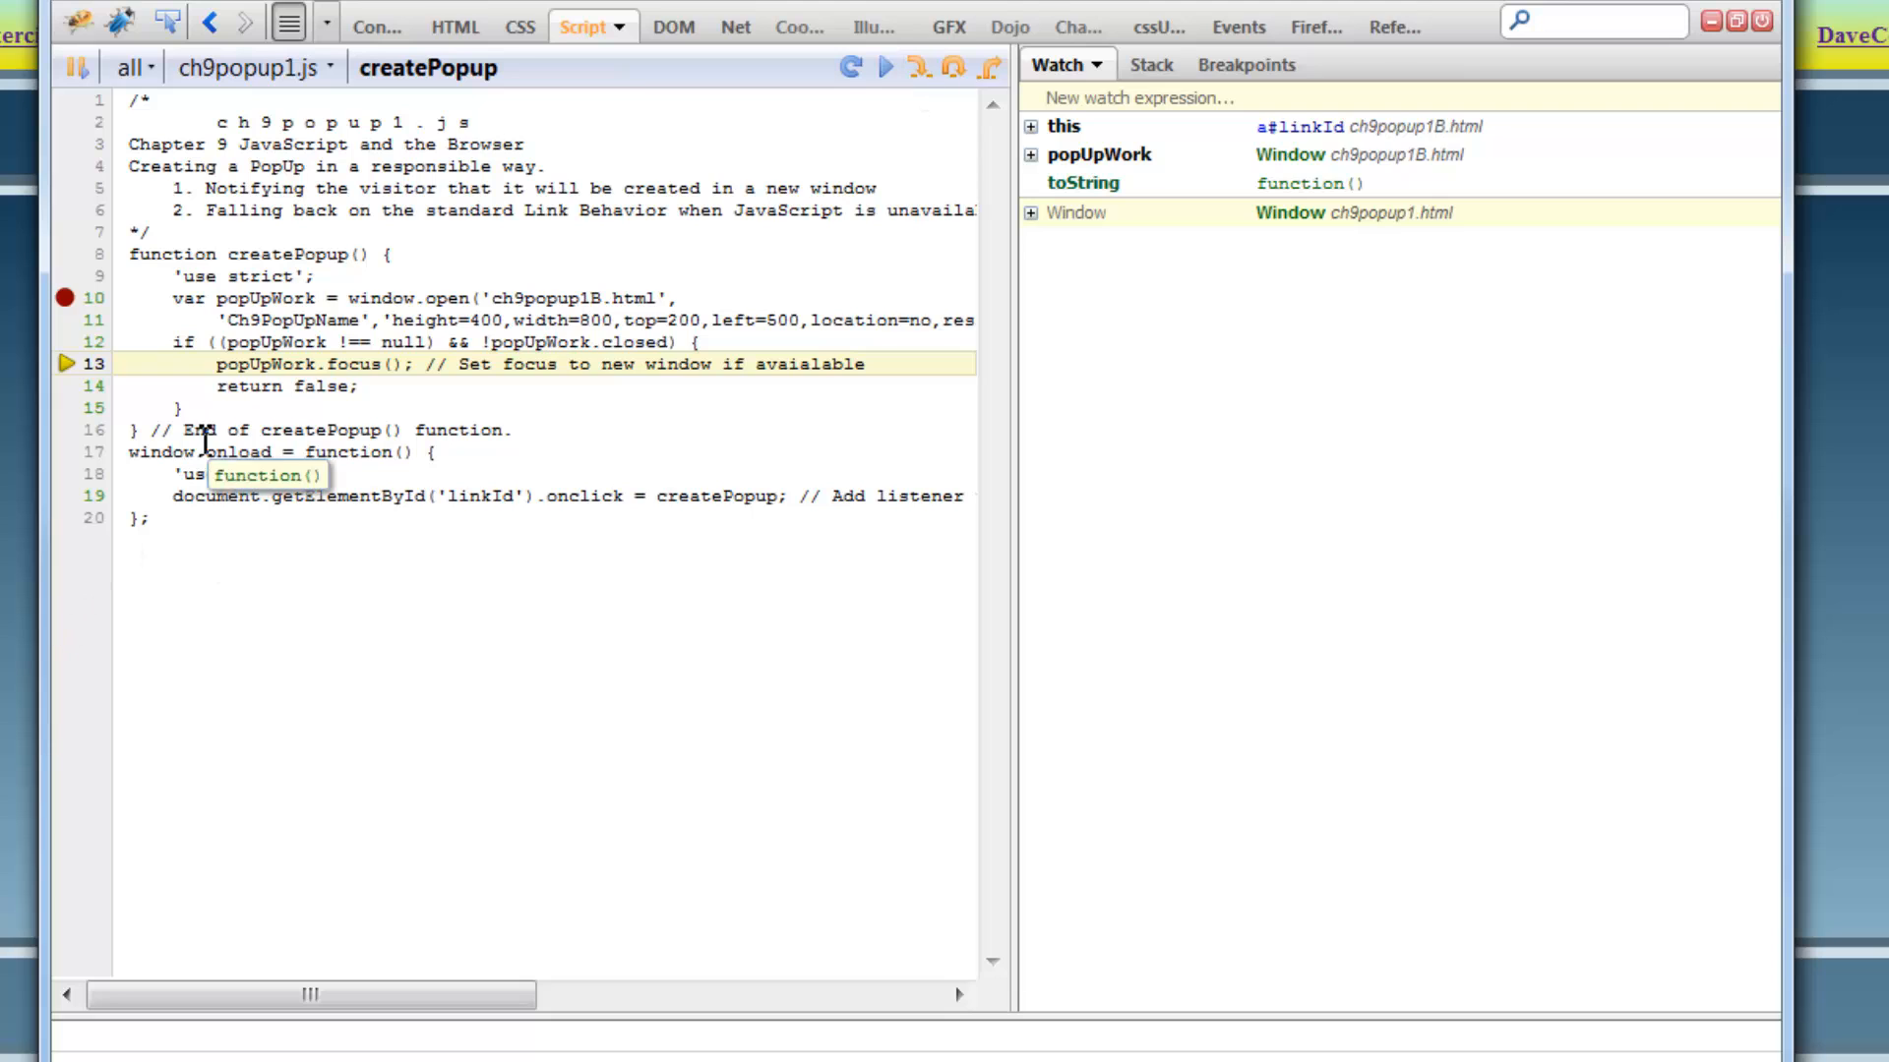
{"action": "mouse_move", "coordinate": [685, 283]}
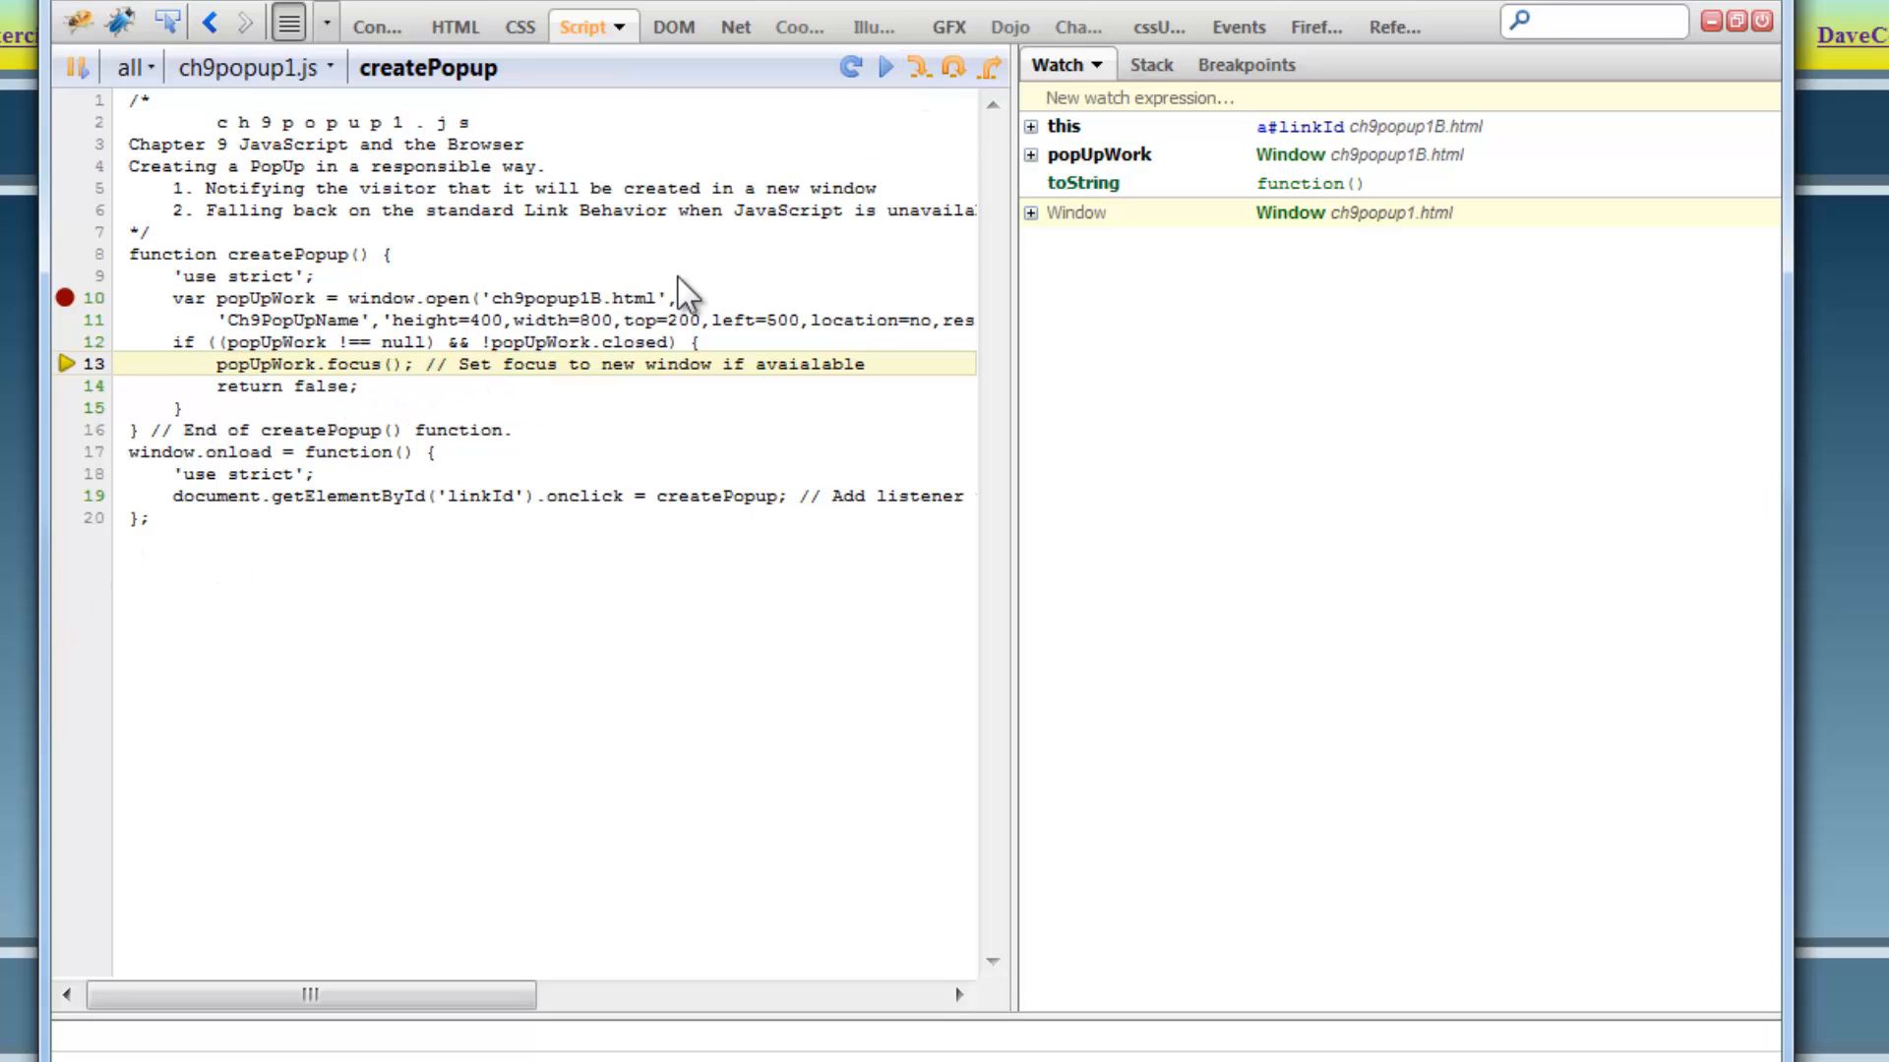
{"action": "left_click", "coordinate": [916, 65]}
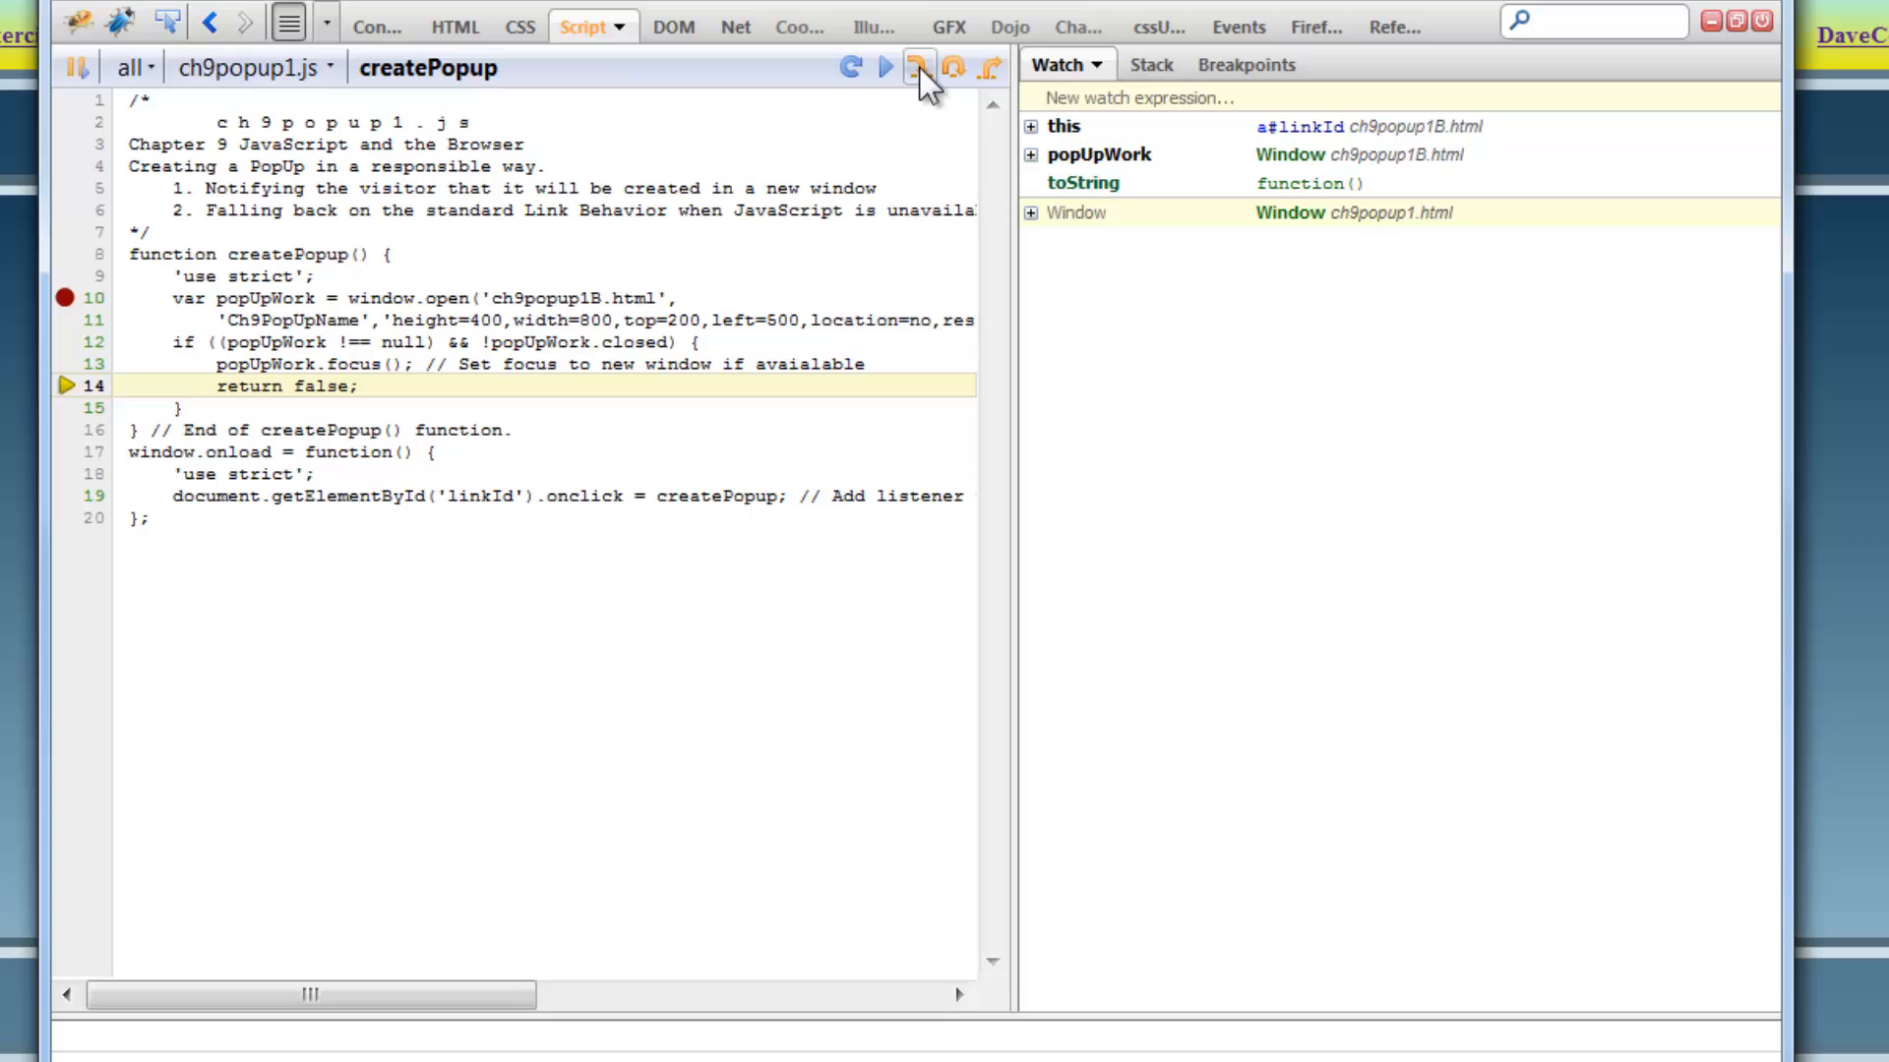
{"action": "left_click", "coordinate": [913, 63]}
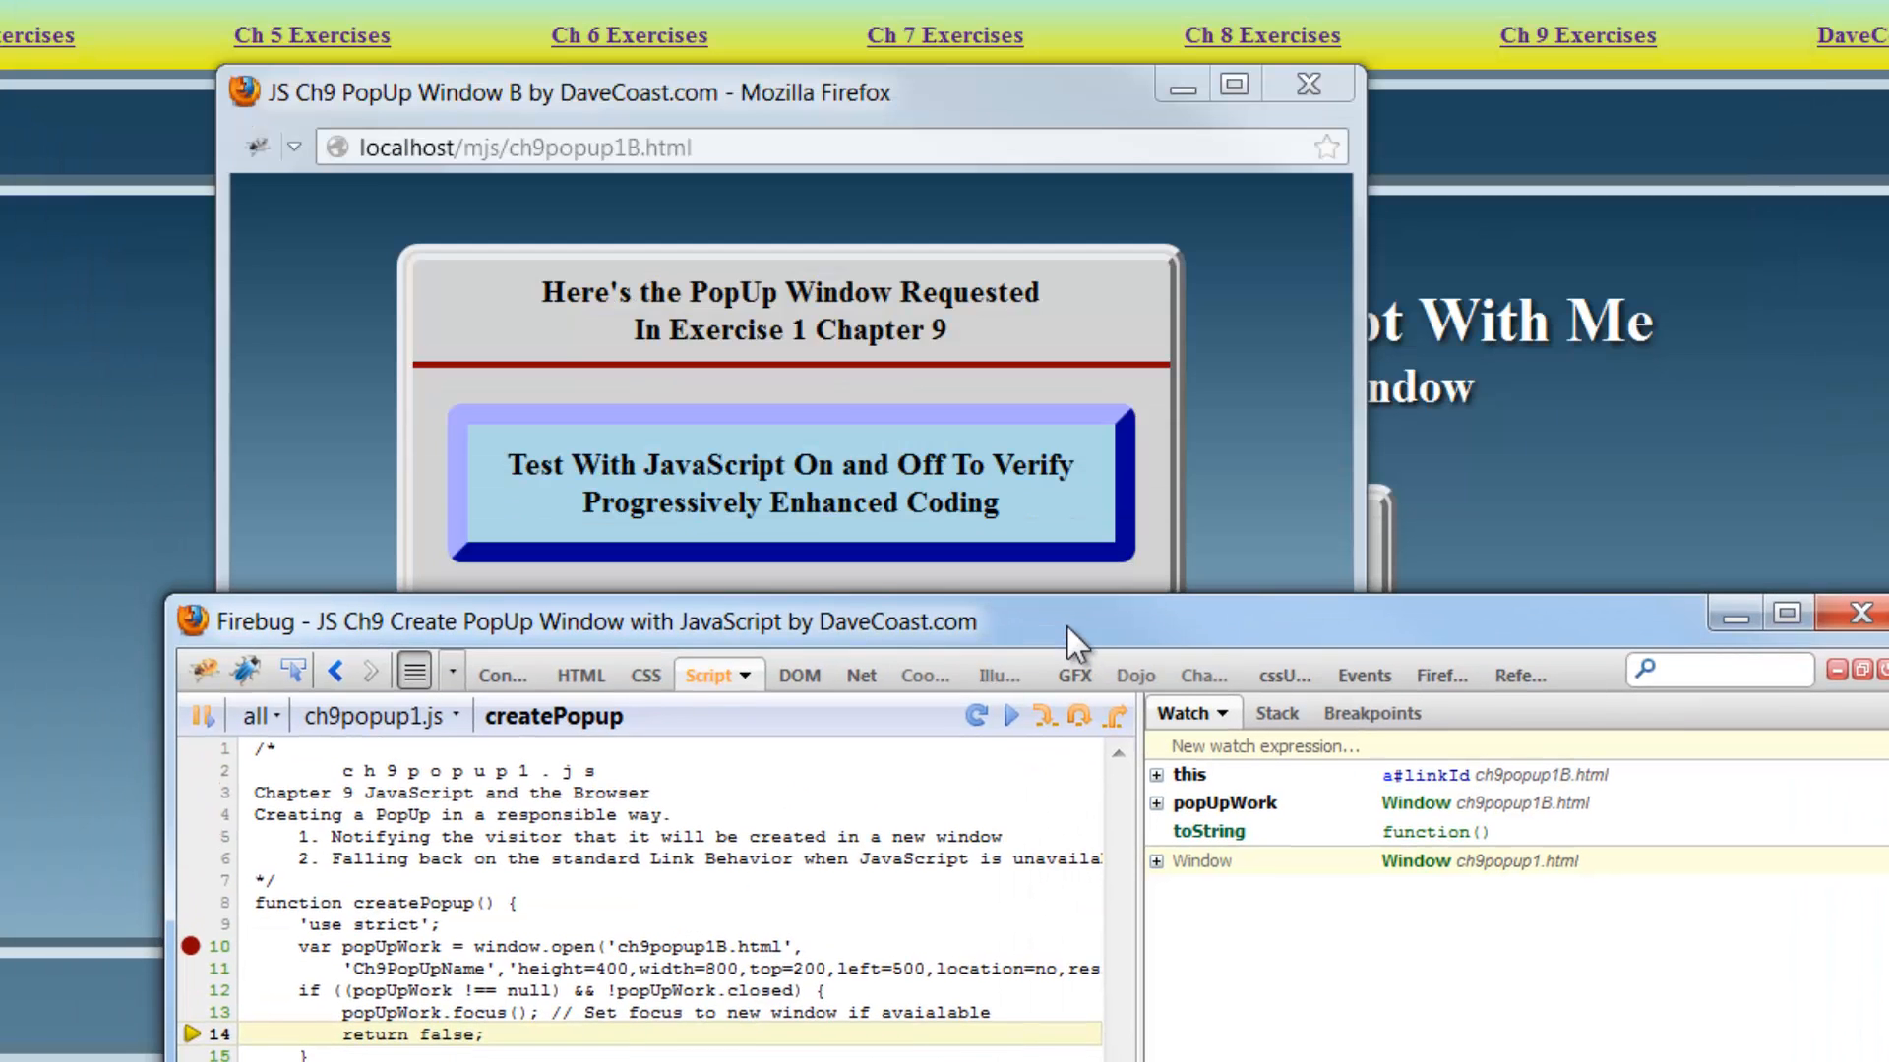
{"action": "mouse_move", "coordinate": [1033, 645]}
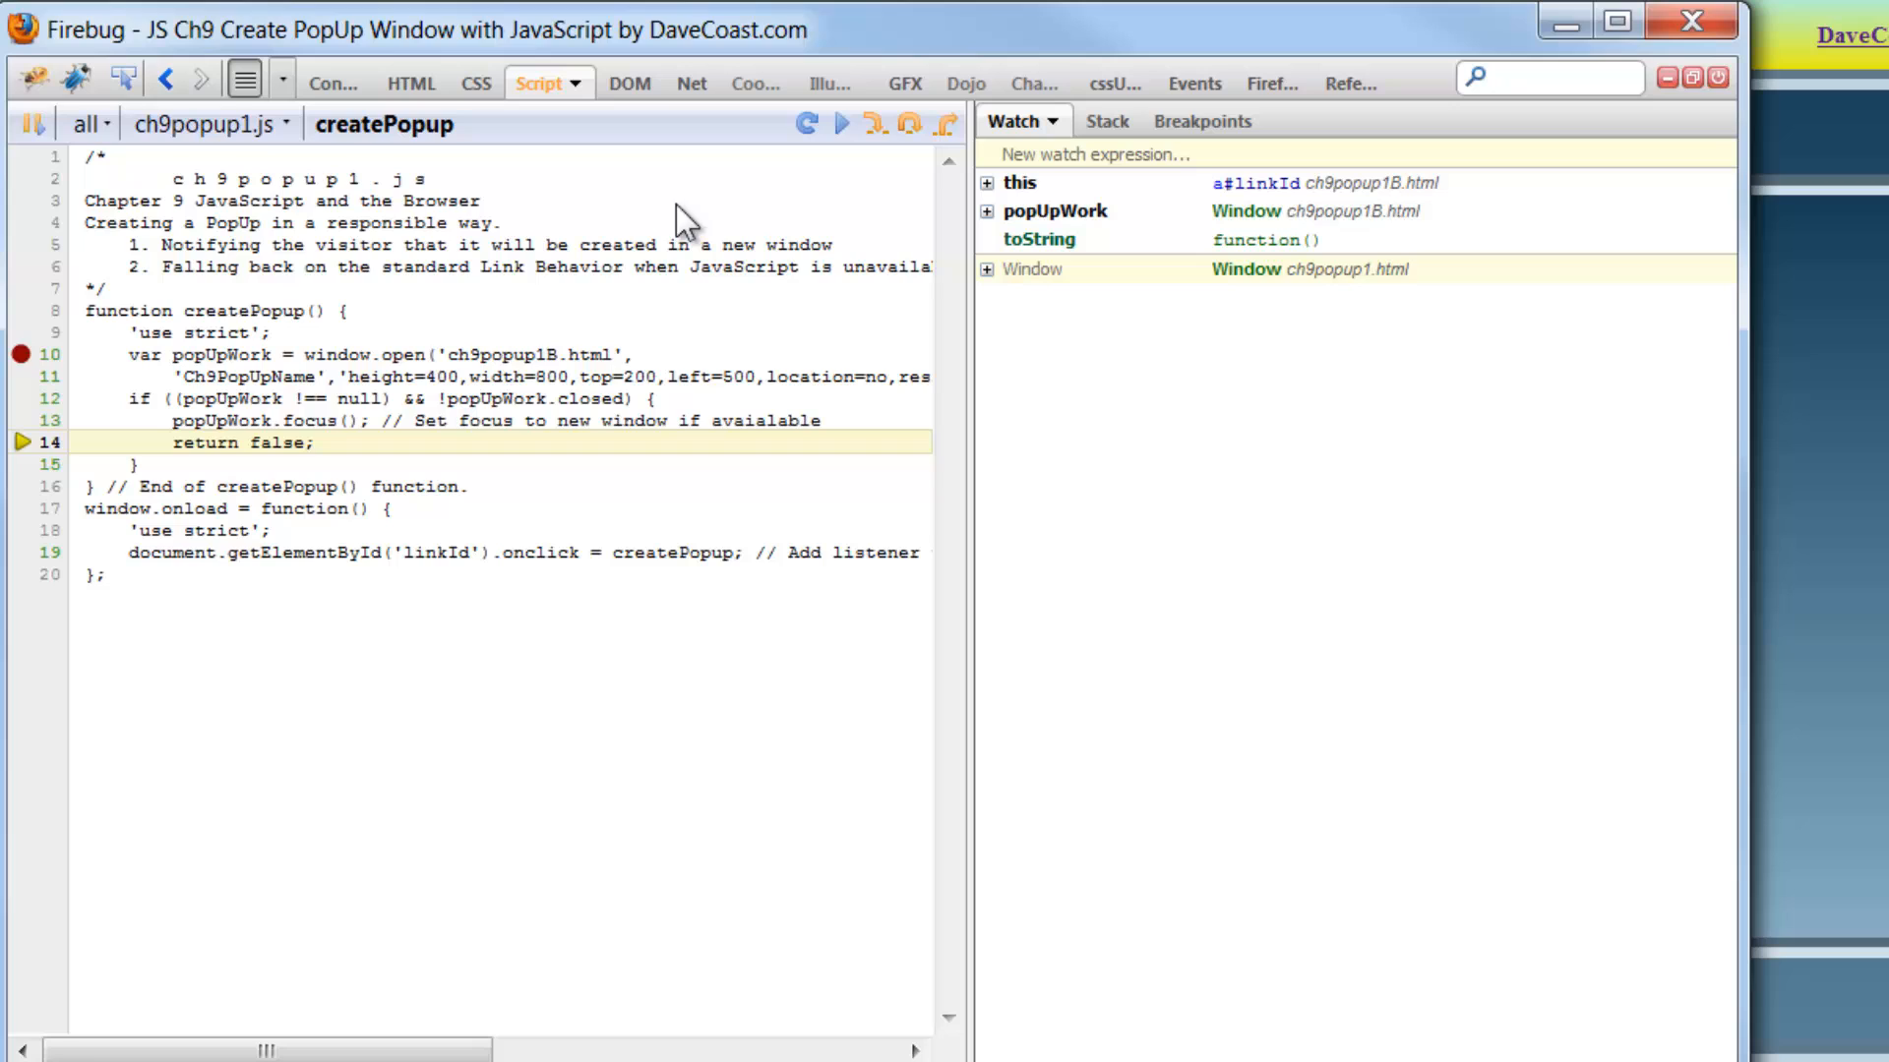
Continue execution so createPopup finishes and ch9popup1.js is left unpaused.
{"action": "left_click", "coordinate": [865, 122]}
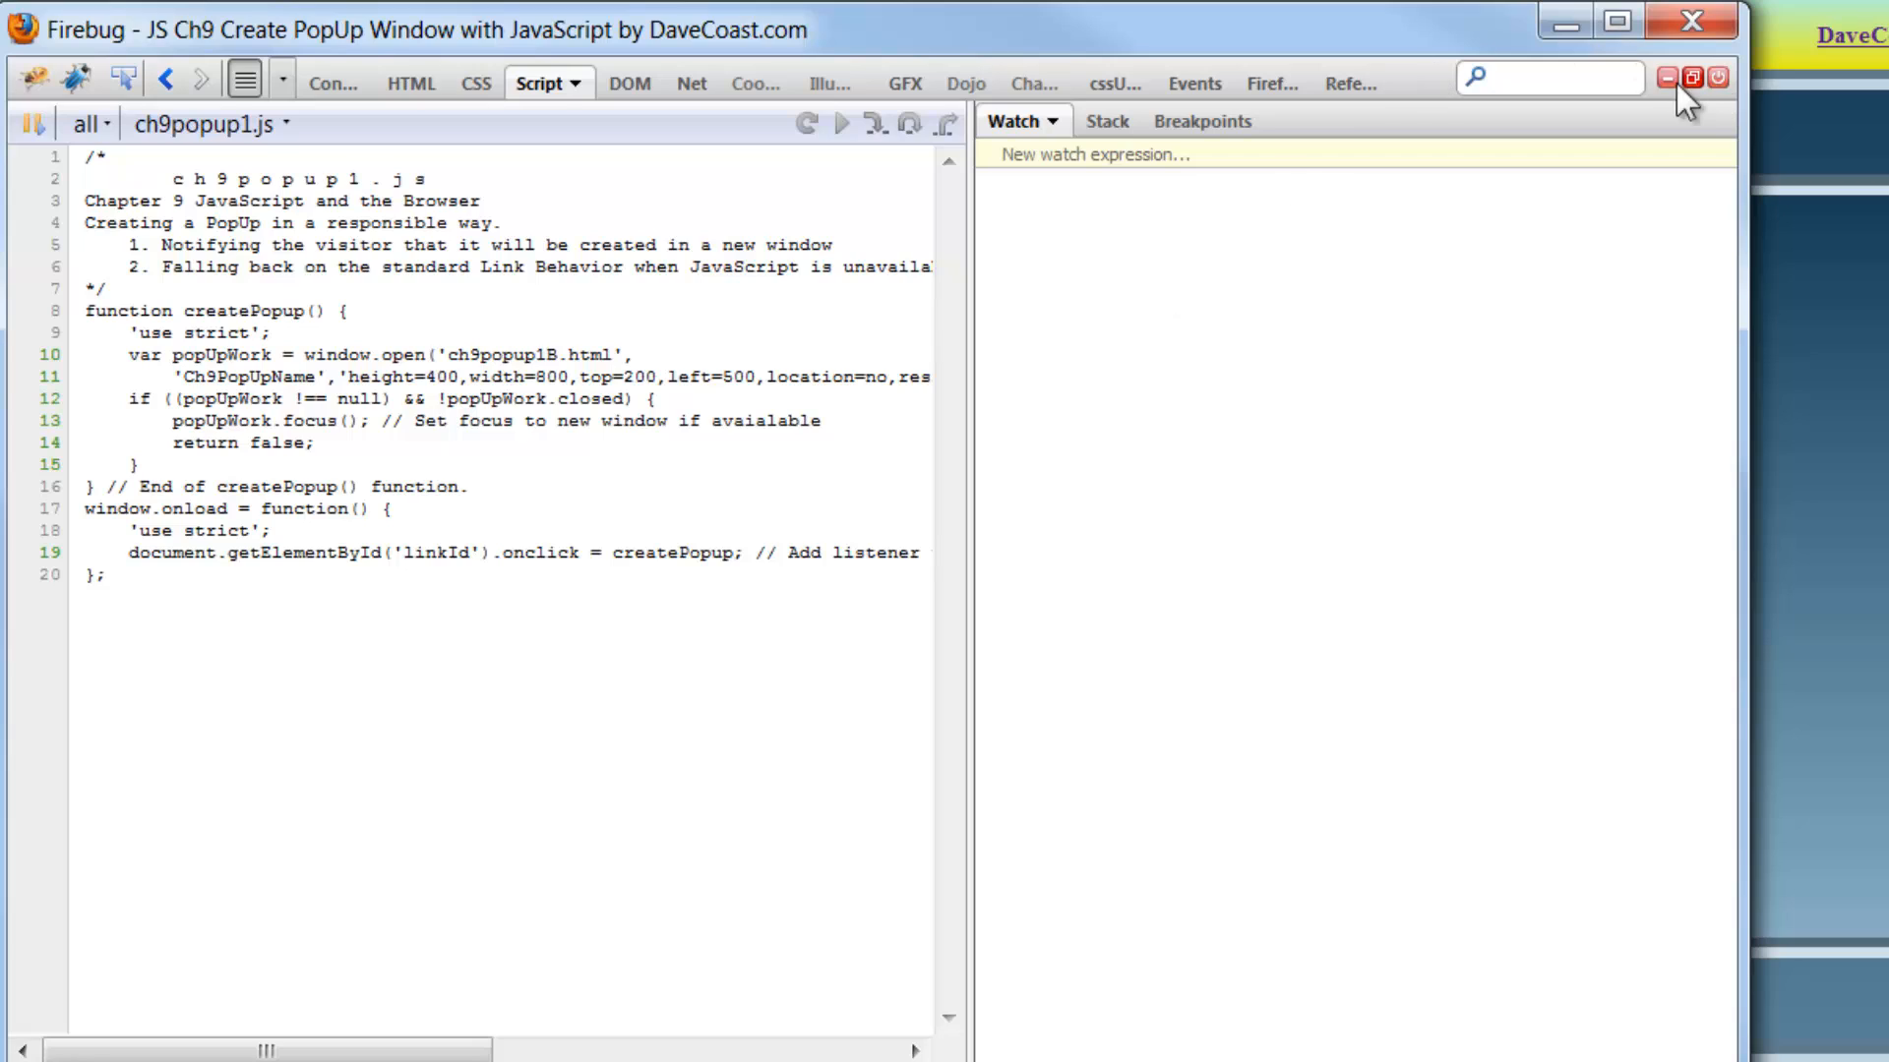
{"action": "mouse_move", "coordinate": [1700, 81]}
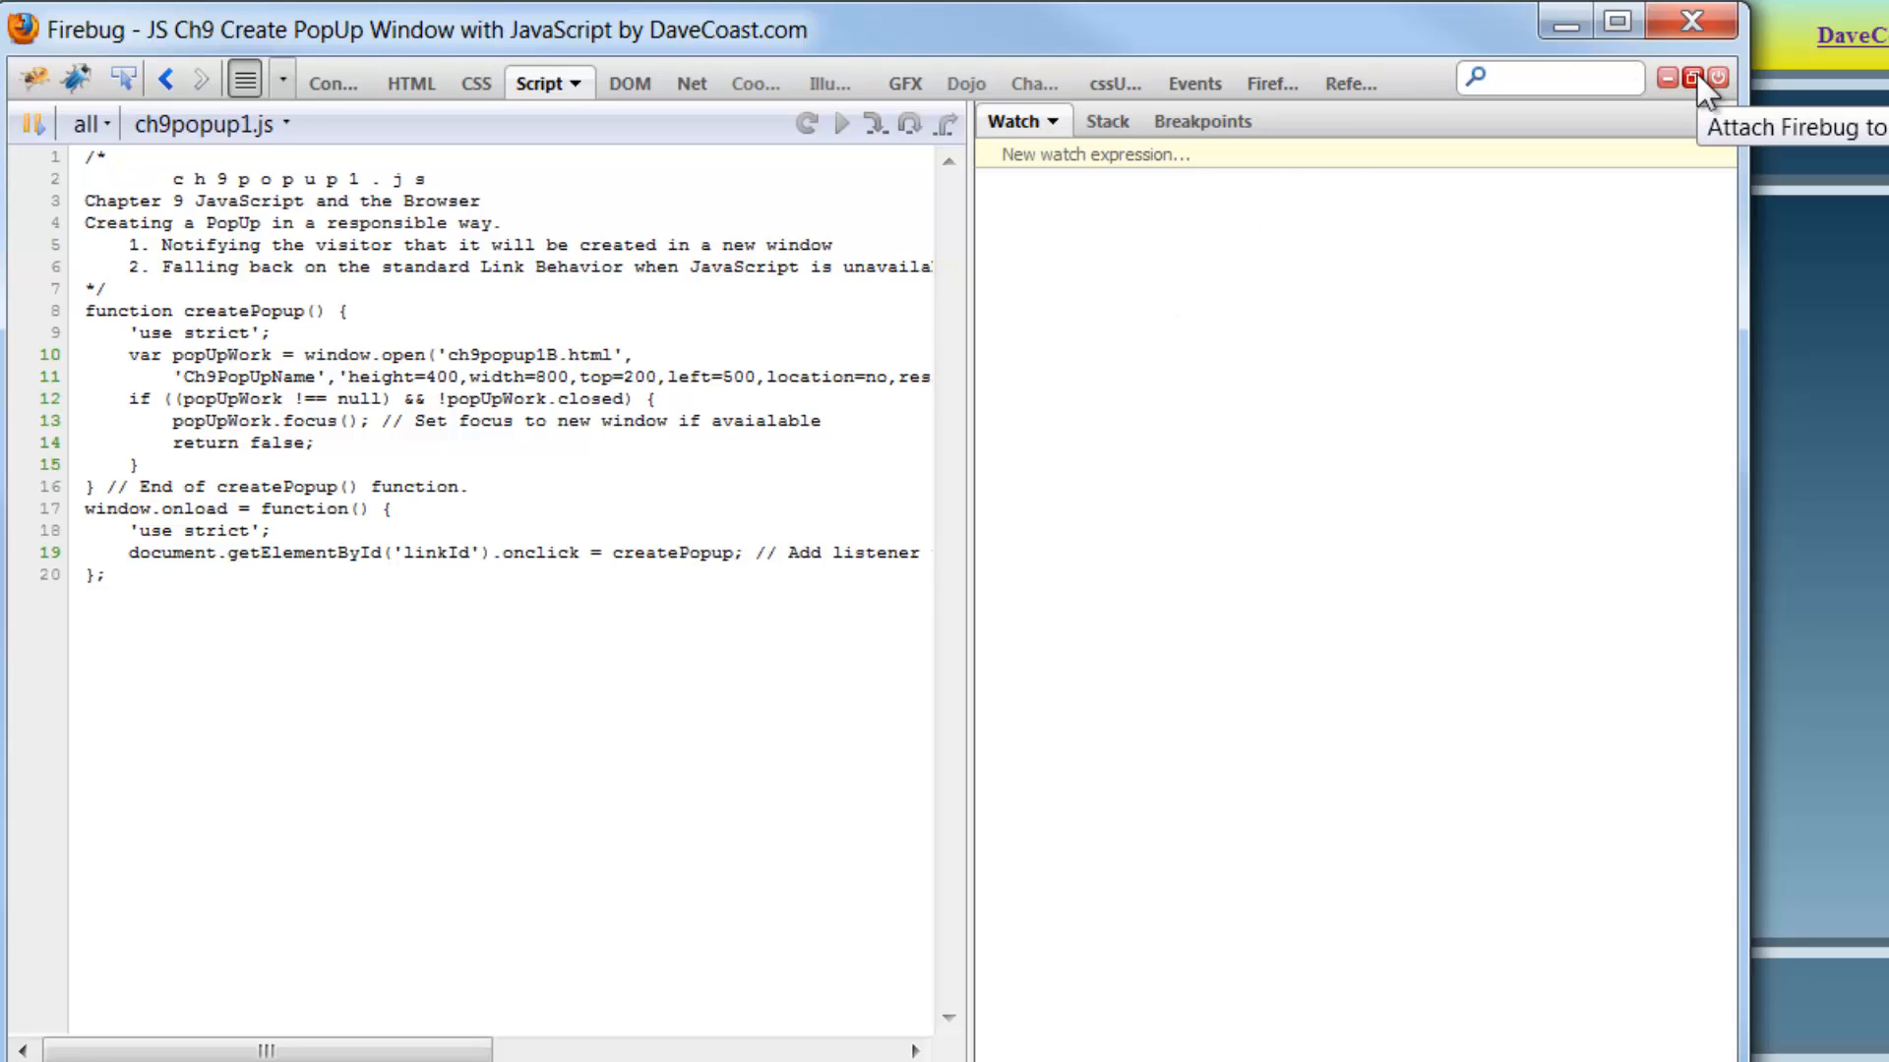
{"action": "mouse_move", "coordinate": [1696, 88]}
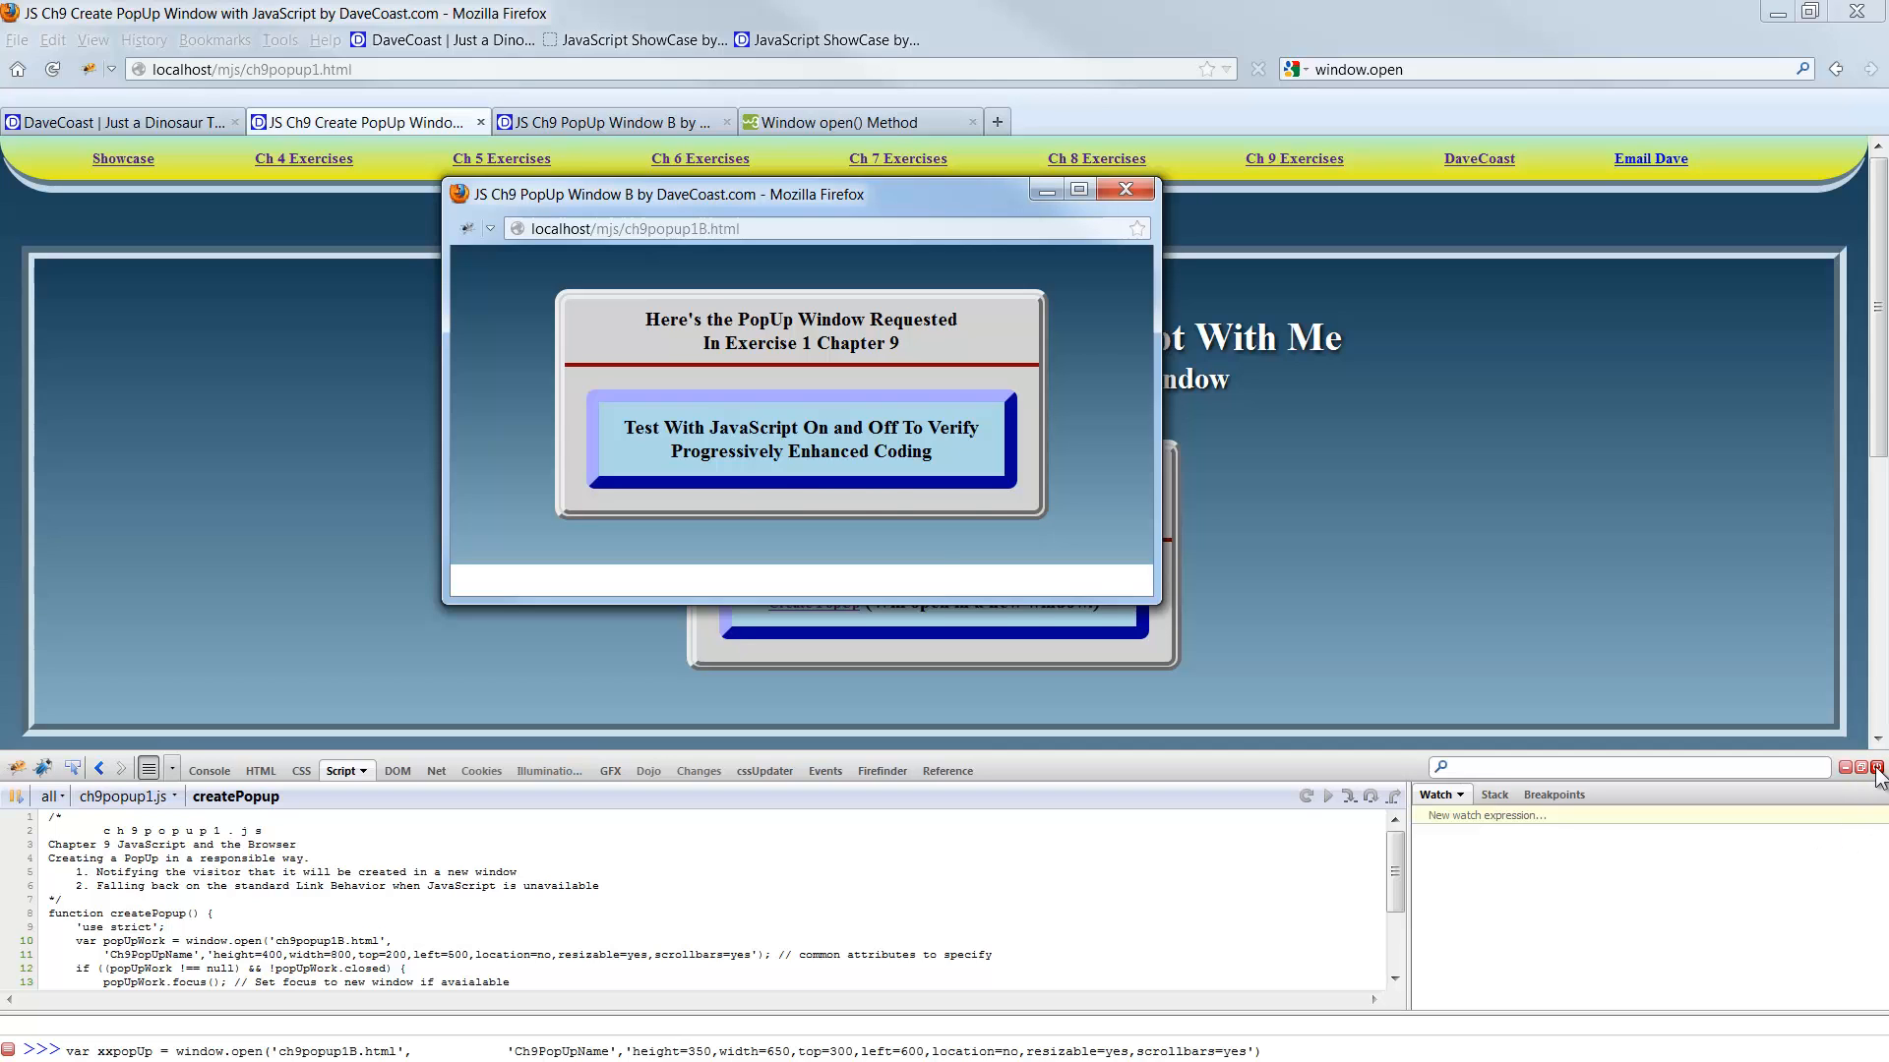
Close Firebug and reopen the ch9popup1B.html pop-up via the Create PopUp link.
{"action": "left_click", "coordinate": [1127, 188]}
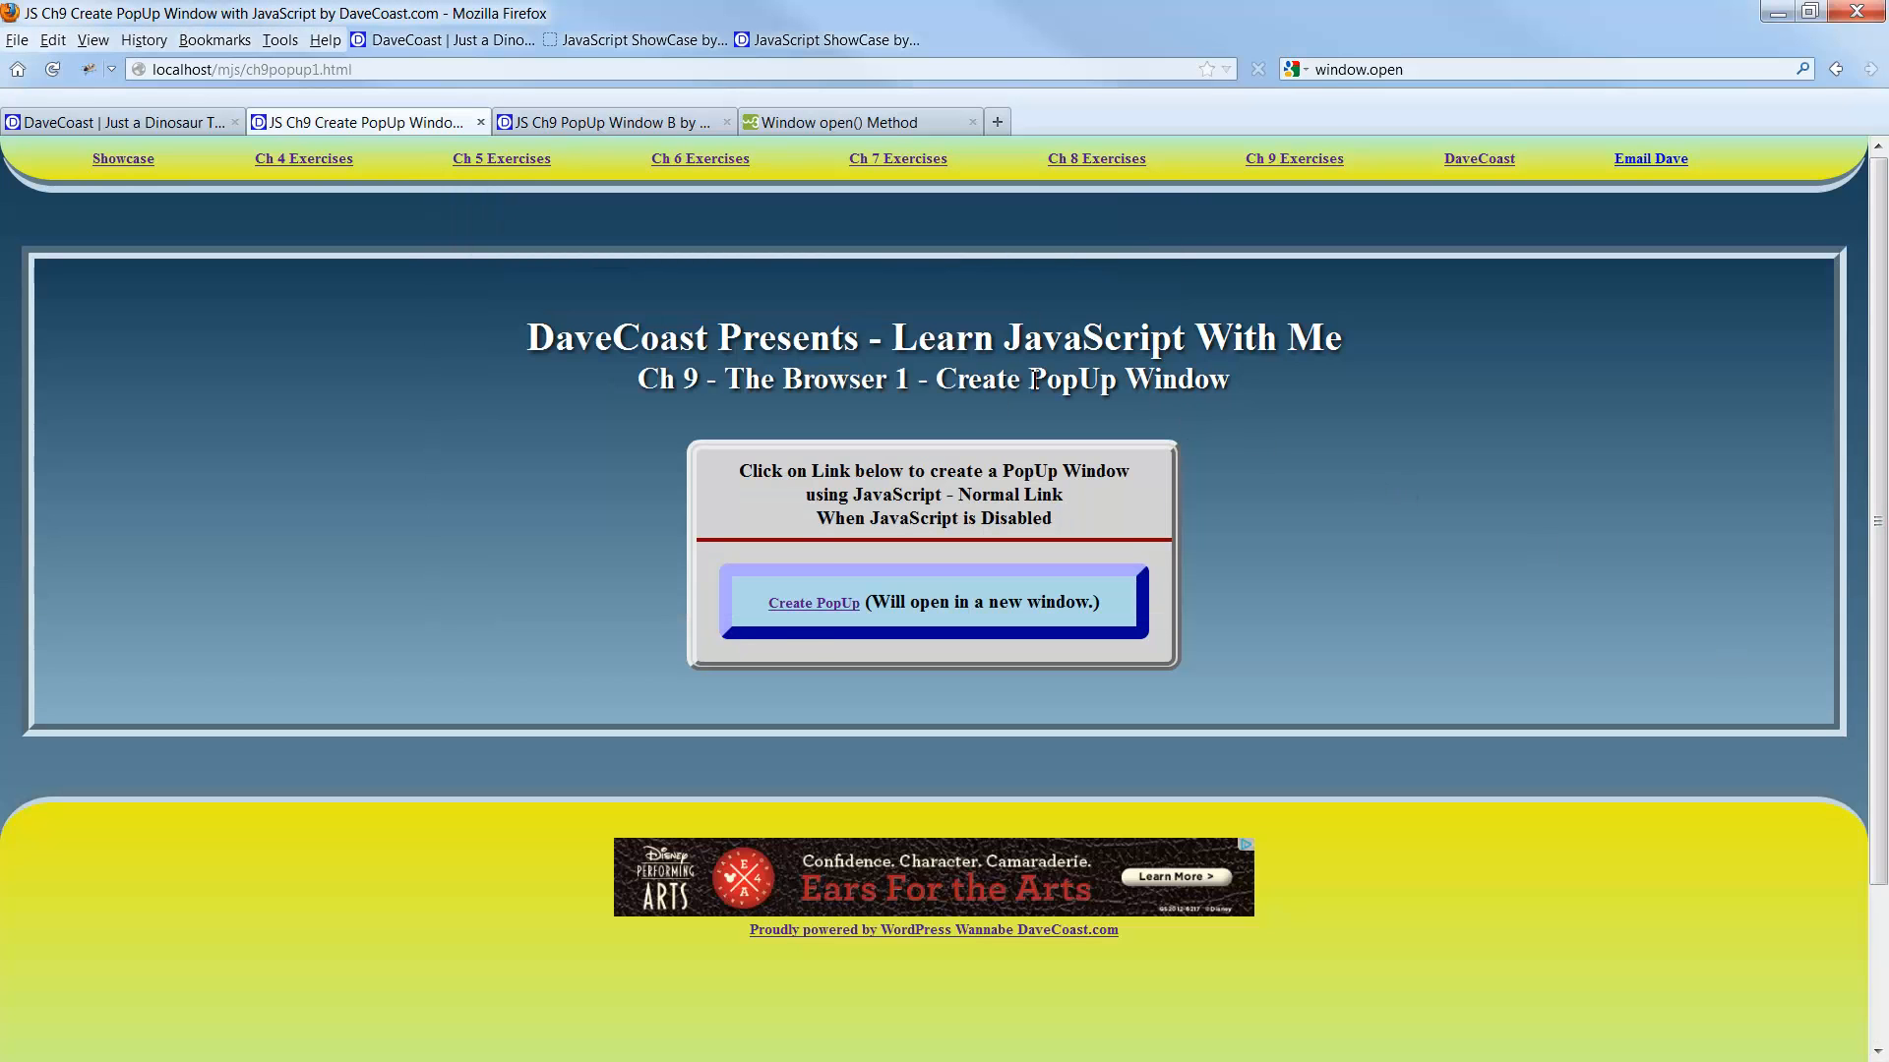
{"action": "left_click", "coordinate": [814, 604]}
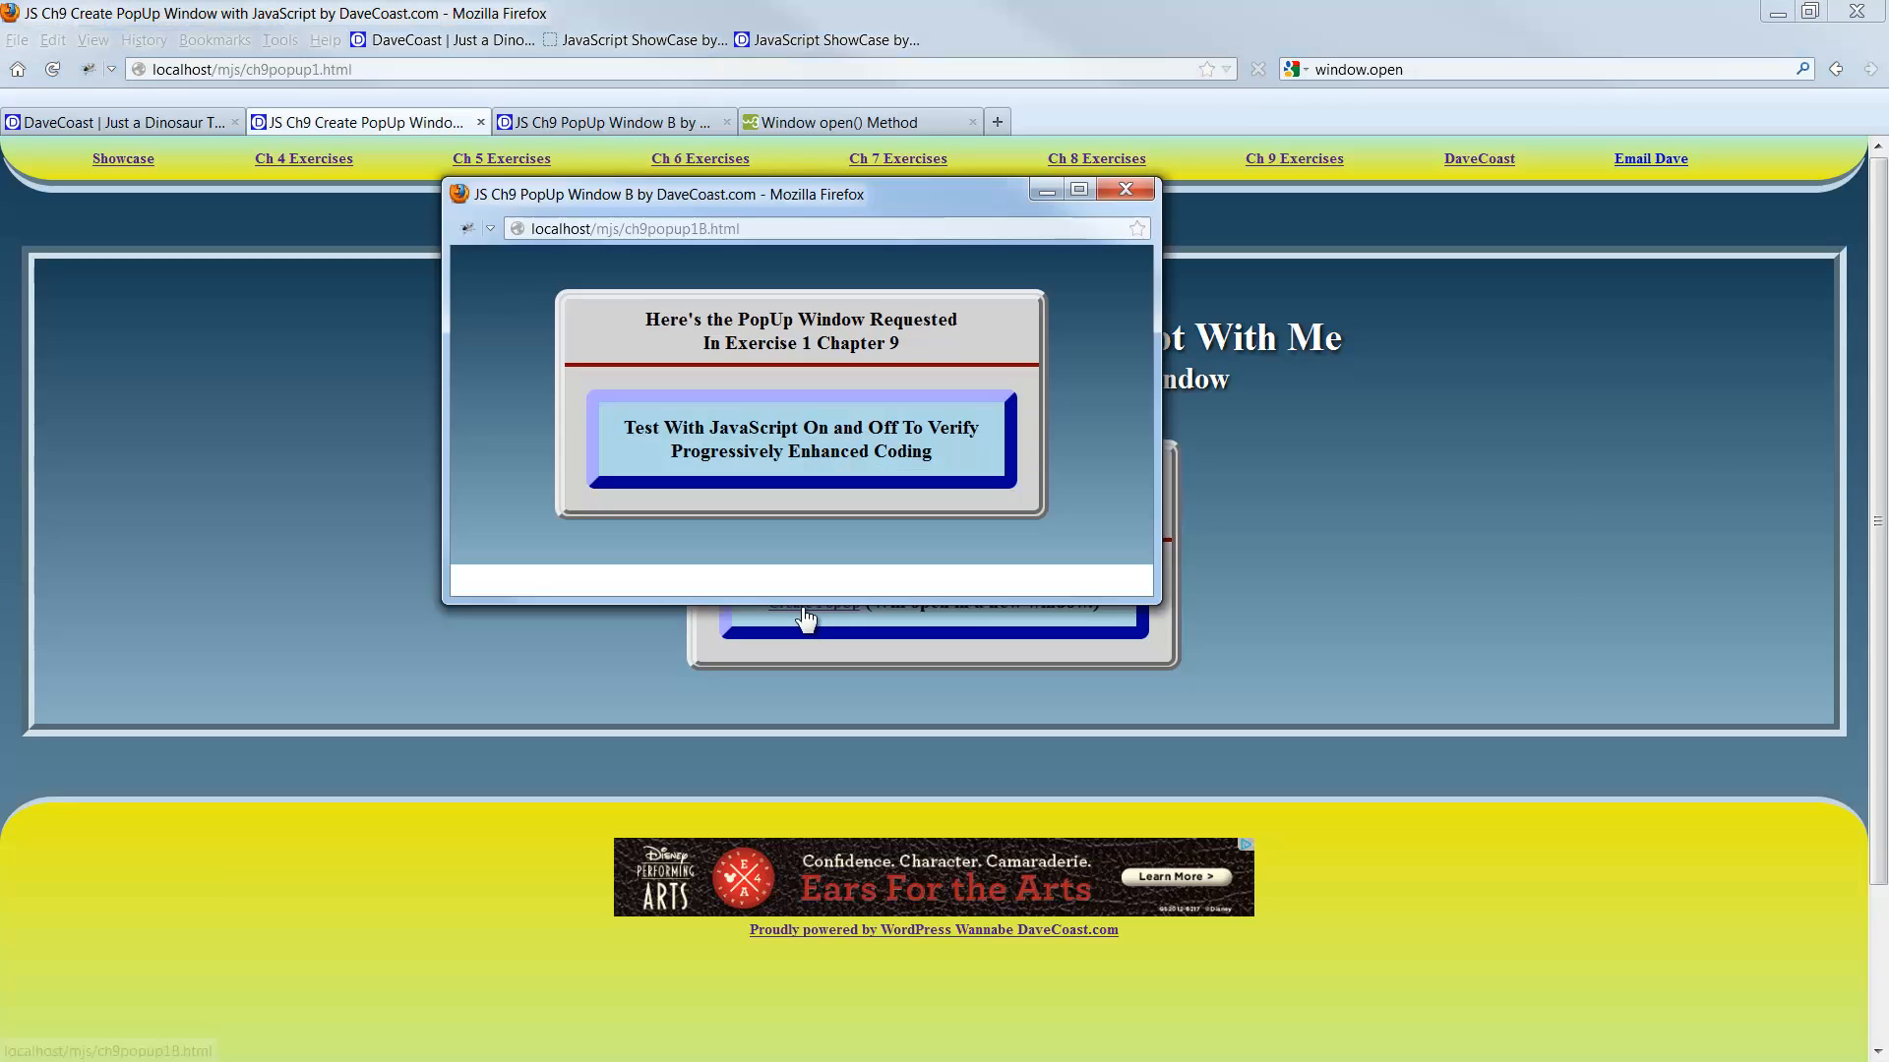
{"action": "mouse_move", "coordinate": [754, 270]}
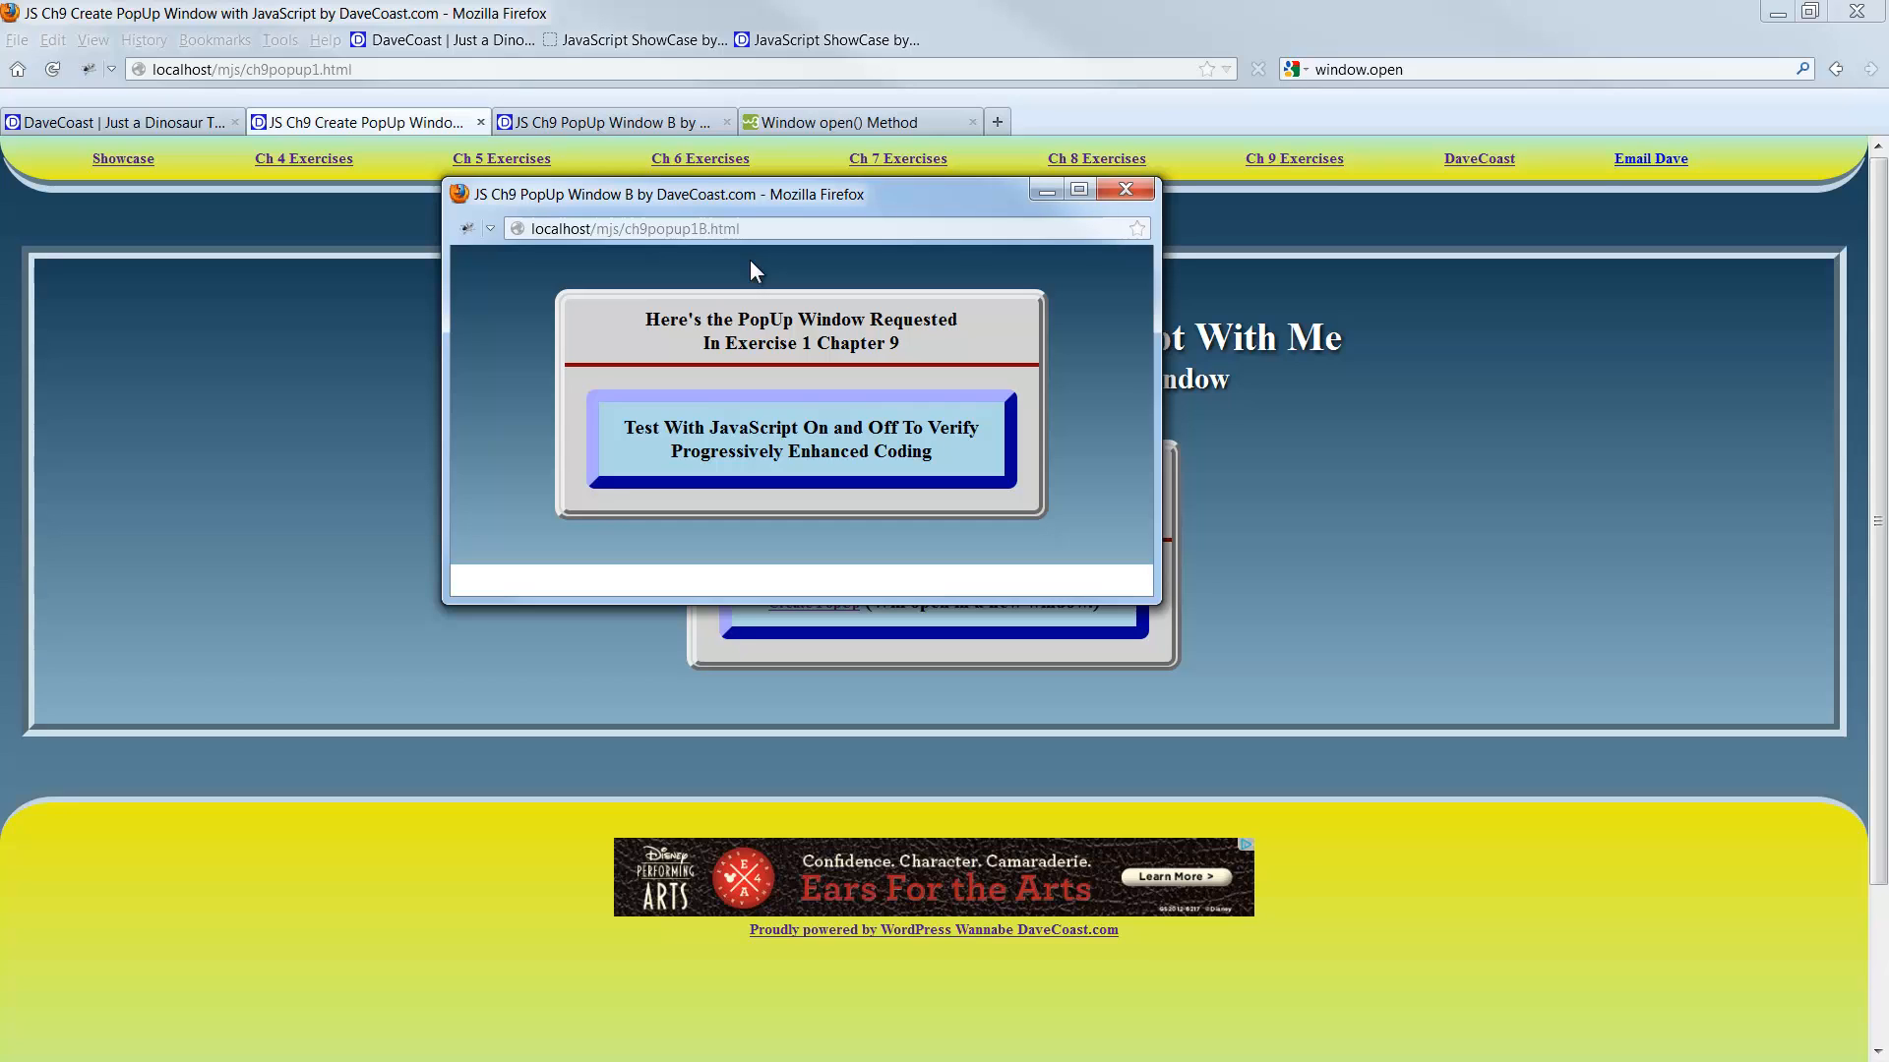
{"action": "mouse_move", "coordinate": [1133, 217]}
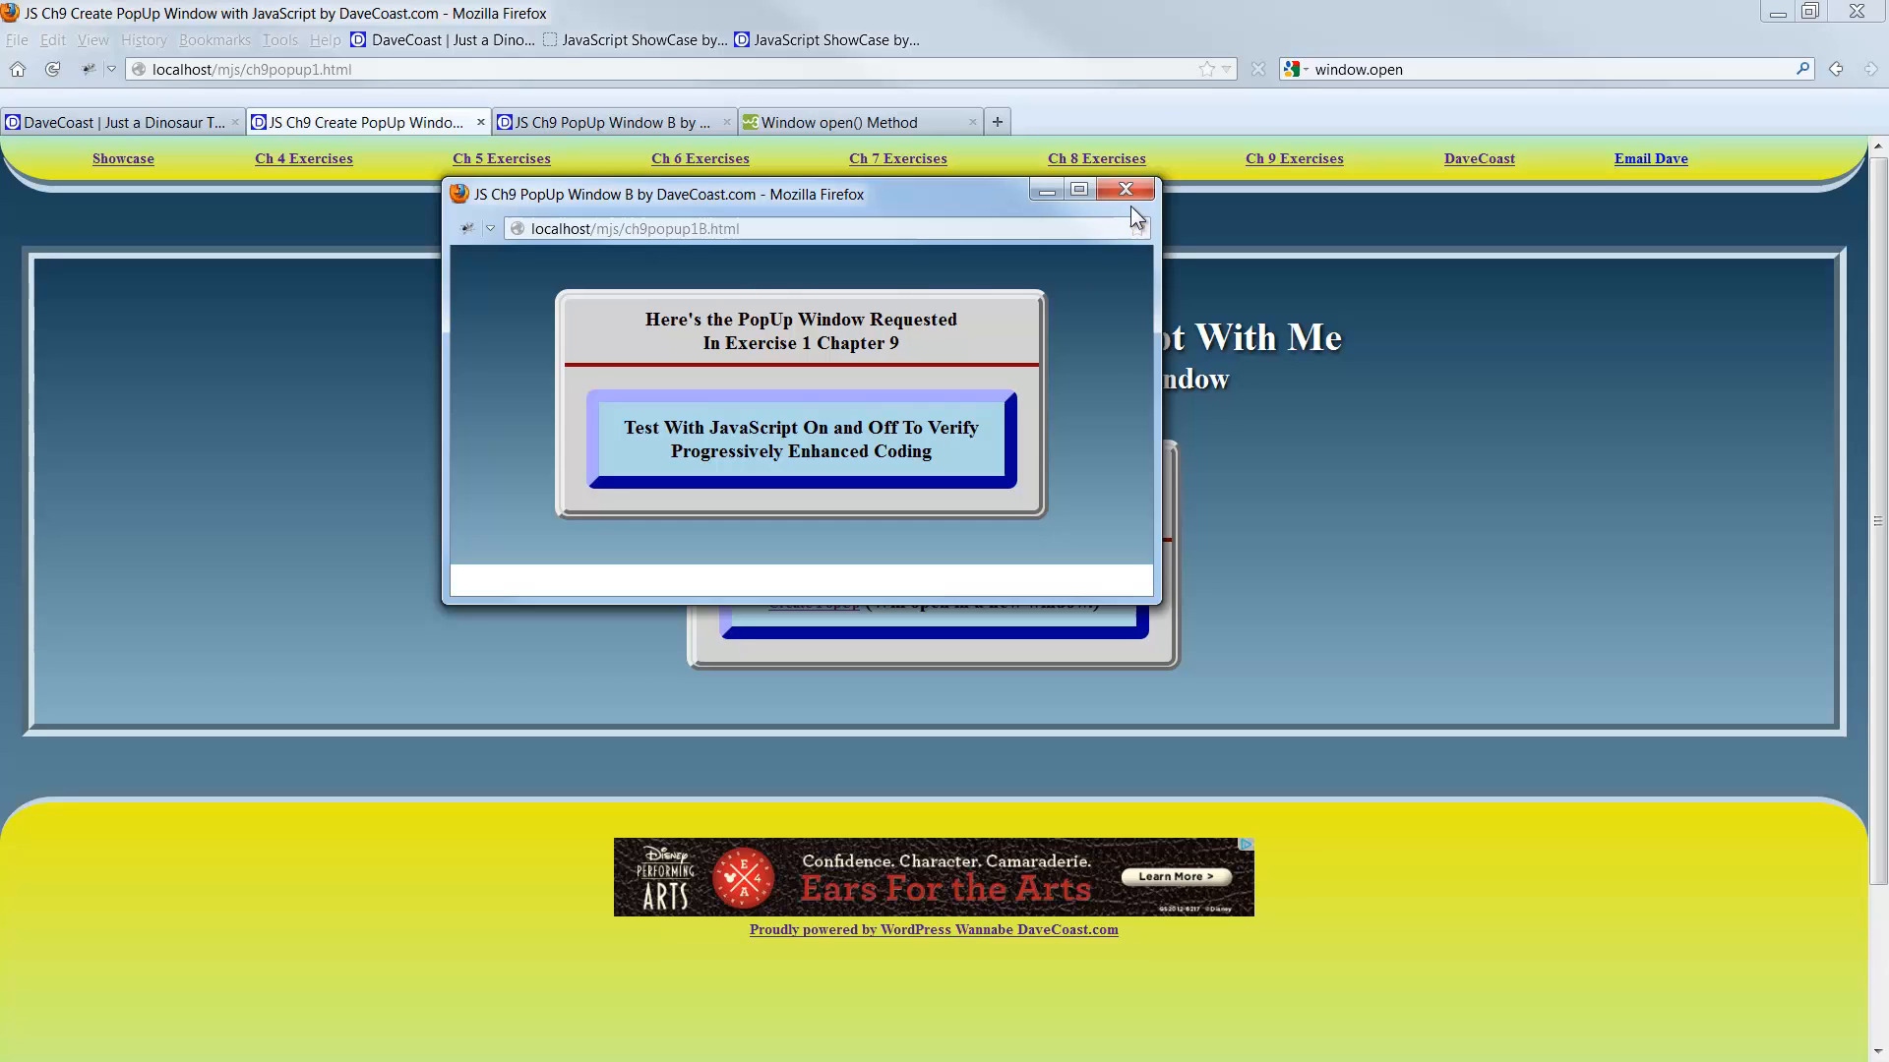